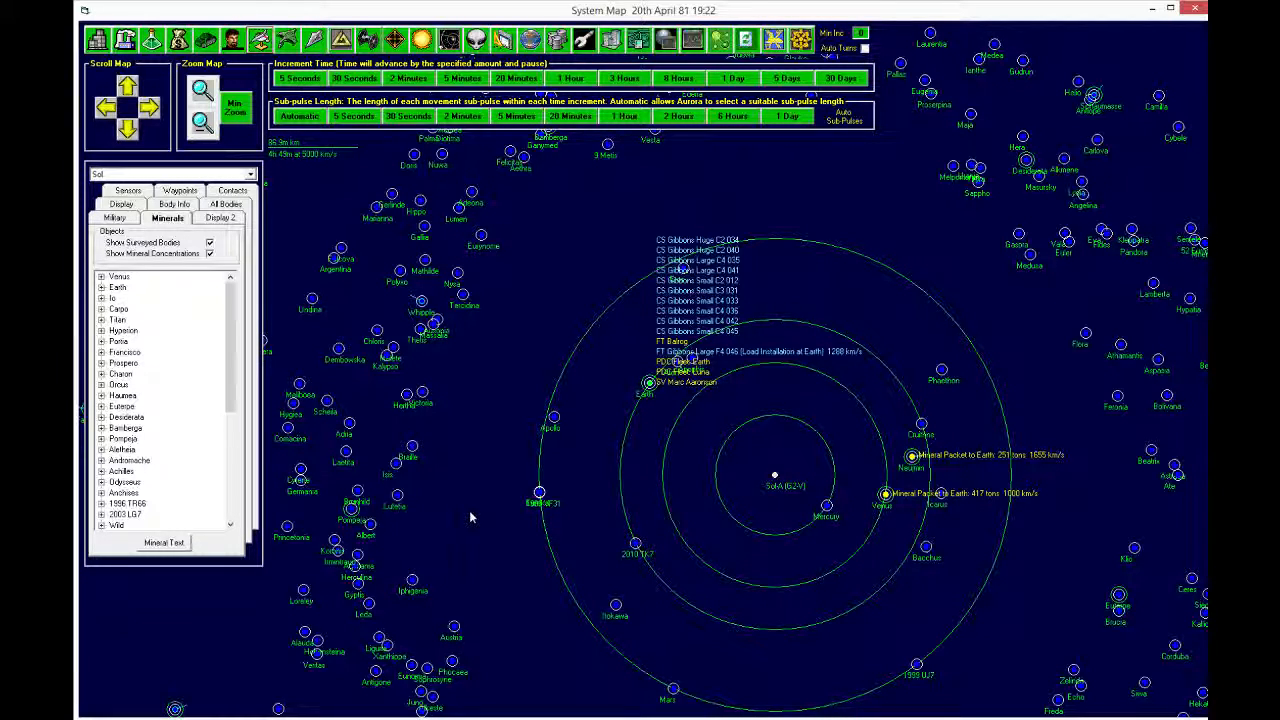
mouse_move(453, 523)
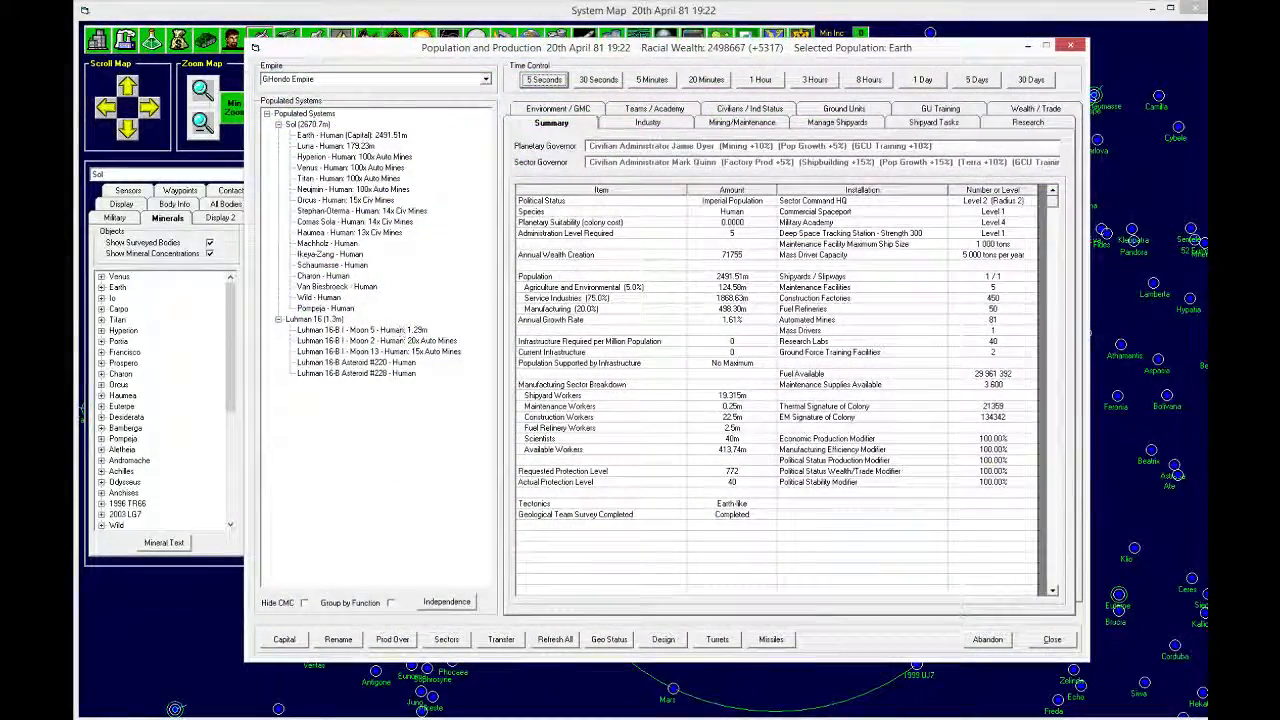
Step: Review mining reports of Luhman 16-B Moons 5, 2, 13 and asteroid colonies, ending on Earth
click(350, 135)
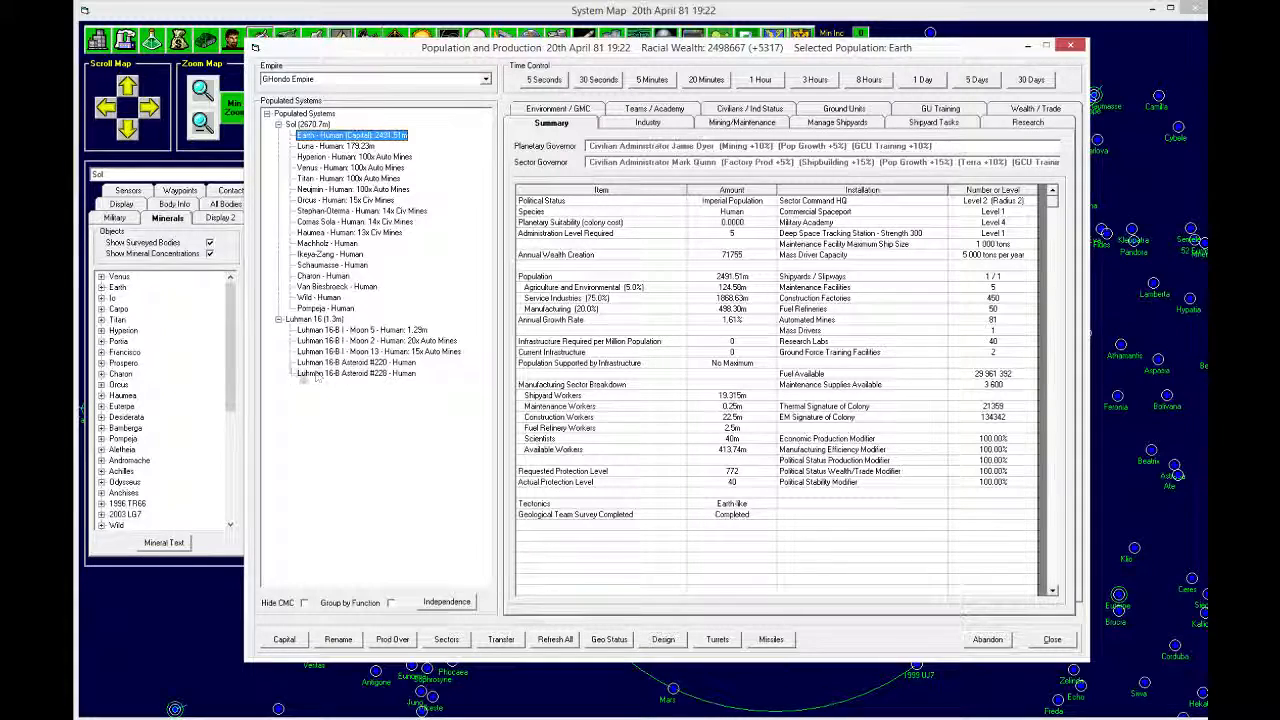
click(315, 318)
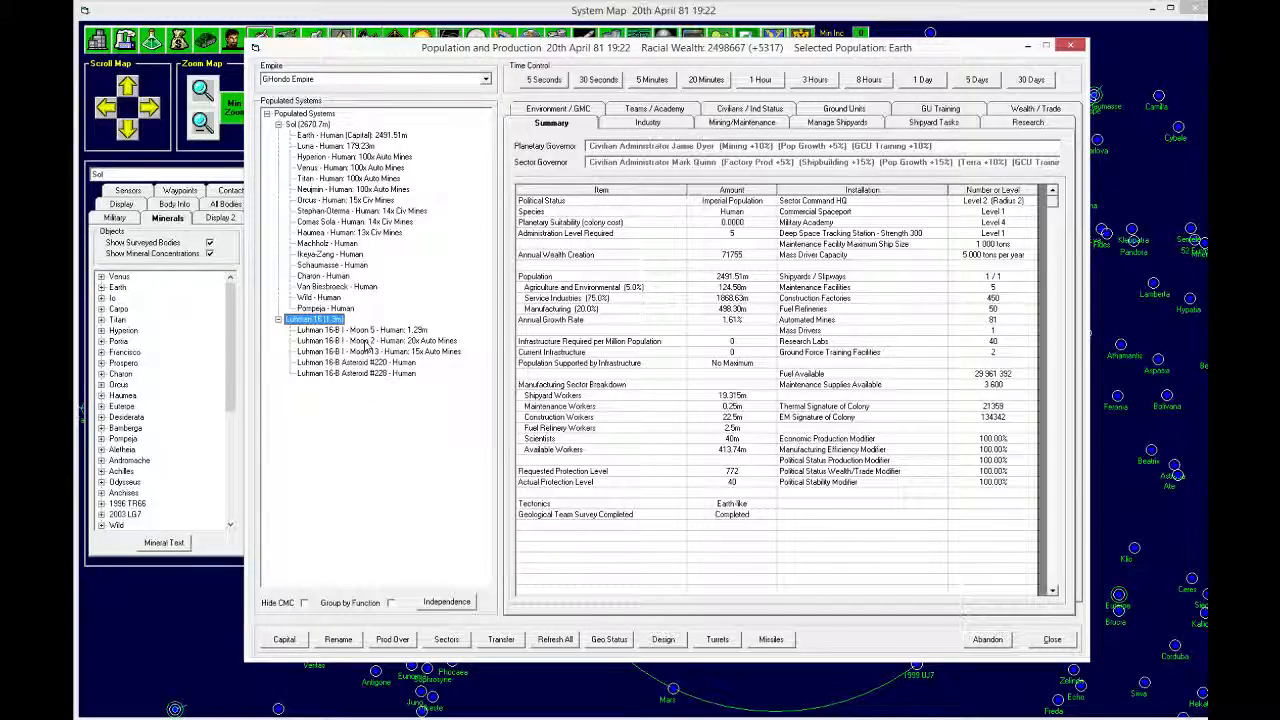
click(362, 330)
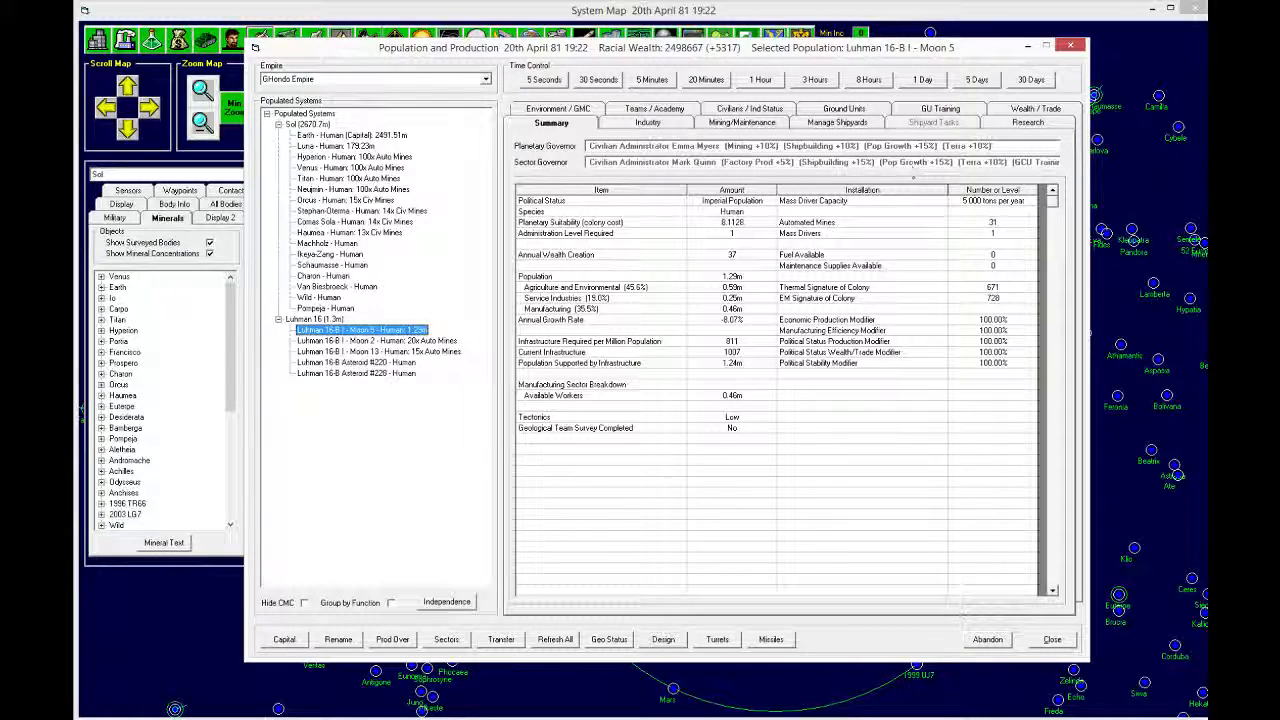
mouse_move(393, 427)
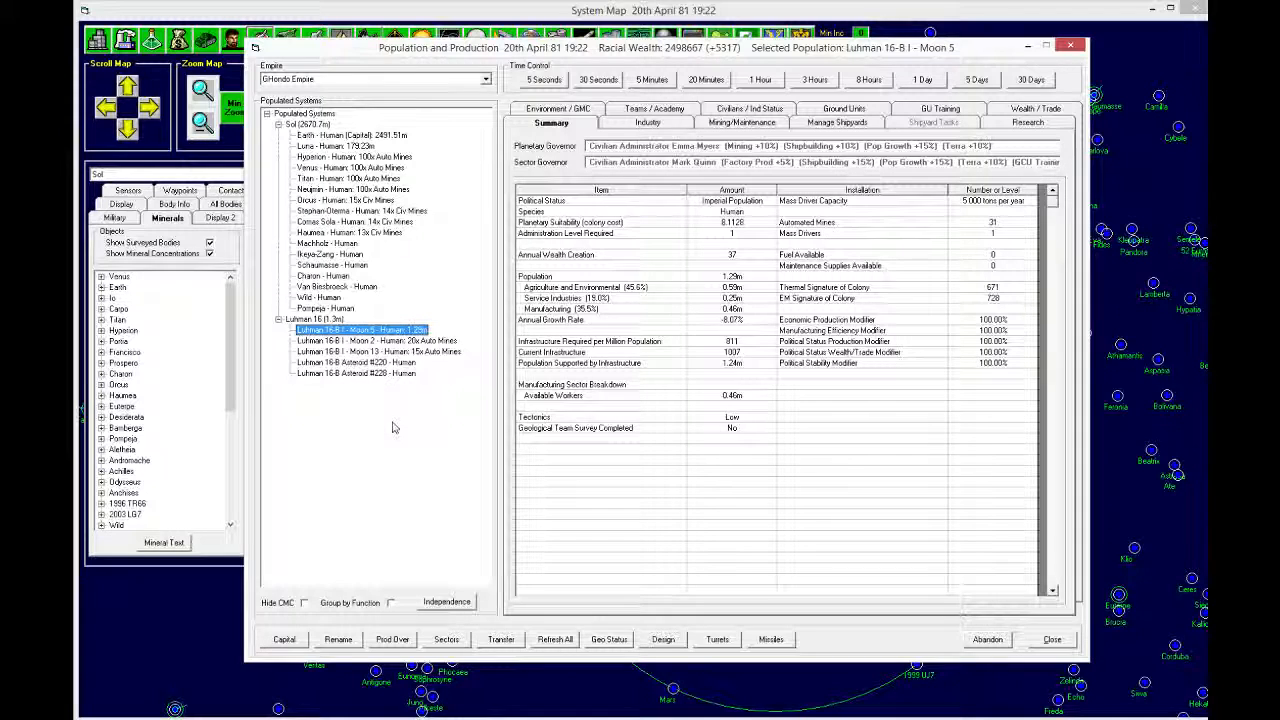
click(377, 341)
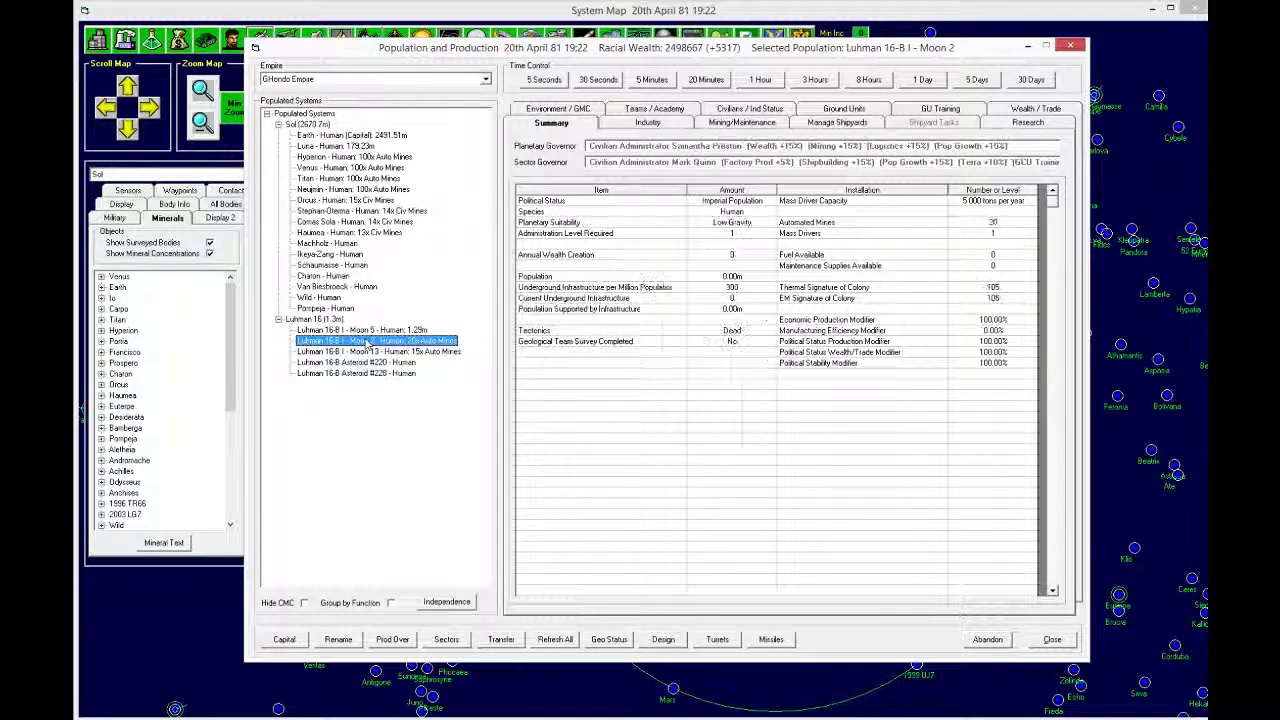
click(743, 122)
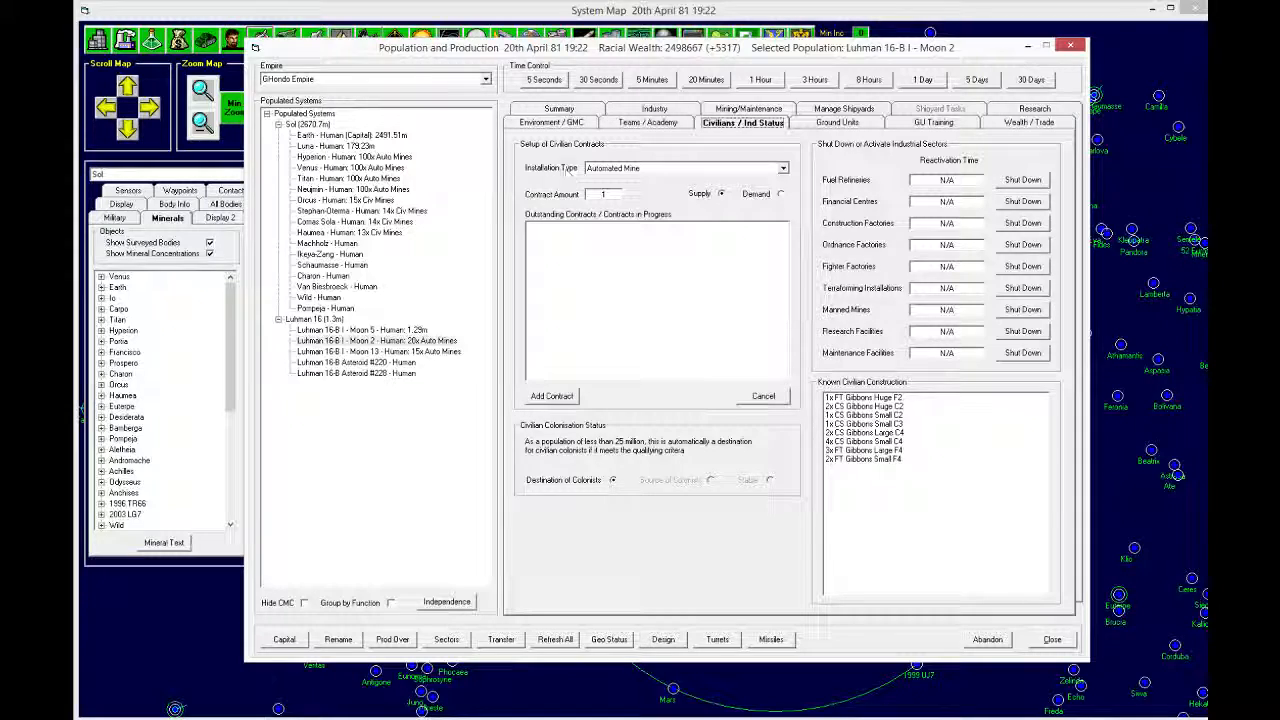
click(742, 122)
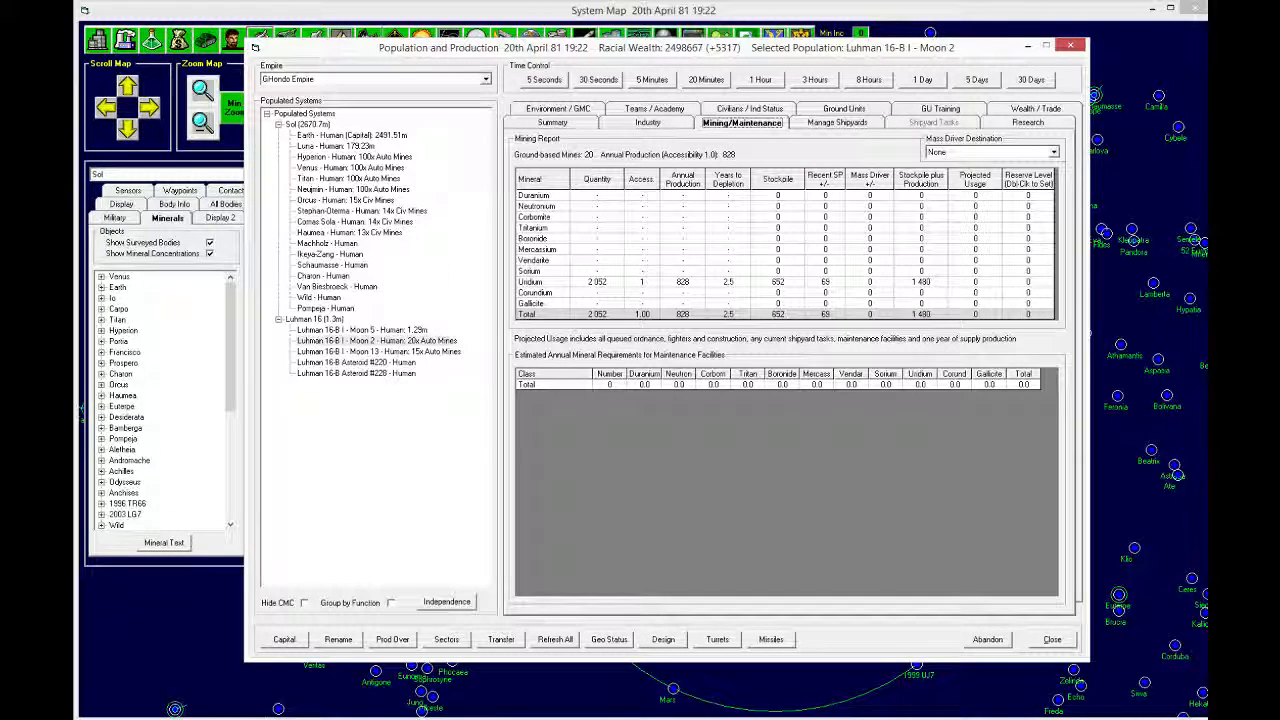
click(362, 330)
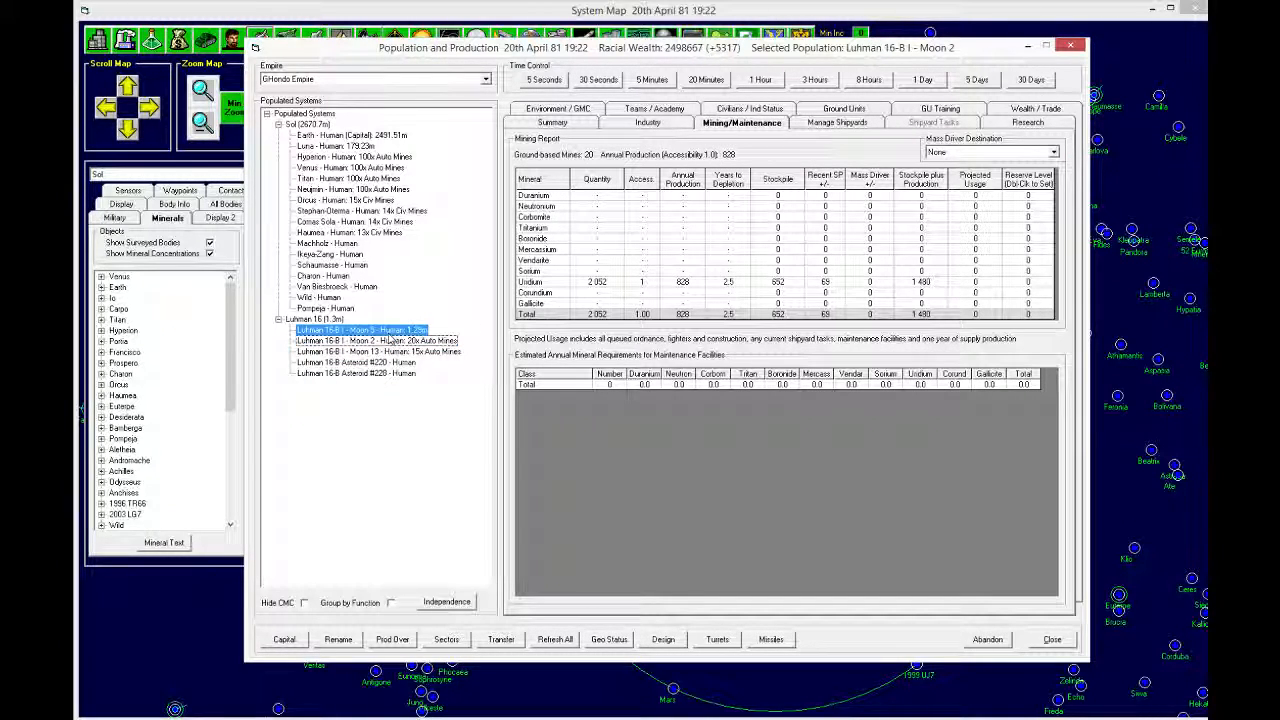
click(355, 361)
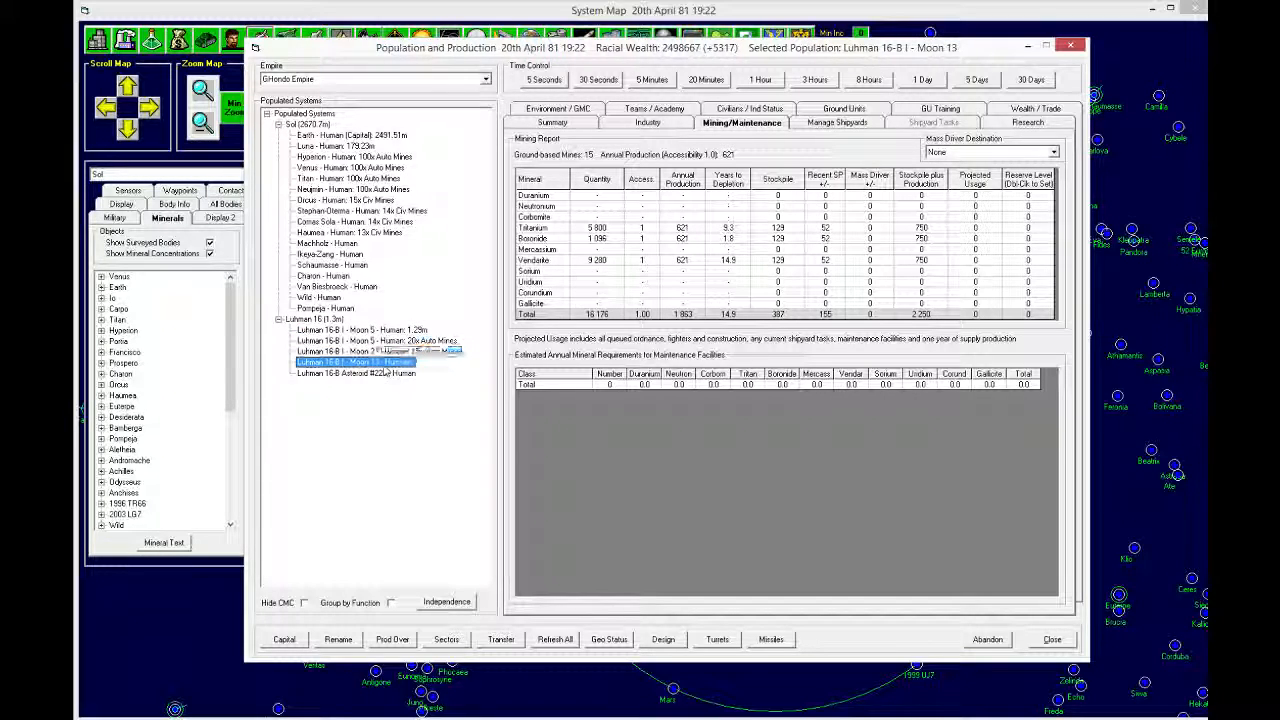
click(356, 373)
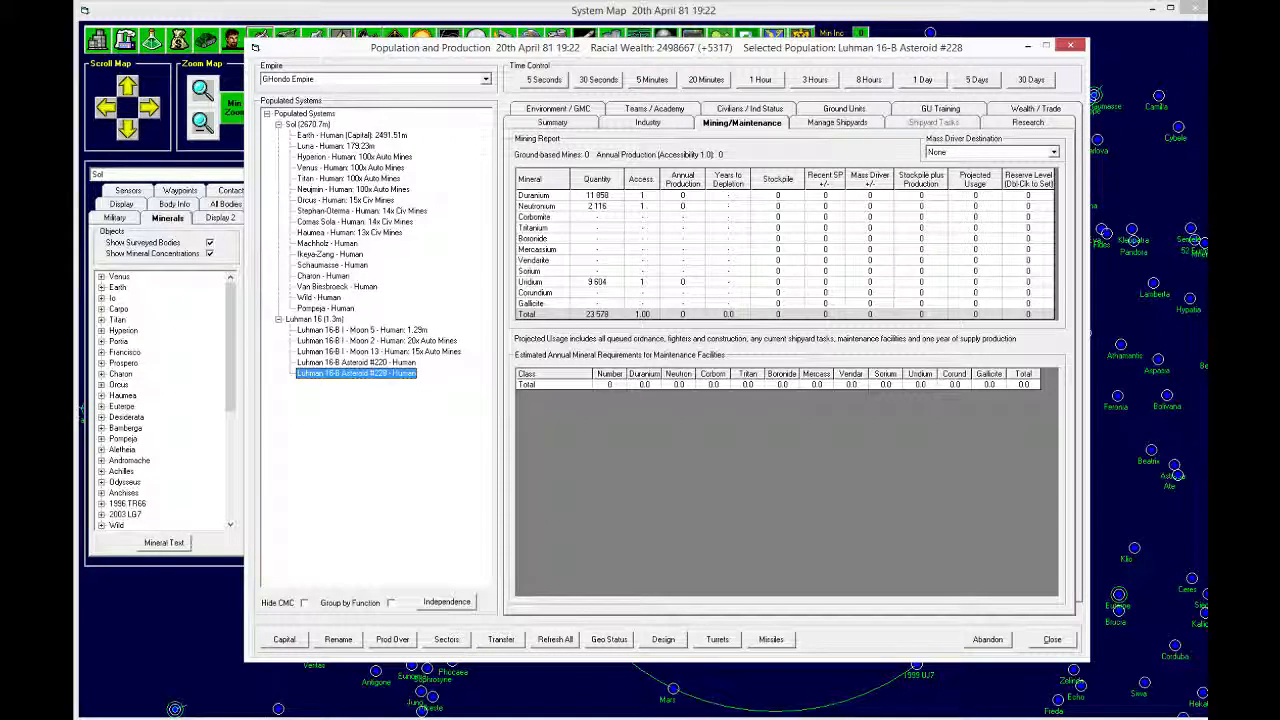
click(350, 135)
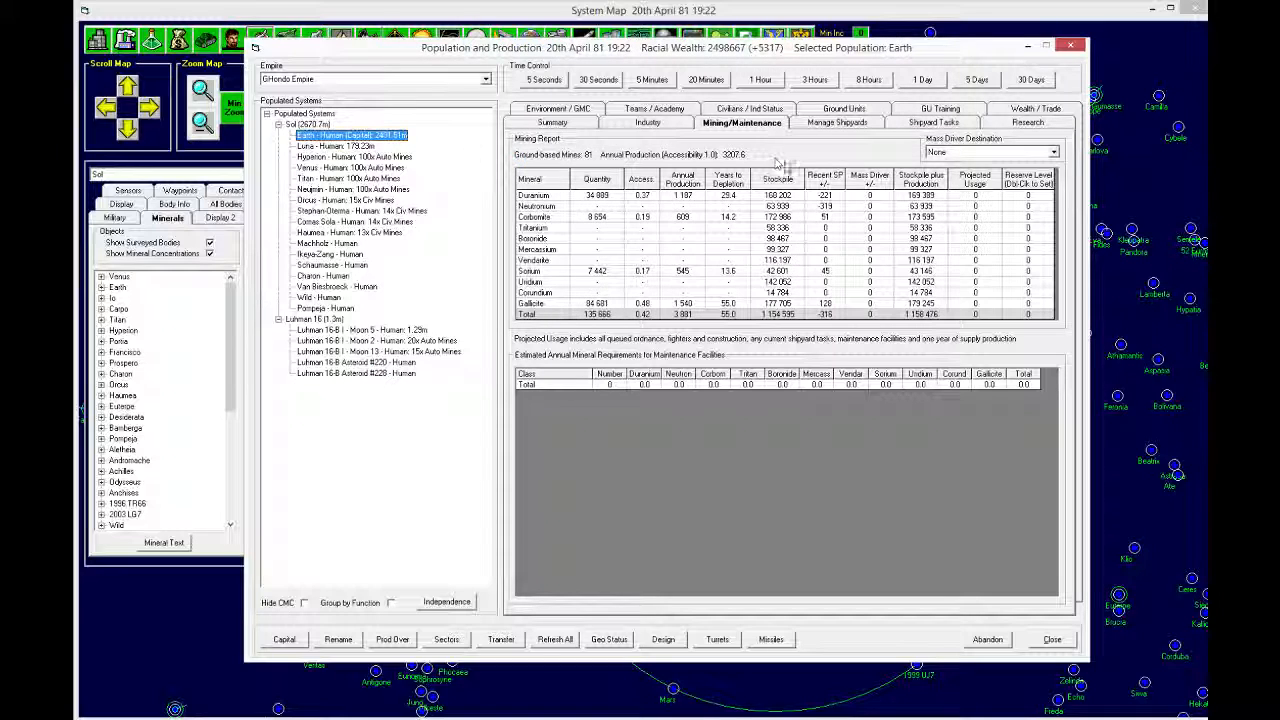
Step: Retool Earth's Marsh Heavy shipyard for the LB Echo class, confirming the activity change
click(836, 122)
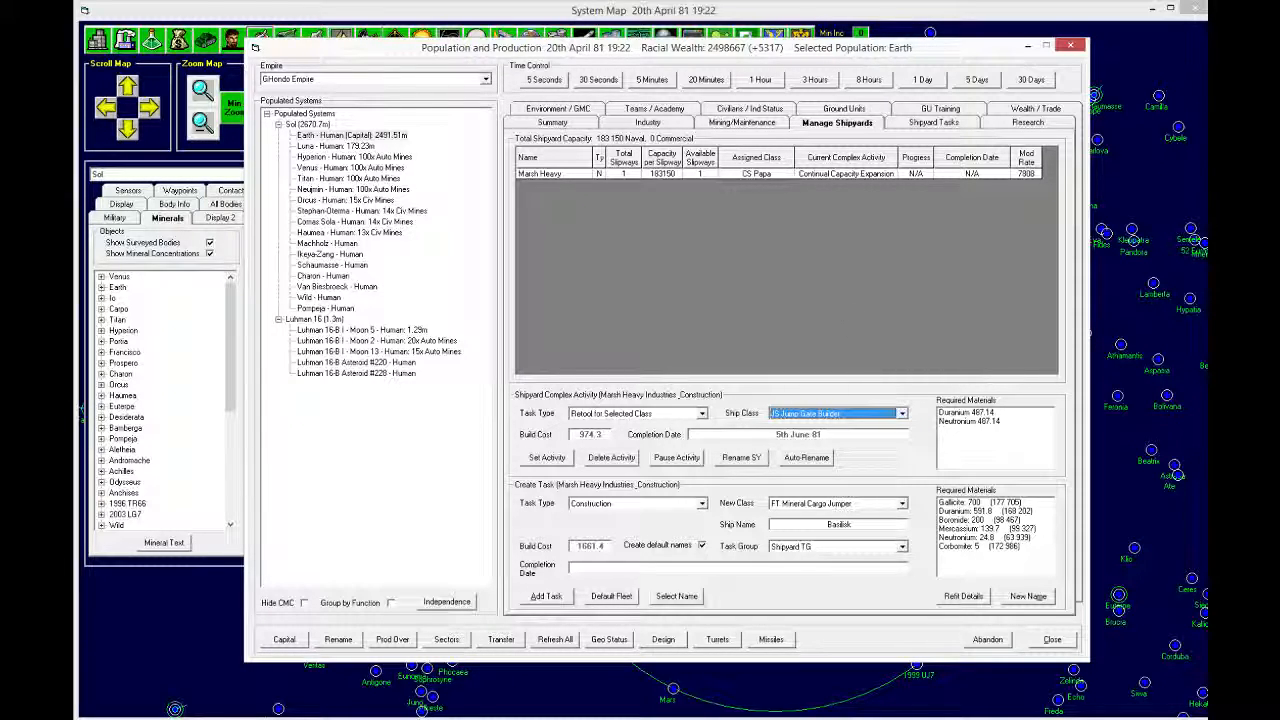
click(546, 457)
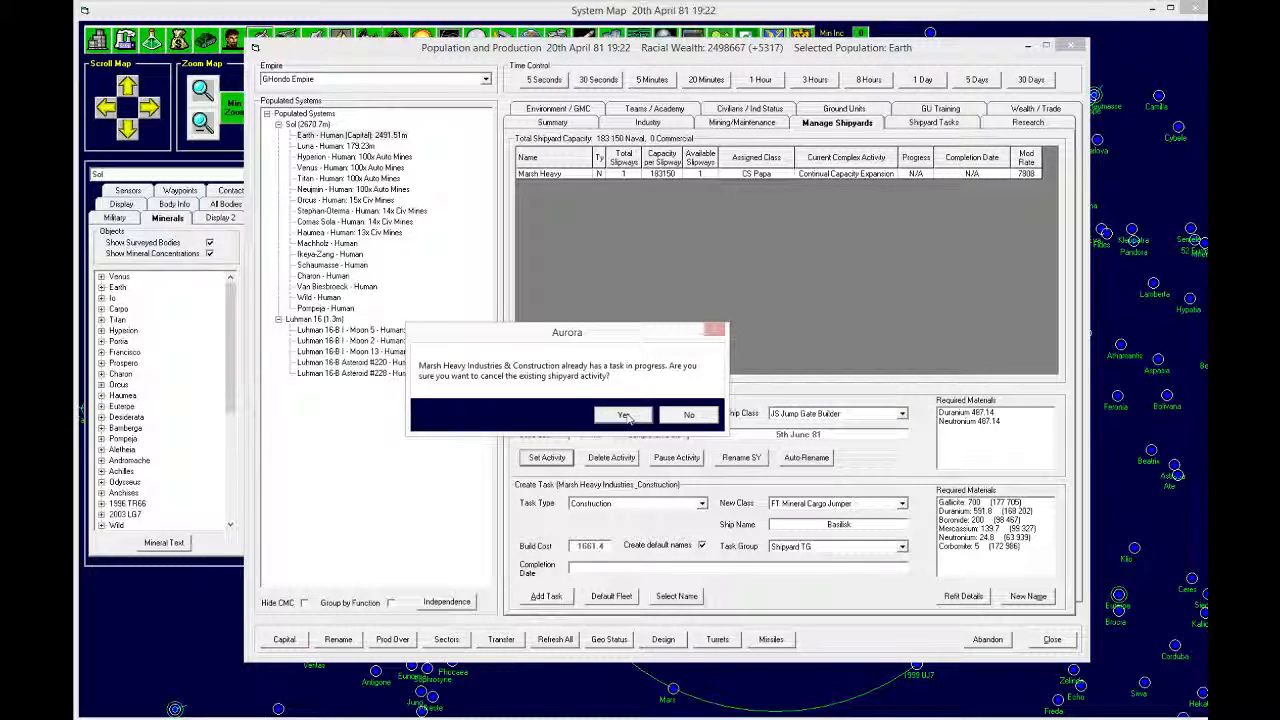
click(624, 414)
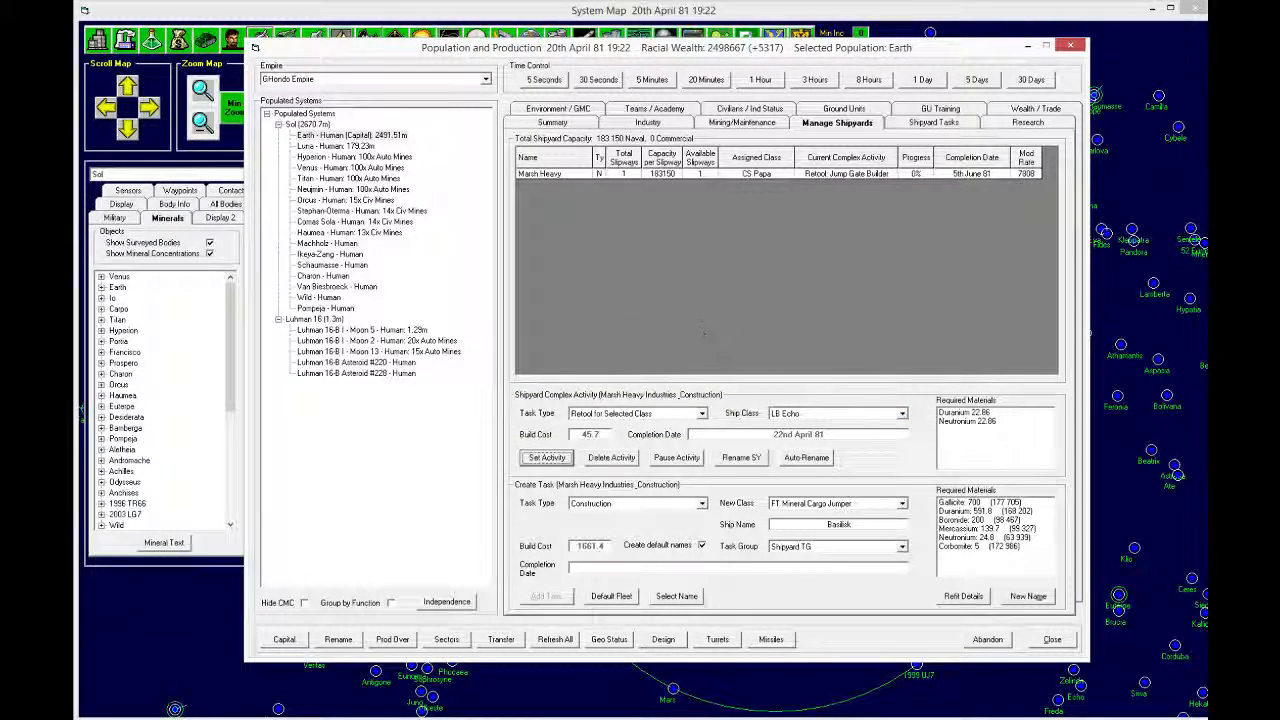
mouse_move(710, 340)
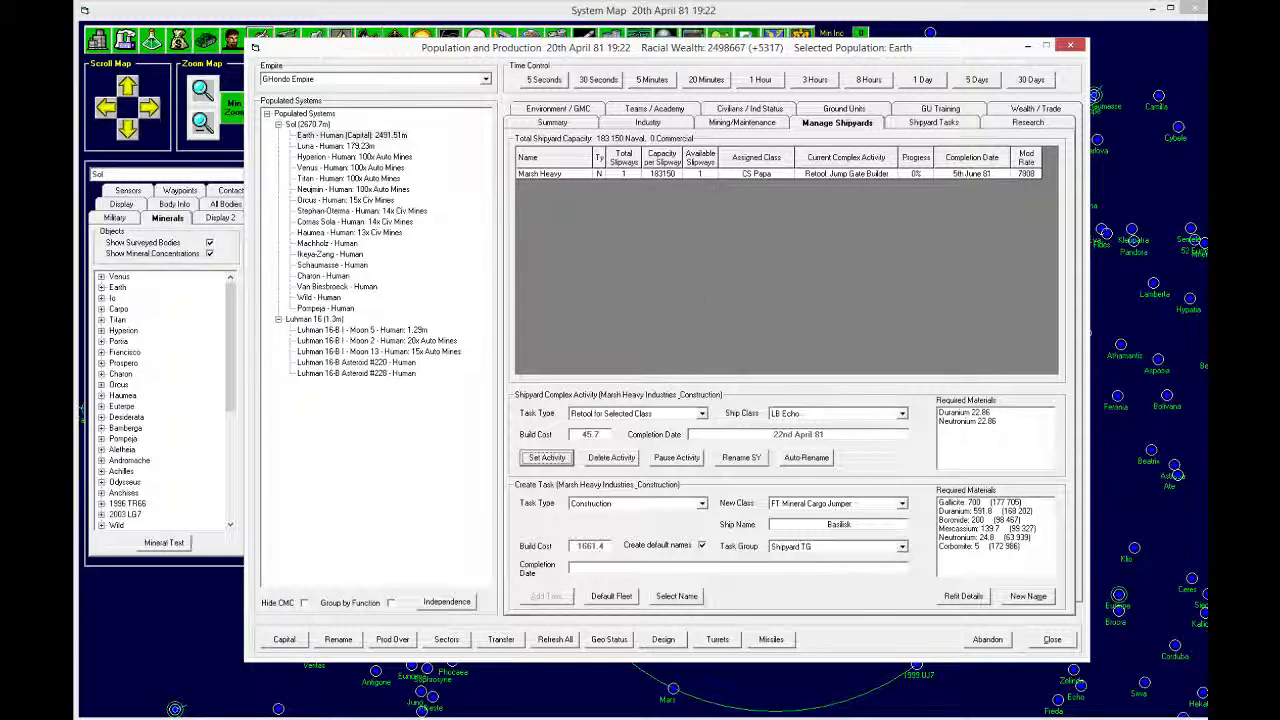
click(546, 457)
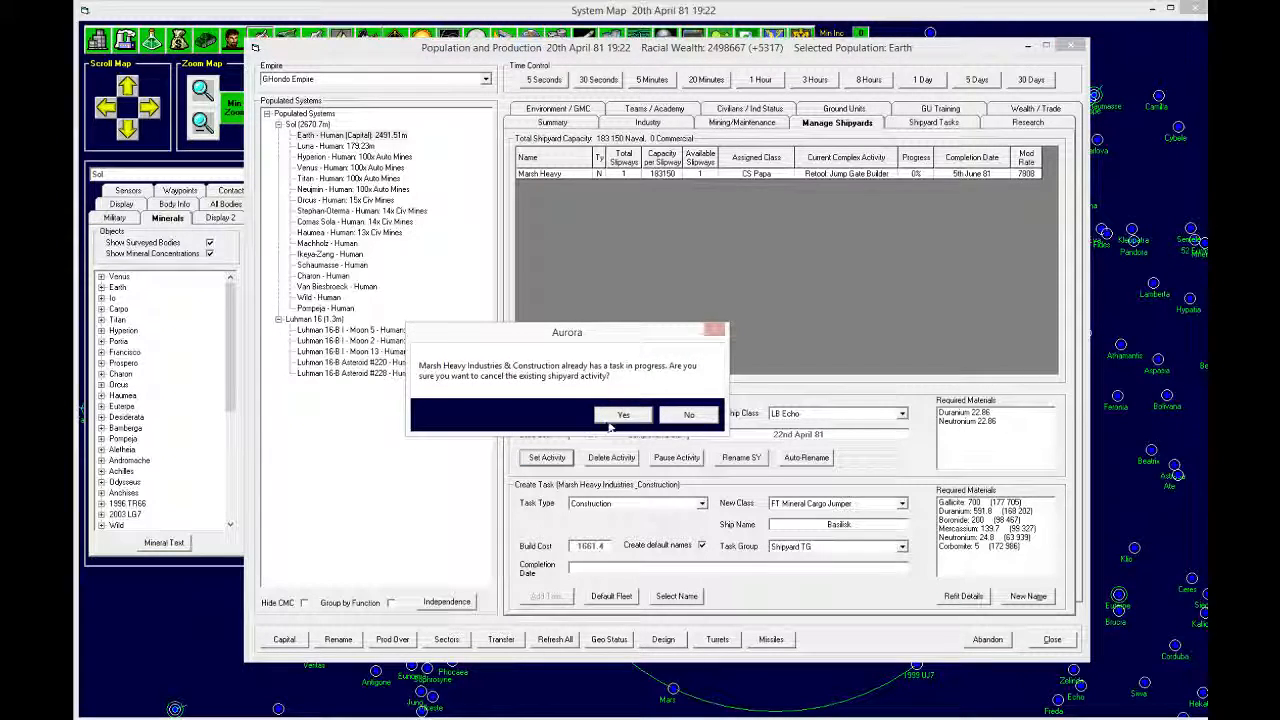
click(623, 414)
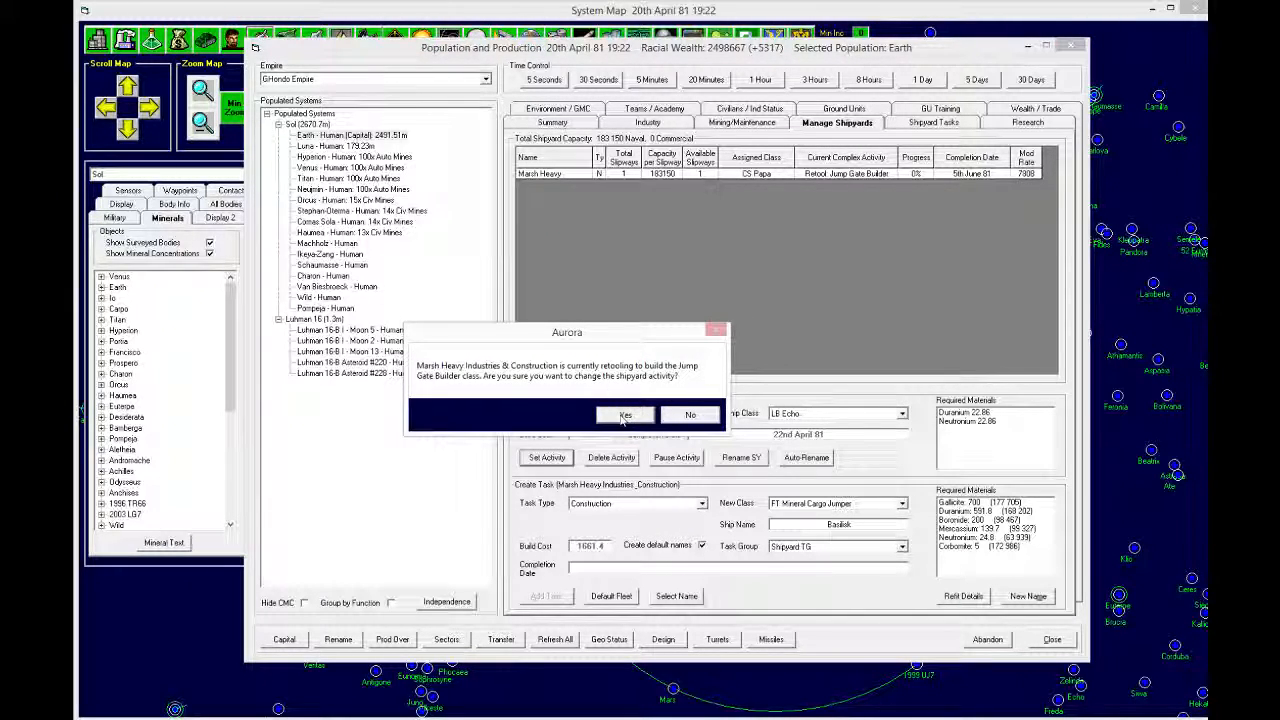
click(625, 414)
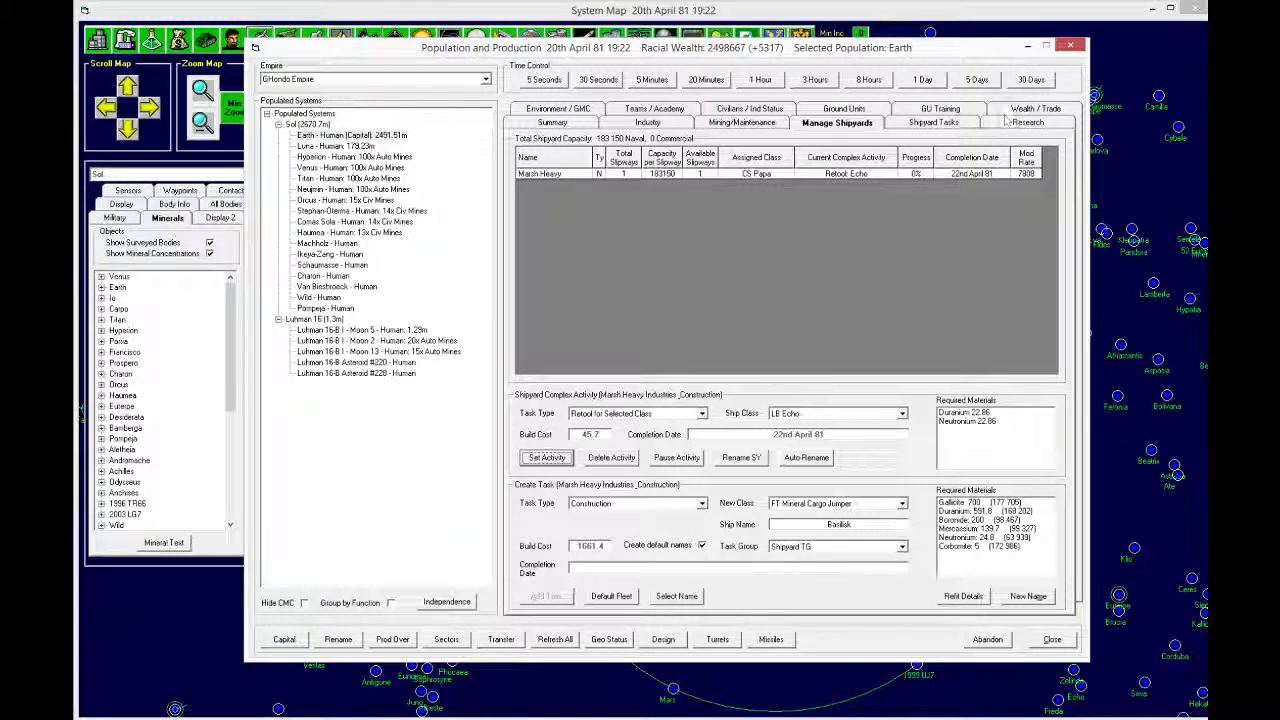
Step: Advance 30 days, retool Marsh Heavy for Jump Gate Builder, then advance another 30 days
click(1031, 79)
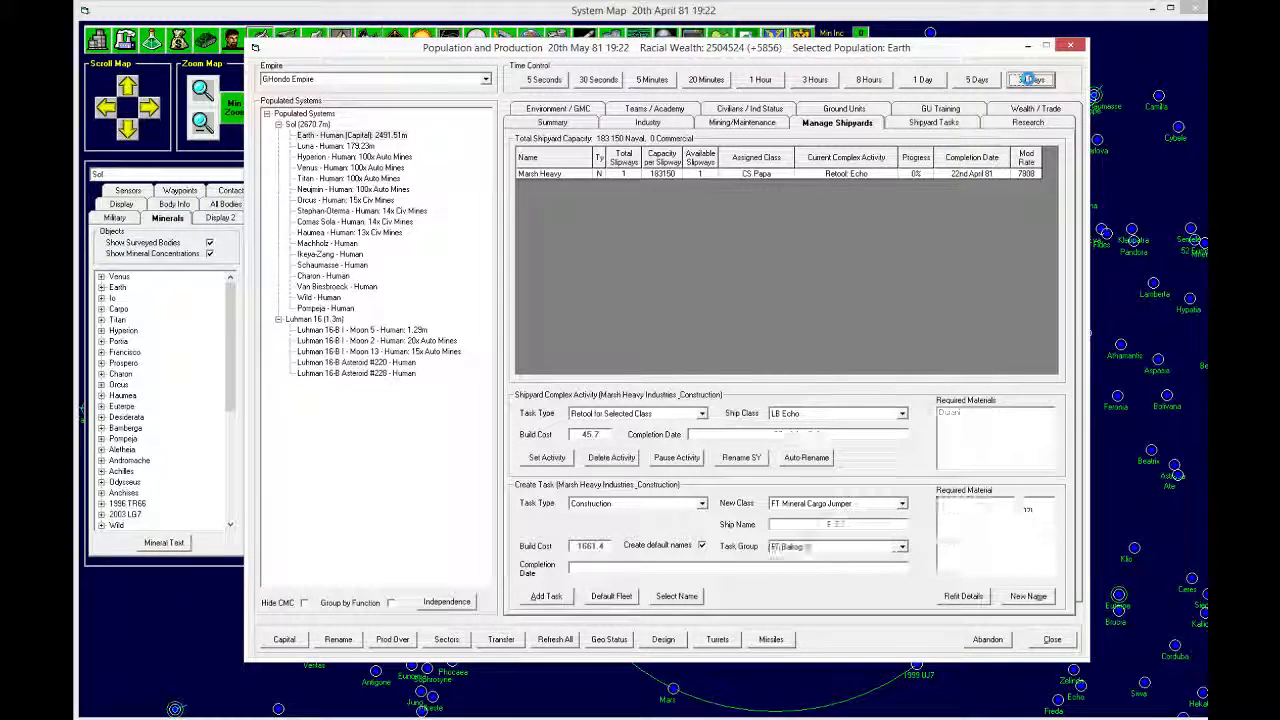
click(1030, 79)
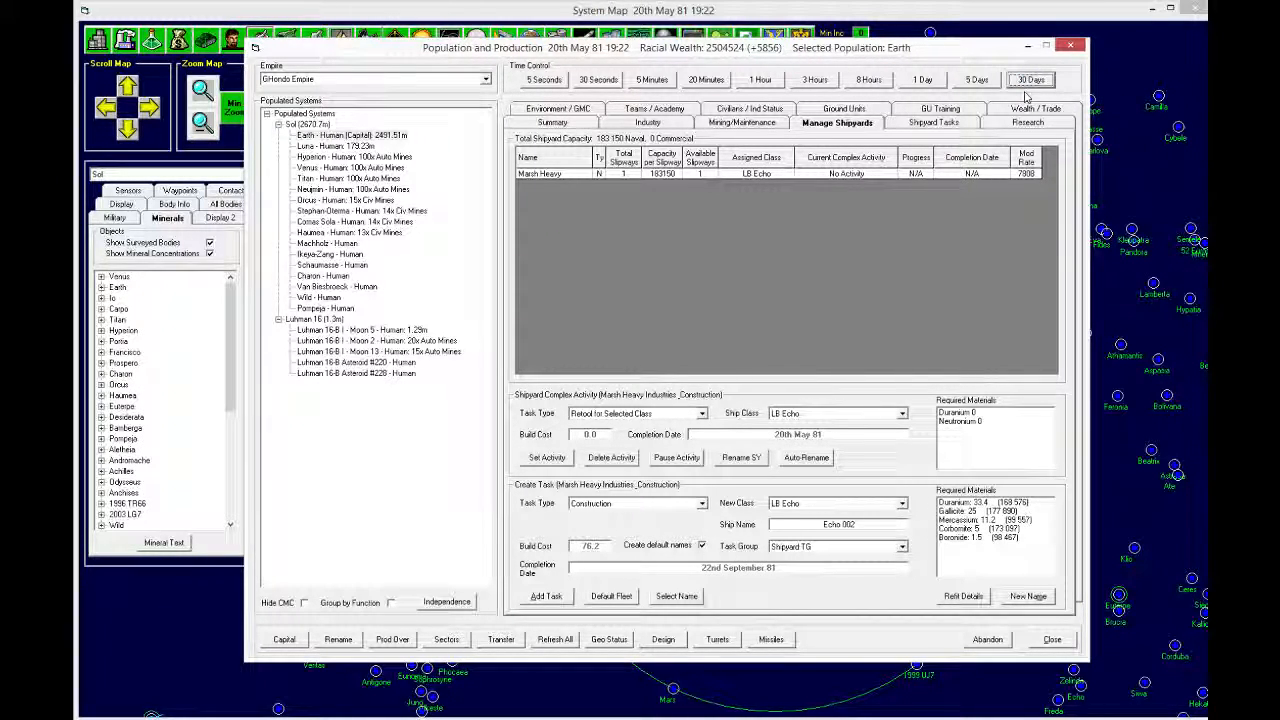
click(901, 503)
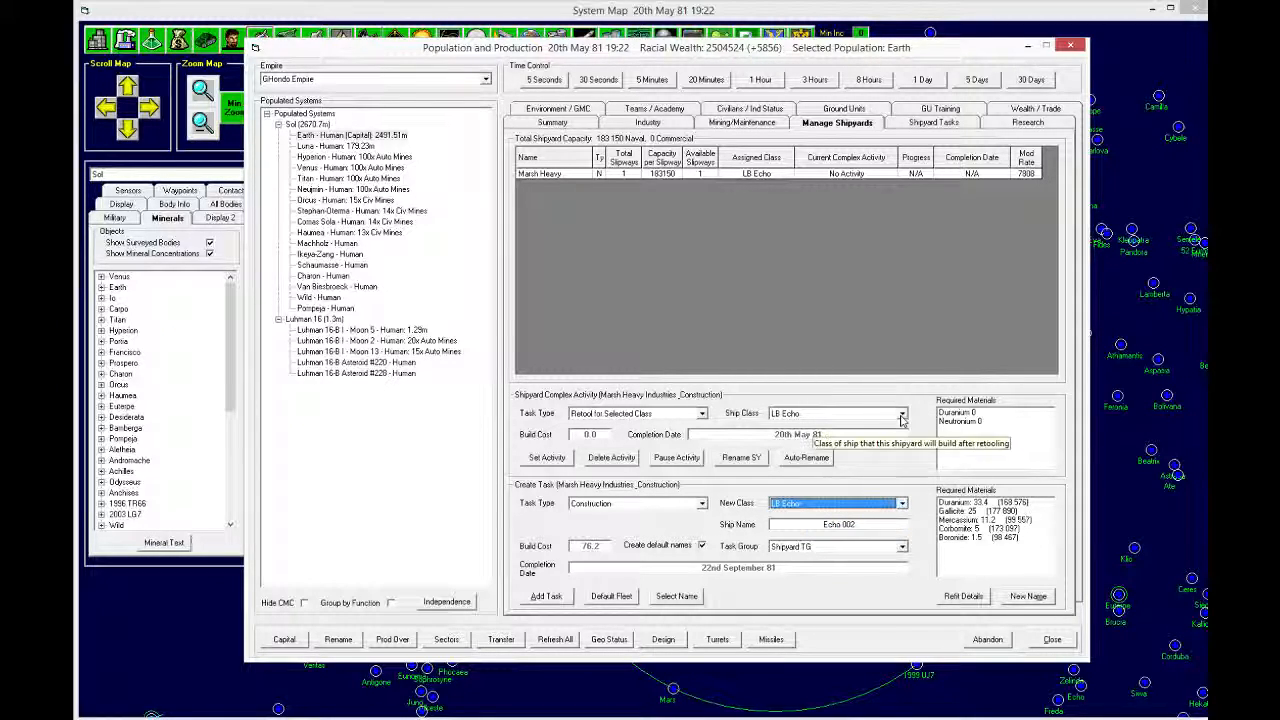
click(901, 413)
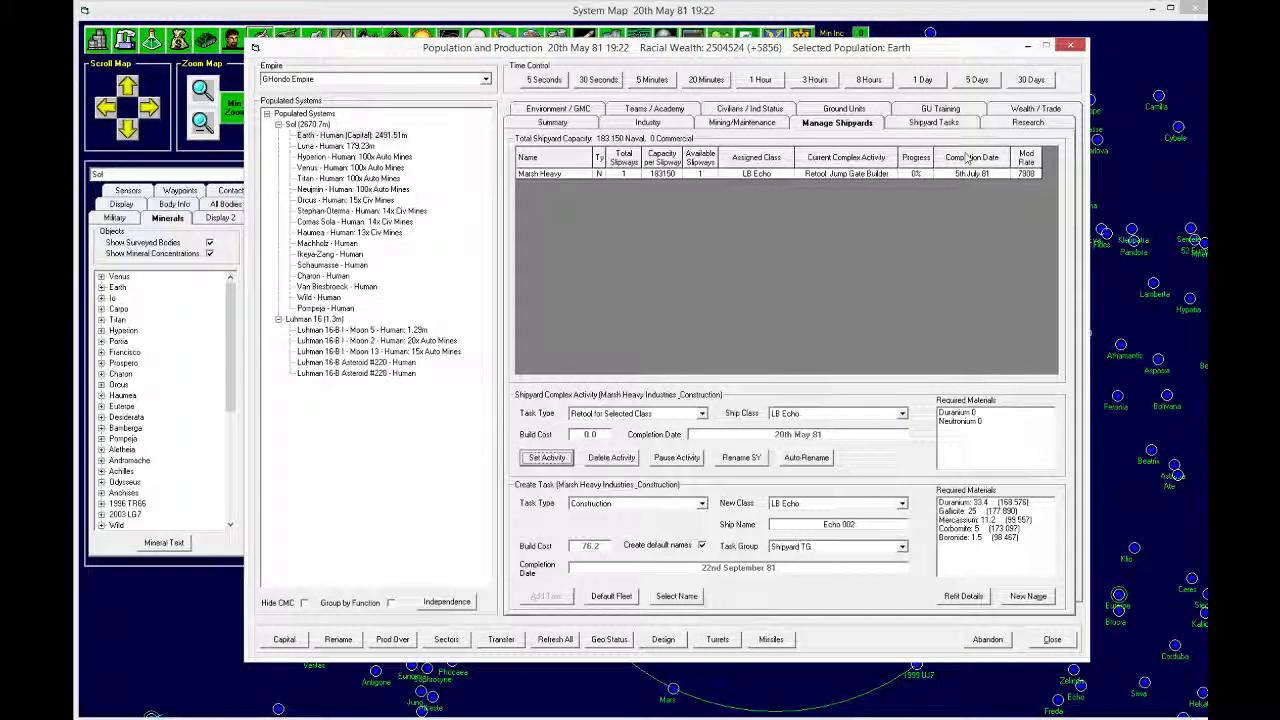
click(1030, 79)
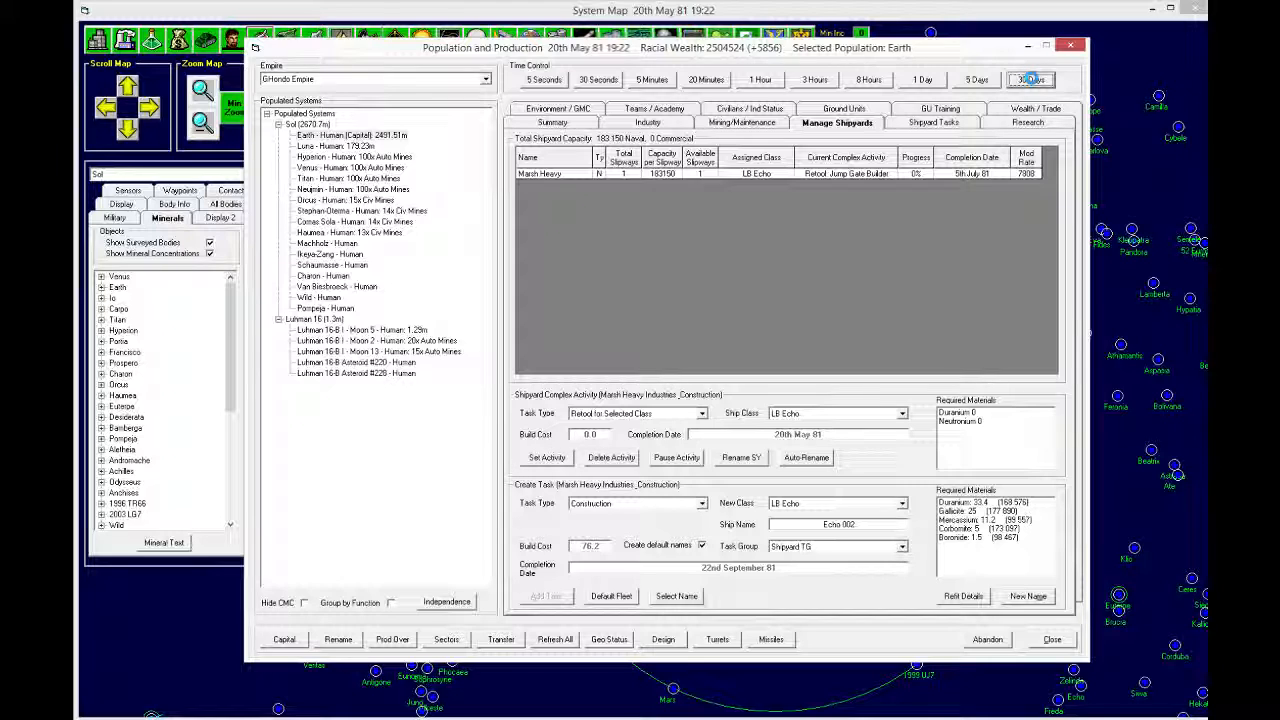
click(1030, 79)
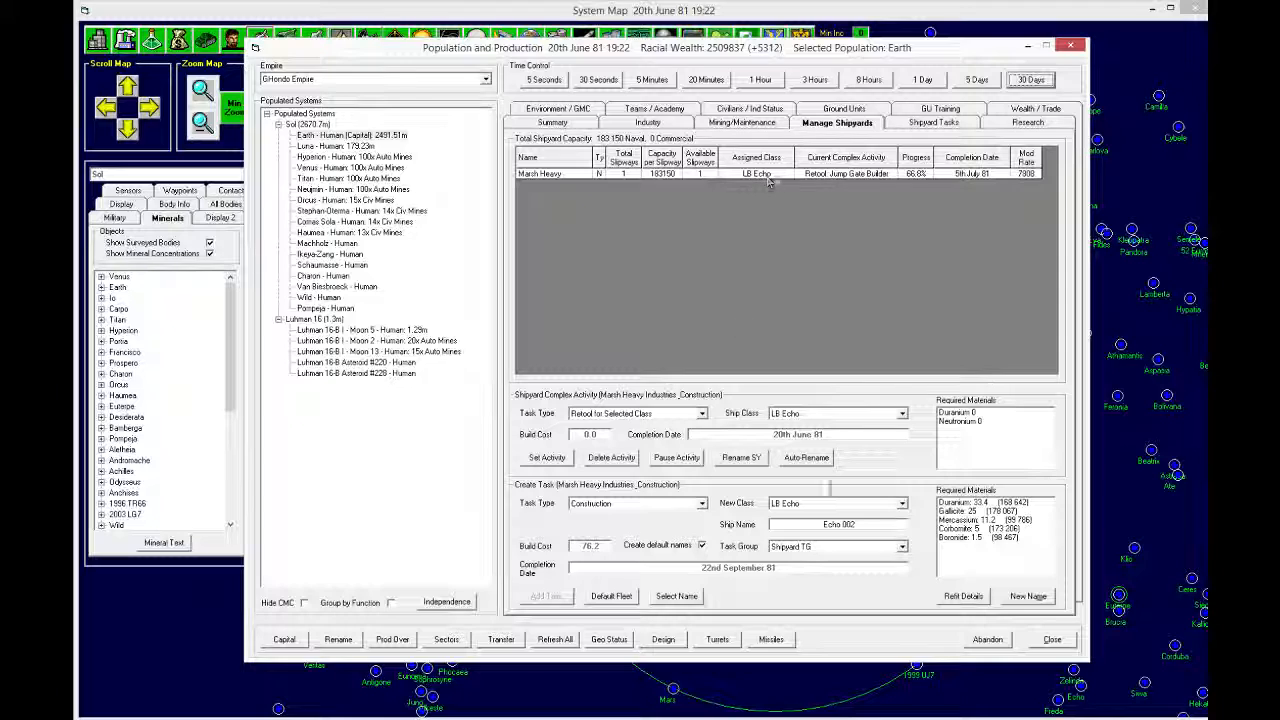
click(835, 503)
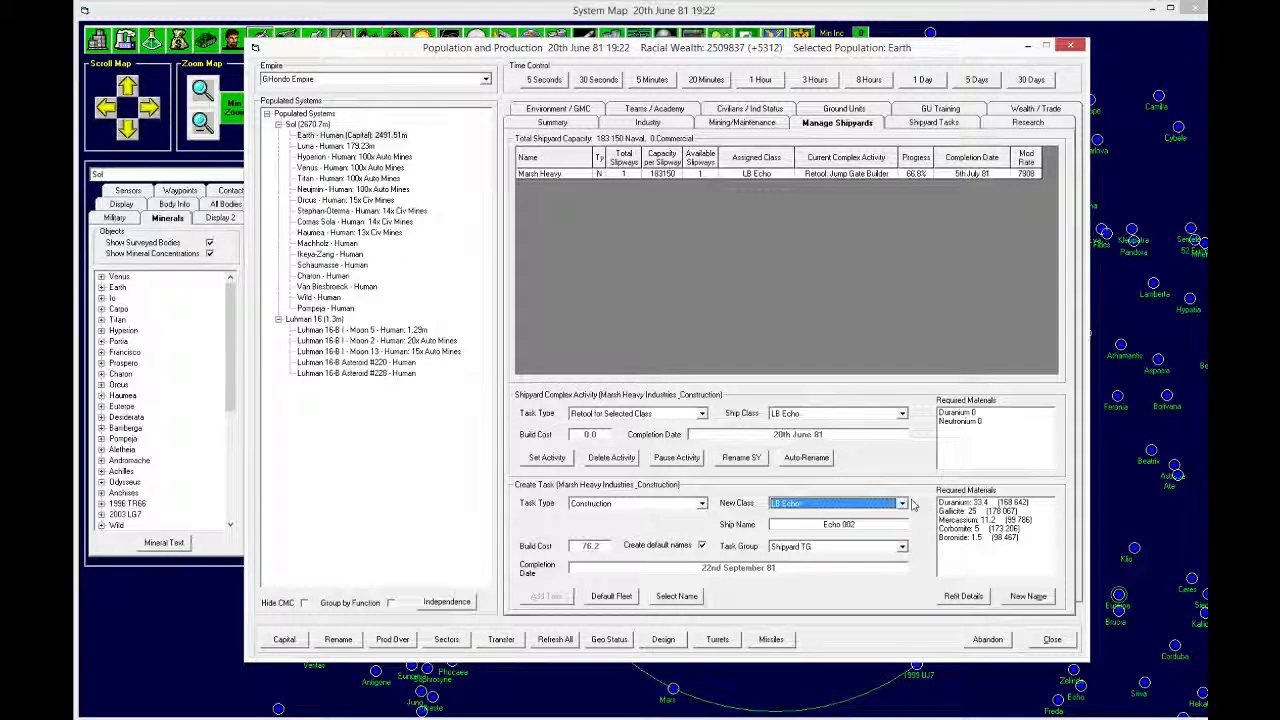
mouse_move(873, 497)
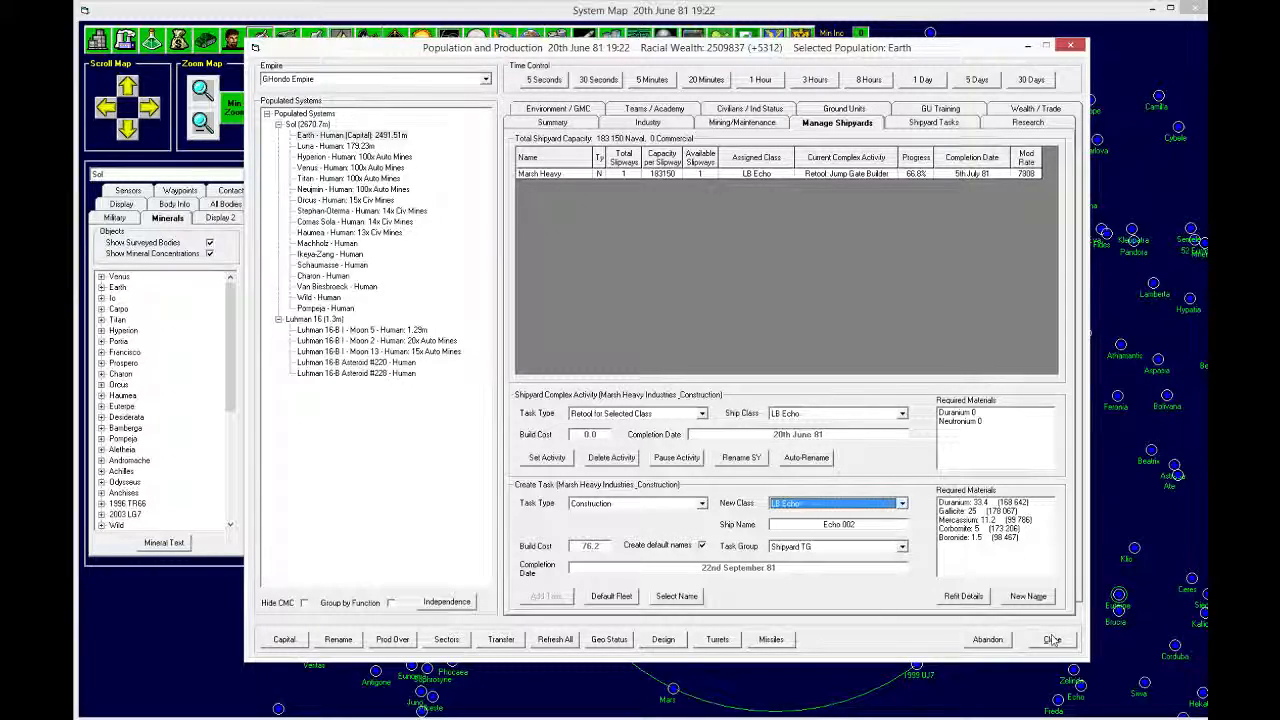
Step: Close the population window and view Jump Gate Builder's DAC / Rank / Info tab
click(1051, 639)
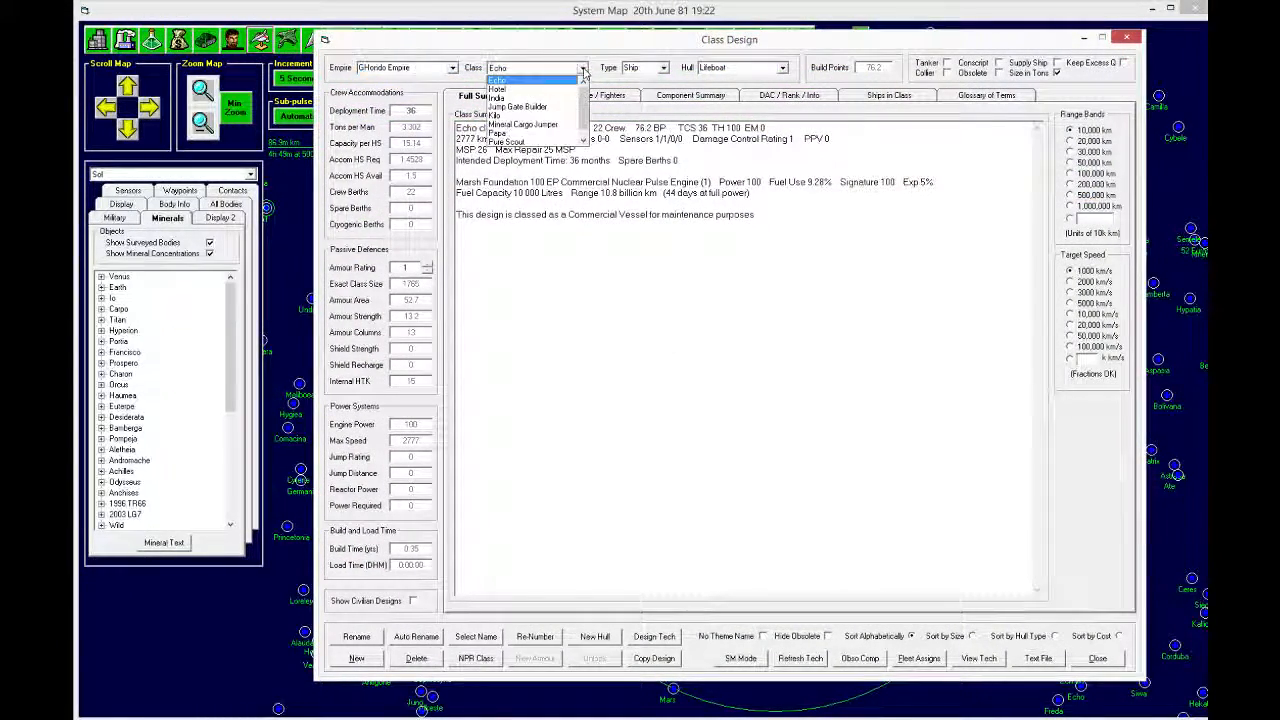
click(518, 107)
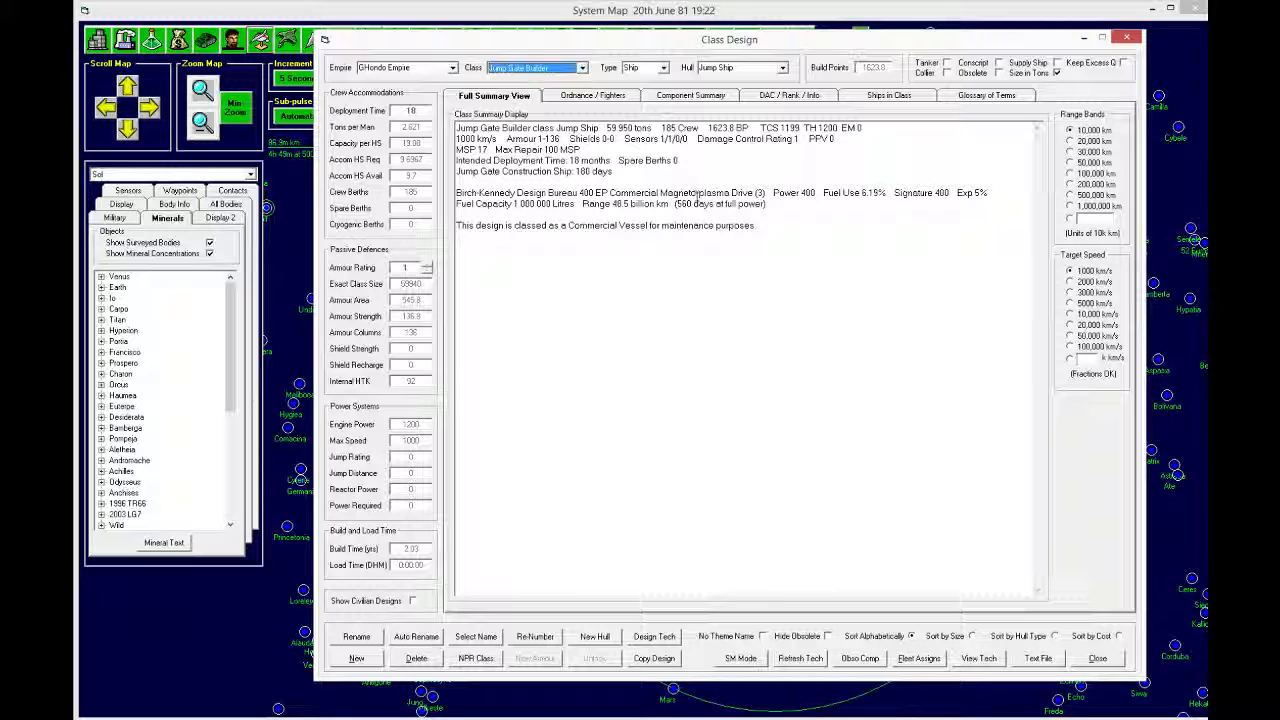
click(789, 95)
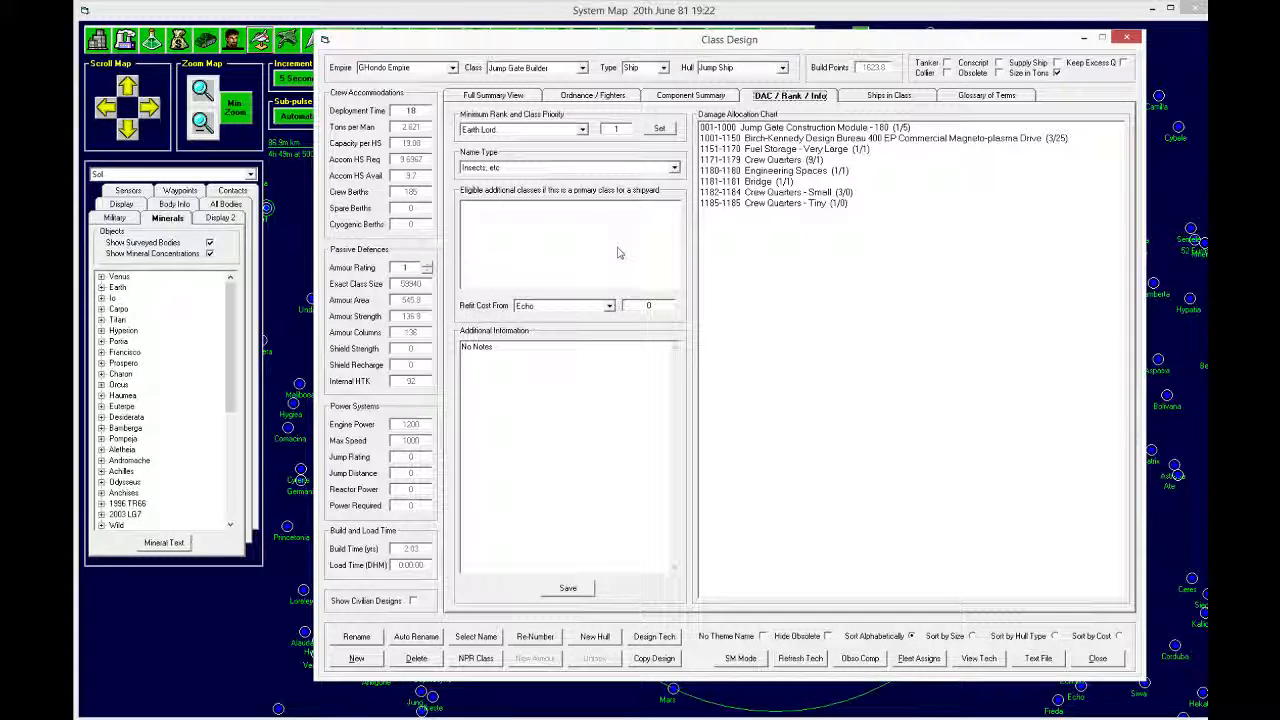
click(493, 95)
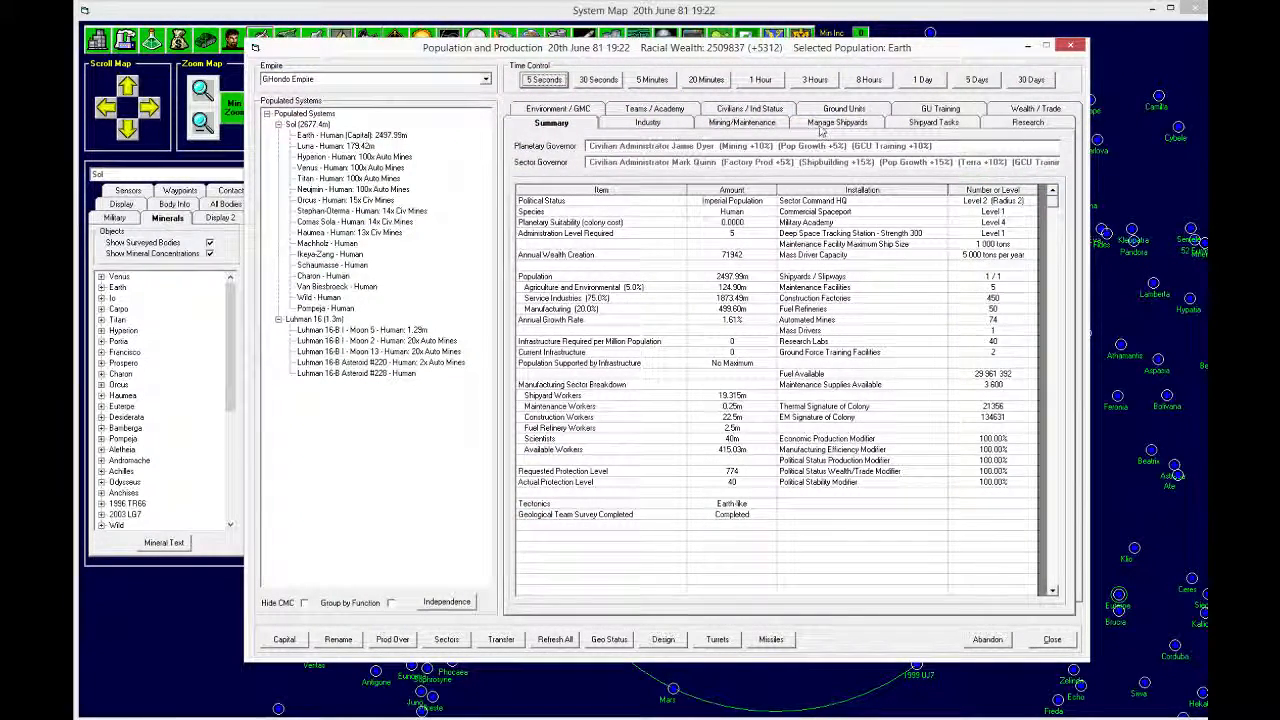
Step: Advance two months until Marsh Heavy finishes retooling for the JS Jump Gate Builder
click(836, 122)
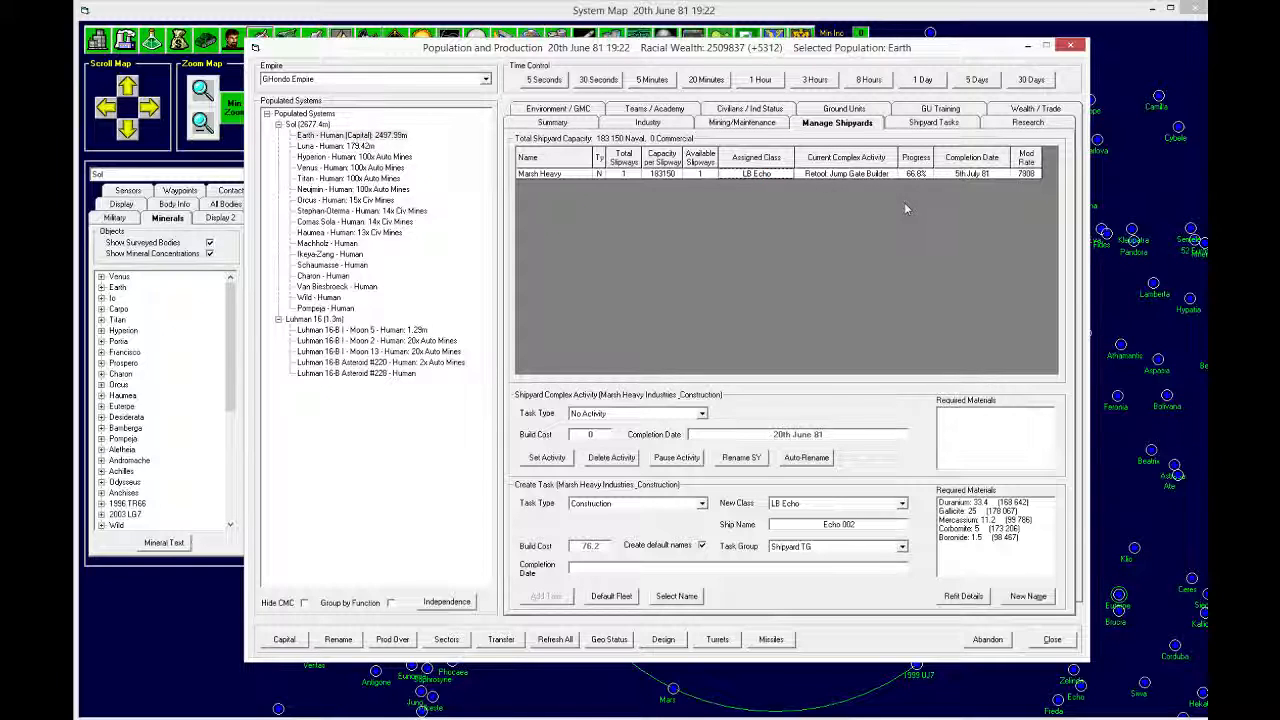
click(1031, 79)
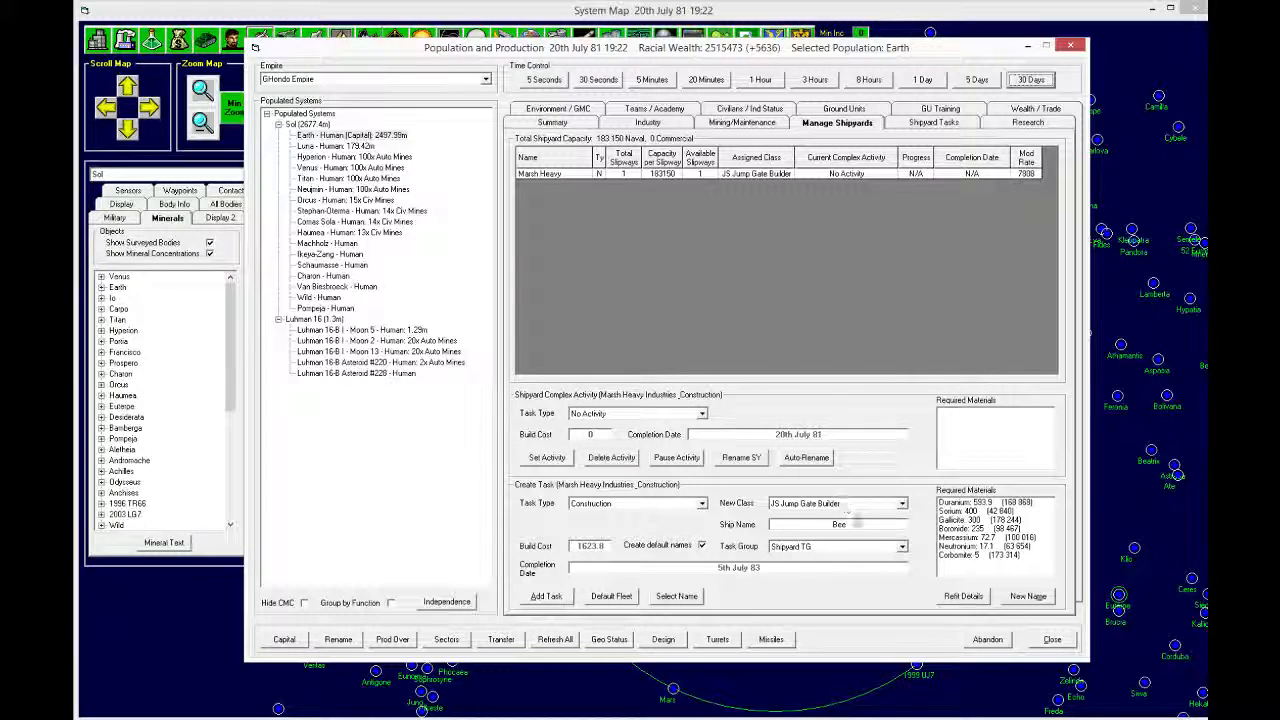
mouse_move(547, 596)
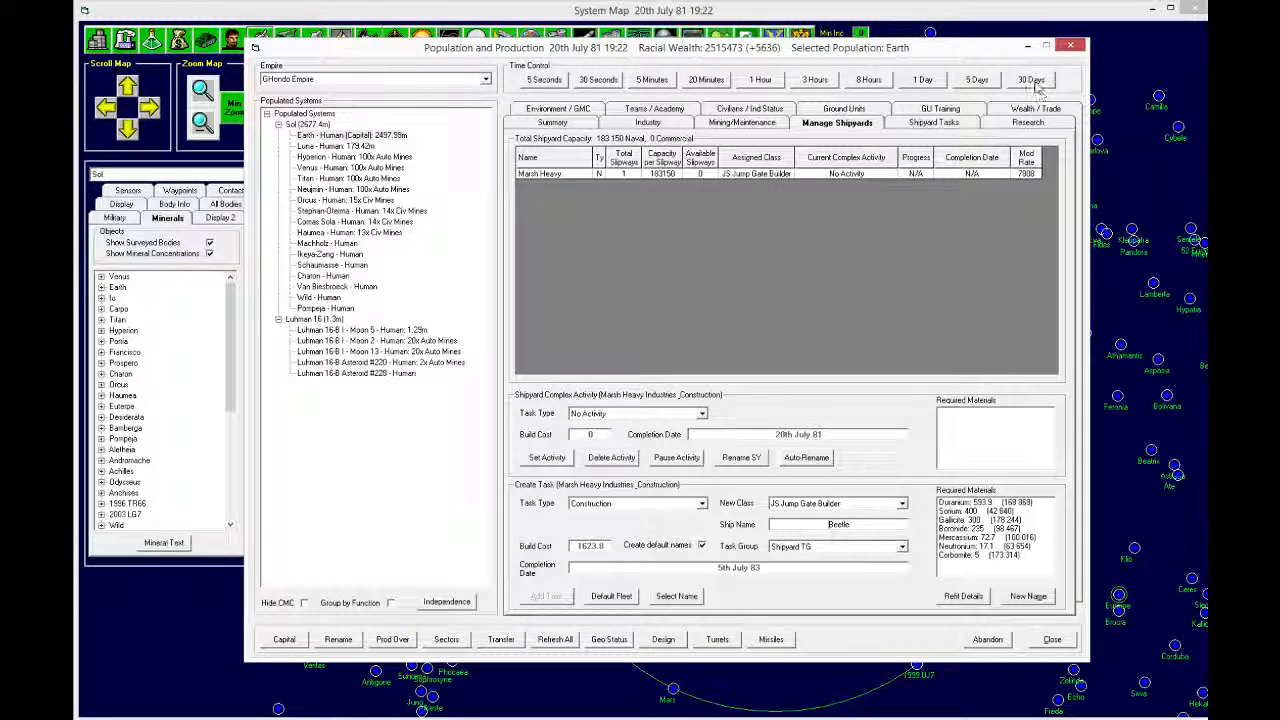
click(1031, 79)
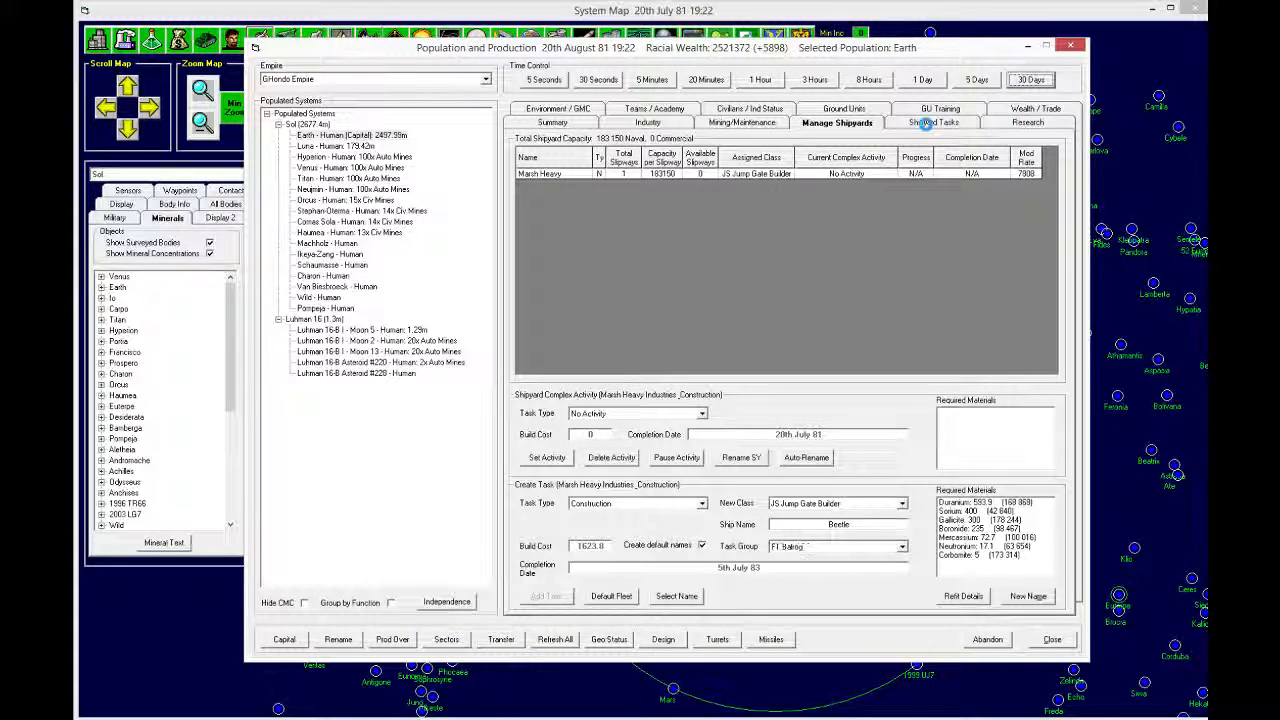
Step: Advance month by month on Shipyard Tasks to 20th March 83, Bee 85.1% built
click(933, 122)
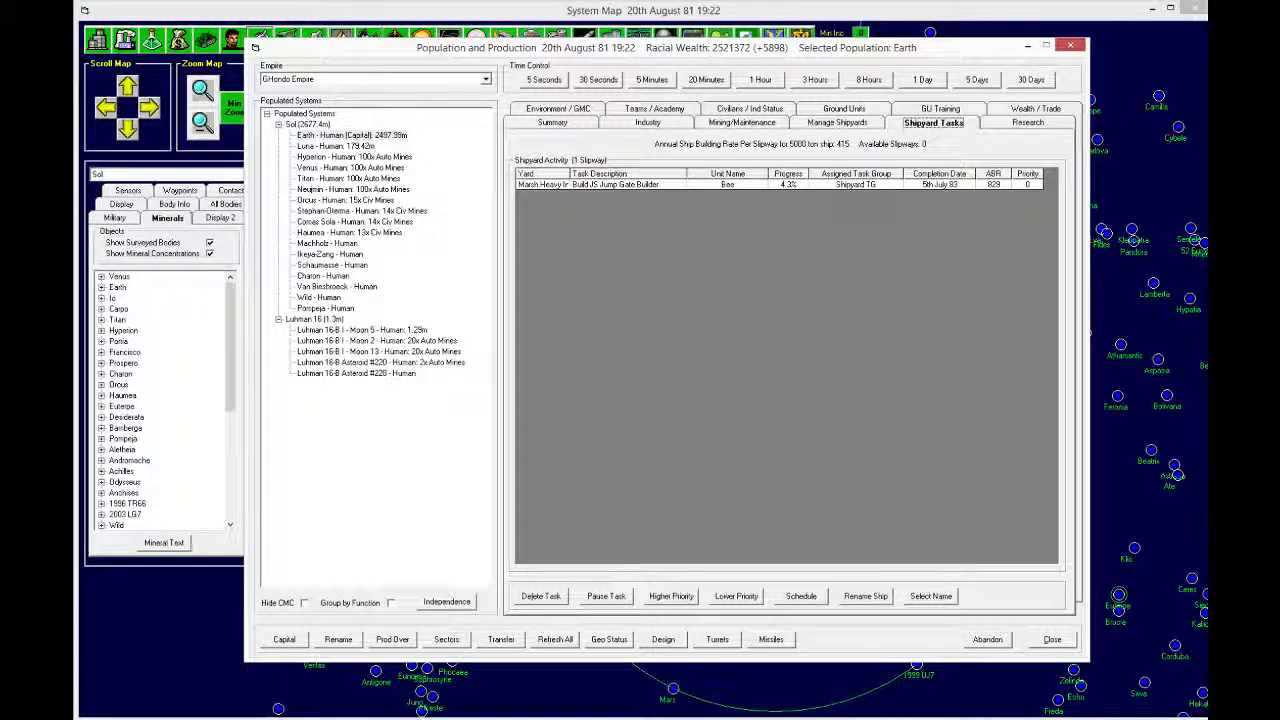
click(1030, 79)
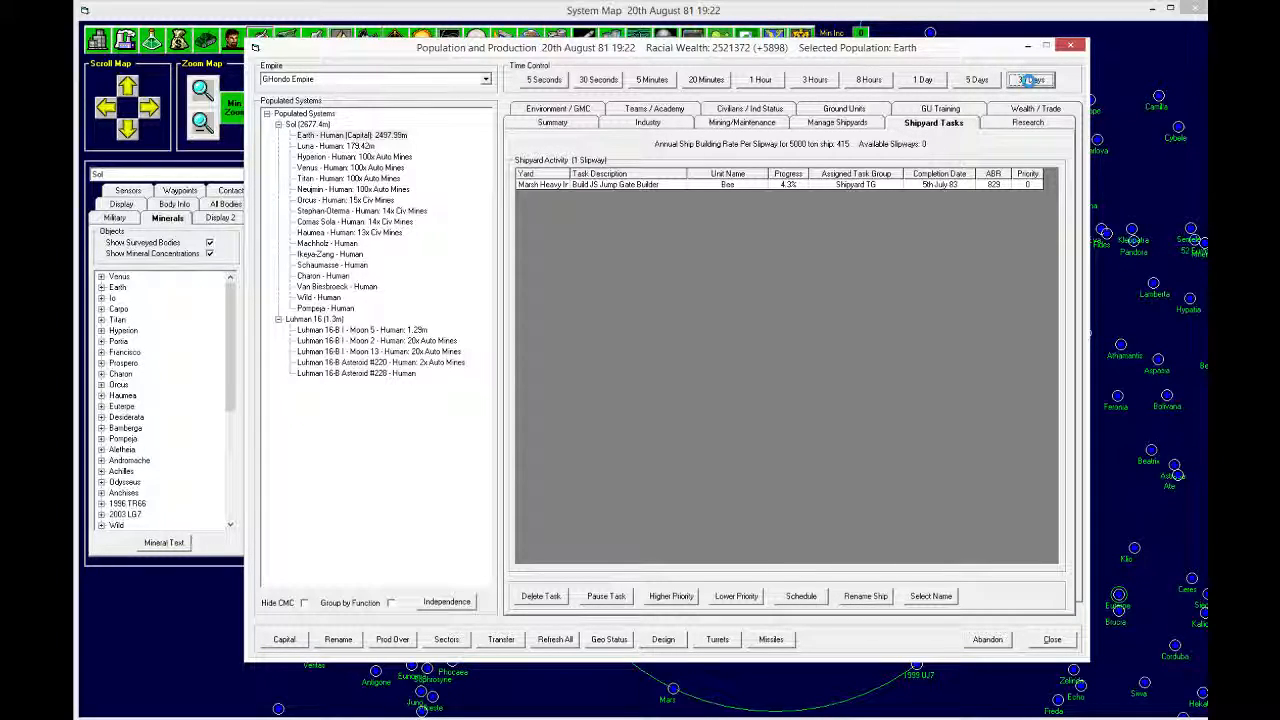
click(1031, 79)
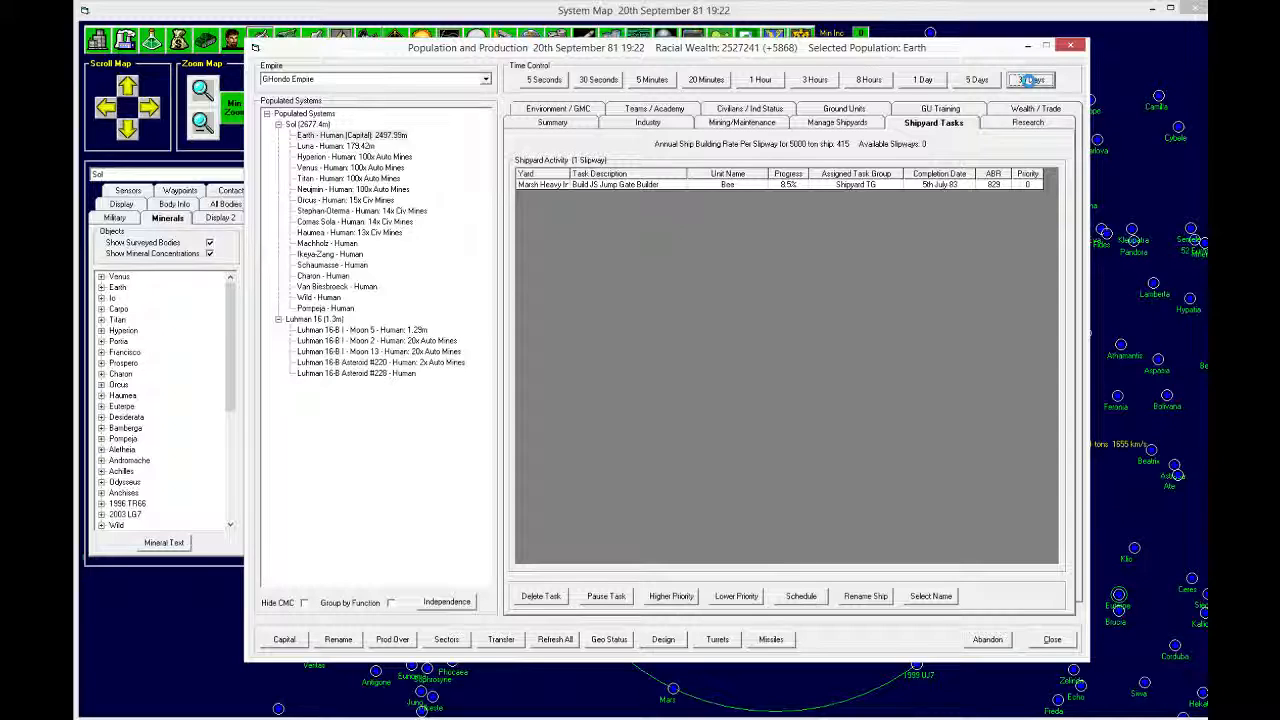
click(1031, 79)
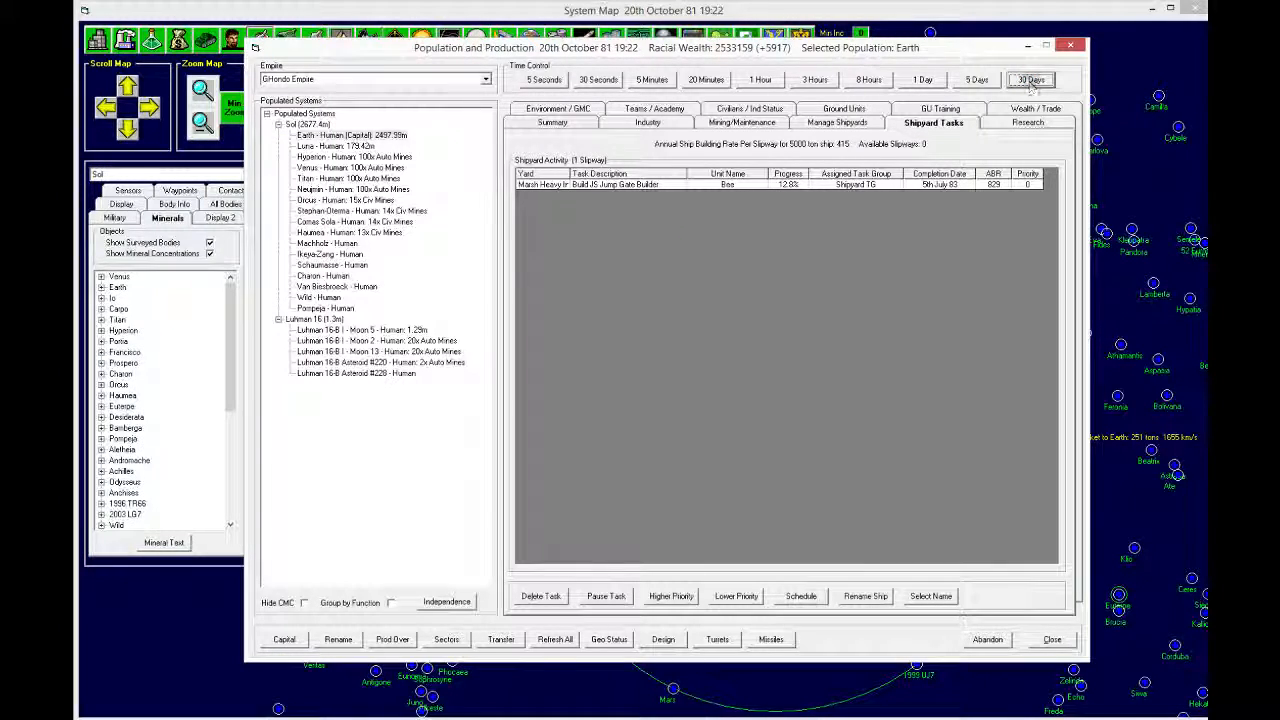
click(1031, 79)
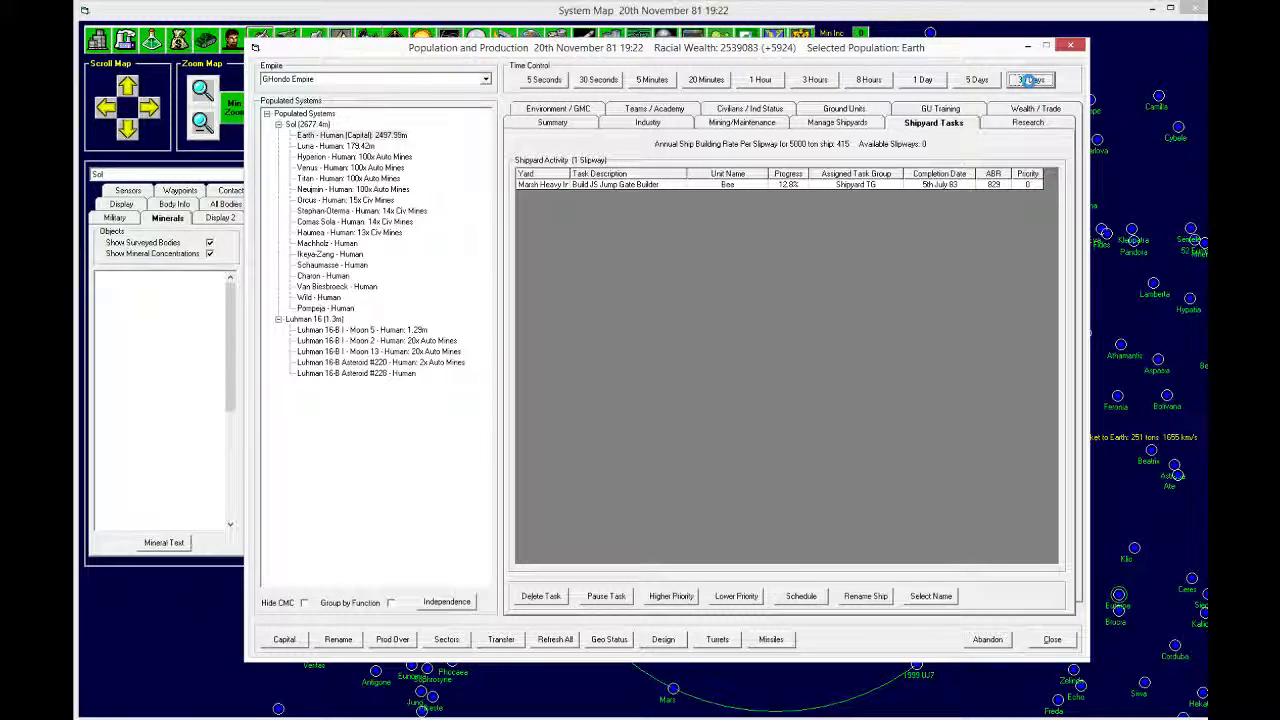
click(1030, 79)
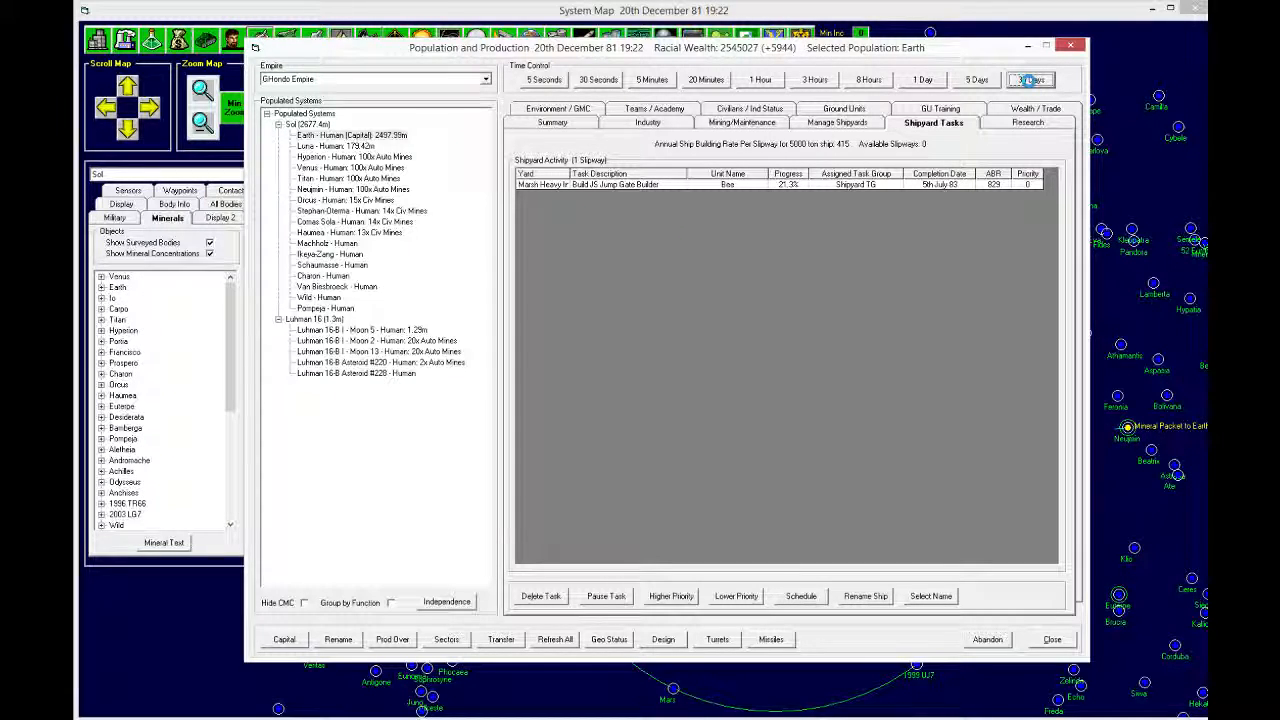
click(1030, 79)
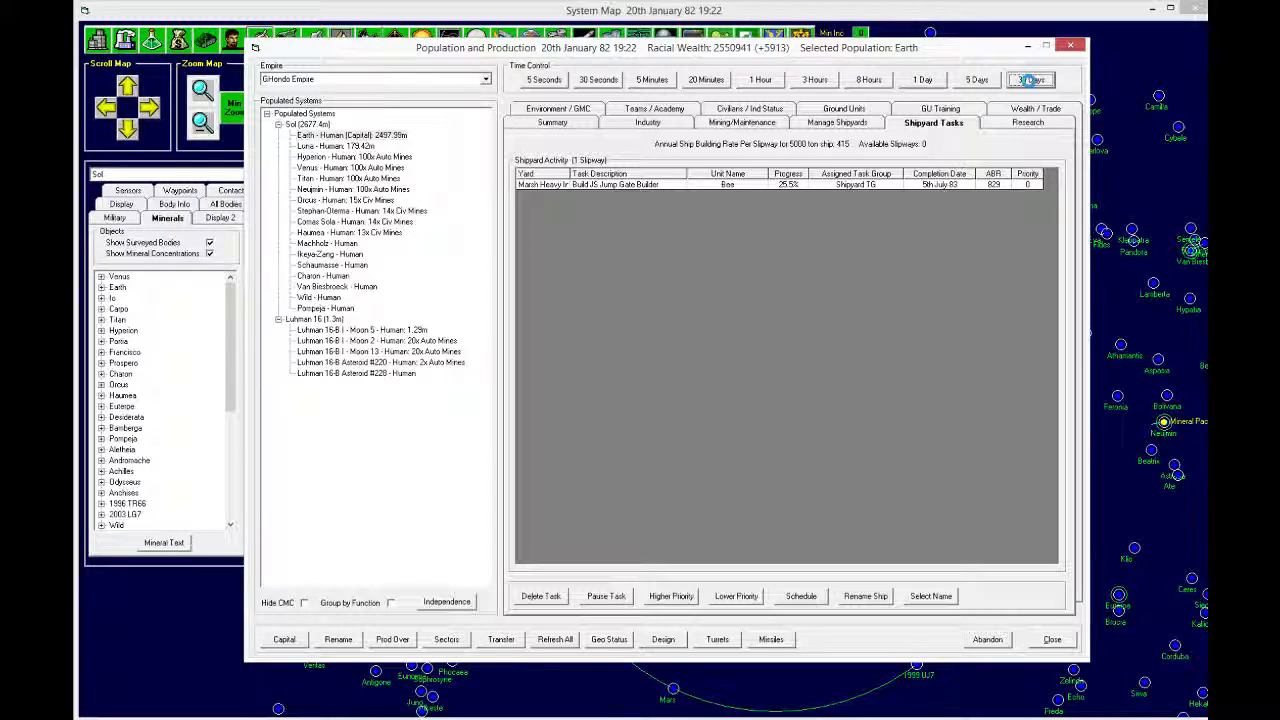
click(1030, 79)
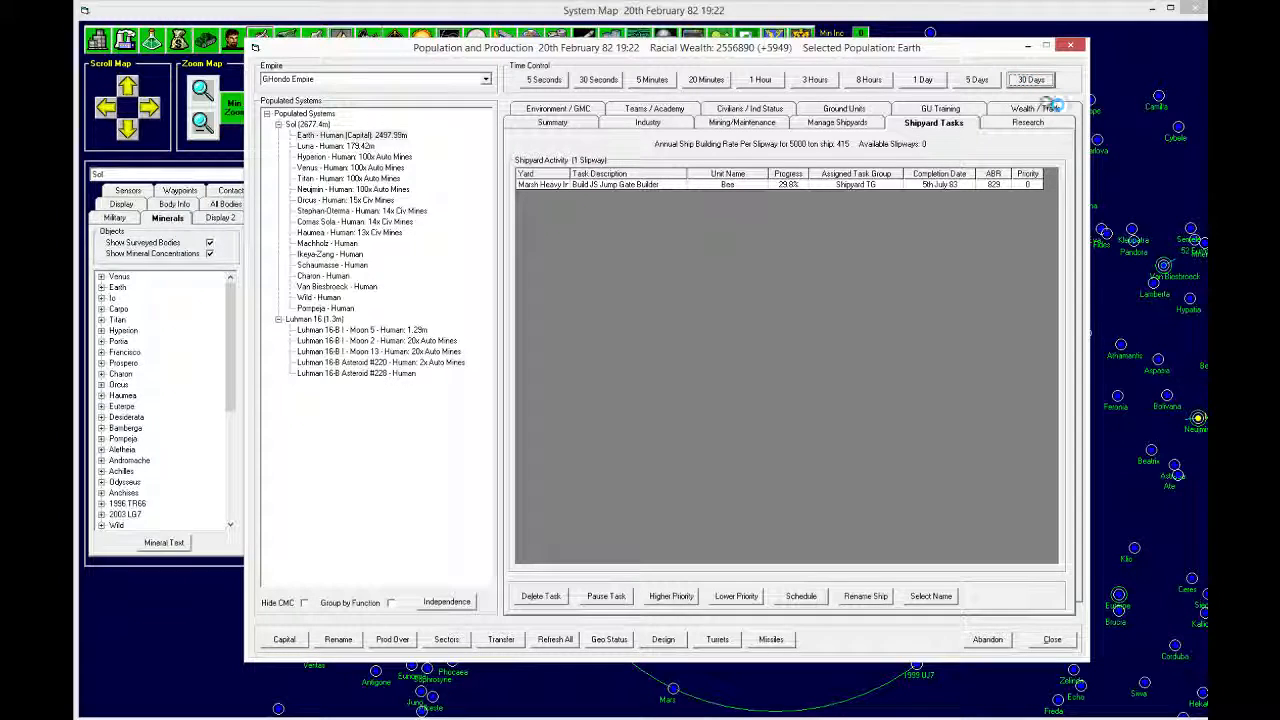
click(1030, 79)
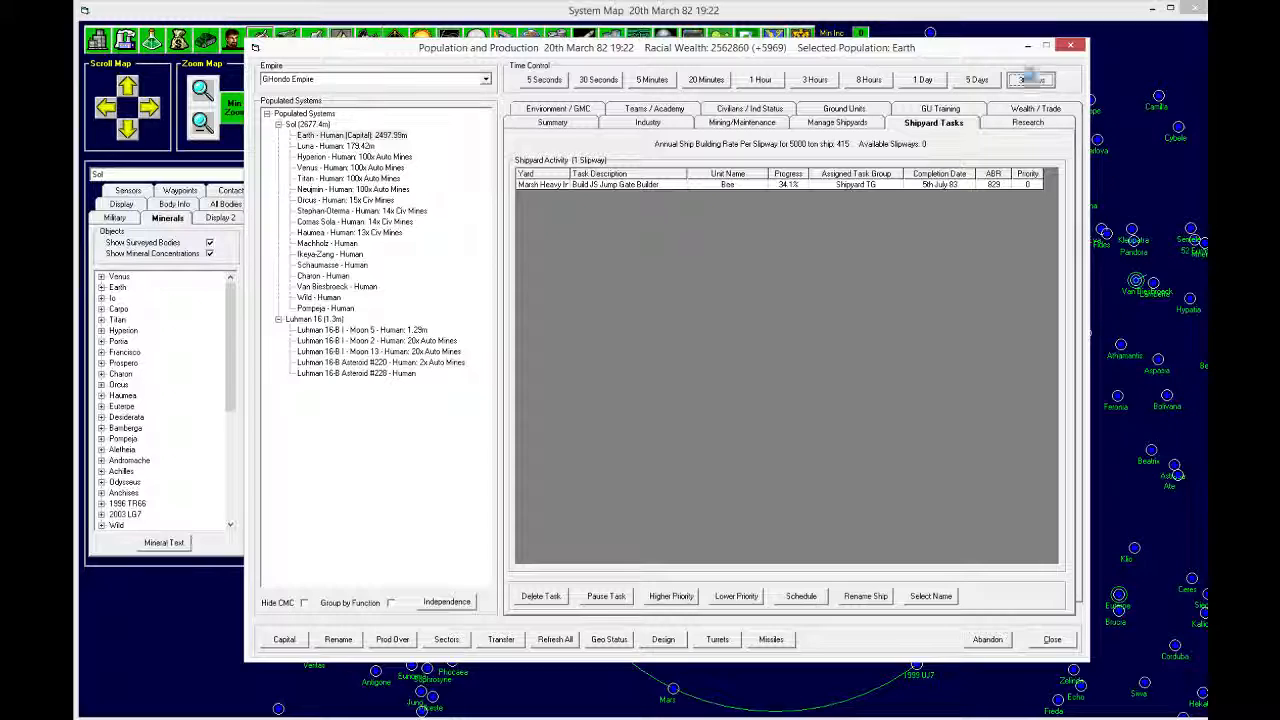
click(1030, 79)
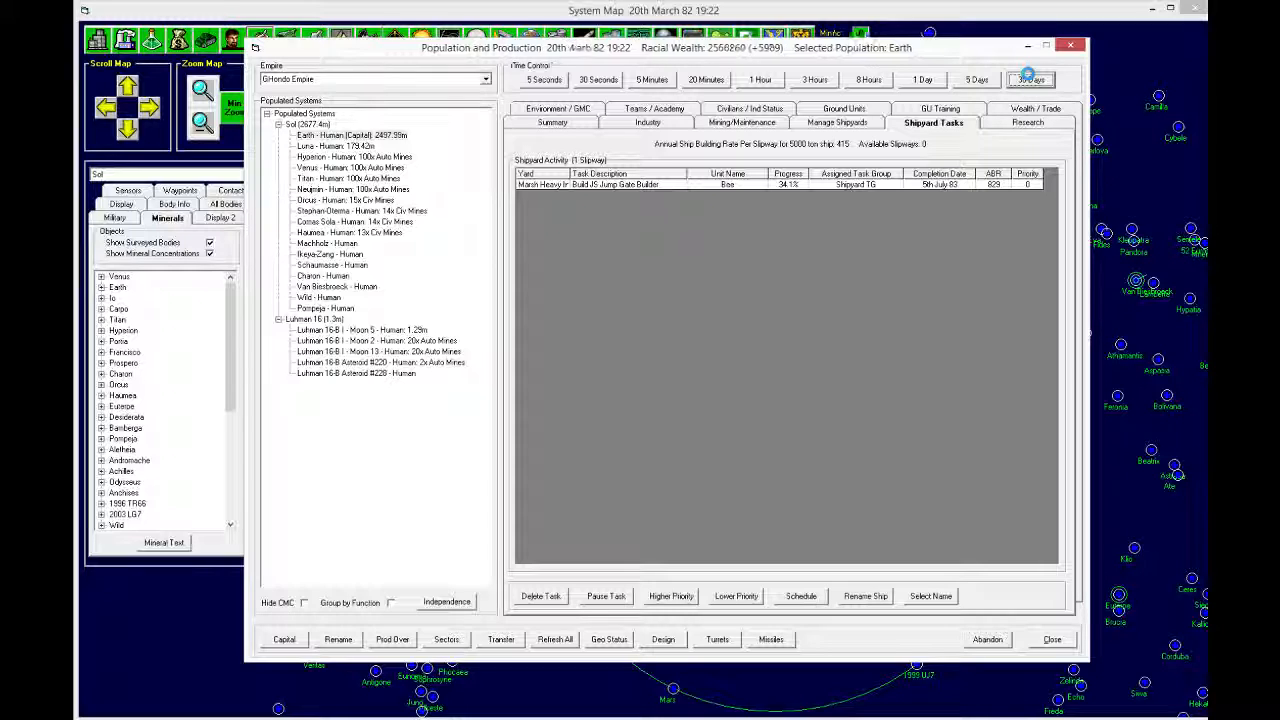
click(1030, 79)
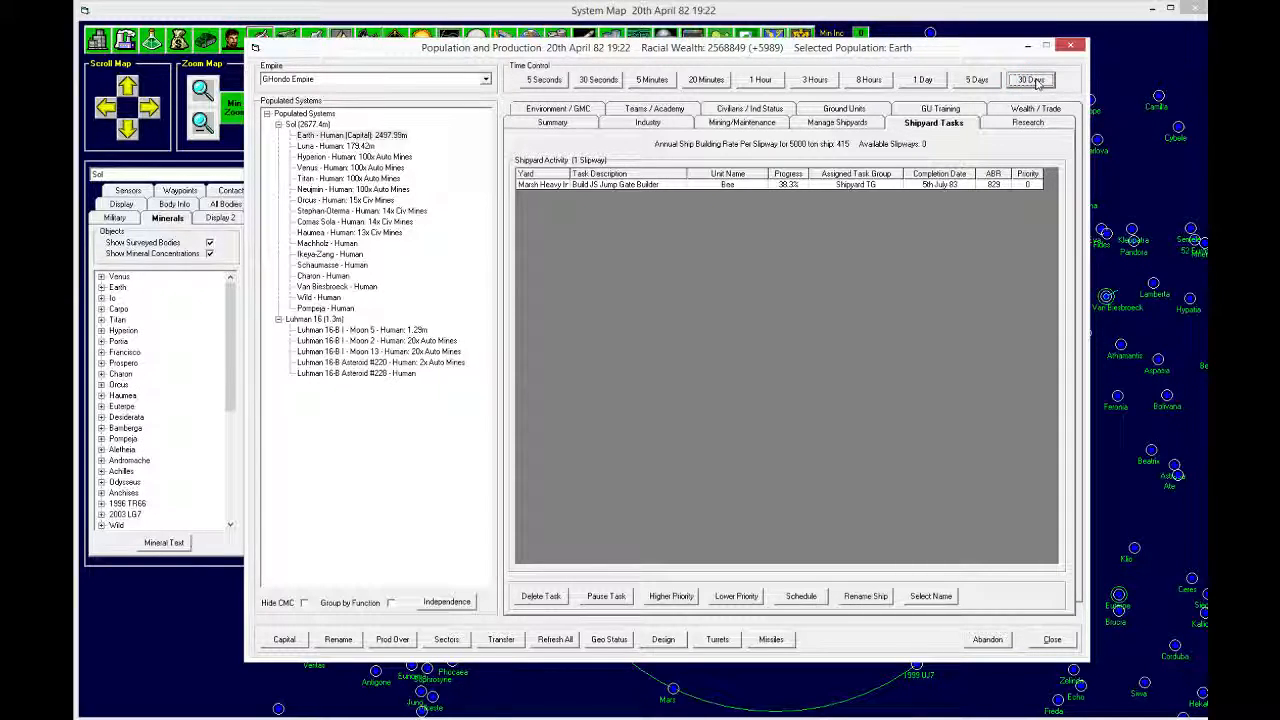
click(1030, 79)
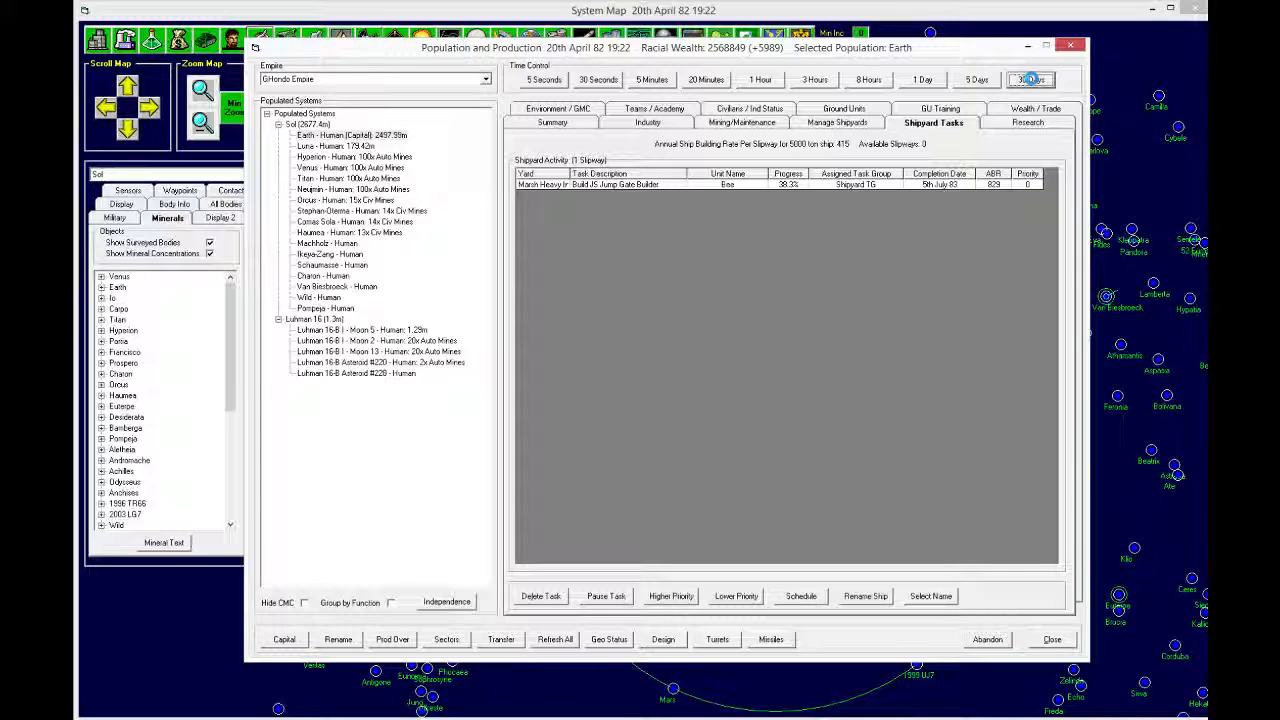
click(1030, 79)
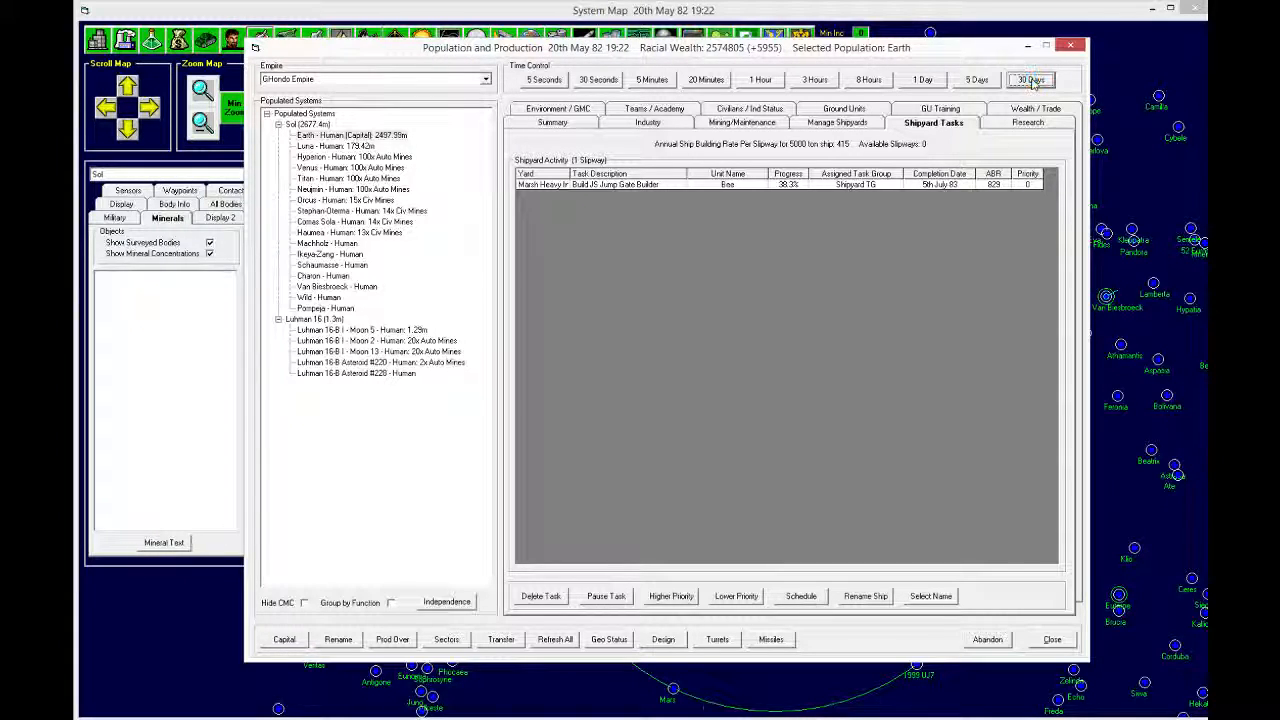
click(1030, 79)
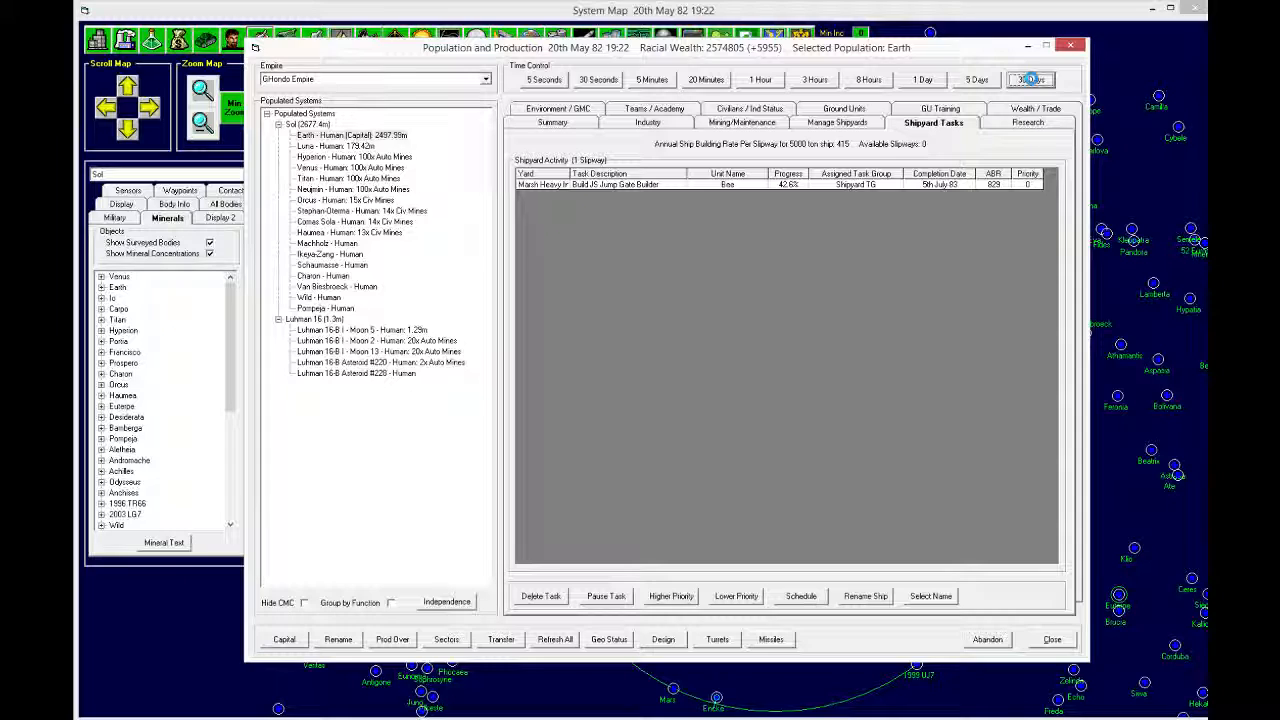
click(1030, 79)
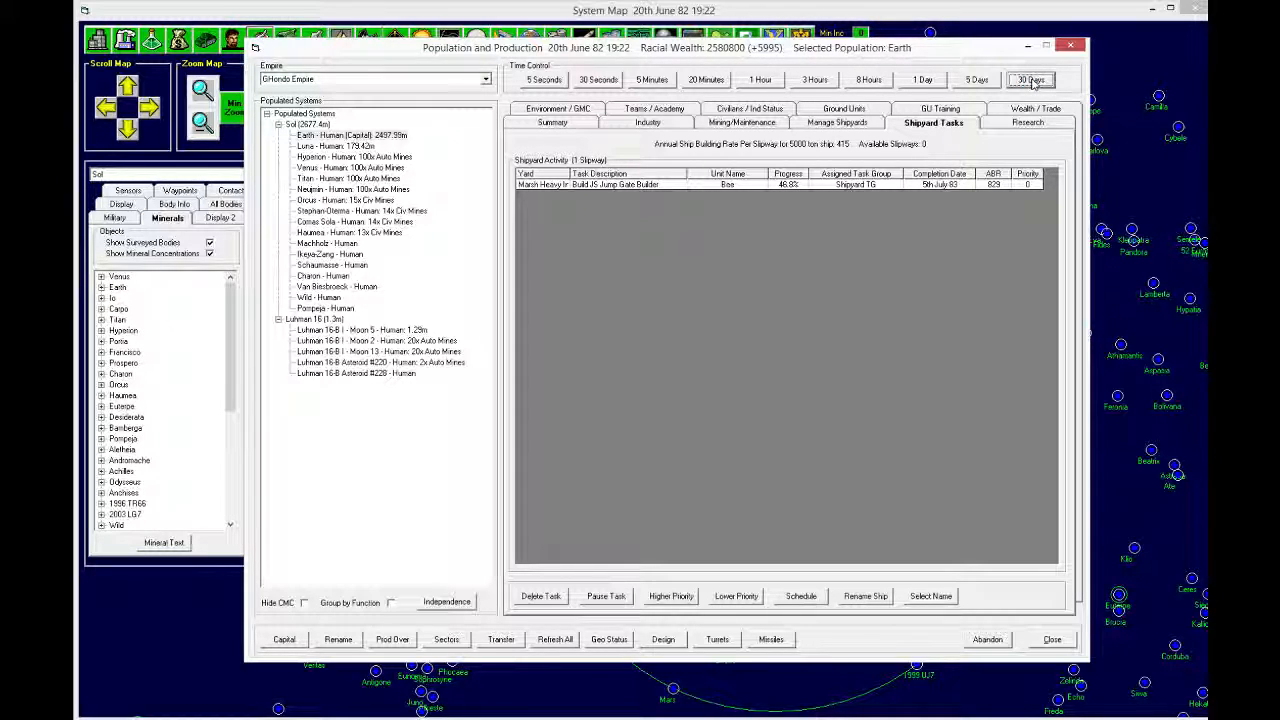
click(1030, 79)
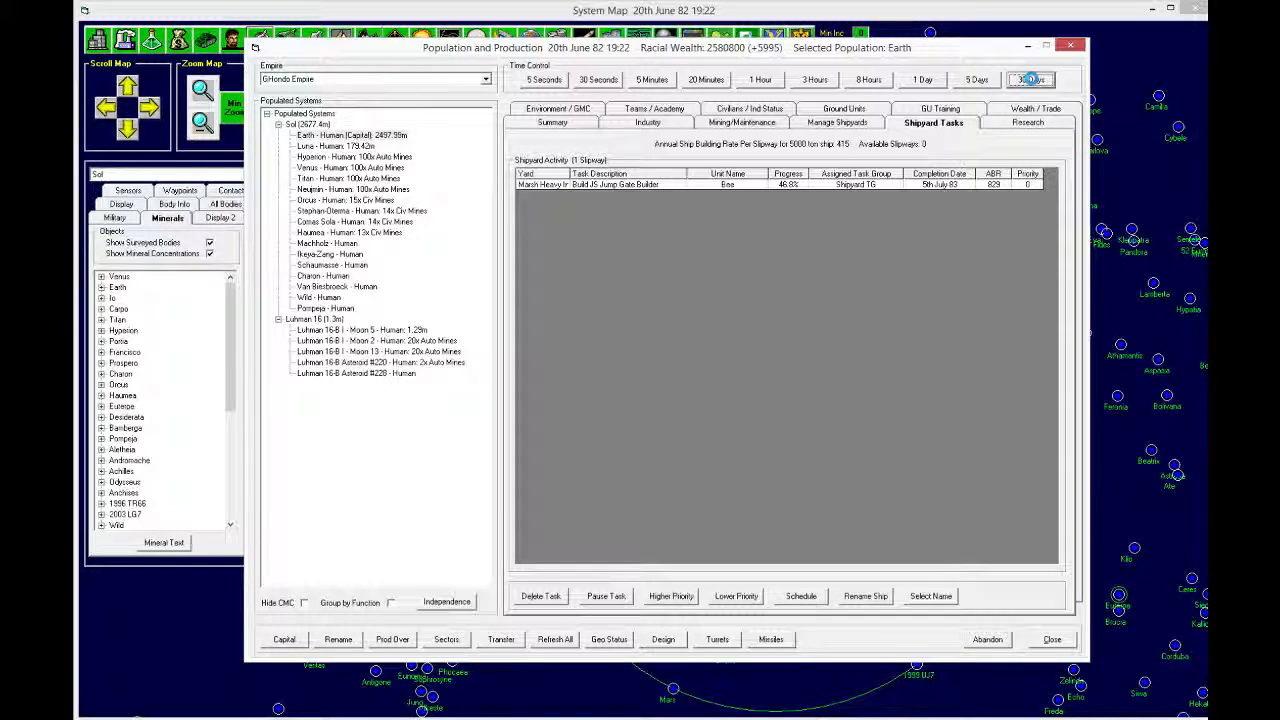
click(1030, 79)
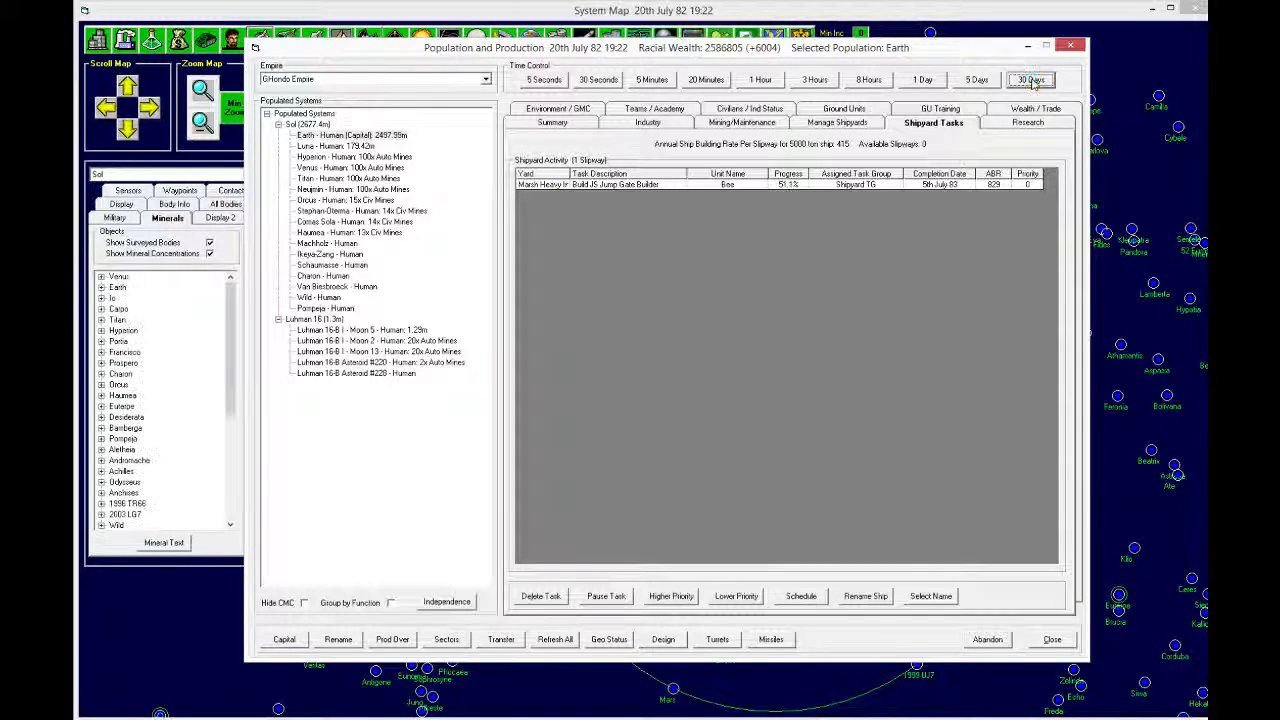
click(1030, 79)
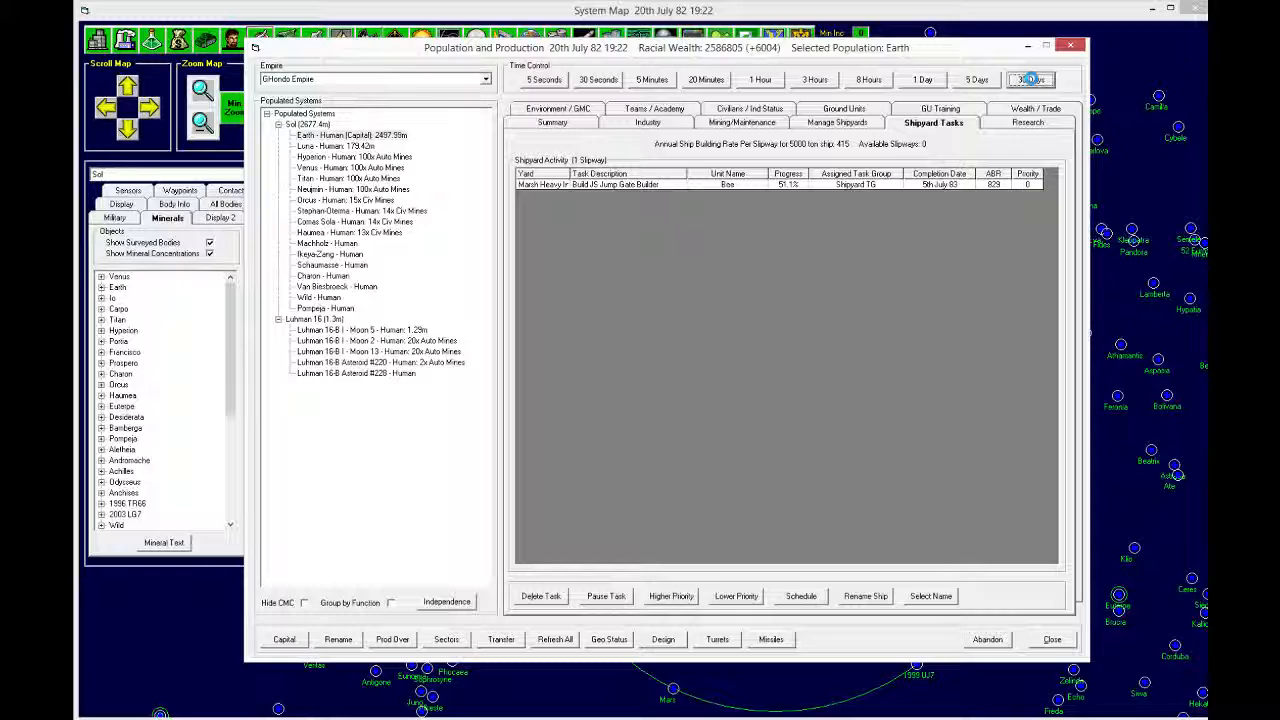
click(1030, 79)
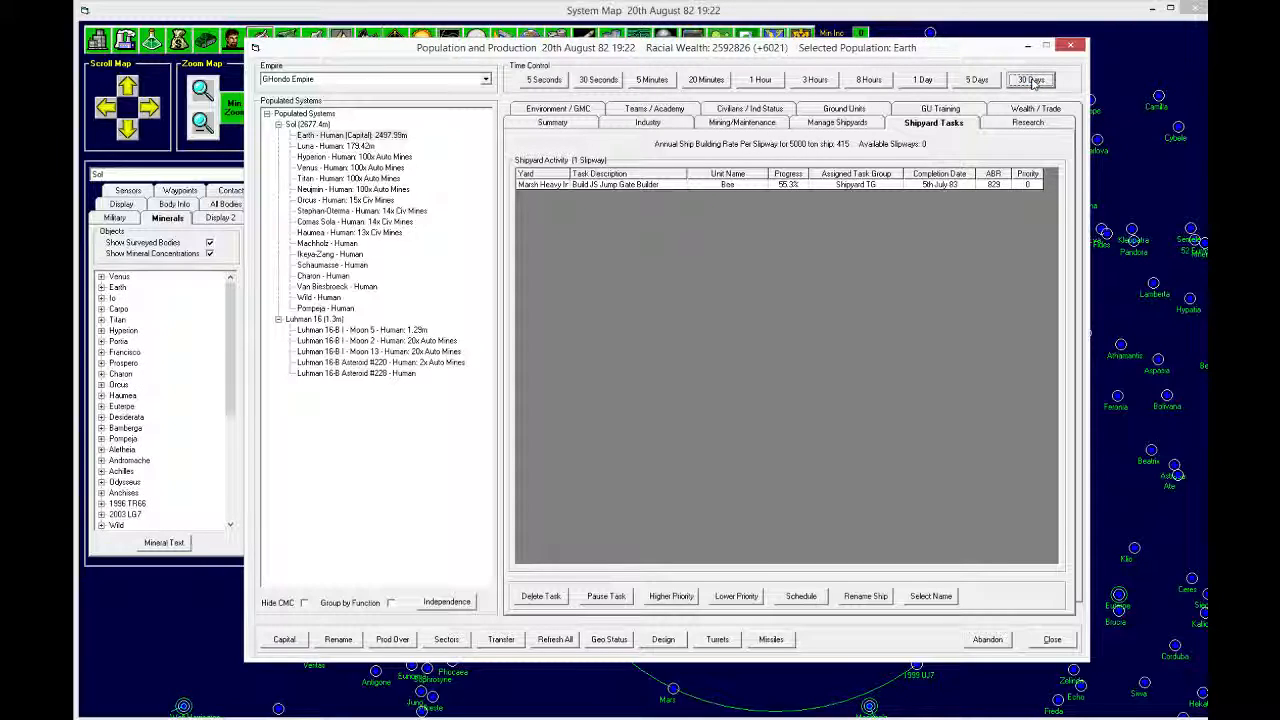
click(1030, 79)
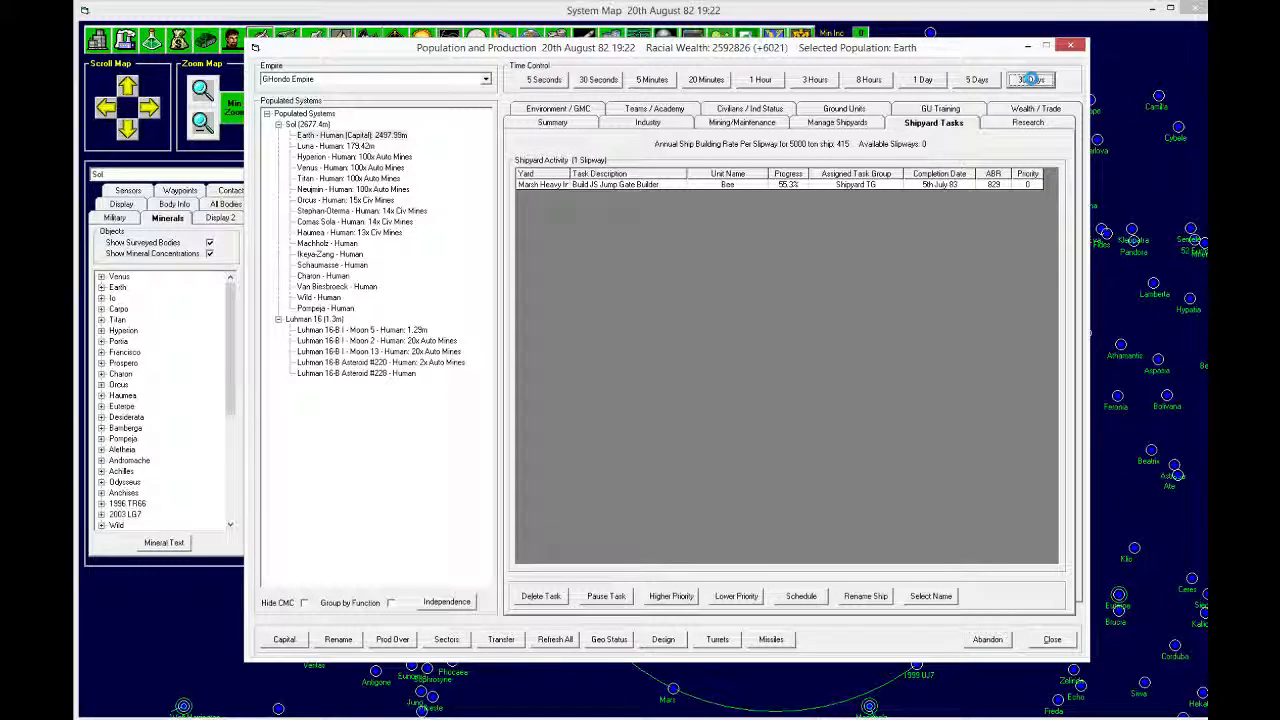
click(1030, 79)
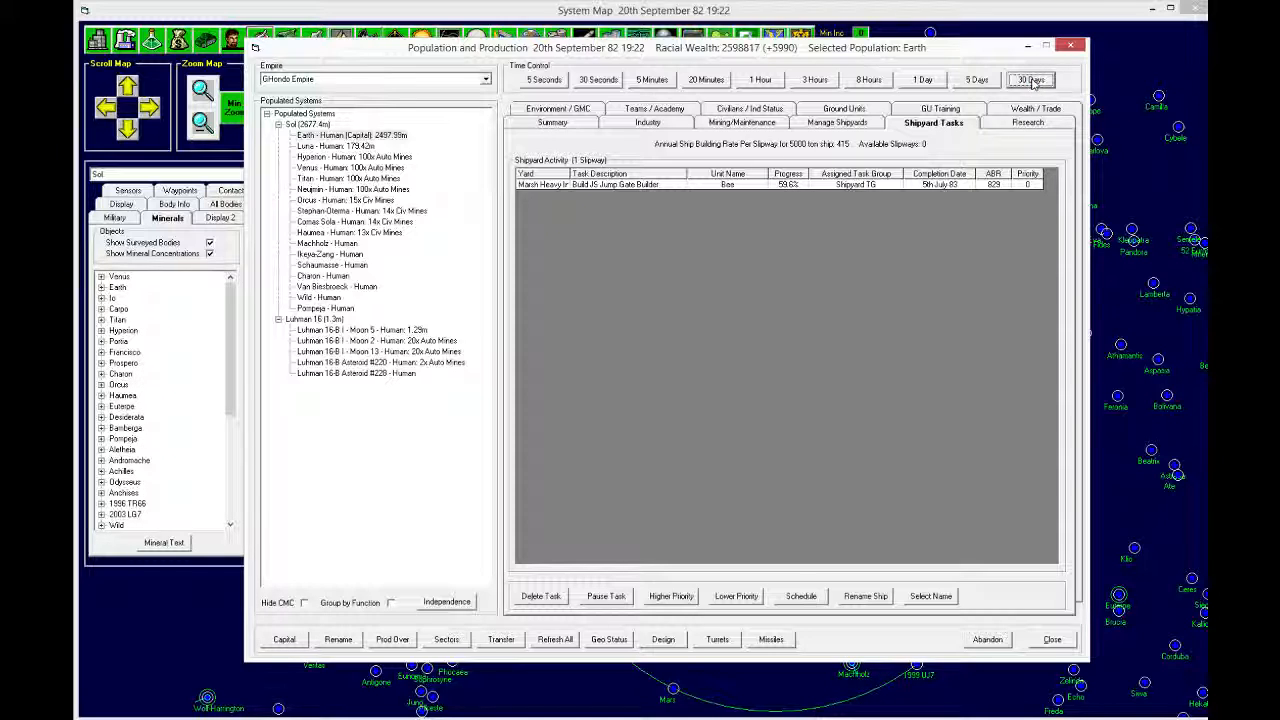
click(1030, 79)
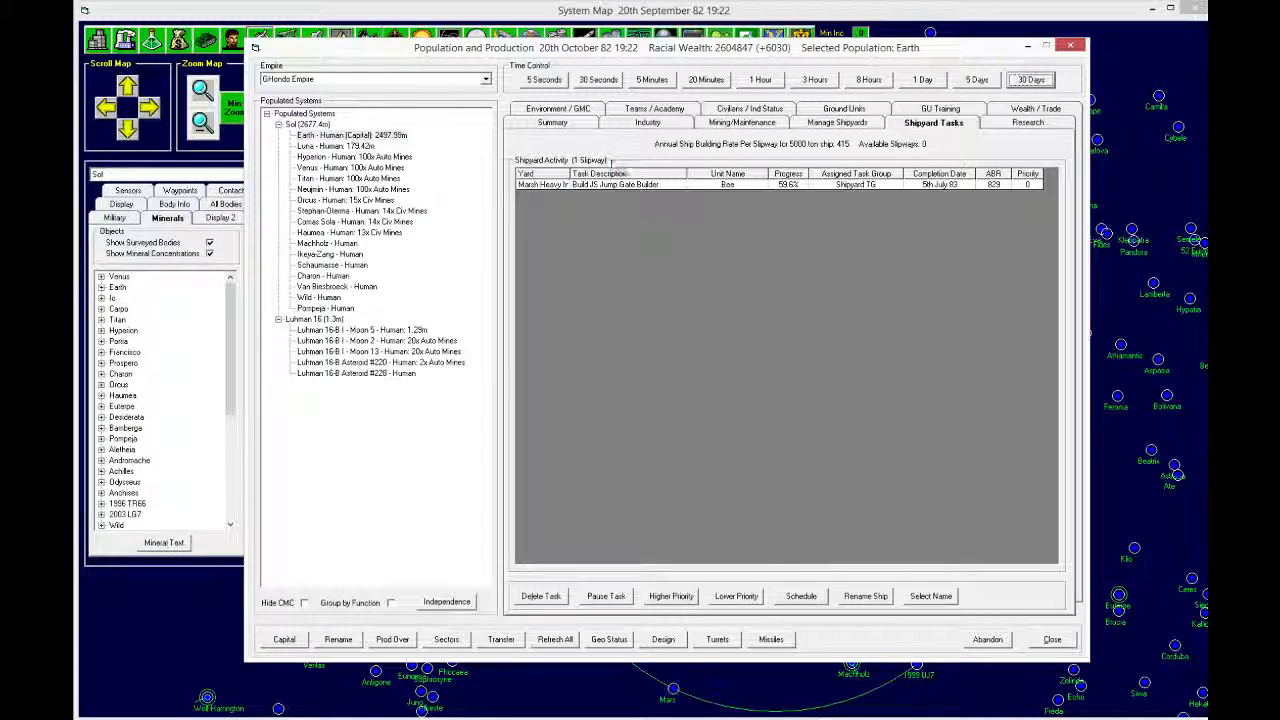
click(1031, 79)
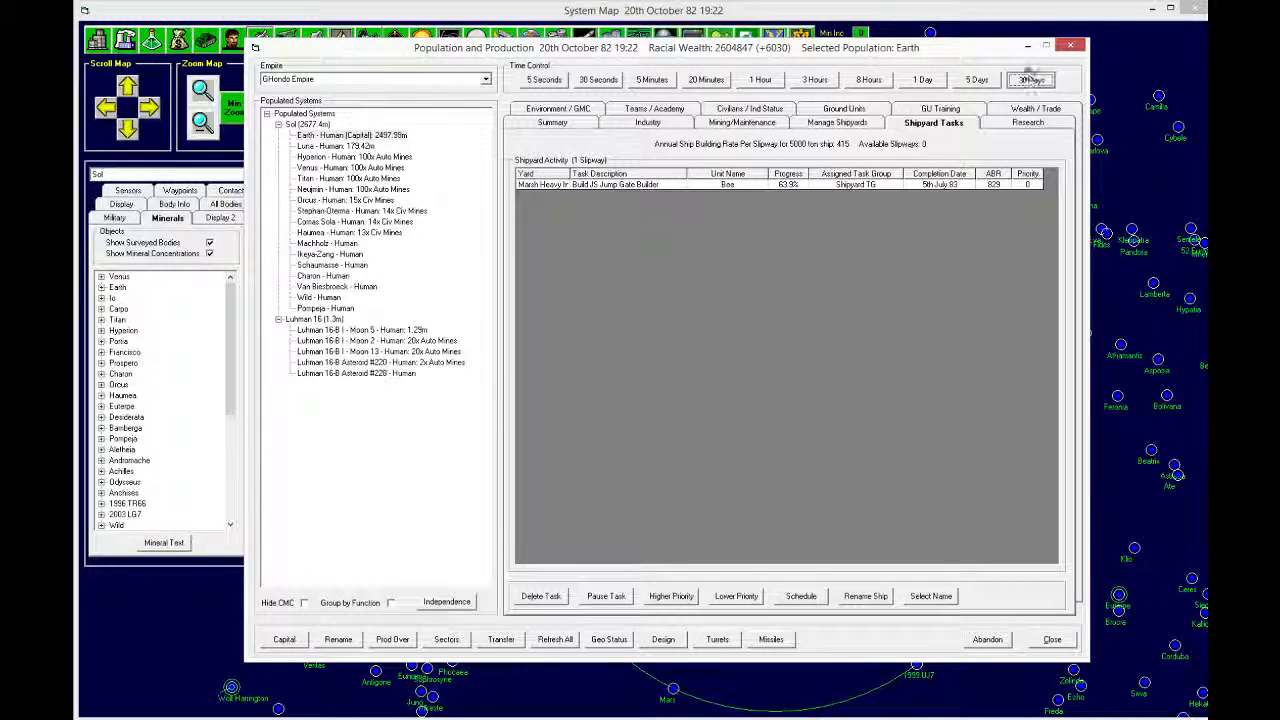
click(1031, 79)
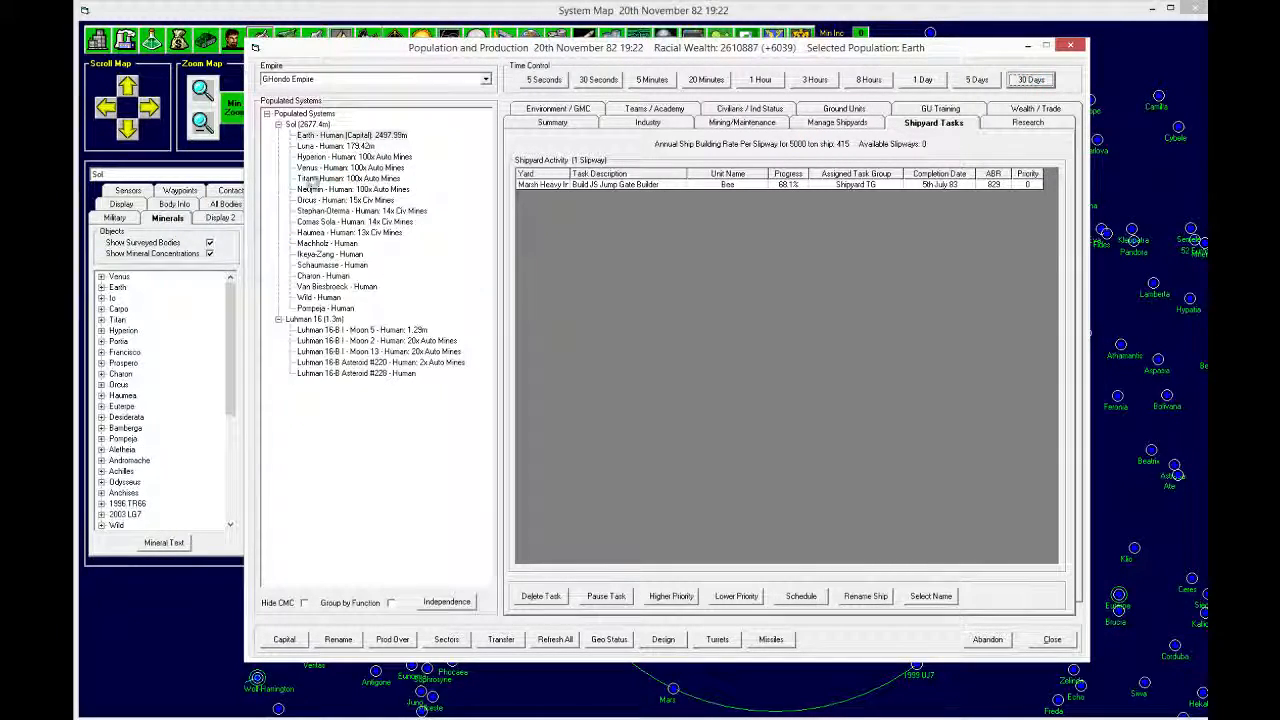
click(1029, 79)
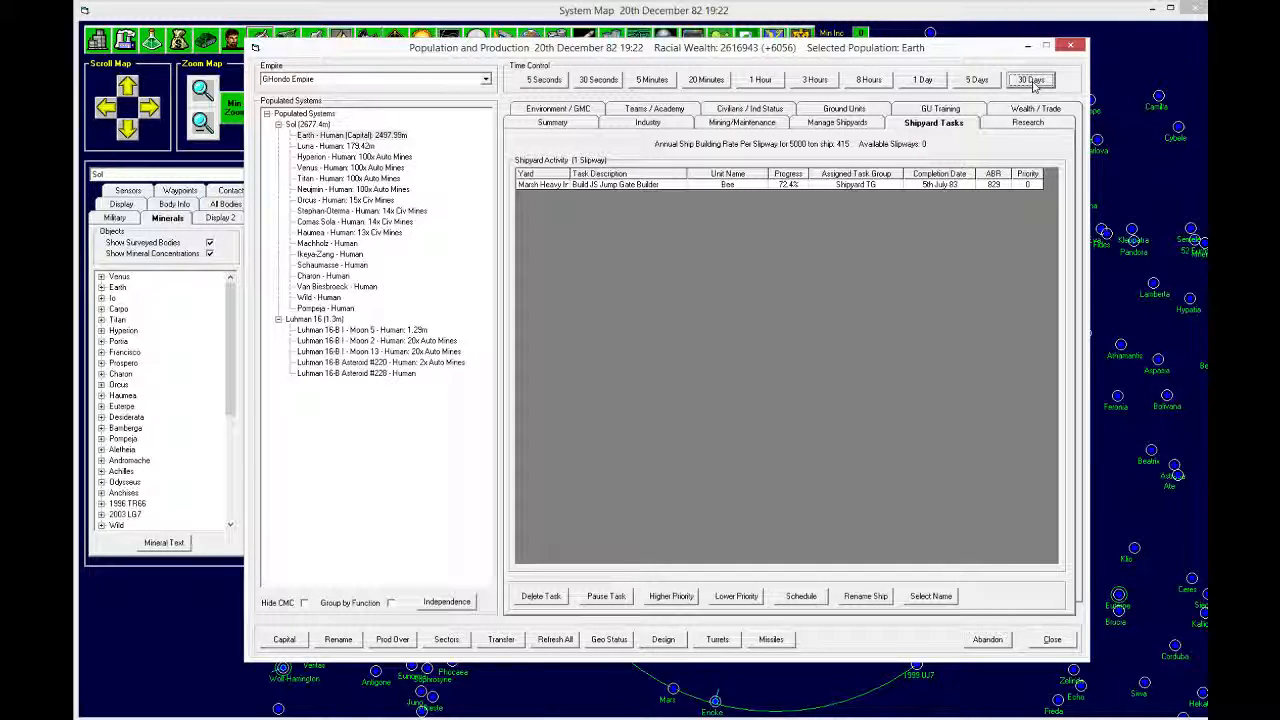
click(1030, 79)
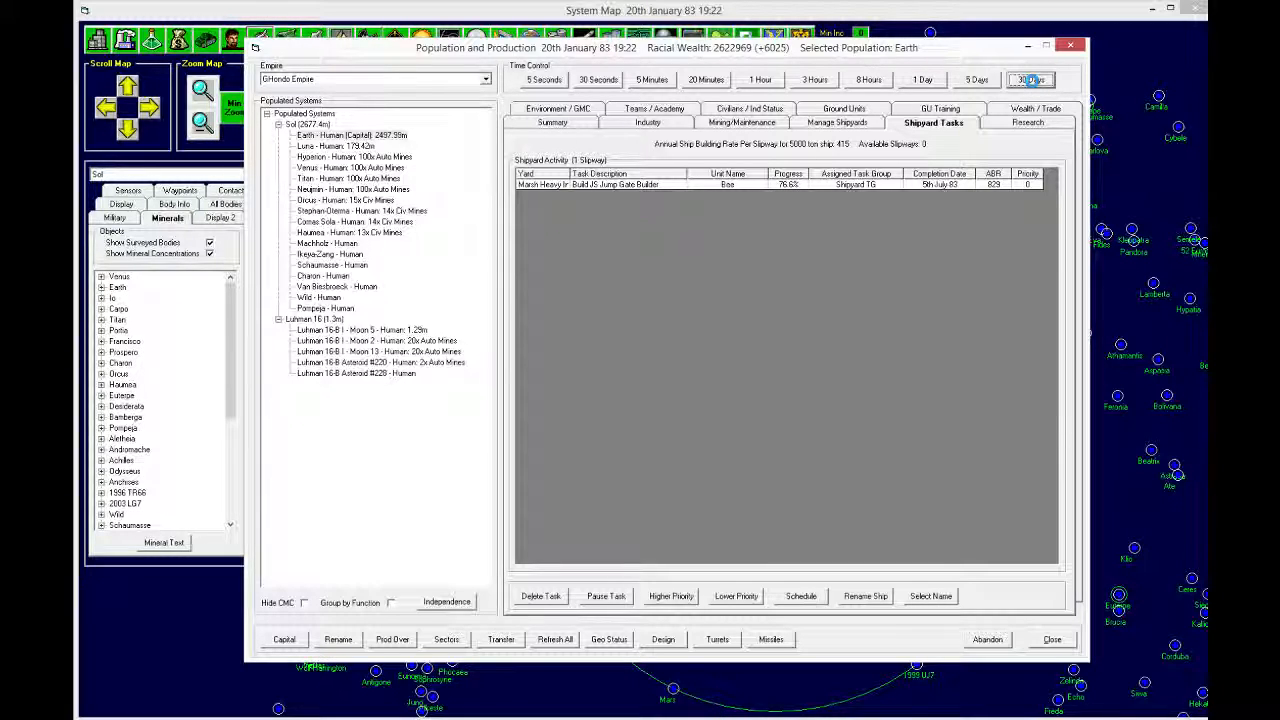
click(1031, 79)
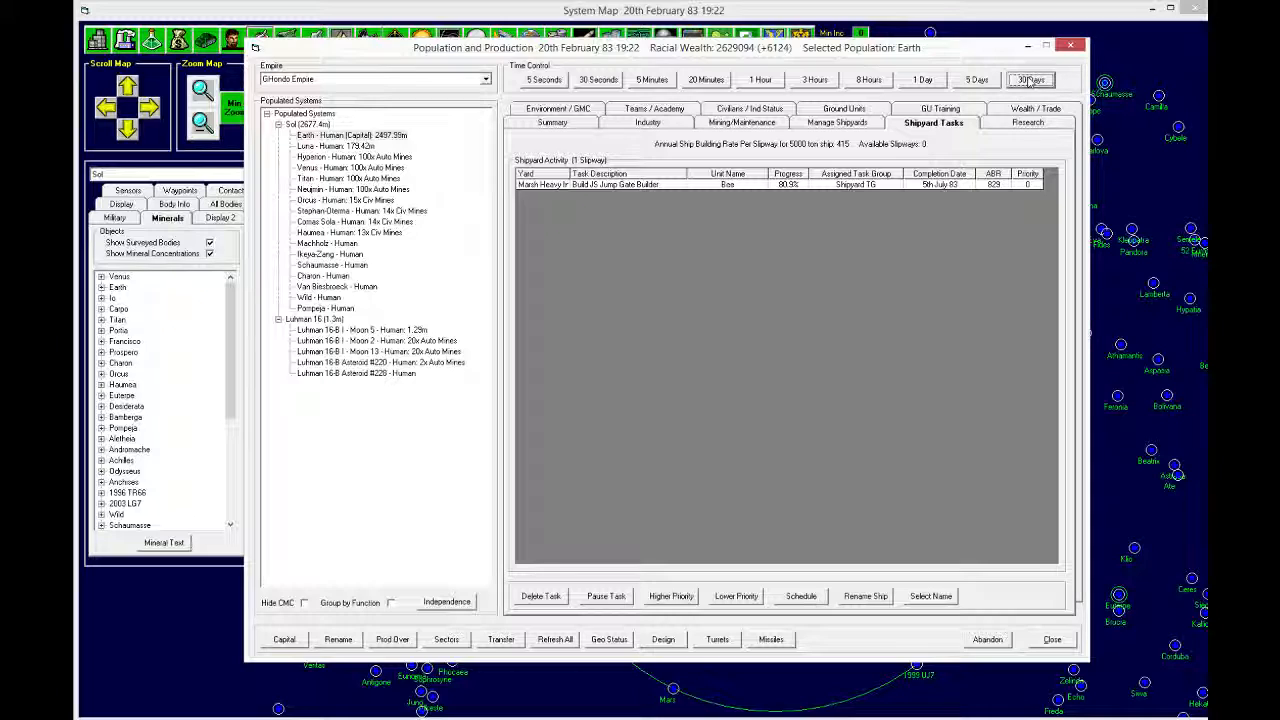
click(1030, 79)
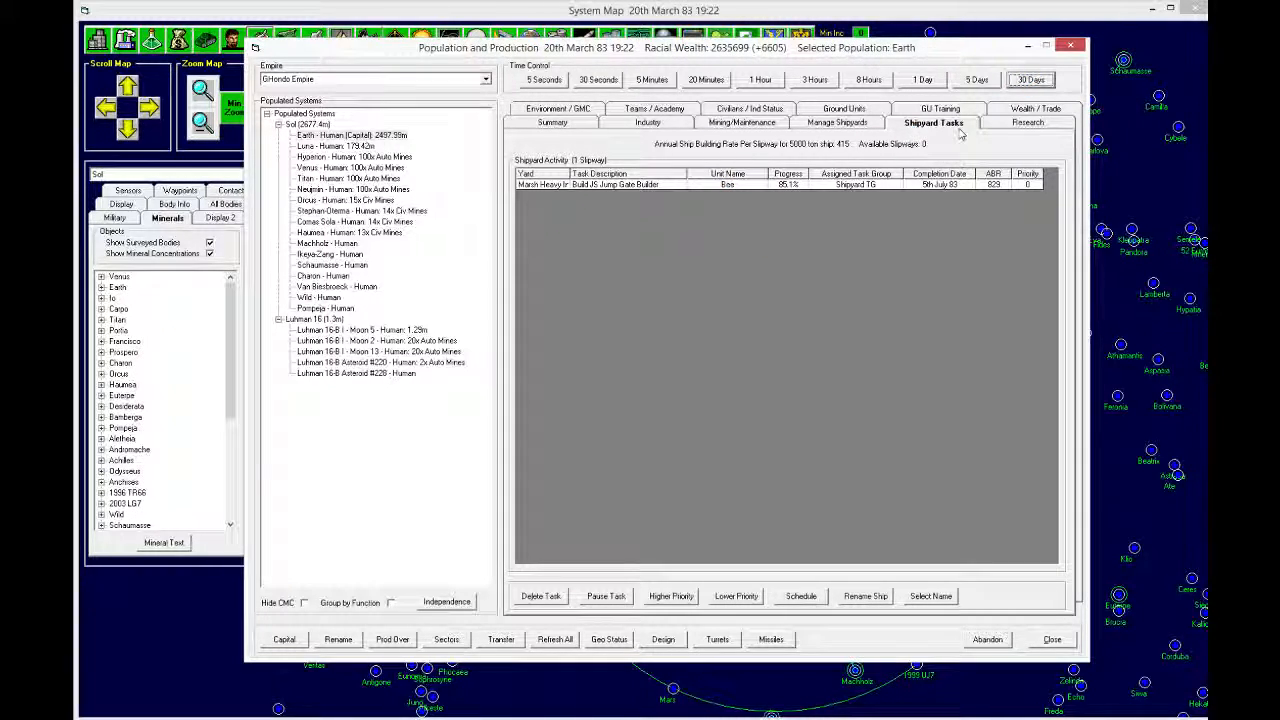
Step: Add Hyperion supply contracts for 100 automated mines and one mass driver
click(354, 156)
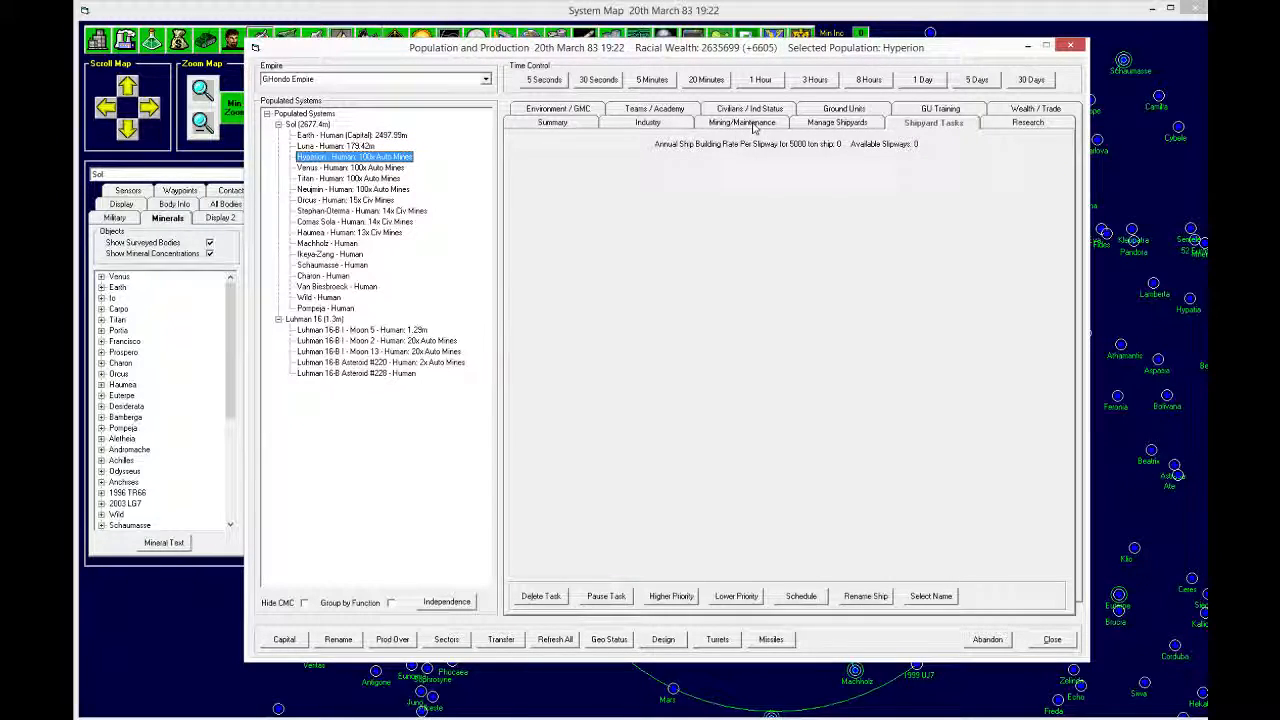
click(742, 122)
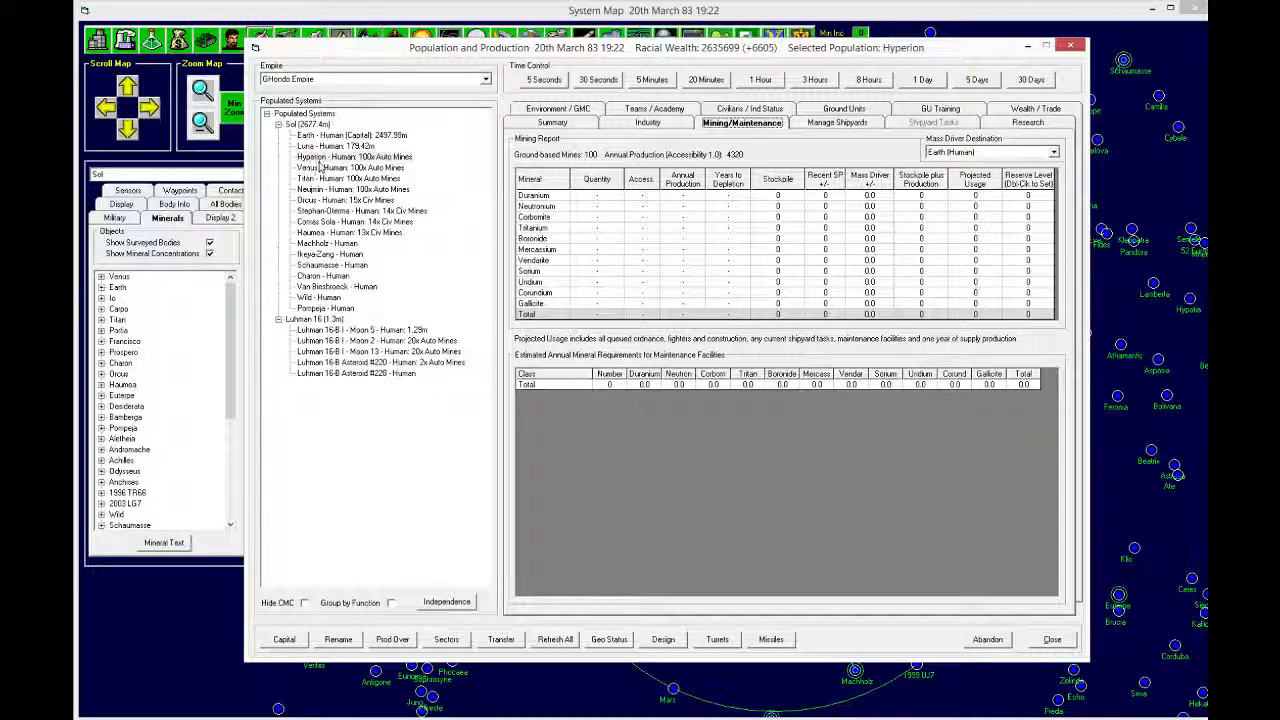
click(354, 157)
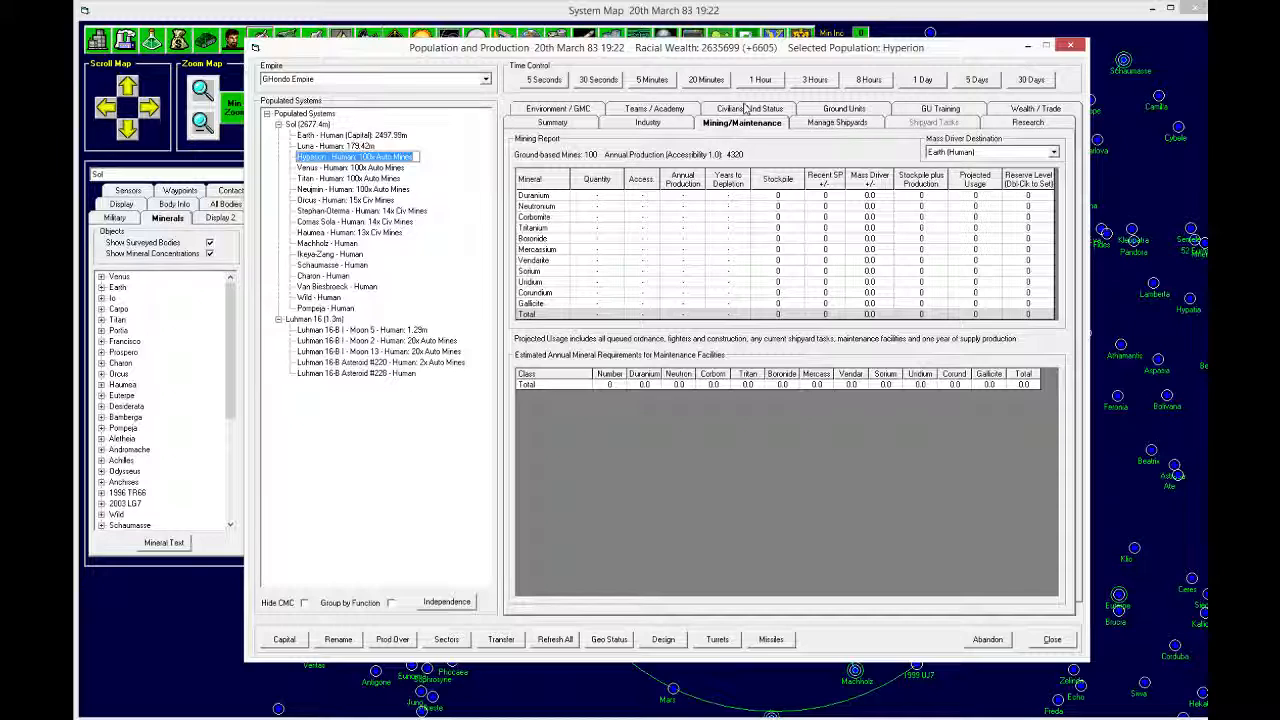
click(742, 122)
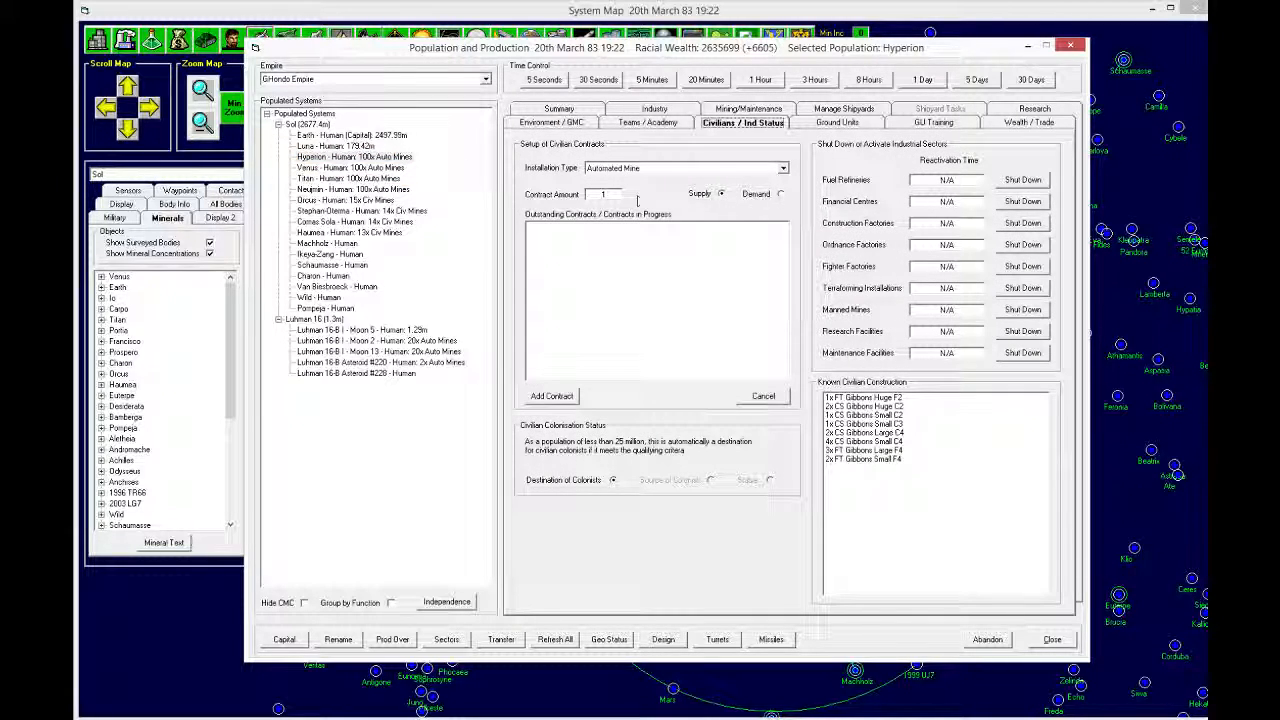
text(100)
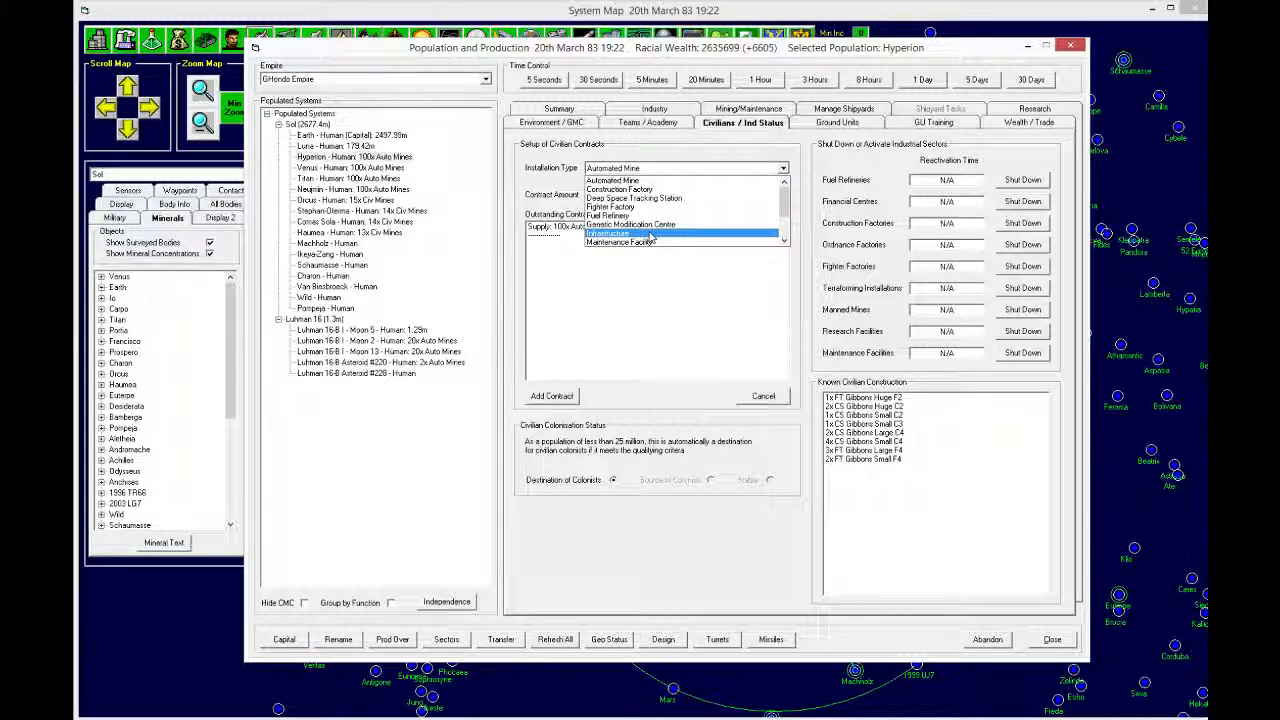
click(612, 181)
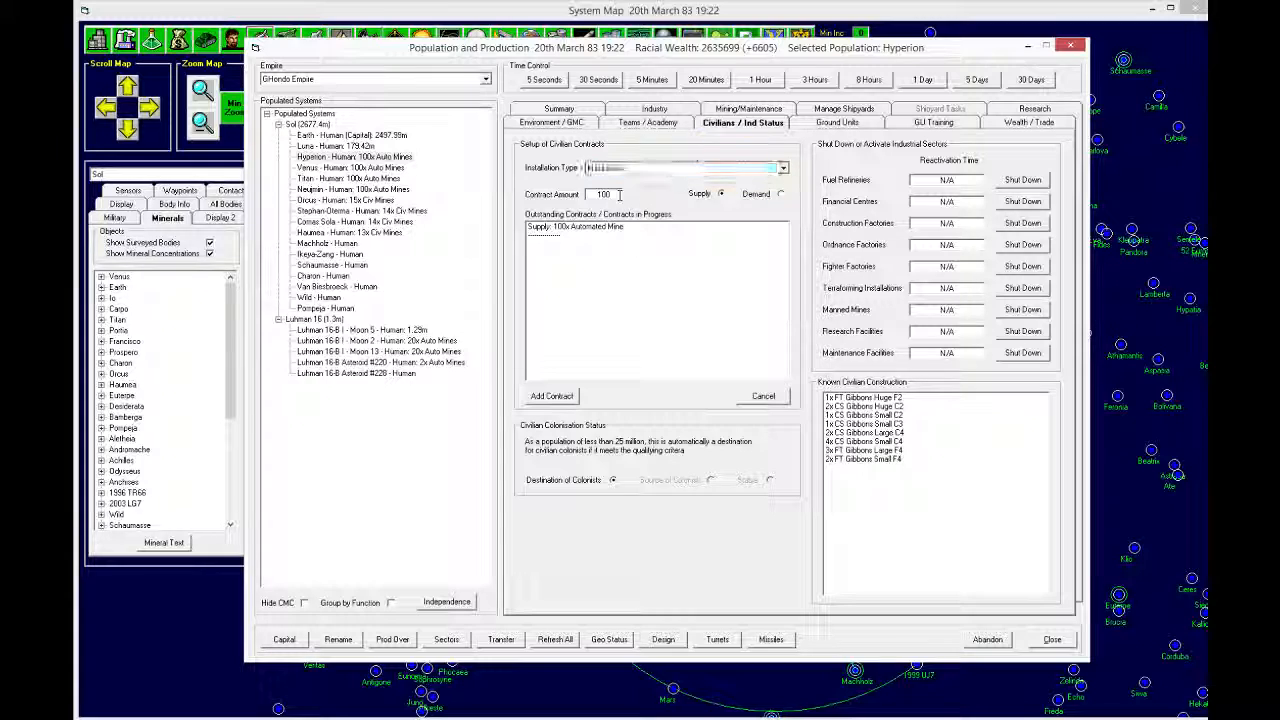
click(551, 396)
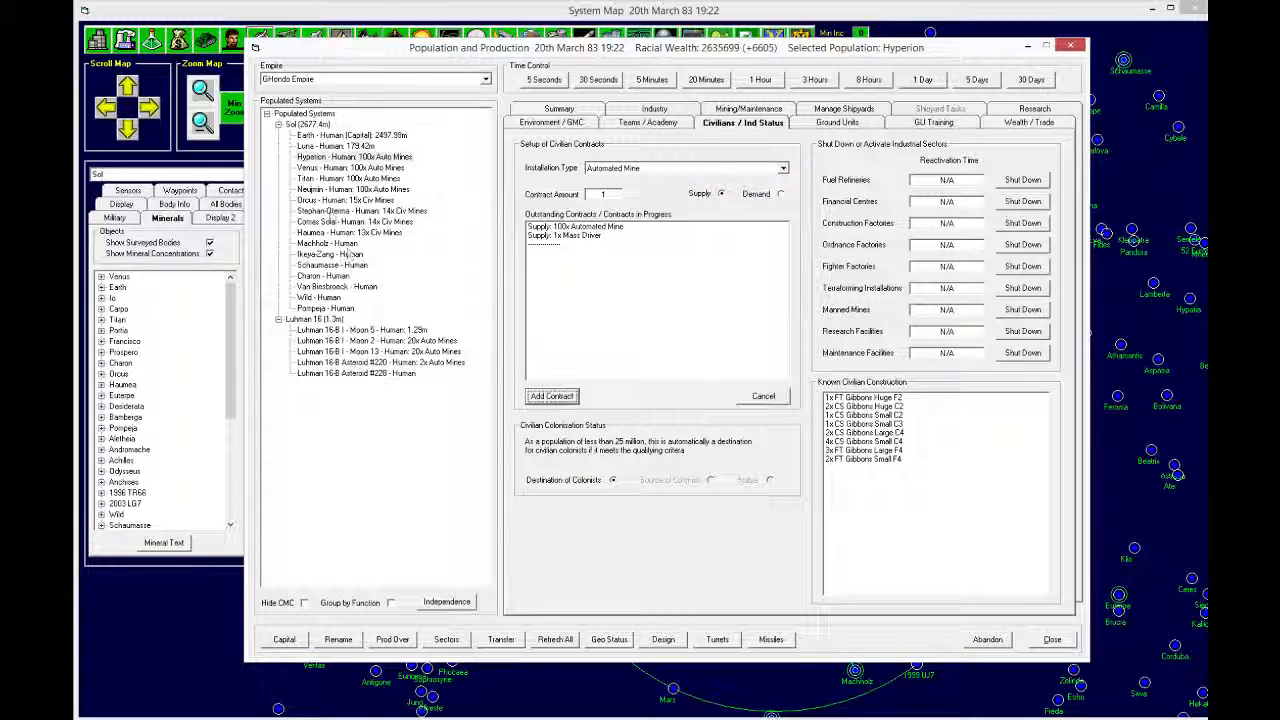
Step: Add the matching automated mine and mass driver supply contracts for Neujmin
click(352, 189)
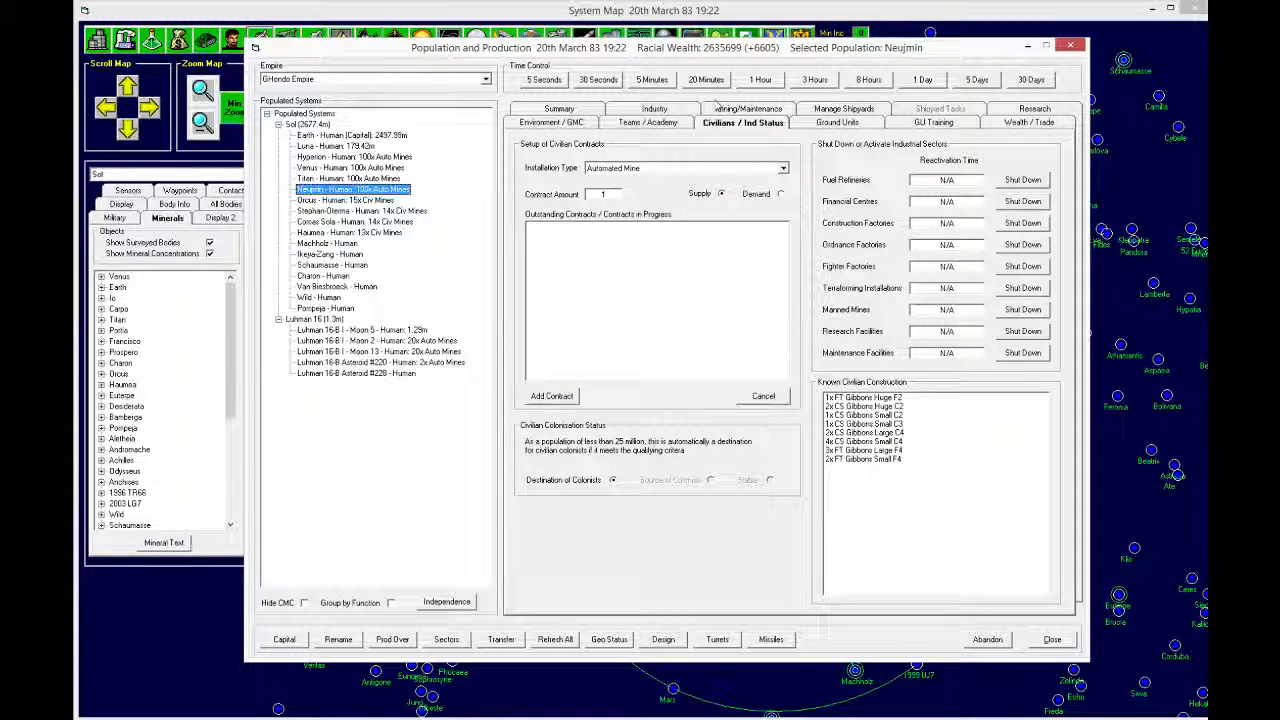
click(742, 122)
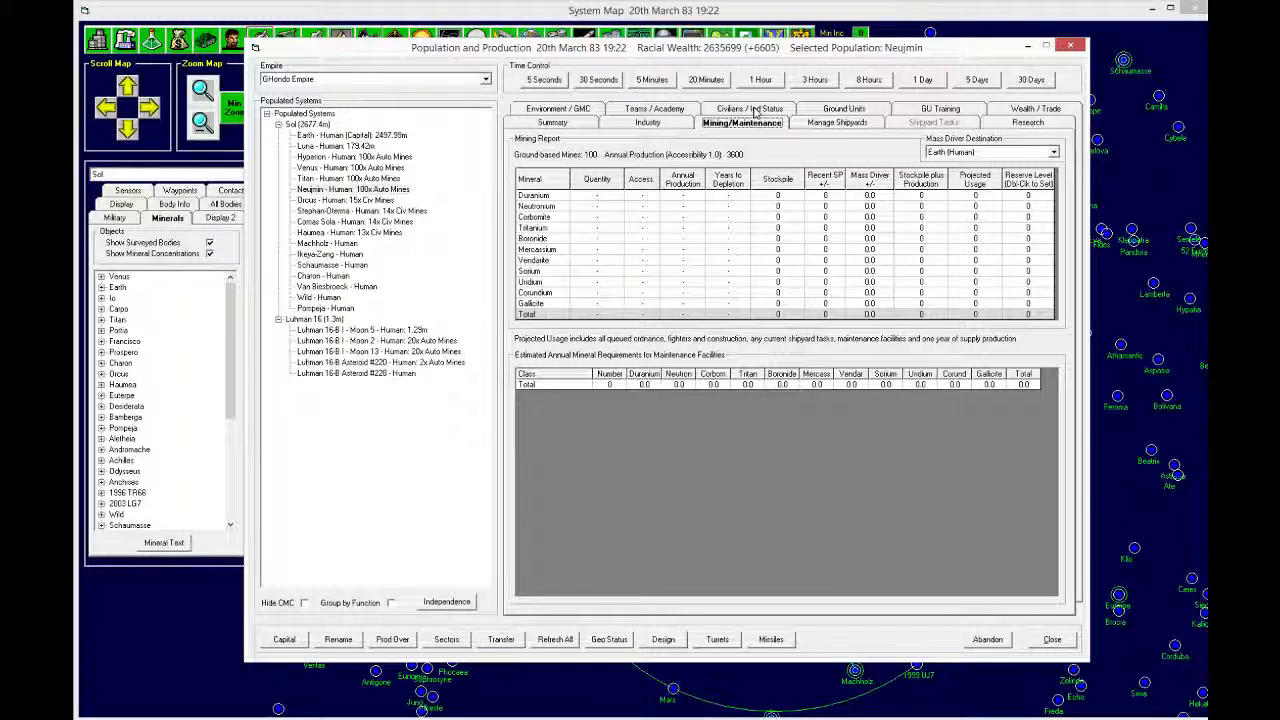
click(743, 122)
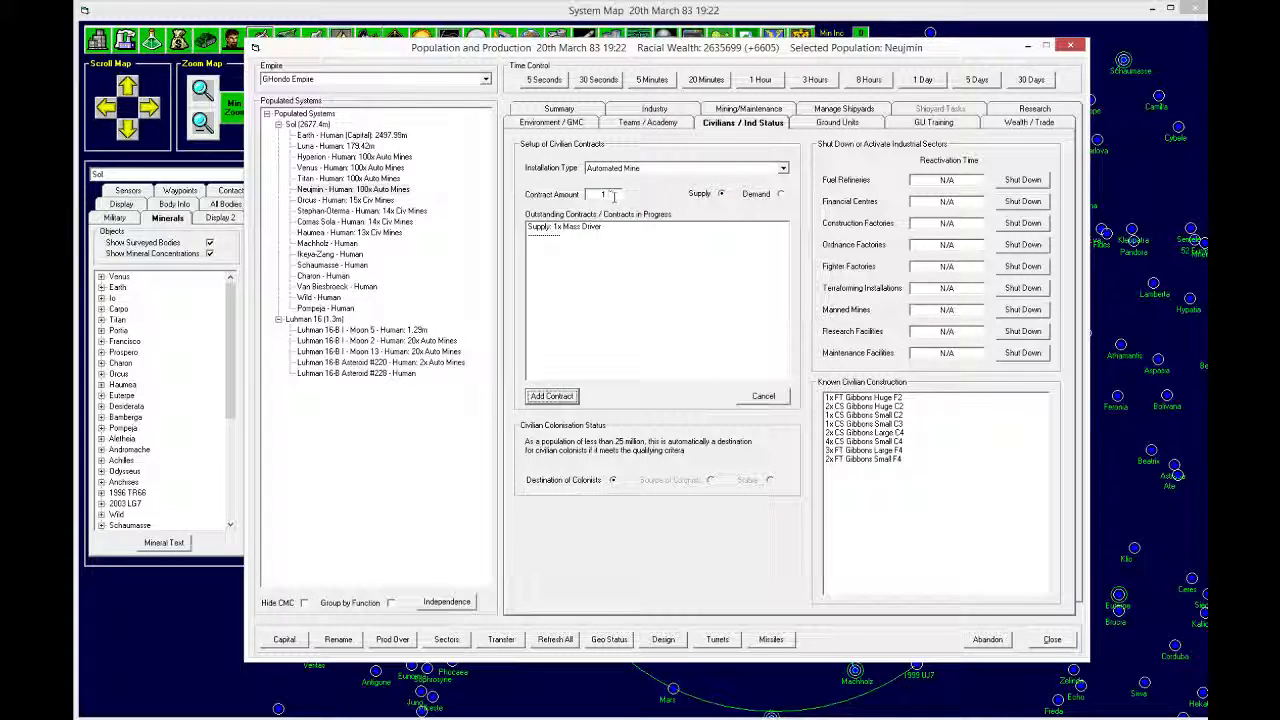
click(551, 396)
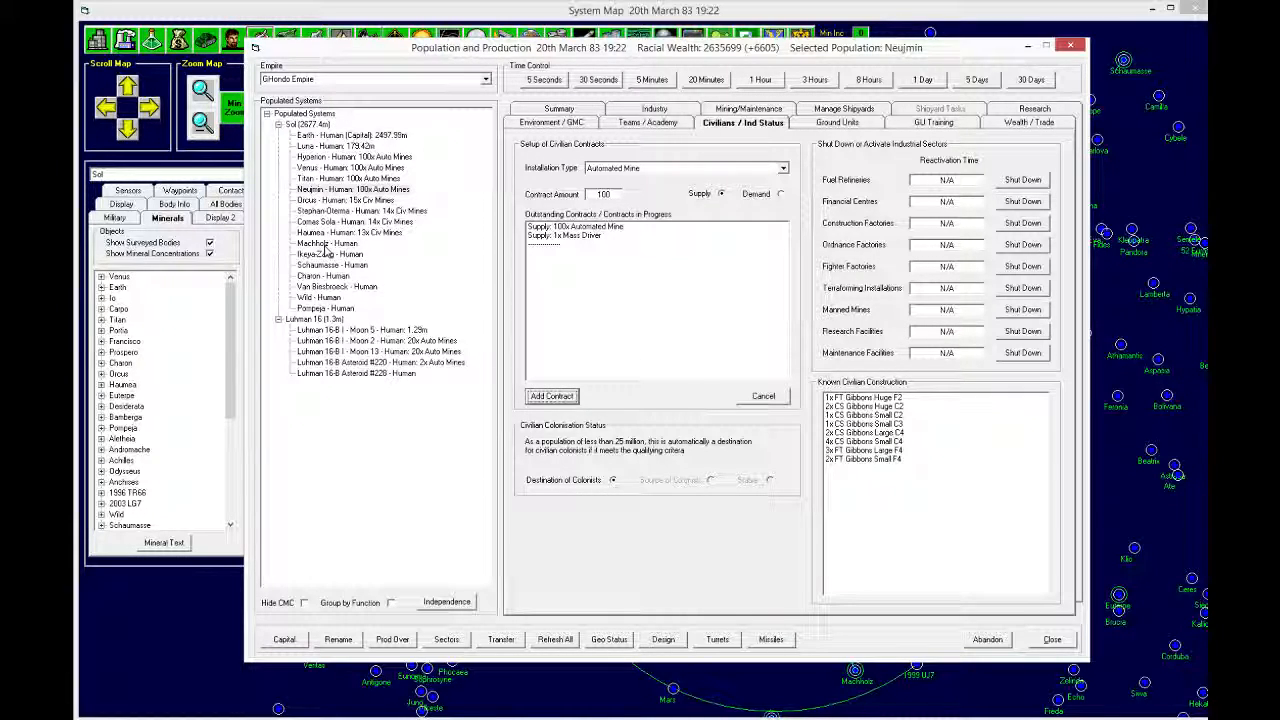
Step: Add a demand contract for 100 automated mines at Machholz, plus one at Ikeya-Zang
click(327, 243)
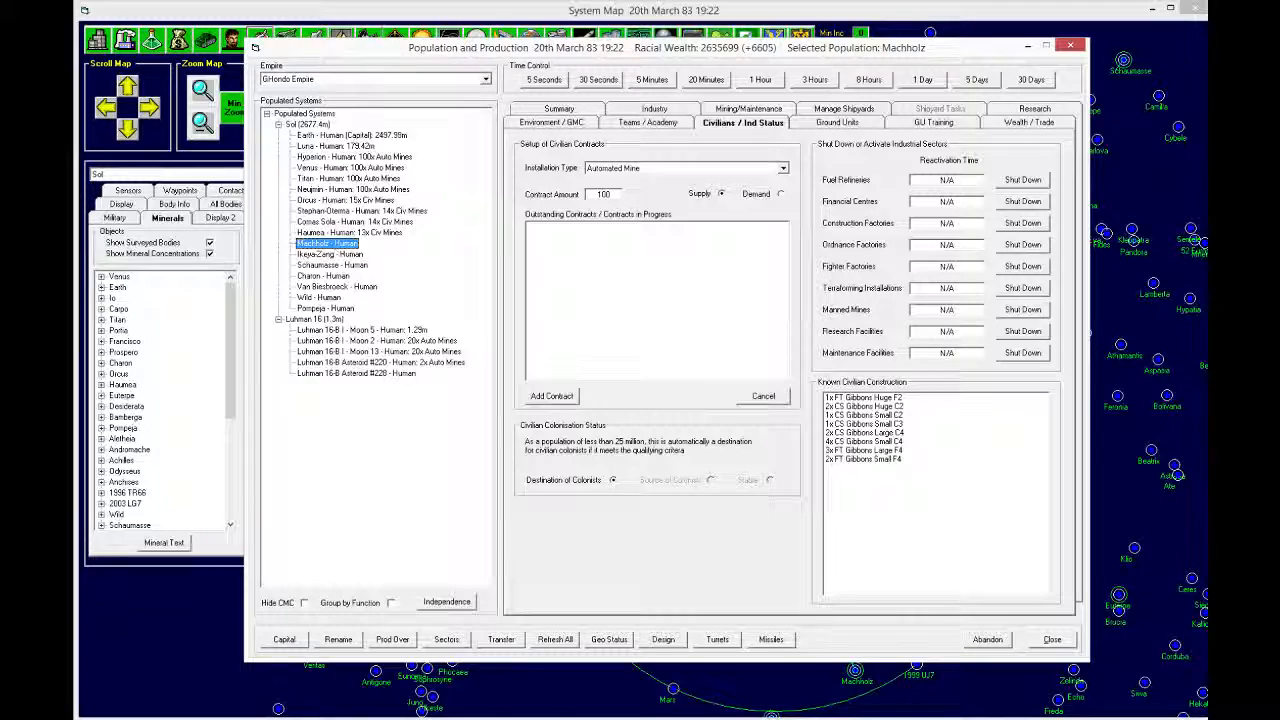
click(781, 193)
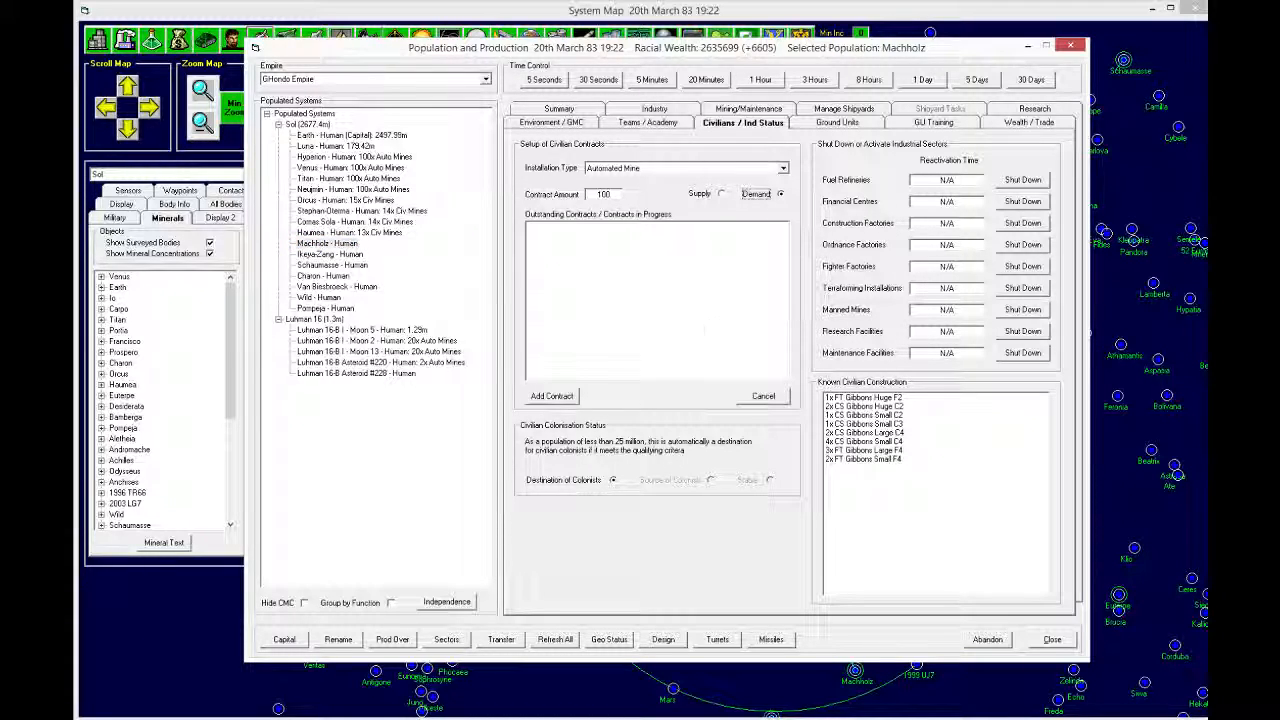
click(551, 395)
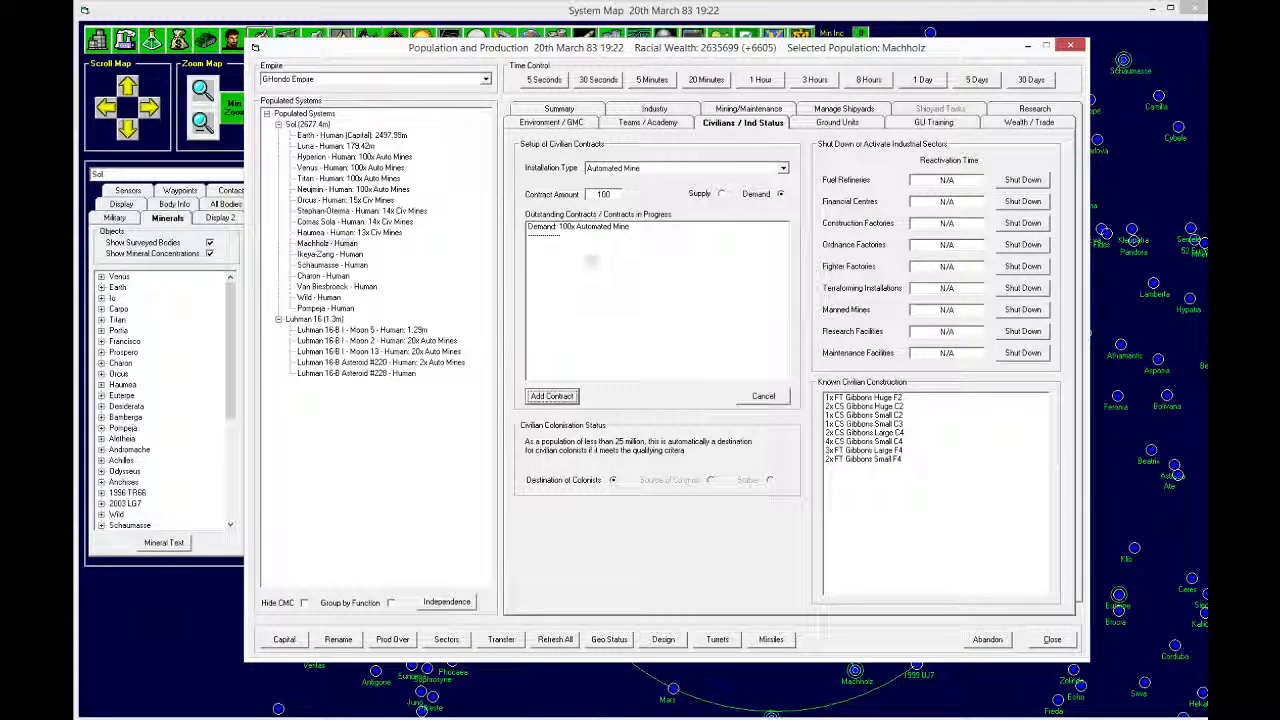
click(330, 254)
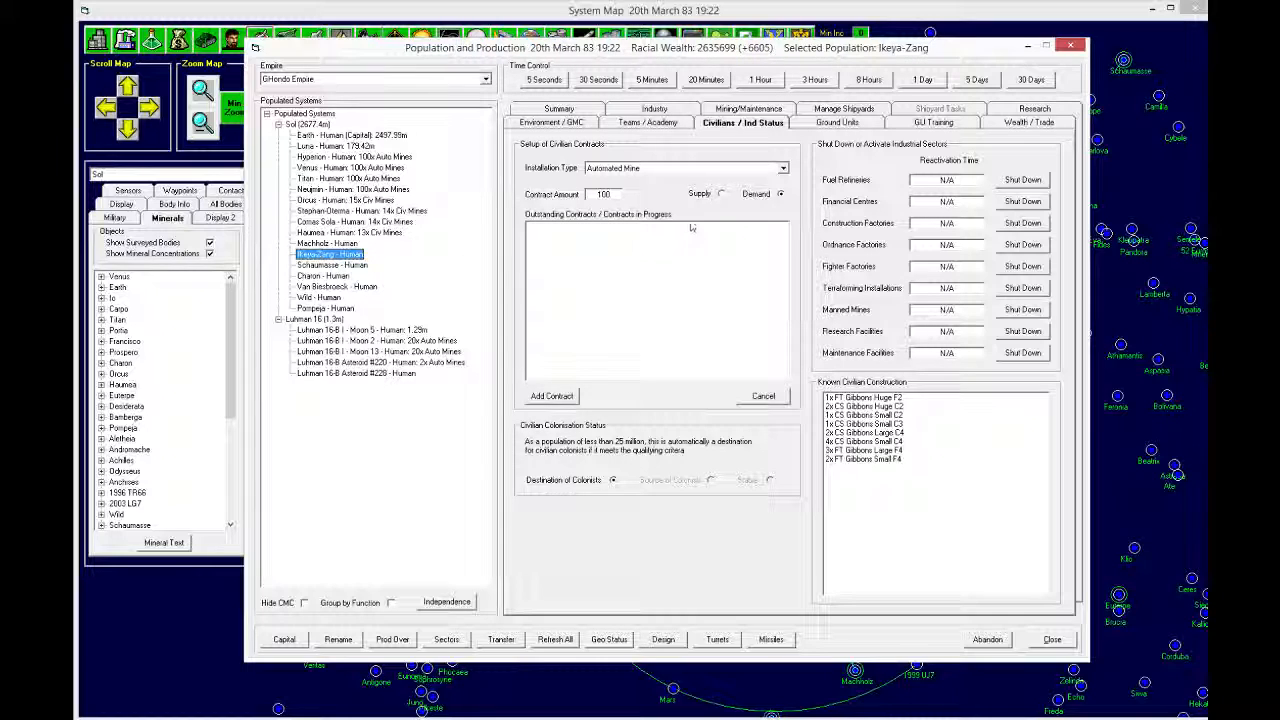
click(551, 396)
text(1)
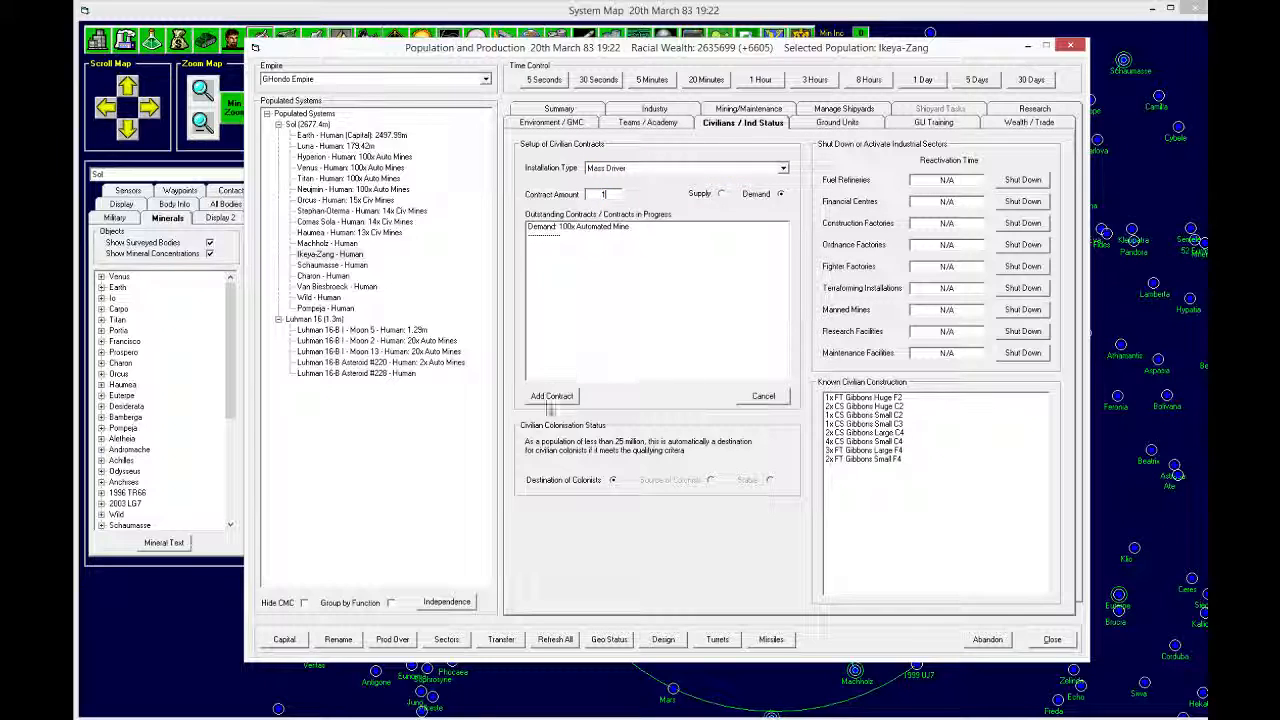
Step: Add a Machholz demand contract for one mass driver, then return to Earth
click(327, 243)
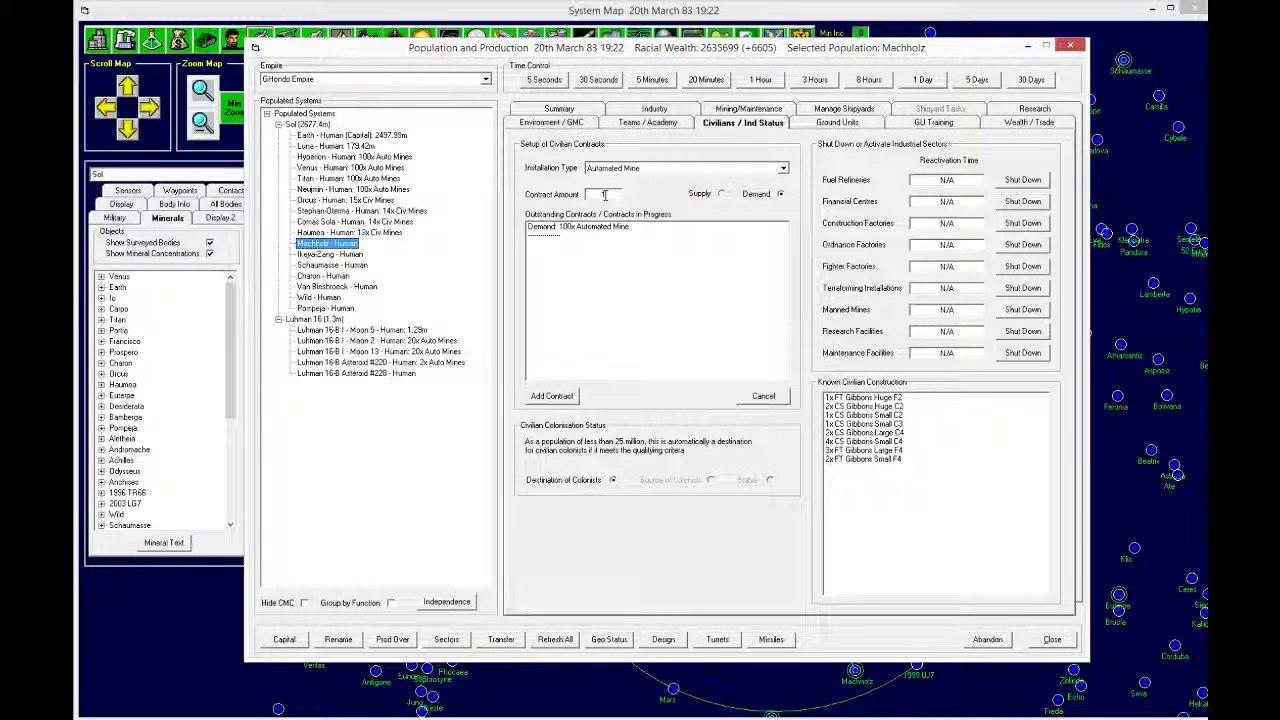
click(685, 167)
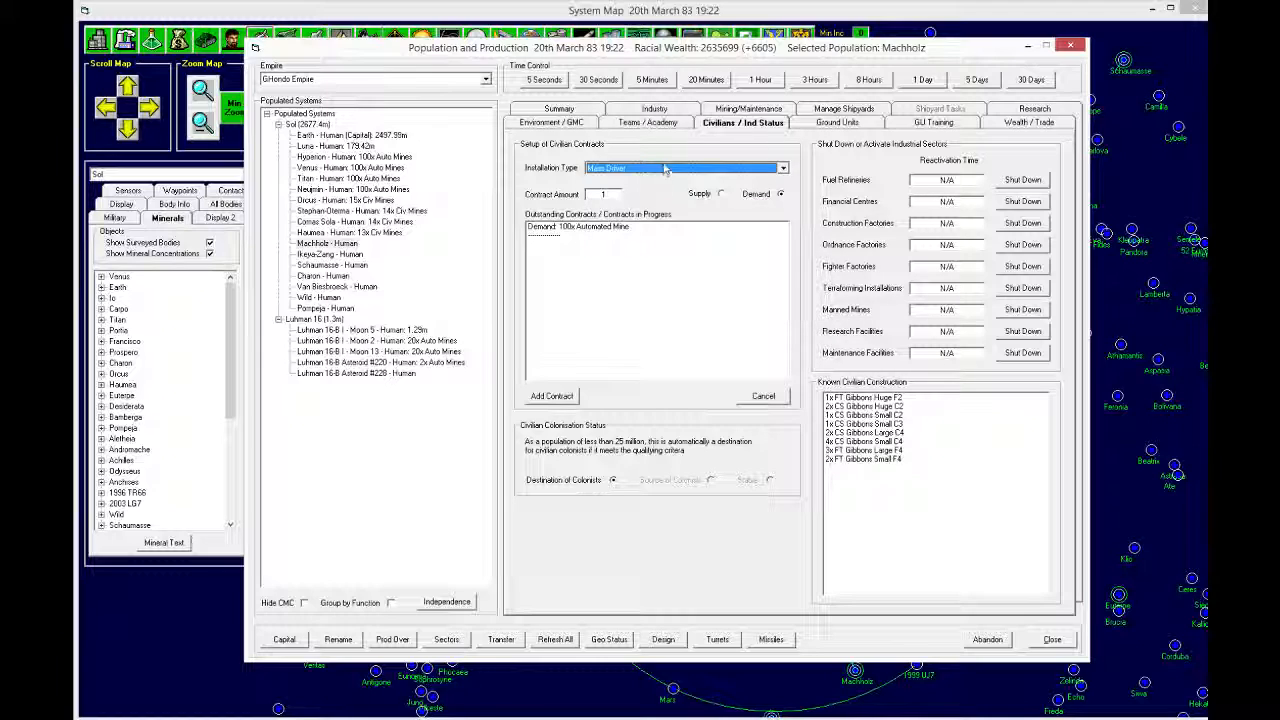
click(551, 395)
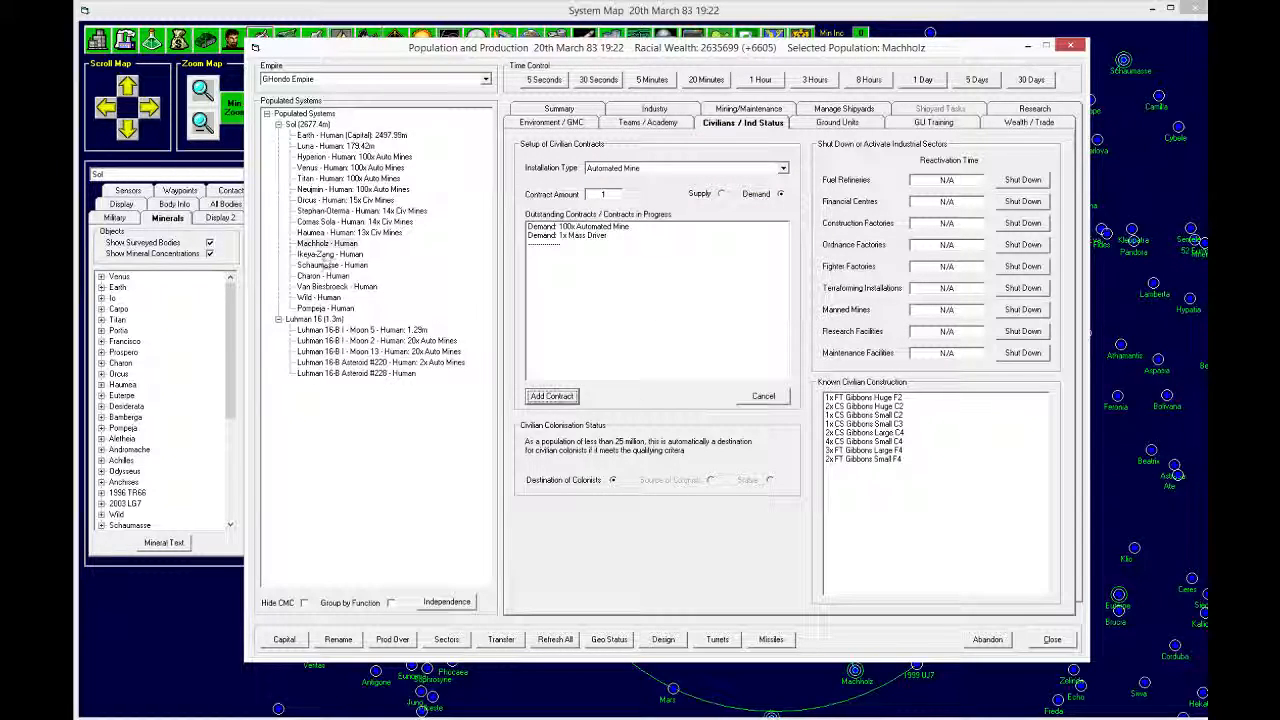
click(351, 135)
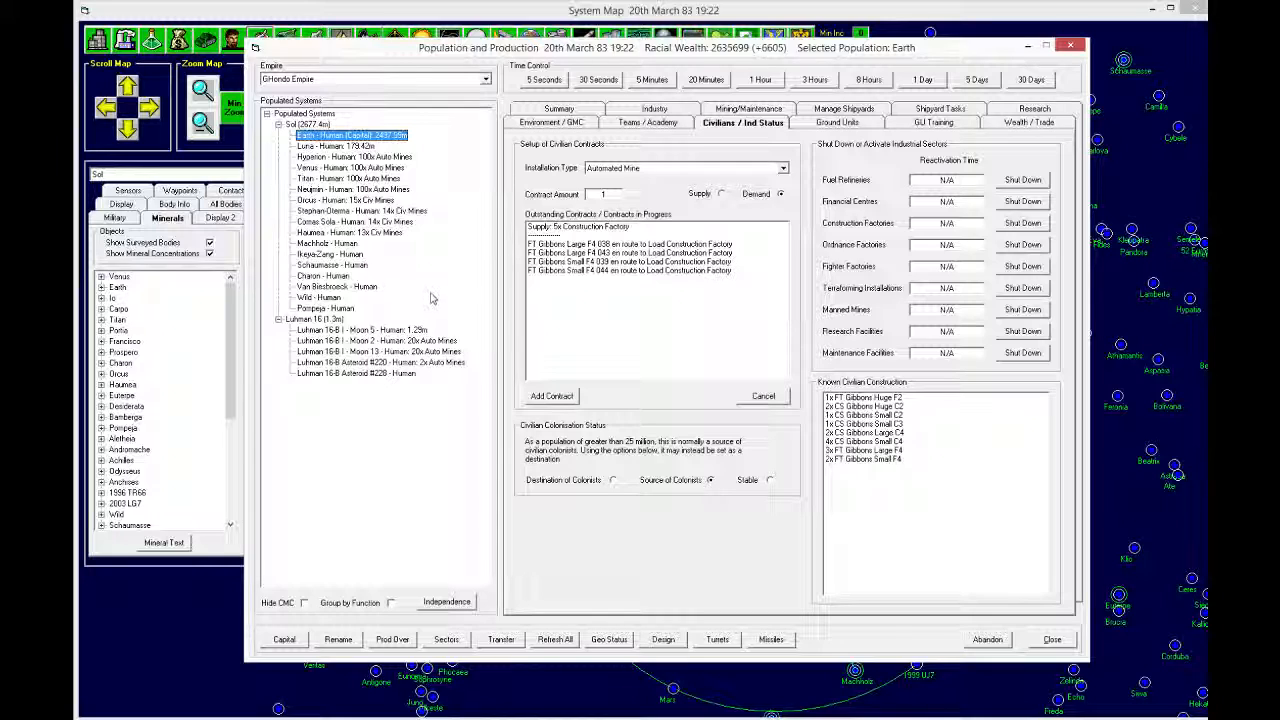
mouse_move(336, 340)
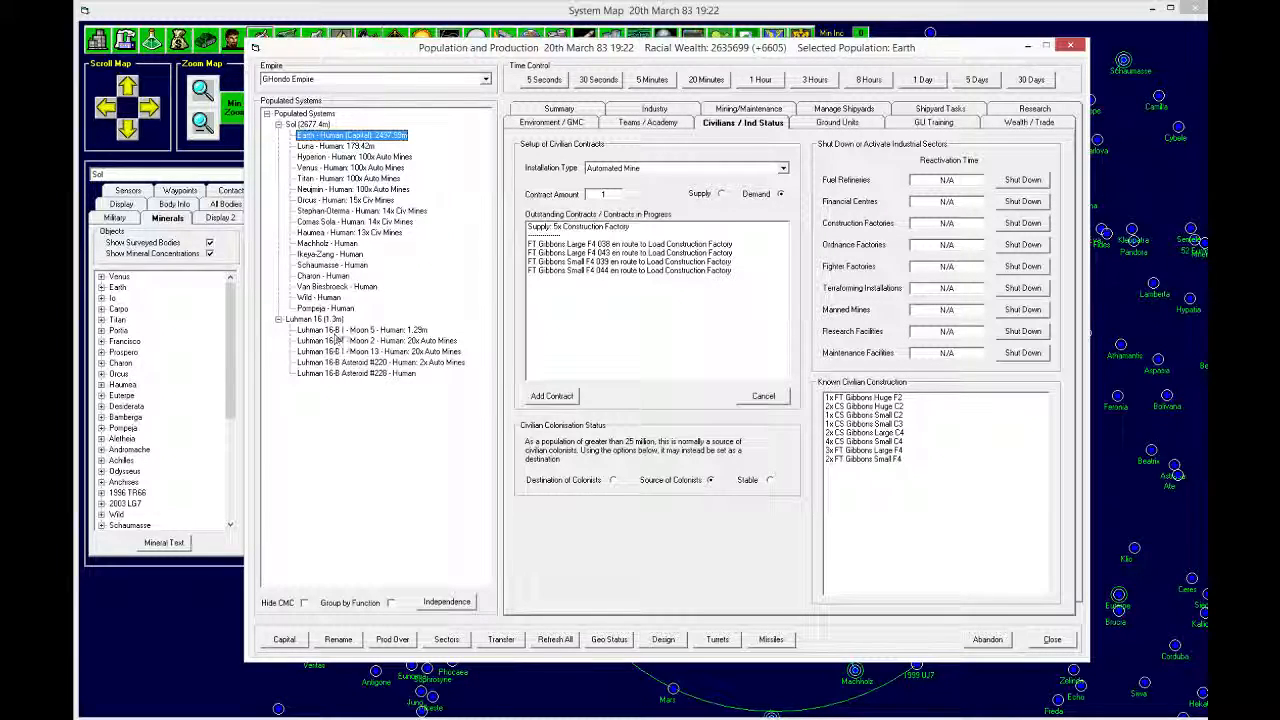
click(362, 330)
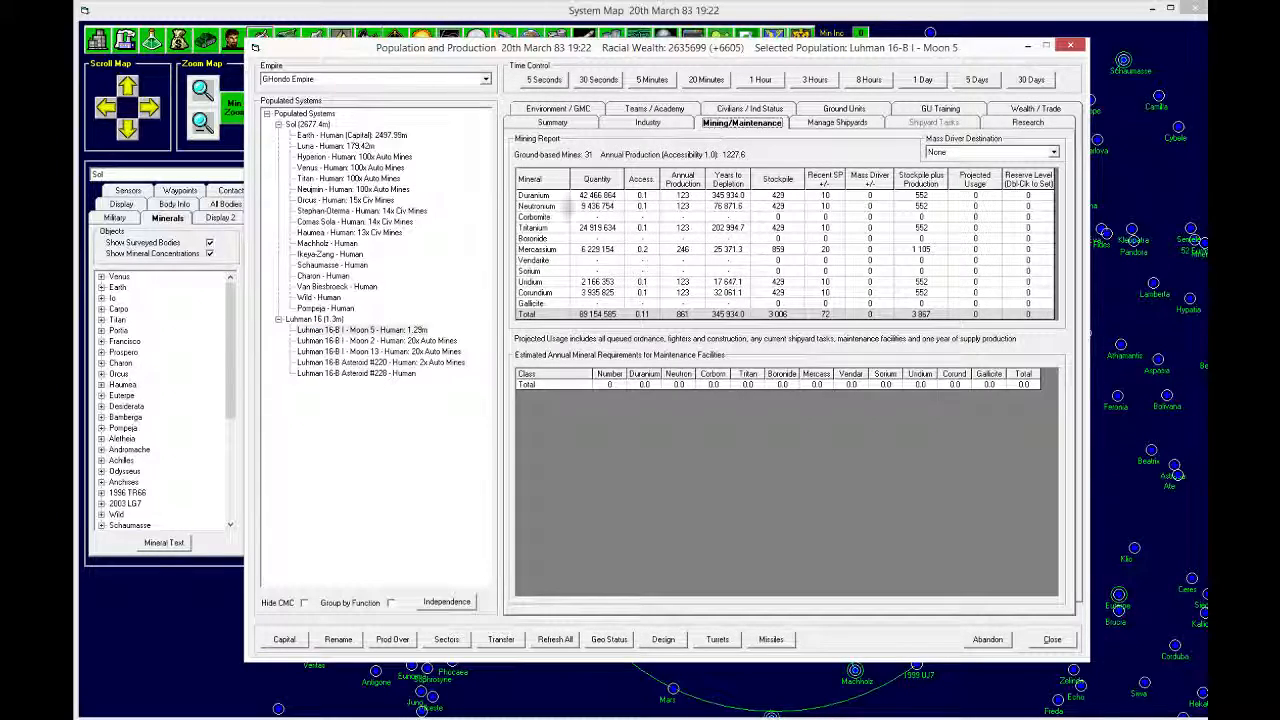
click(377, 341)
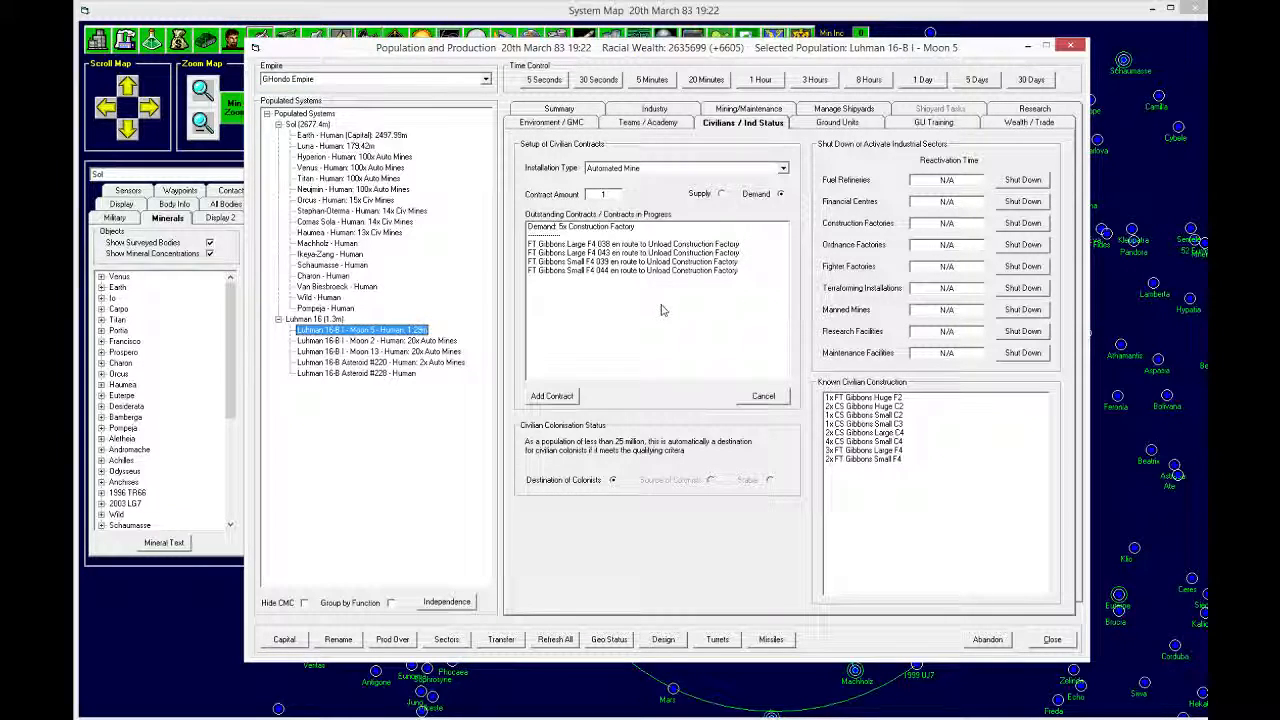
click(350, 135)
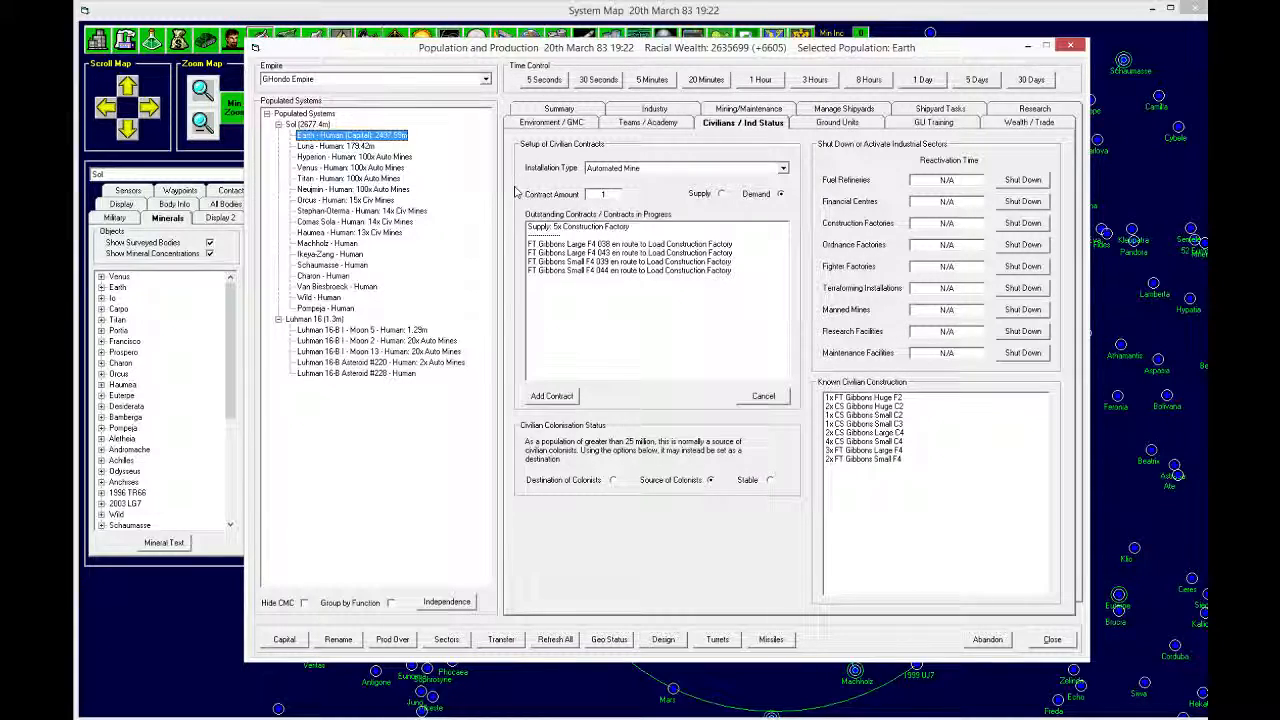
Step: Check Earth's shipyard tasks and advance the game clock by 30 days
click(934, 122)
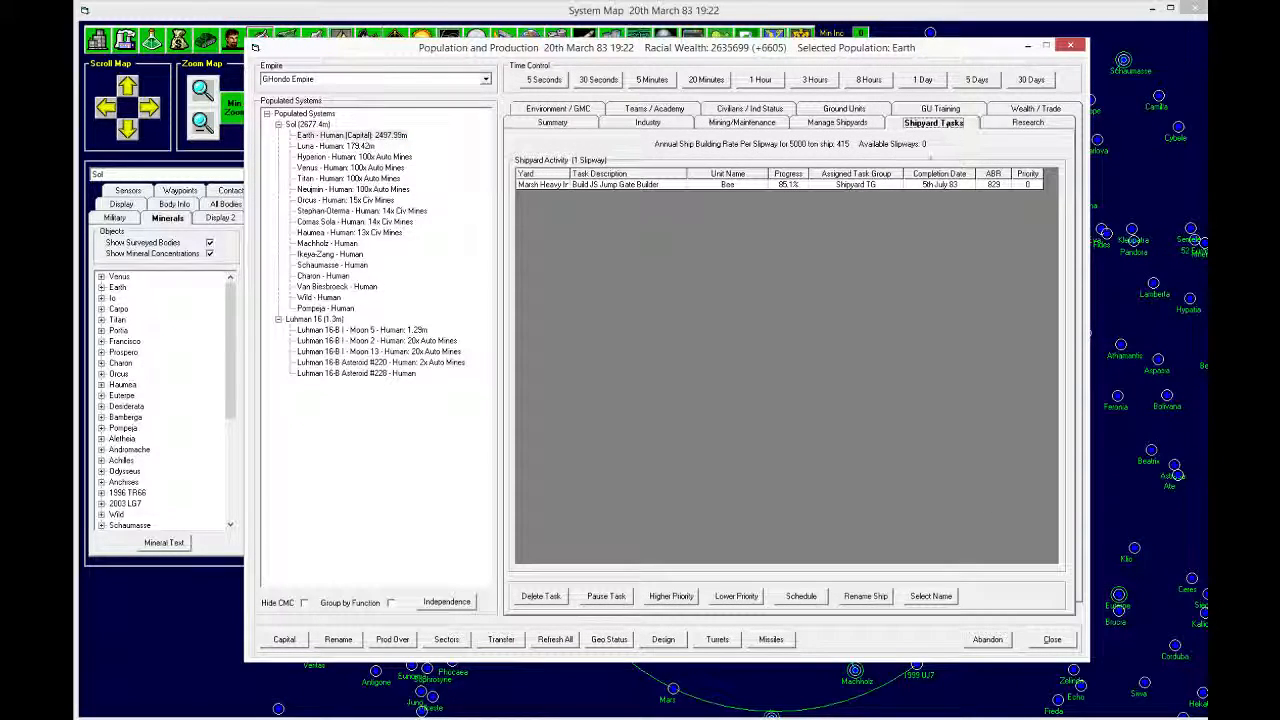
click(1031, 79)
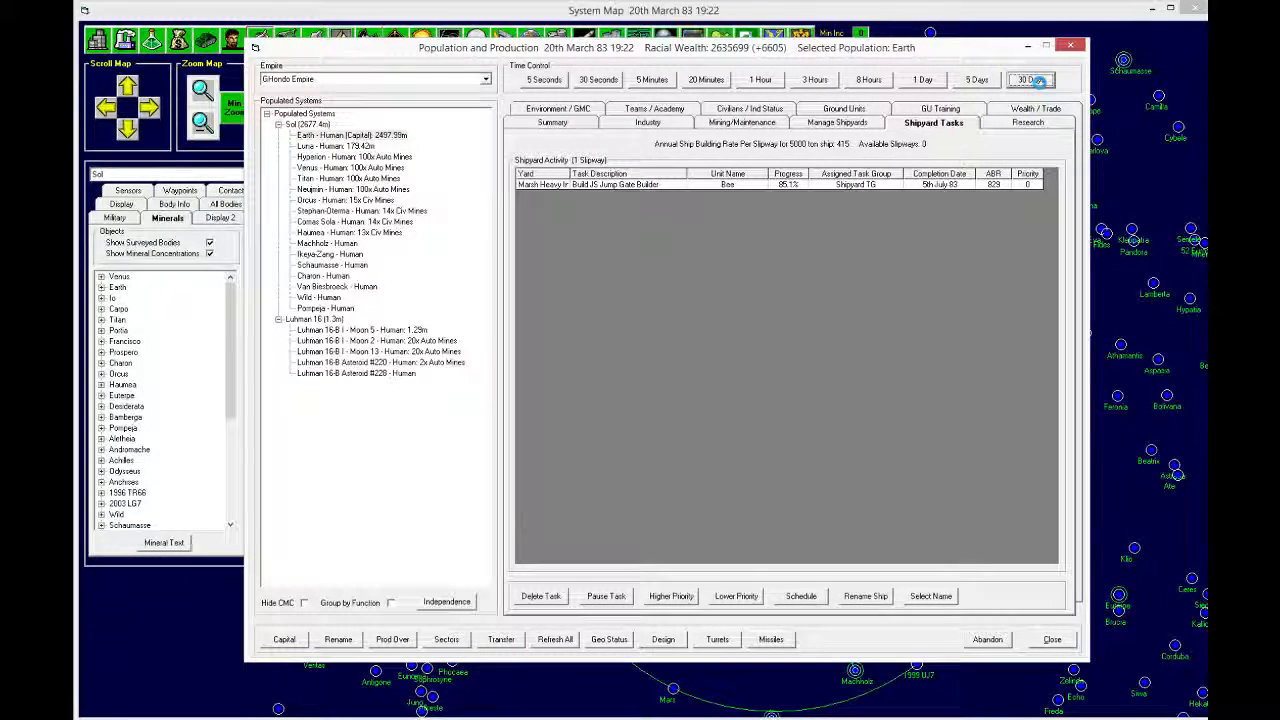
click(1030, 80)
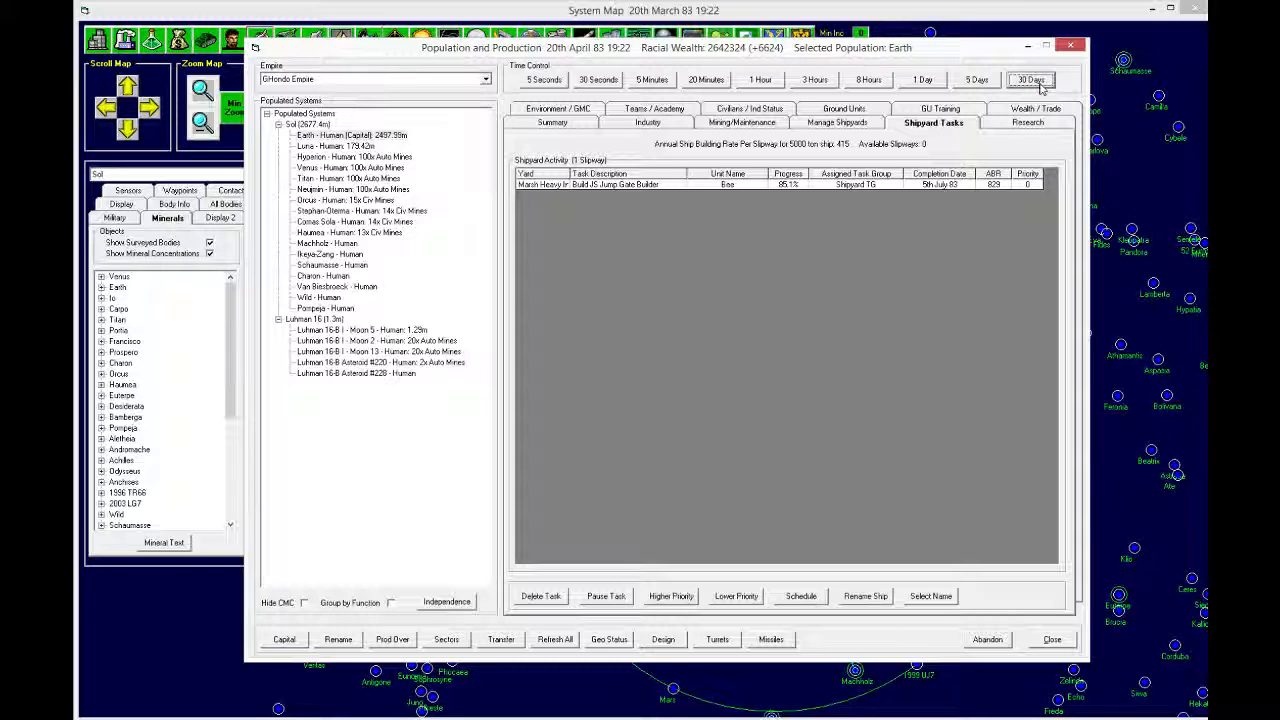
Step: Assign 25 labs to the Magnetic Confinement Fusion Reactor research project
click(1028, 122)
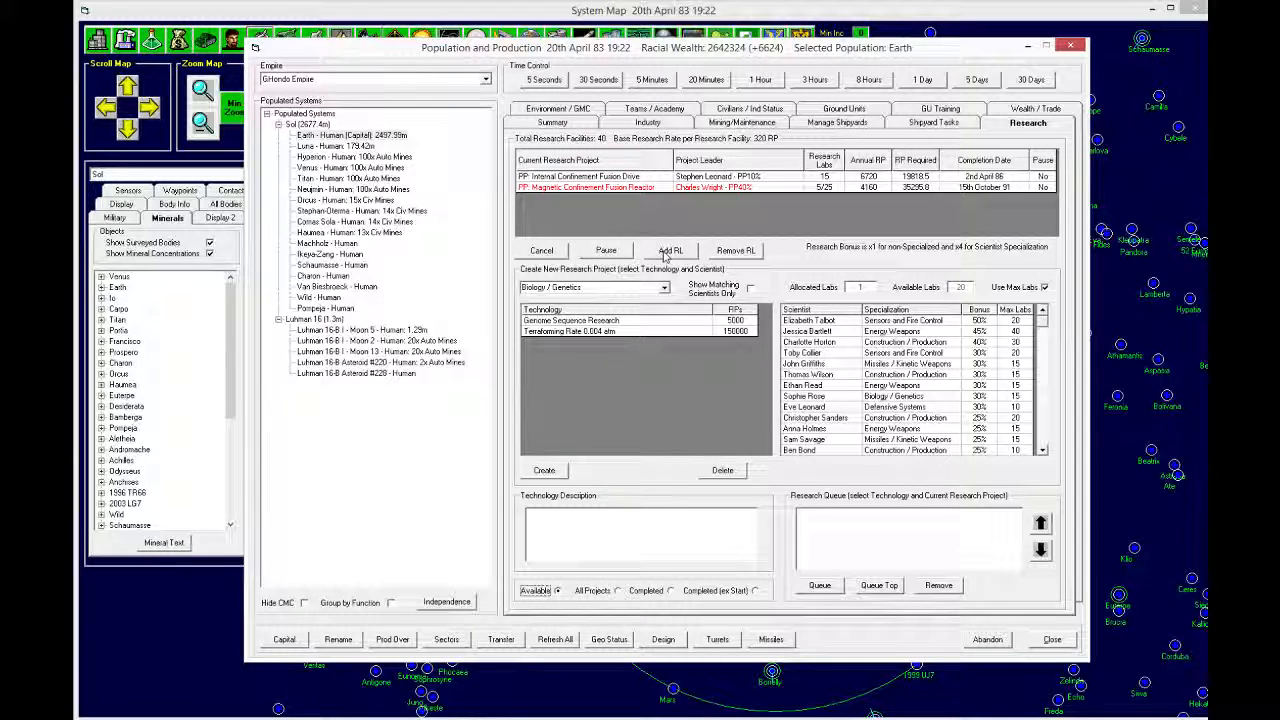
click(670, 250)
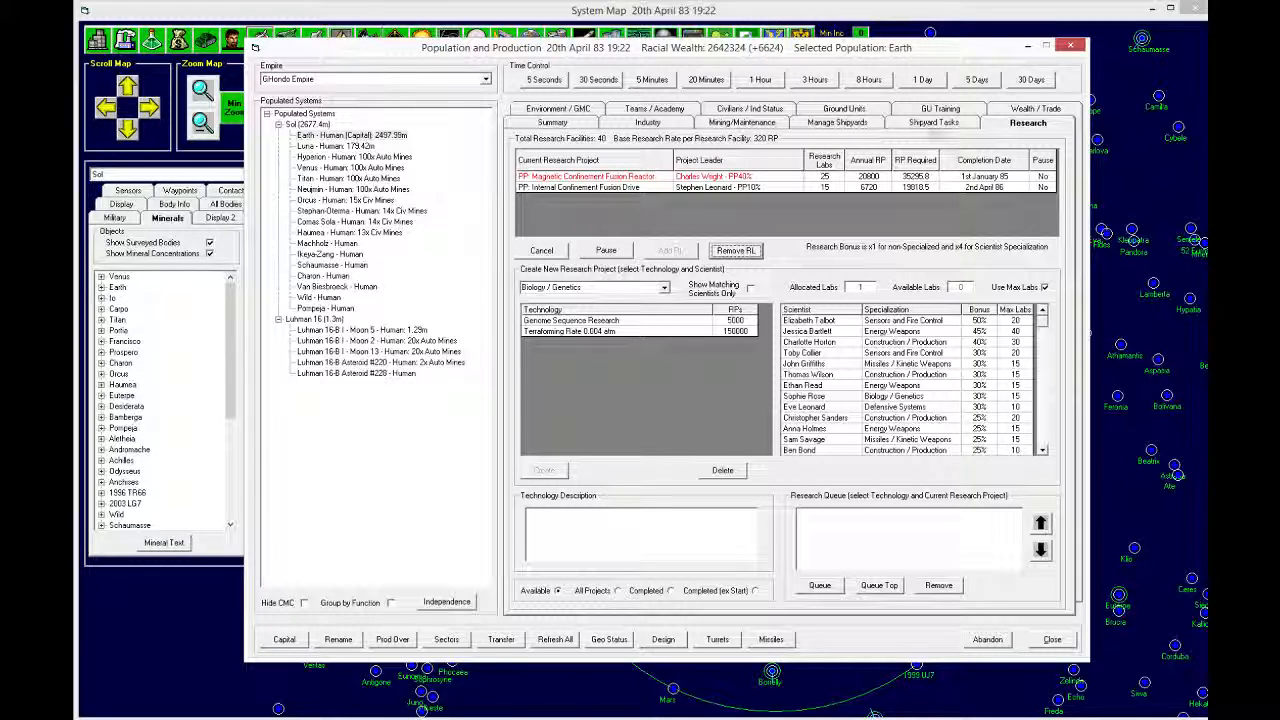
click(933, 122)
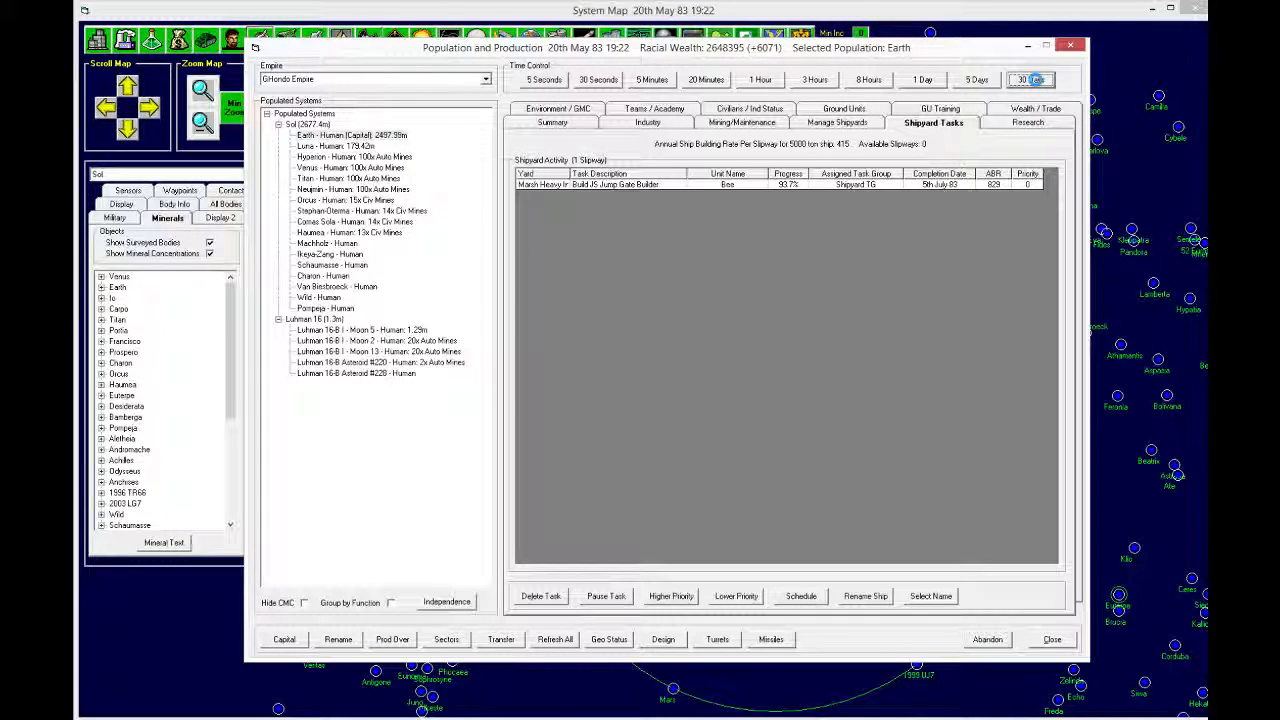
Step: Advance time to 20th July 83, when Bee's build clears from Marsh Heavy
click(1031, 79)
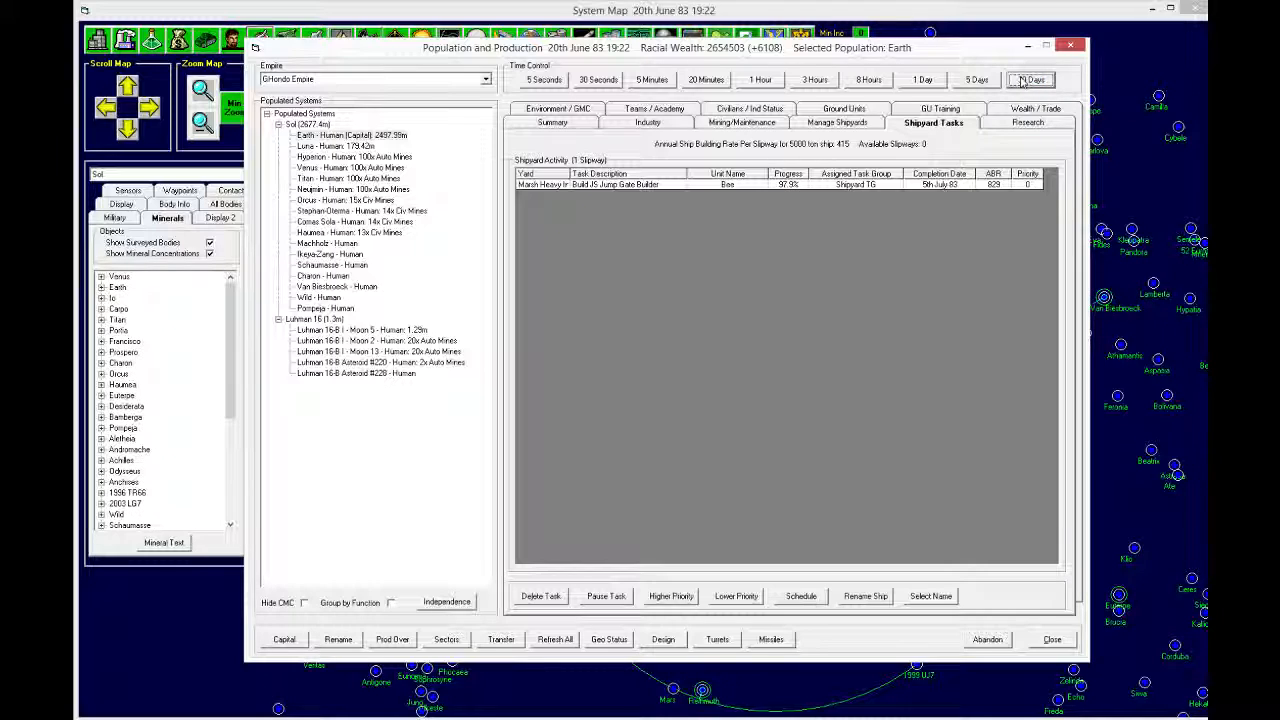
click(1030, 79)
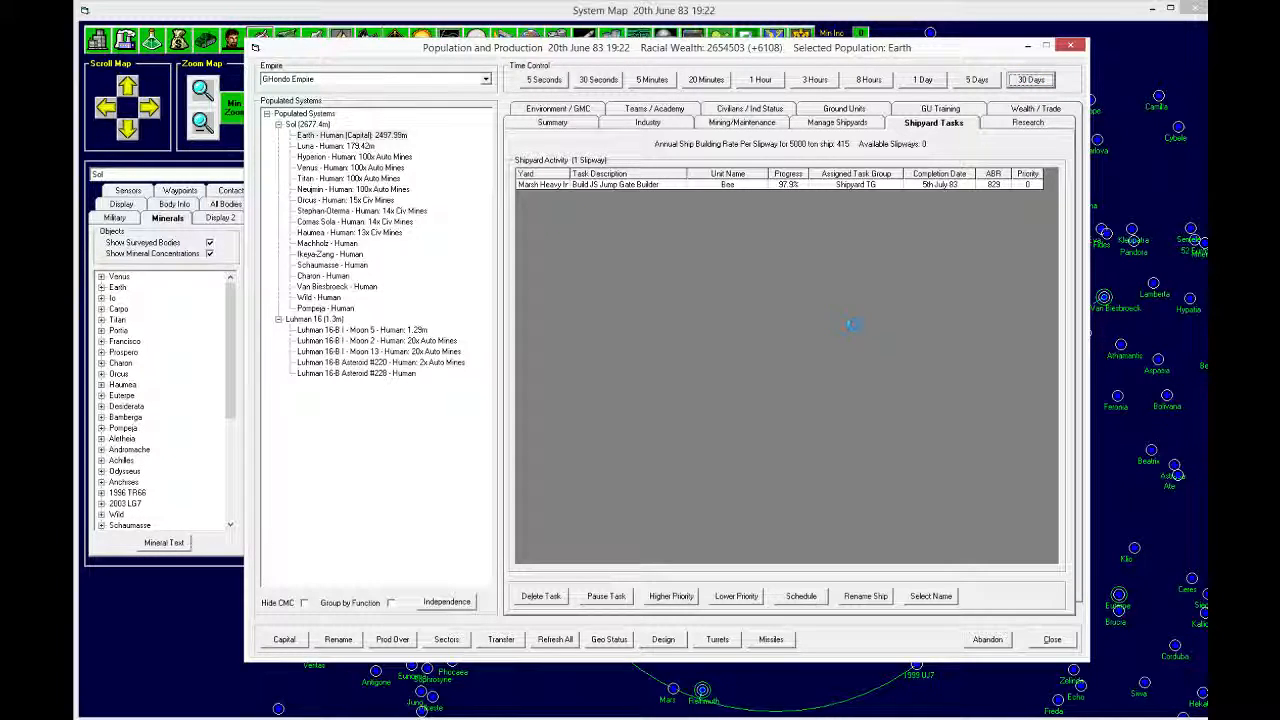
click(1030, 79)
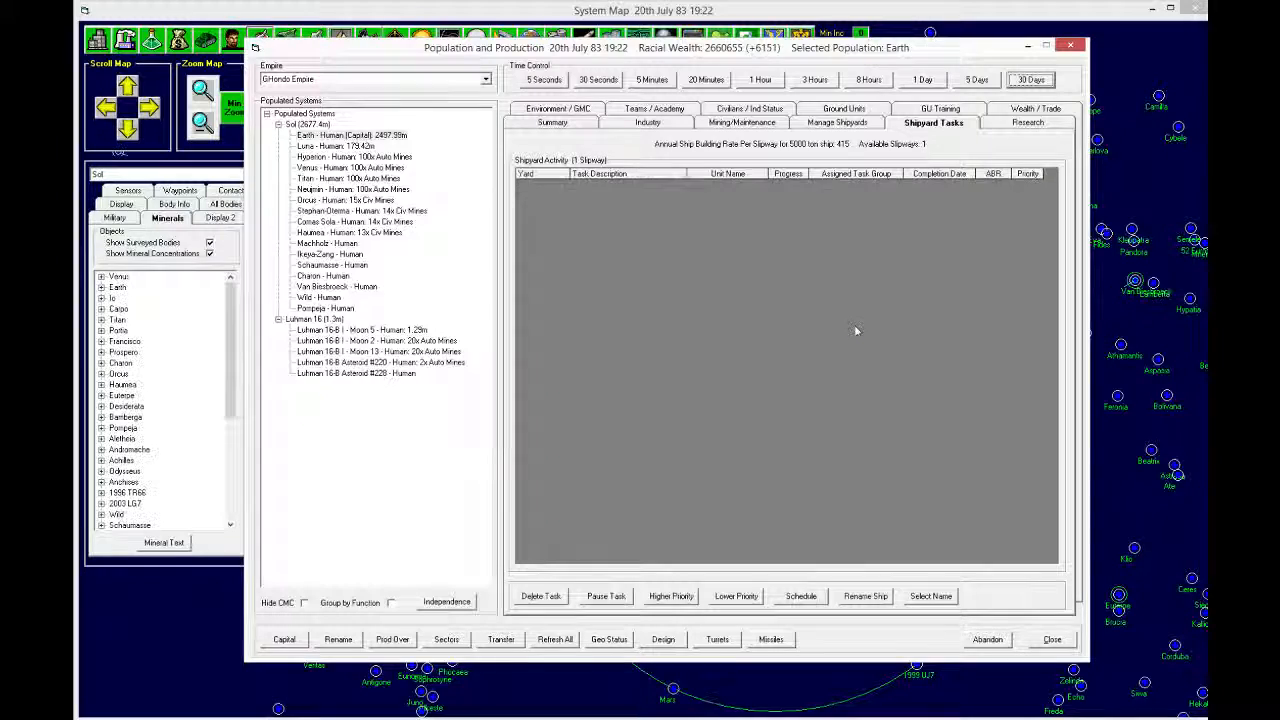
mouse_move(883, 268)
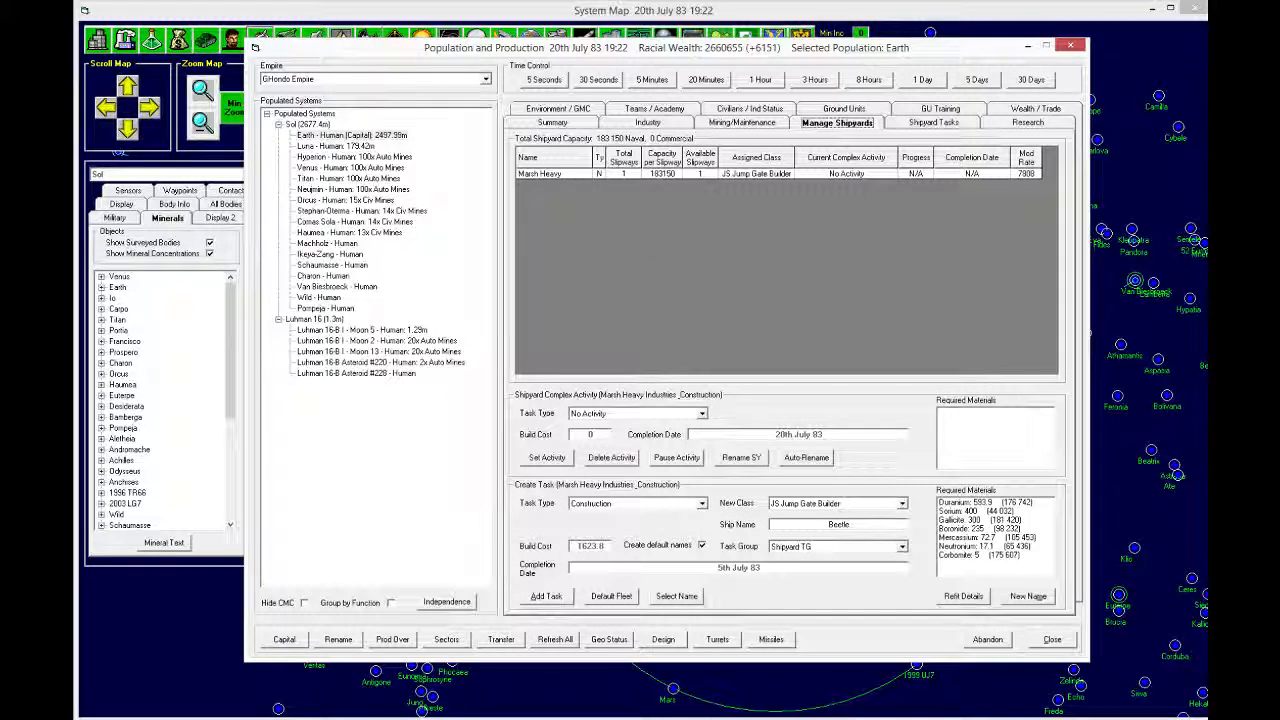
Step: Retool the Marsh Heavy shipyard for the Pure Scout class and advance 30 days
click(701, 413)
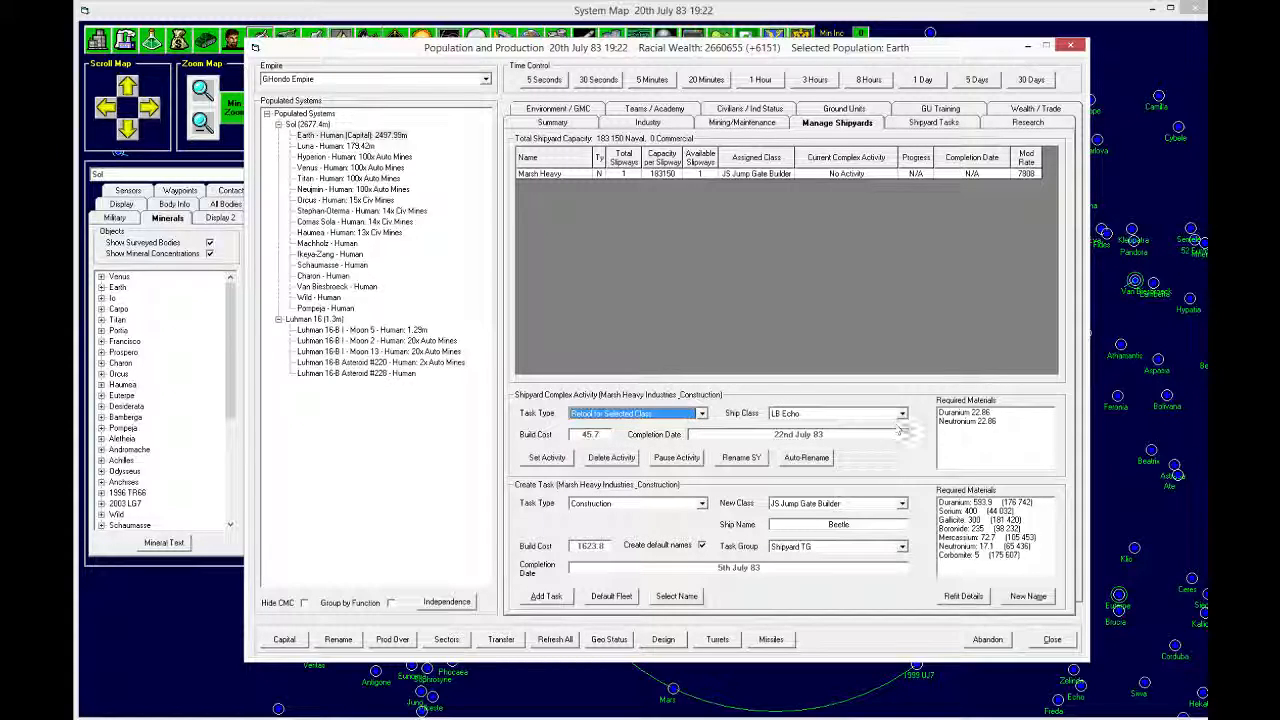
click(901, 413)
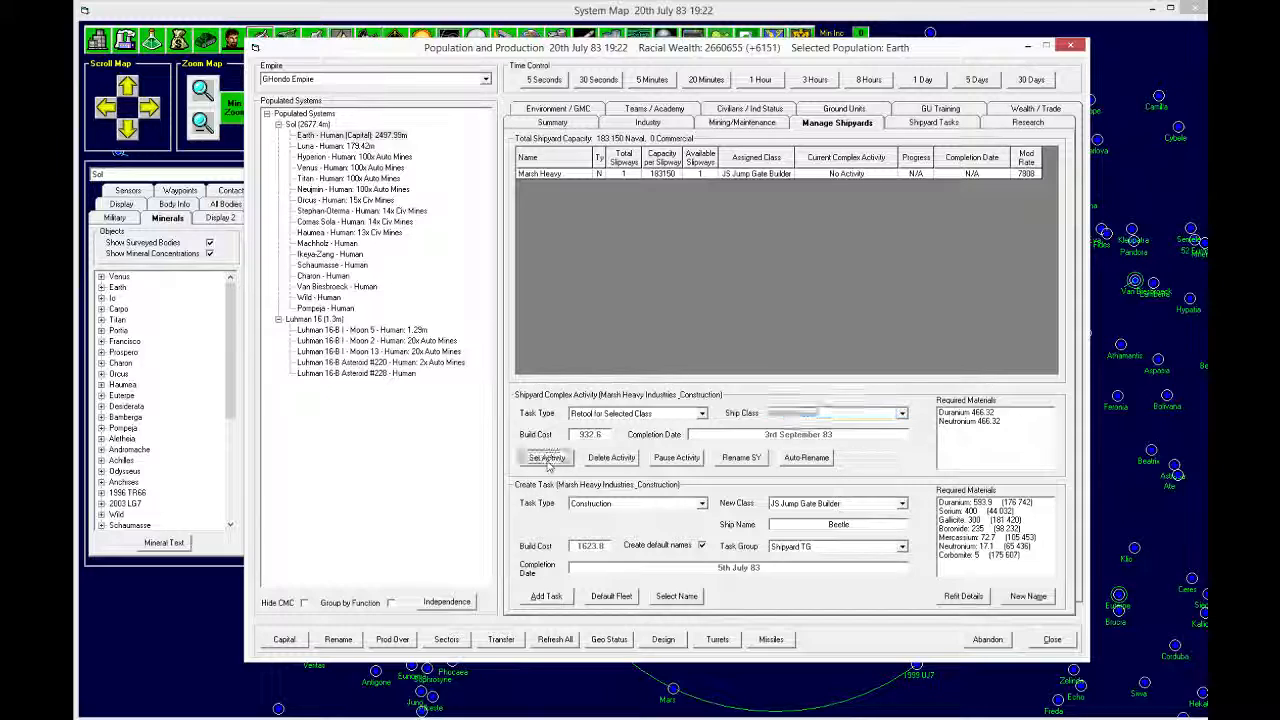
click(546, 457)
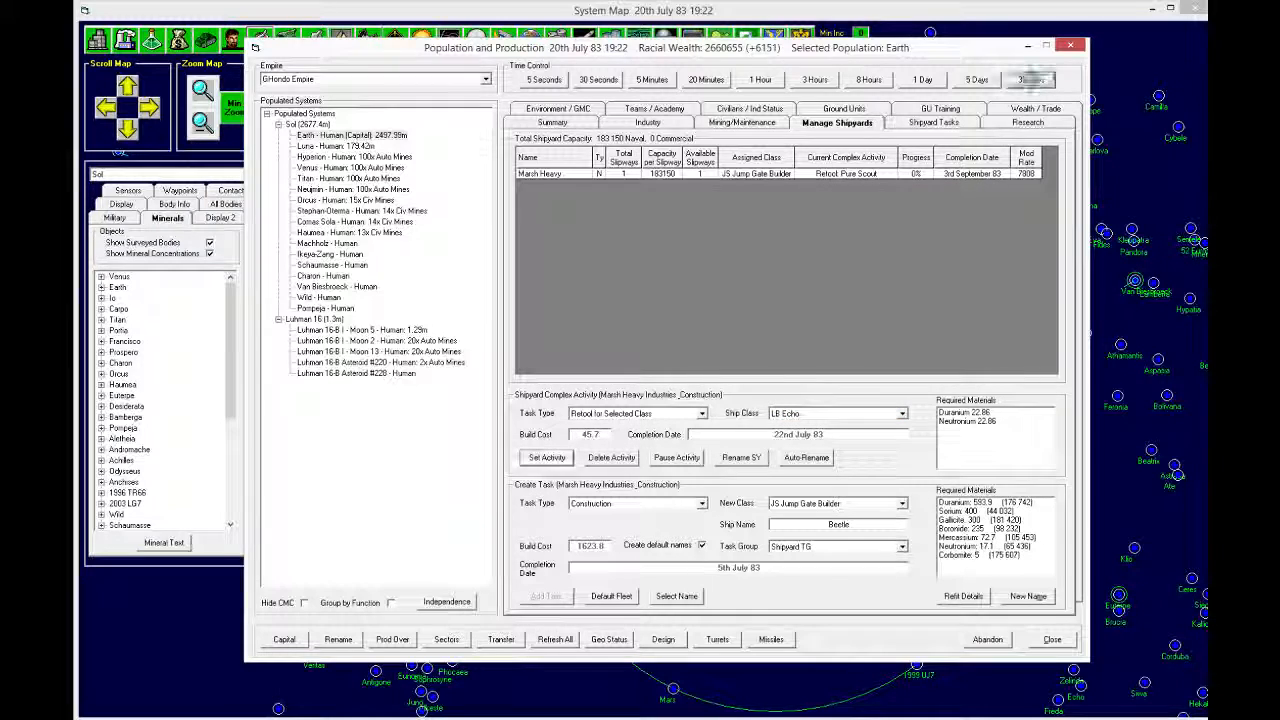
click(1031, 79)
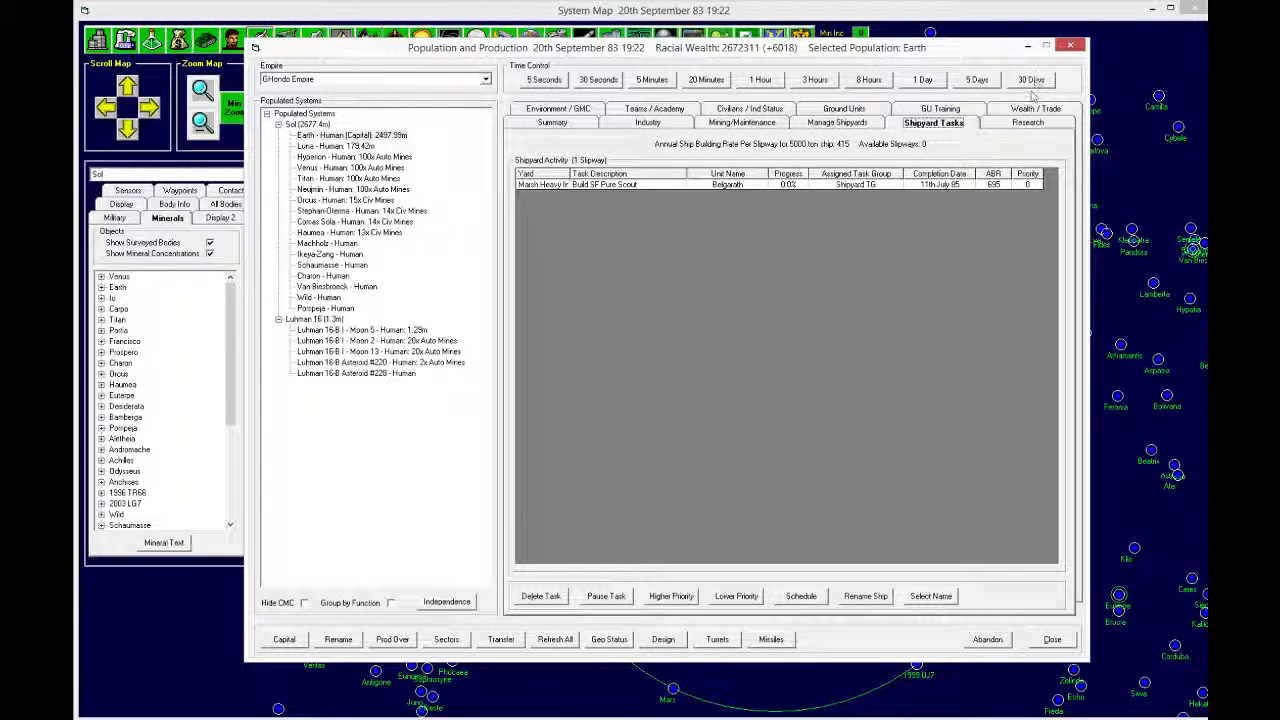
Step: Advance the game five months and check Earth's research projects along the way
click(1030, 79)
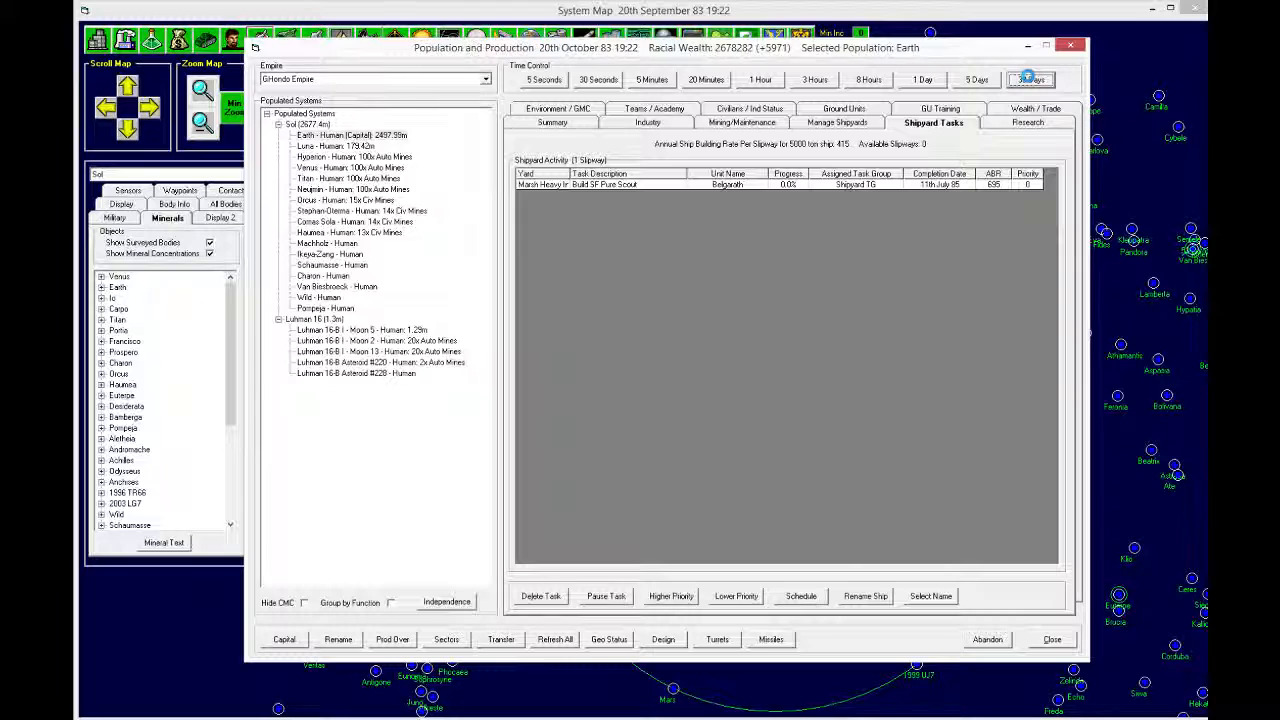
click(1030, 79)
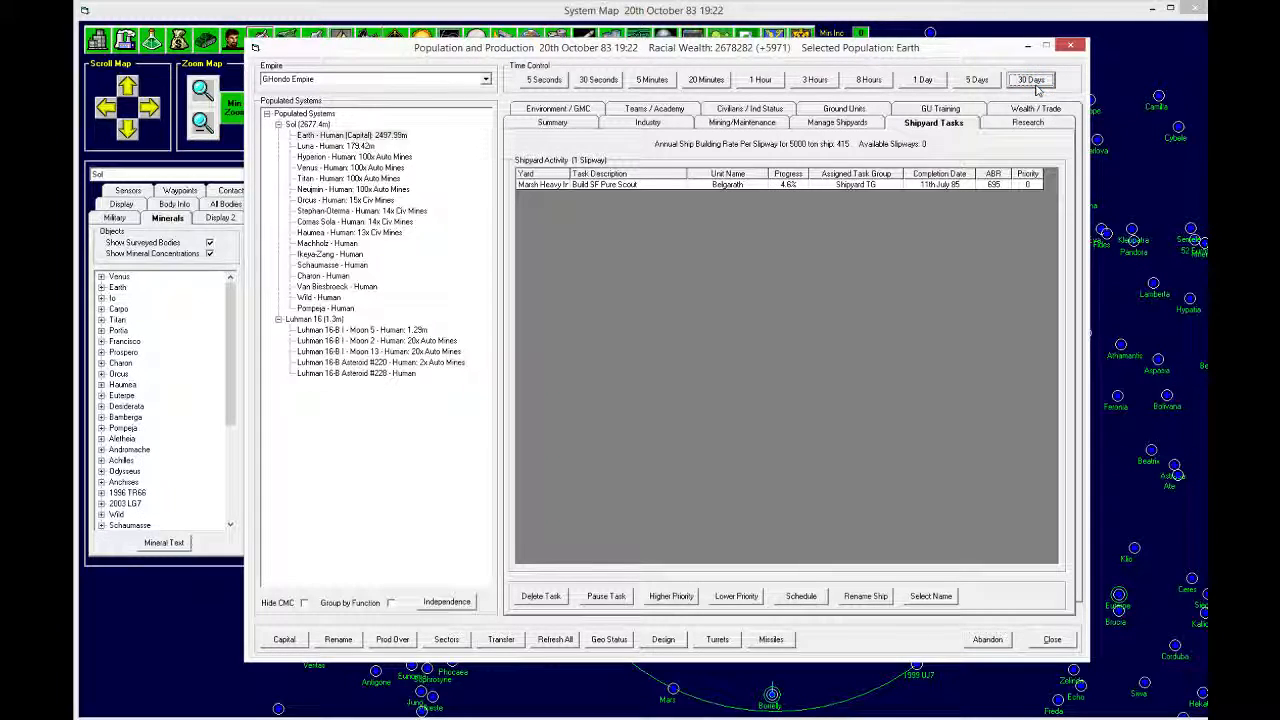
click(1030, 79)
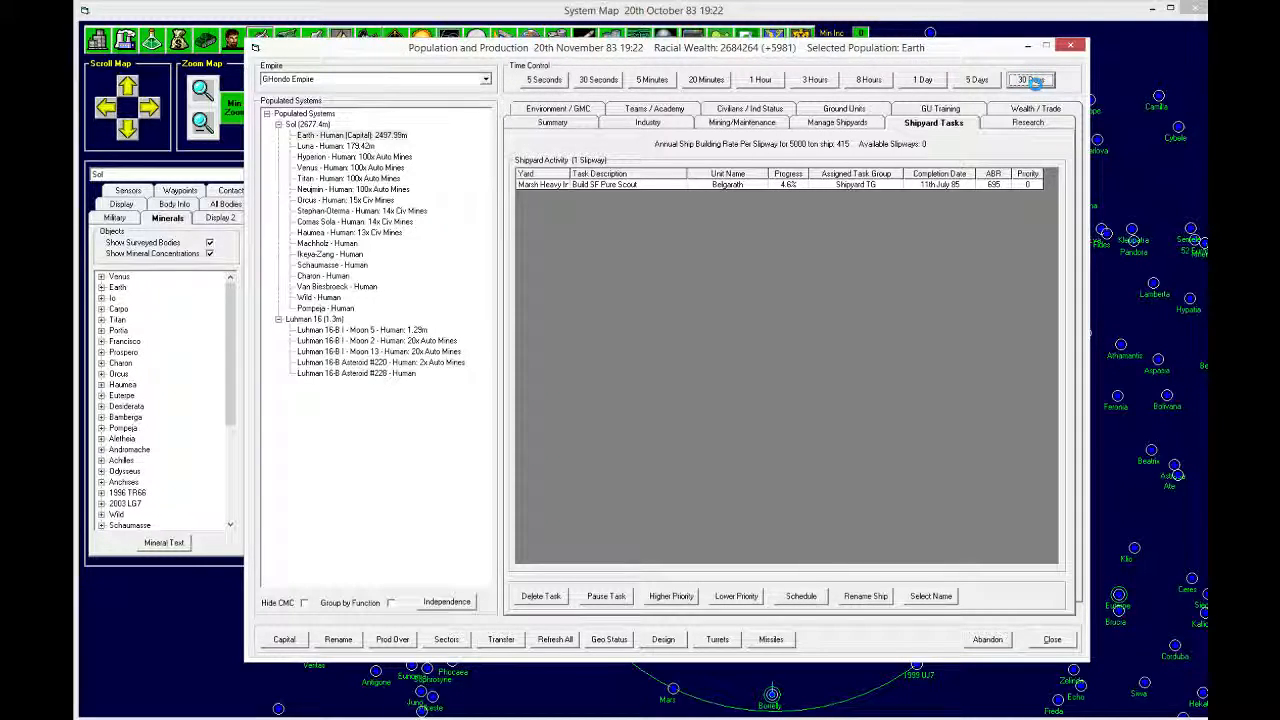
click(1030, 79)
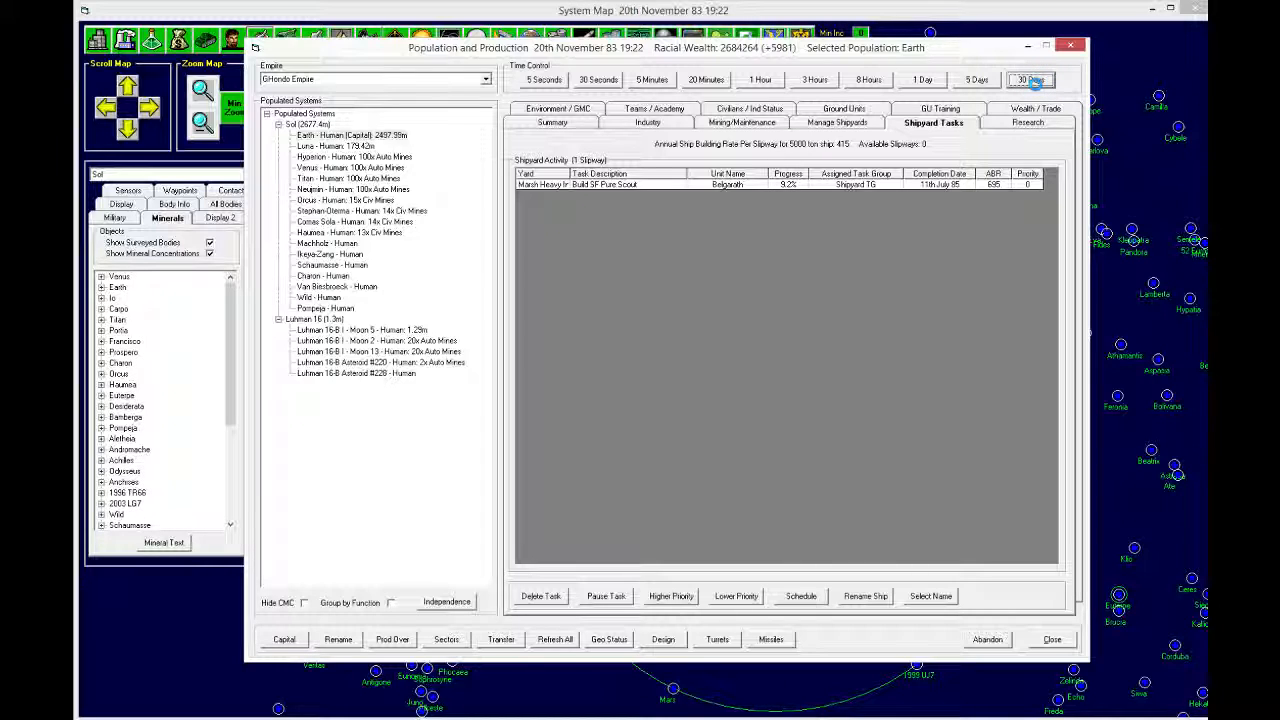
click(1030, 79)
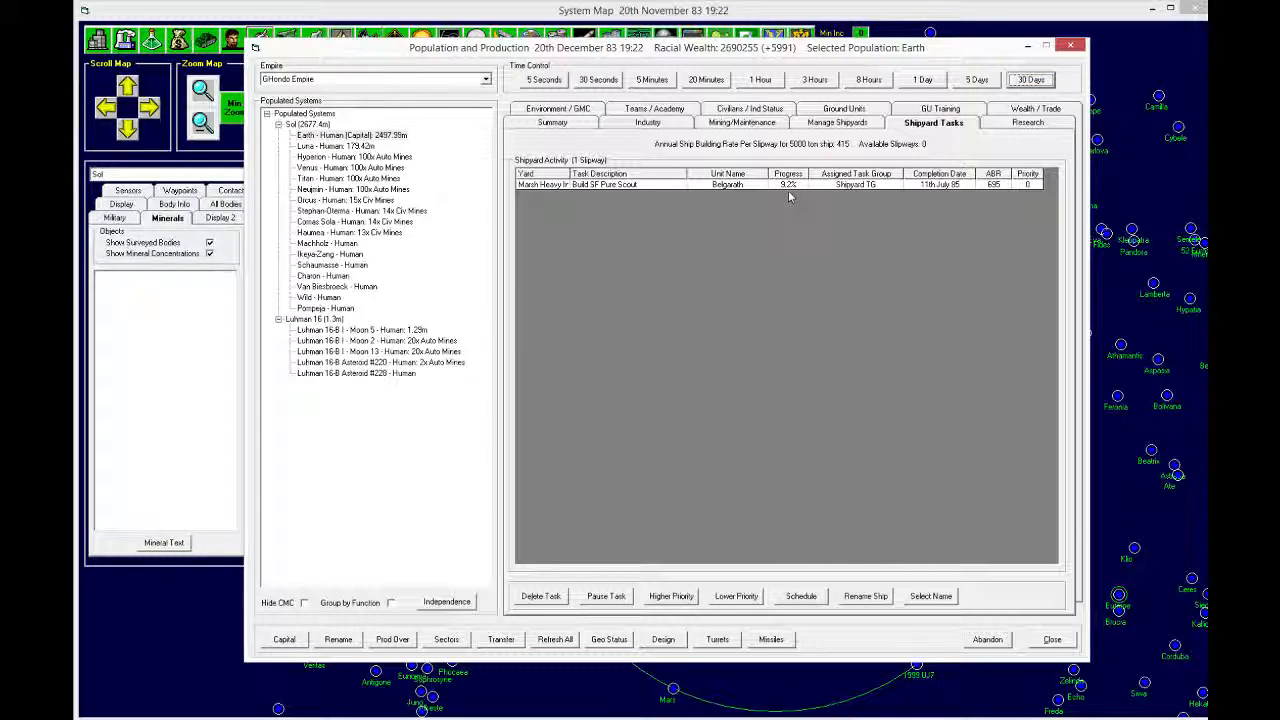
click(1027, 122)
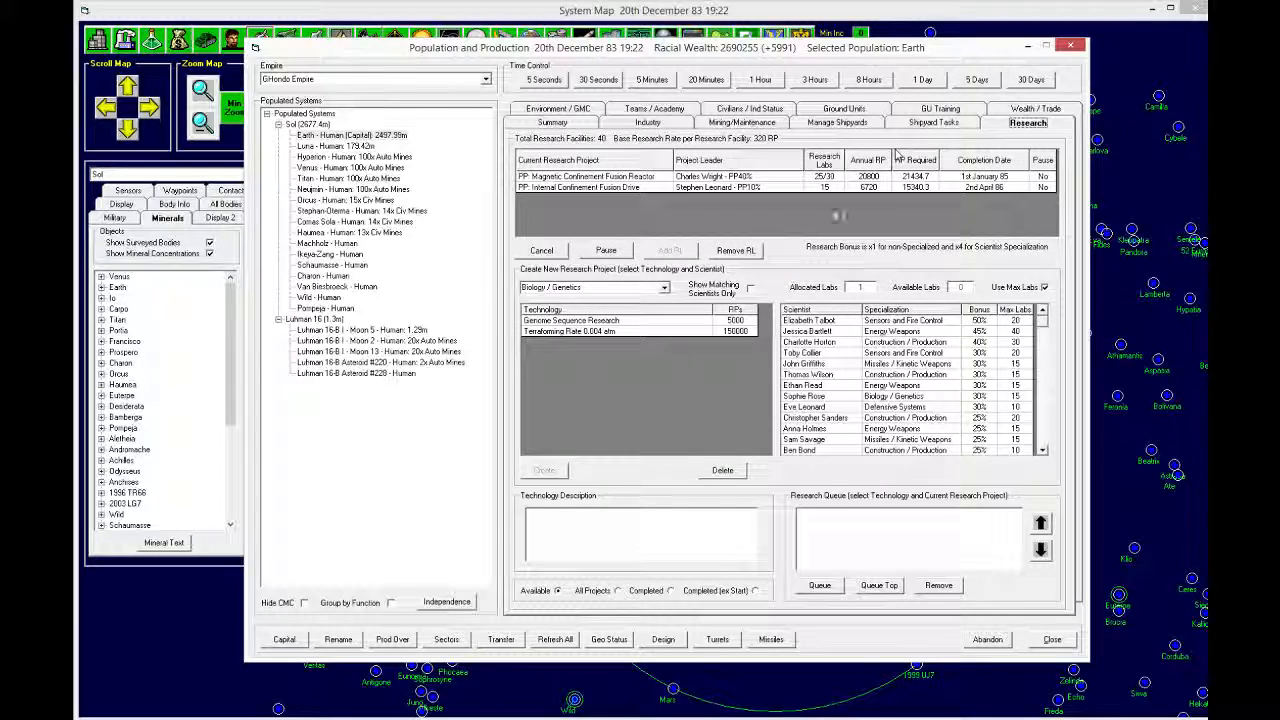
click(933, 122)
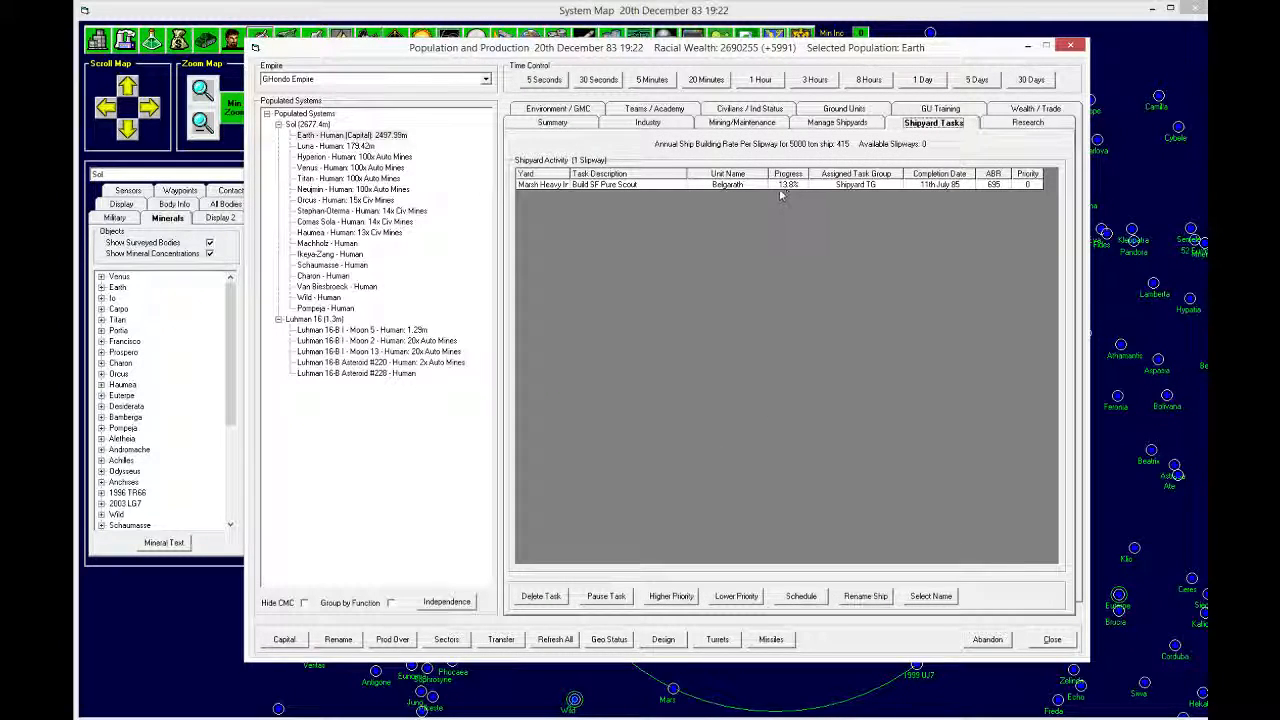
Step: Advance four more months to February 84 and set Marsh Heavy to continual capacity expansion
click(1031, 79)
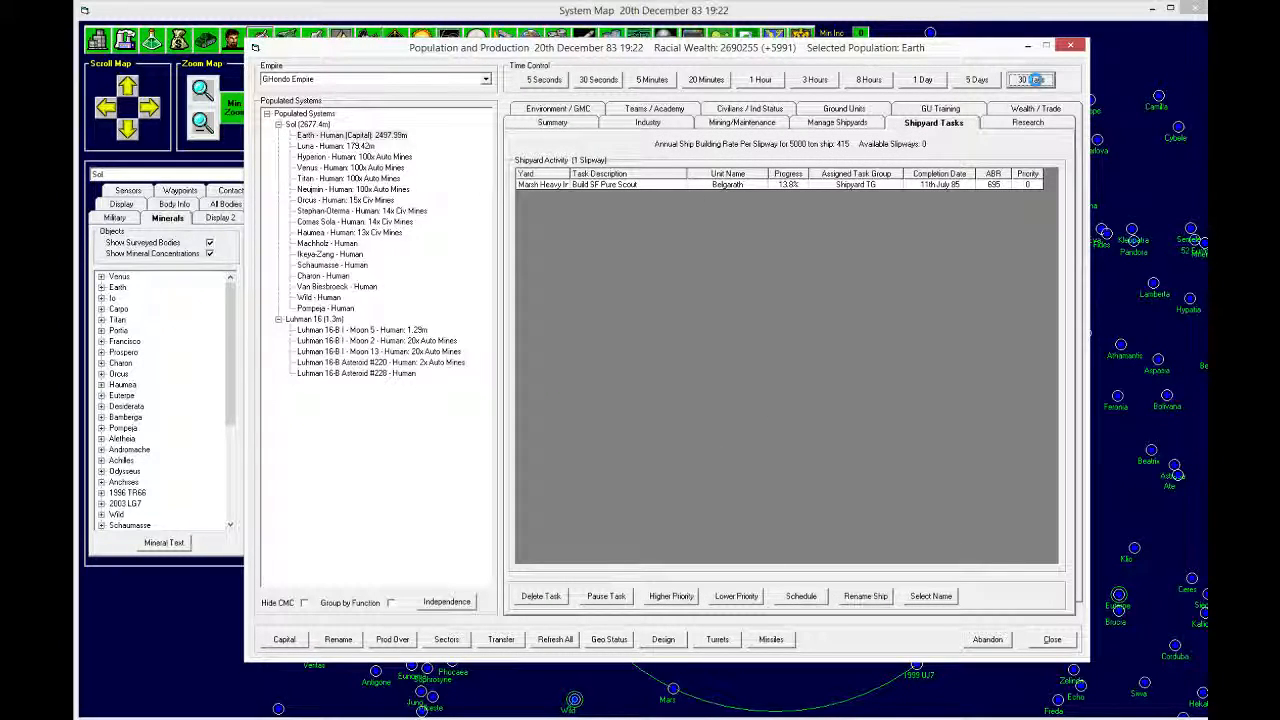
click(1031, 79)
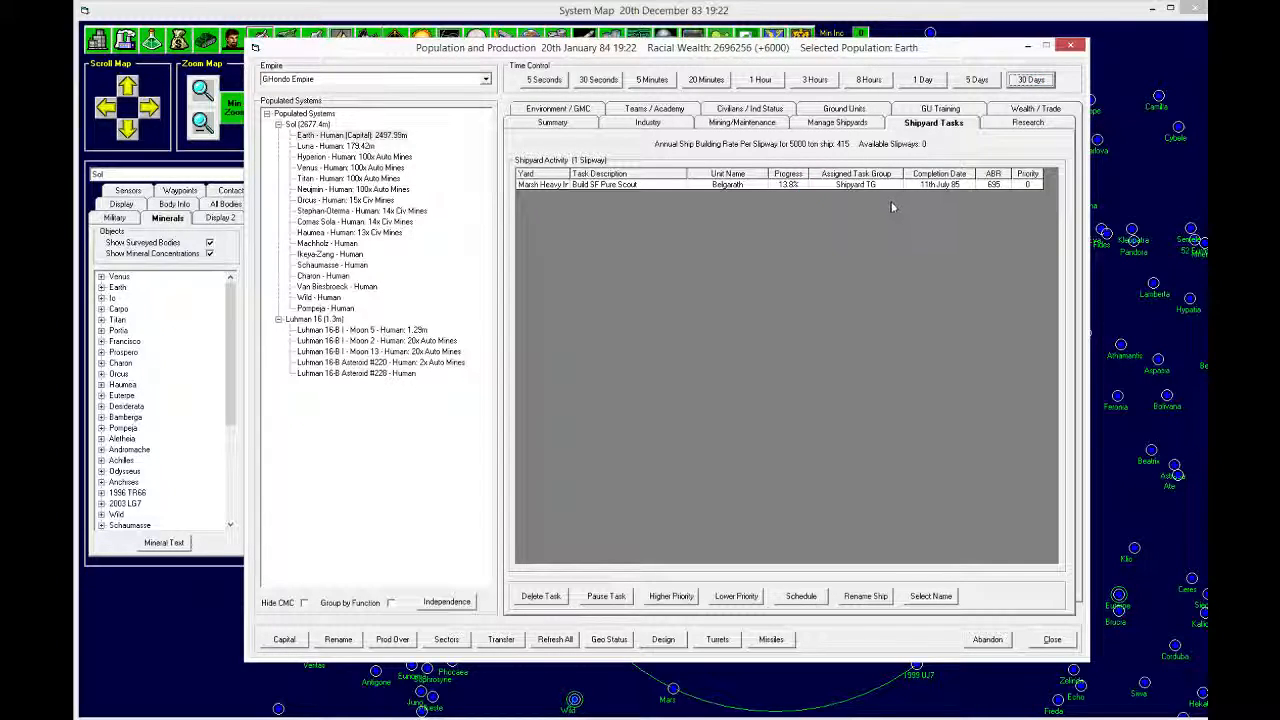
click(1030, 79)
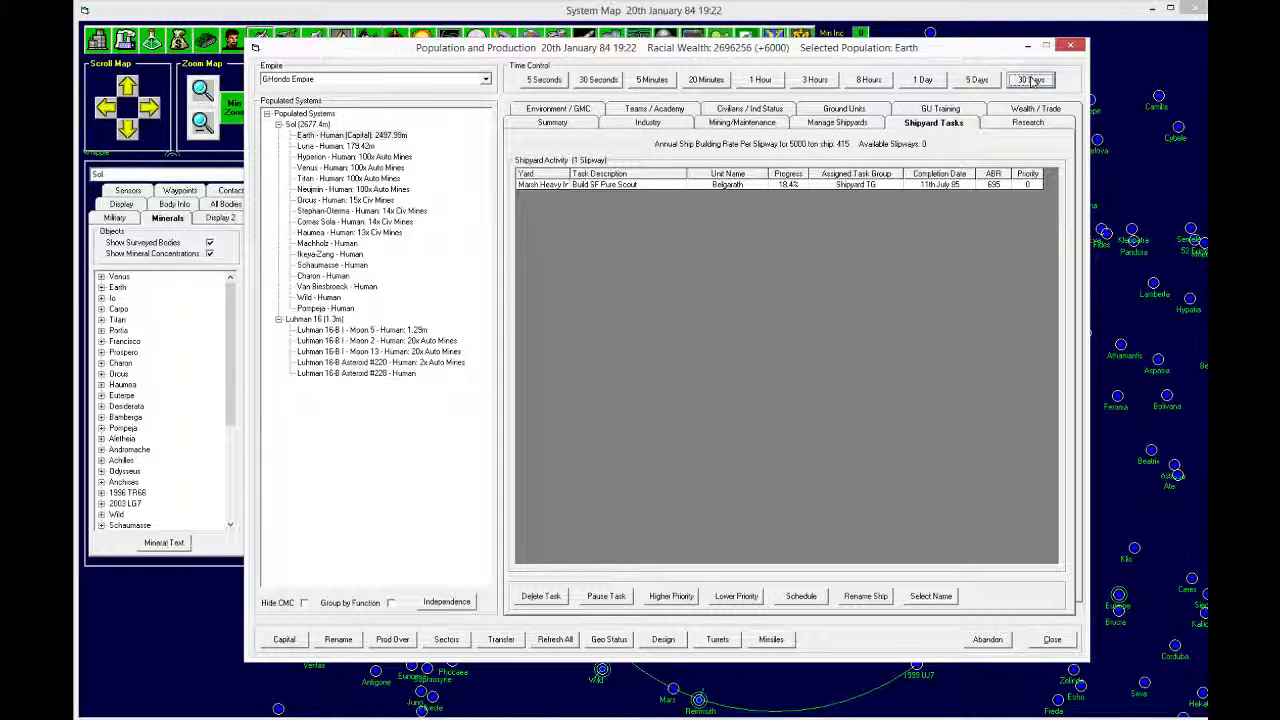
click(1030, 79)
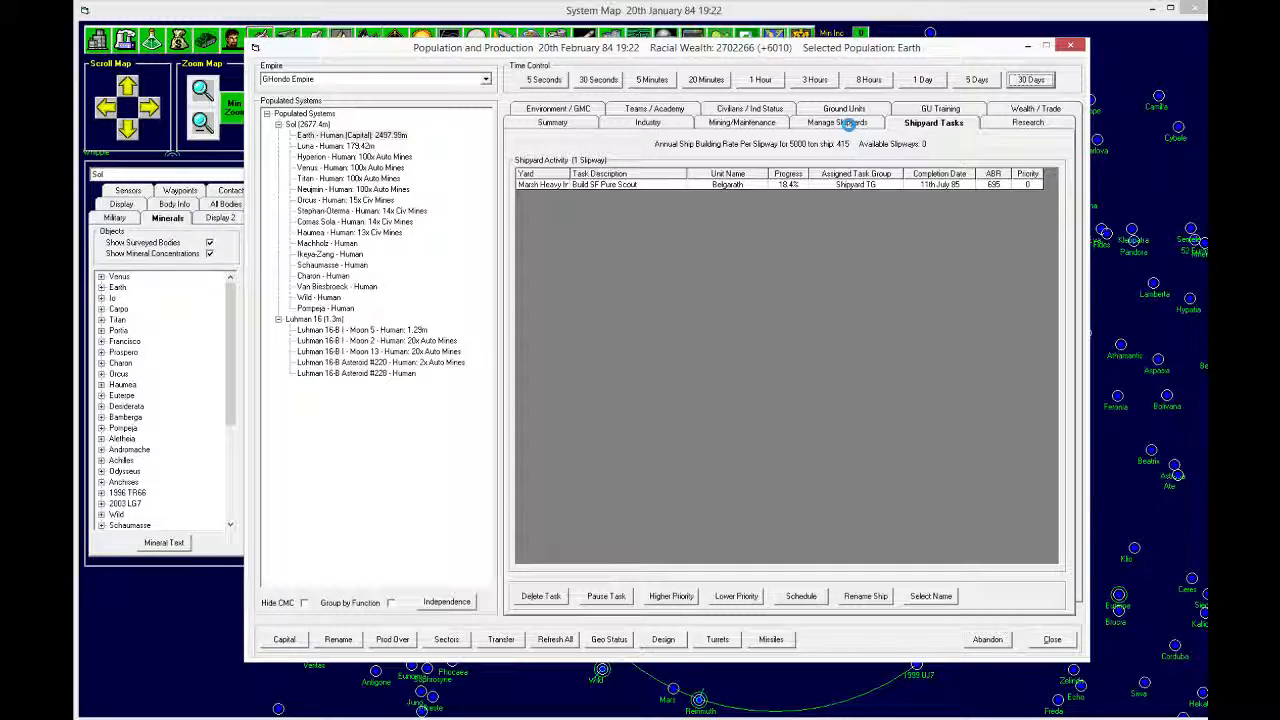
click(837, 122)
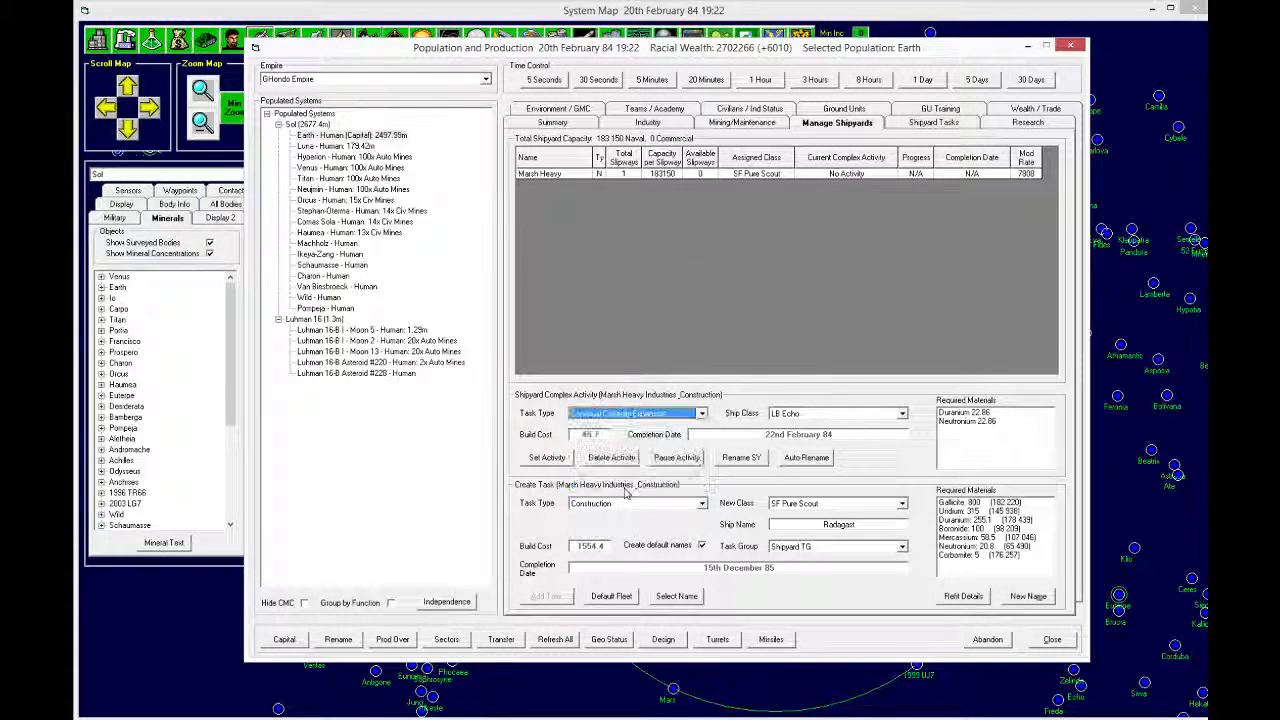
click(547, 457)
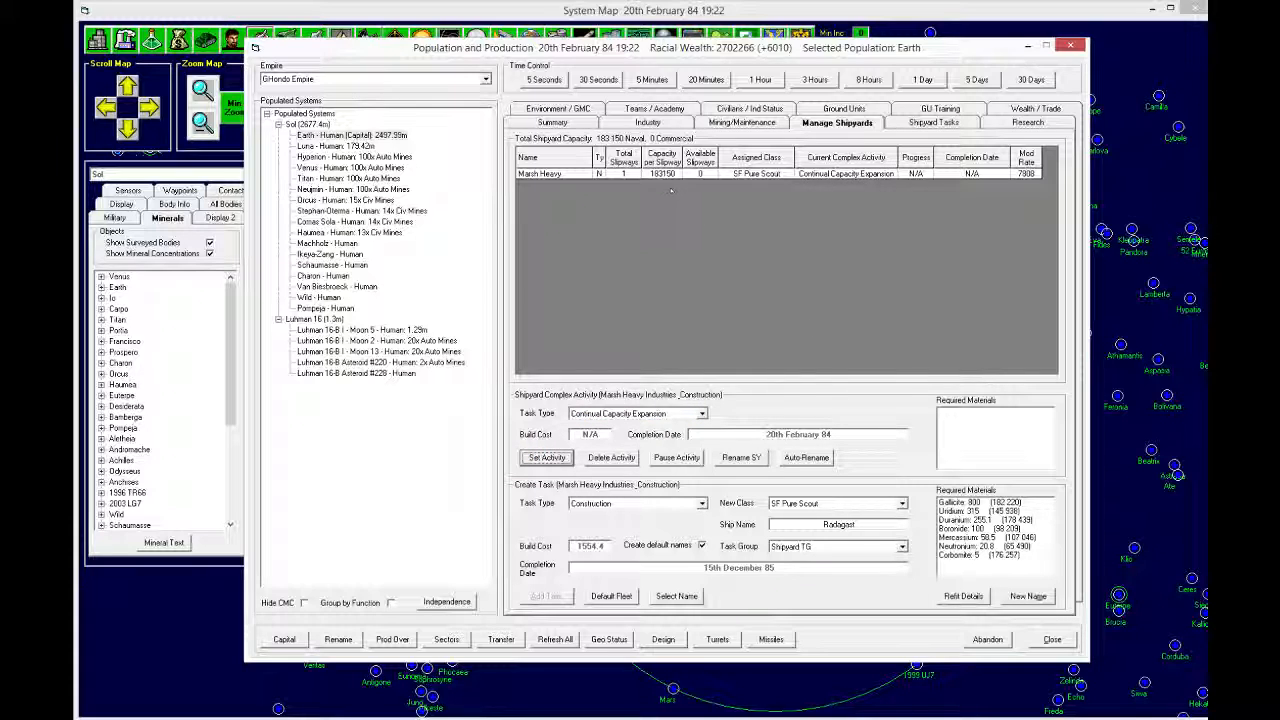
Step: Advance eight months to 20th August 84, with Belgarath's build at 50.7%
click(933, 122)
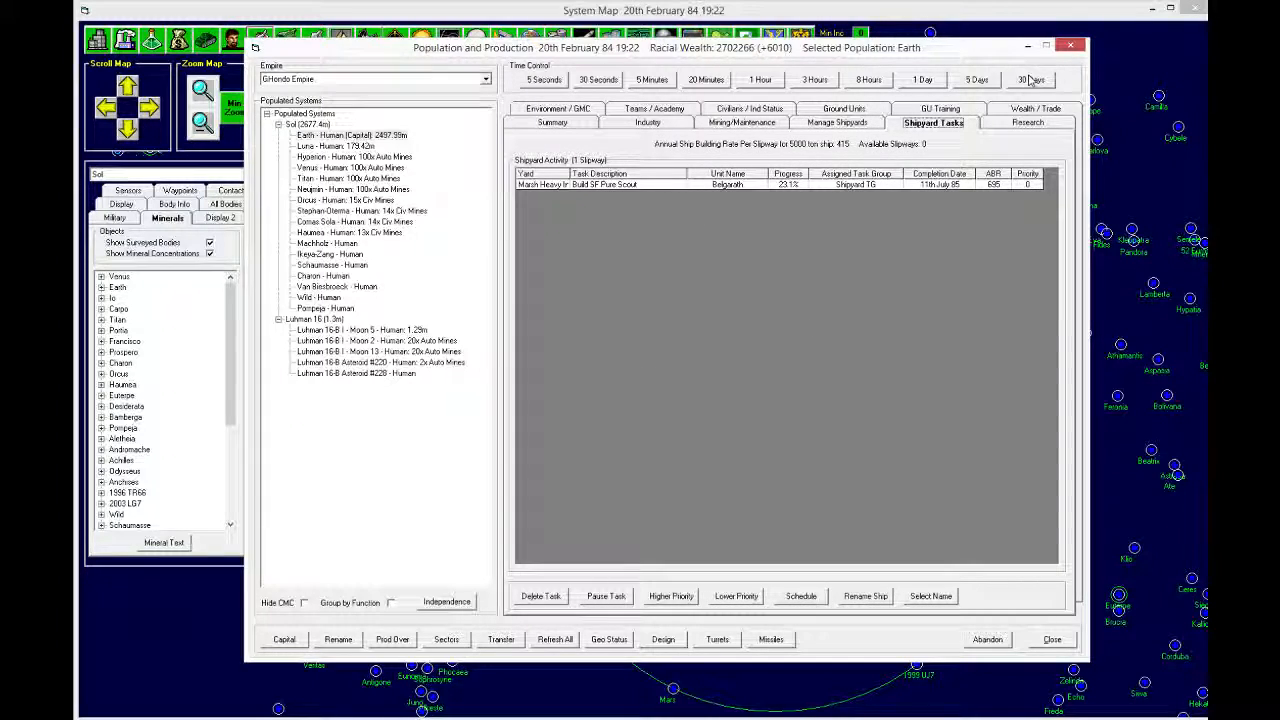
click(1031, 79)
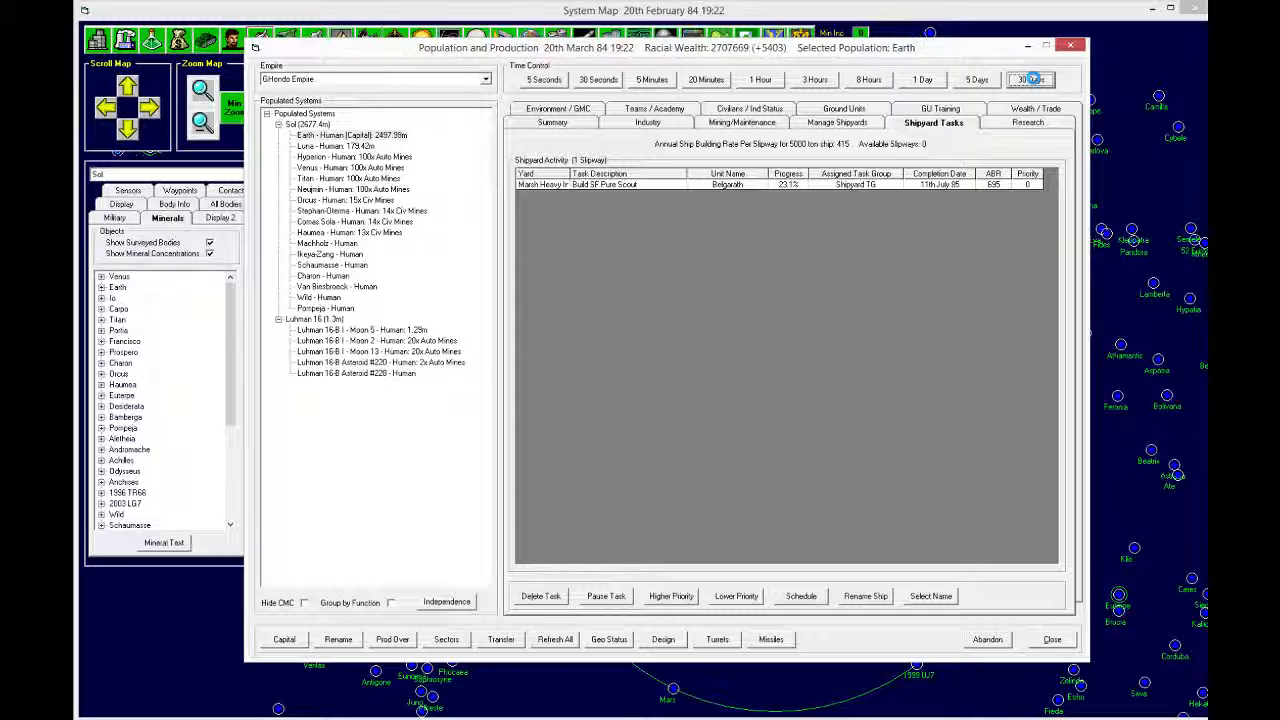
click(1030, 79)
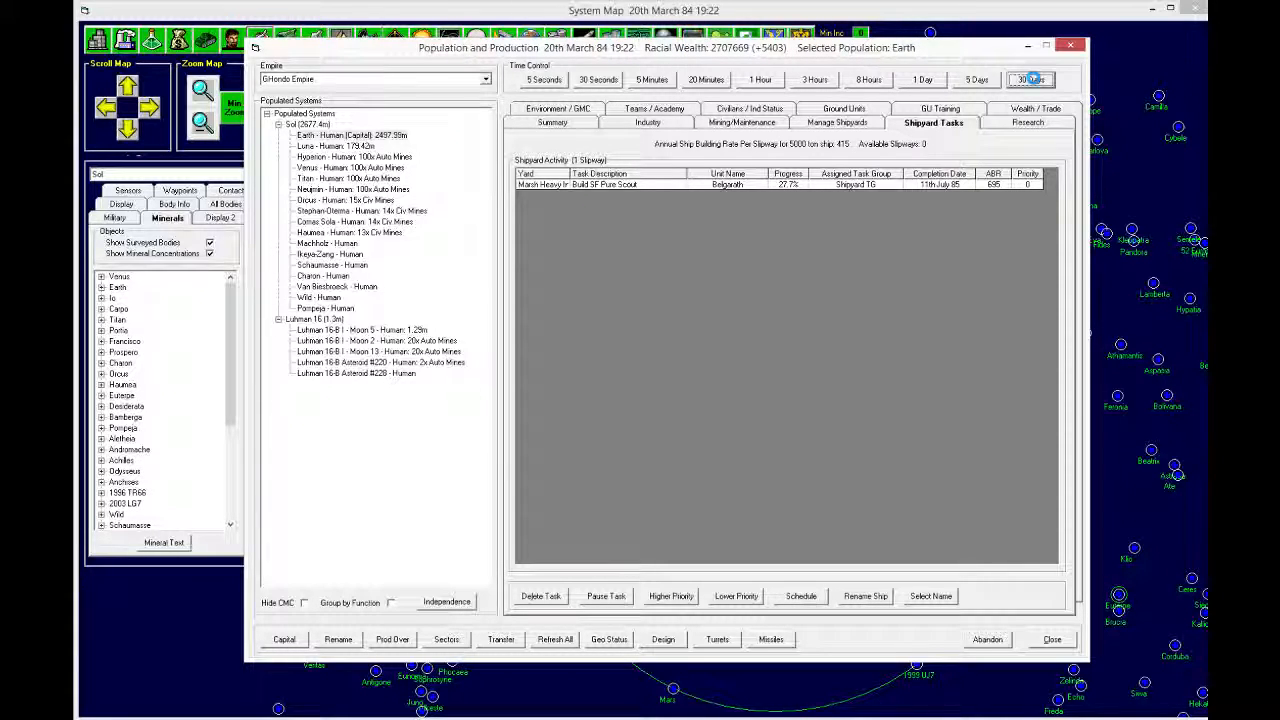
click(1030, 79)
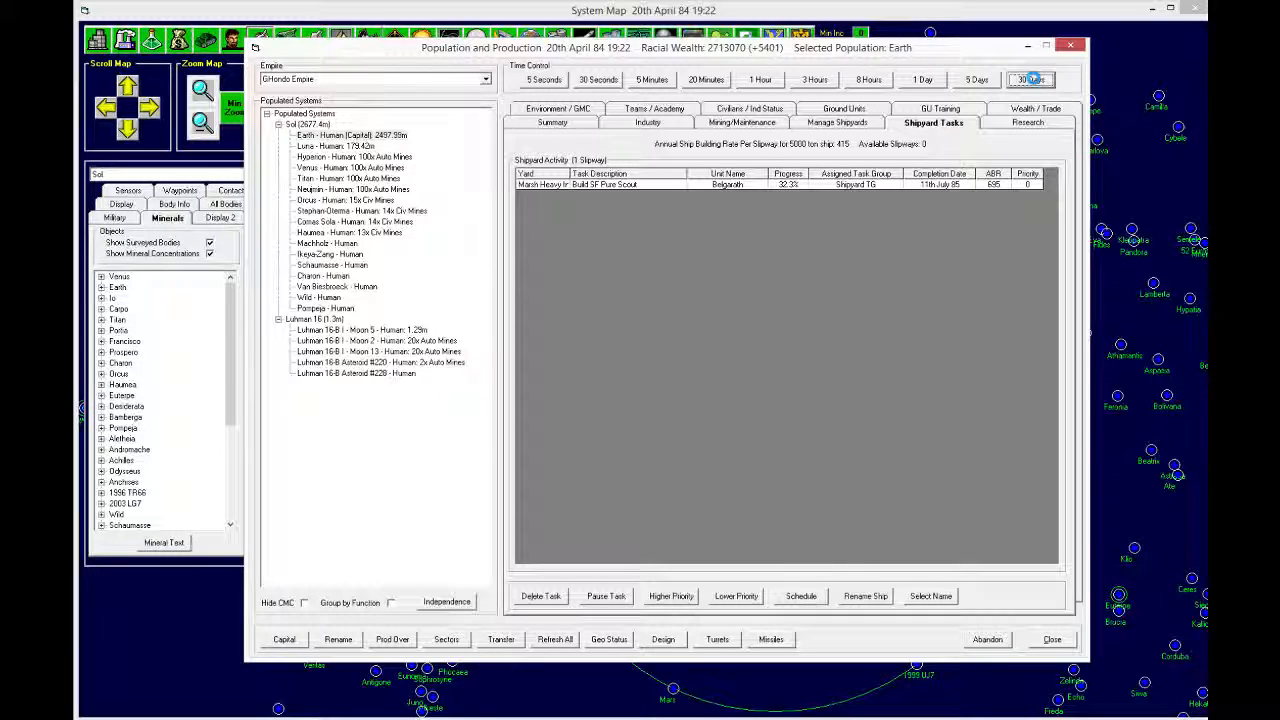
click(1031, 79)
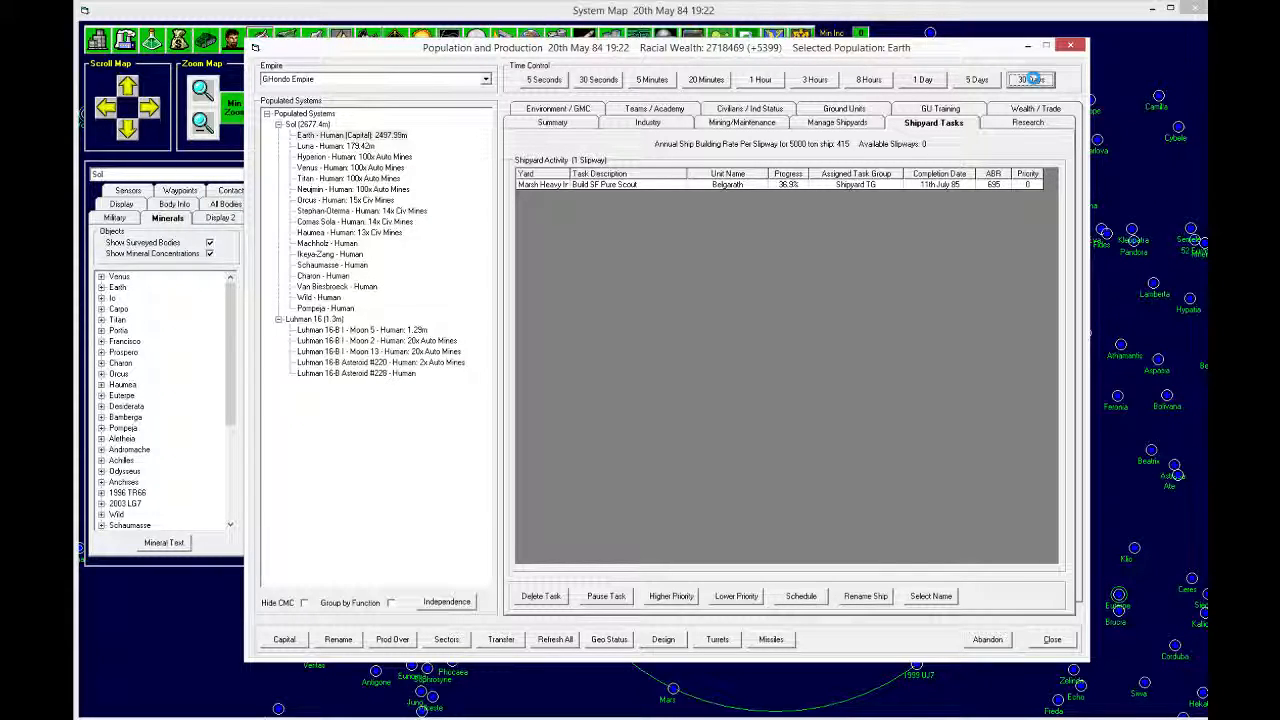
click(1030, 79)
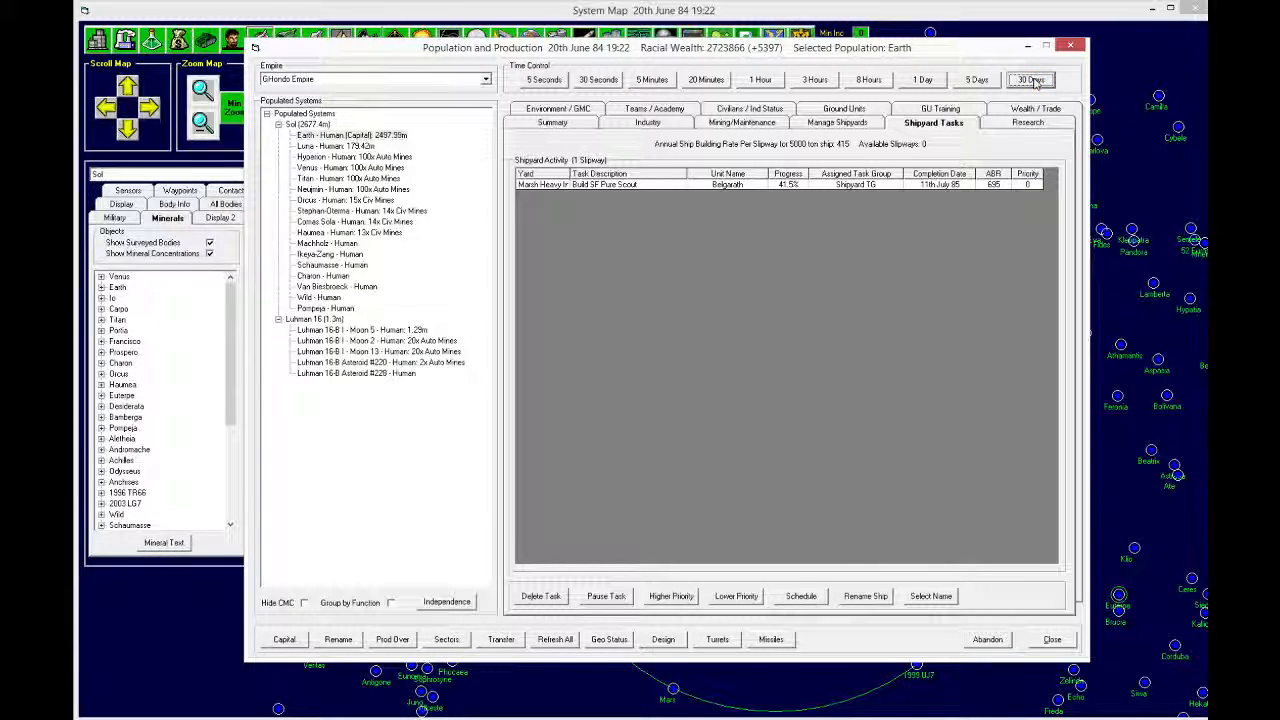
click(1030, 79)
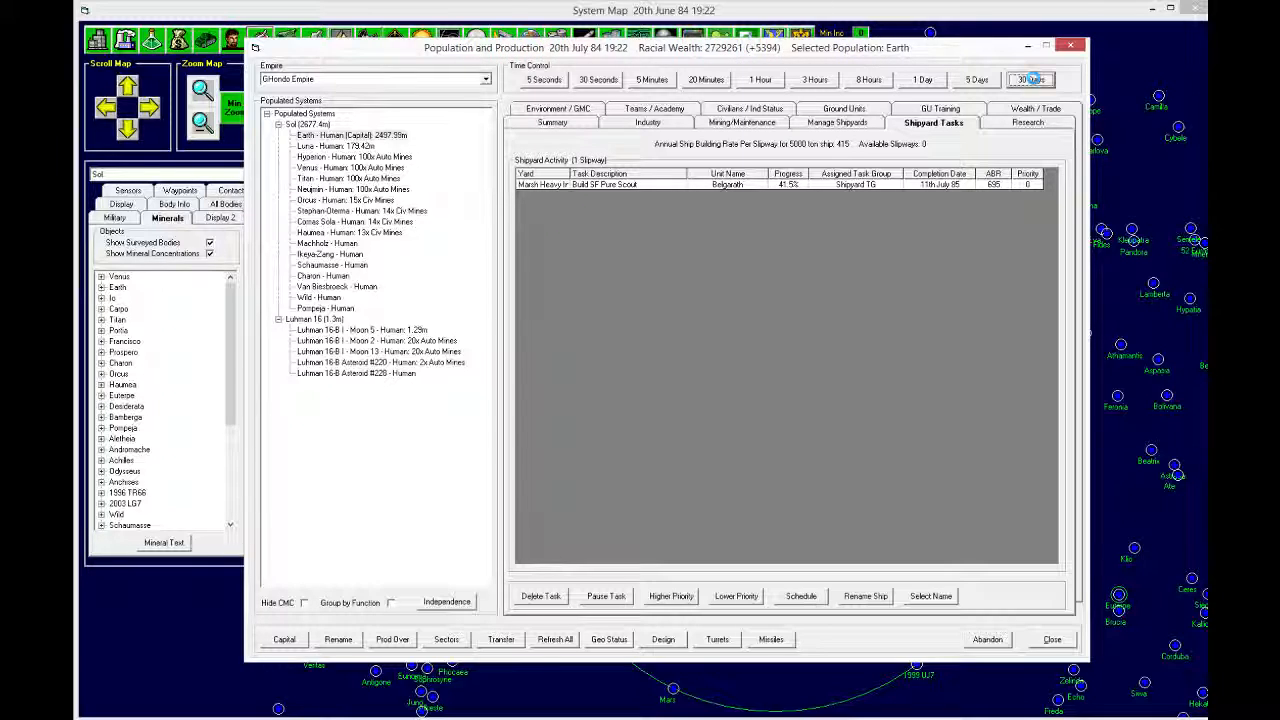
click(1030, 79)
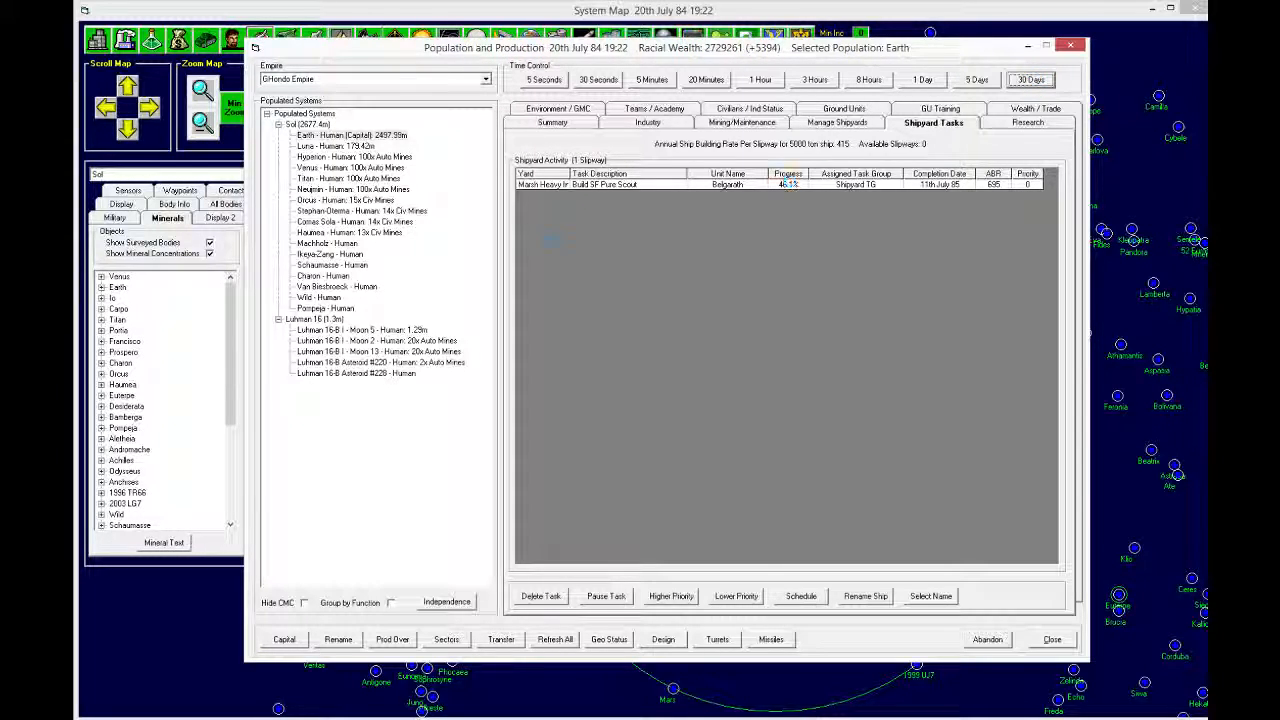
click(1030, 79)
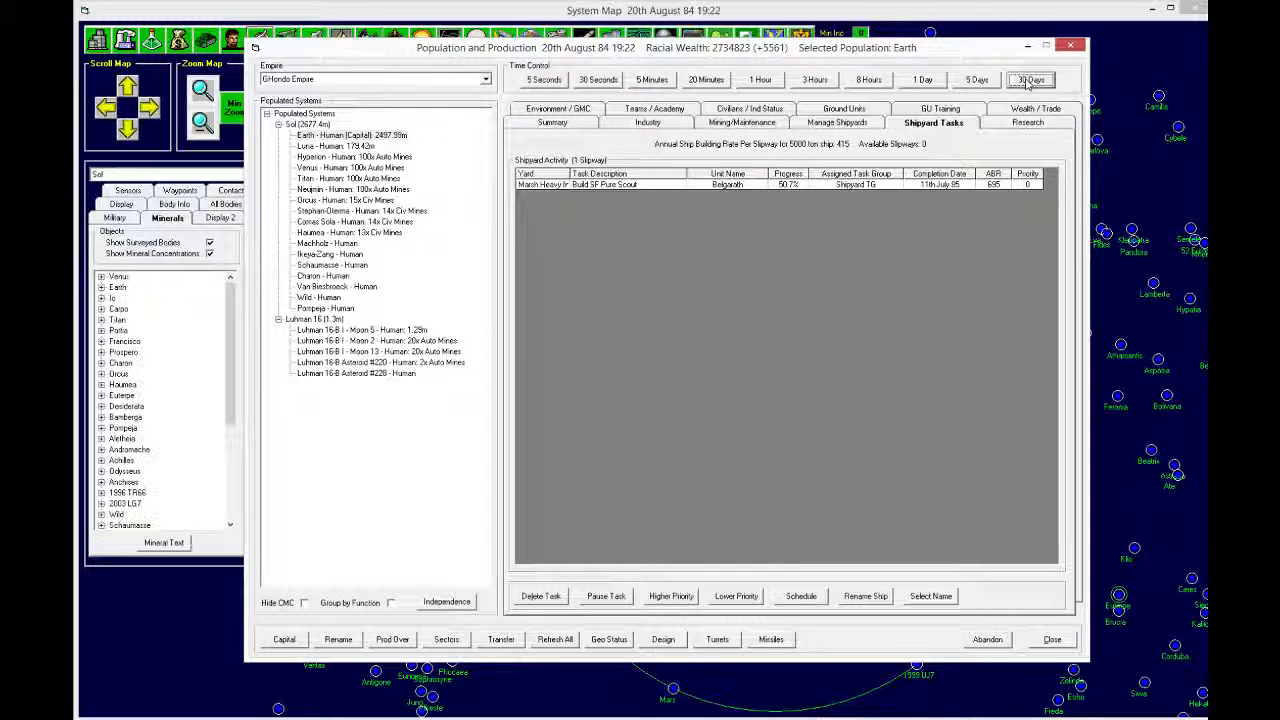
Step: View Luna's environment and colony summary, then Earth's research projects
click(335, 146)
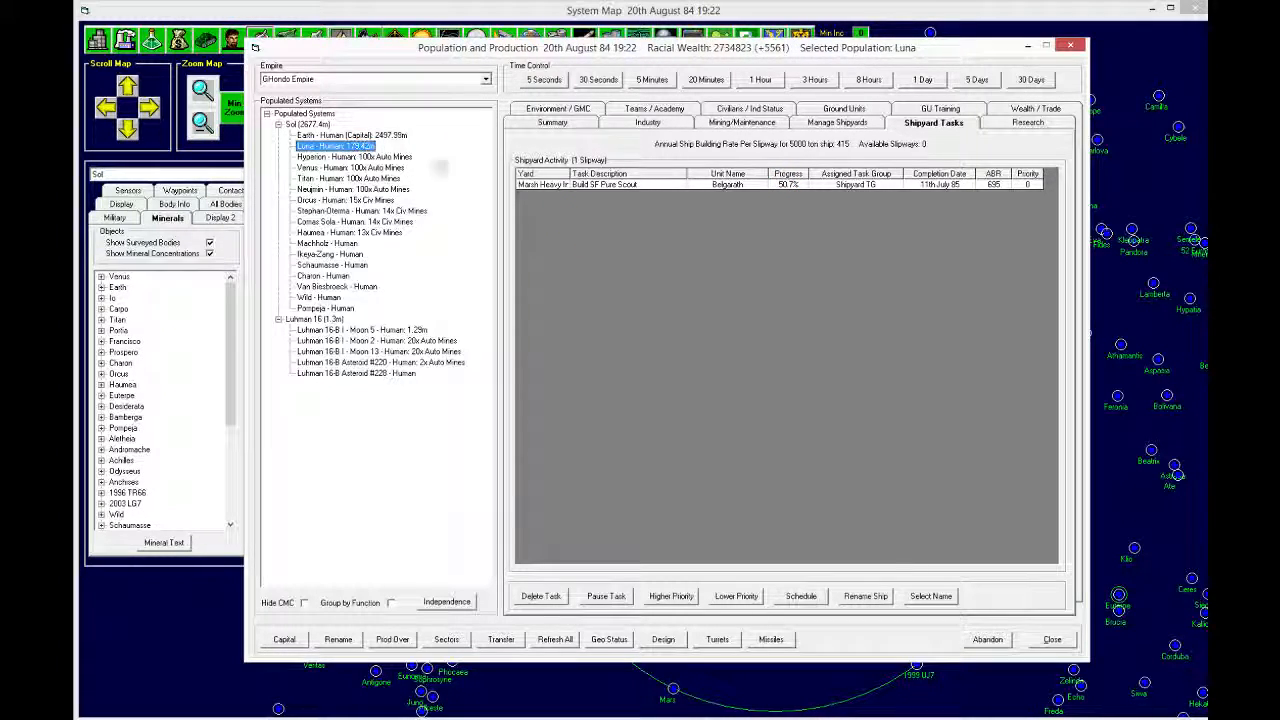
click(557, 108)
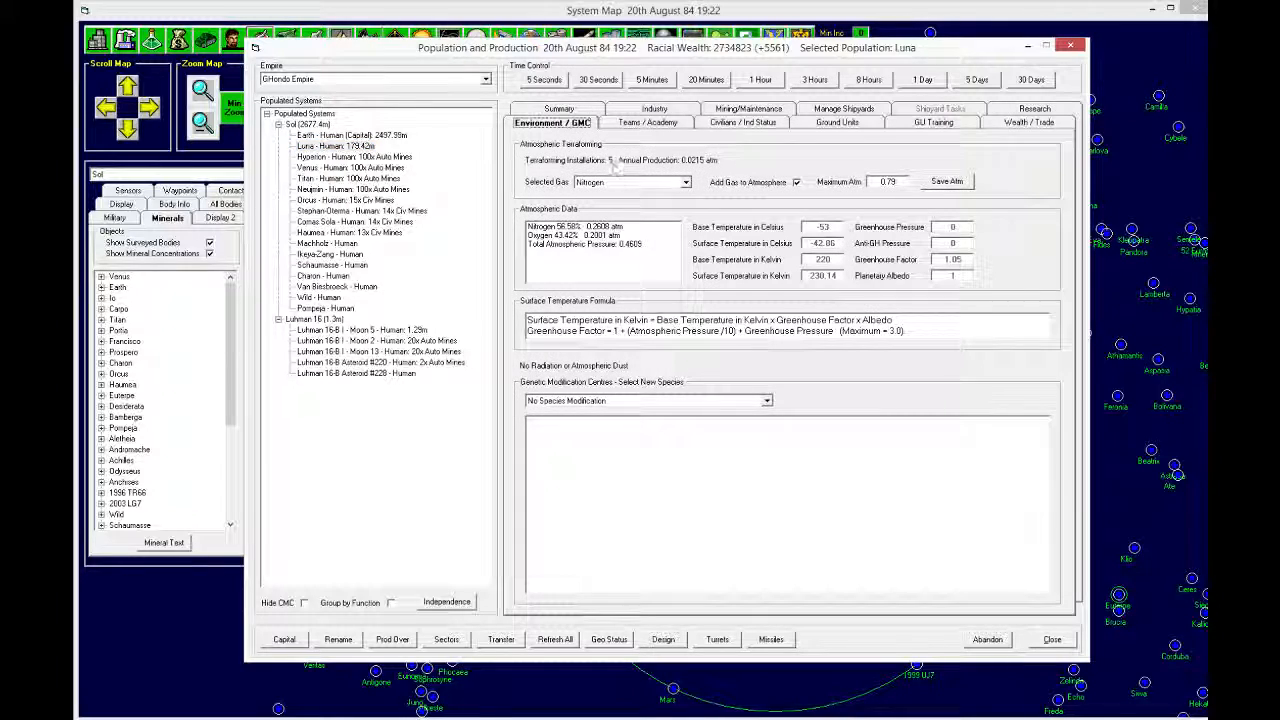
click(551, 122)
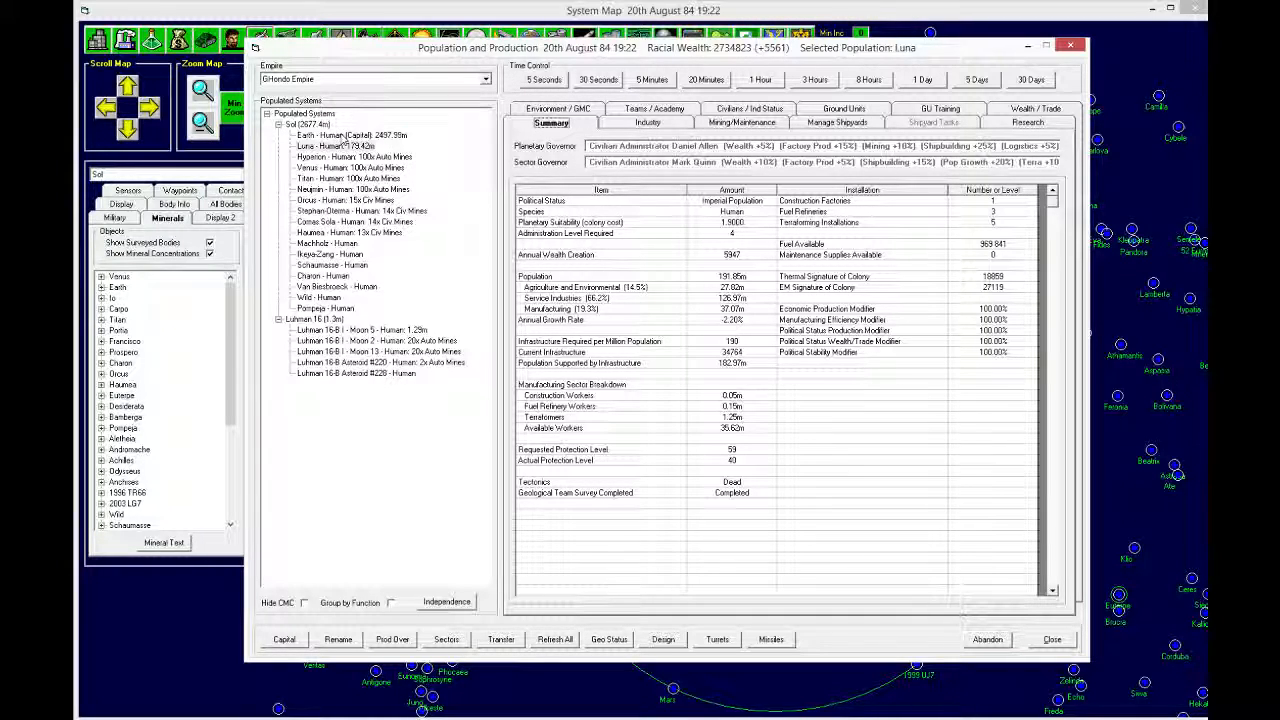
click(1028, 122)
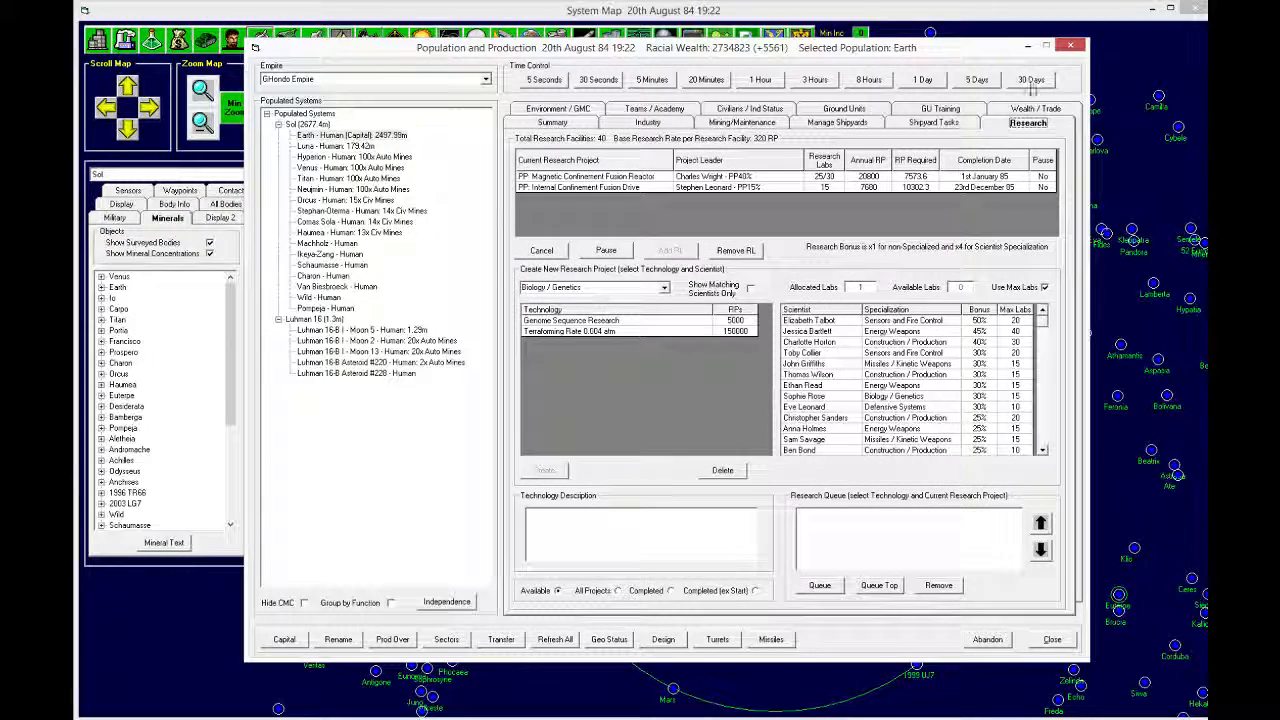
Step: Advance the game 30 days at a time until 20th July 85
click(933, 122)
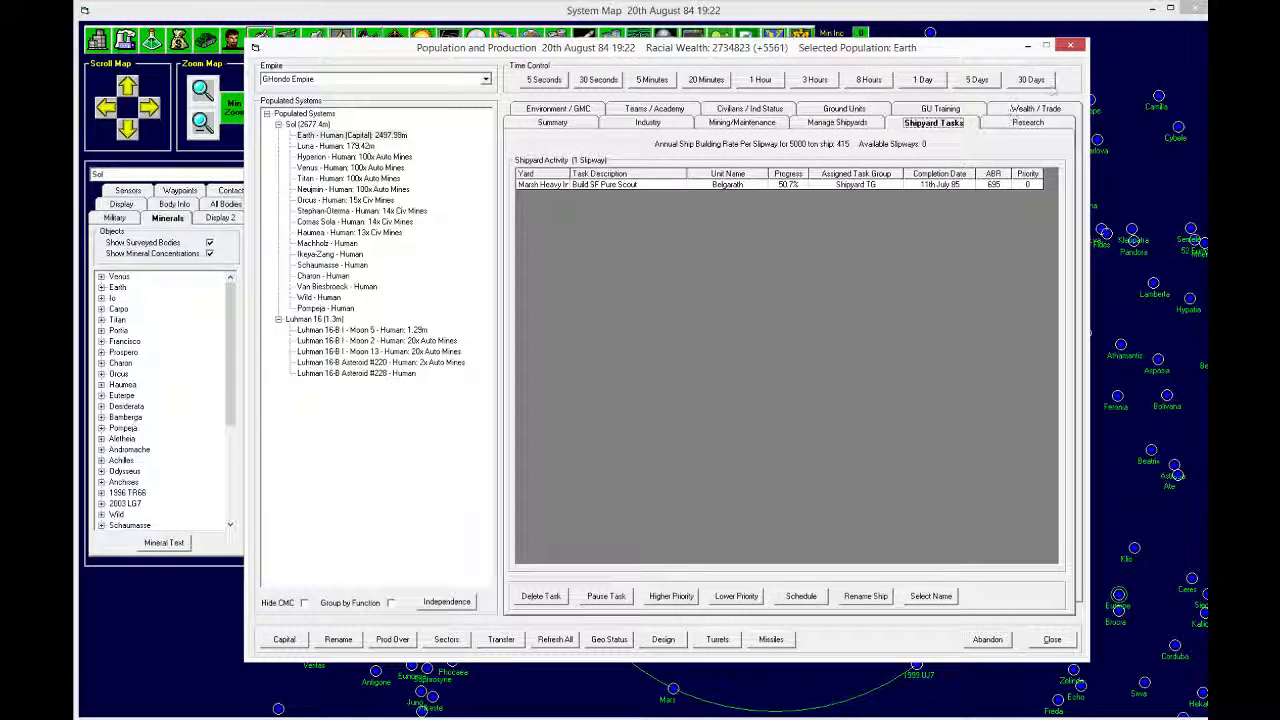
click(1030, 79)
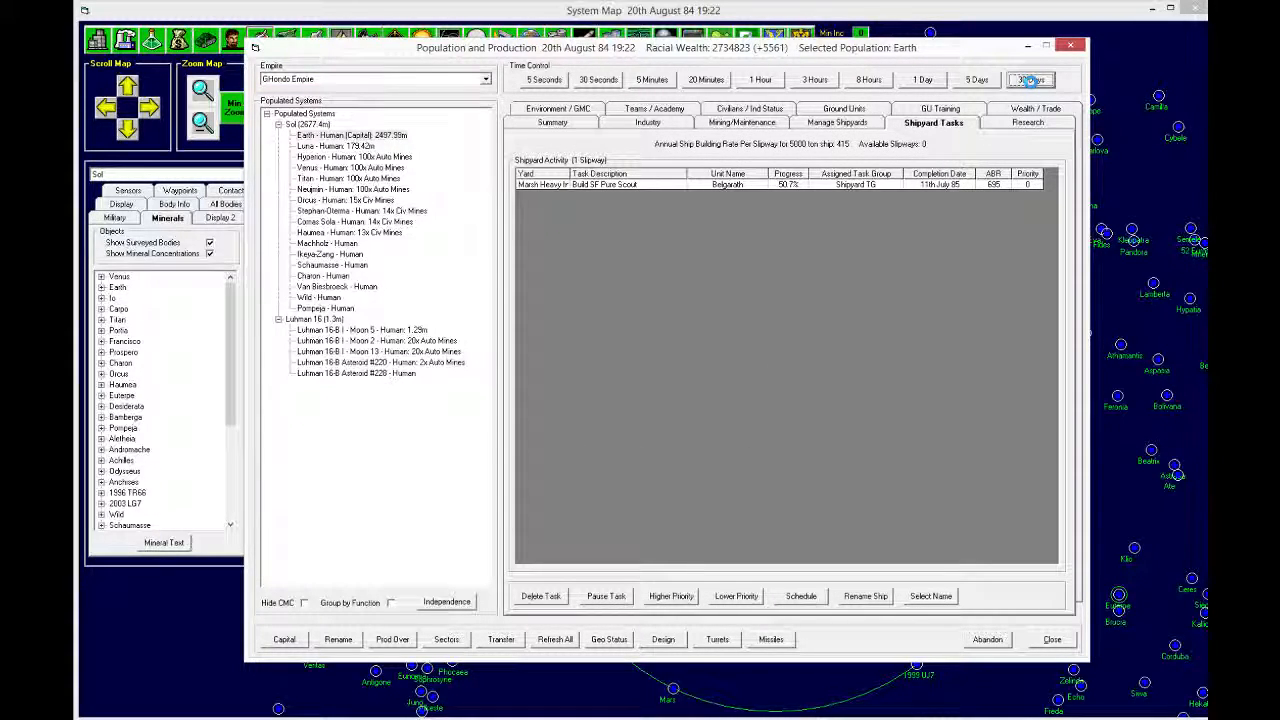
click(1030, 79)
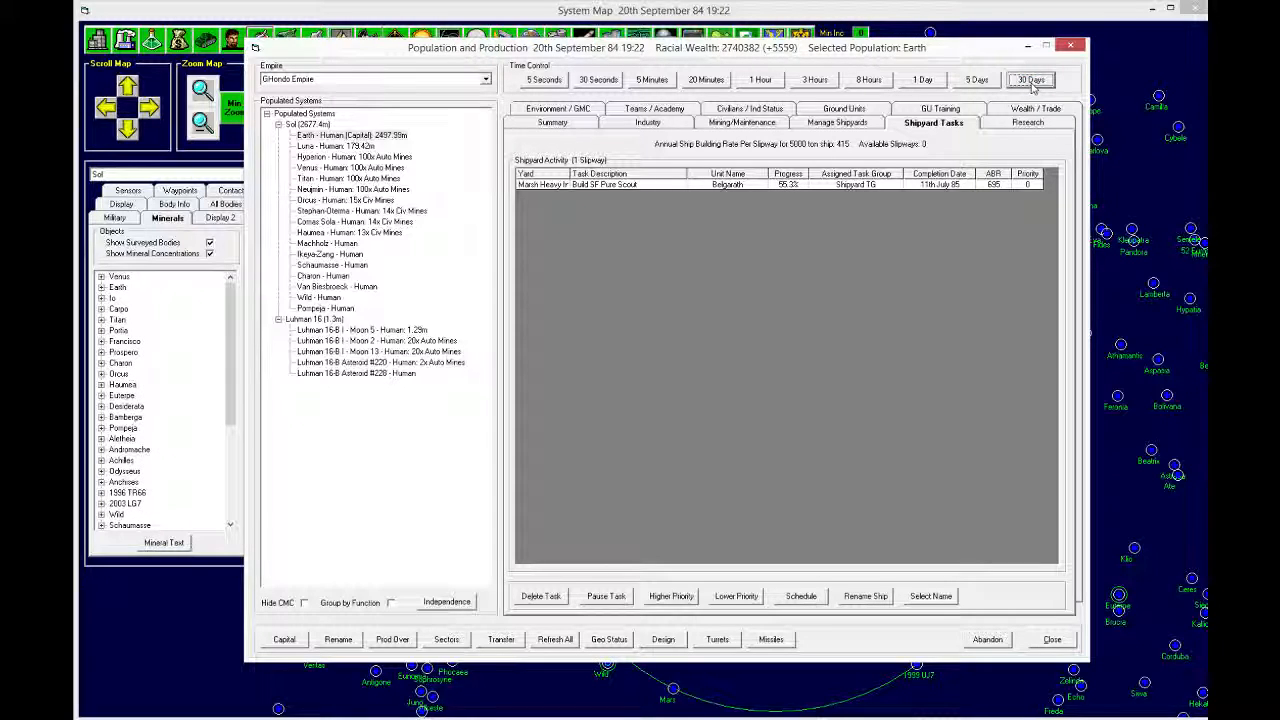
click(1030, 79)
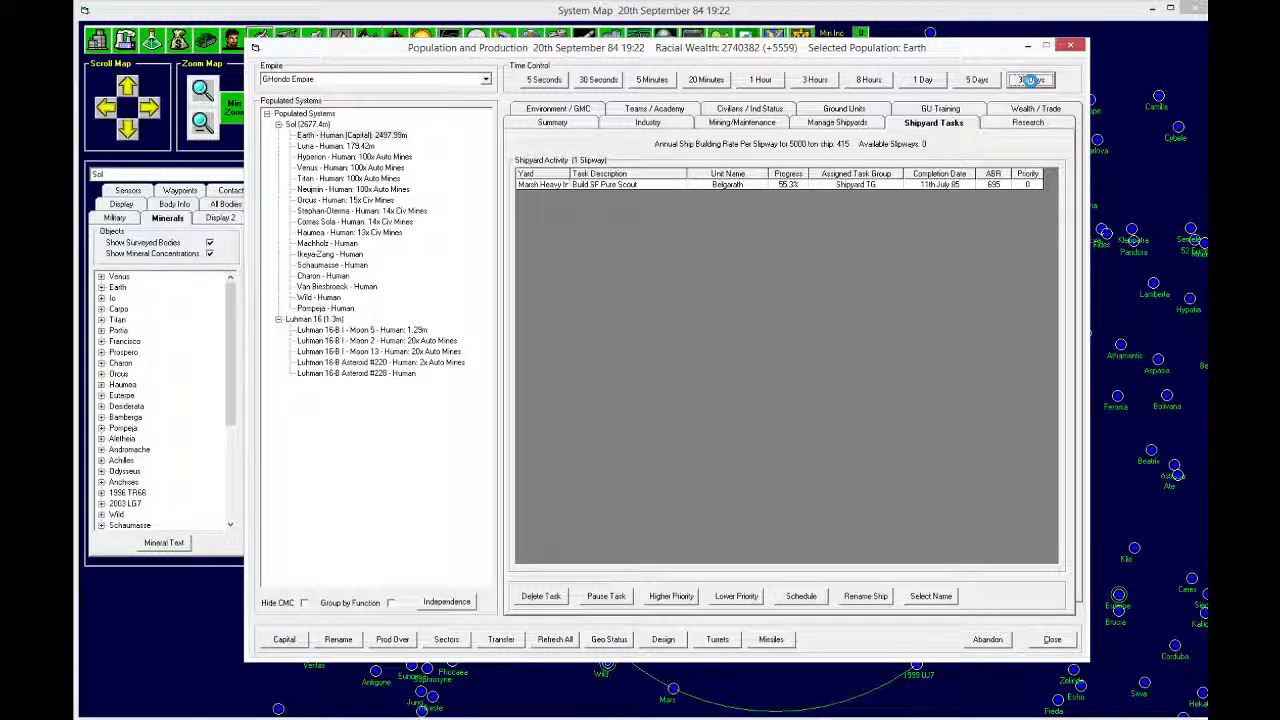
click(1030, 79)
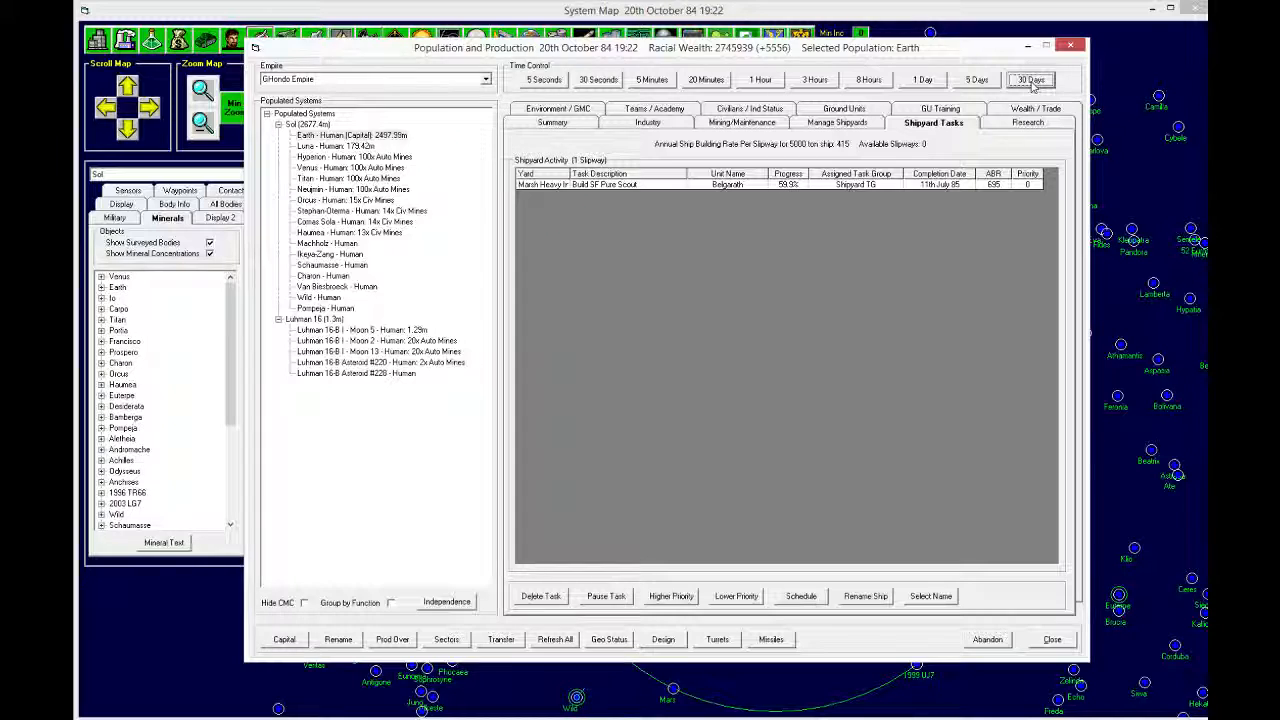
click(1030, 79)
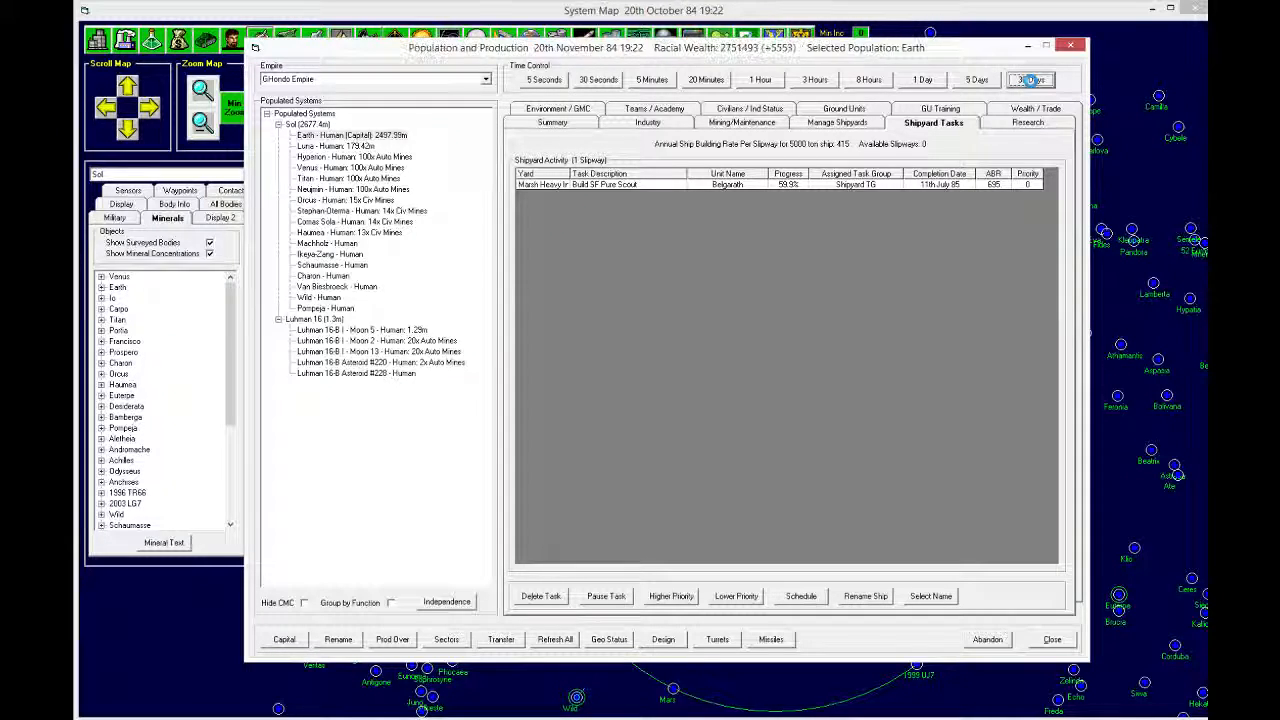
click(1030, 80)
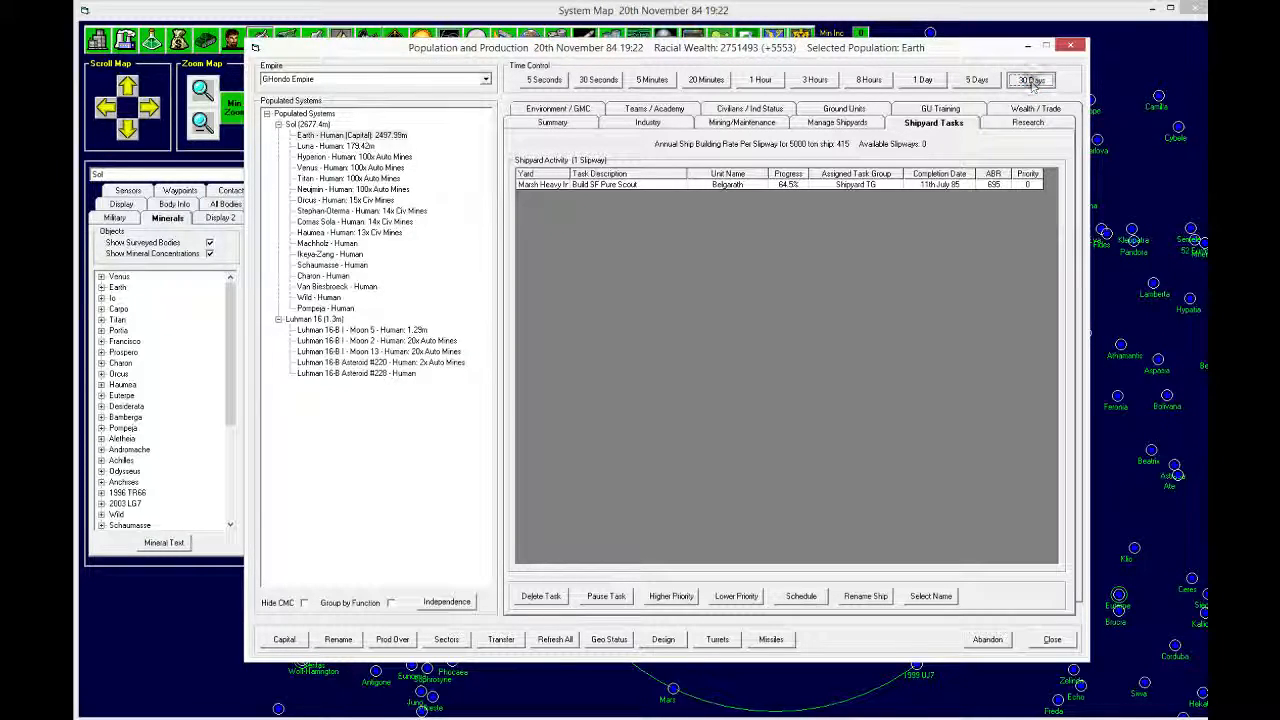
click(1030, 80)
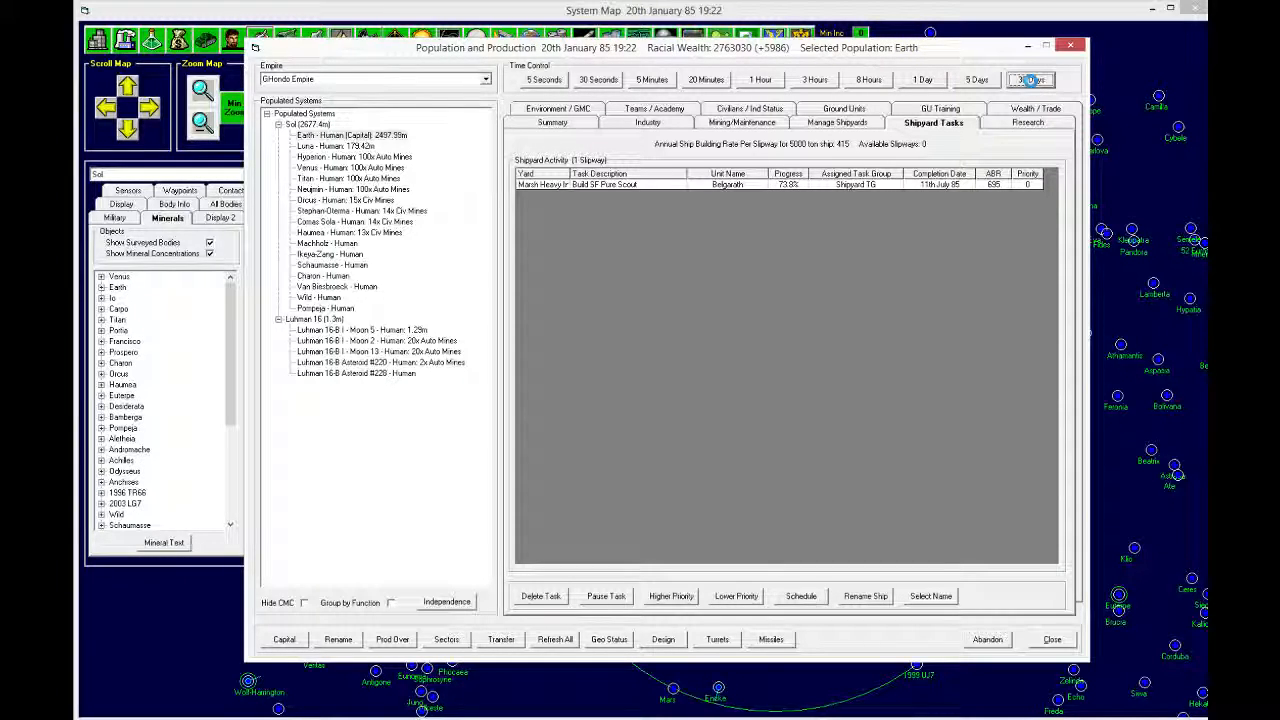
click(1030, 79)
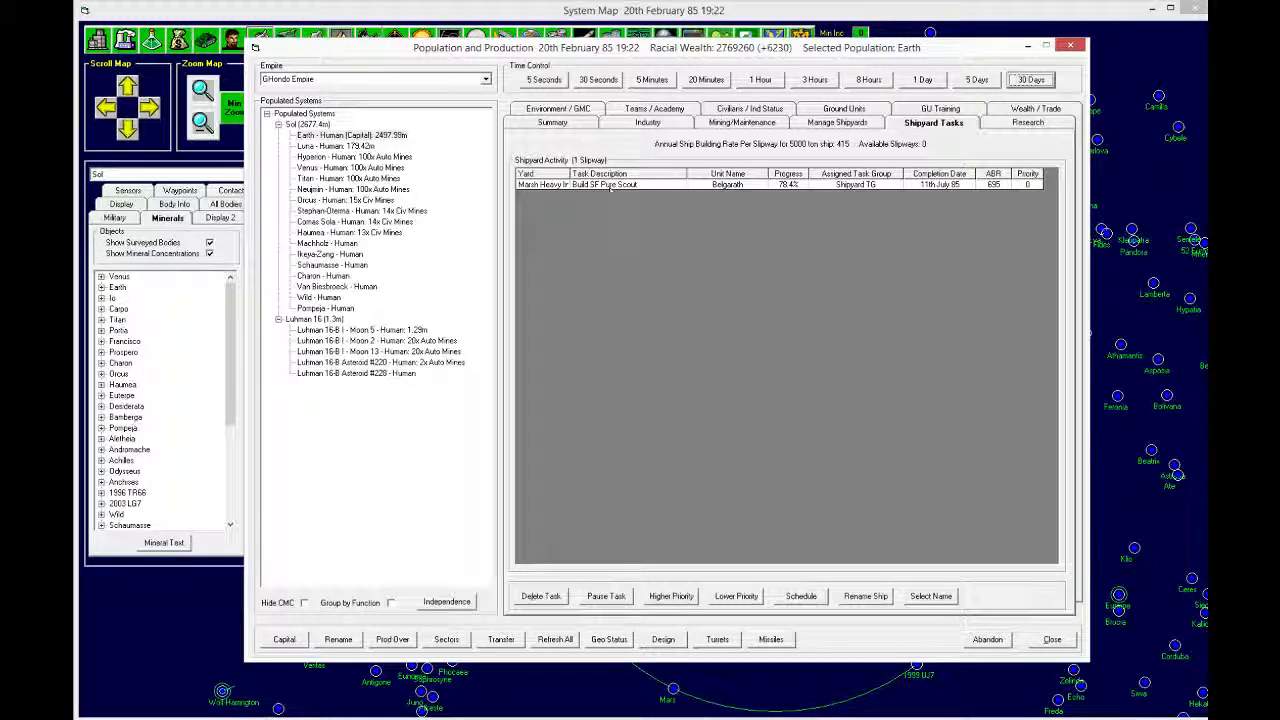
click(1031, 79)
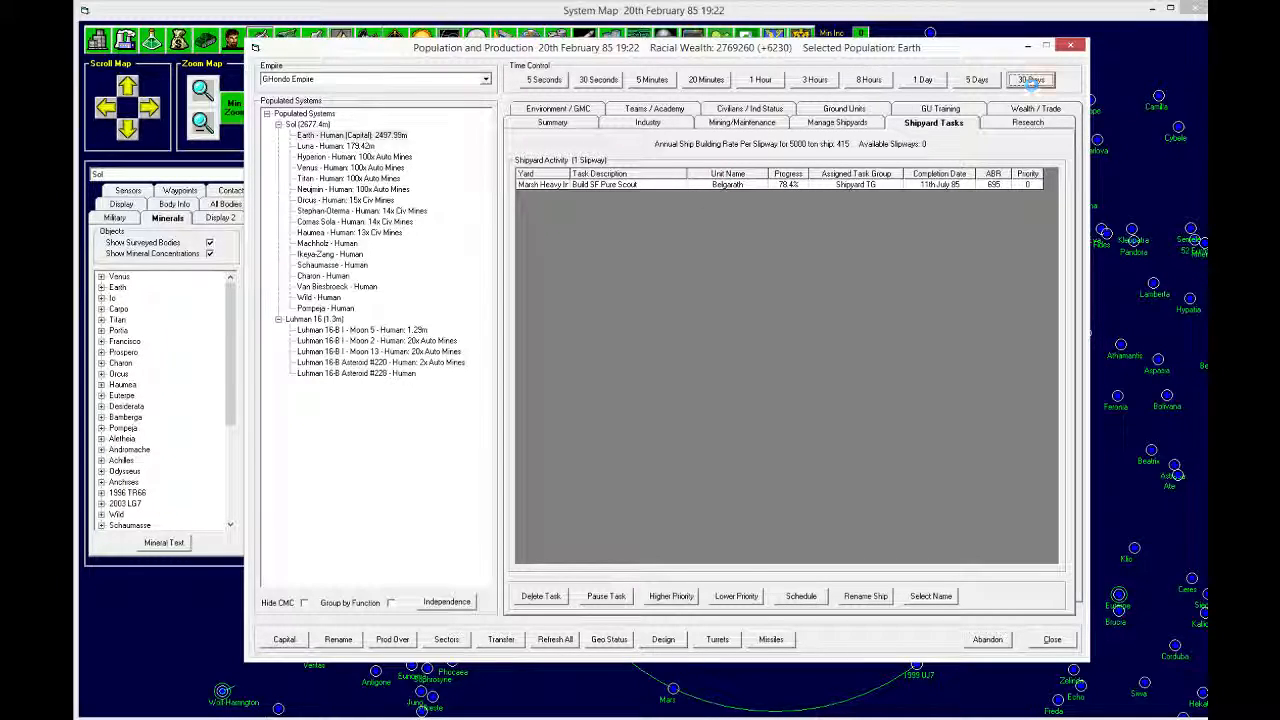
click(1030, 79)
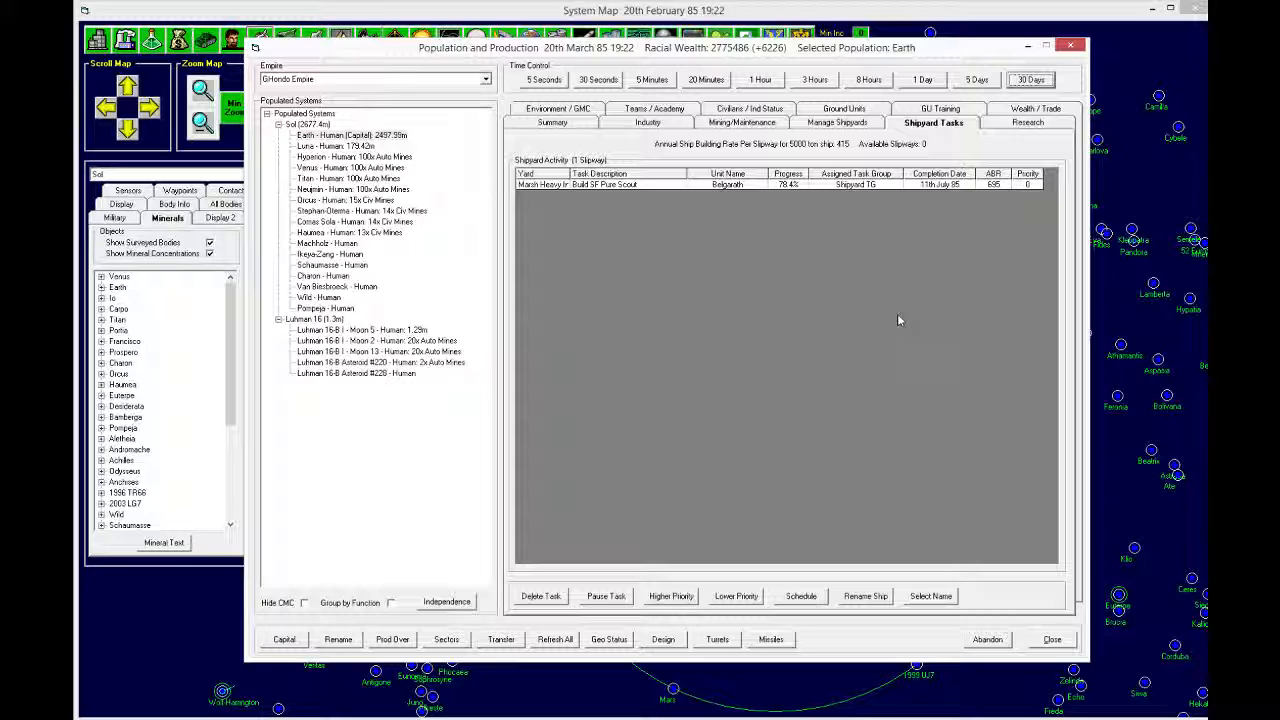
click(1030, 79)
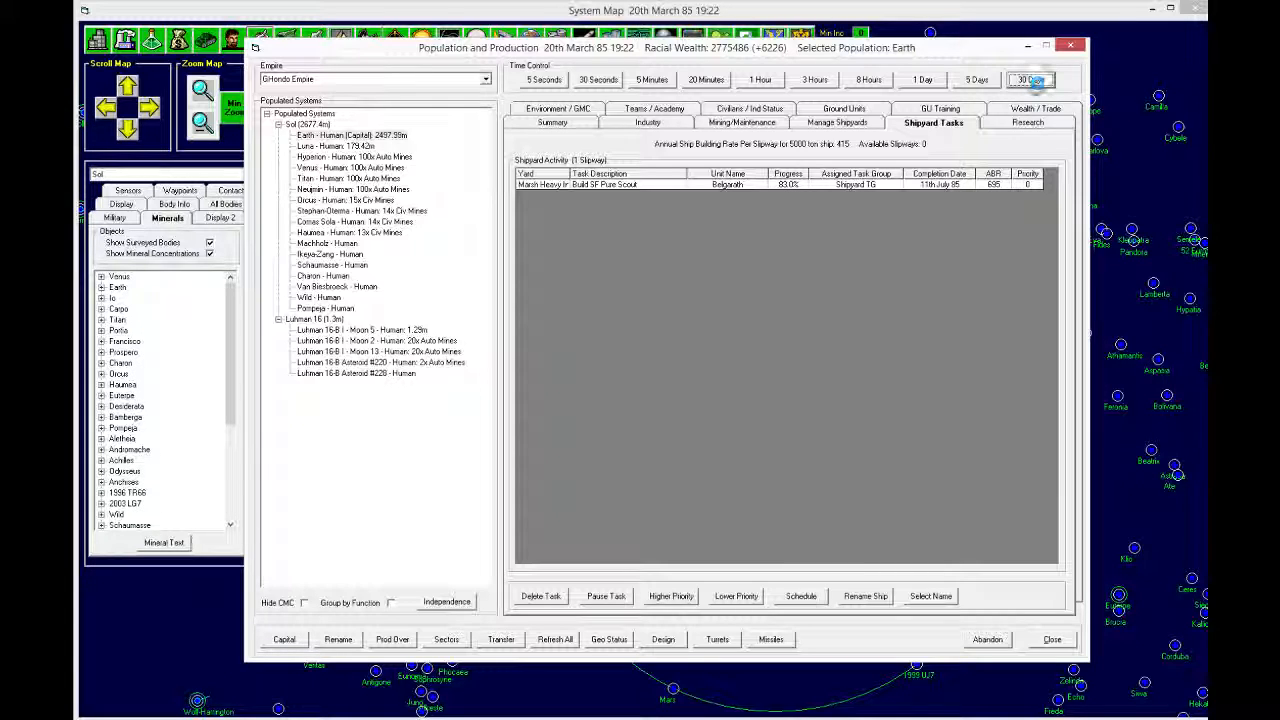
click(1030, 79)
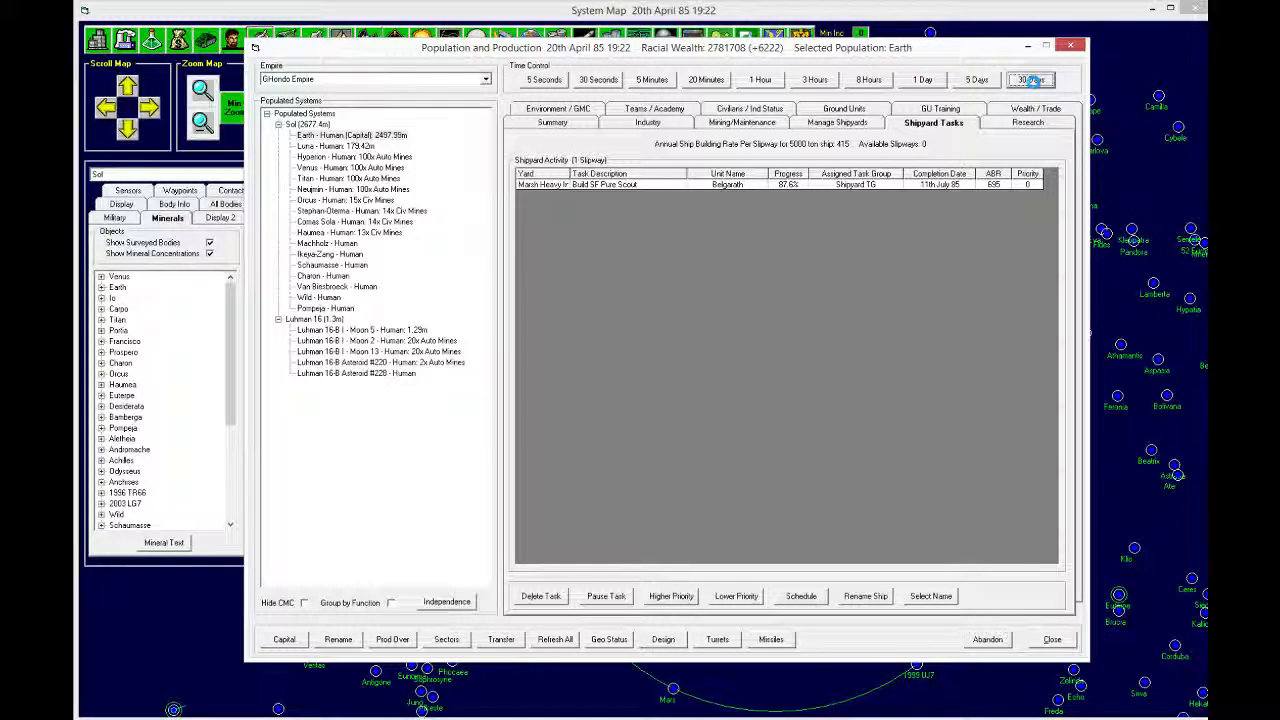
click(1030, 79)
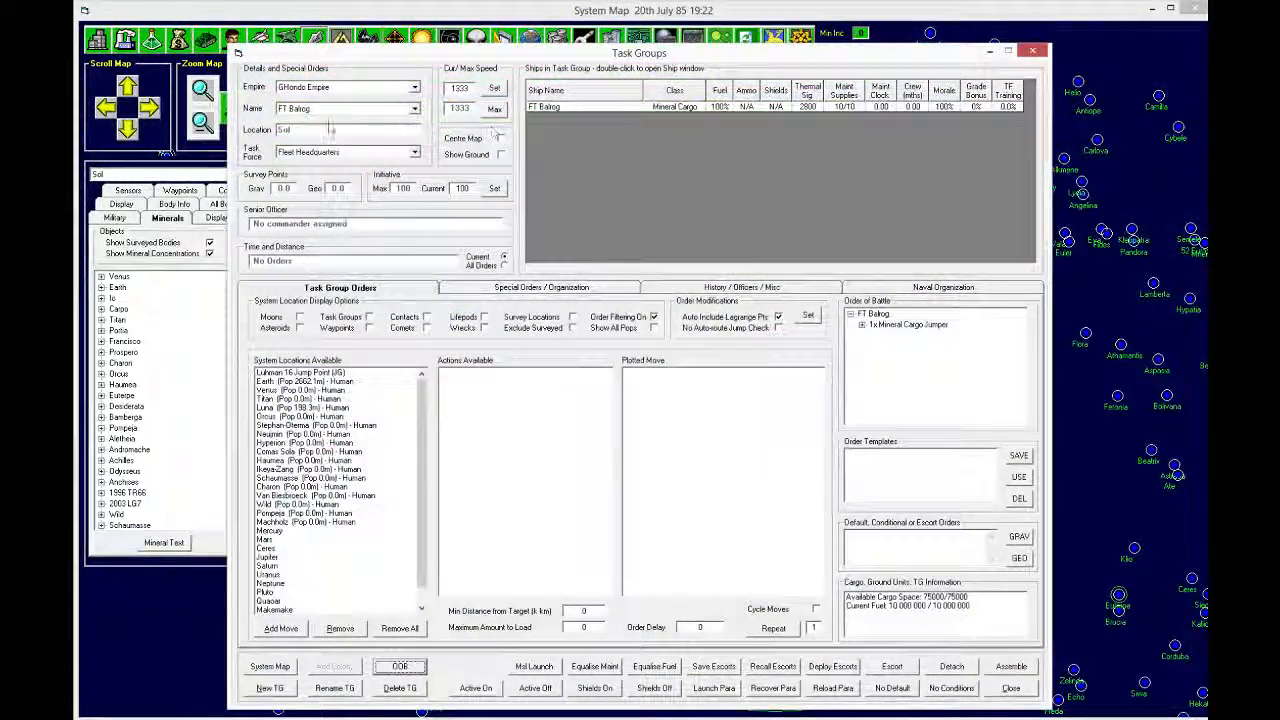
Step: Select task group SF Belgarath and show its special orders and organization
click(414, 108)
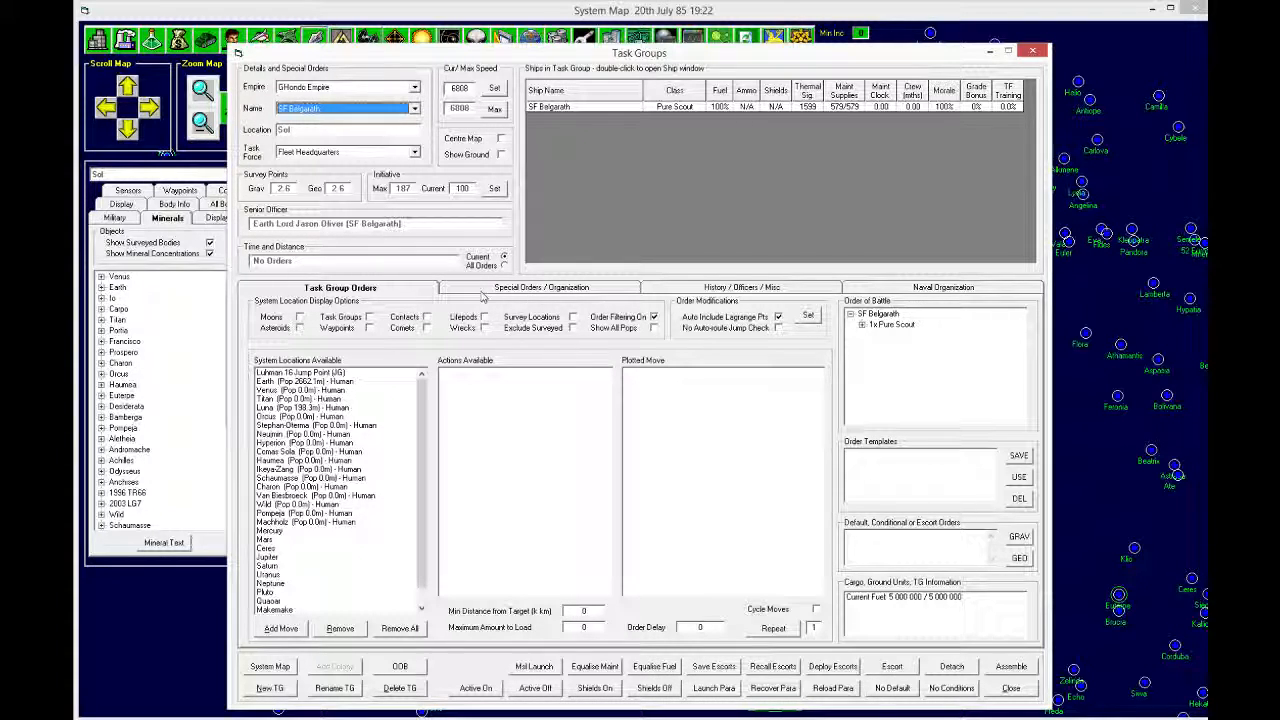
click(540, 287)
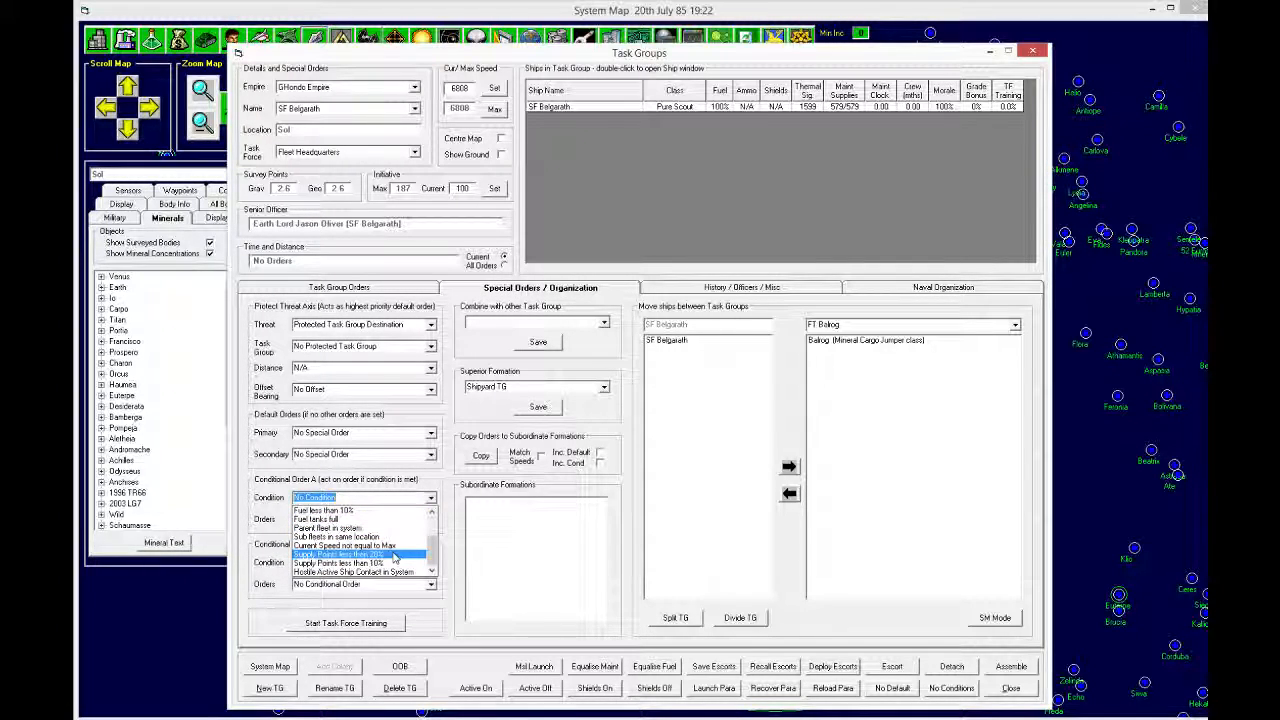
Step: Give SF Belgarath a join-parent-fleet order below 20% supplies and a survey-nearest-body default order
click(340, 554)
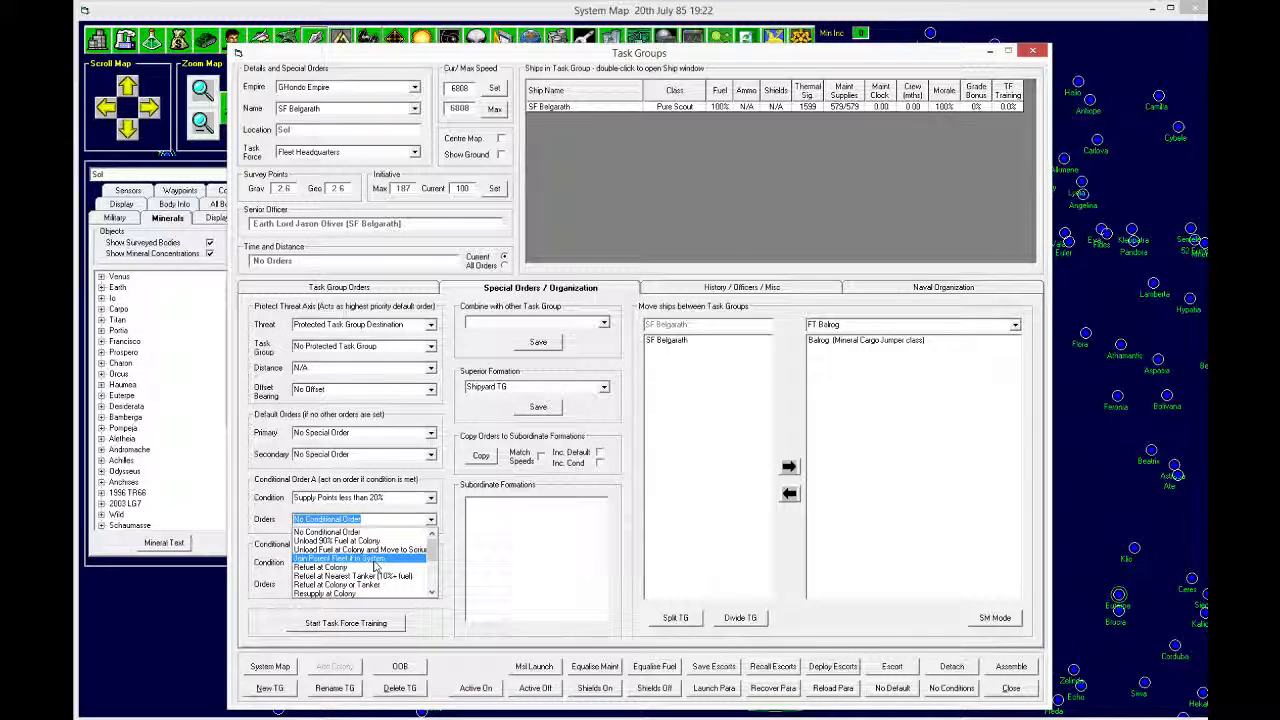
click(340, 558)
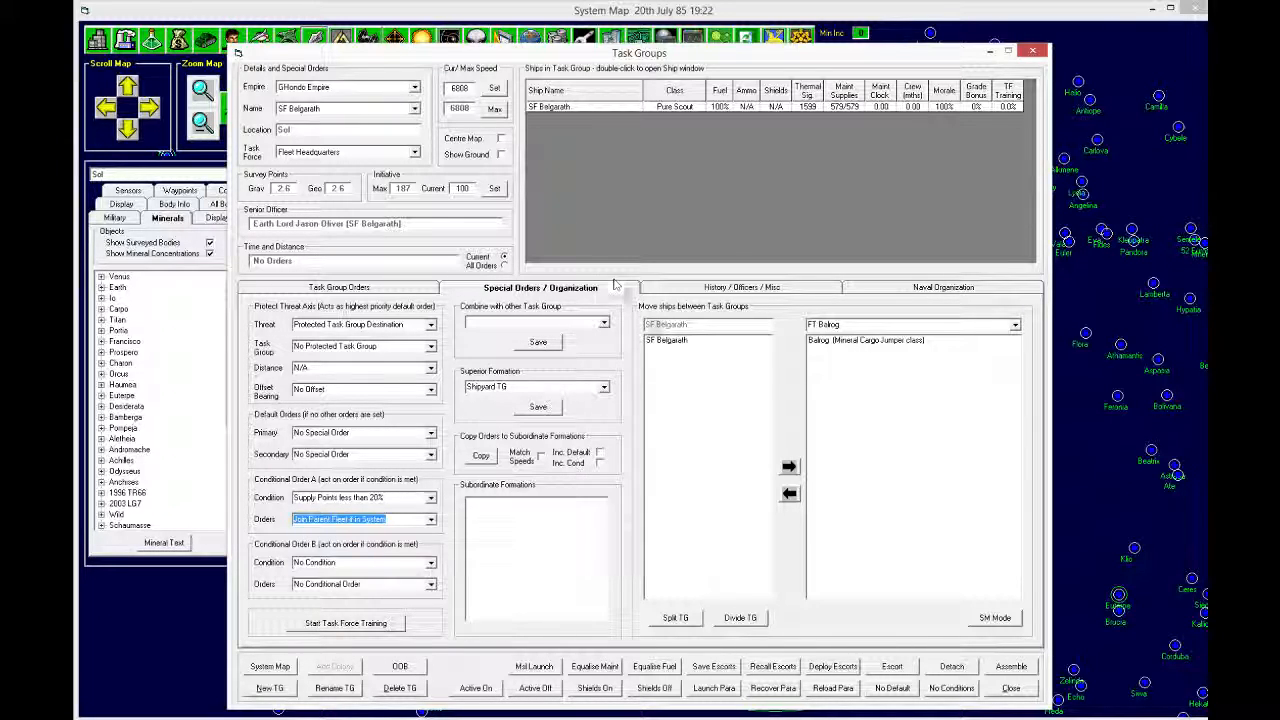
click(1014, 324)
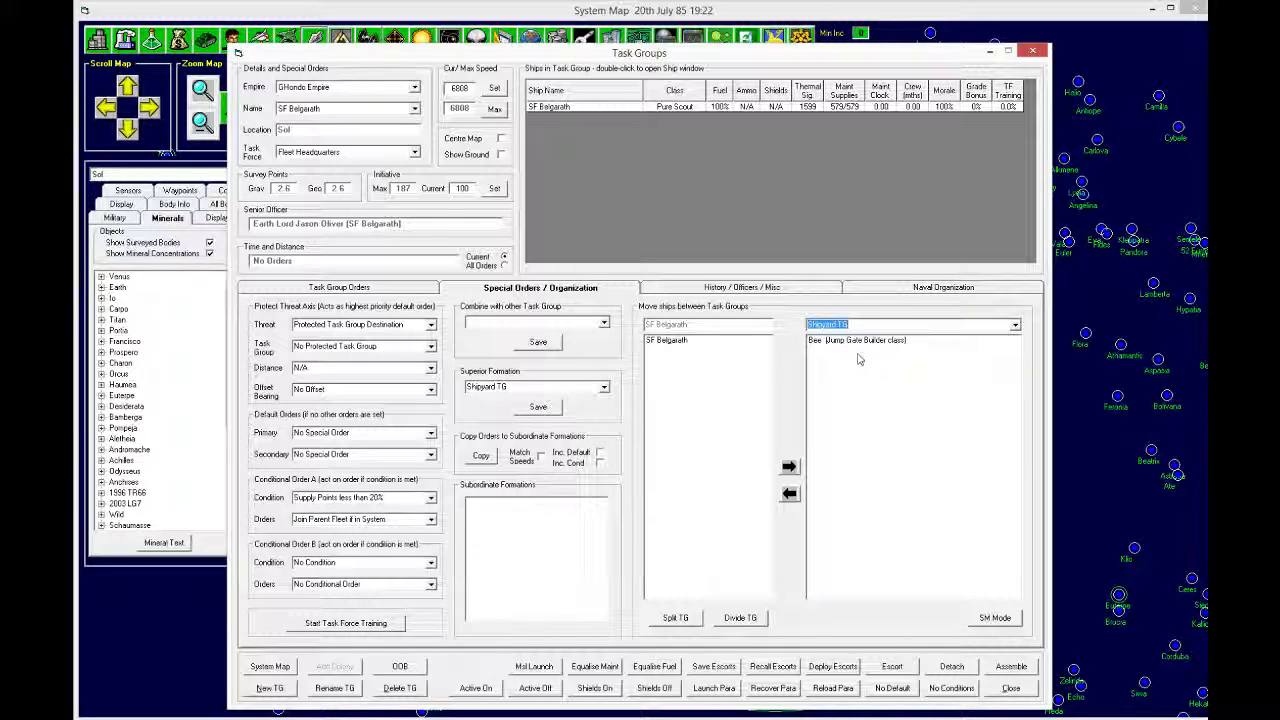
mouse_move(855, 345)
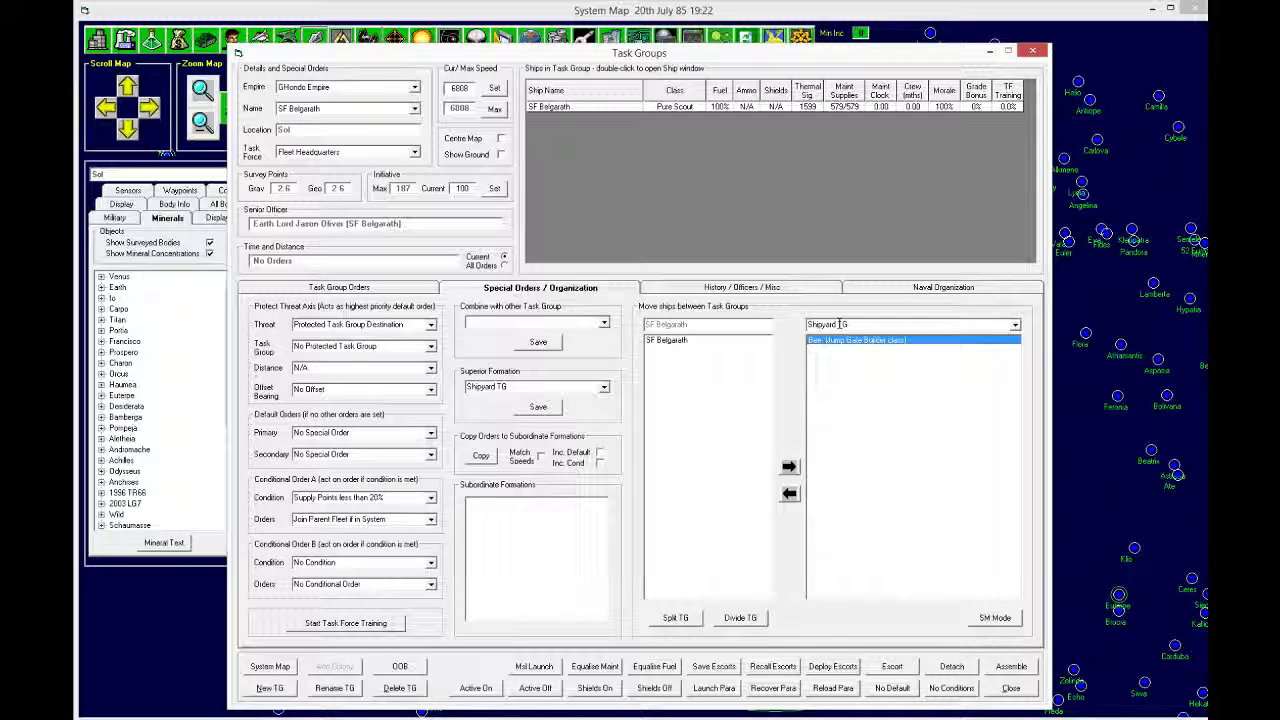
mouse_move(604, 387)
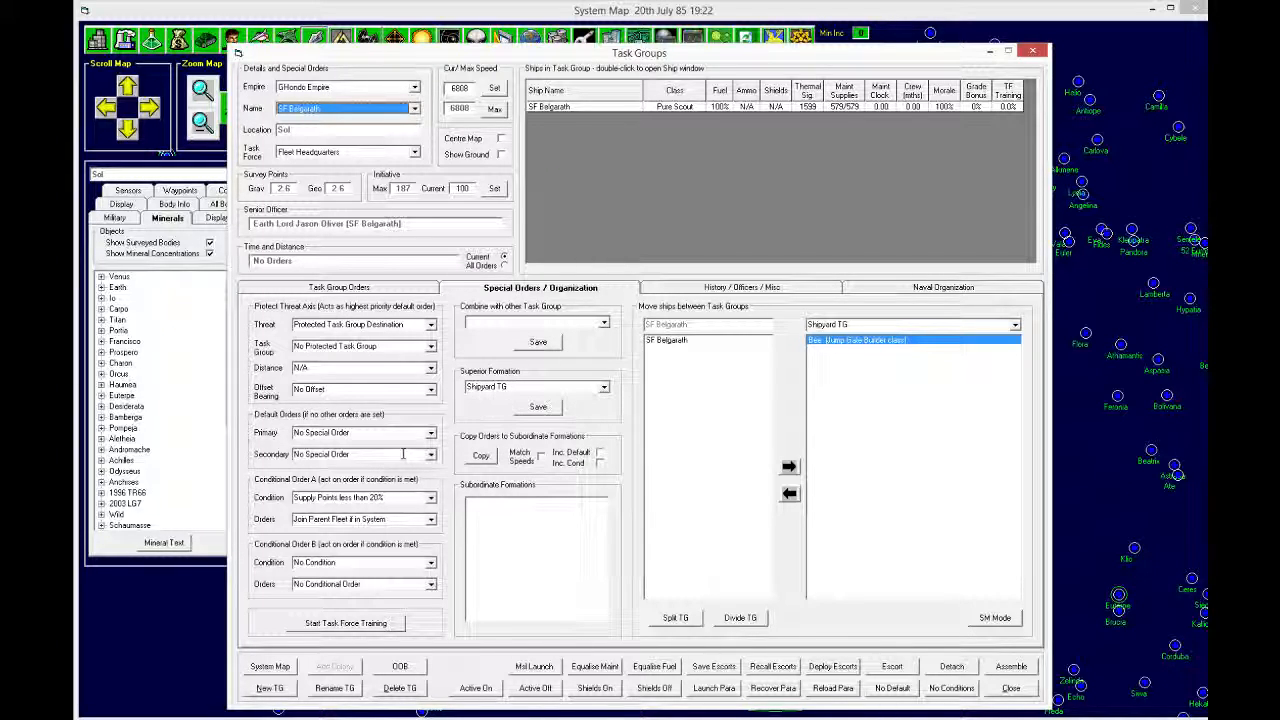
click(430, 432)
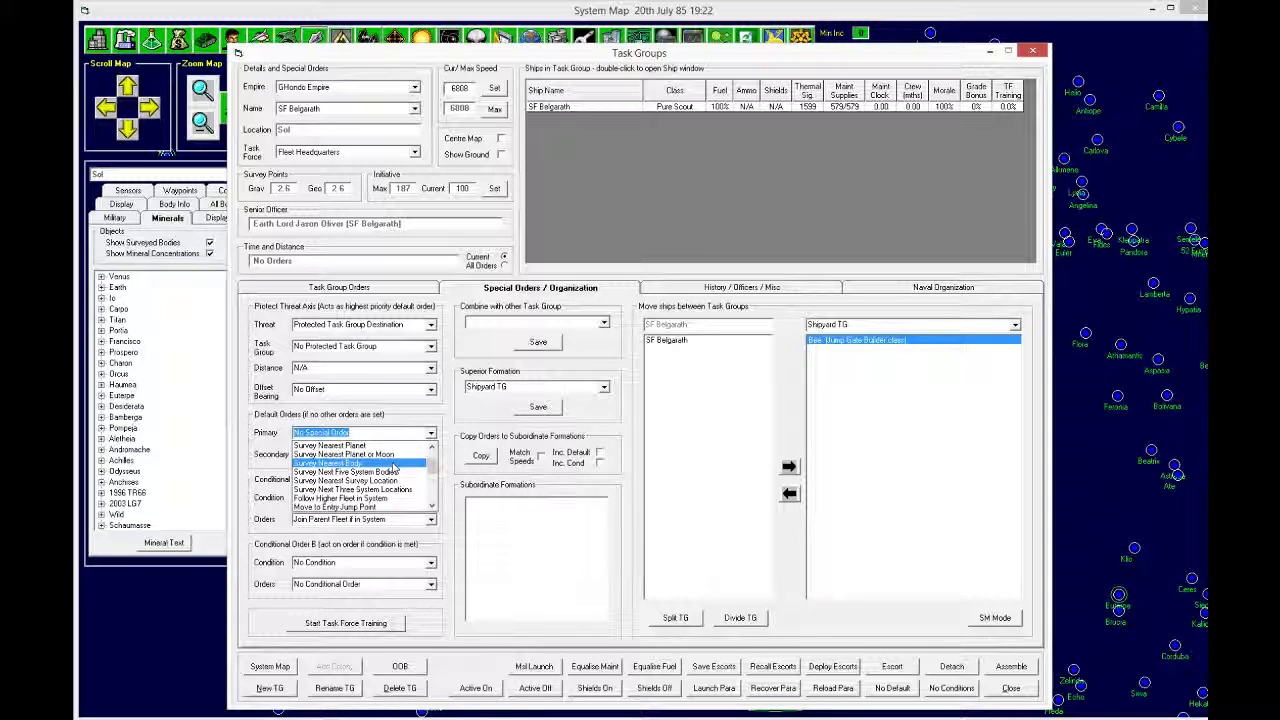
click(339, 287)
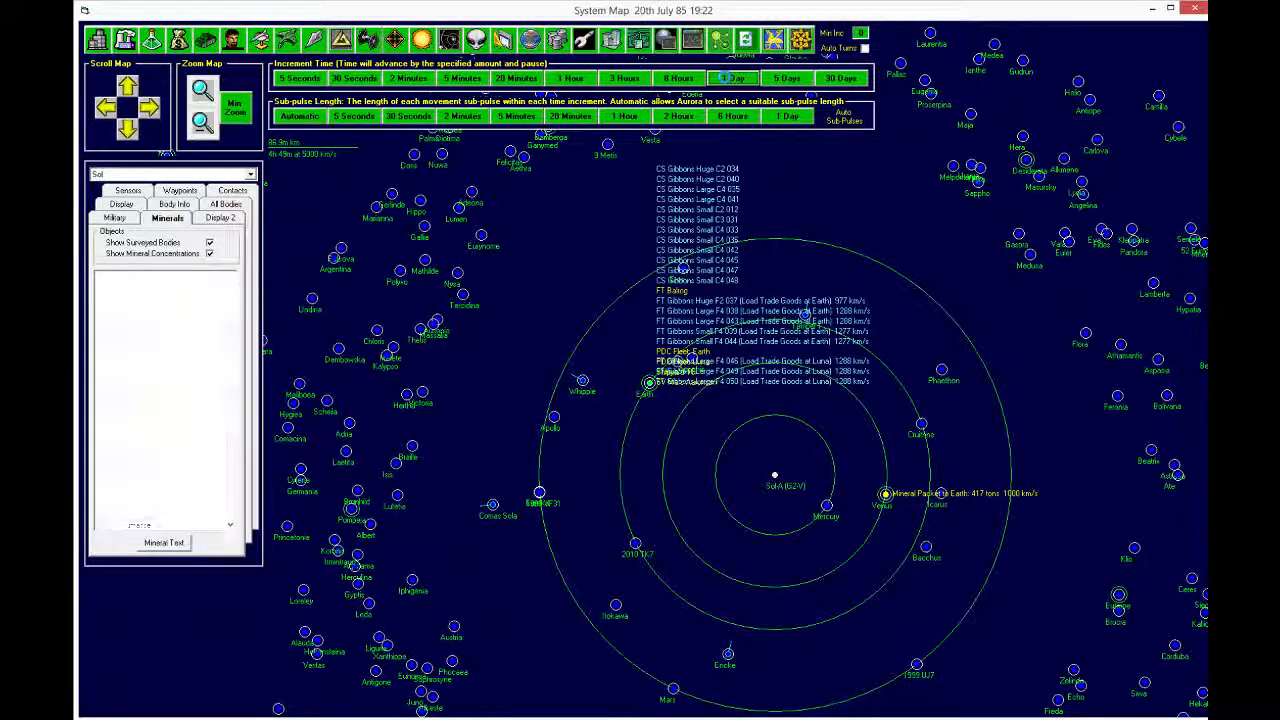
Step: Advance one day to 21st July 85 and review SF Belgarath's task group orders
click(731, 78)
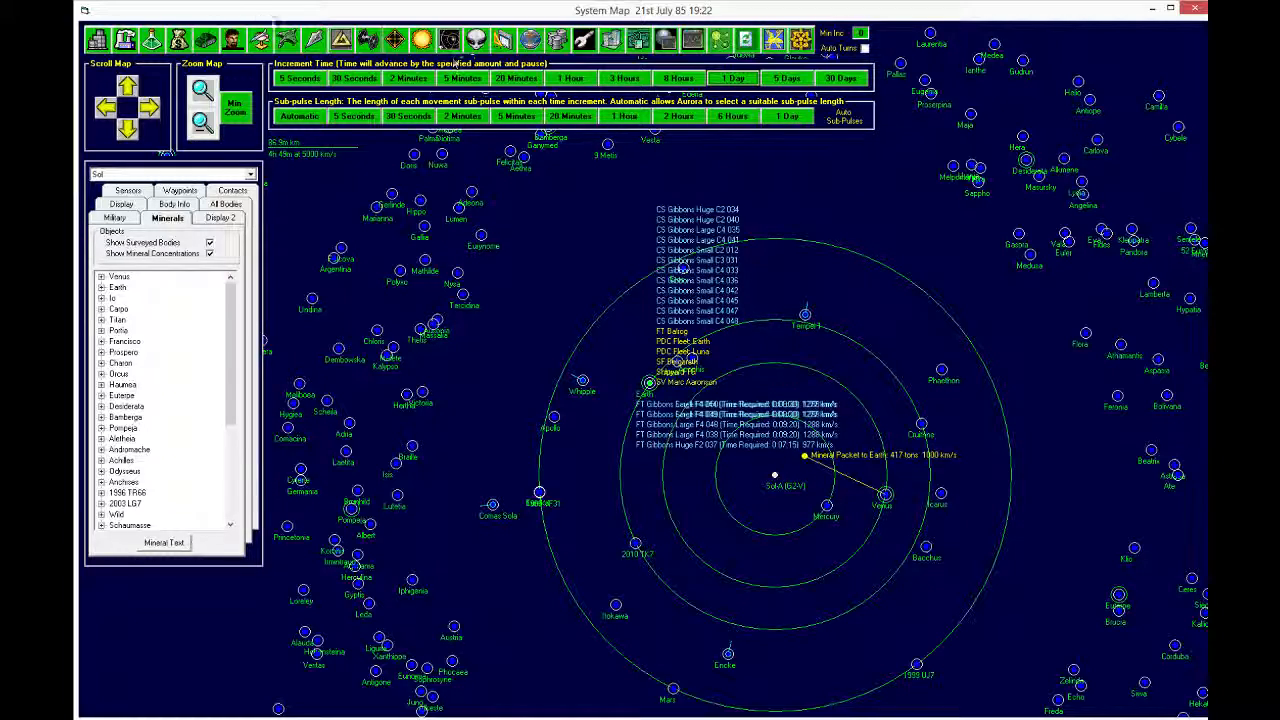
click(340, 39)
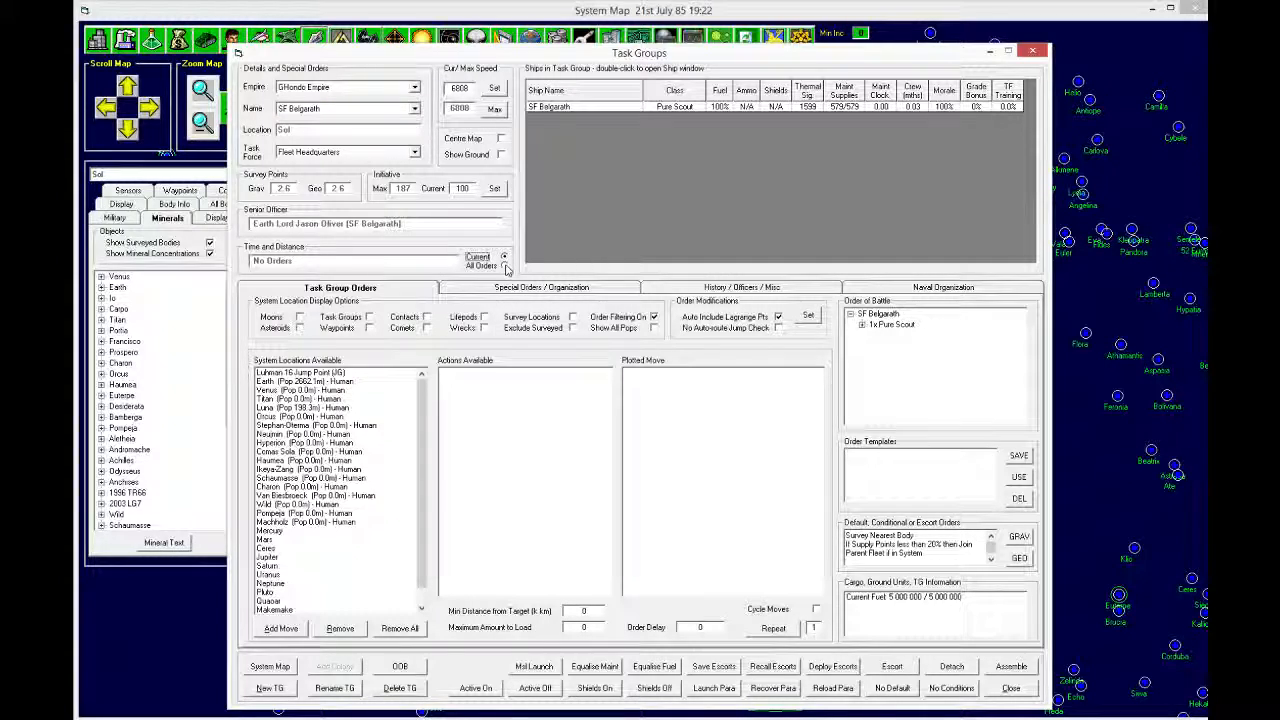
mouse_move(575, 320)
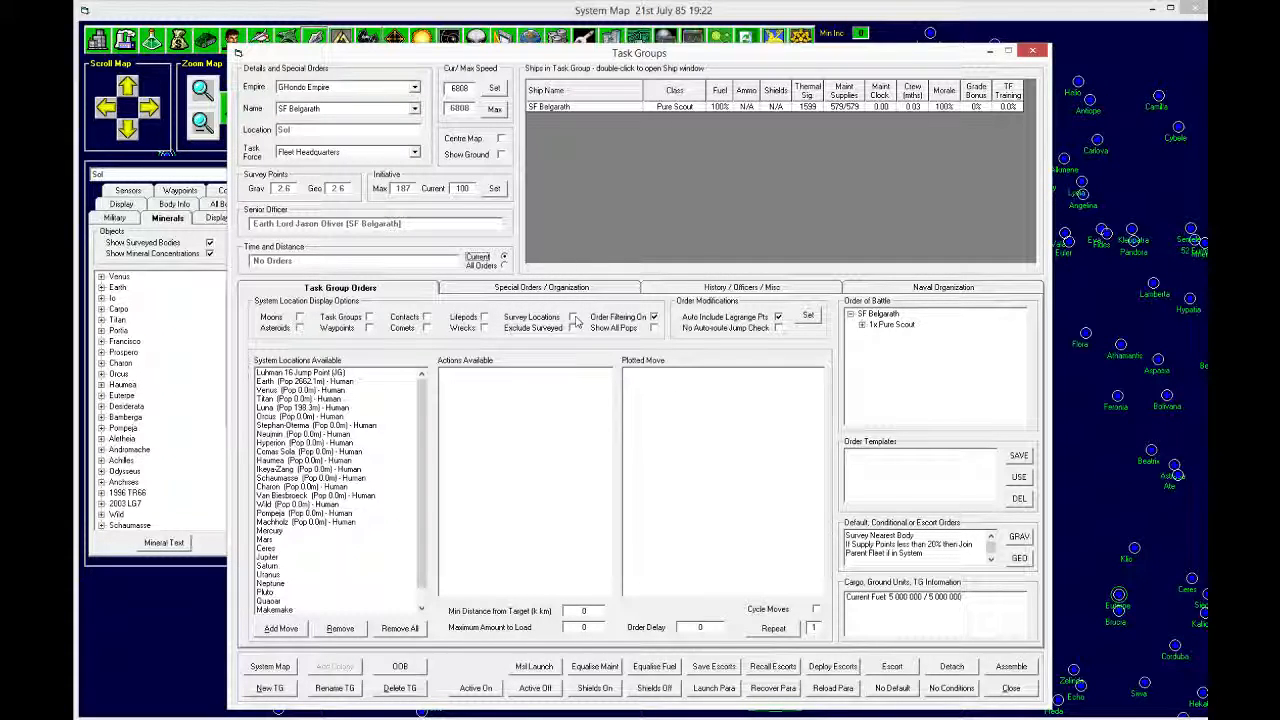
click(574, 328)
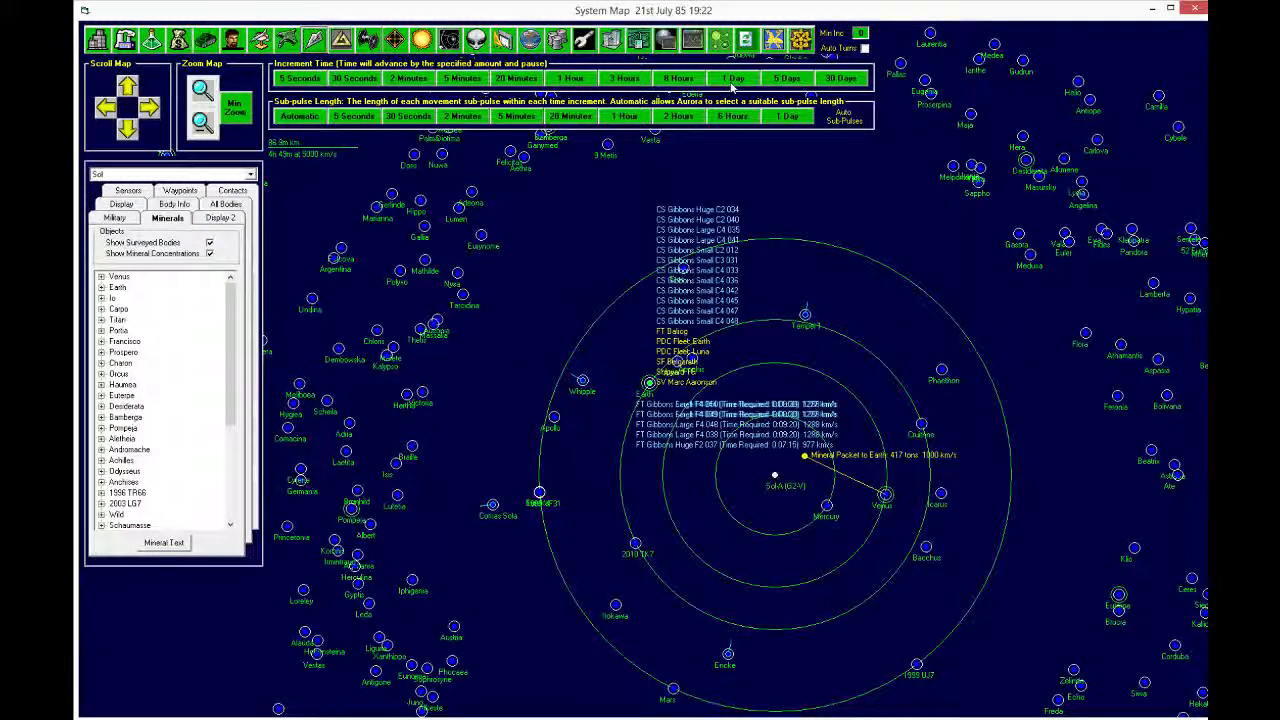
Step: Advance four days while zooming out to follow SF Belgarath's movement
click(732, 78)
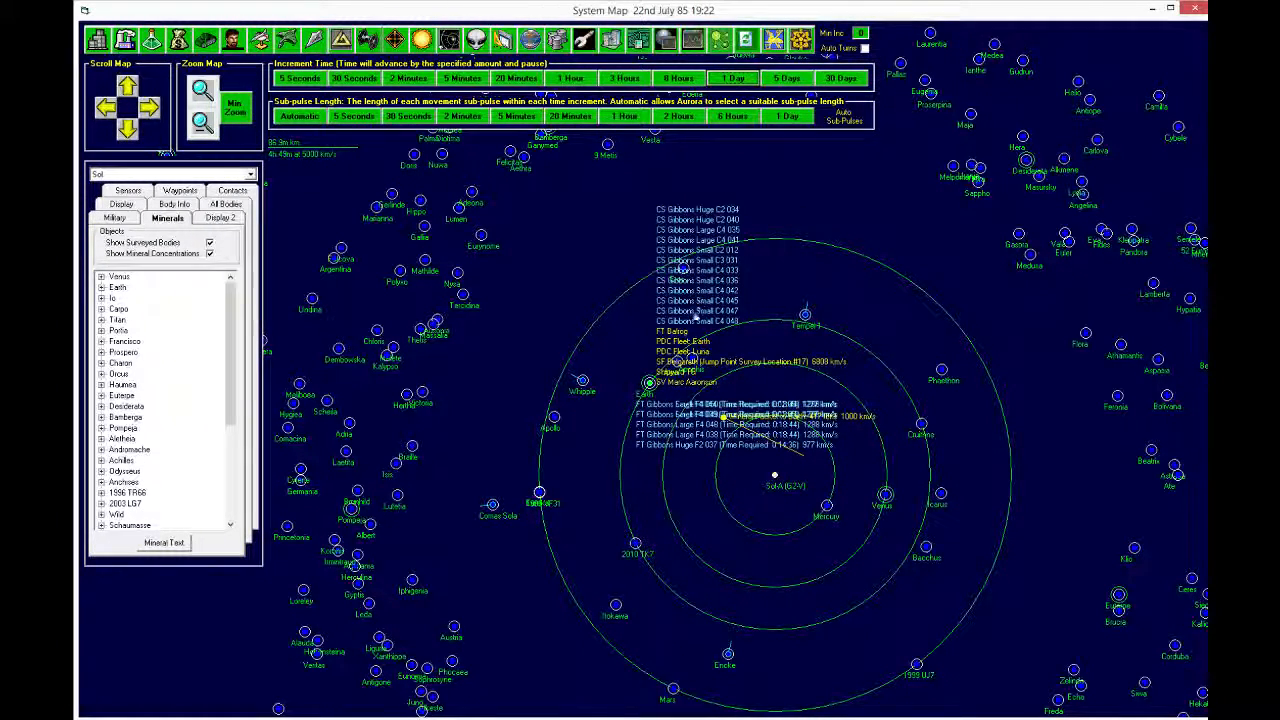
mouse_move(728, 372)
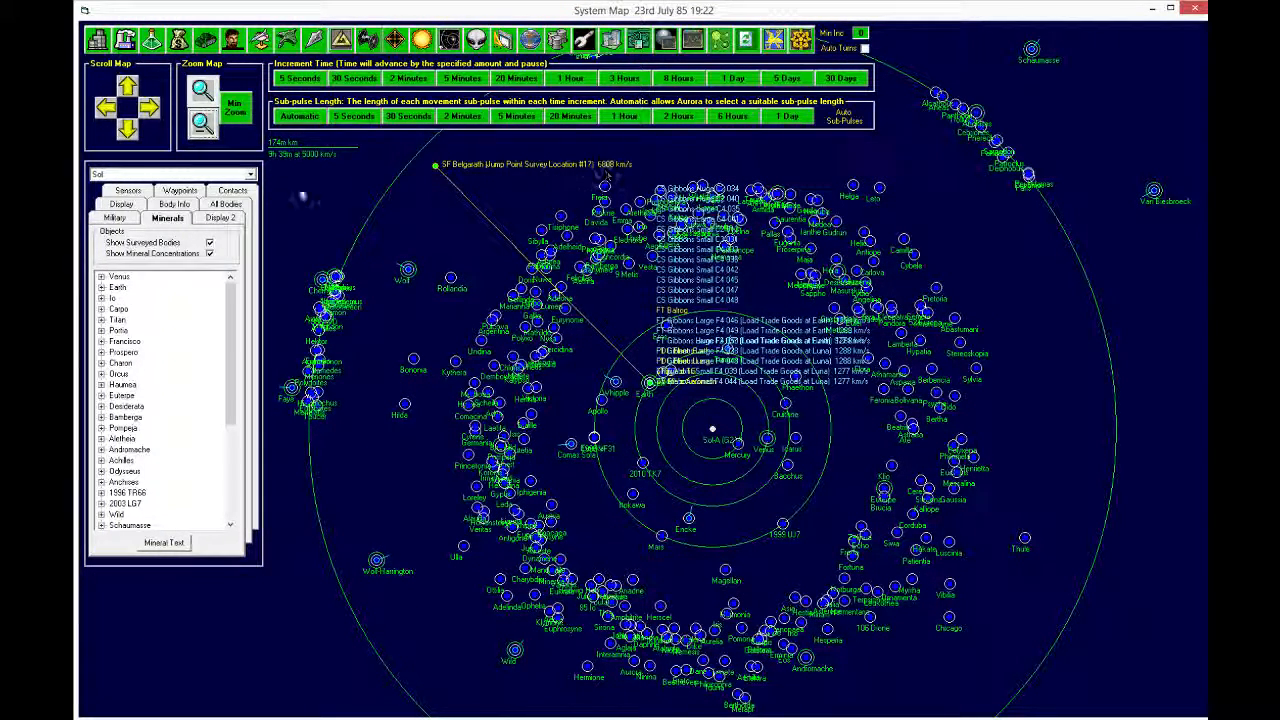
click(201, 120)
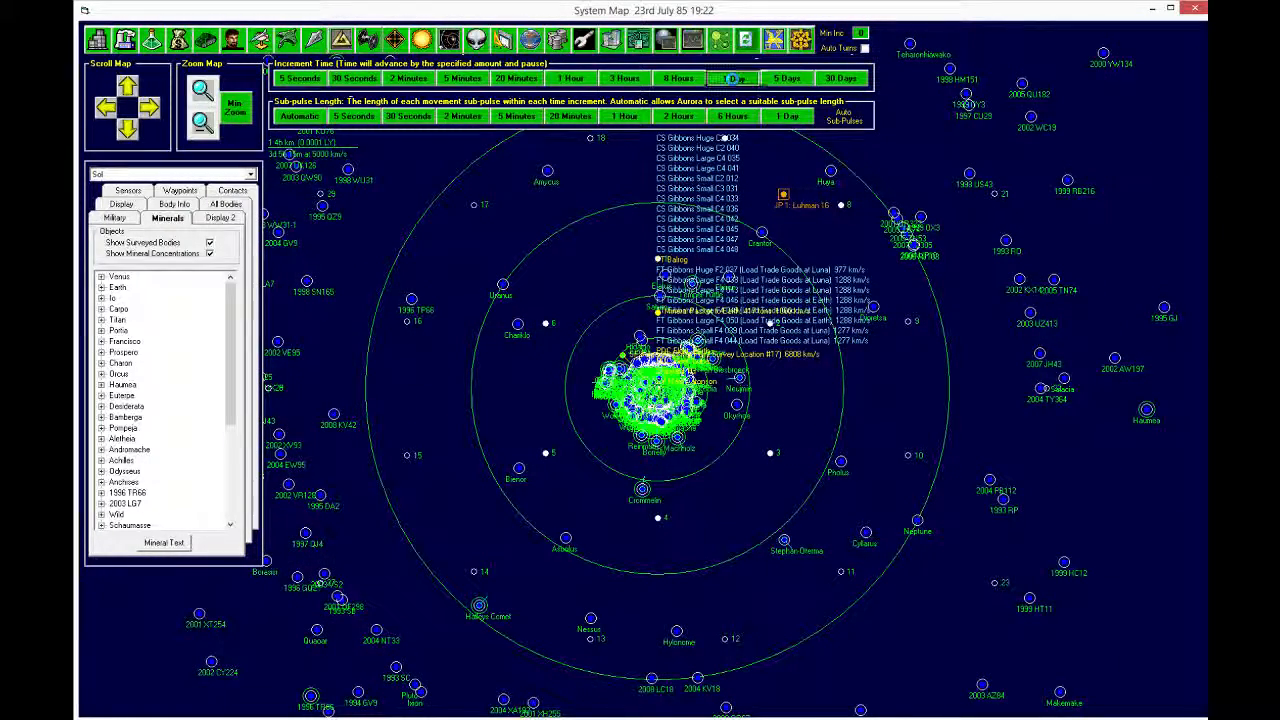
click(730, 78)
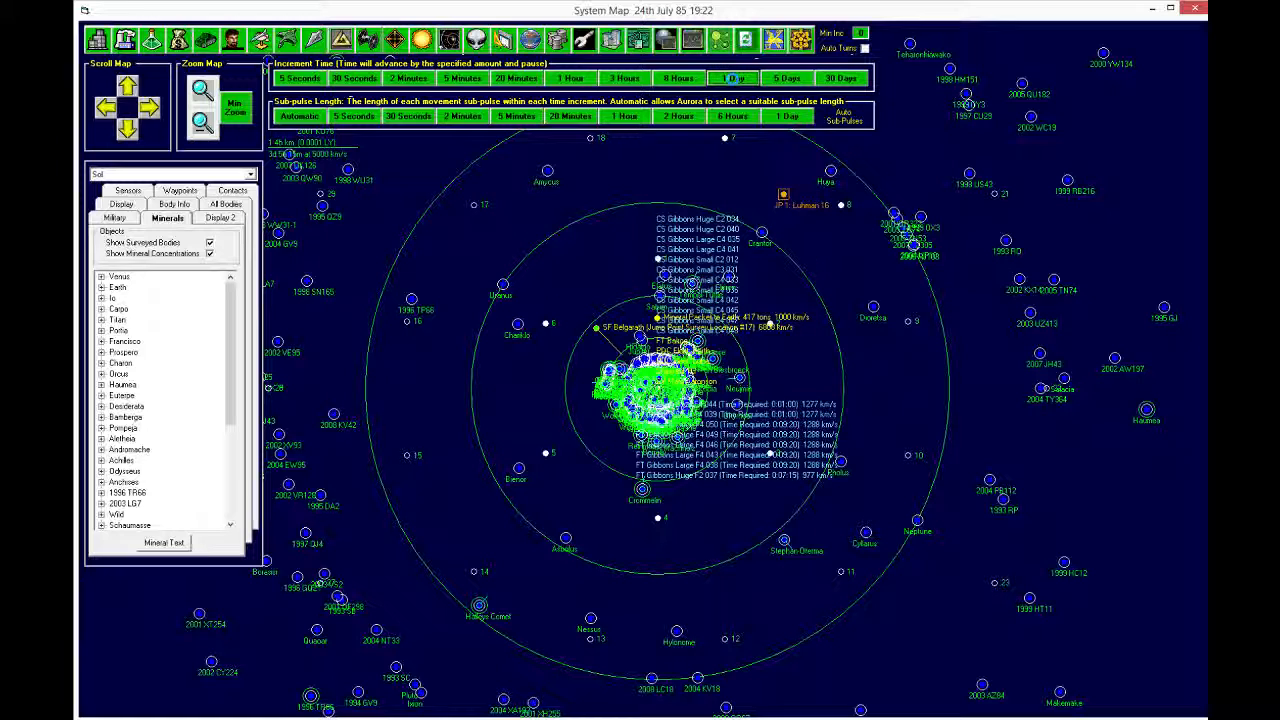
click(731, 78)
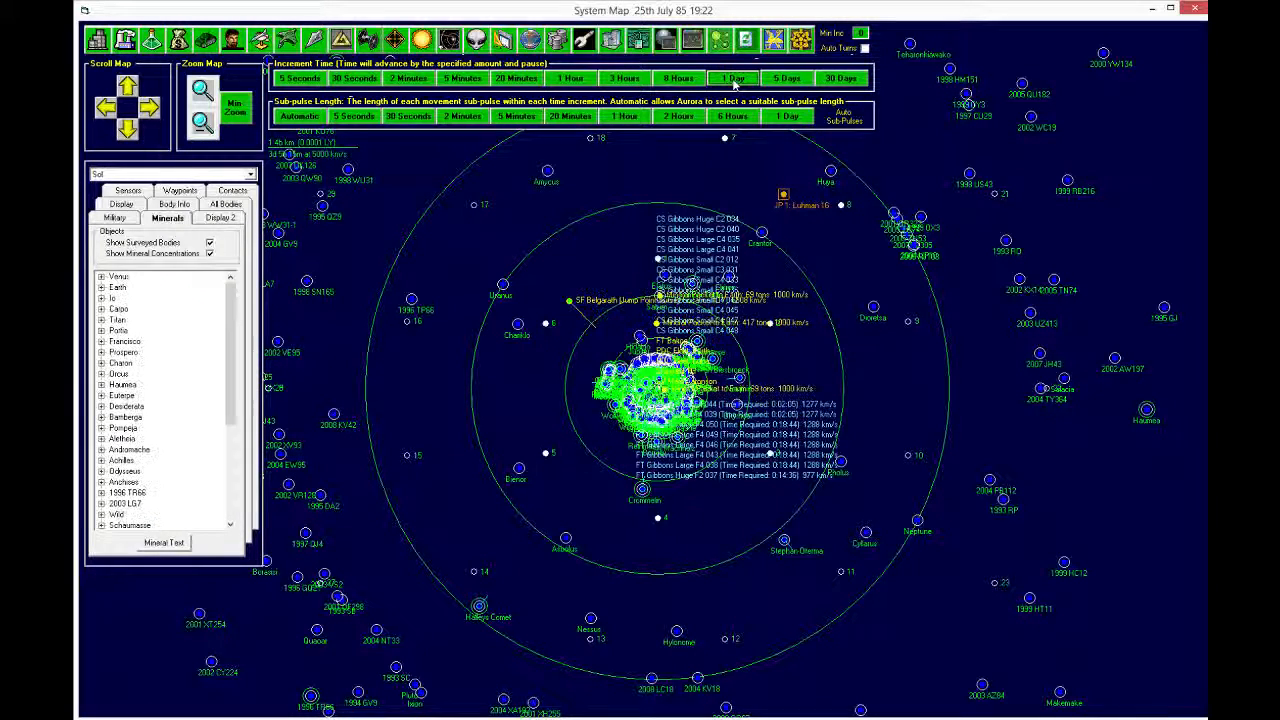
click(732, 78)
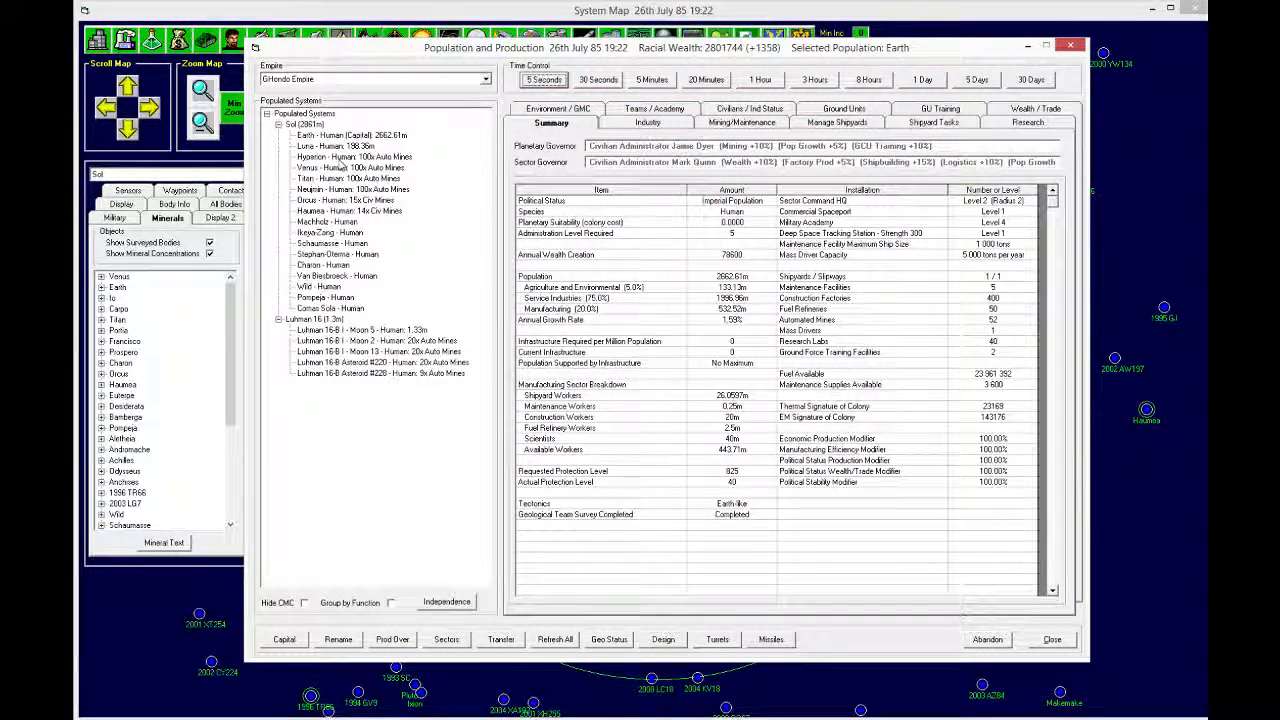
Step: Review the Hyperion and Machholz colonies' mining reports and civilian contracts
click(354, 157)
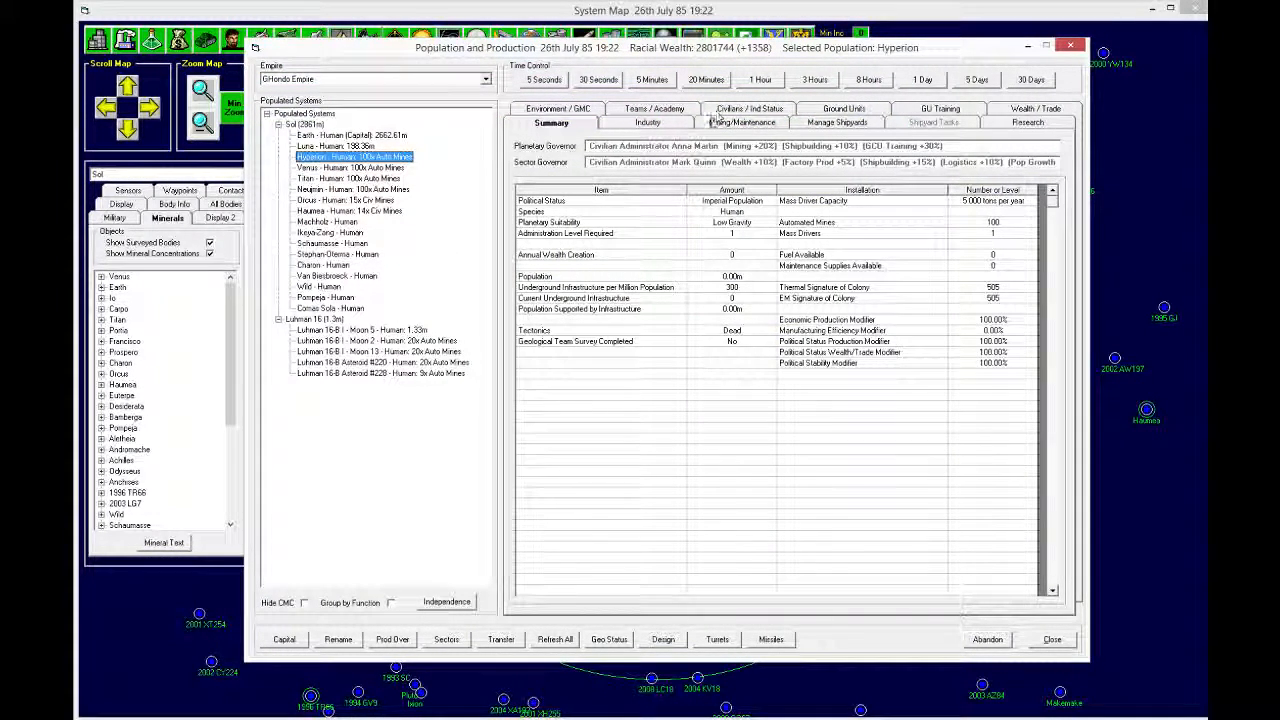
click(741, 122)
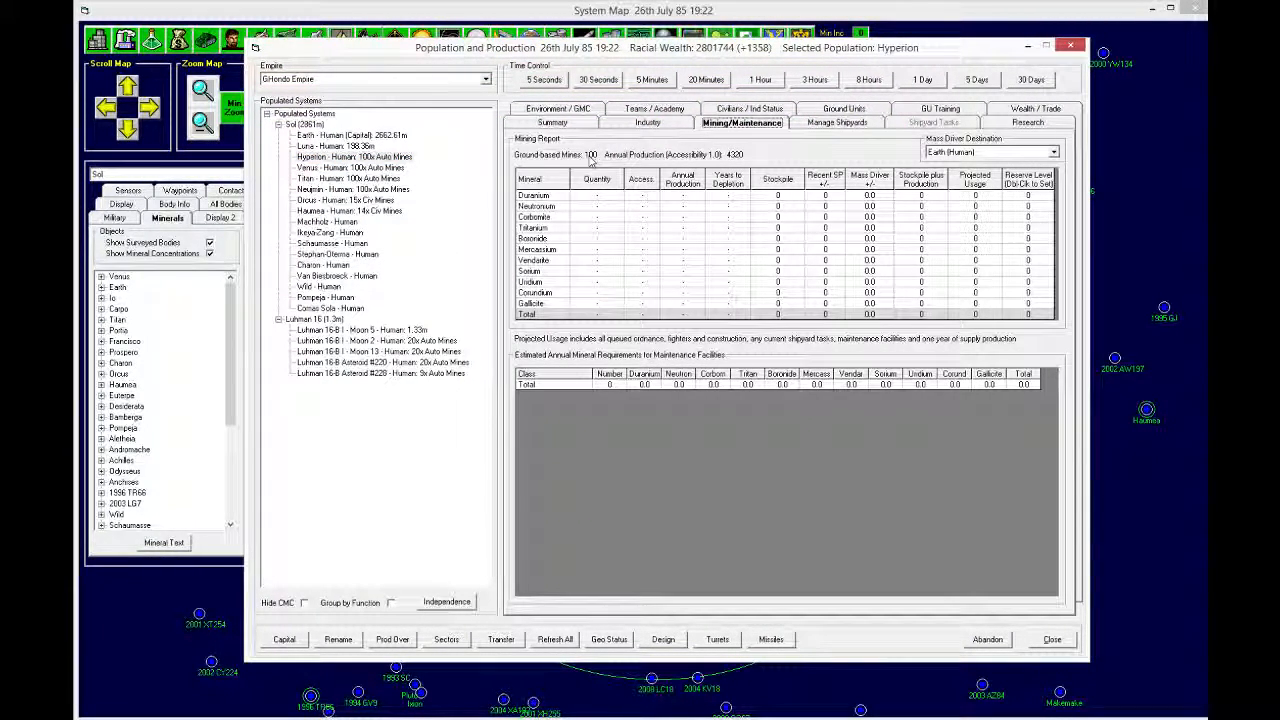
click(742, 122)
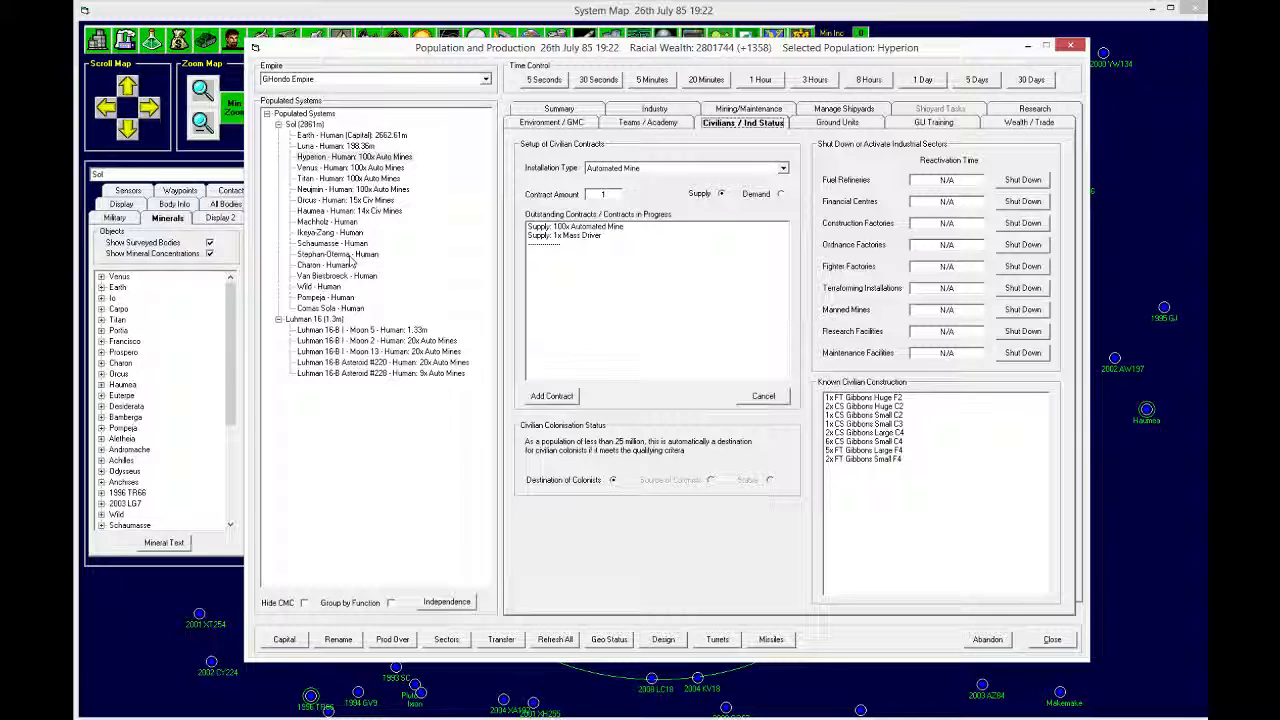
click(327, 221)
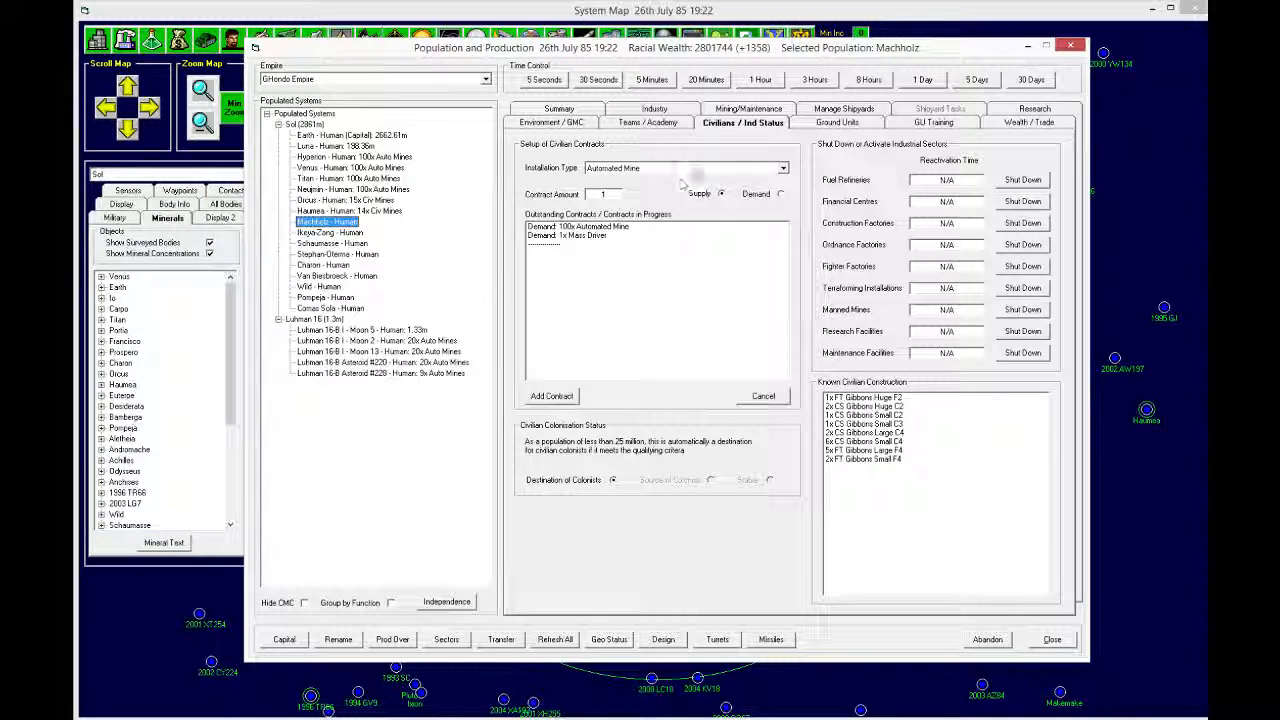
click(742, 122)
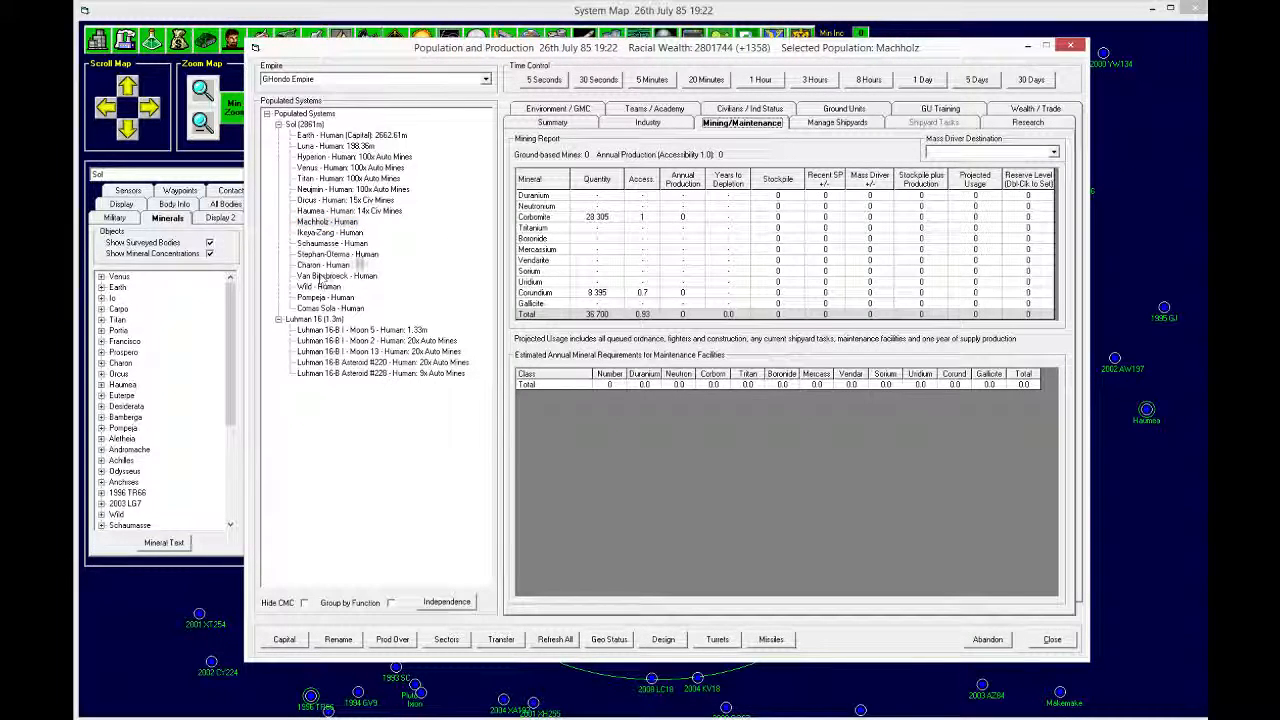
Step: Check mining reports for Ikeya-Zang, Moon 13 and Asteroid #228, including its mass driver destinations
click(330, 232)
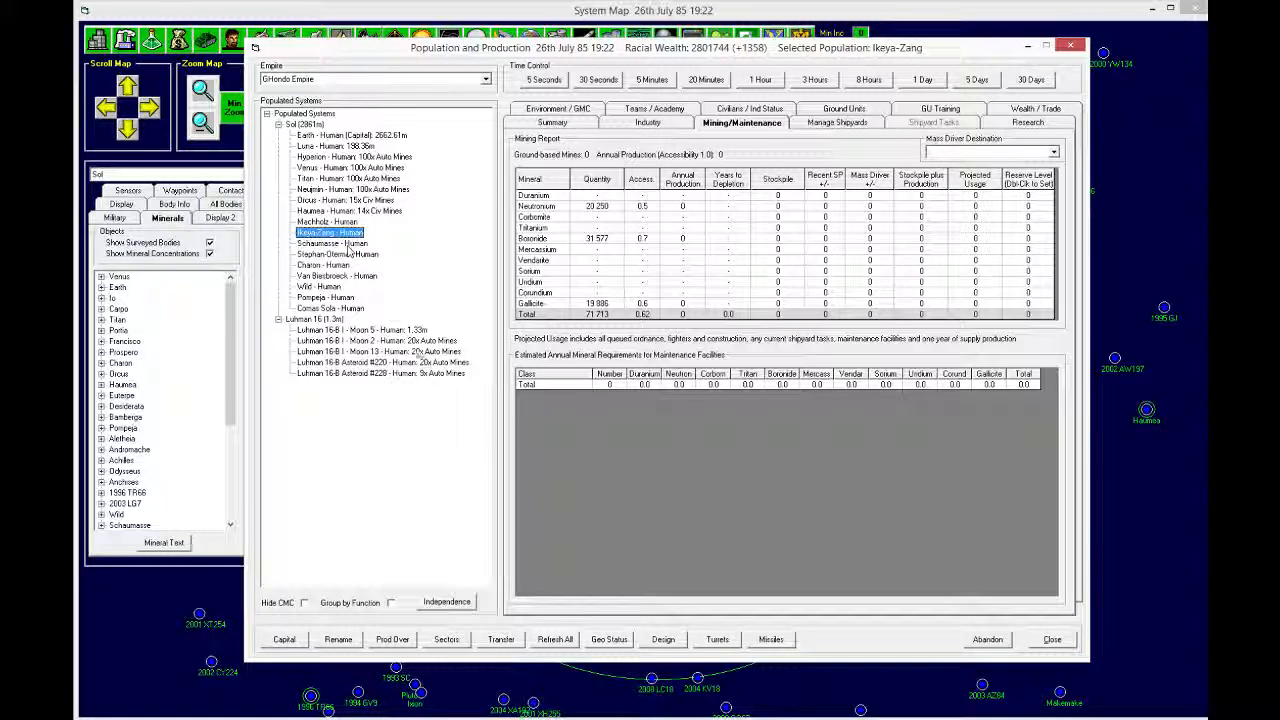
click(378, 351)
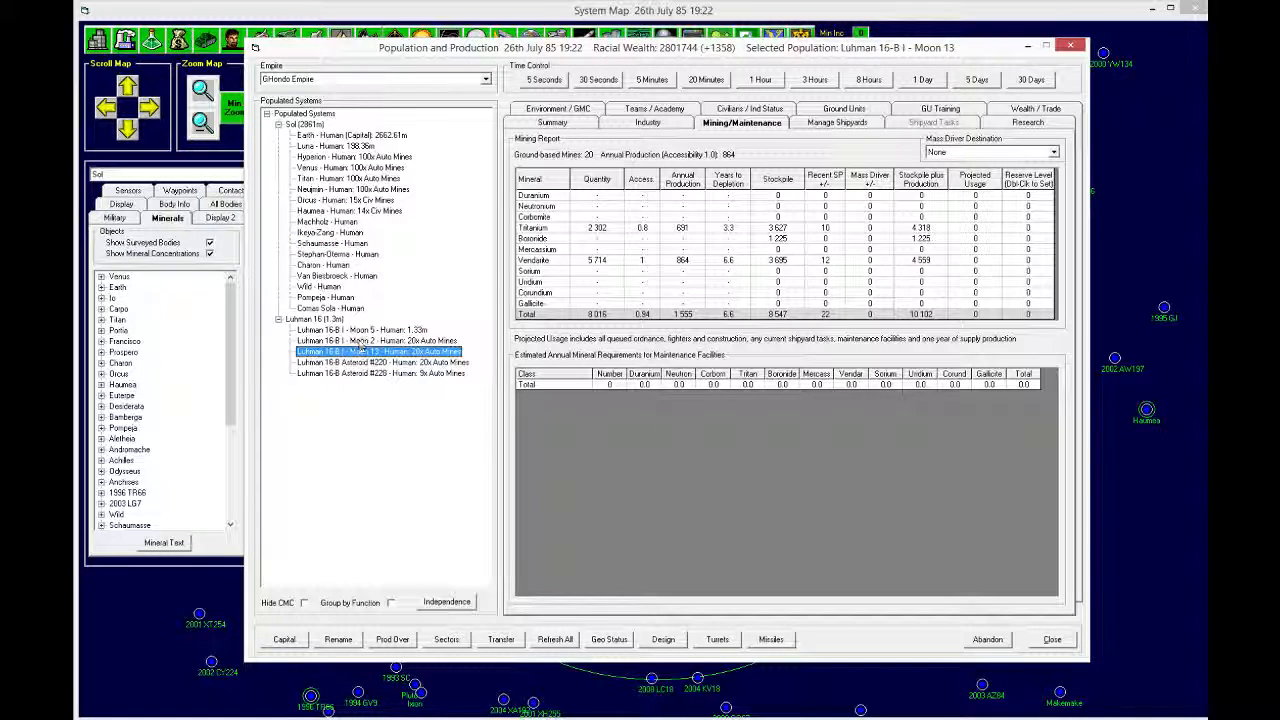
click(377, 340)
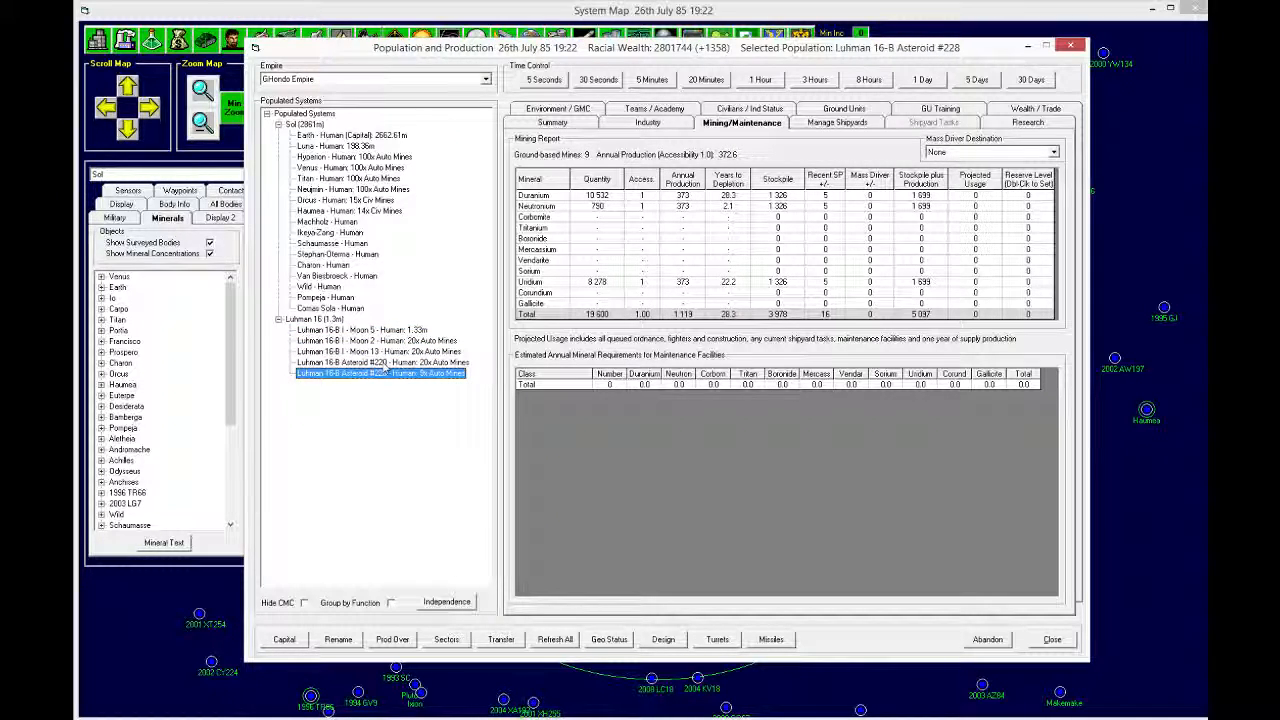
click(1053, 152)
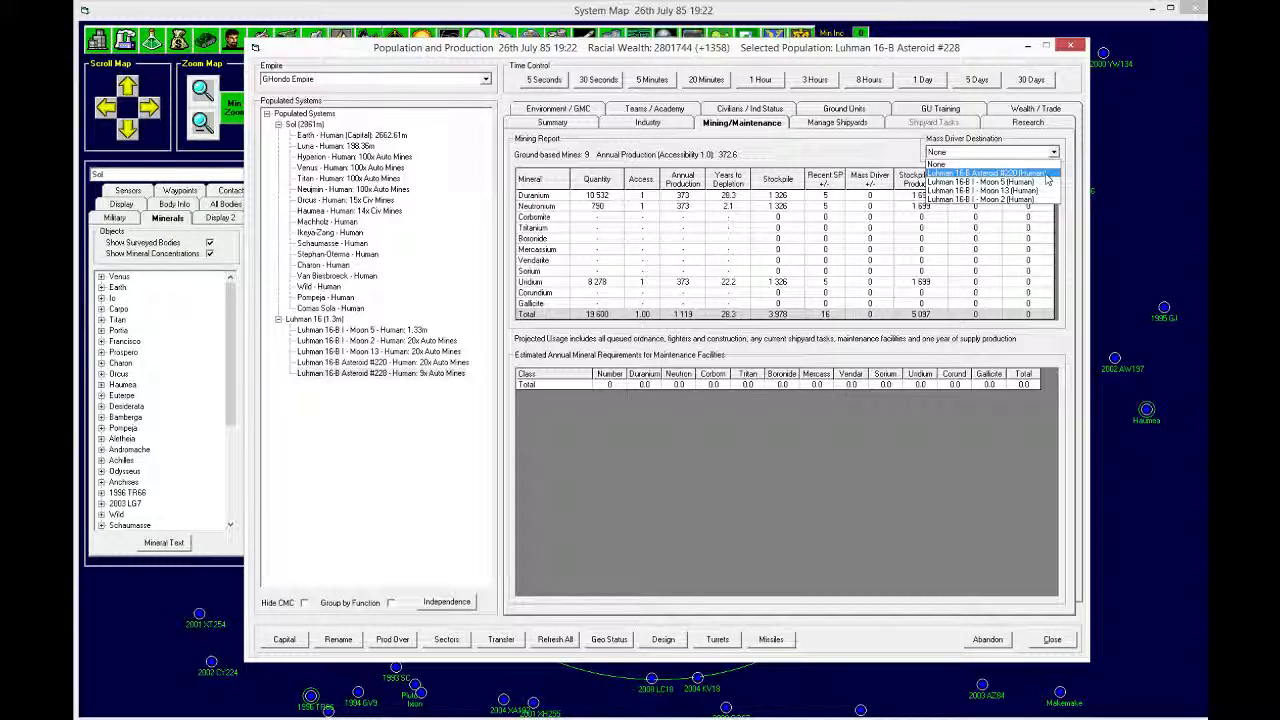
Step: Route Asteroid #228 and Moon 2 mass driver output to Luhman 16-B I - Moon 5, then close
click(987, 191)
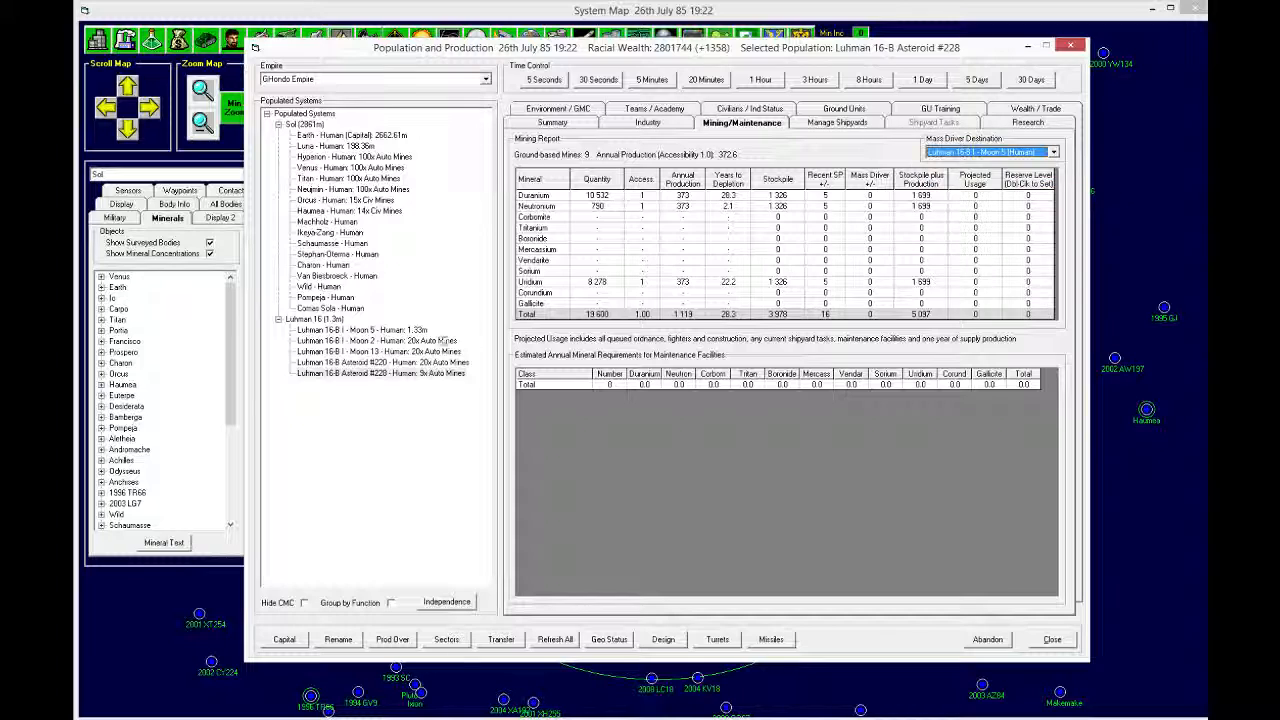
click(380, 362)
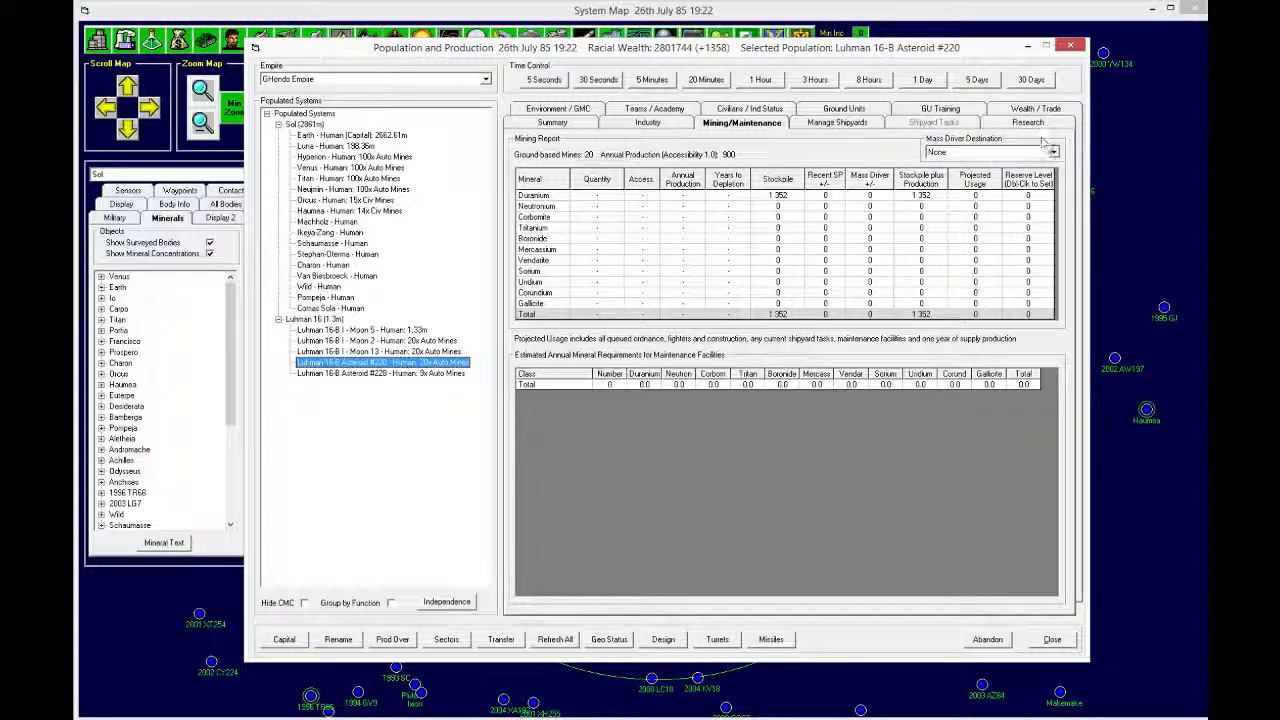
click(1052, 152)
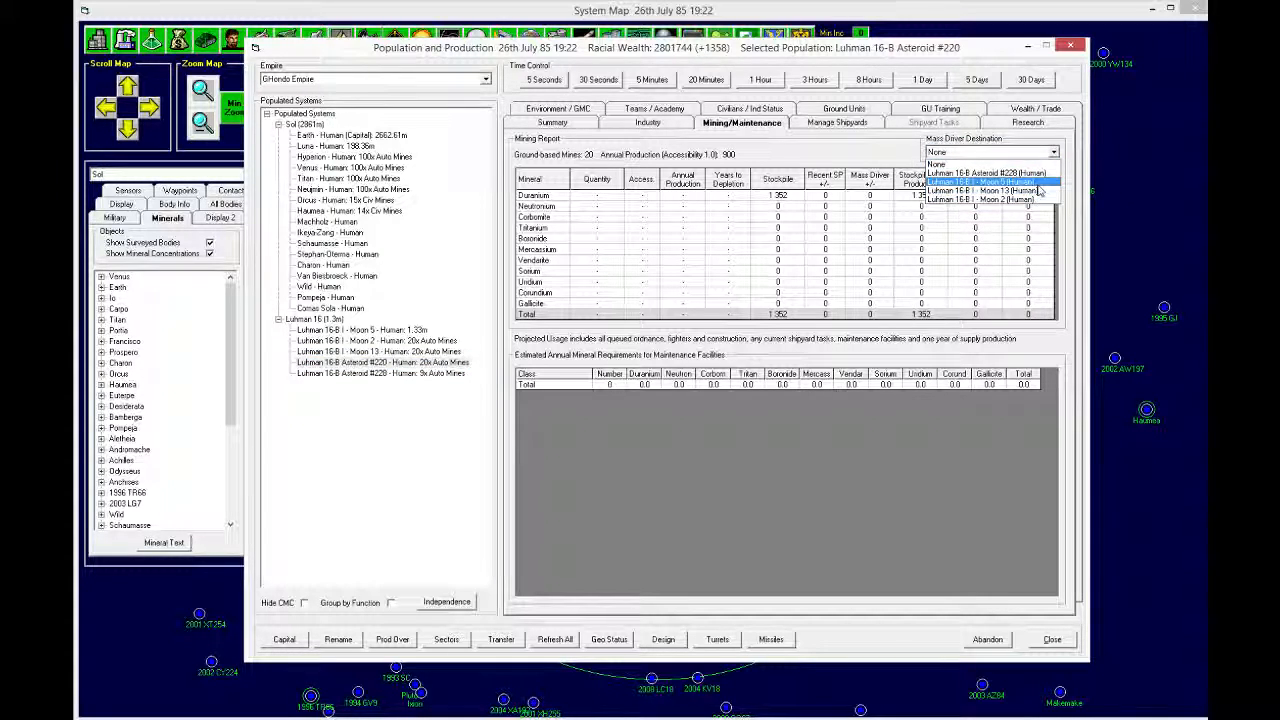
click(375, 340)
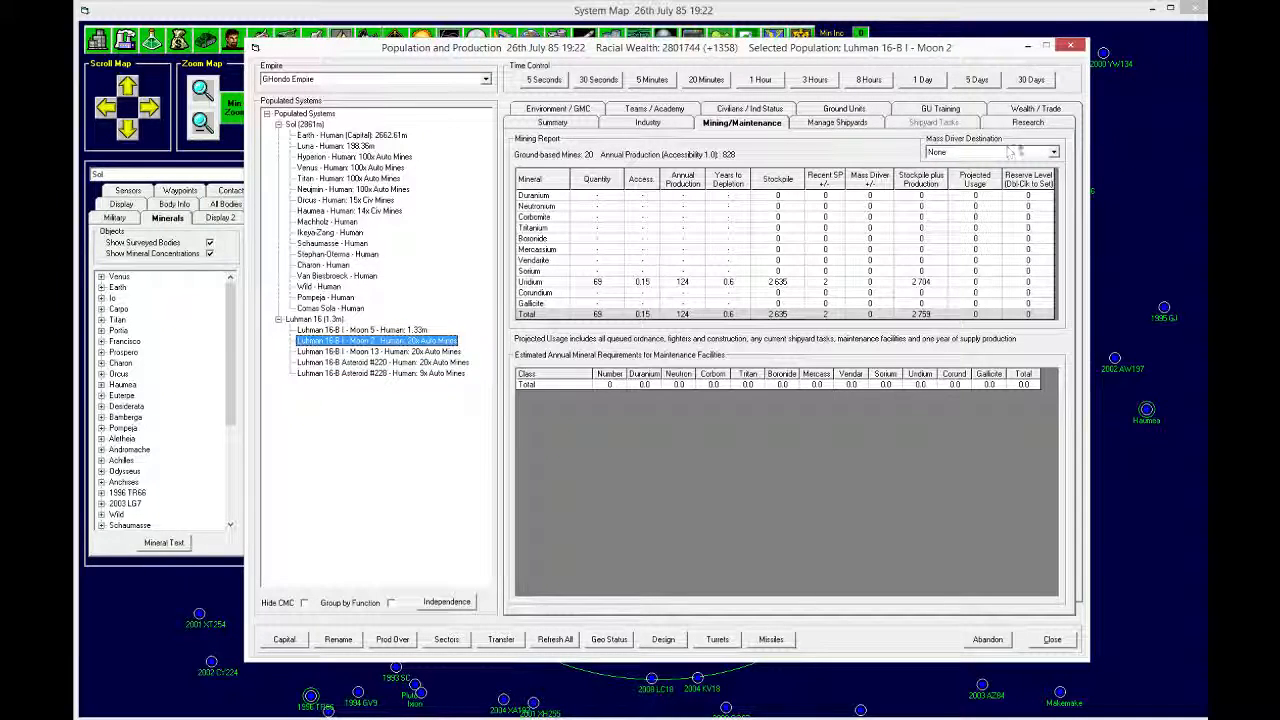
click(1053, 151)
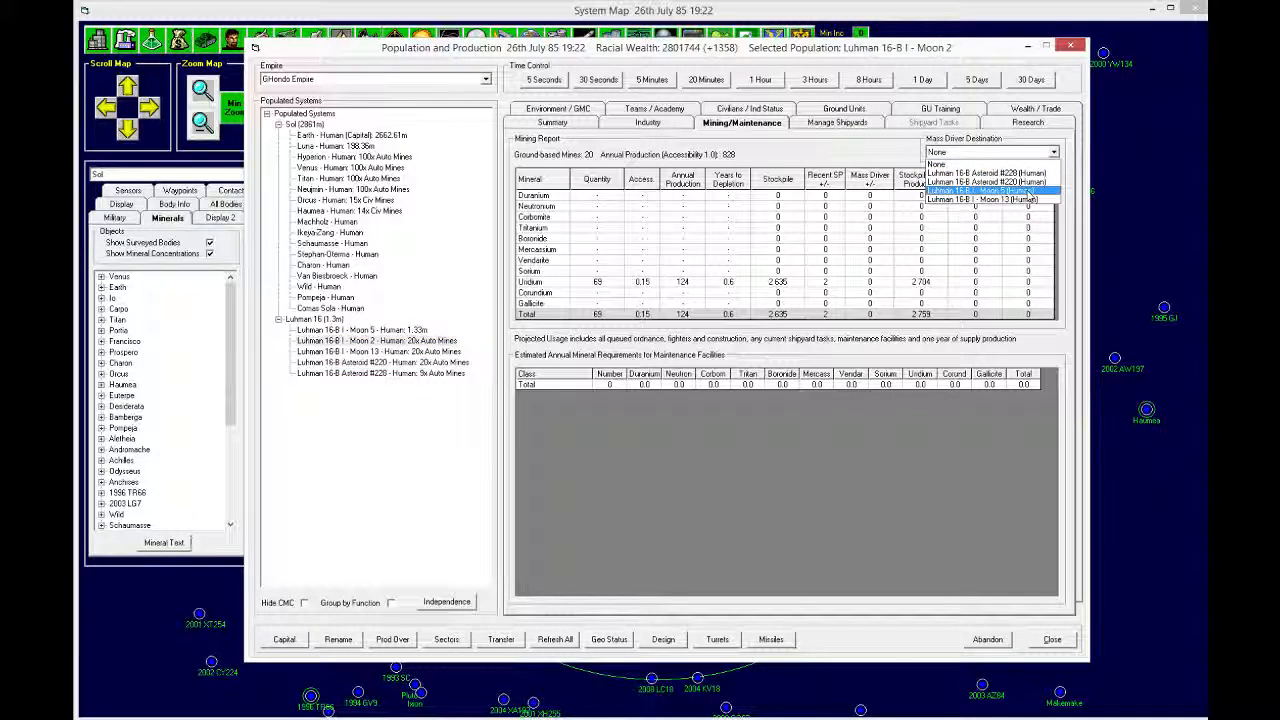
click(985, 199)
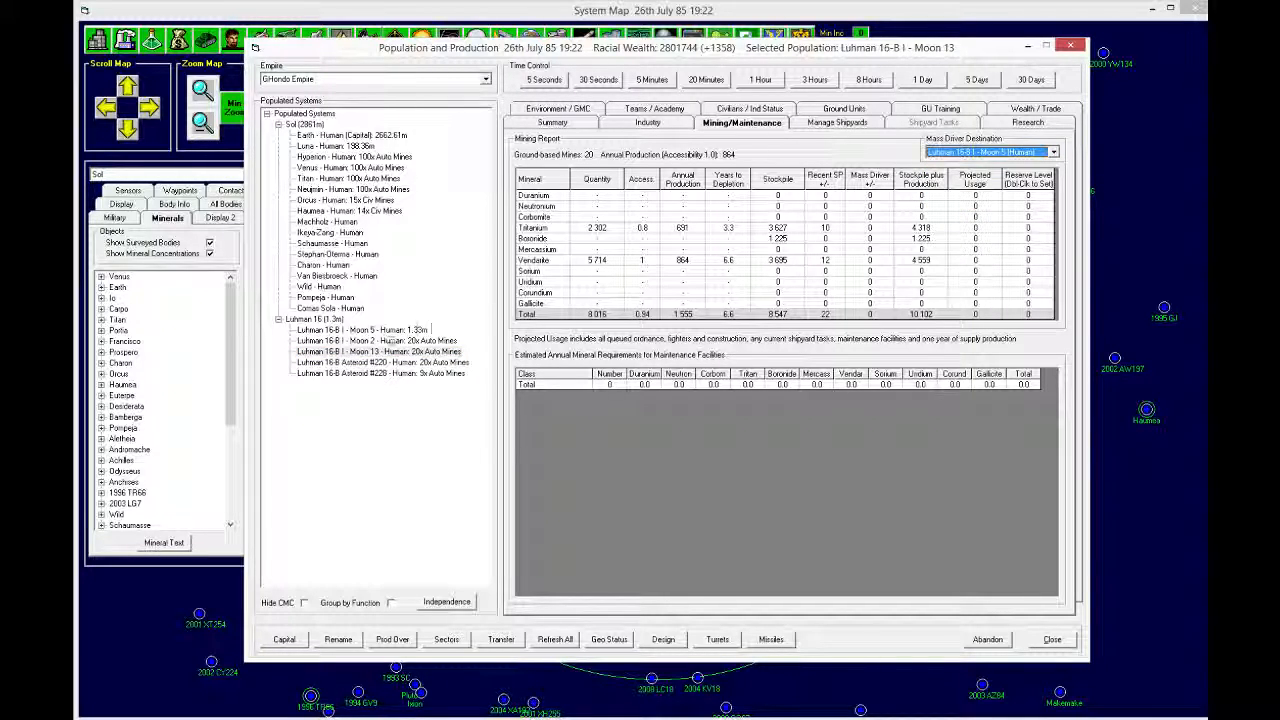
click(360, 330)
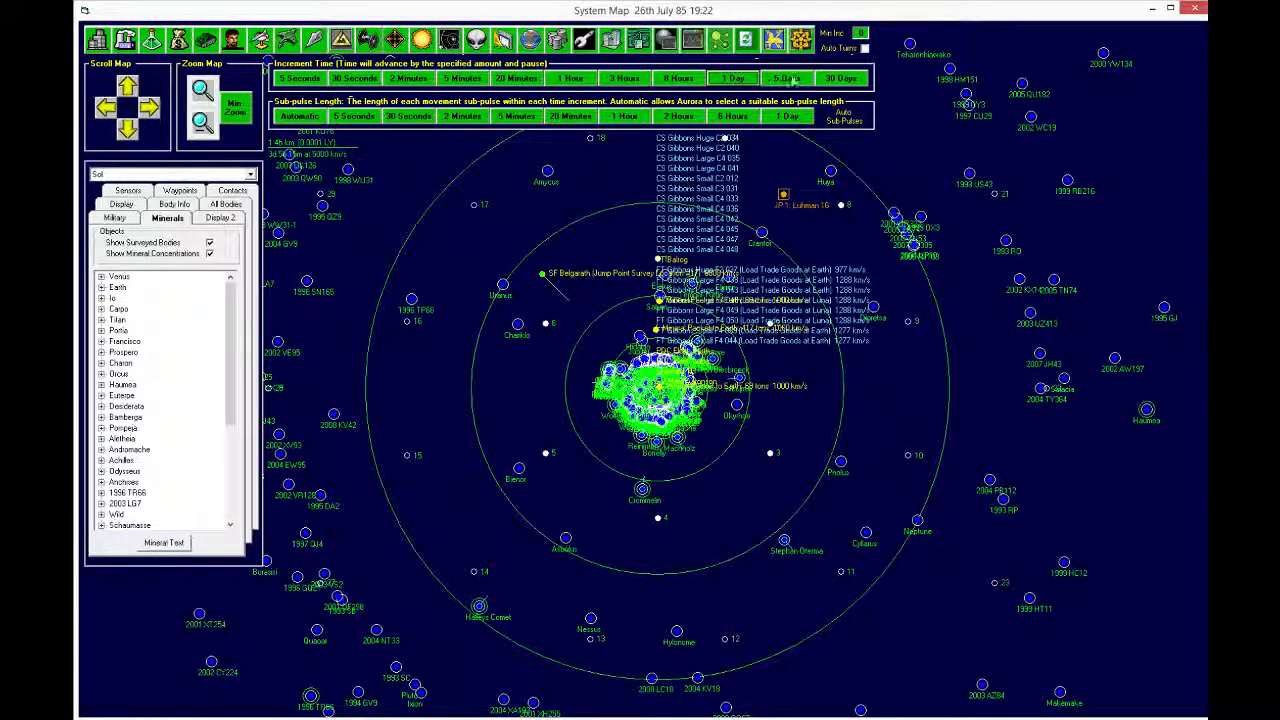
Step: Enable Auto Turns and advance game time to 30th July 85
click(840, 78)
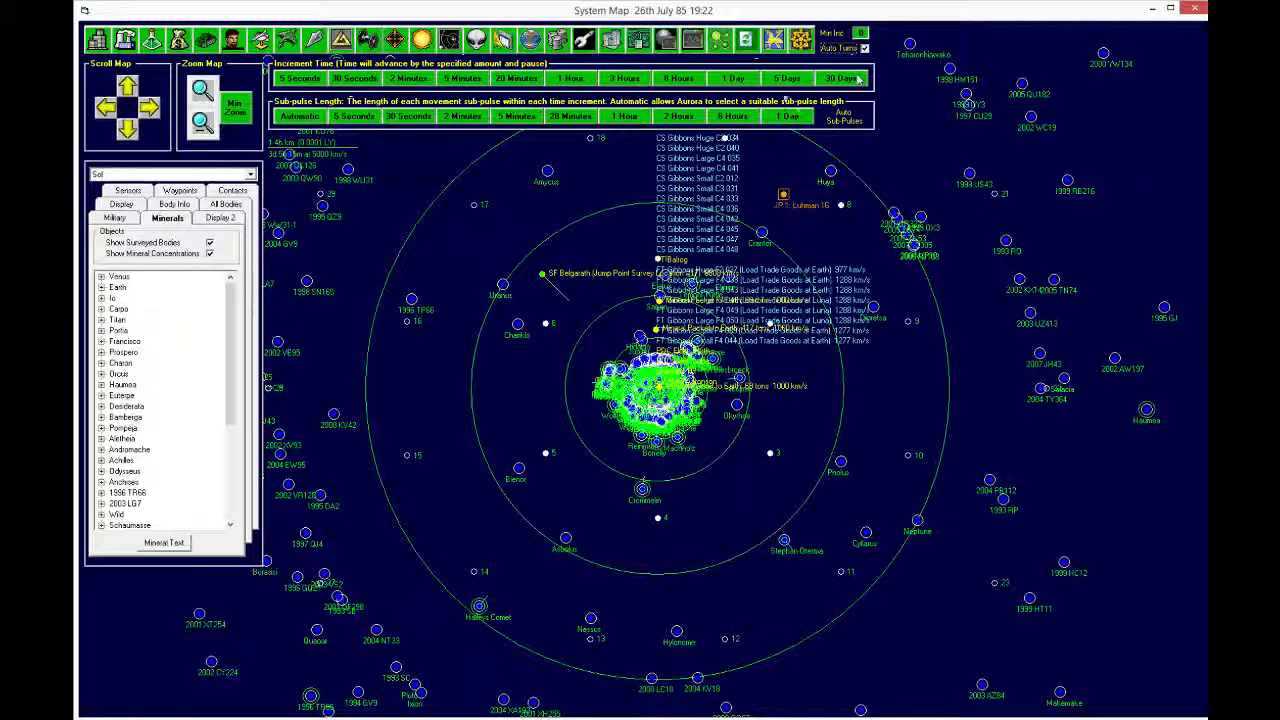
click(731, 78)
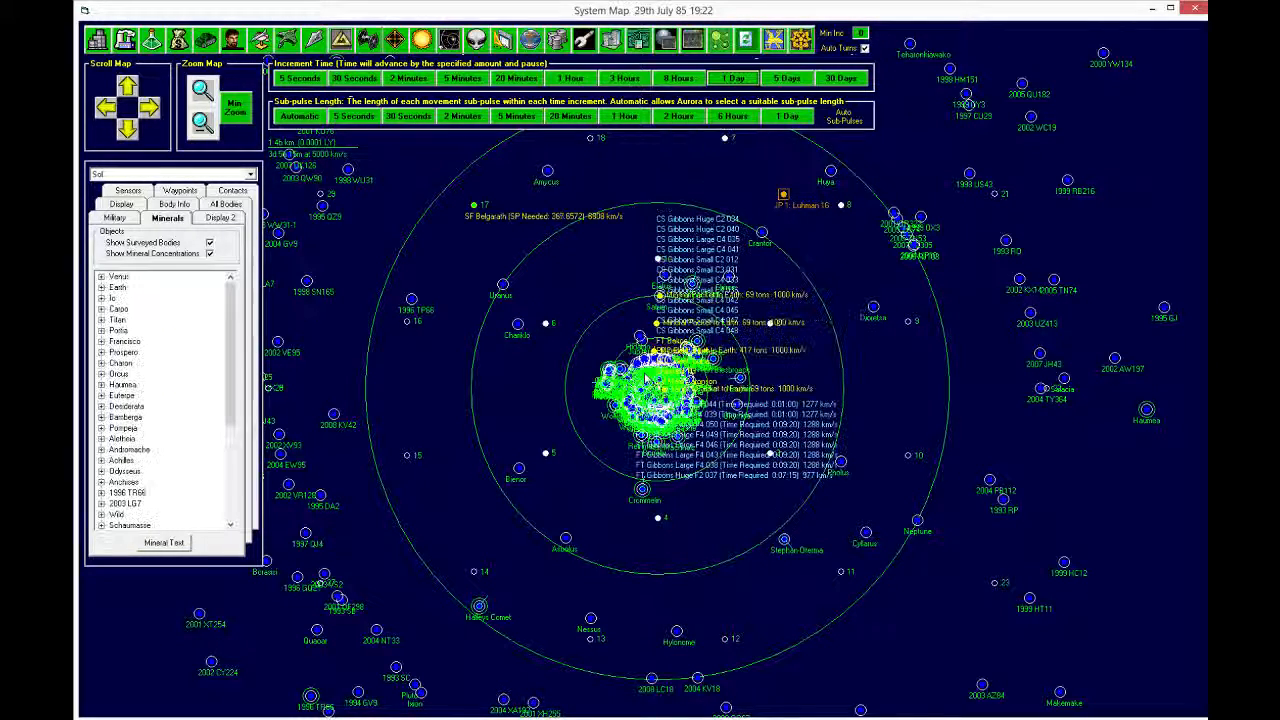
click(732, 78)
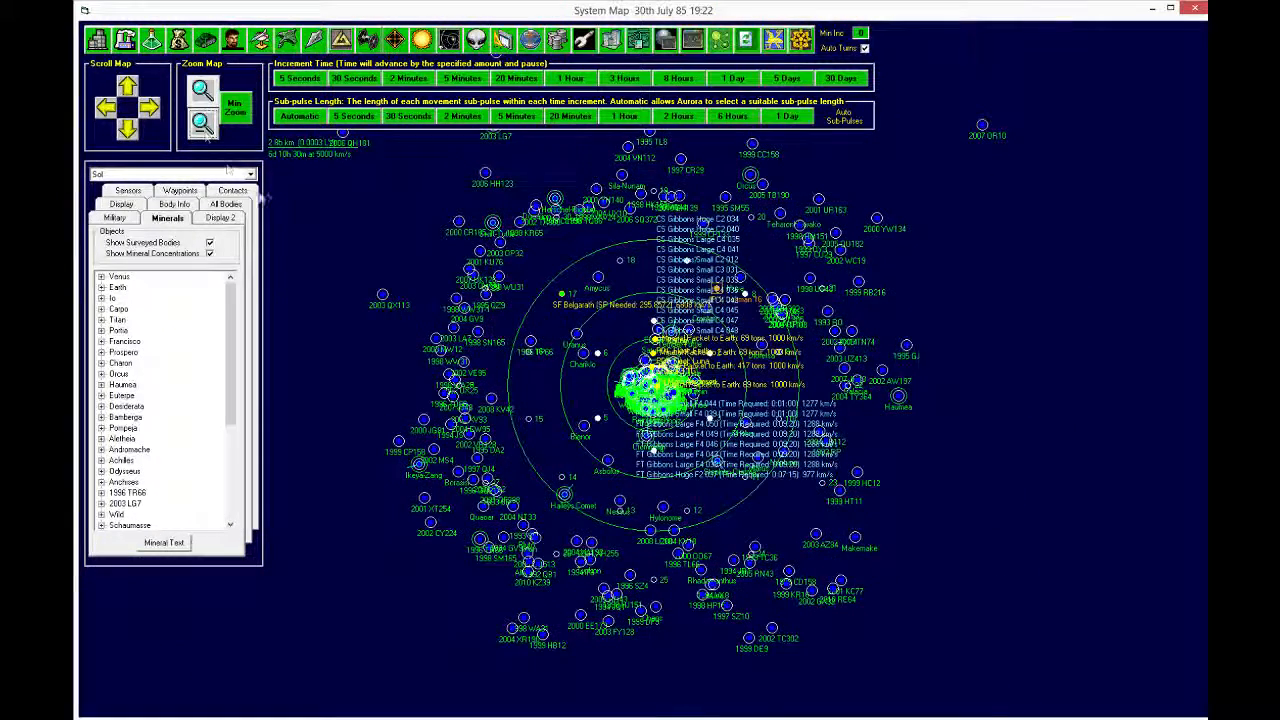
mouse_move(570, 318)
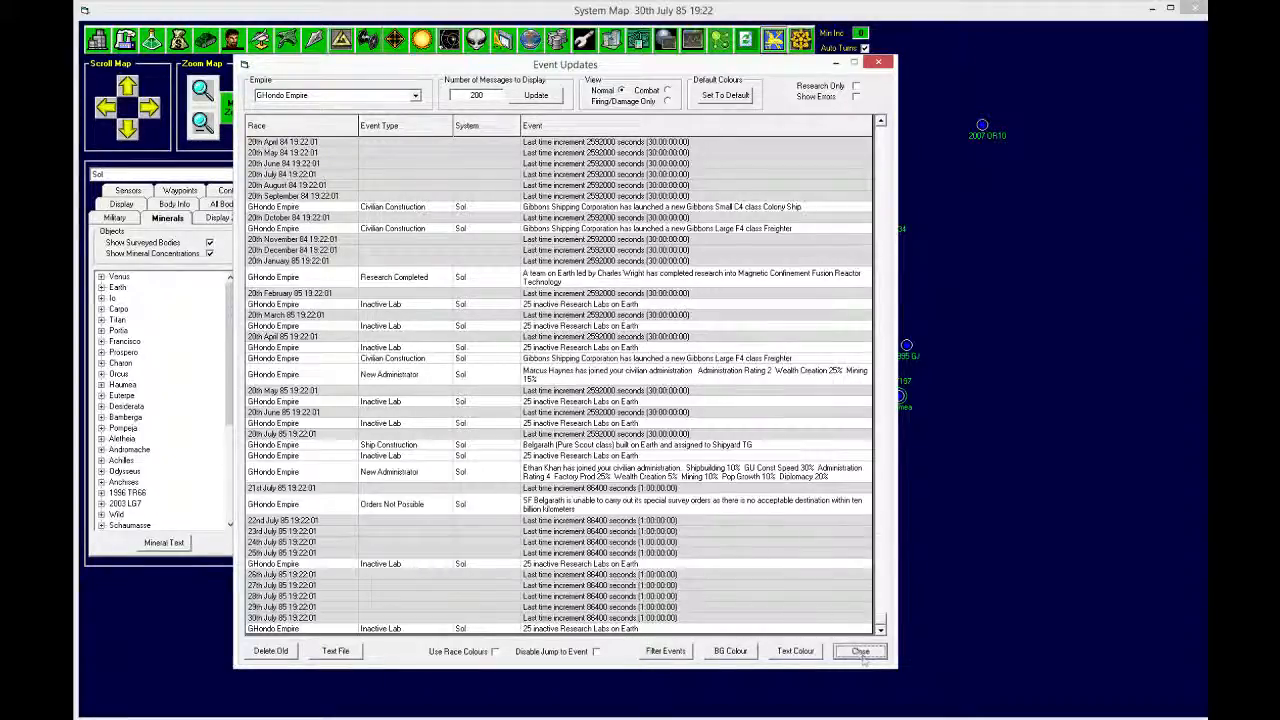
Step: Queue Earth's Shipbuilding Rate 593 BP research with a matching Construction / Production scientist
click(859, 651)
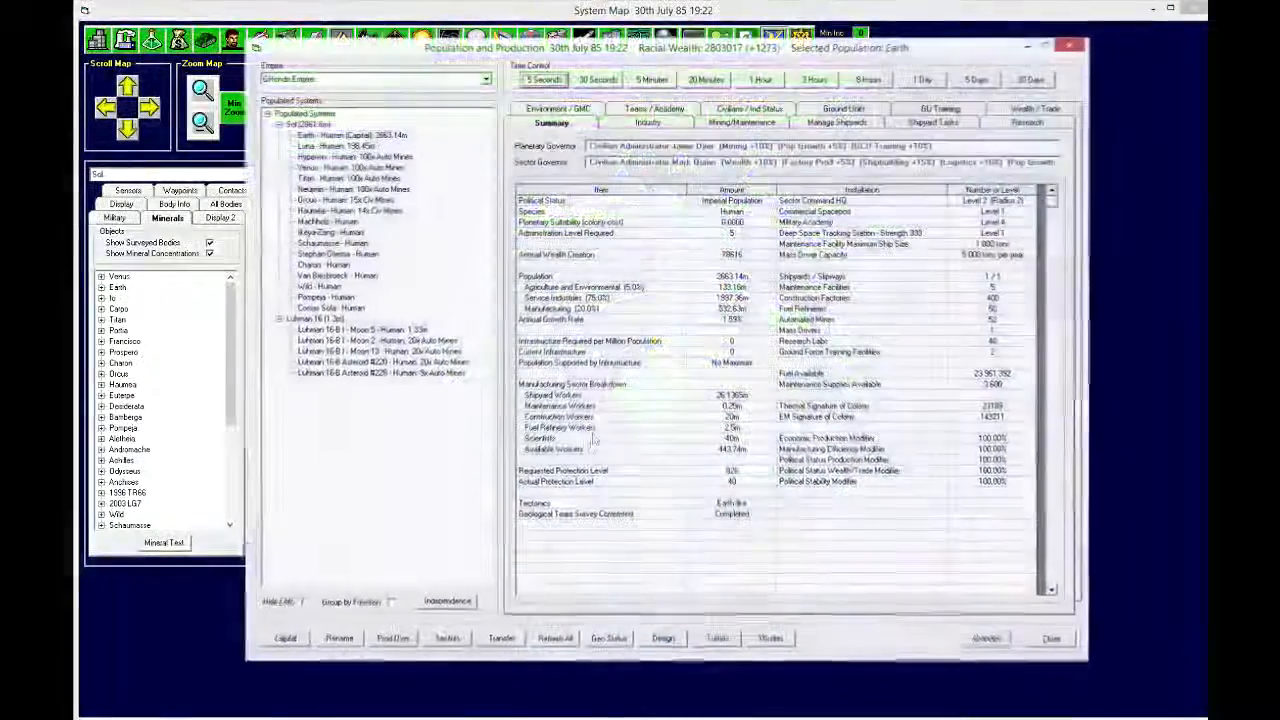
click(1028, 122)
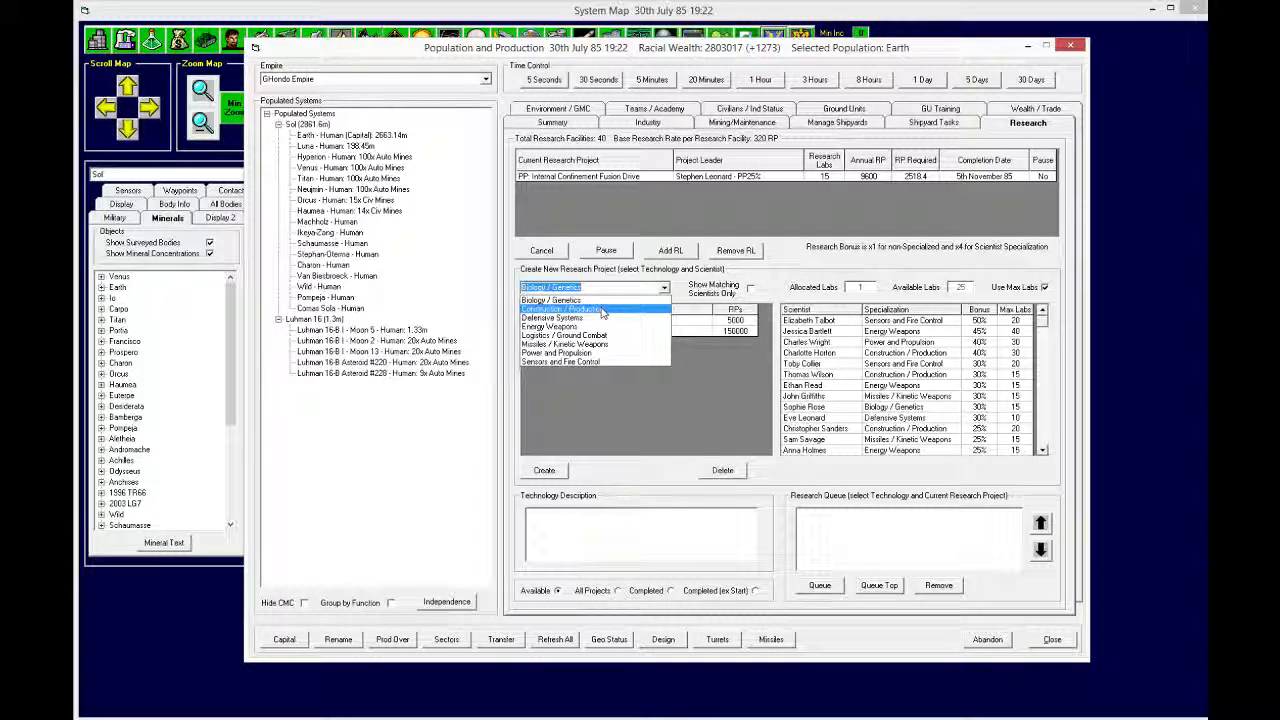
click(560, 325)
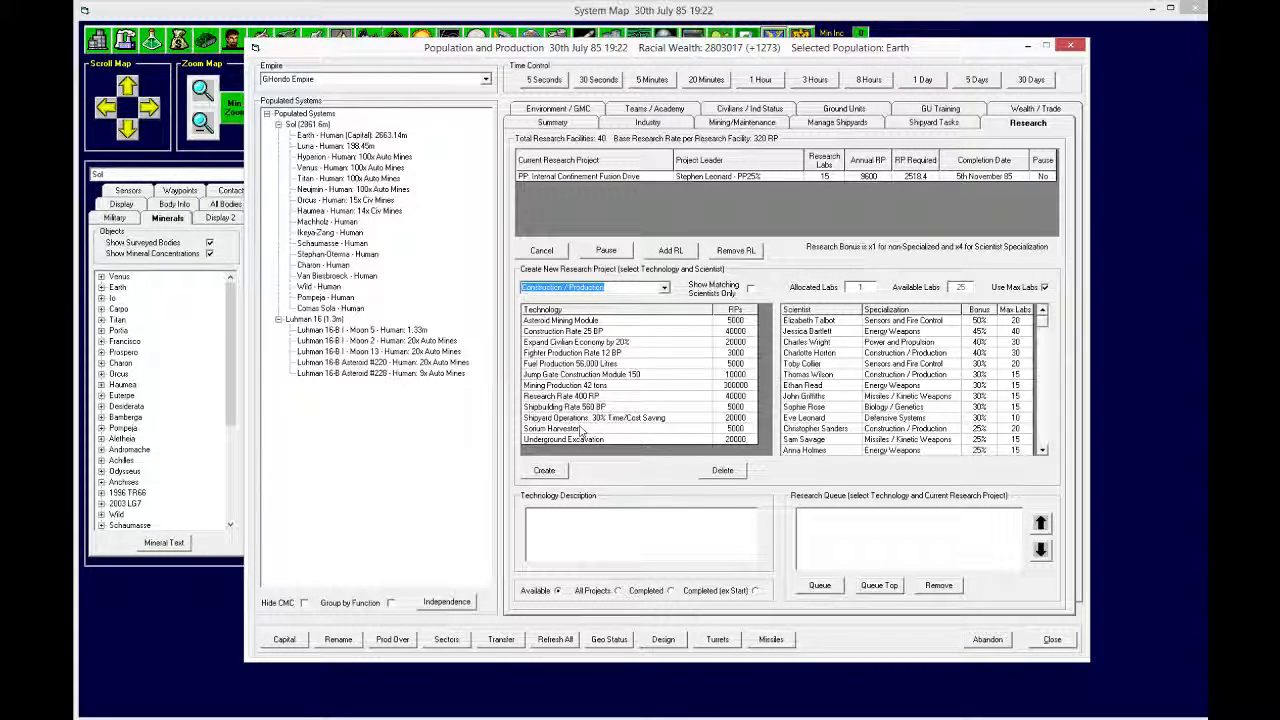
click(565, 407)
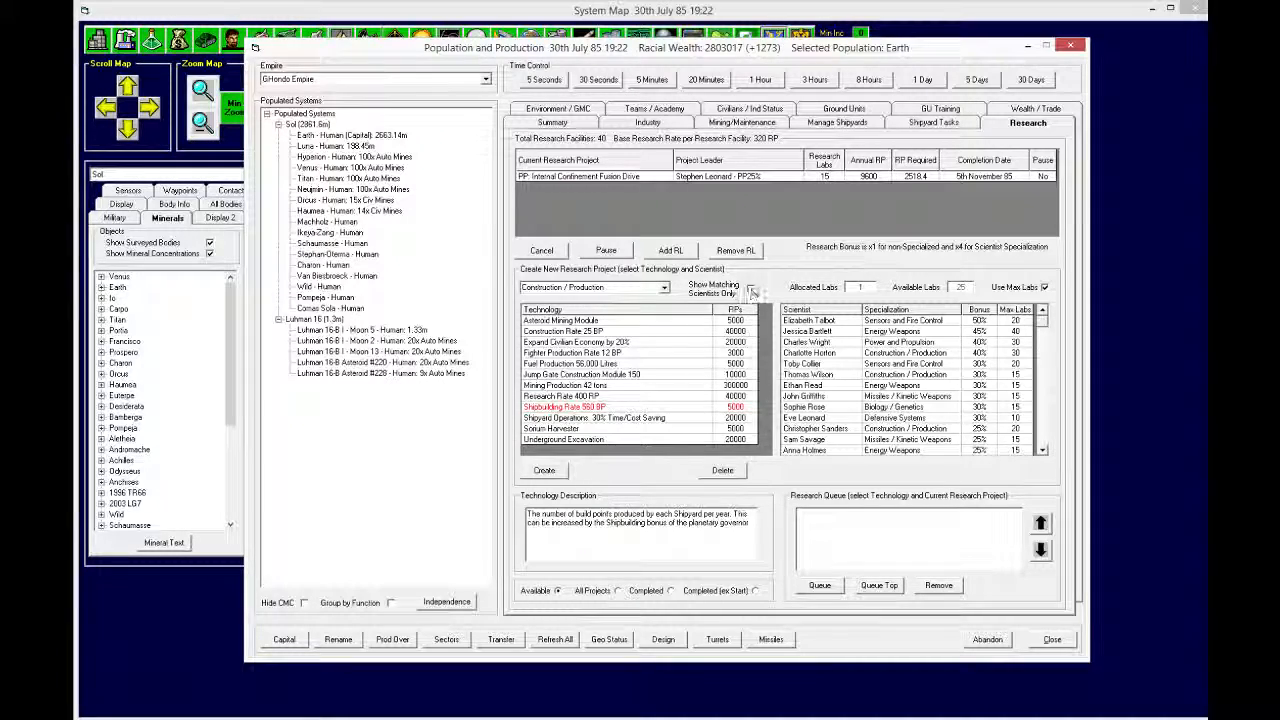
click(751, 287)
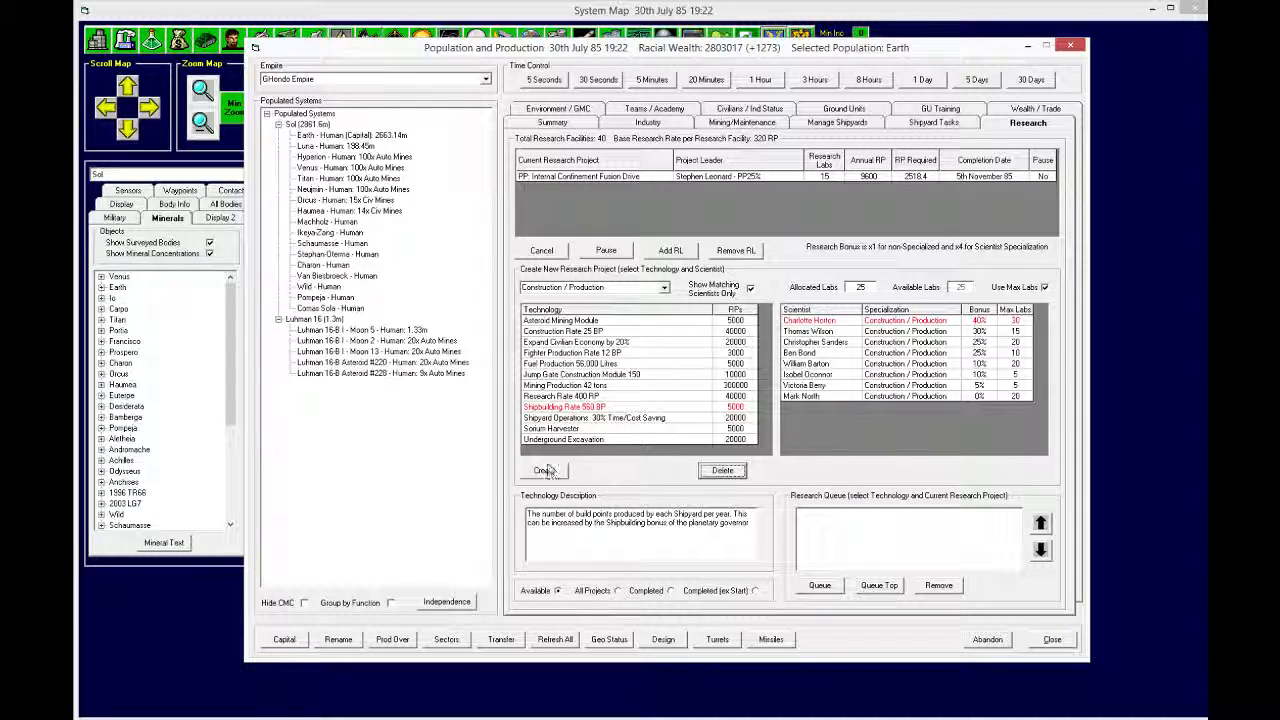
click(544, 470)
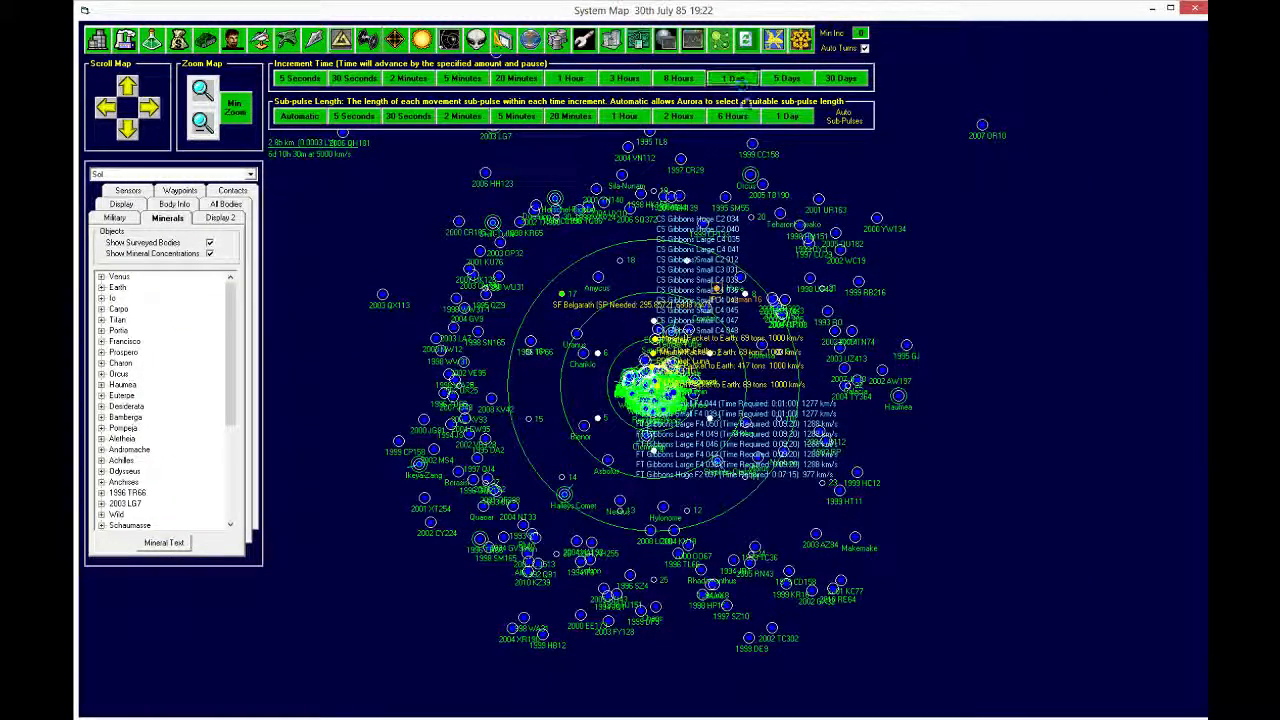
Step: Advance time day by day to 6th September 85 as SF Belgarath heads for Survey Location #13
click(732, 78)
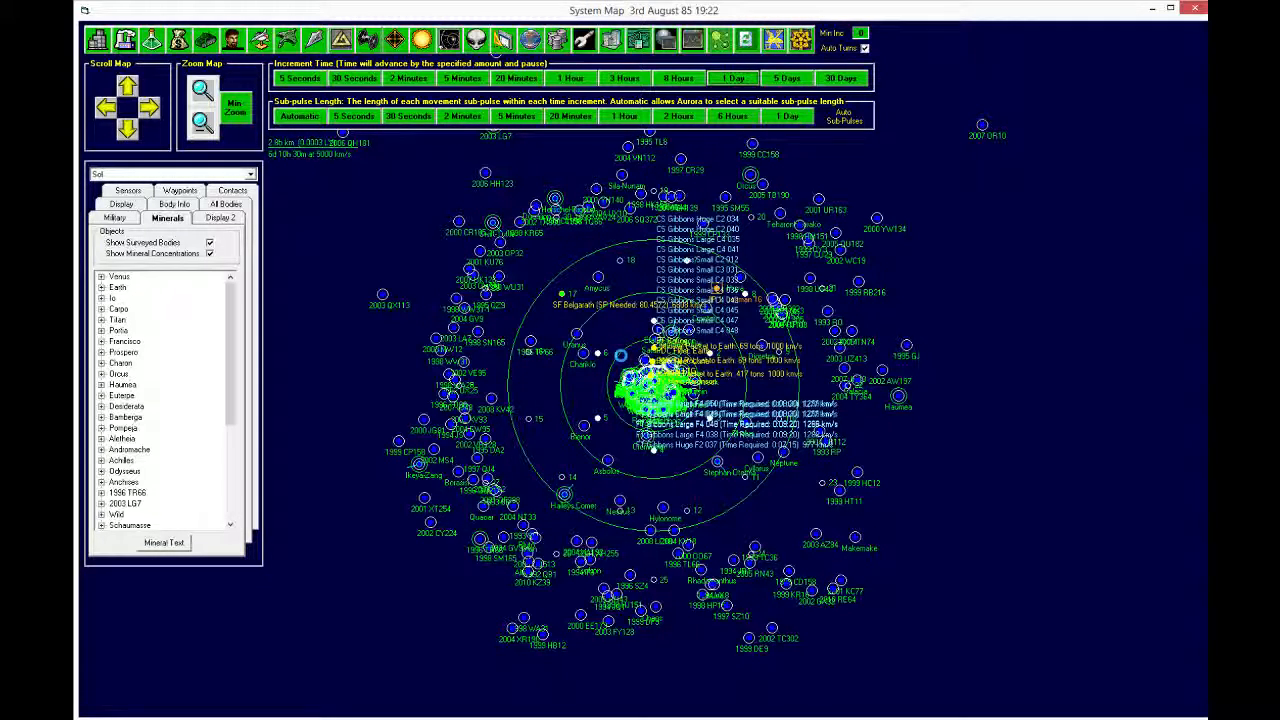
click(732, 78)
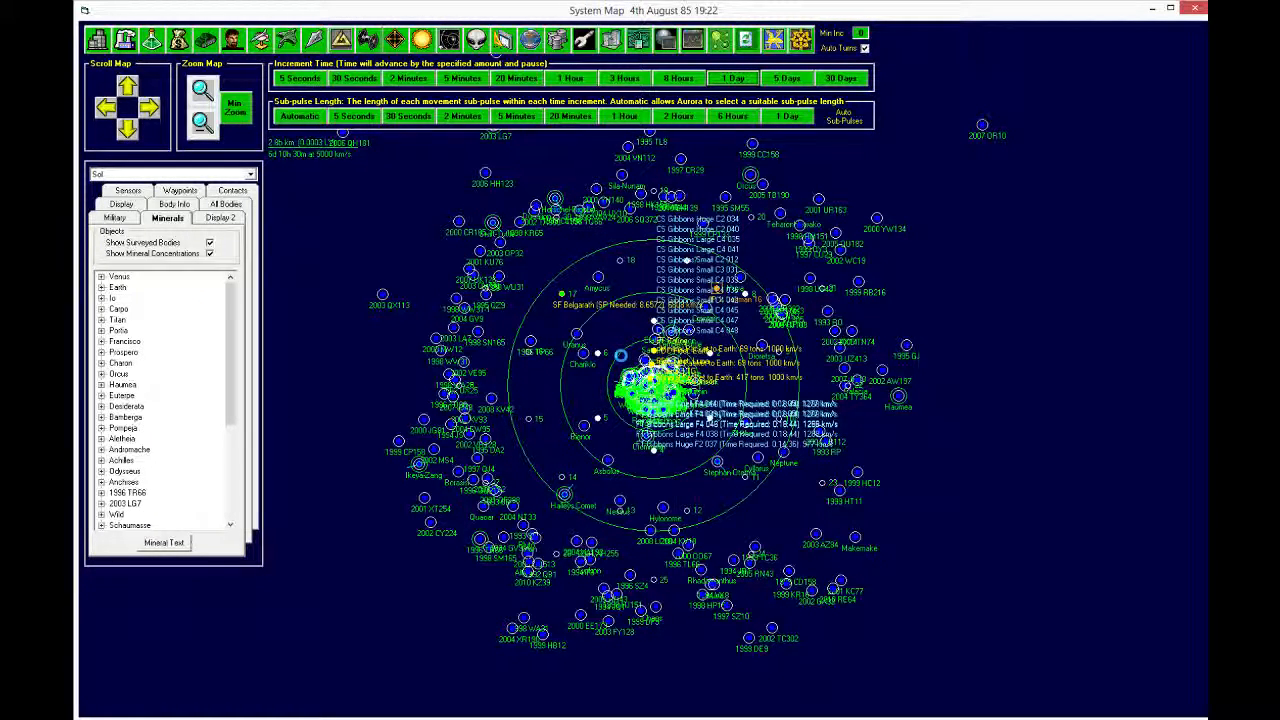
click(731, 78)
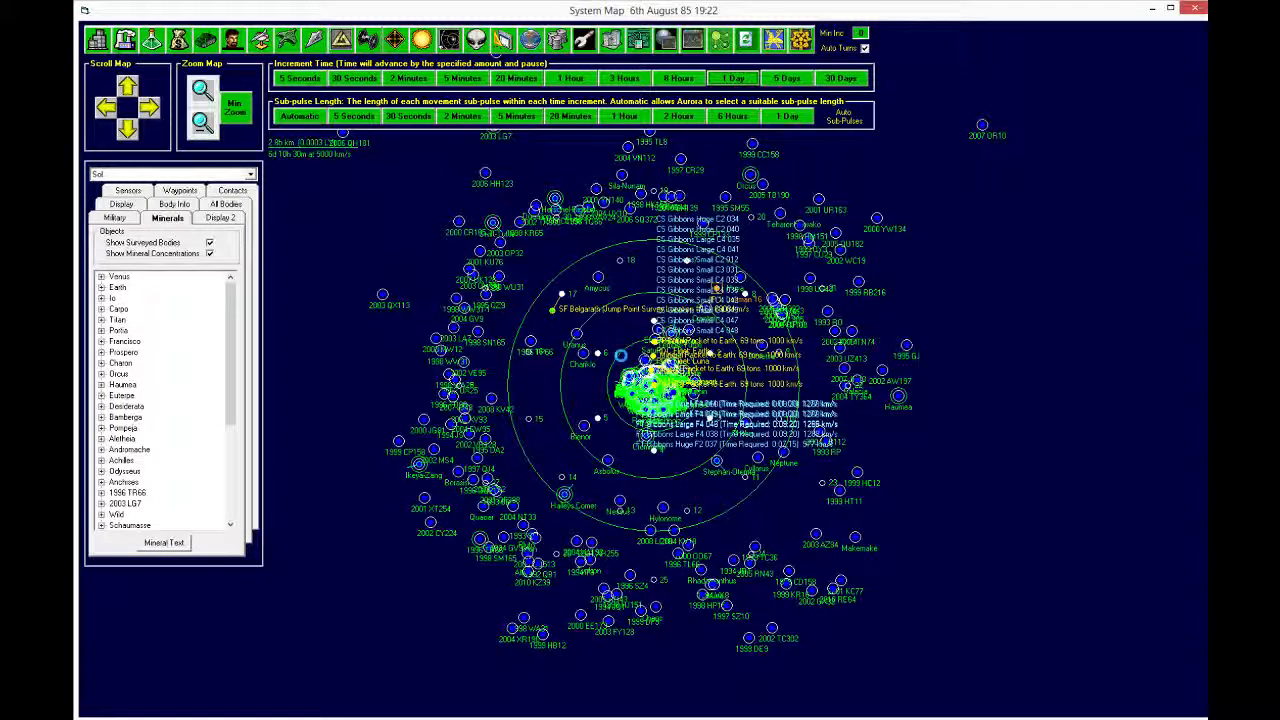
click(731, 78)
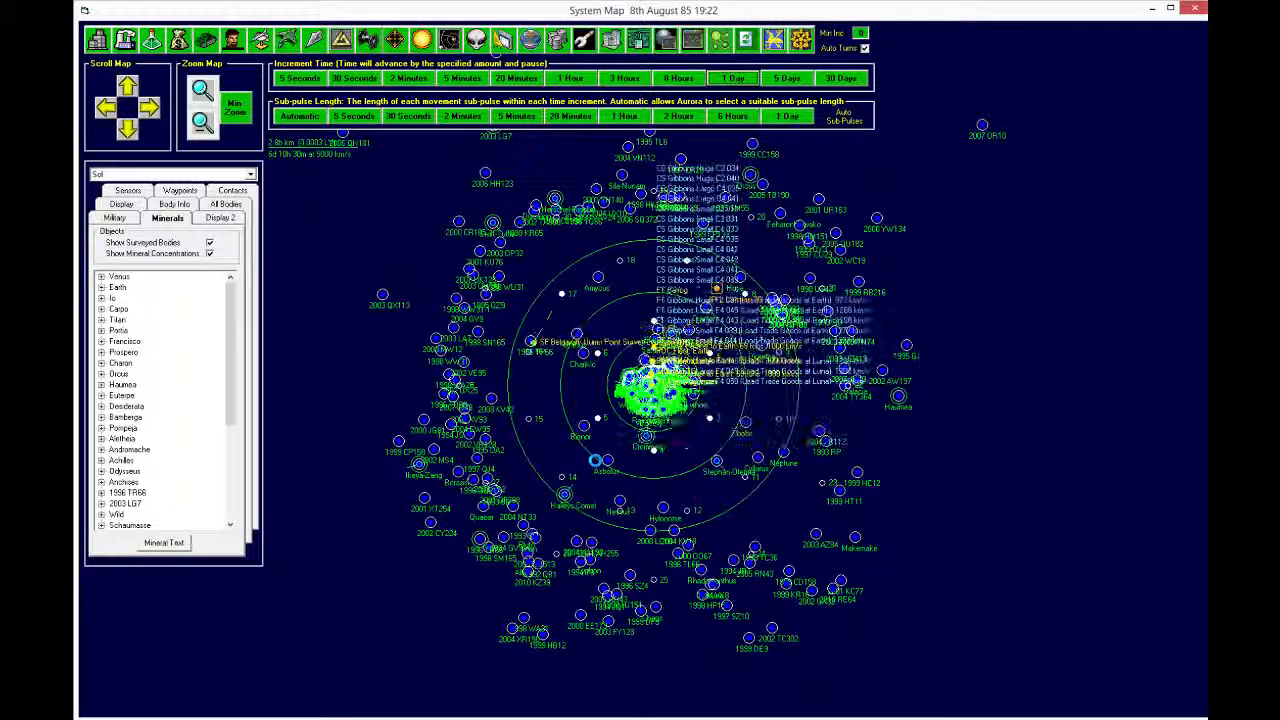
click(733, 78)
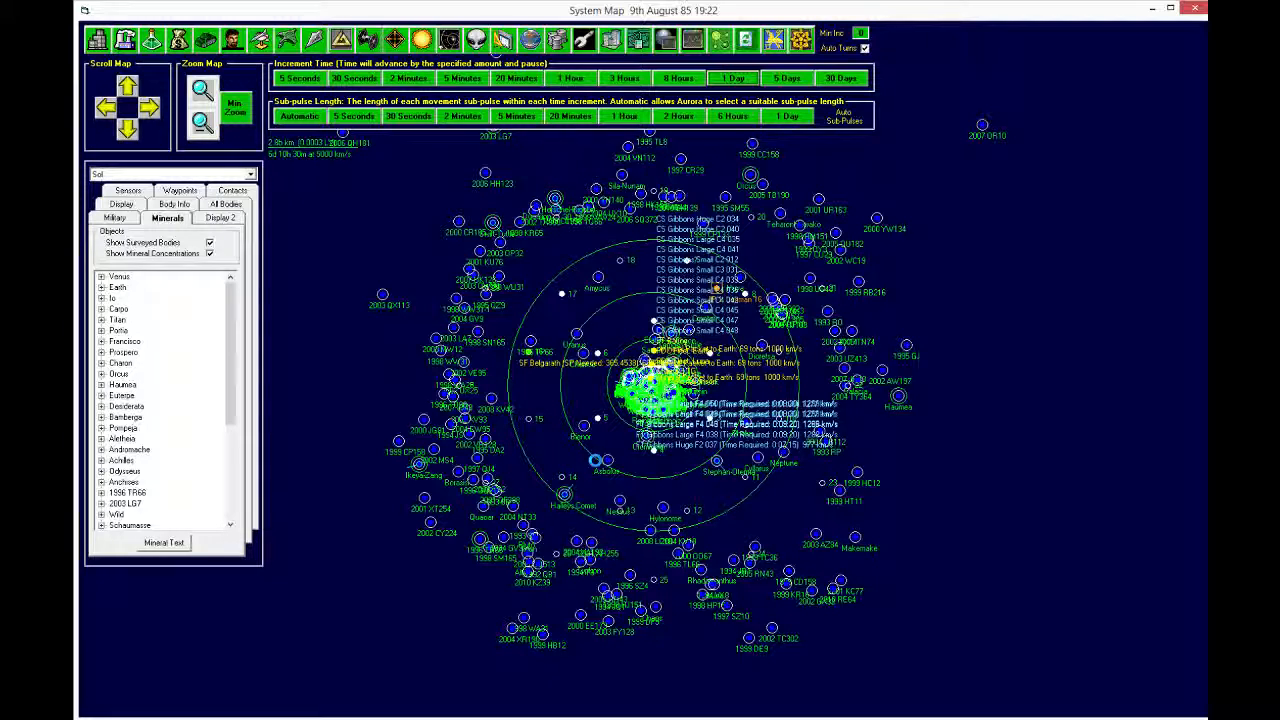
click(731, 78)
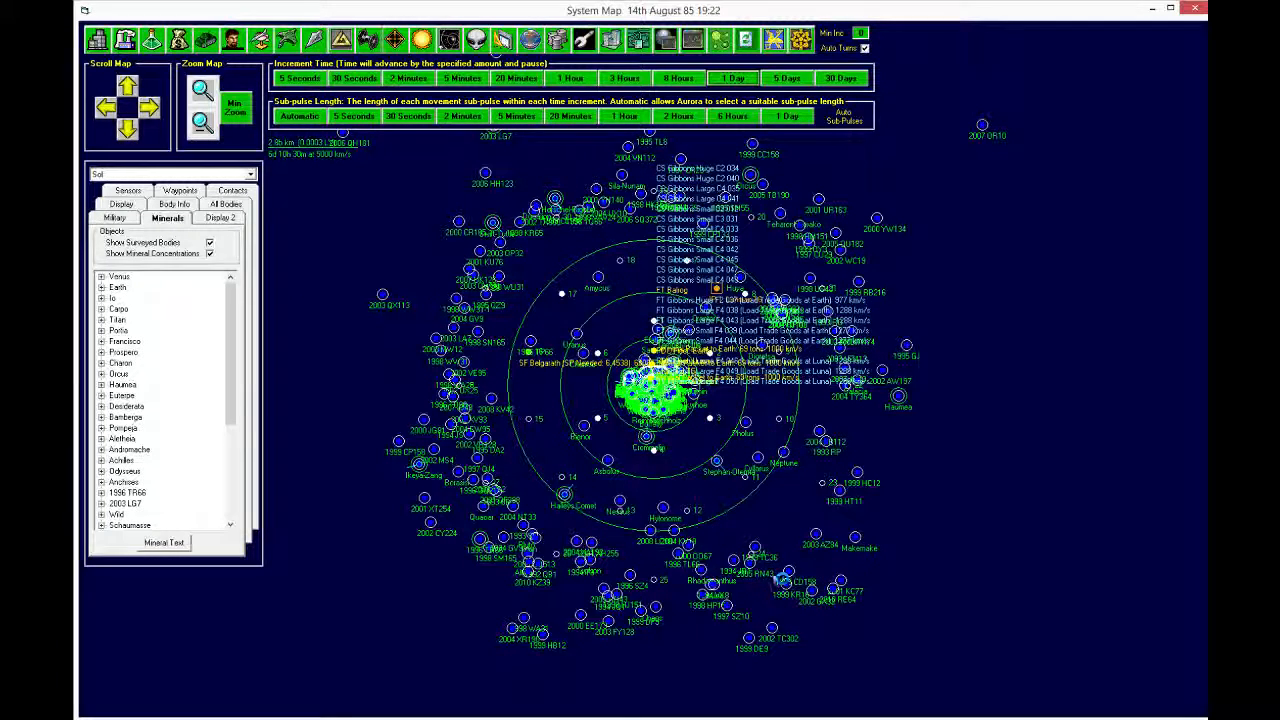
click(732, 78)
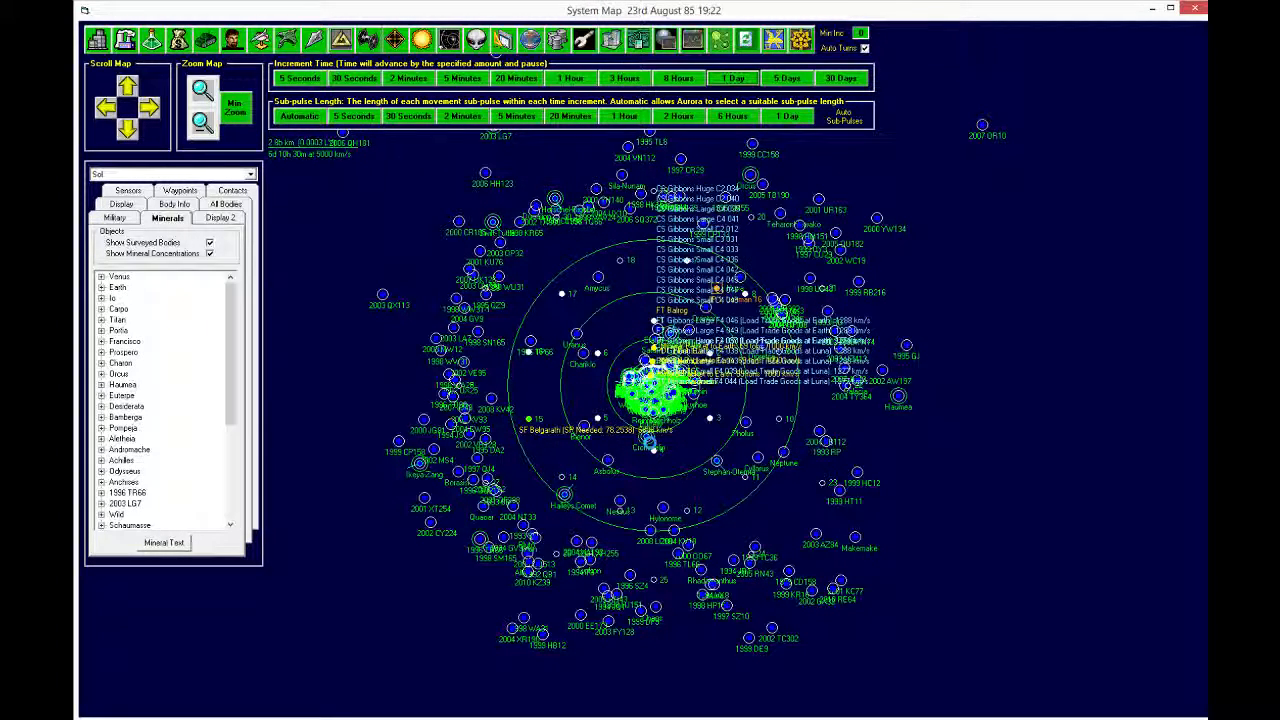
click(732, 78)
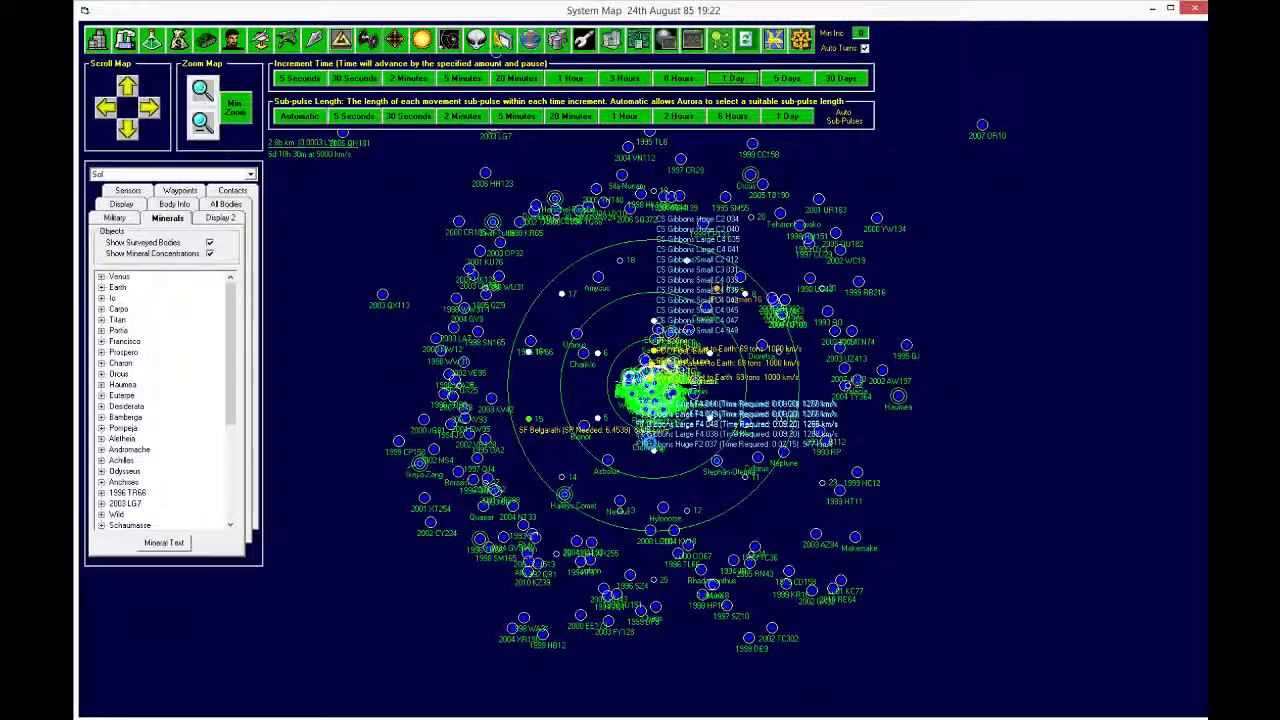
click(733, 78)
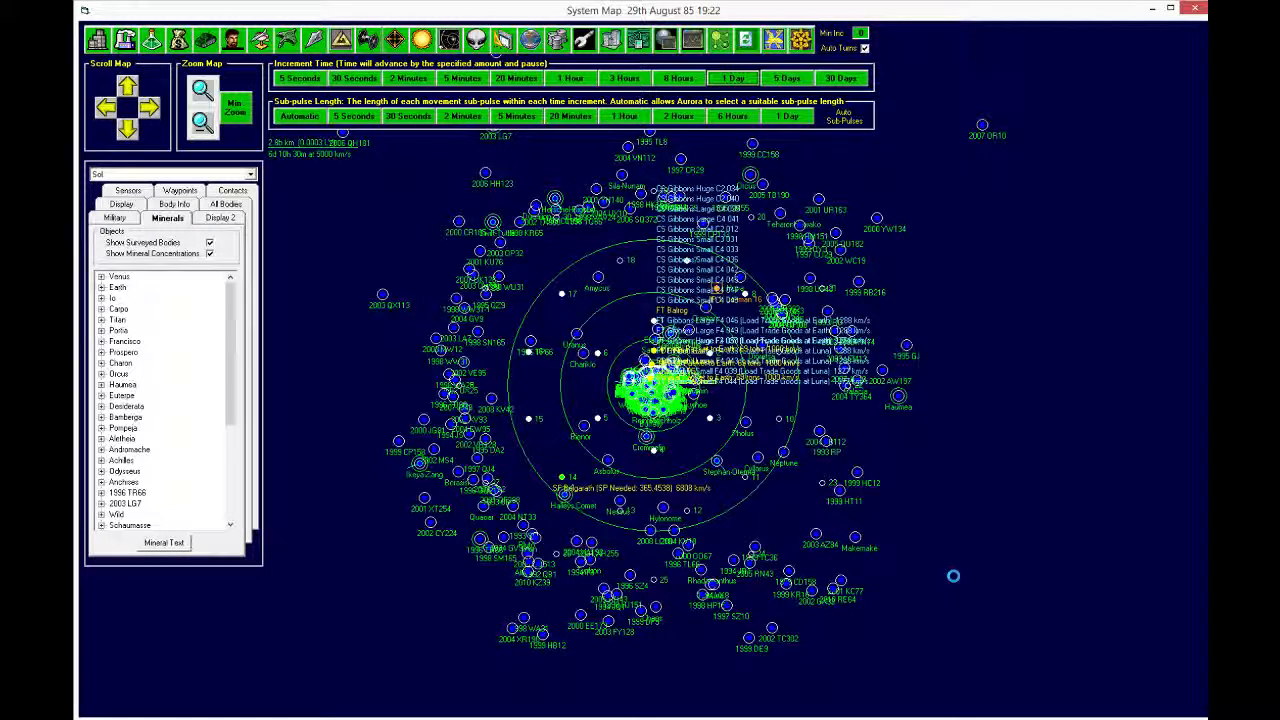
click(732, 78)
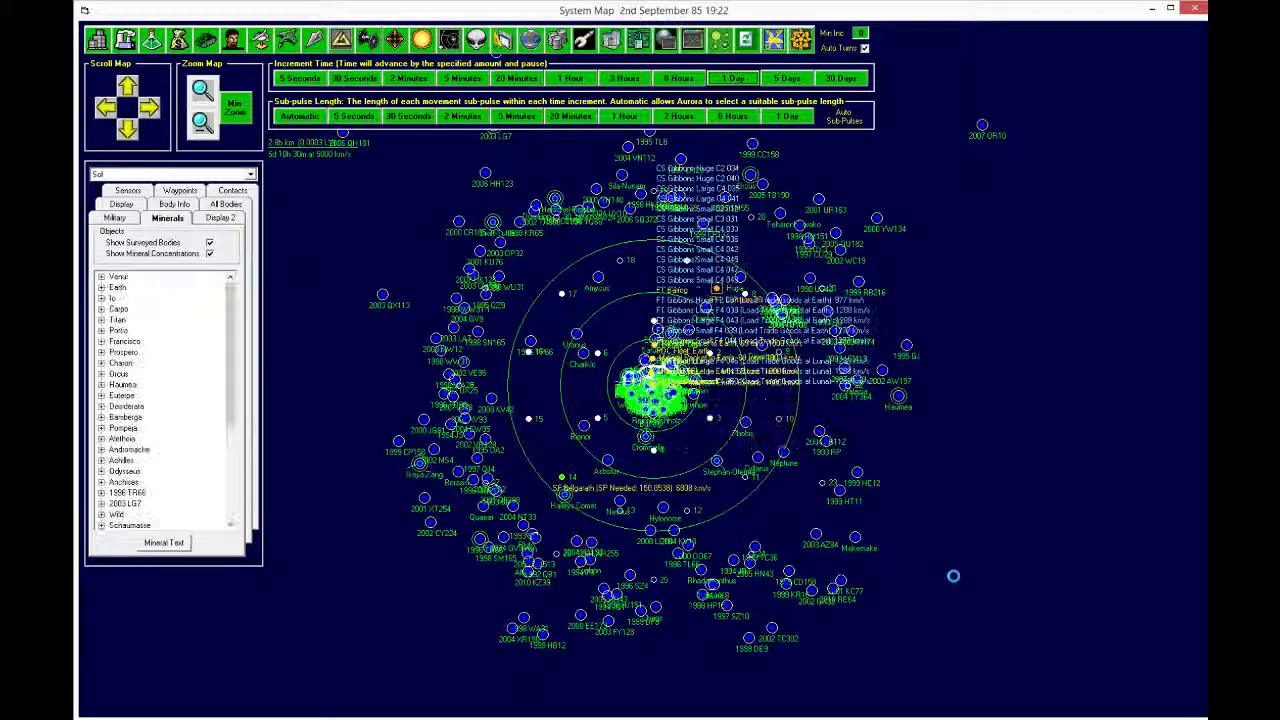
click(730, 78)
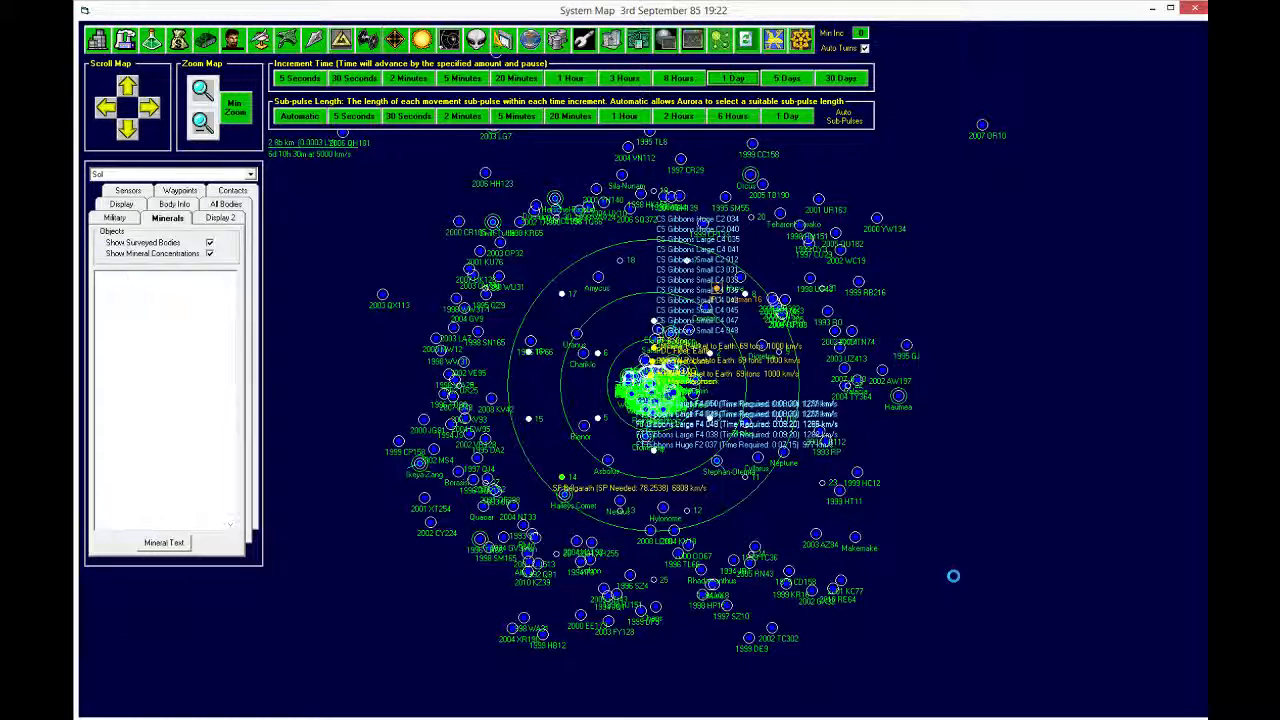
click(732, 78)
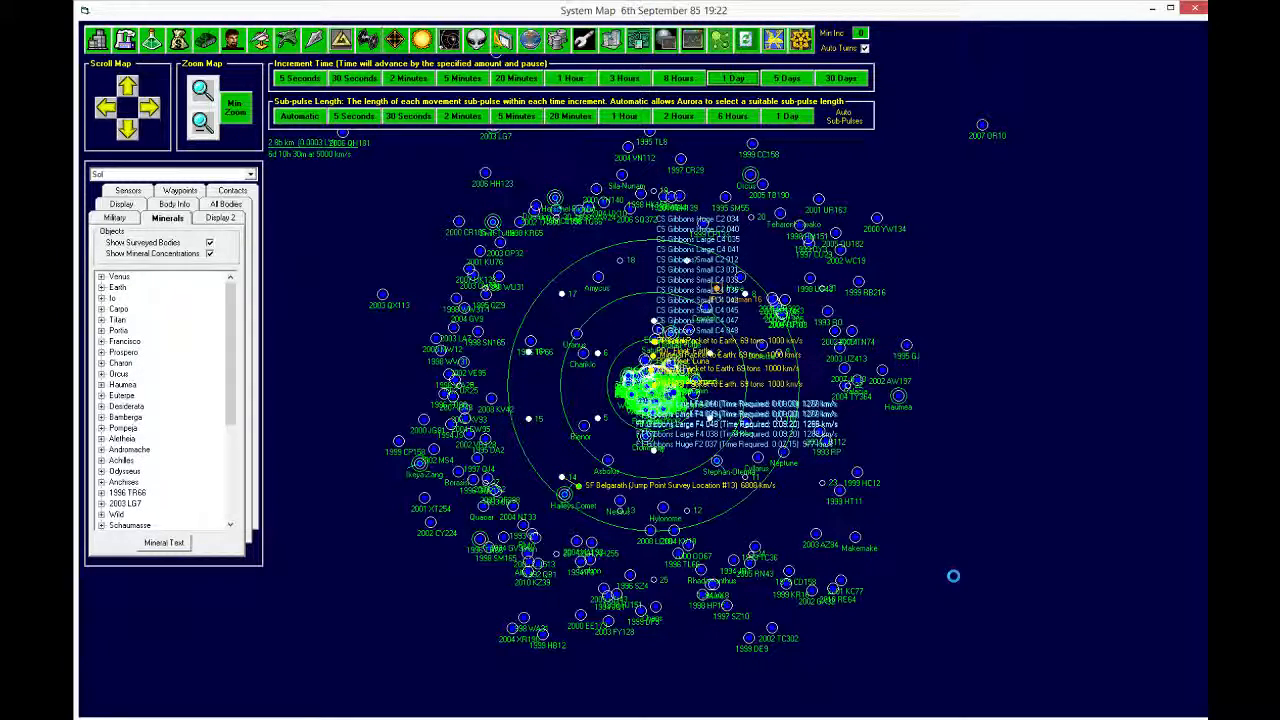
Step: Advance time to 25th October 85 while SF Belgarath heads for Survey Location #22
click(731, 78)
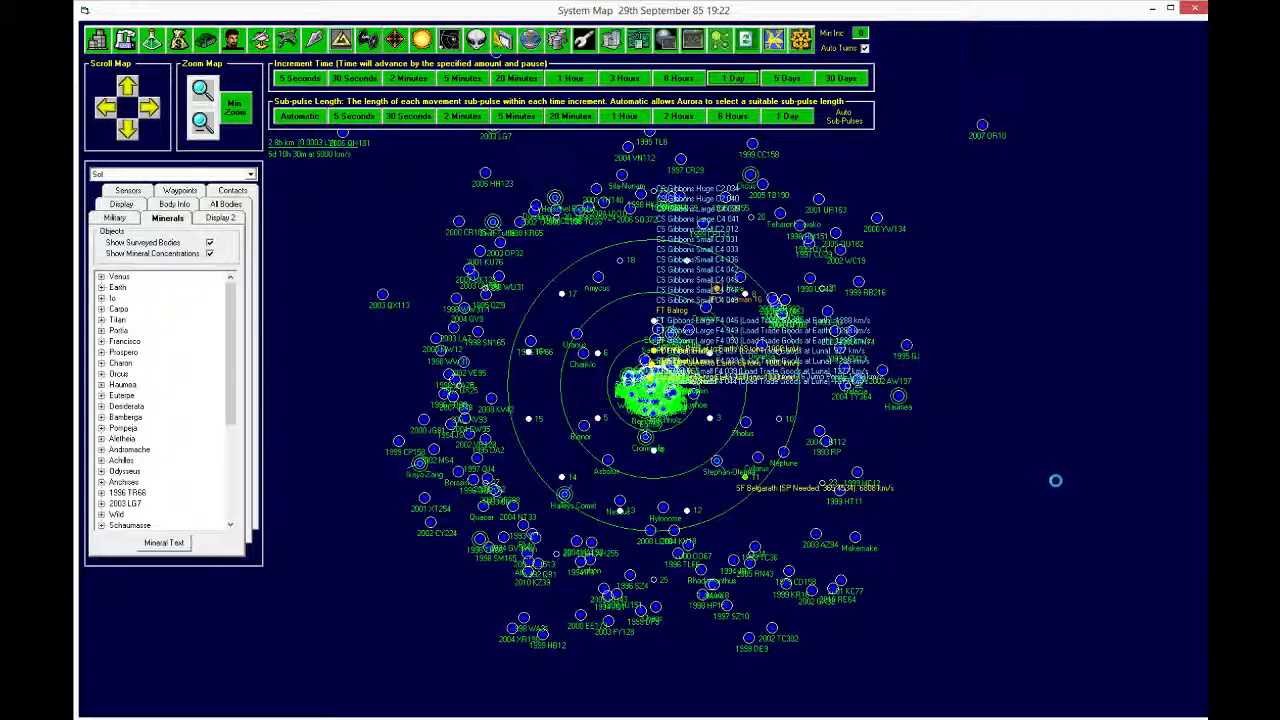
click(731, 78)
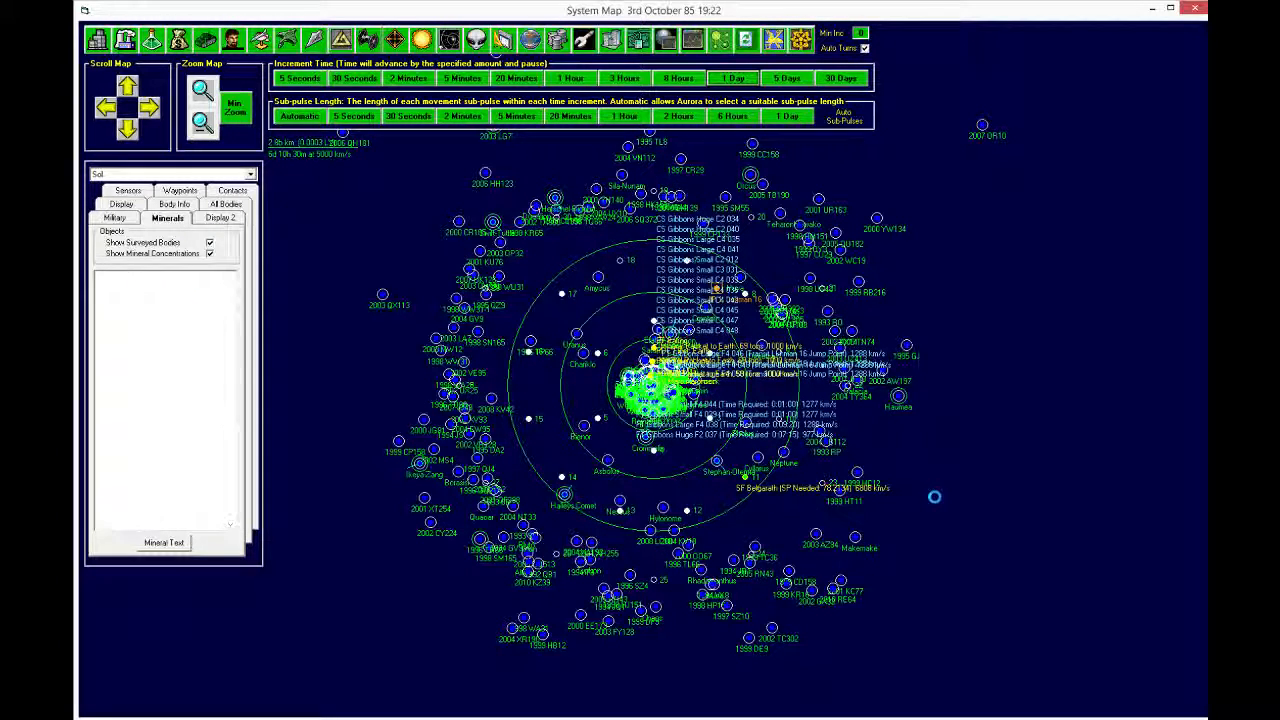
click(732, 78)
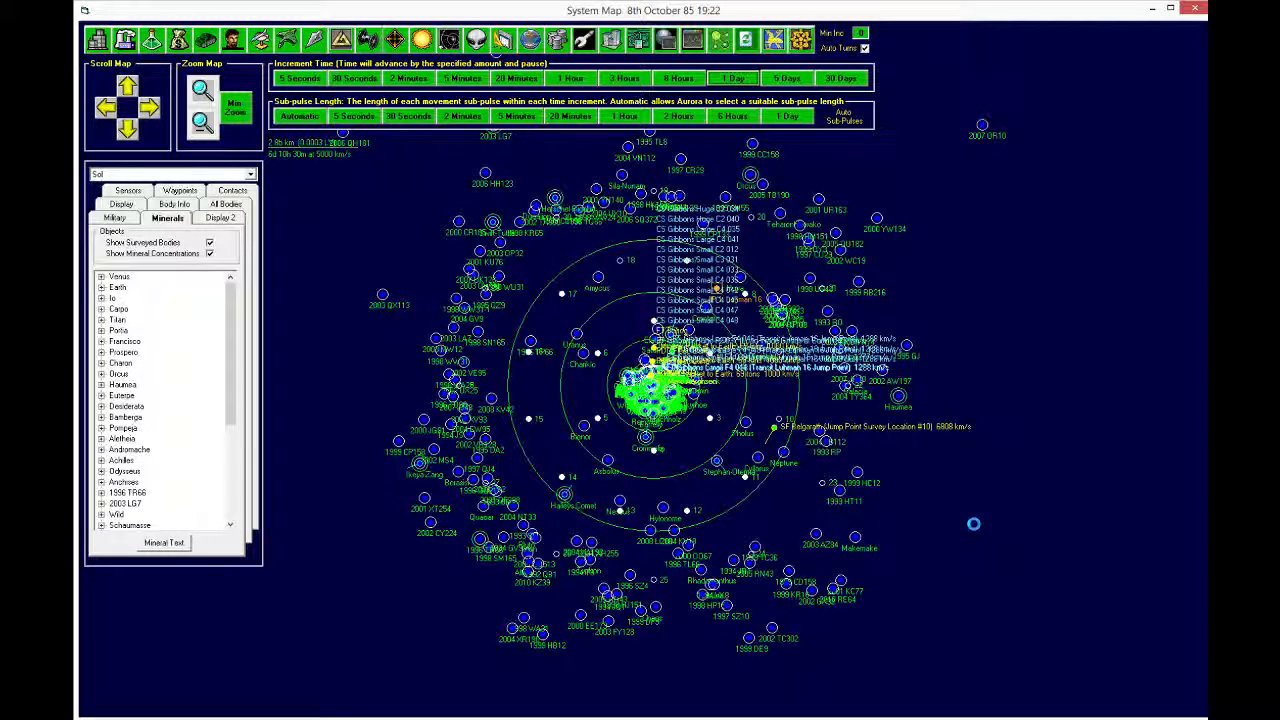
click(732, 78)
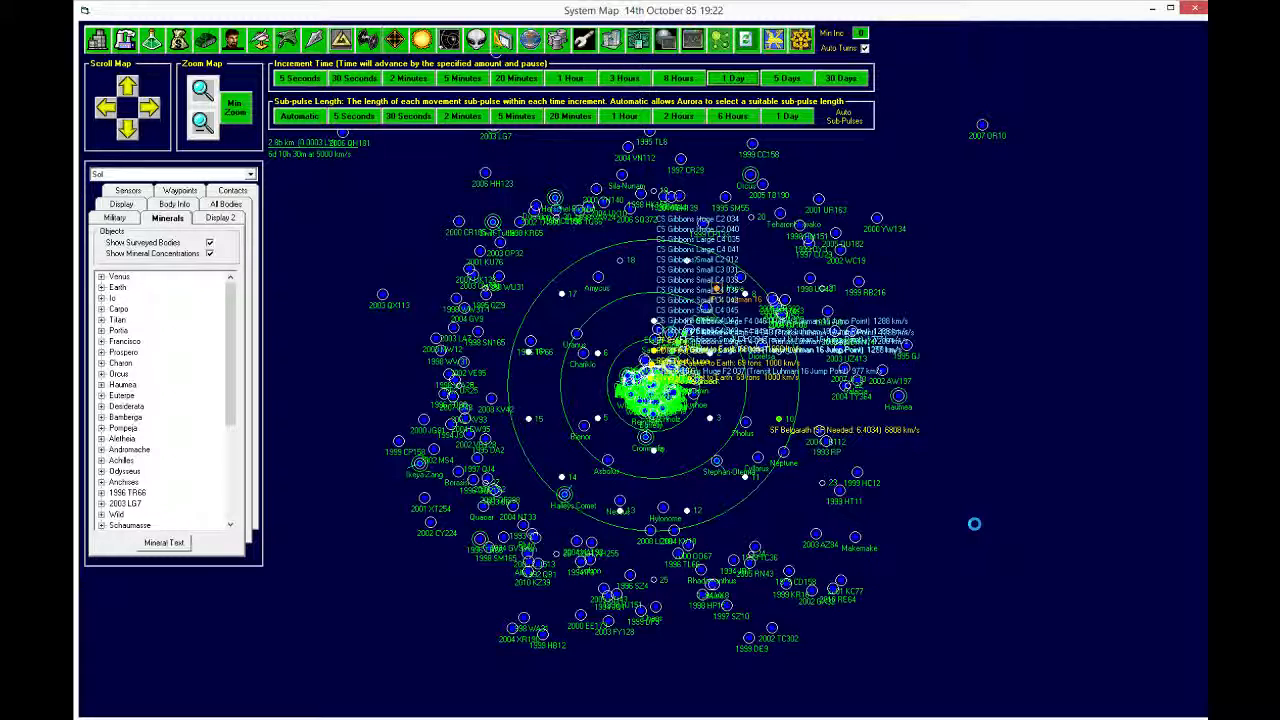
click(732, 78)
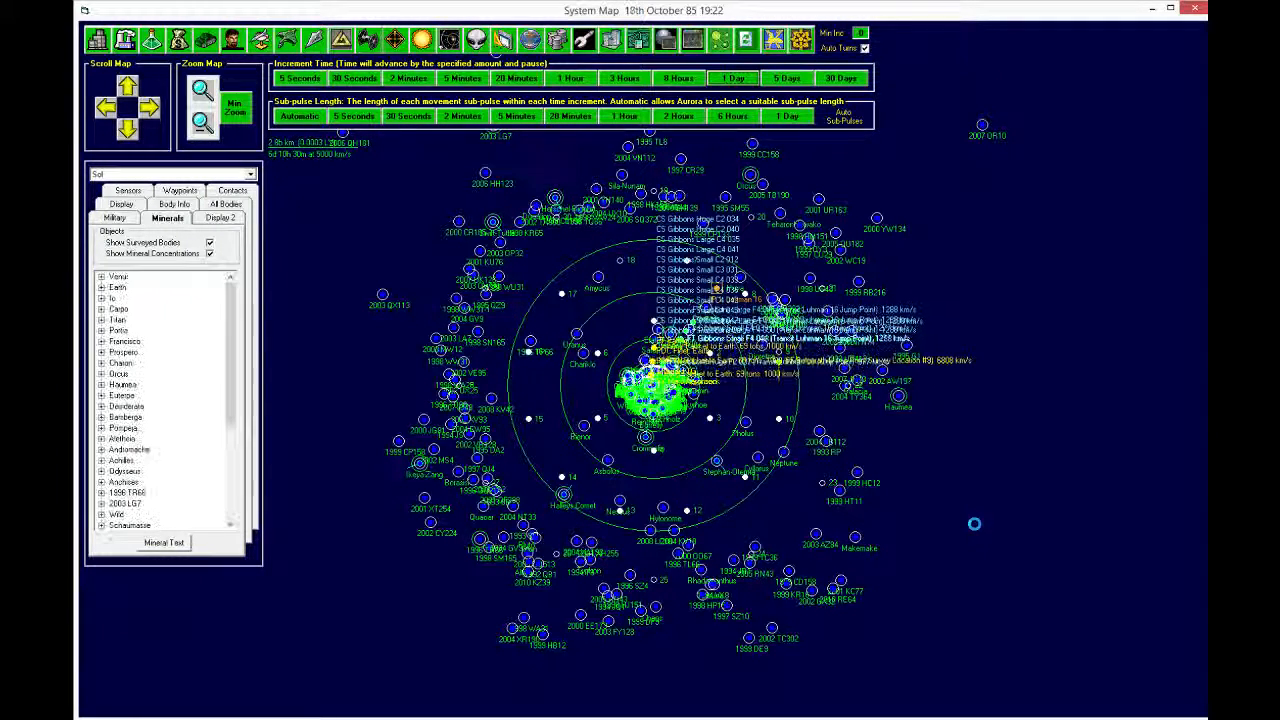
click(732, 78)
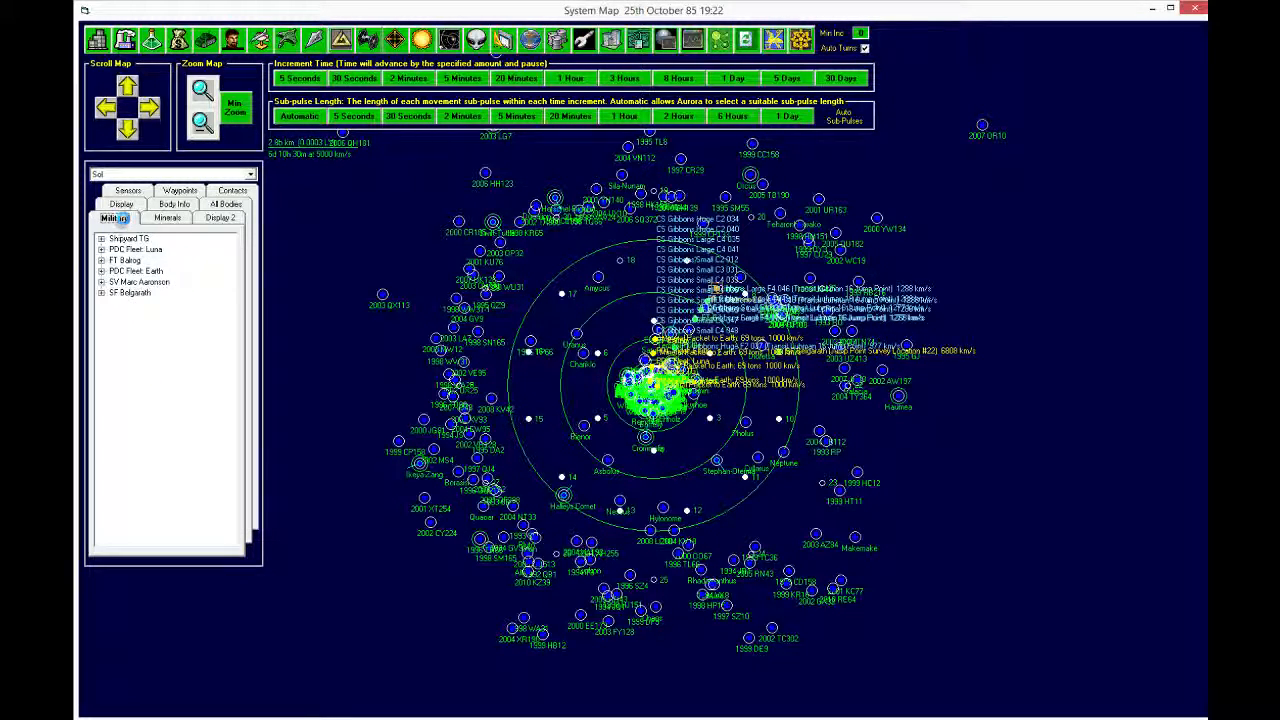
Step: Show map display options and open the event log reporting Shipbuilding Rate 560 BP complete
click(117, 217)
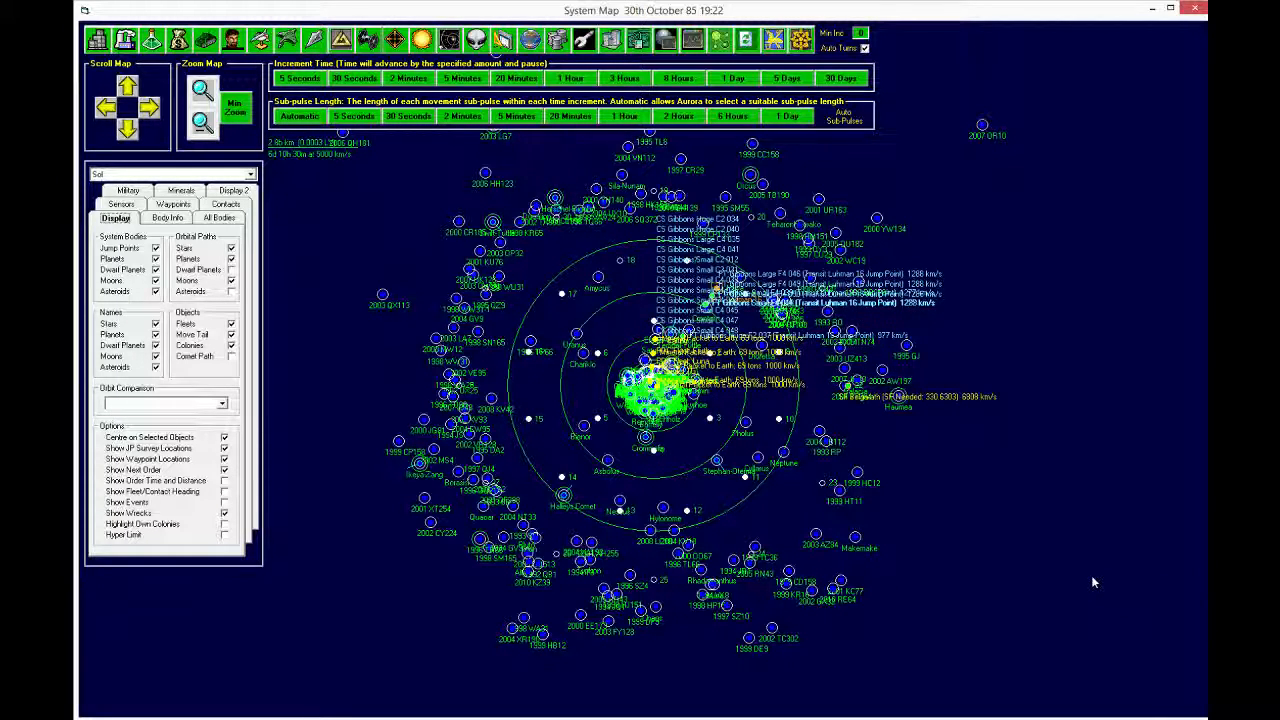
mouse_move(1060, 560)
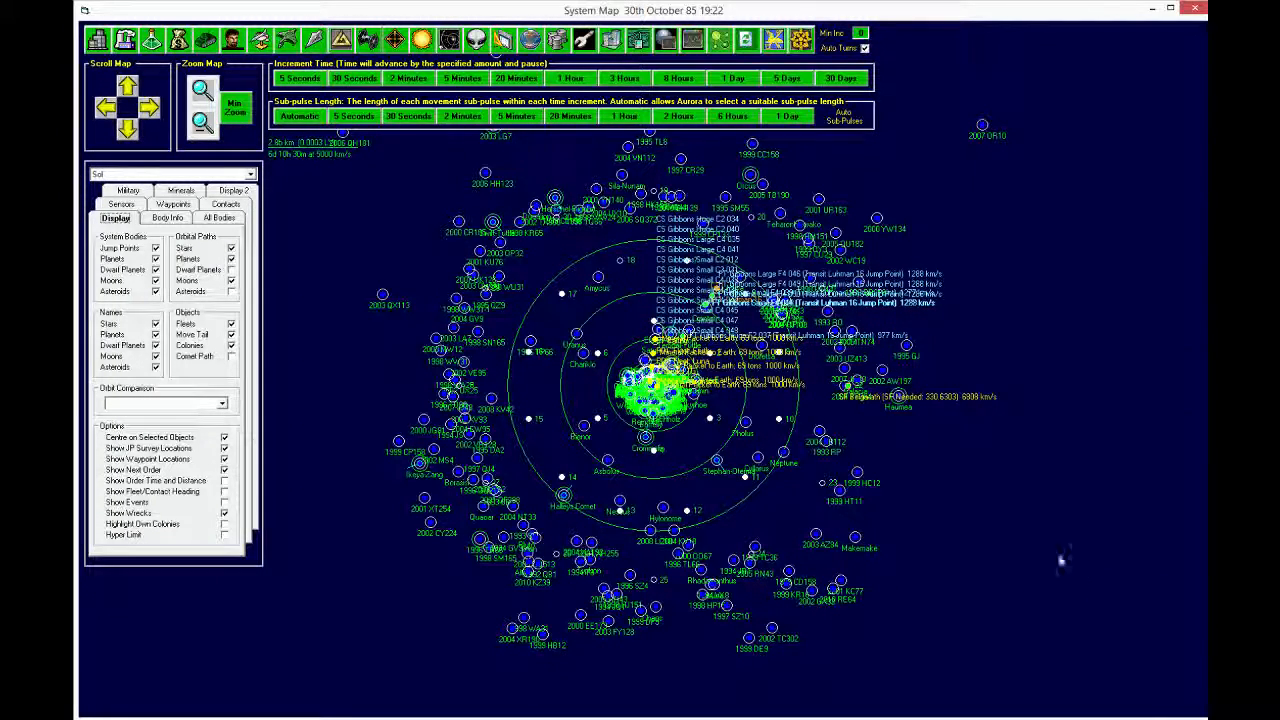
click(773, 40)
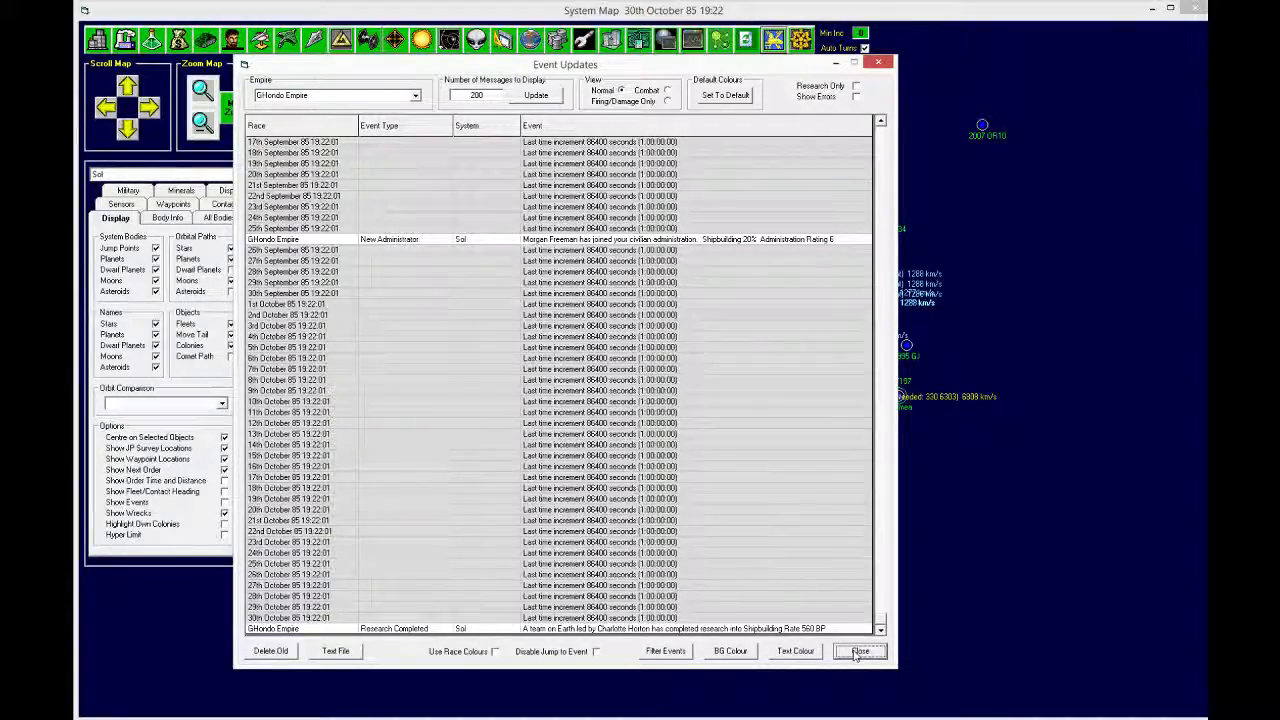
Step: Start Earth on Shipbuilding Rate 750 BP research and view Hyperion's civilian contracts page
click(860, 651)
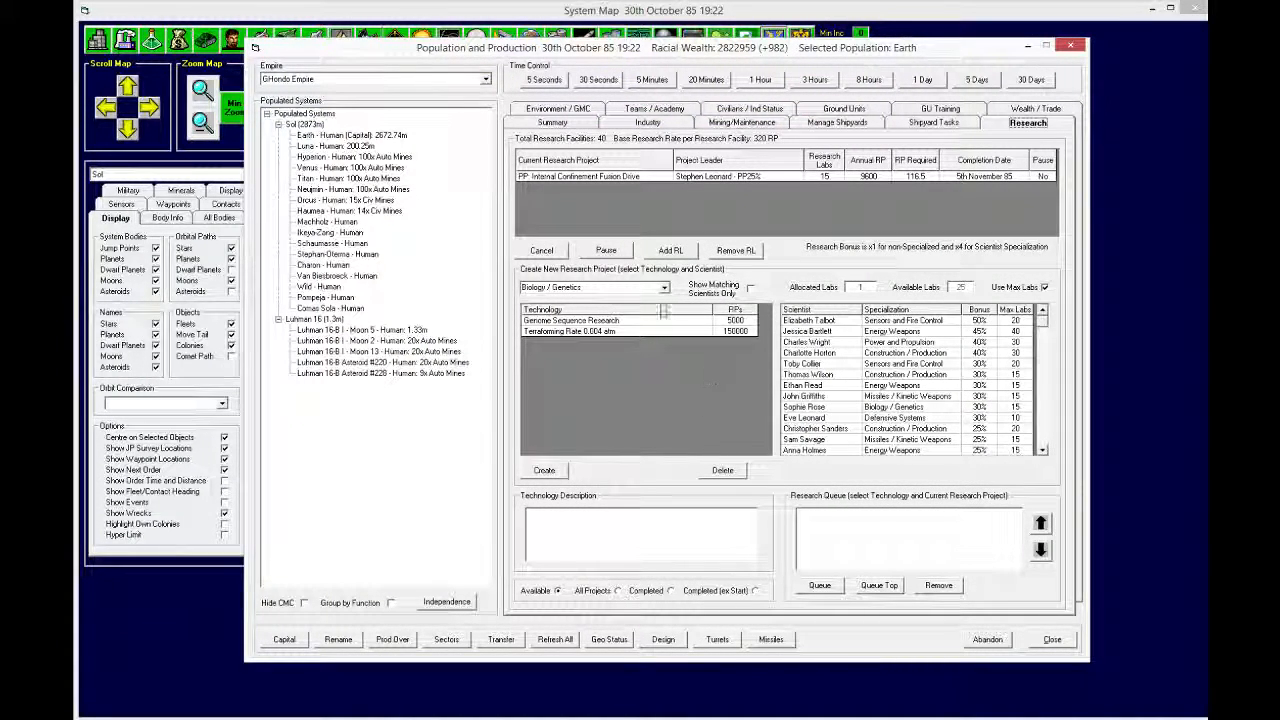
click(663, 288)
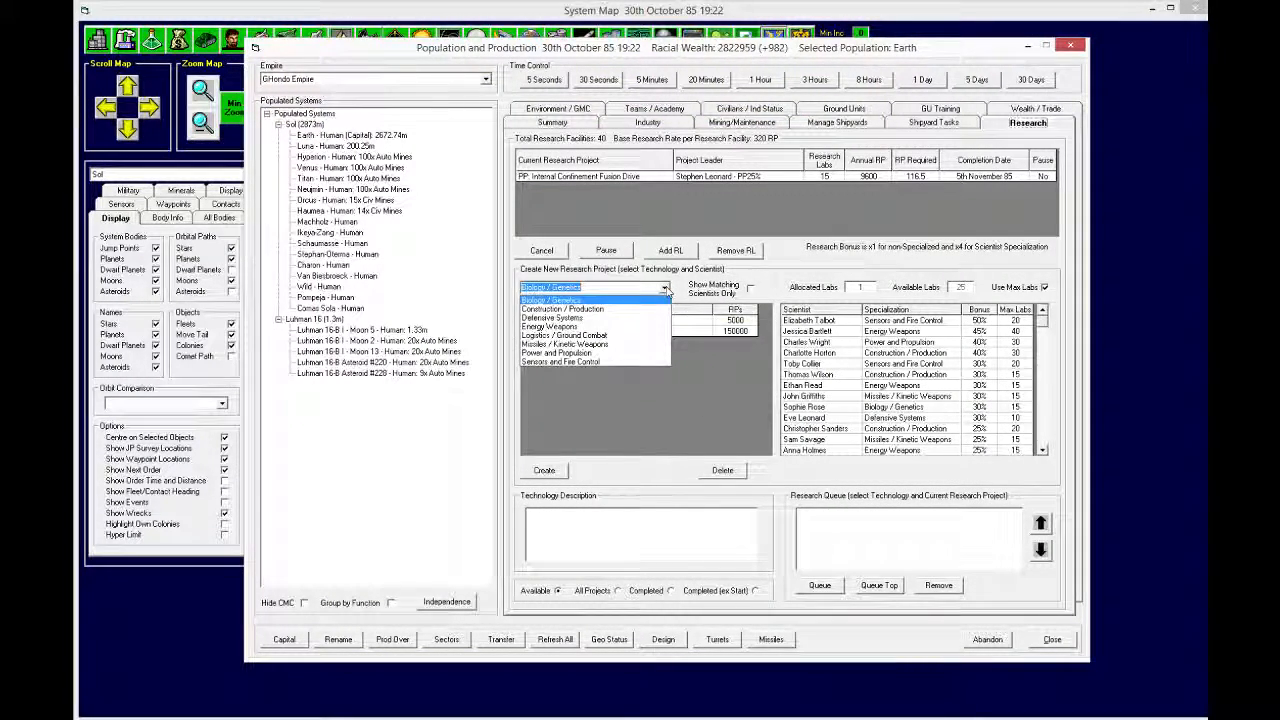
click(563, 308)
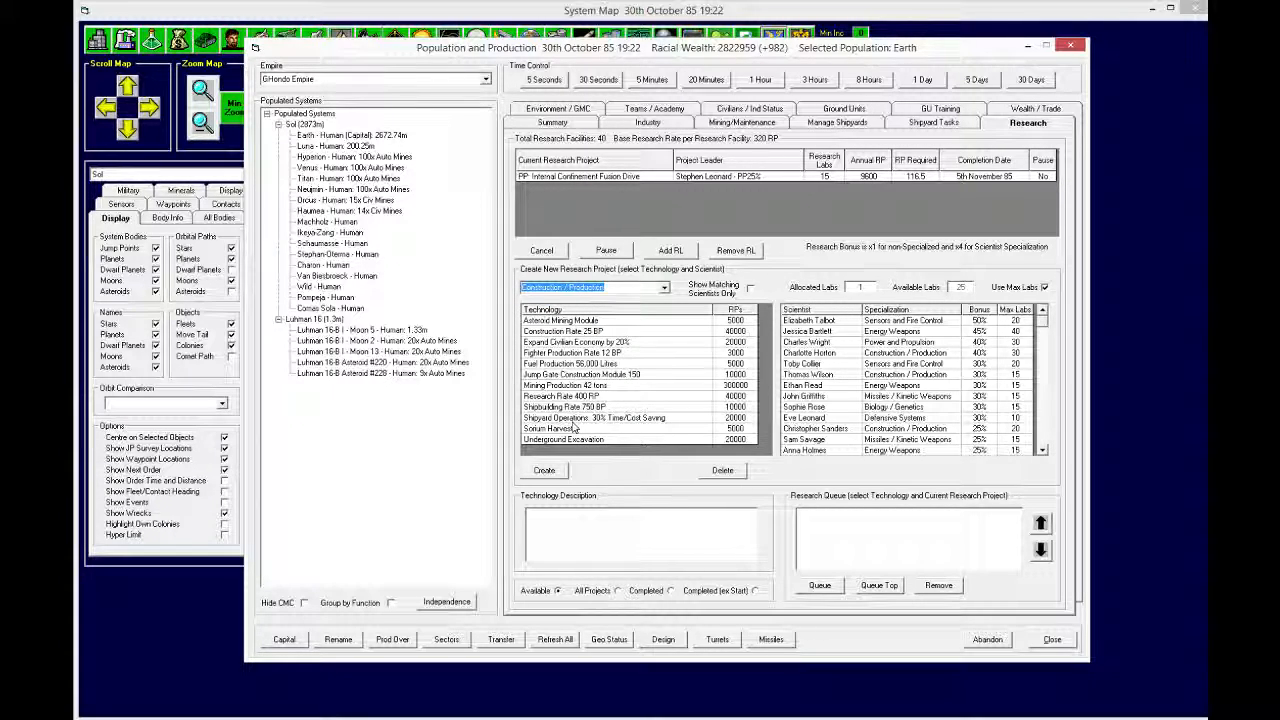
click(565, 406)
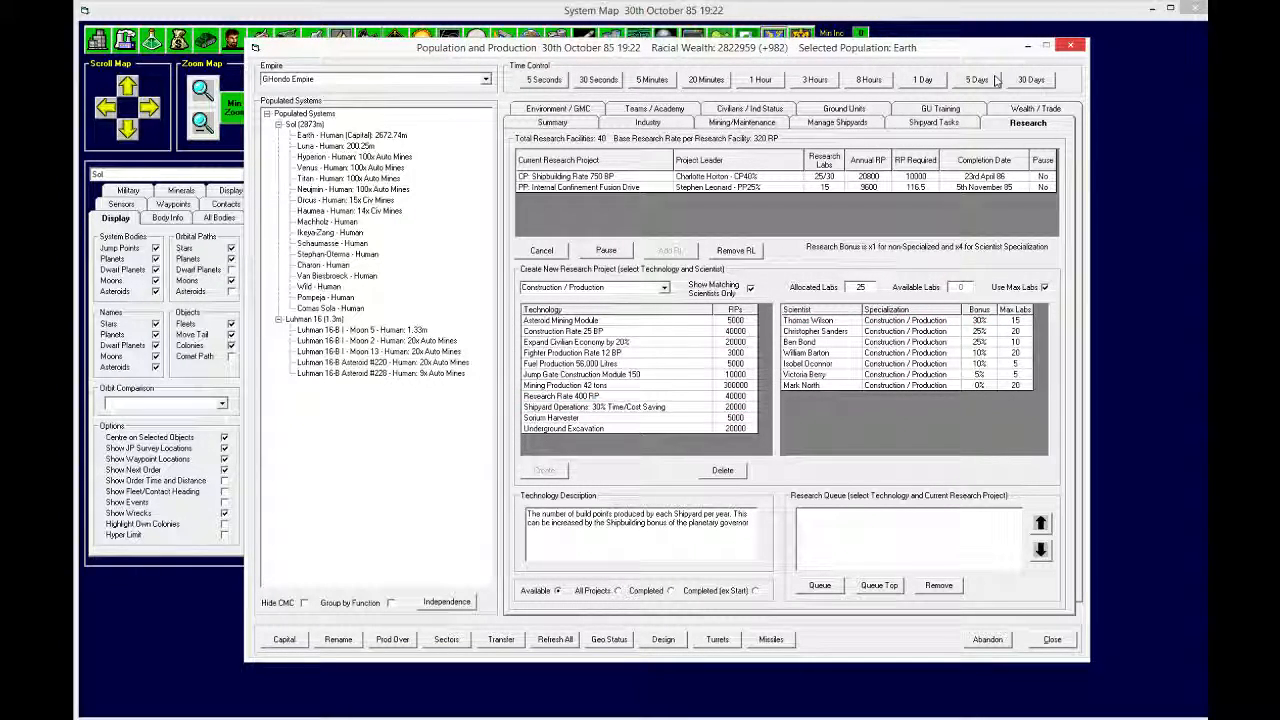
click(354, 156)
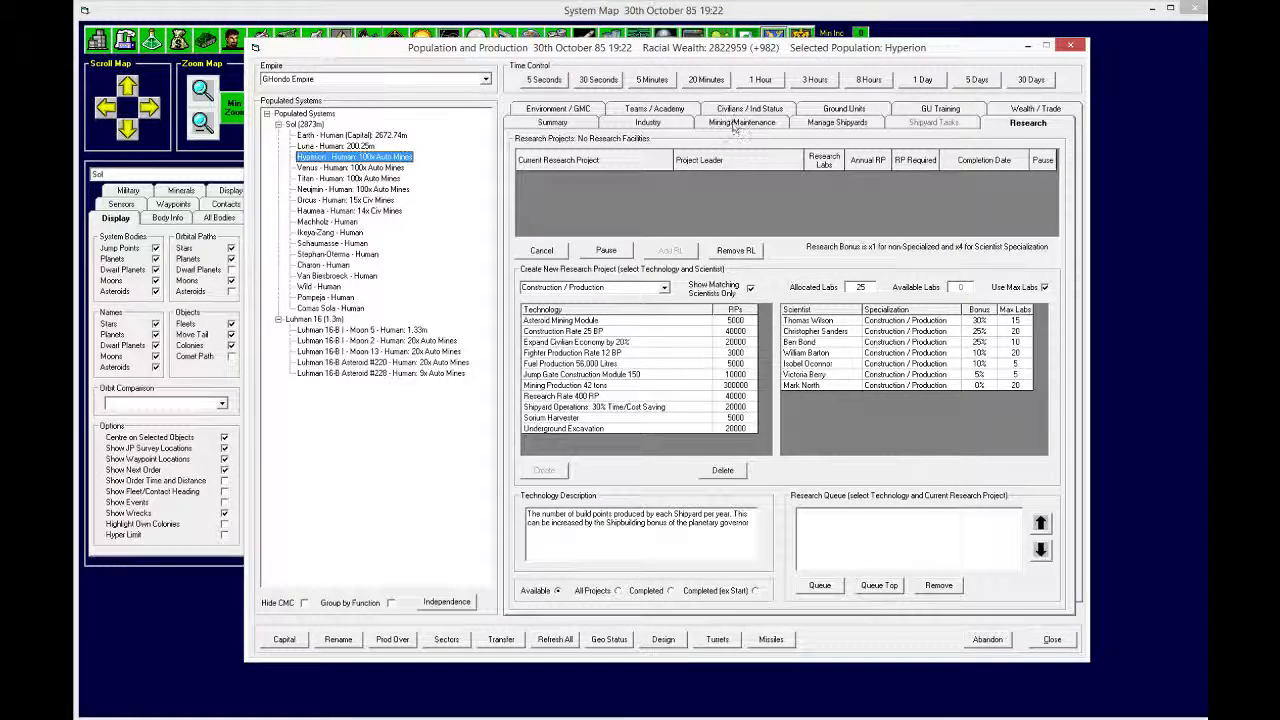
click(741, 122)
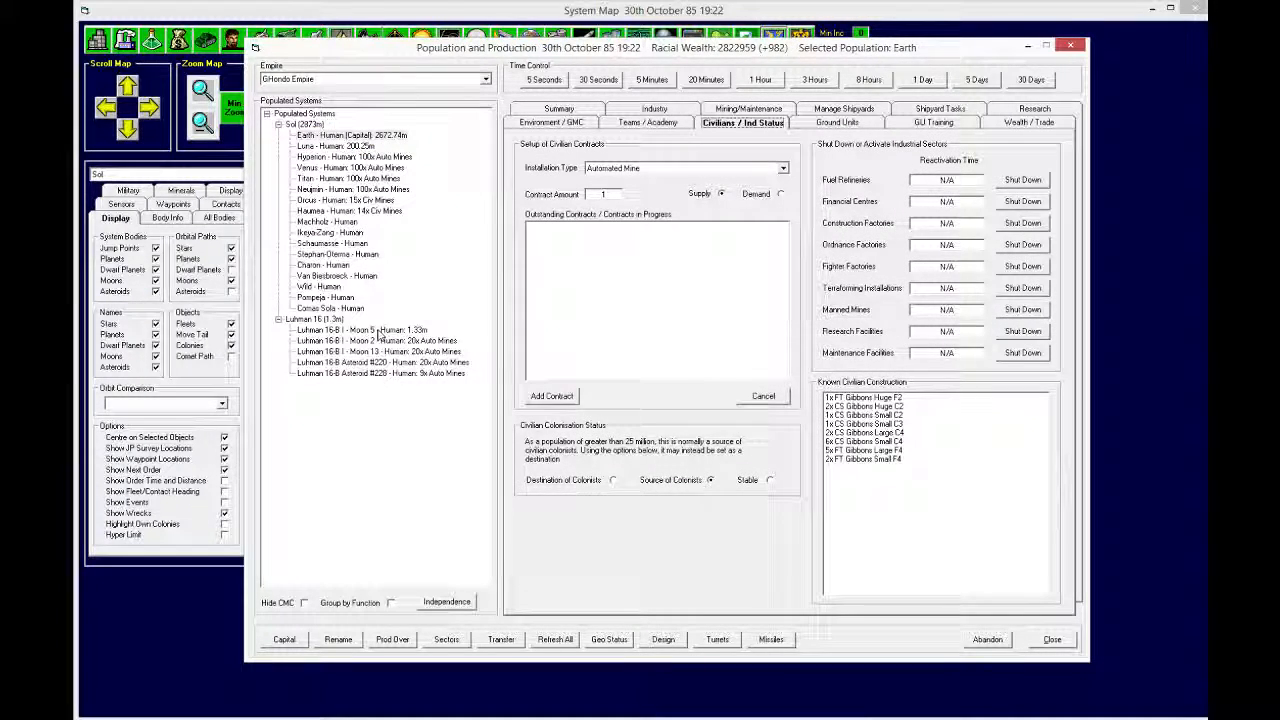
Step: Compare mining reports and contracts for Moon 5, Moon 2 and Asteroid #228
click(360, 330)
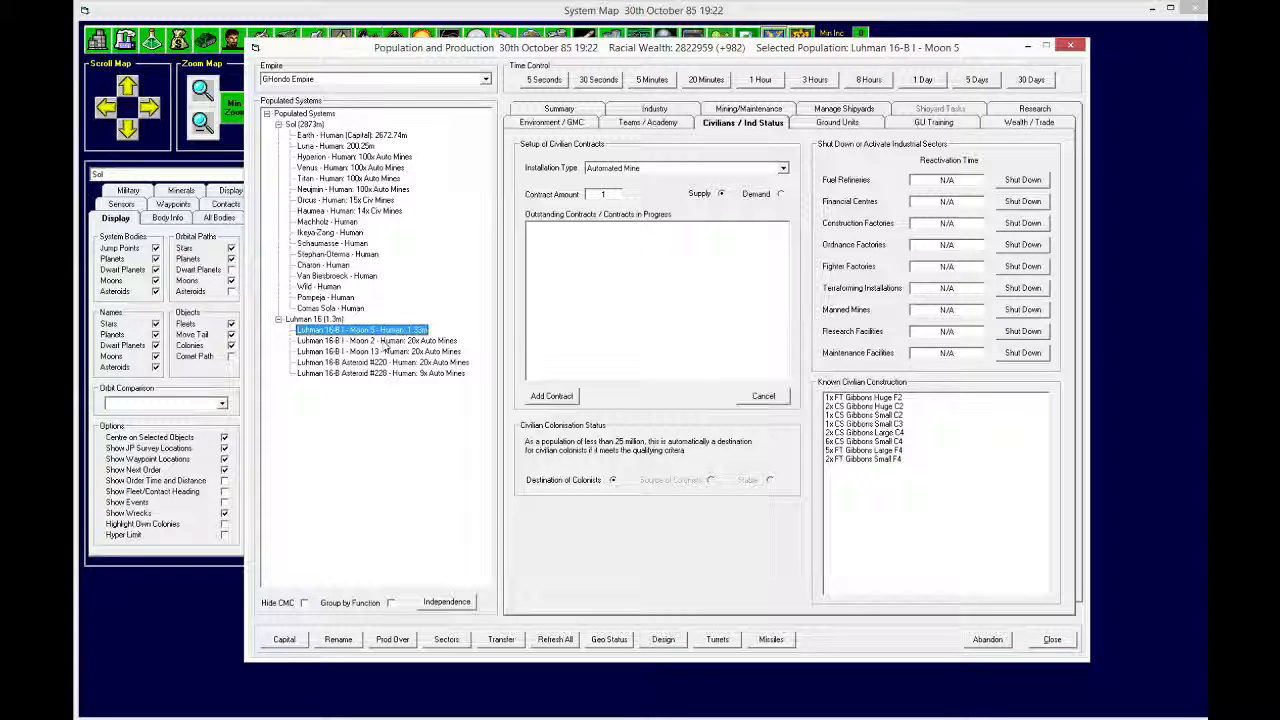
click(377, 340)
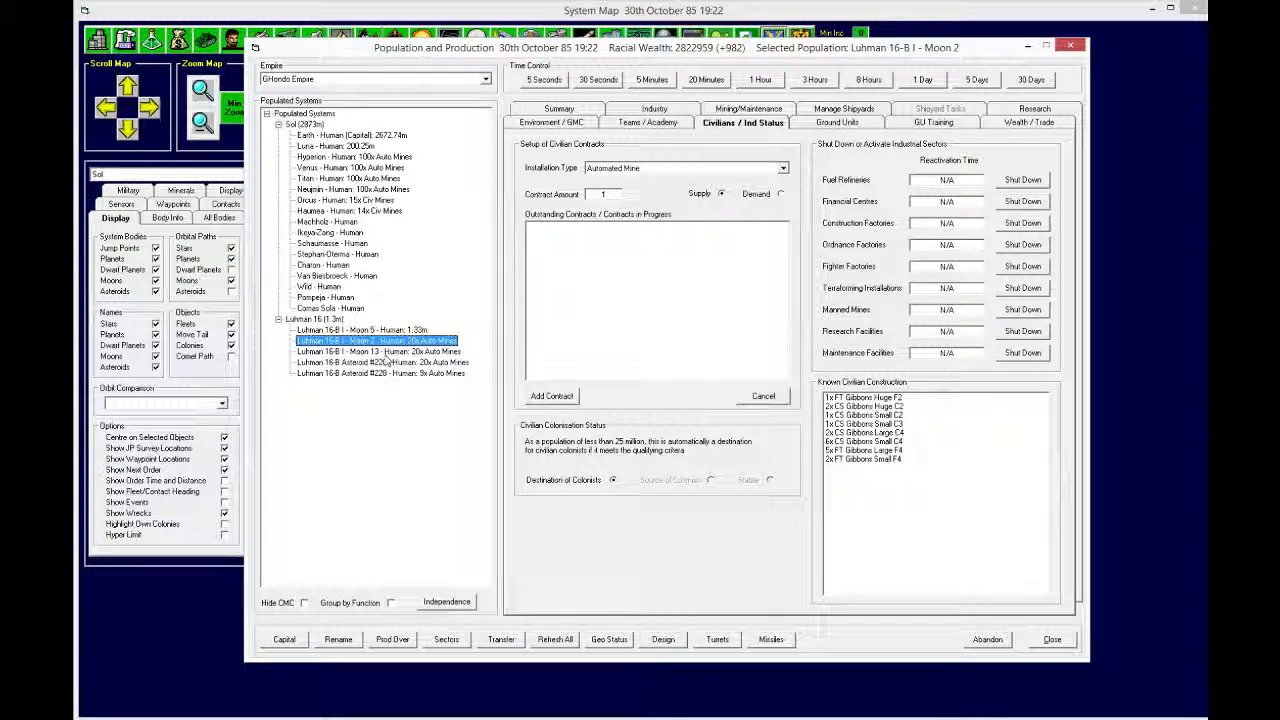
click(741, 122)
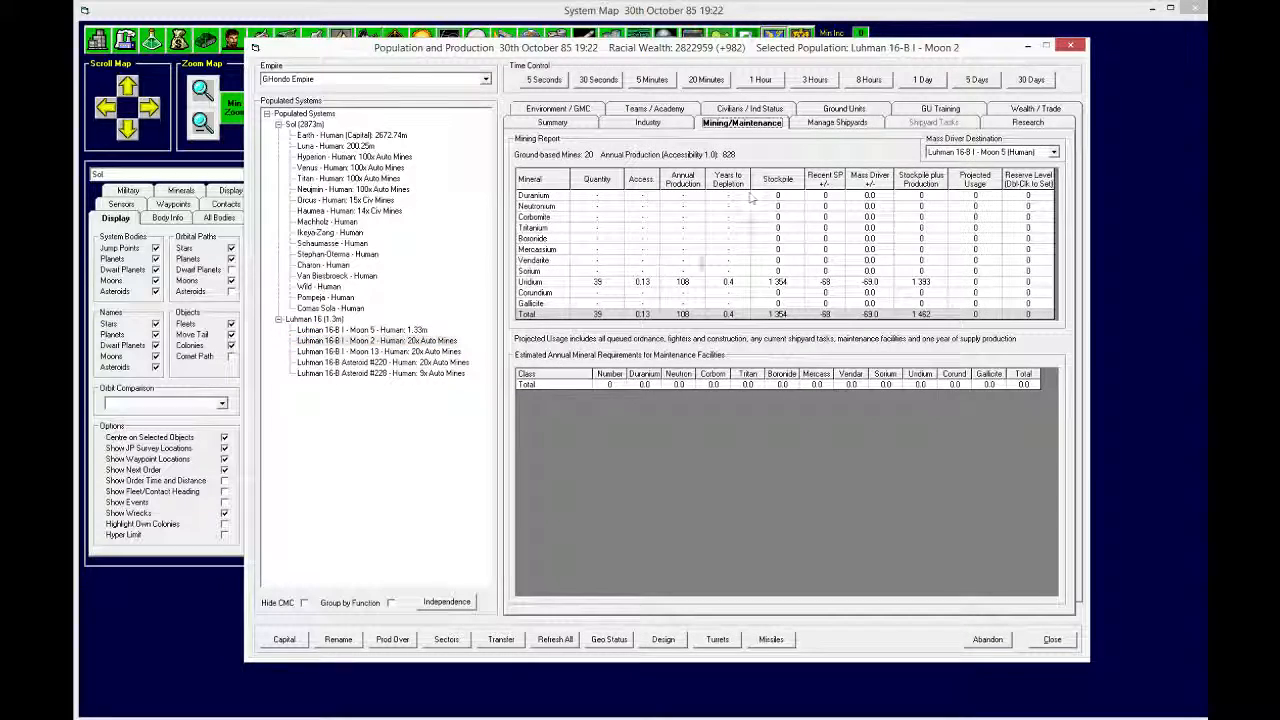
click(380, 362)
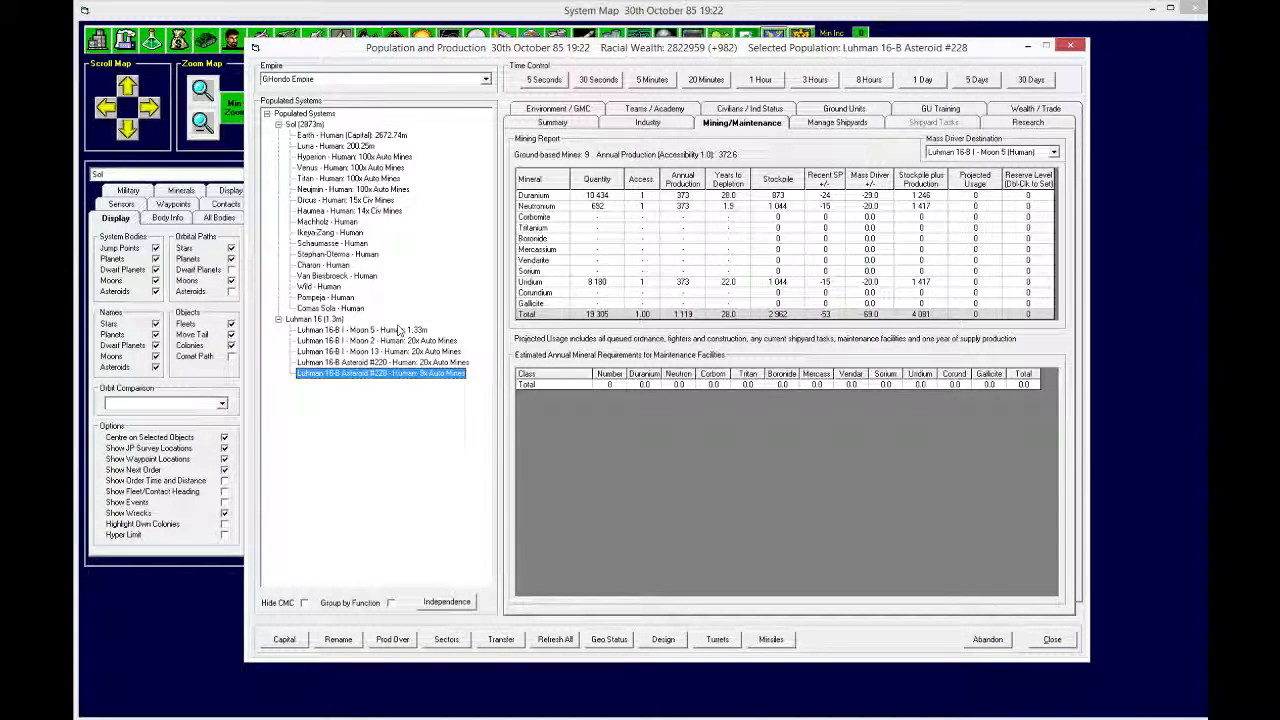
click(362, 330)
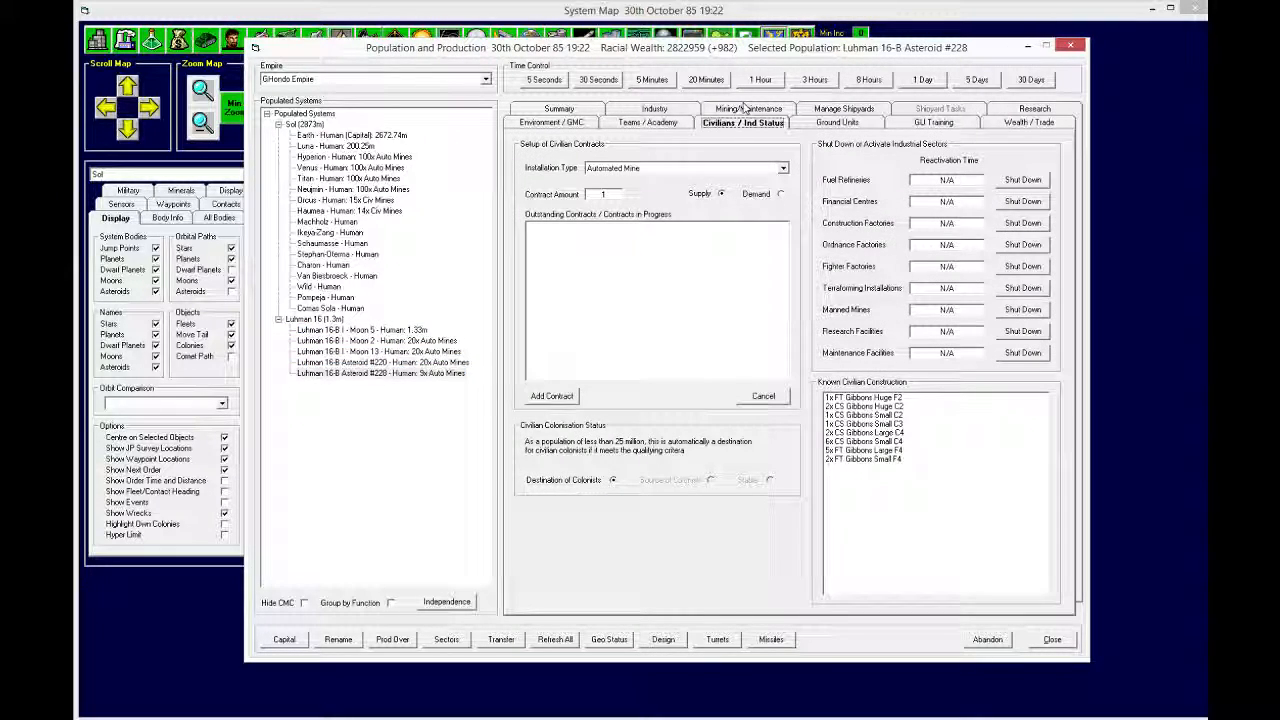
click(362, 330)
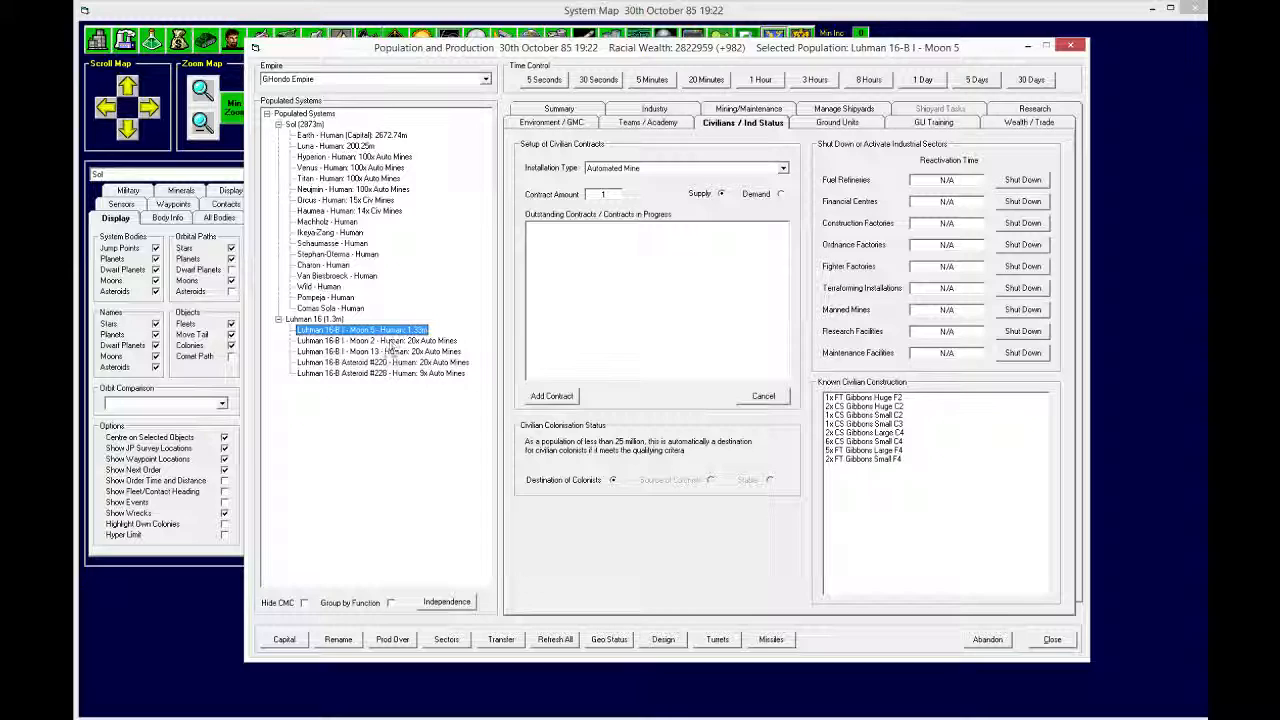
click(377, 340)
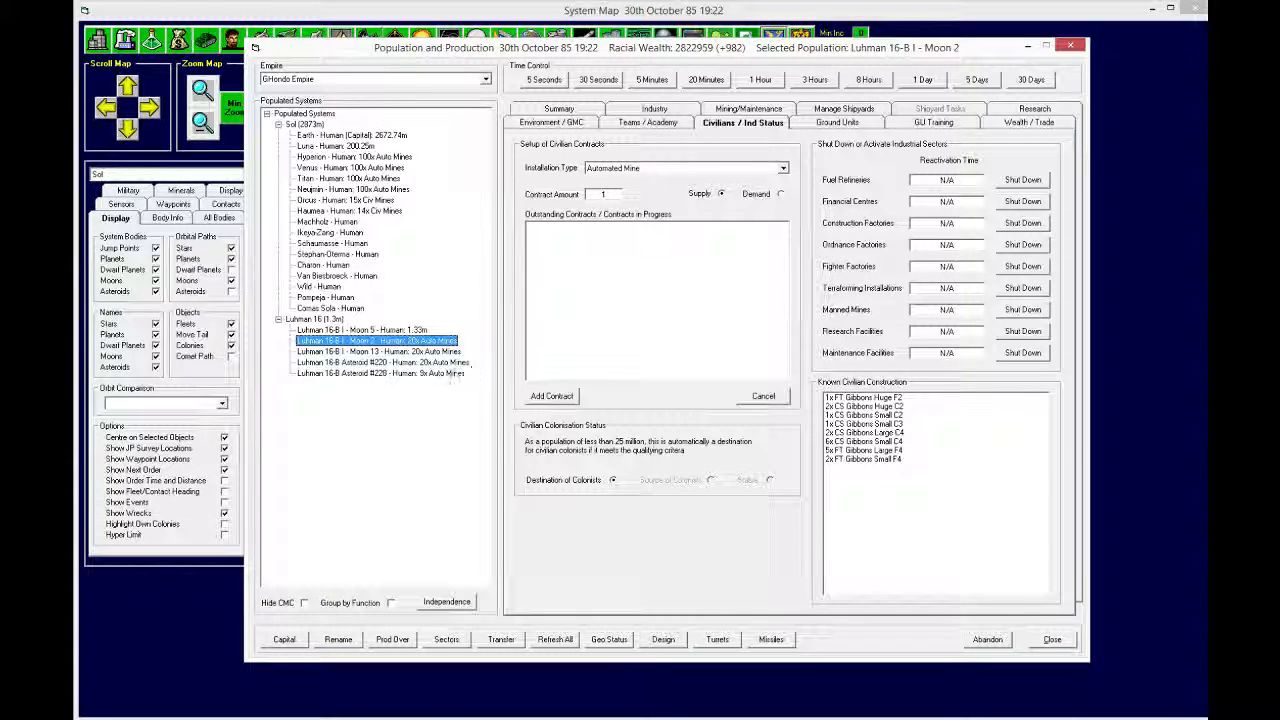
click(362, 330)
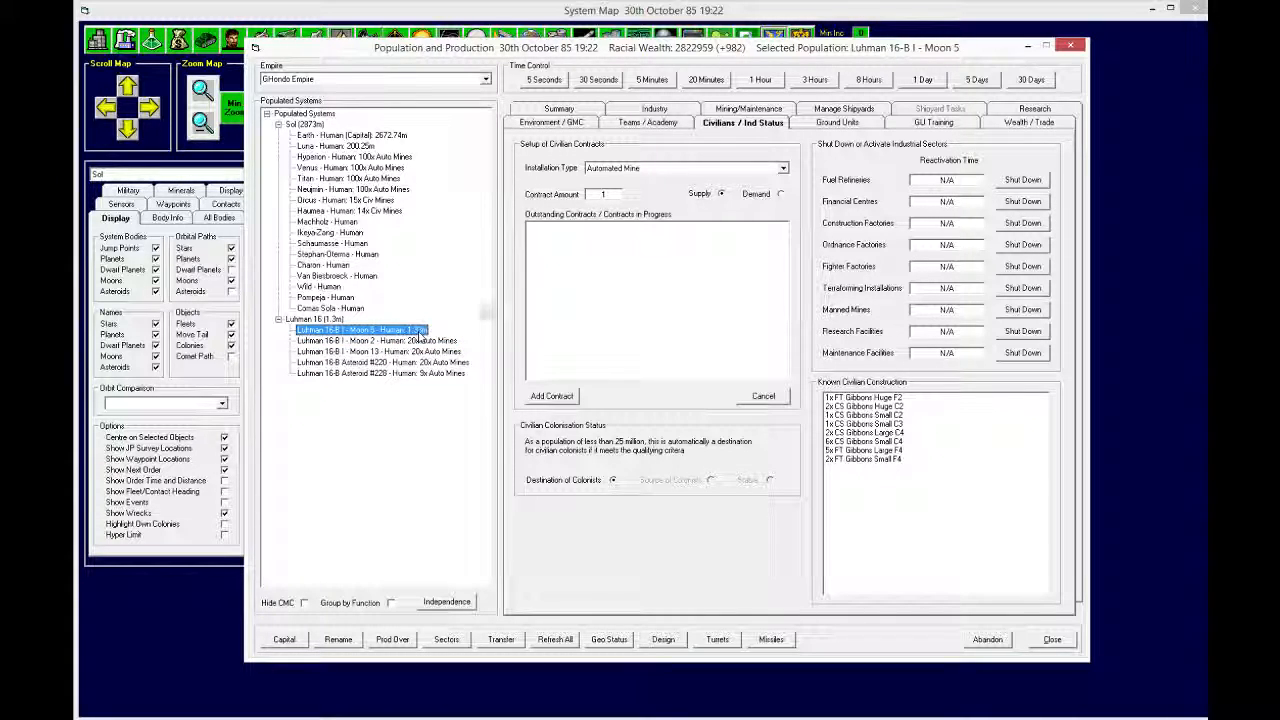
click(742, 122)
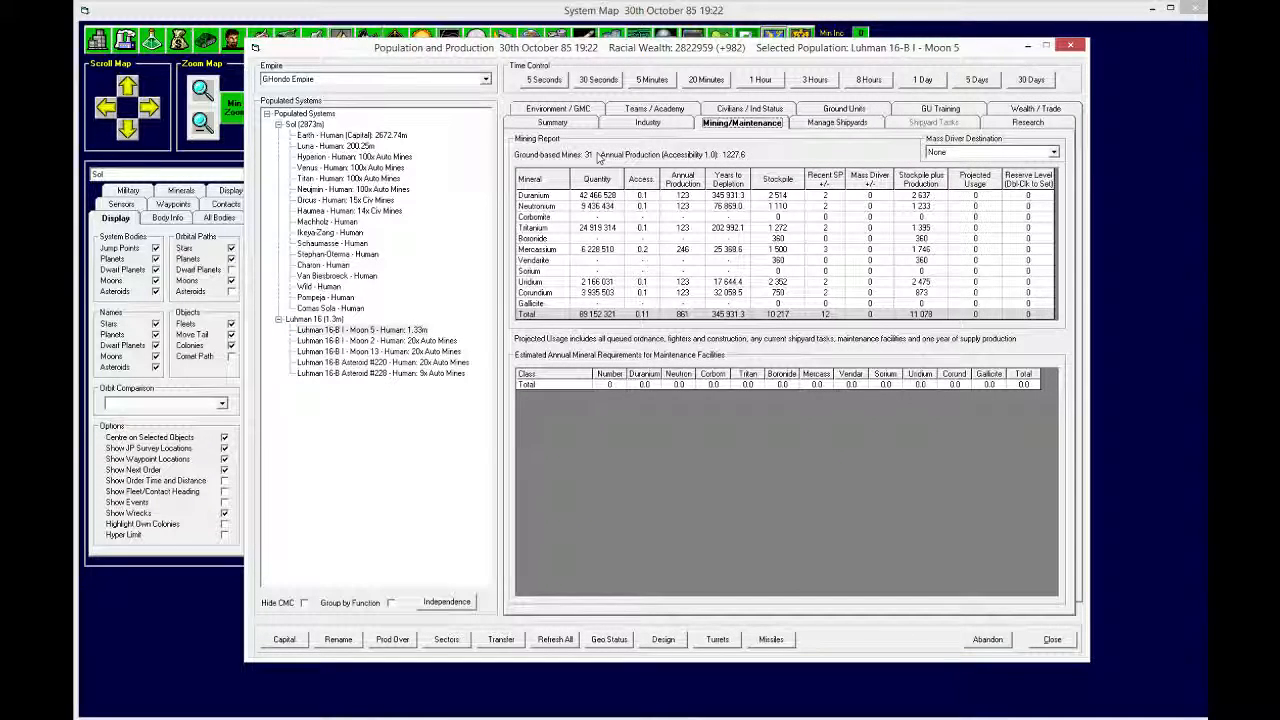
click(380, 373)
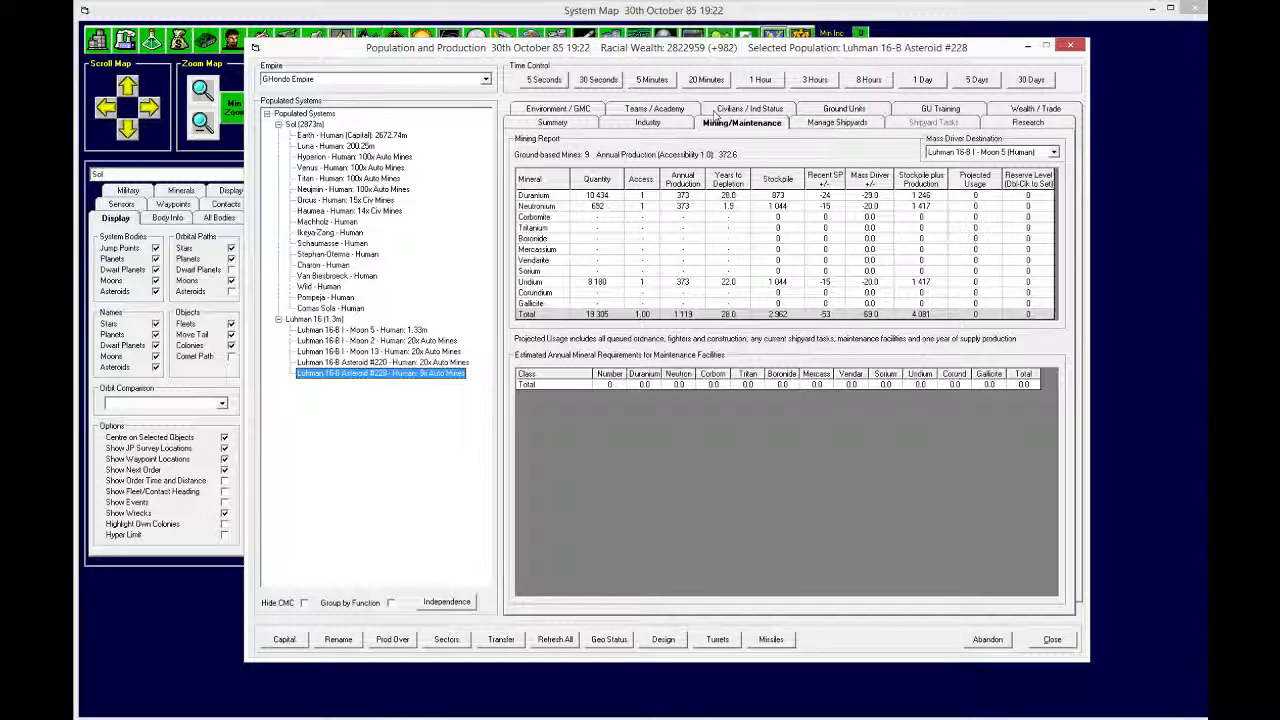
Step: Add a supply contract for 11 automated mines from Luhman 16-B I - Moon 5
click(743, 108)
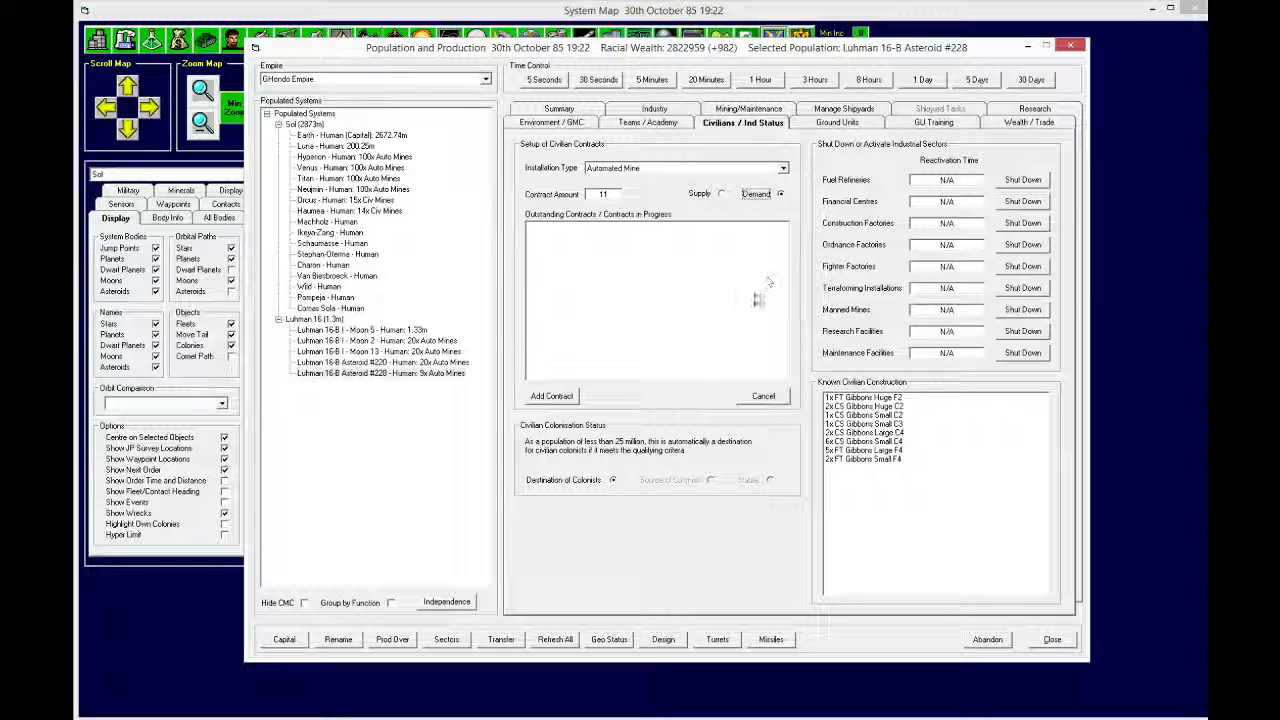
click(551, 395)
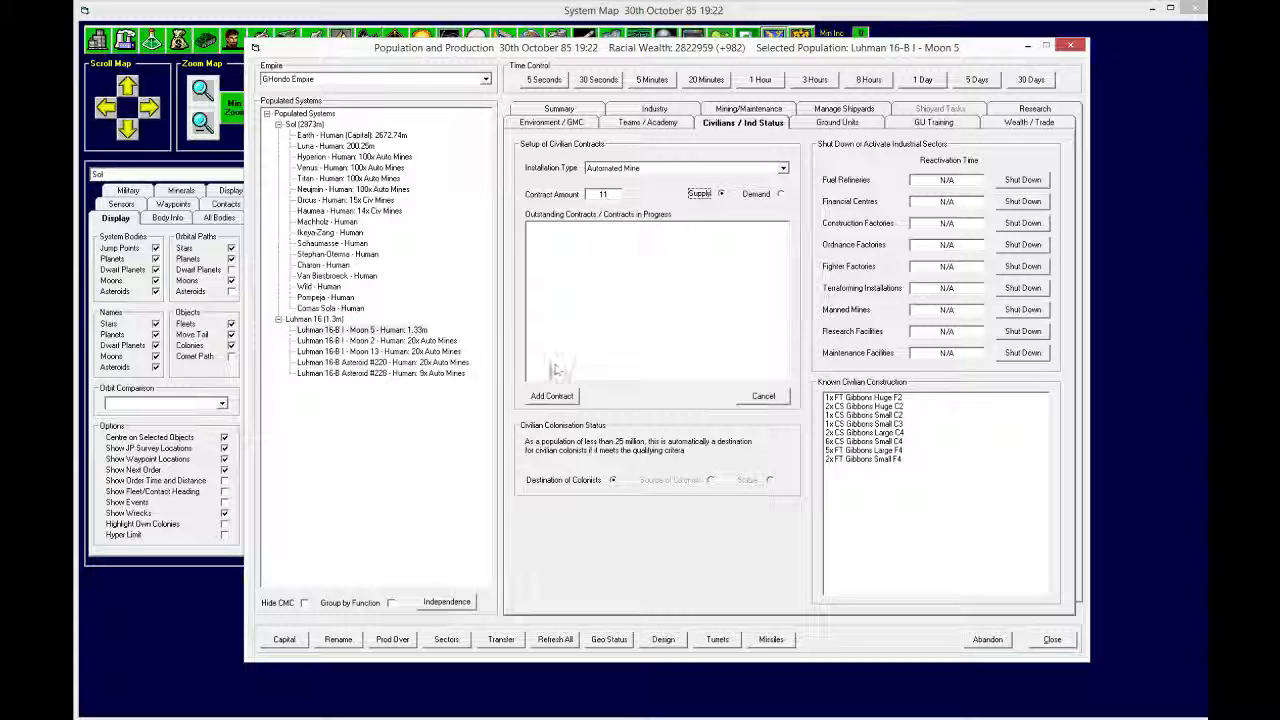
click(551, 395)
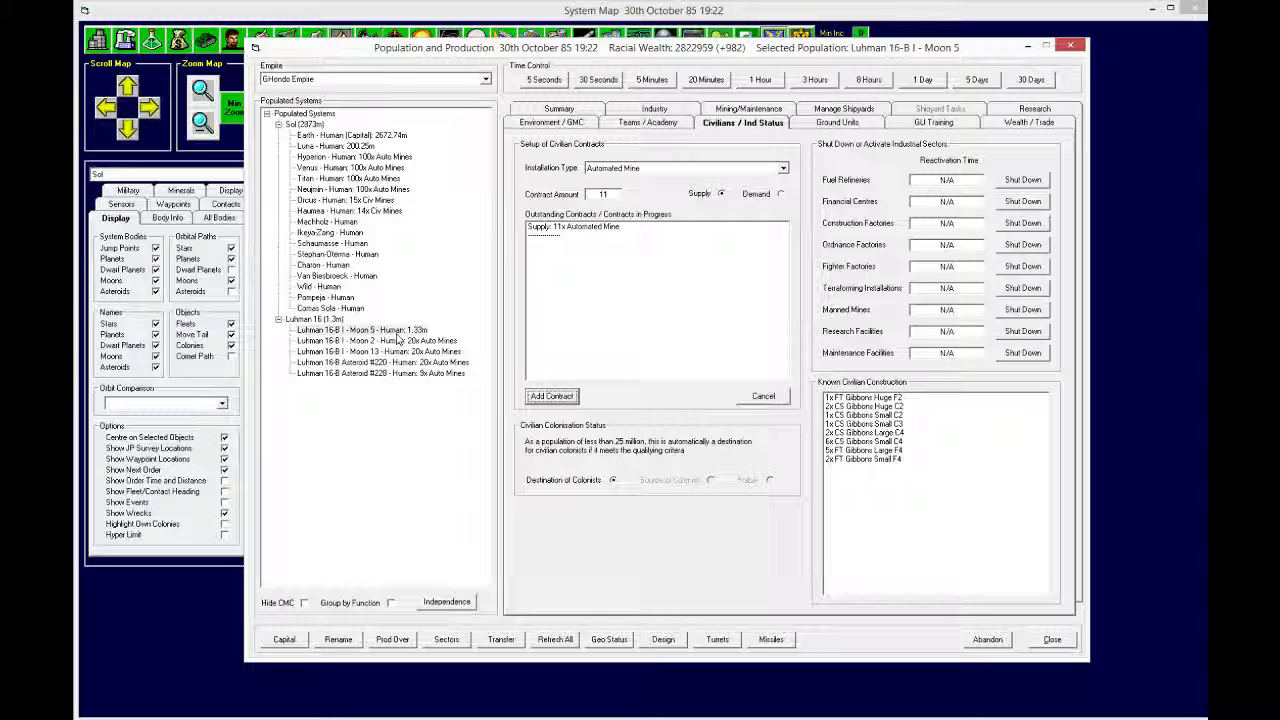
mouse_move(408, 383)
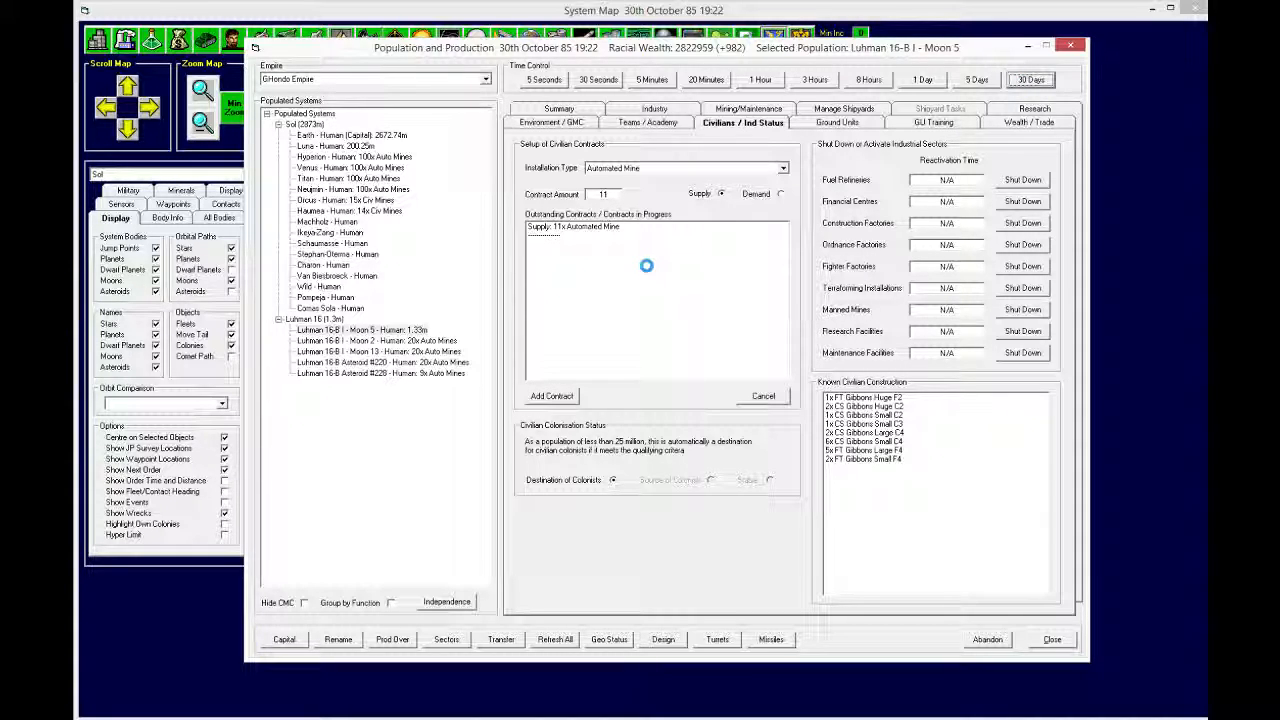
Step: Advance 30 days at a time to 11th December, checking Machholz and Ikeya-Zang deposits
click(1030, 79)
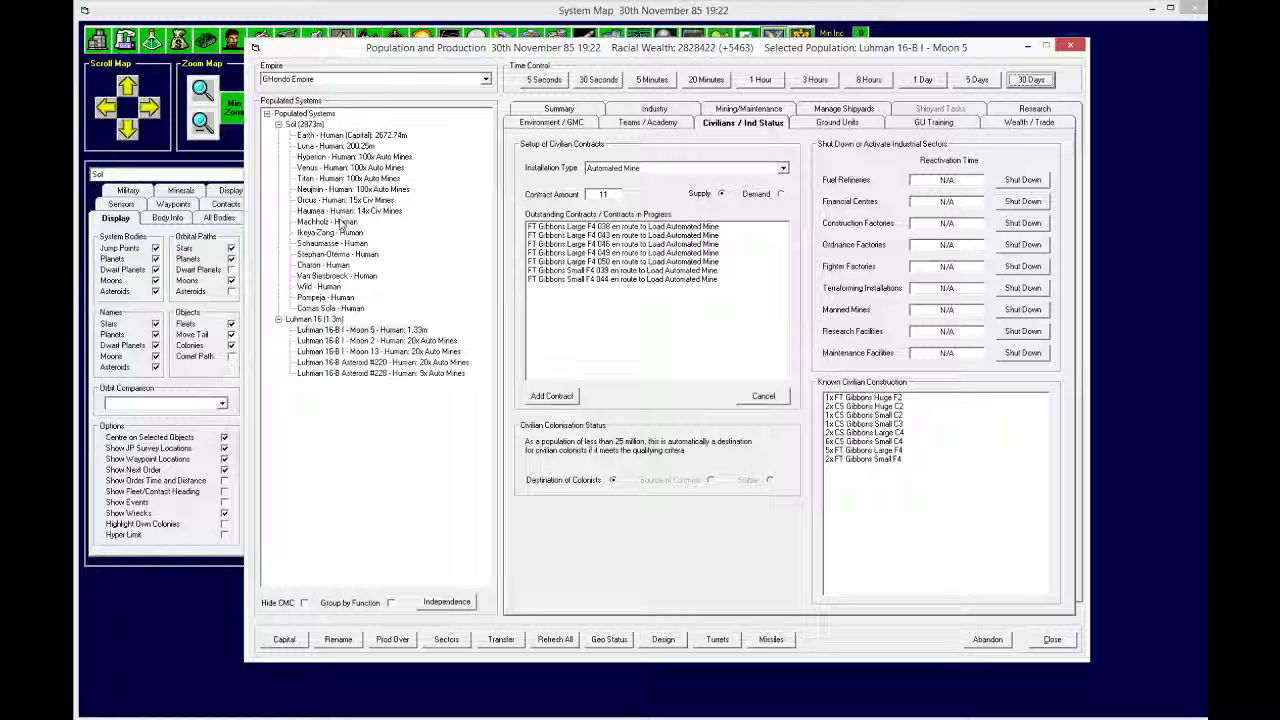
click(326, 221)
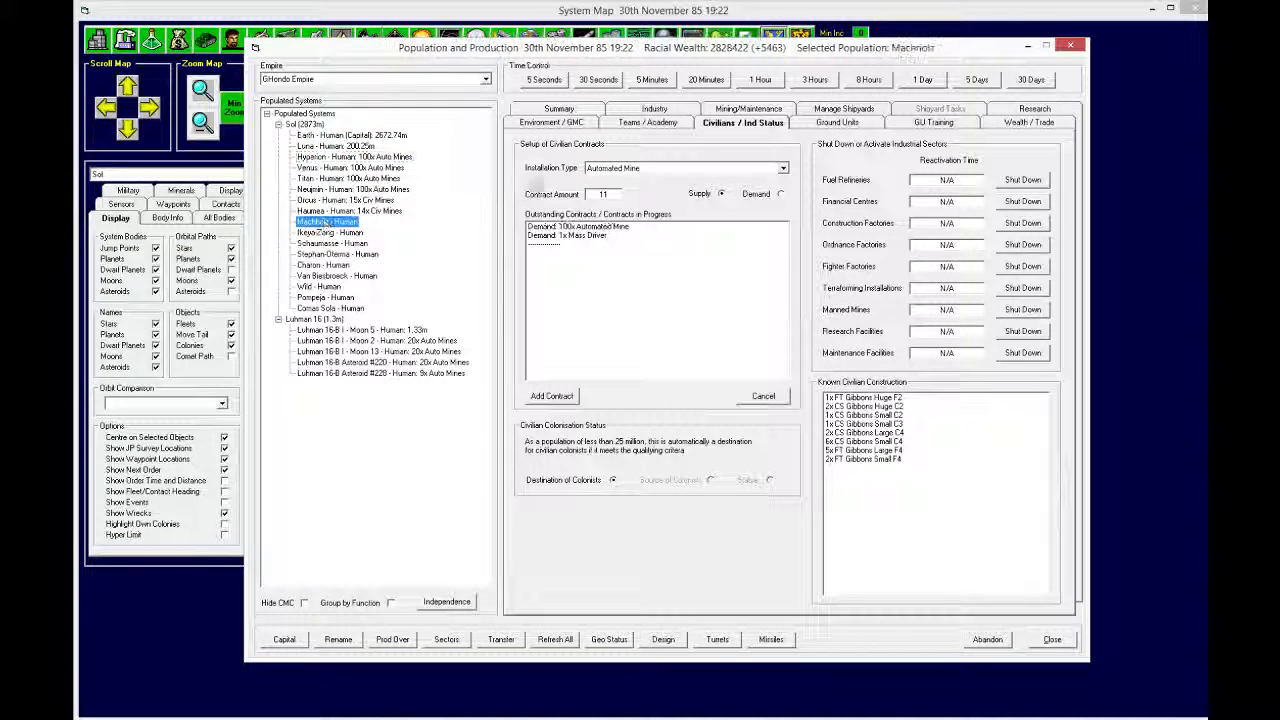
click(742, 122)
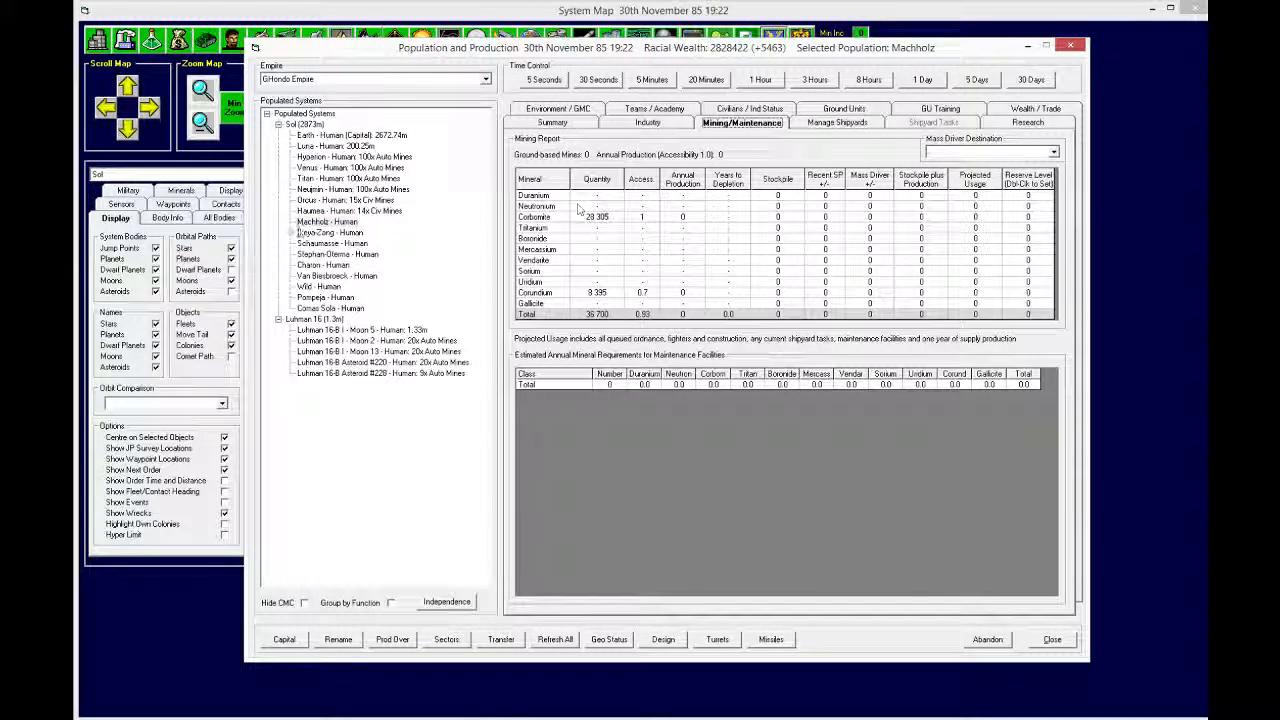
click(329, 232)
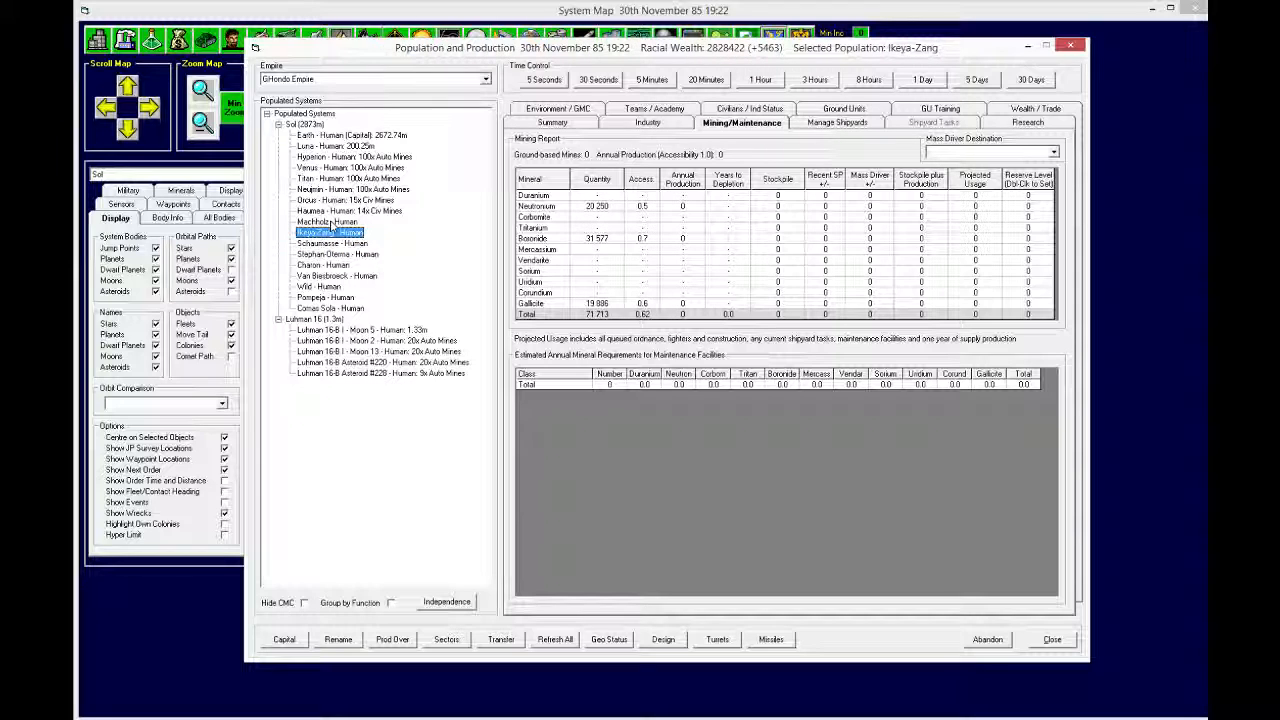
click(327, 221)
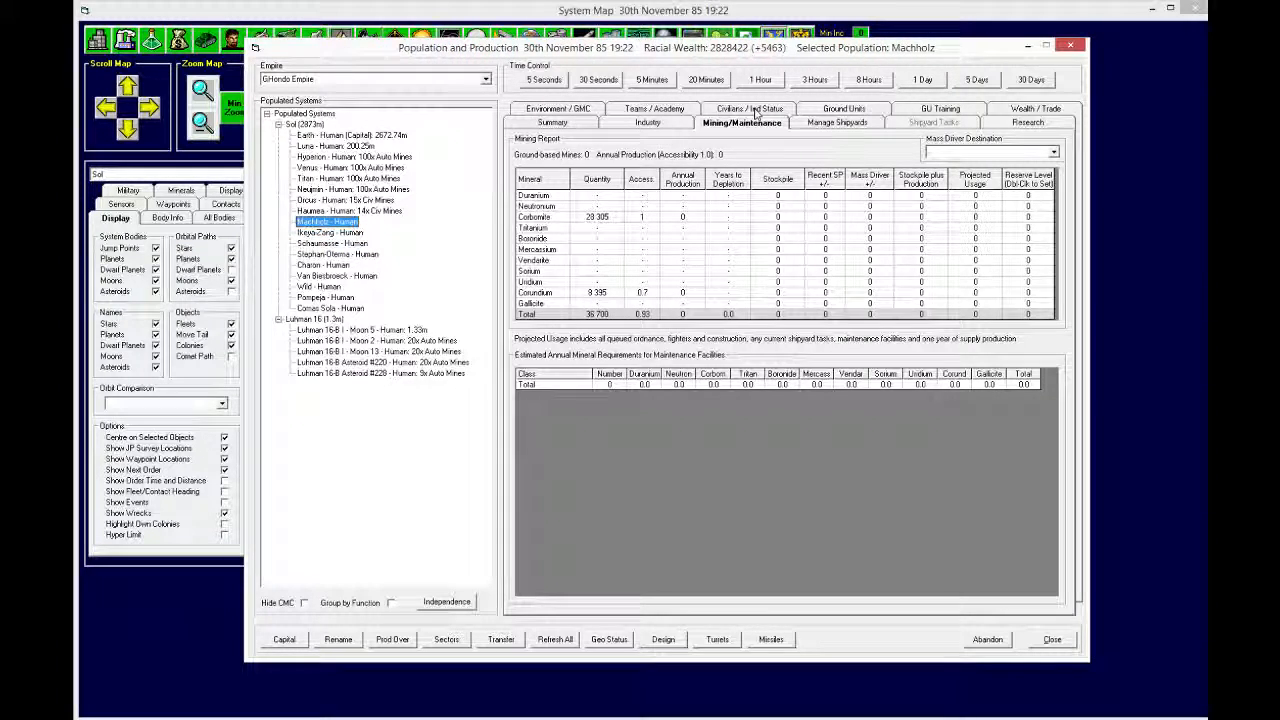
click(742, 122)
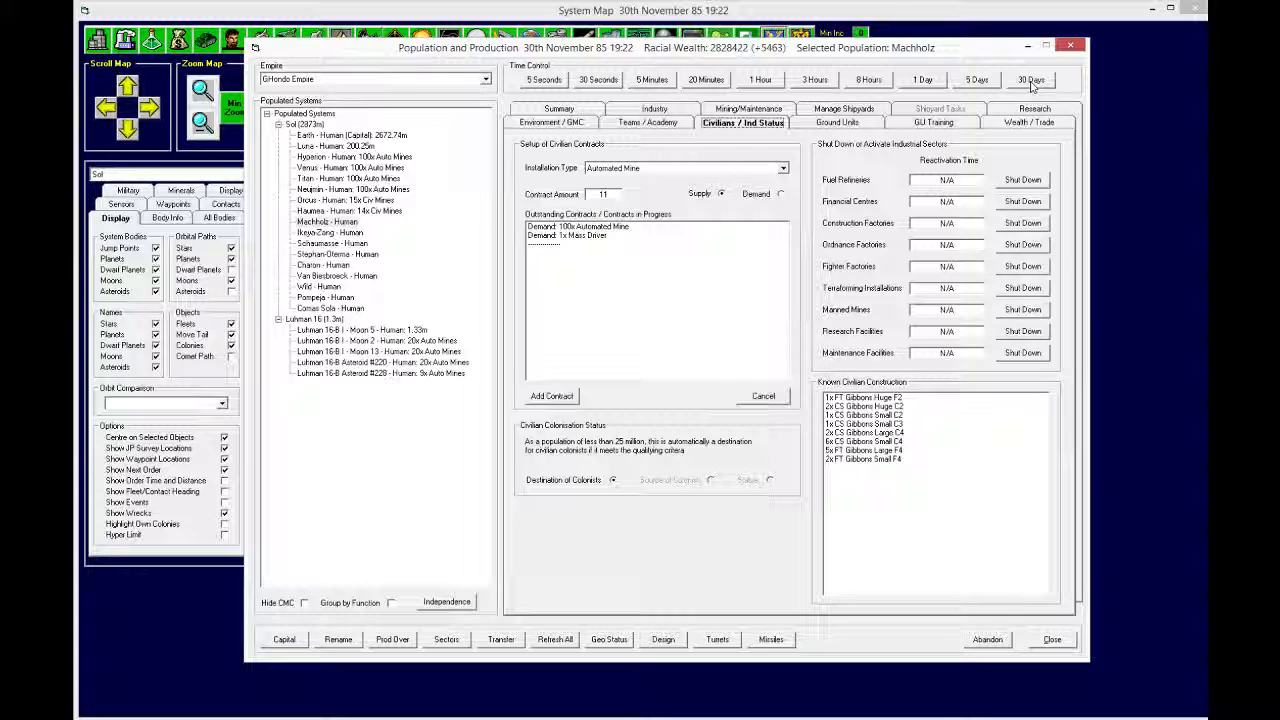
click(1031, 79)
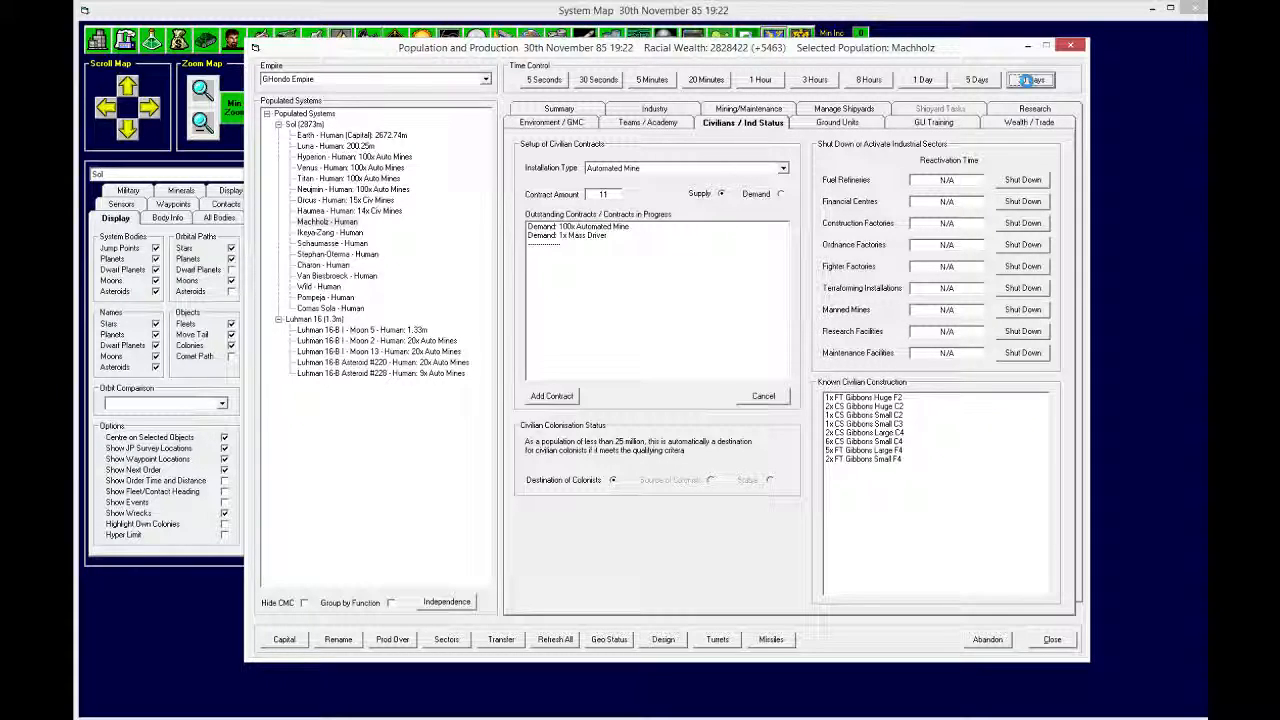
click(1031, 79)
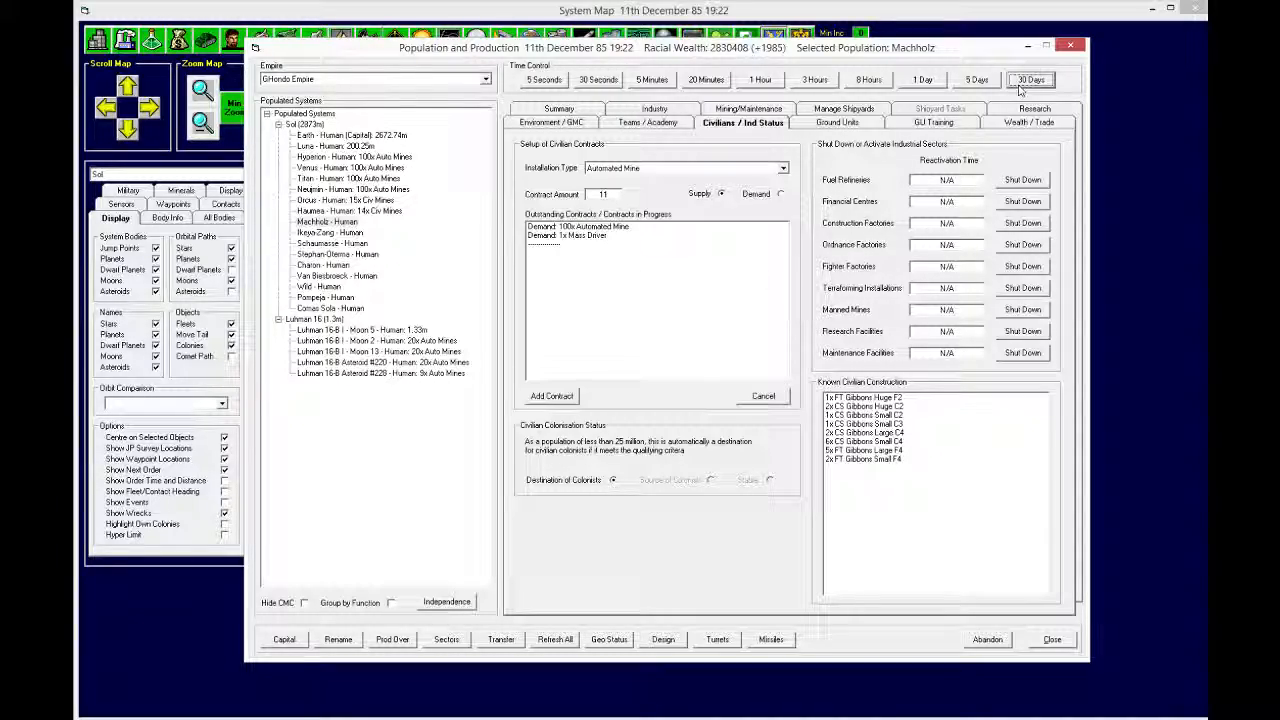
click(1051, 639)
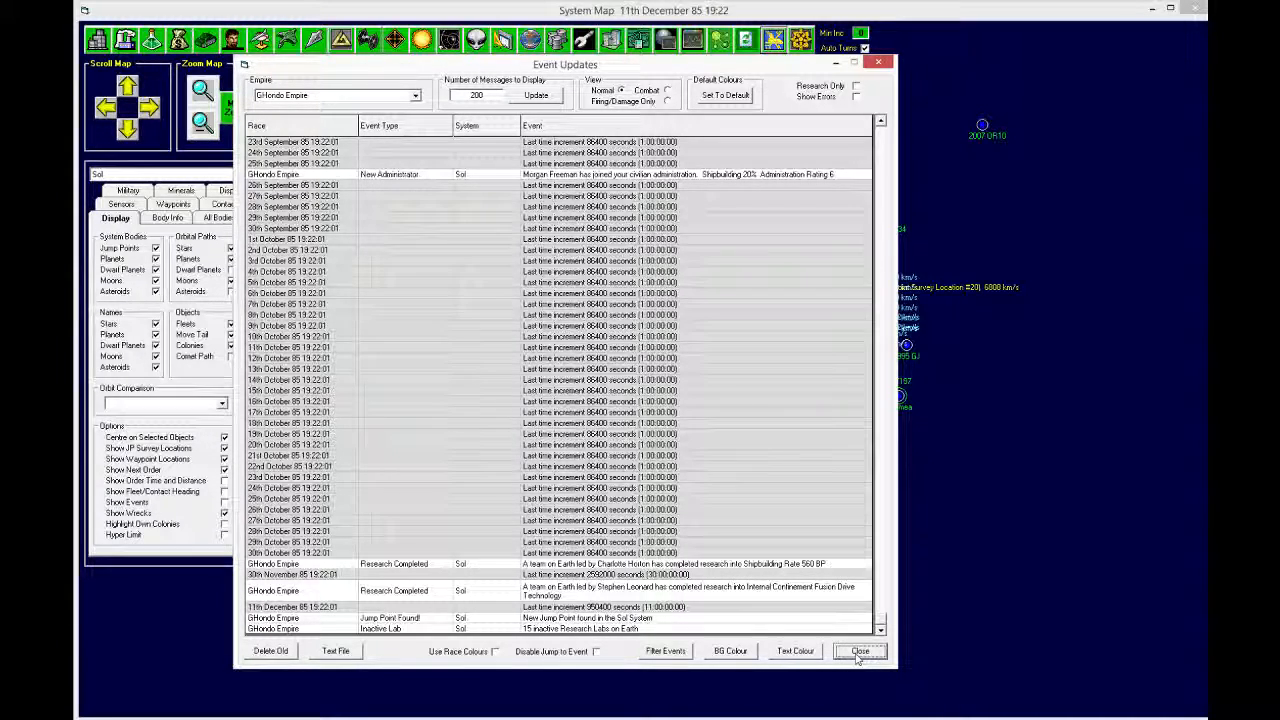
Step: Start Earth on Defensive Systems' Ceramic Composite Armour research with ten labs, then close
click(859, 651)
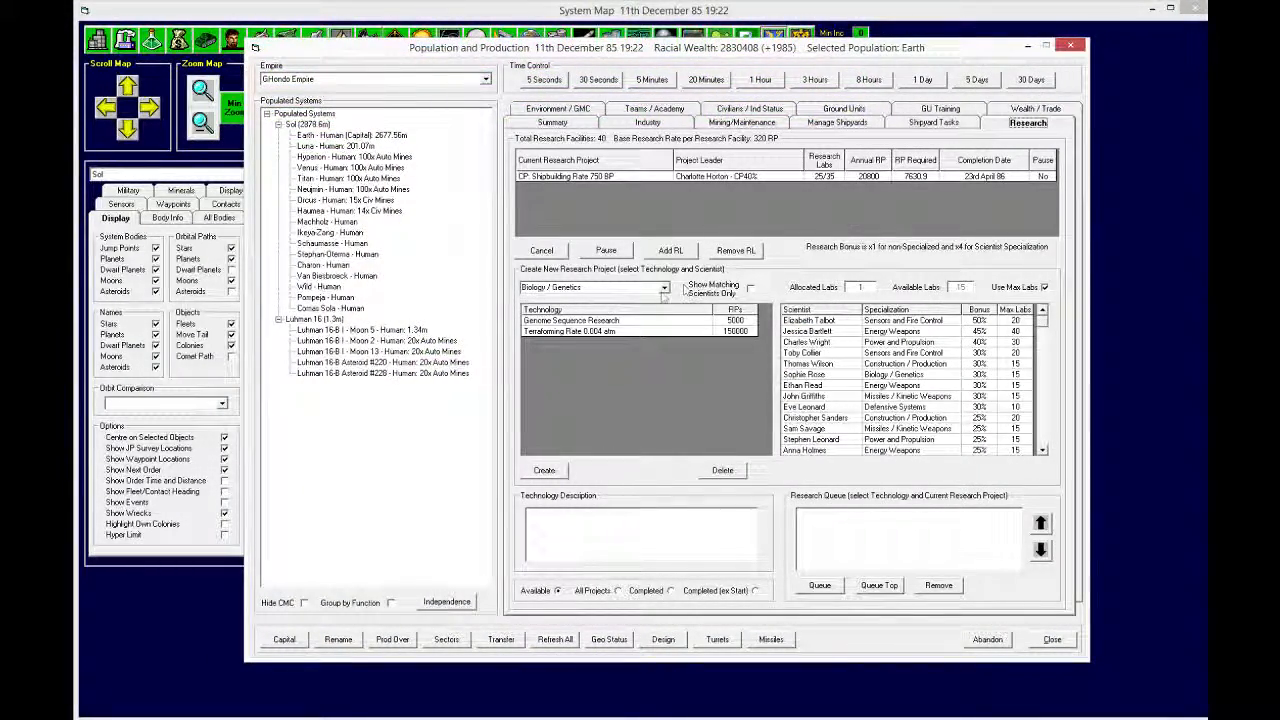
click(663, 288)
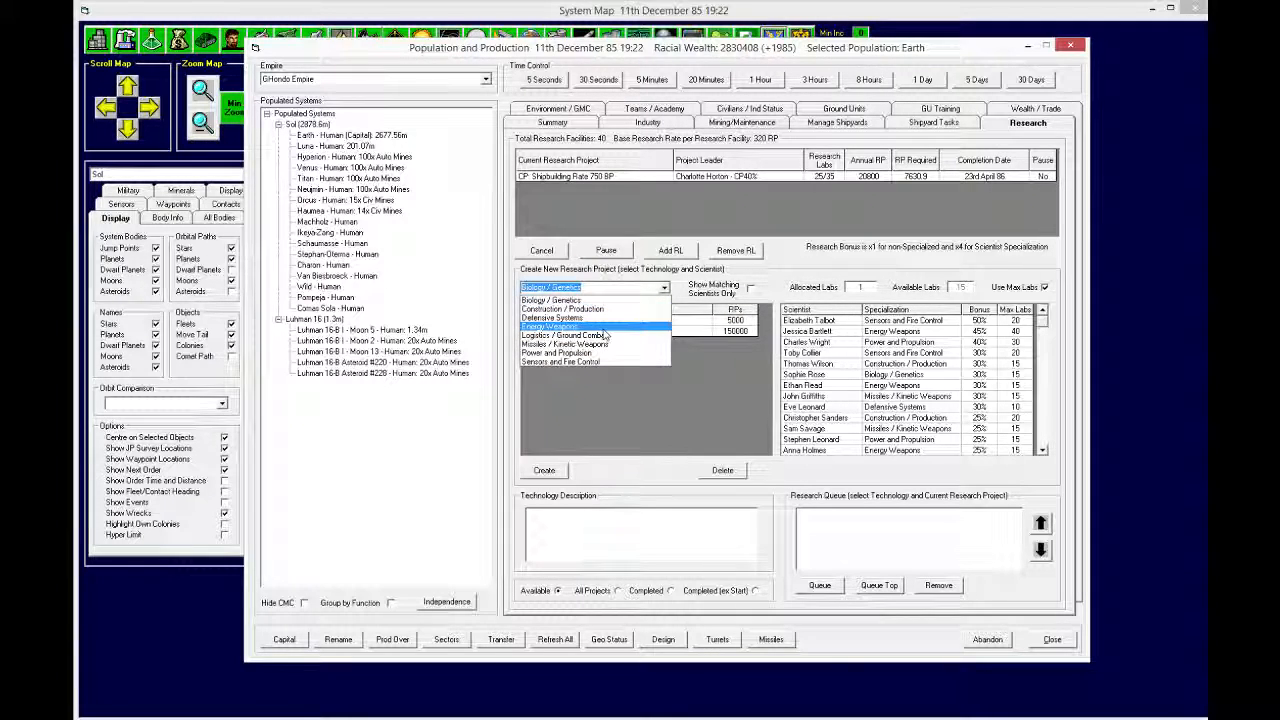
click(556, 353)
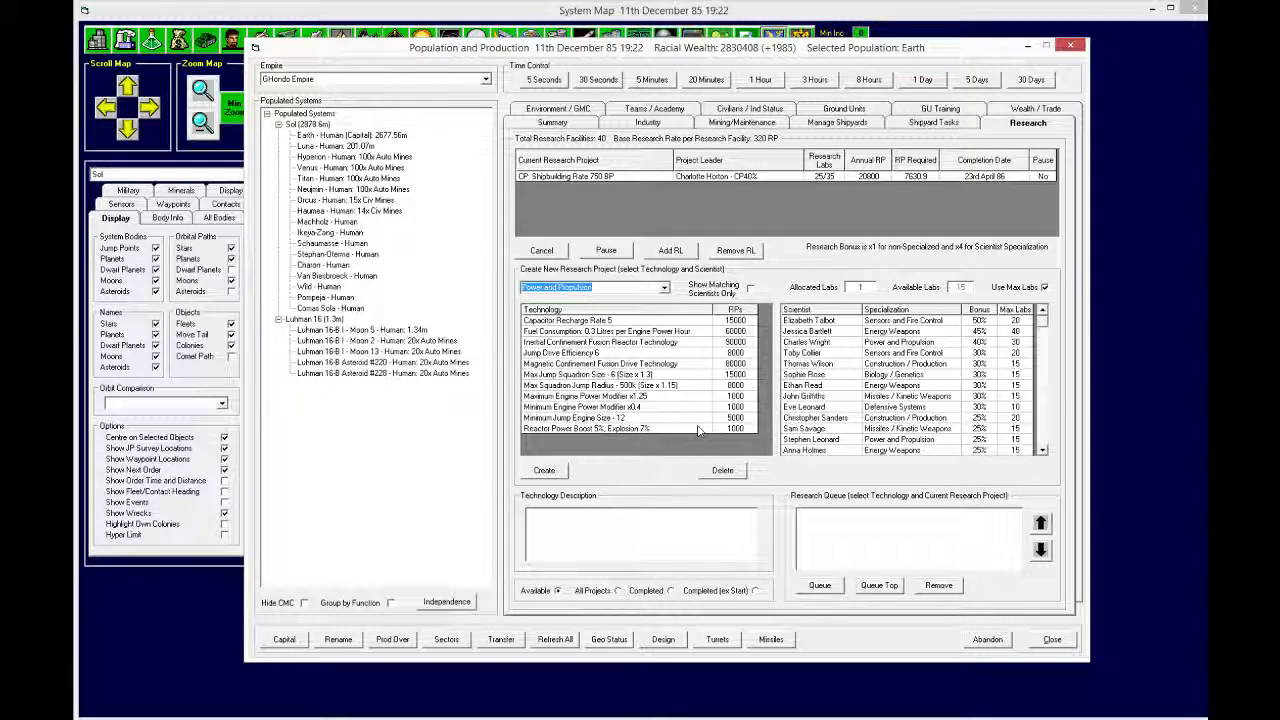
mouse_move(697, 417)
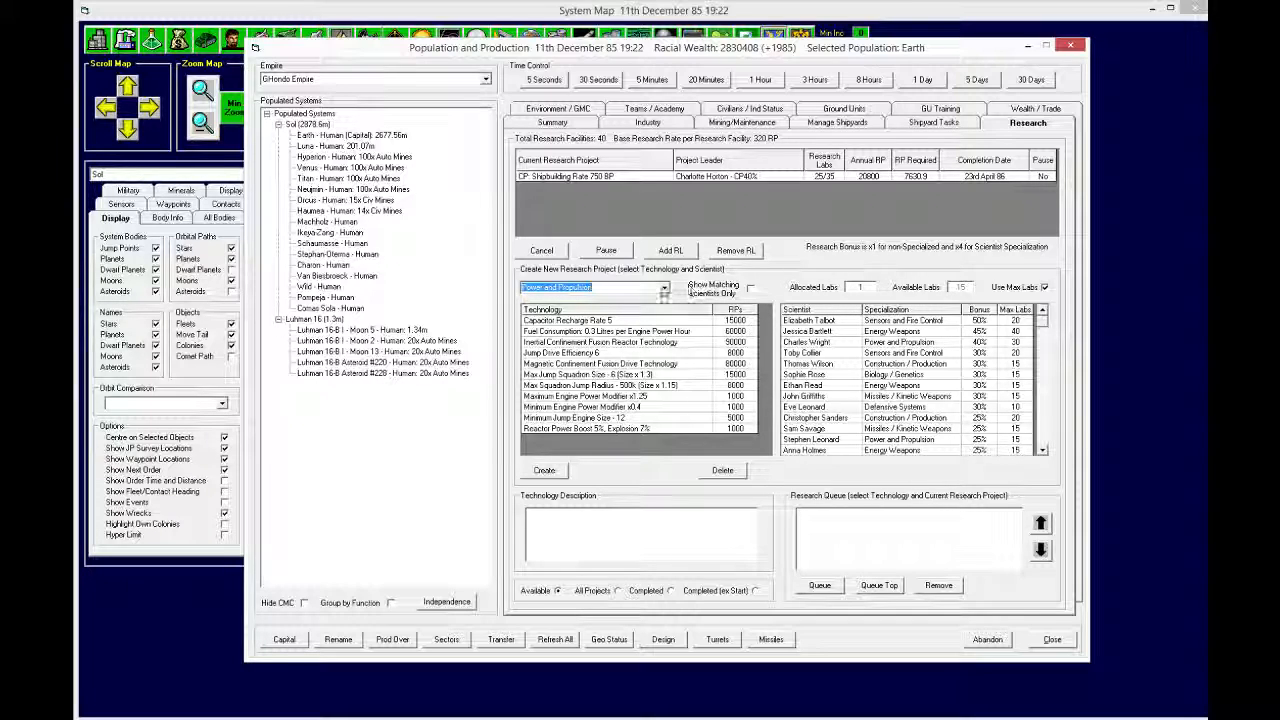
click(663, 288)
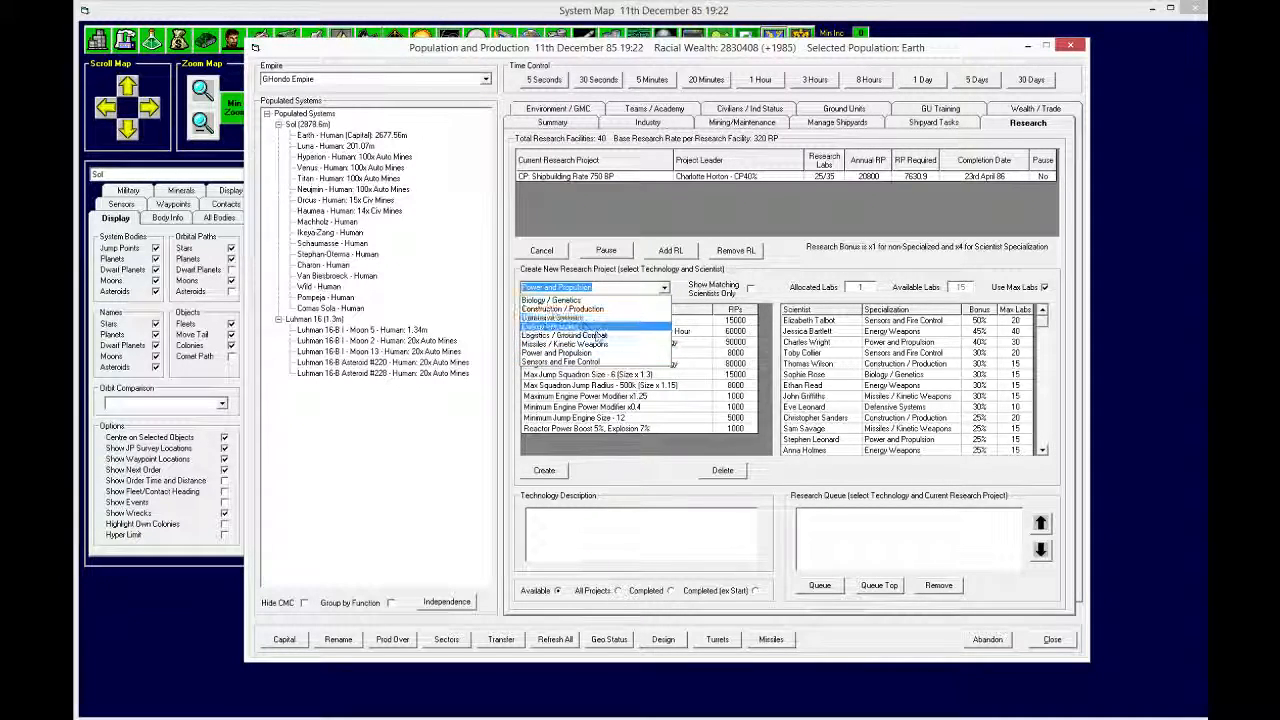
click(562, 326)
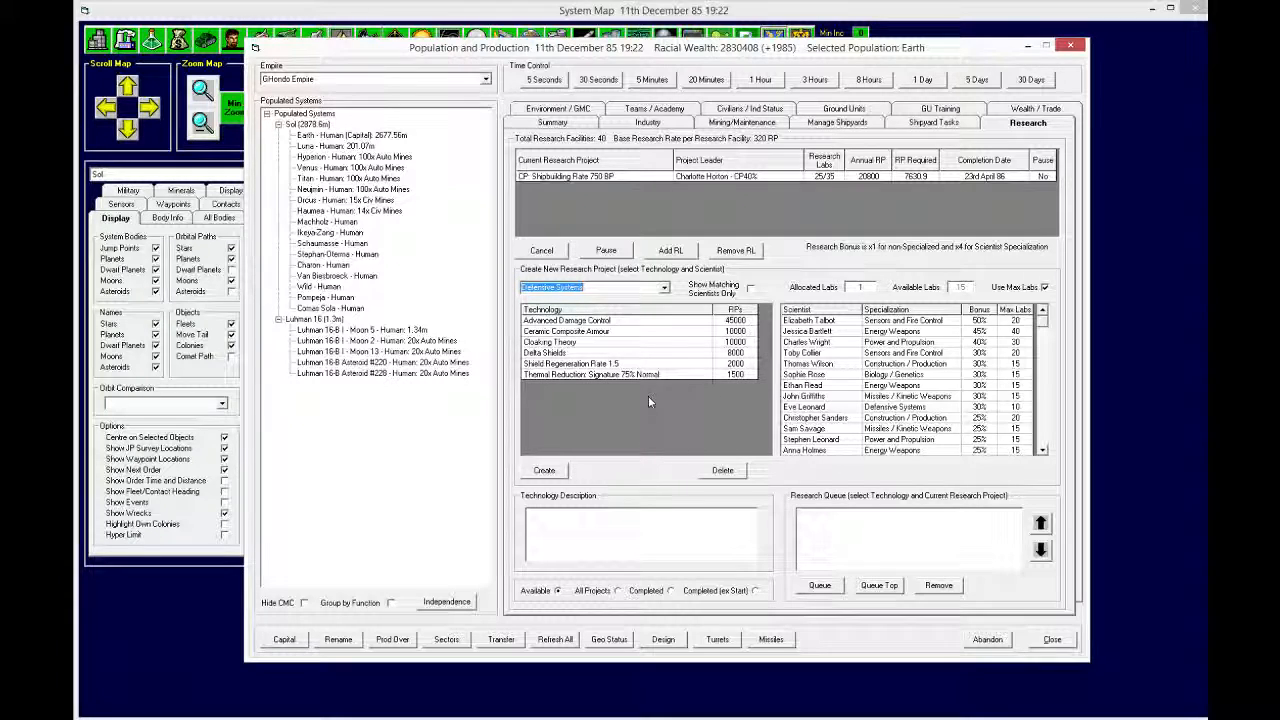
click(566, 331)
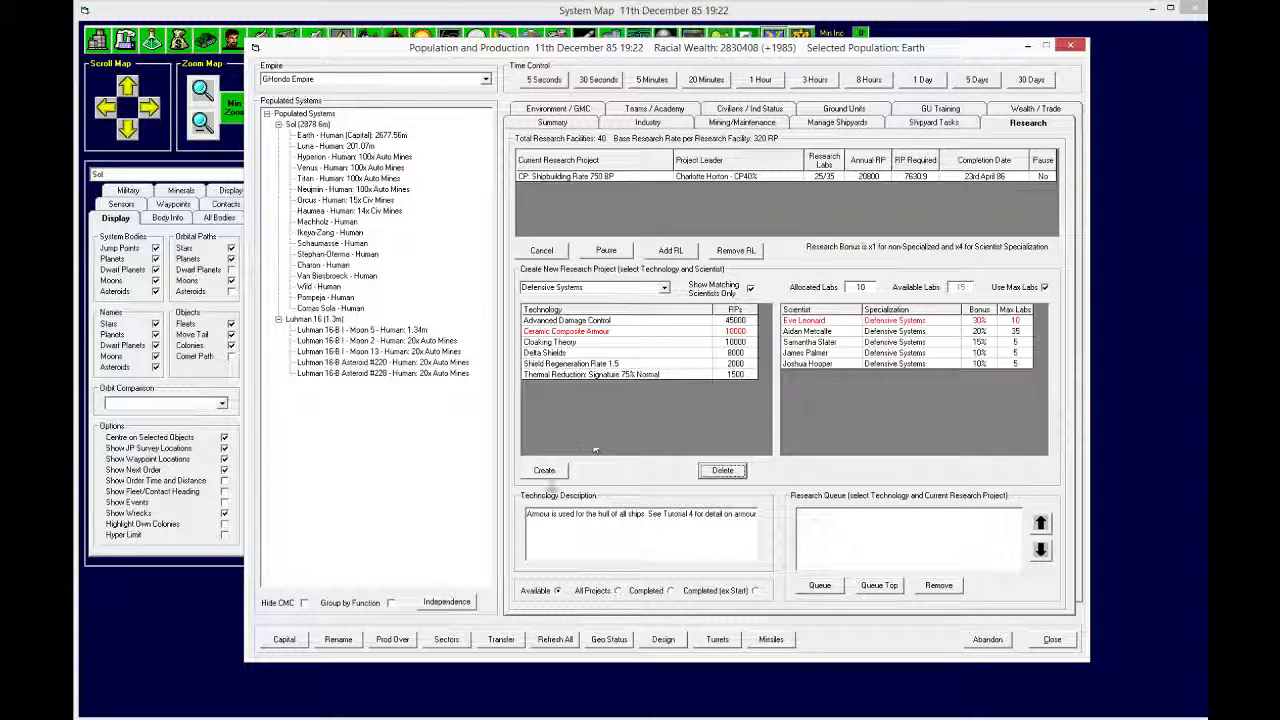
click(544, 470)
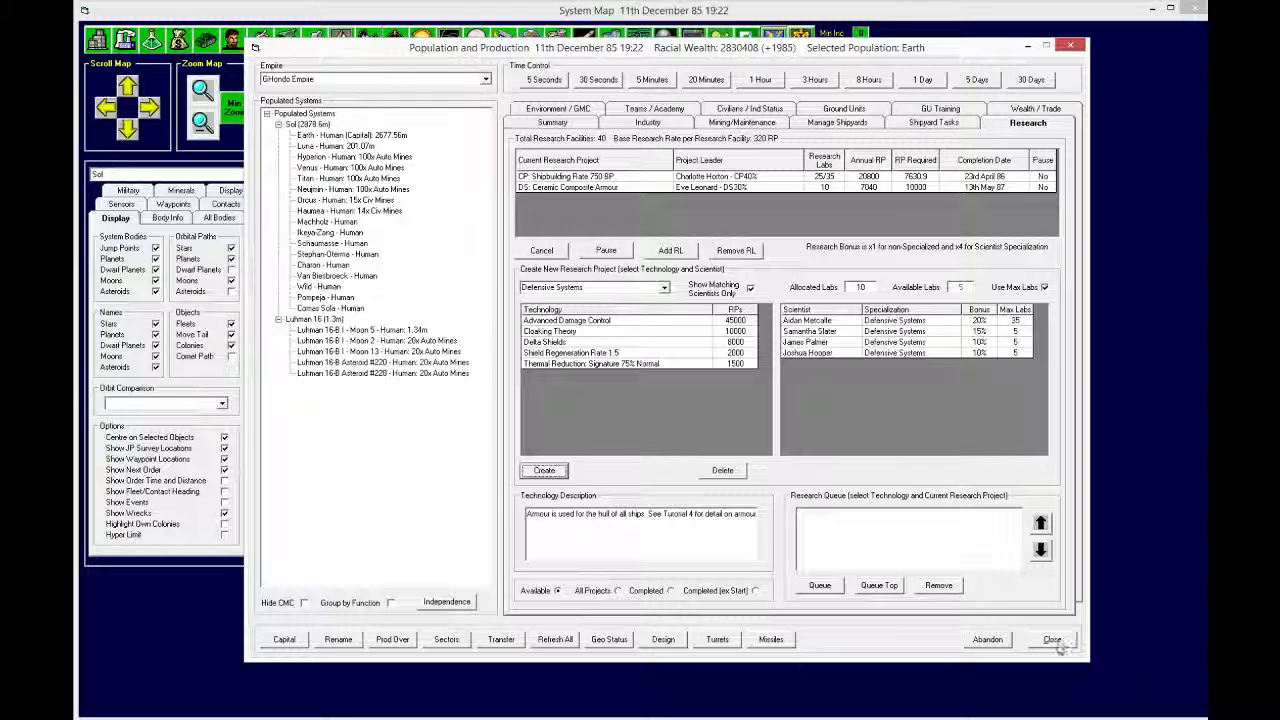
click(1051, 639)
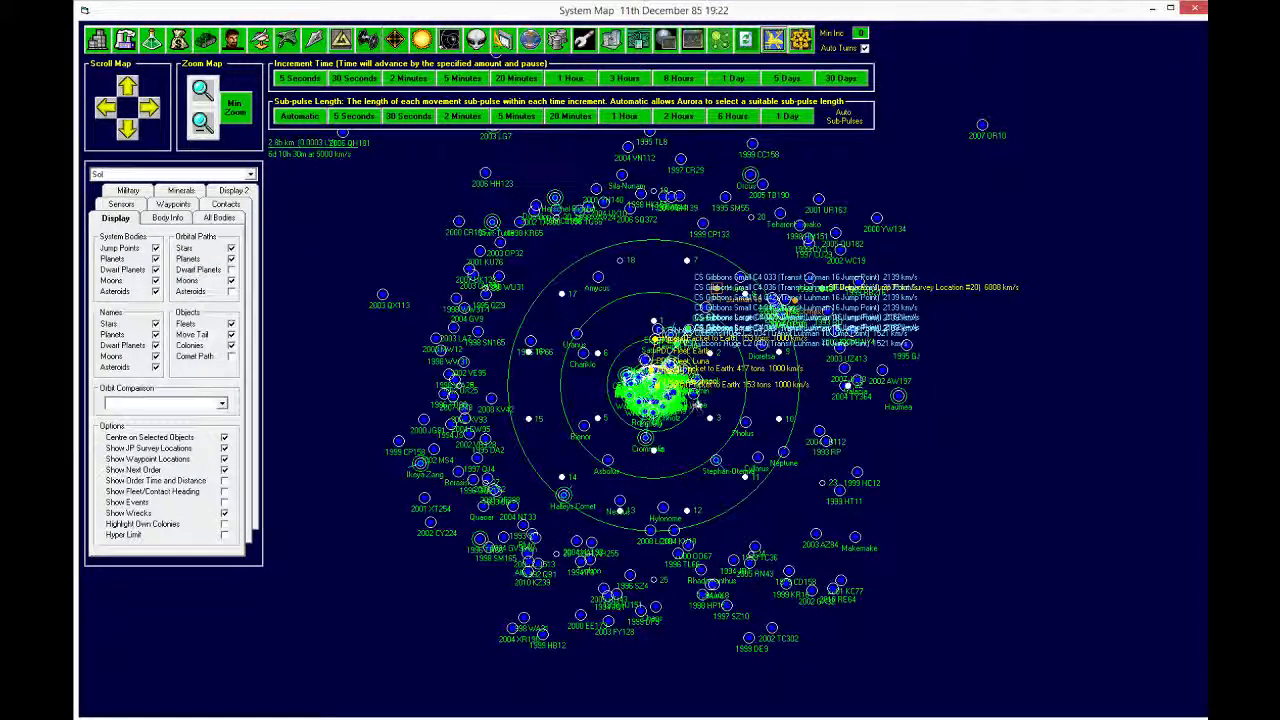
mouse_move(635, 485)
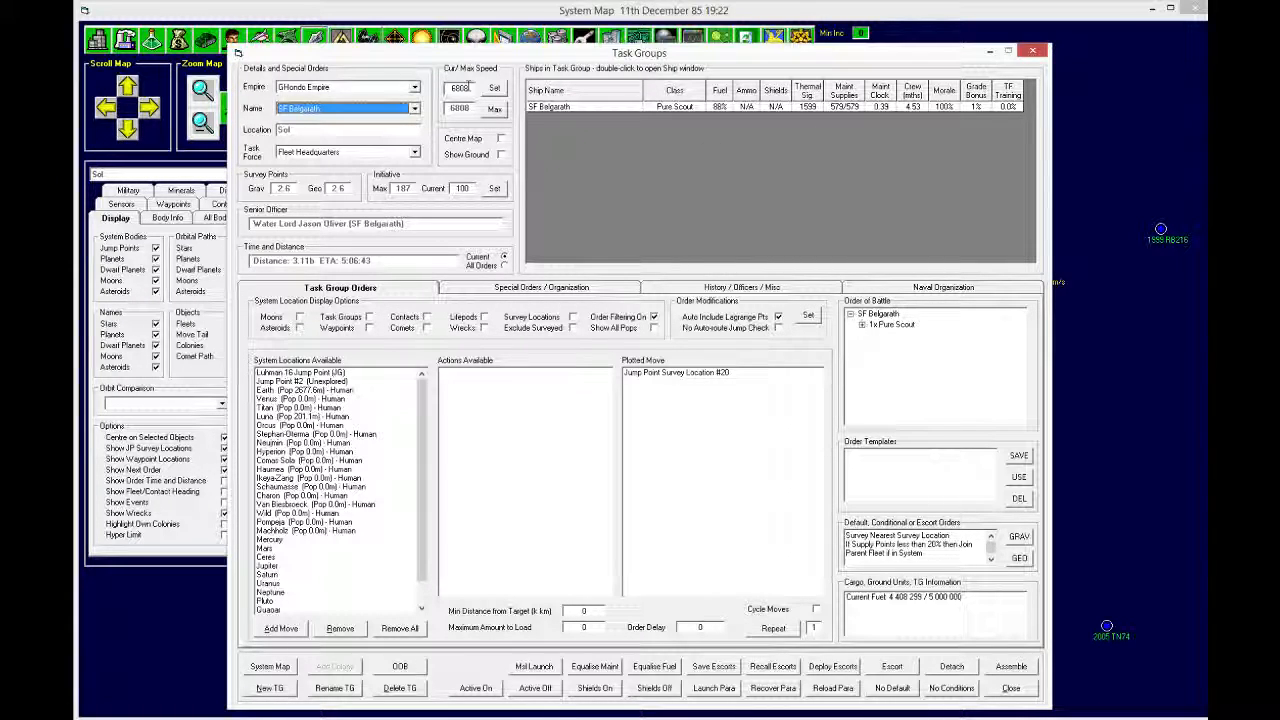
Step: Order JS Bee to build a jump gate at unexplored Jump Point #2
click(414, 108)
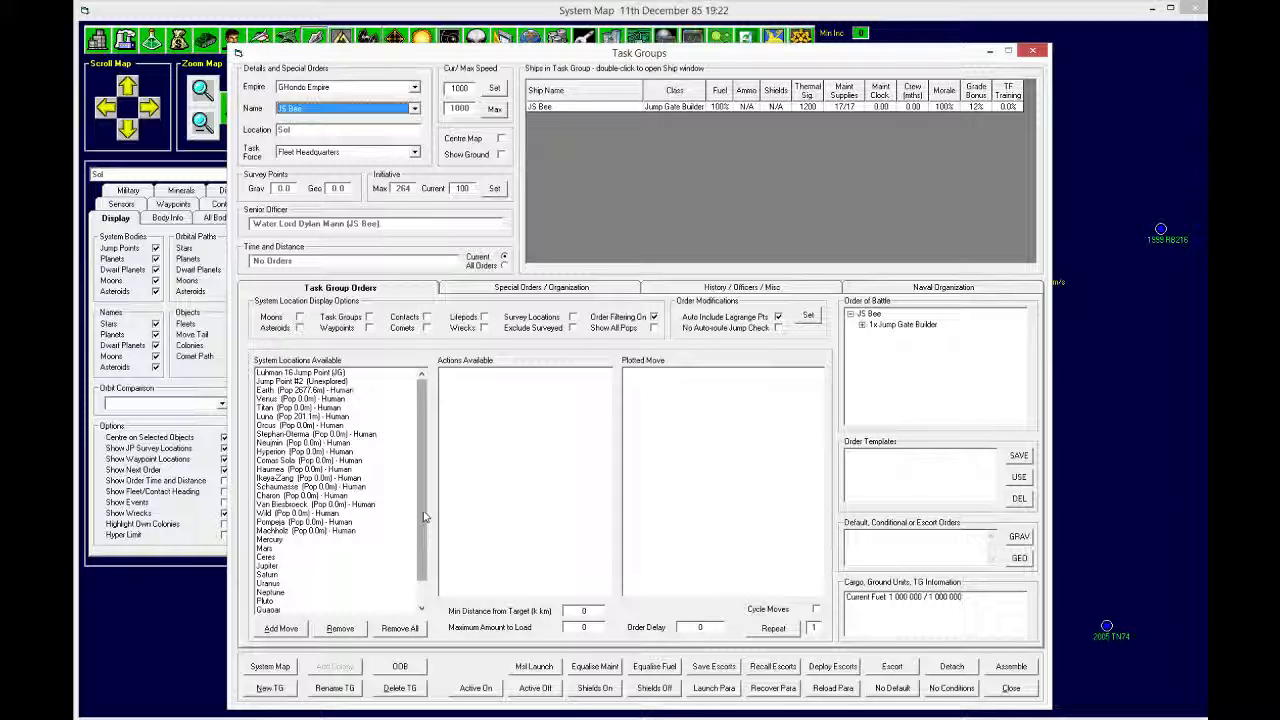
scroll(down, 3)
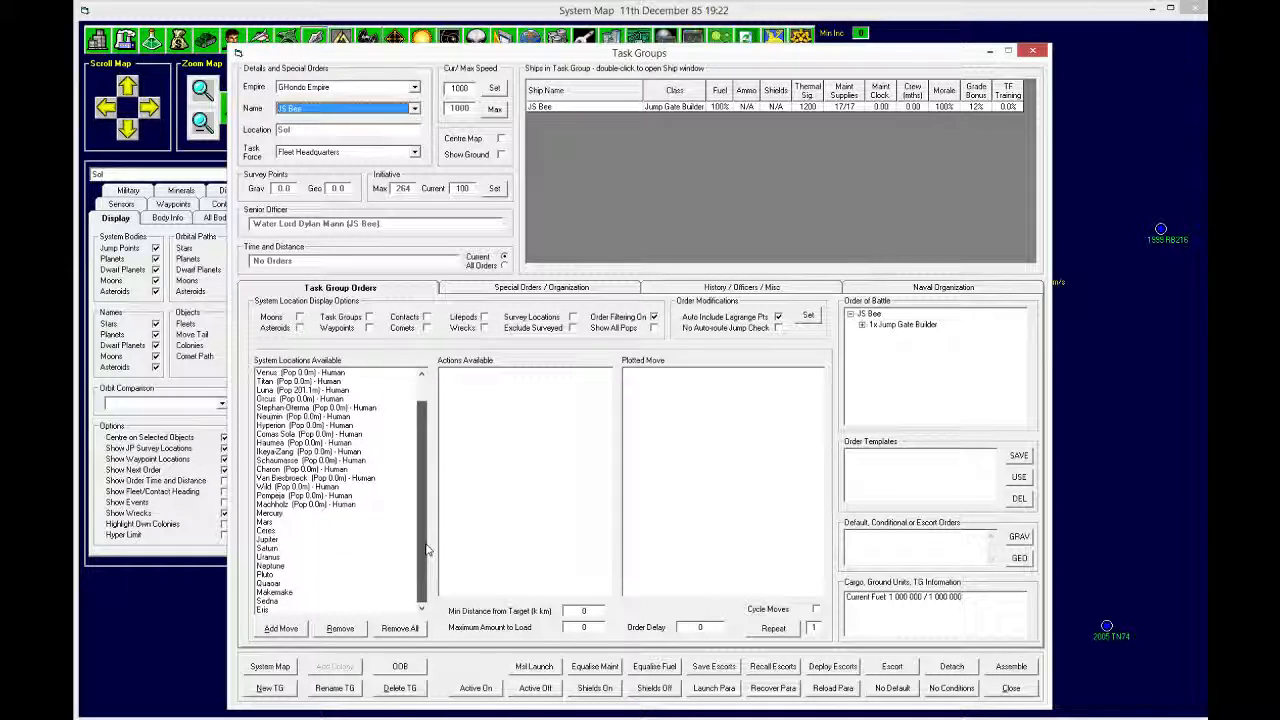
scroll(up, 3)
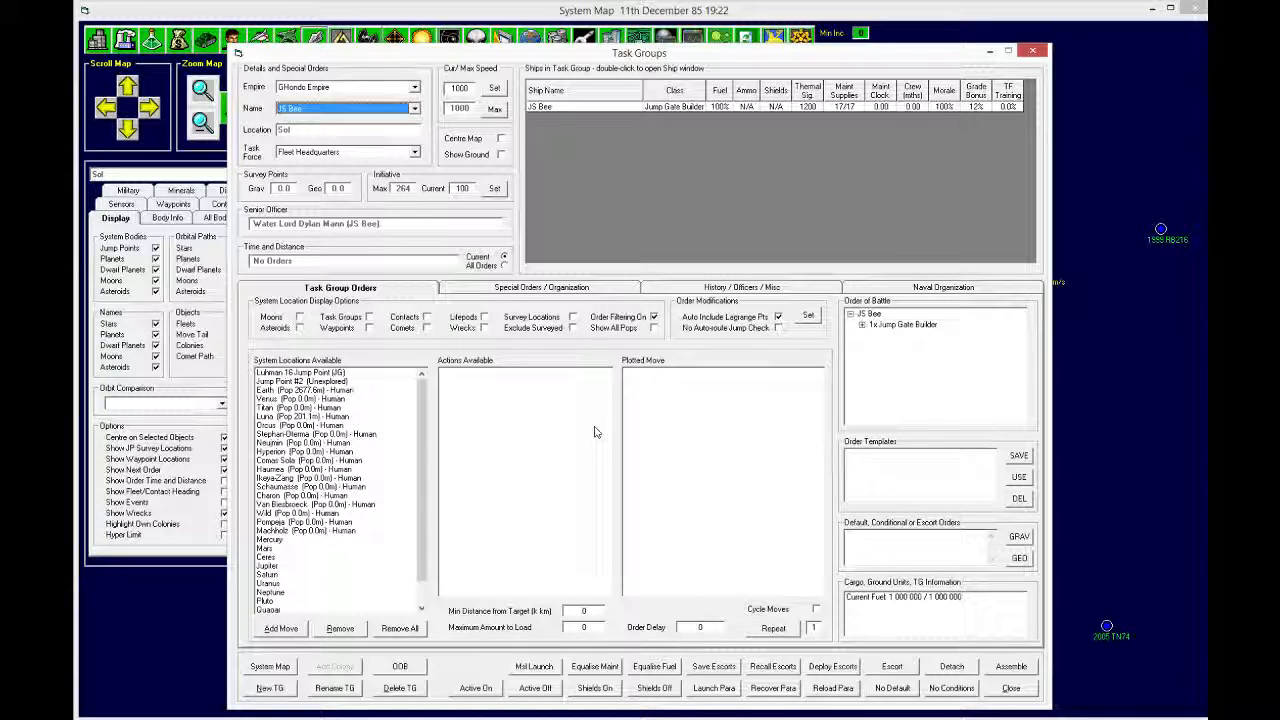
mouse_move(756, 522)
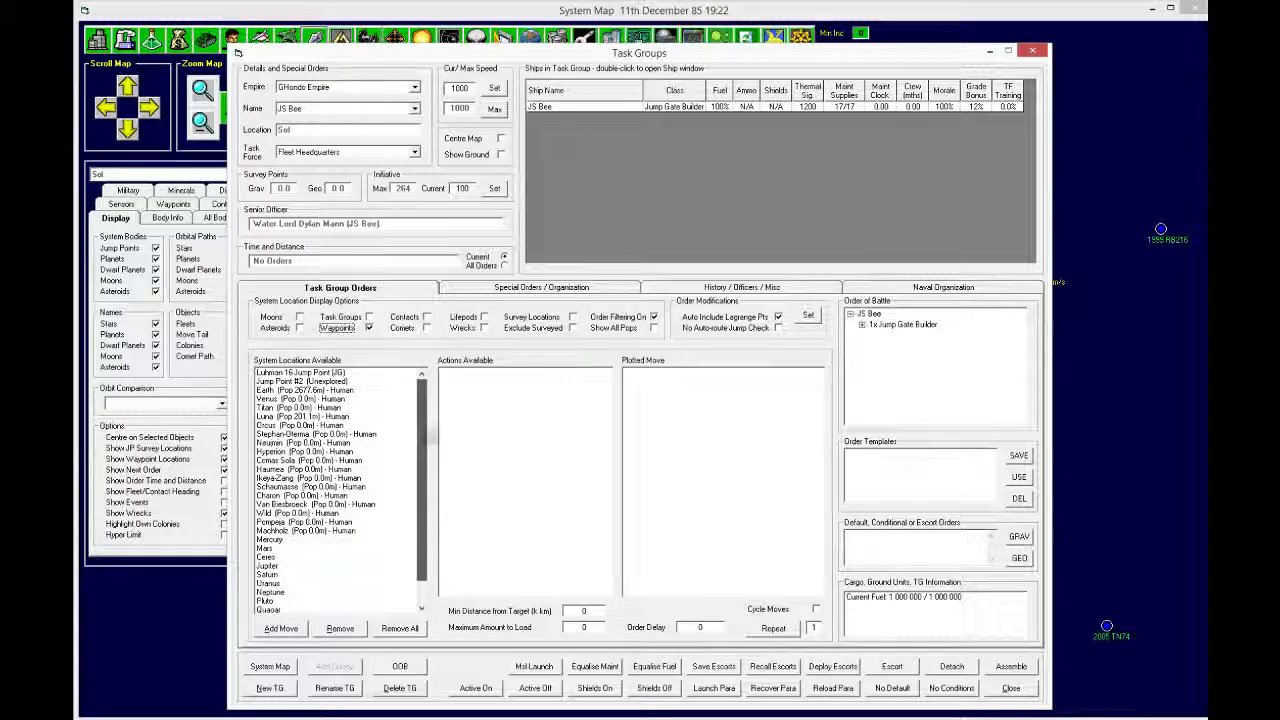
click(305, 381)
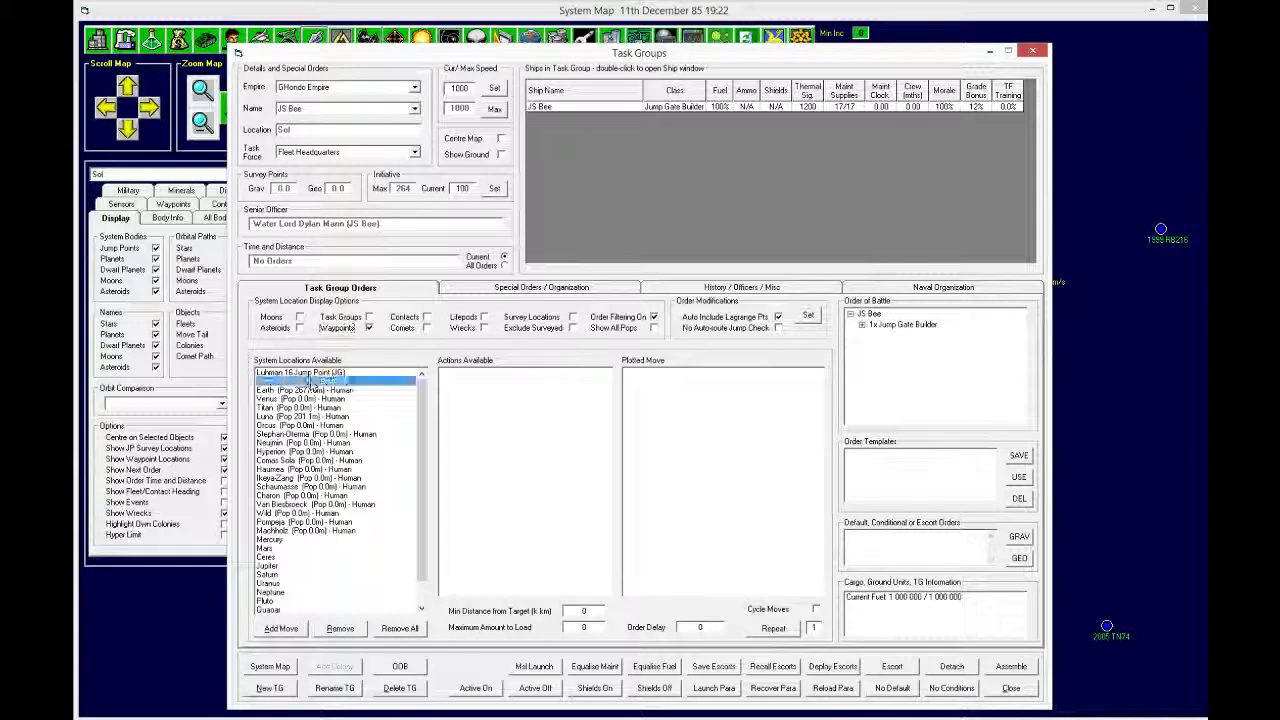
click(300, 381)
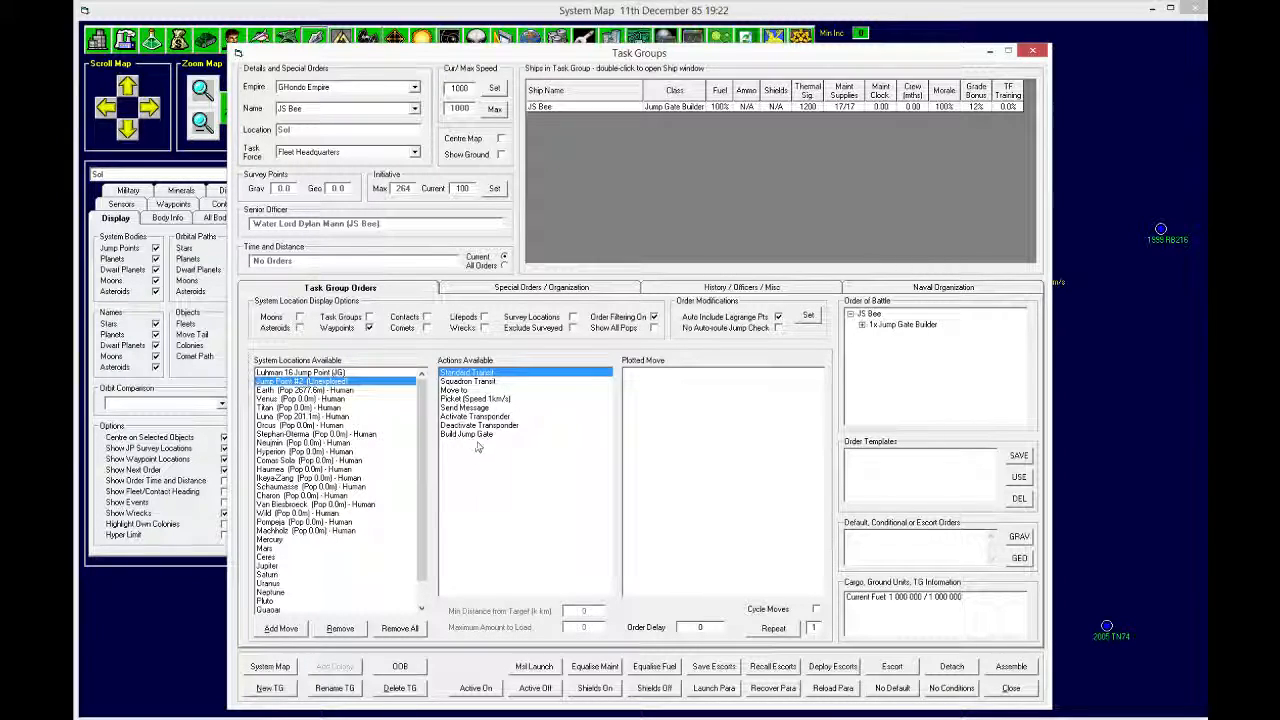
click(466, 434)
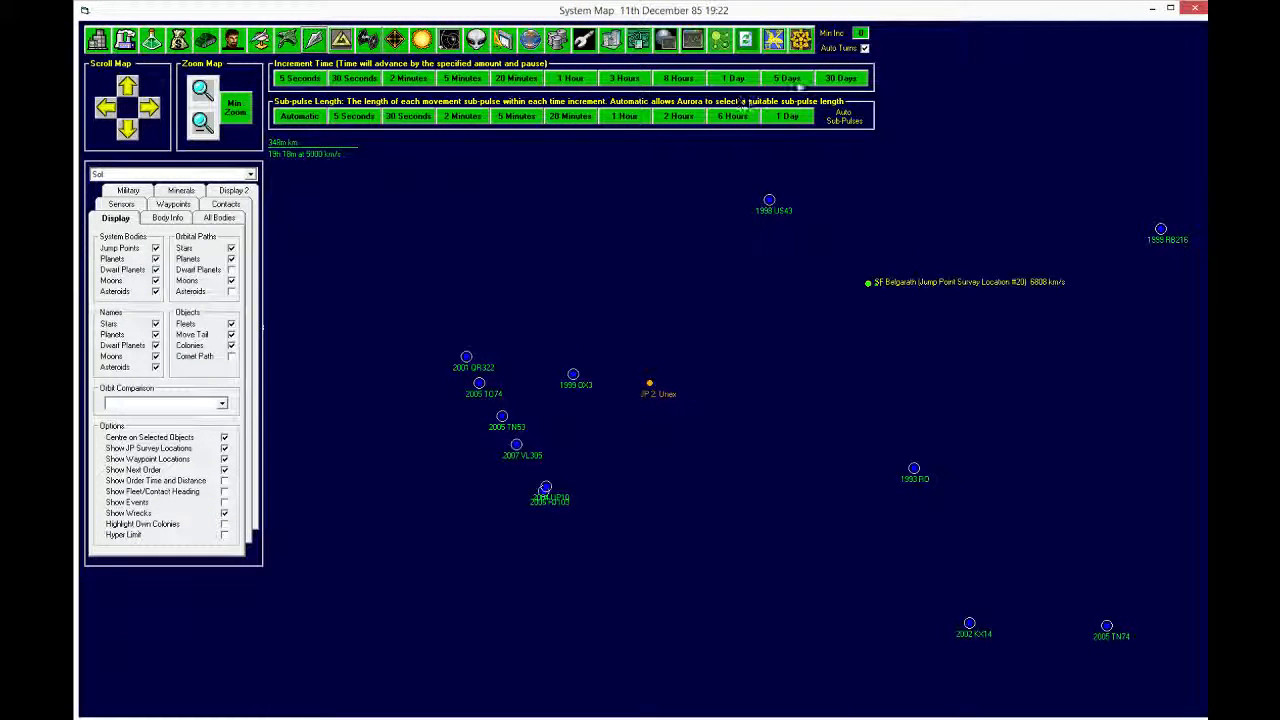
Step: Advance five days to 16th December 85, dismiss the event log, and review Earth's research
click(732, 78)
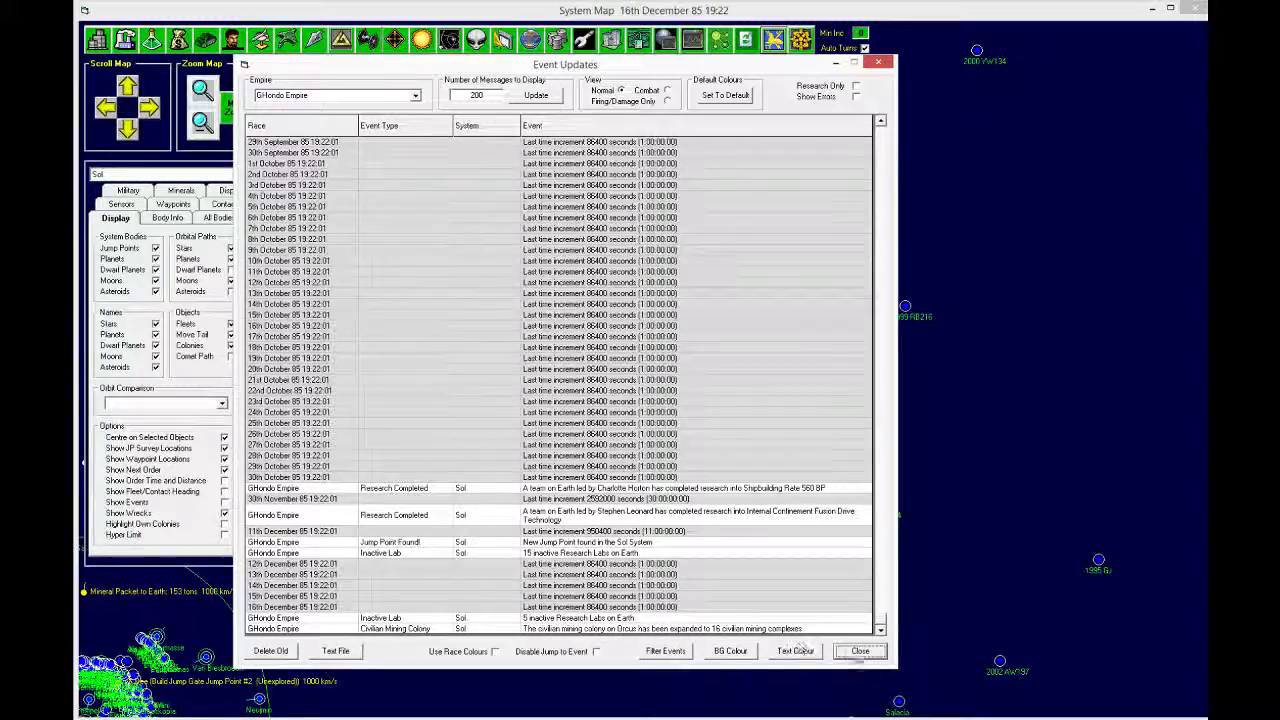
click(859, 651)
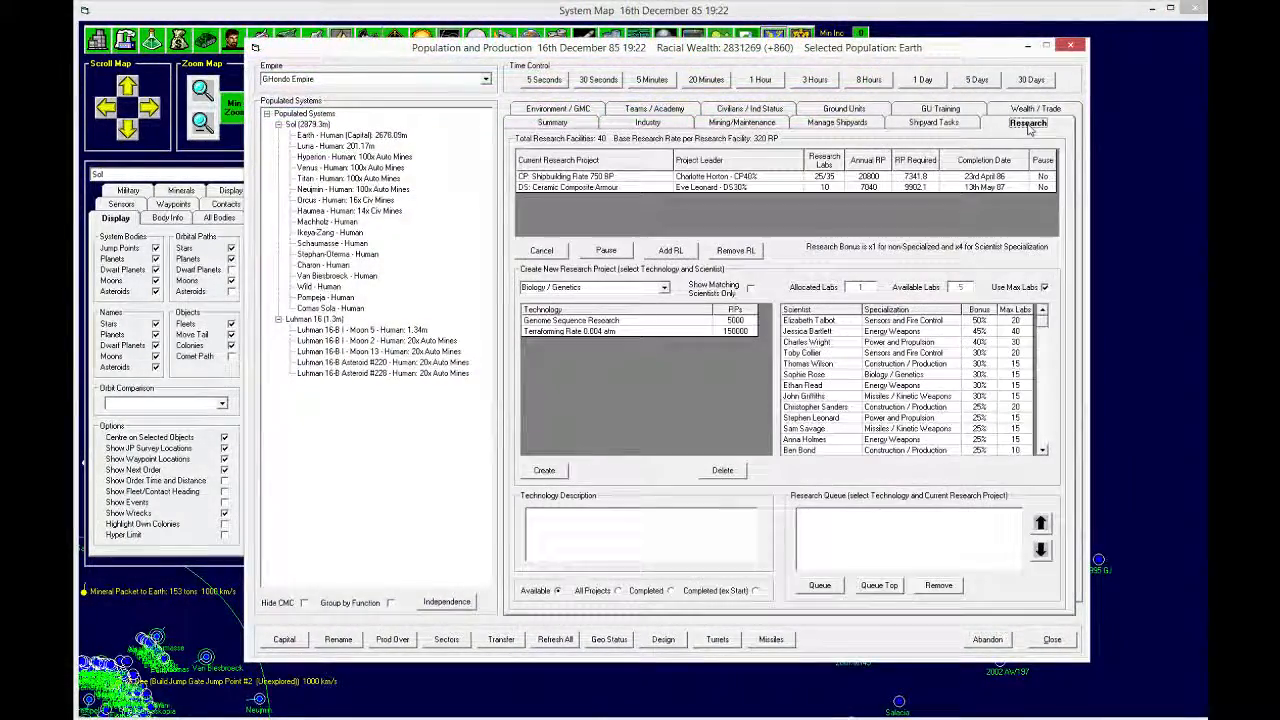
click(590, 176)
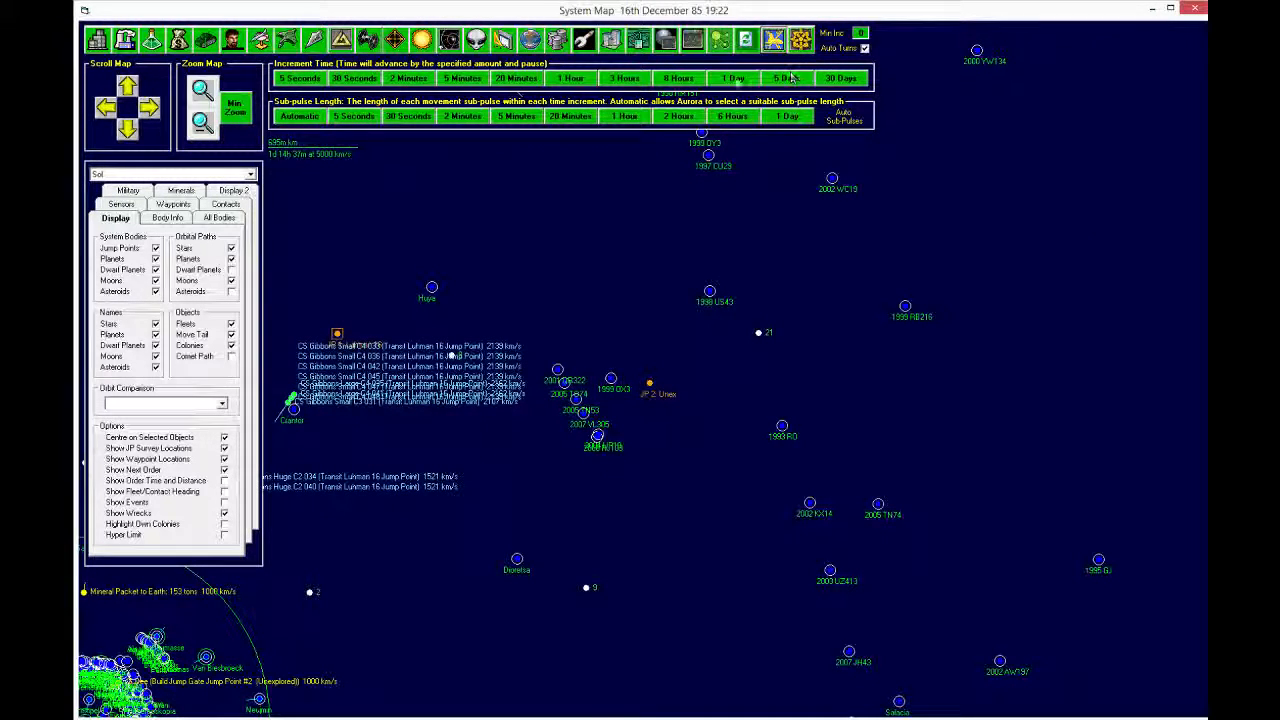
Step: Advance time twice by five days and once by one day, reaching 26th December 85
click(732, 78)
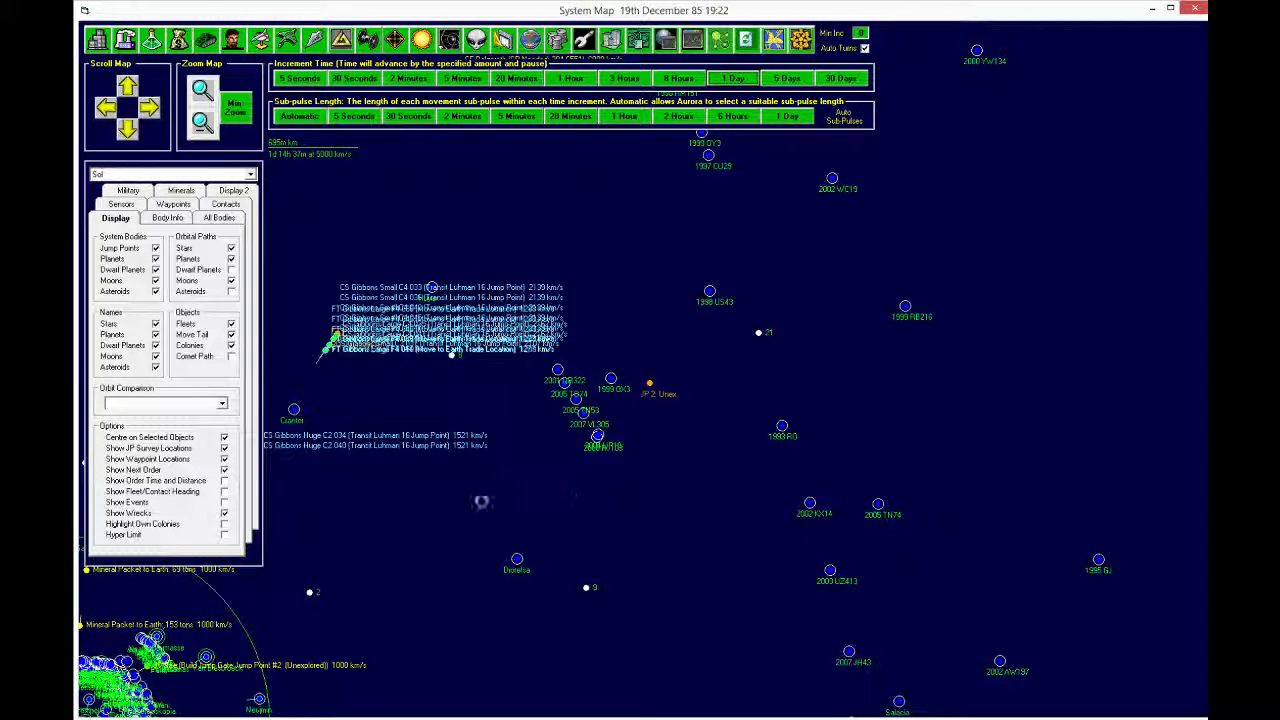
click(732, 78)
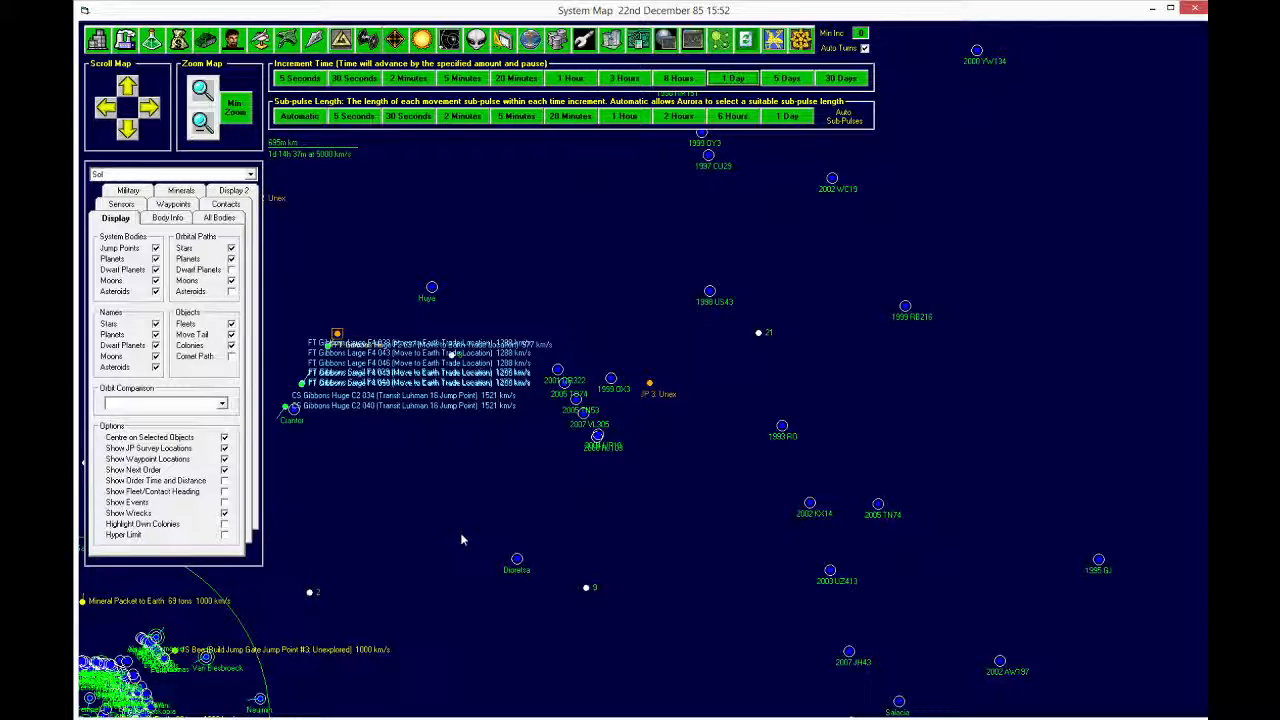
mouse_move(757, 377)
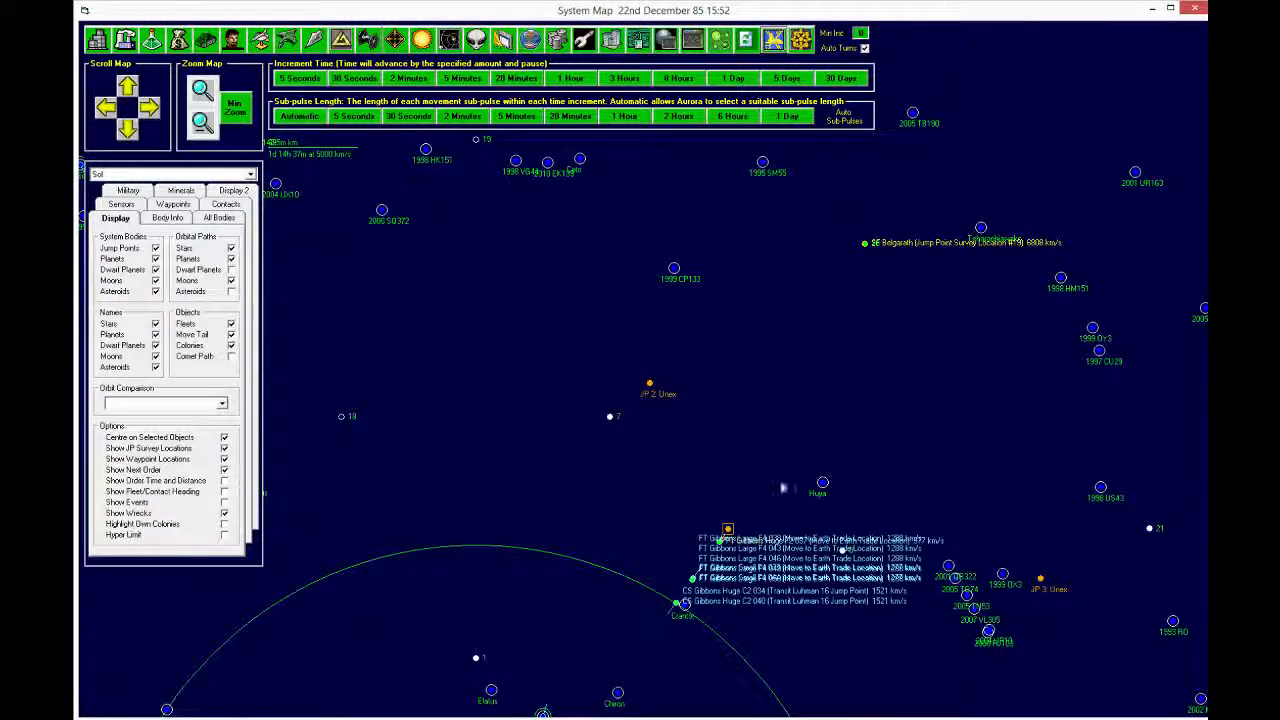
mouse_move(768, 323)
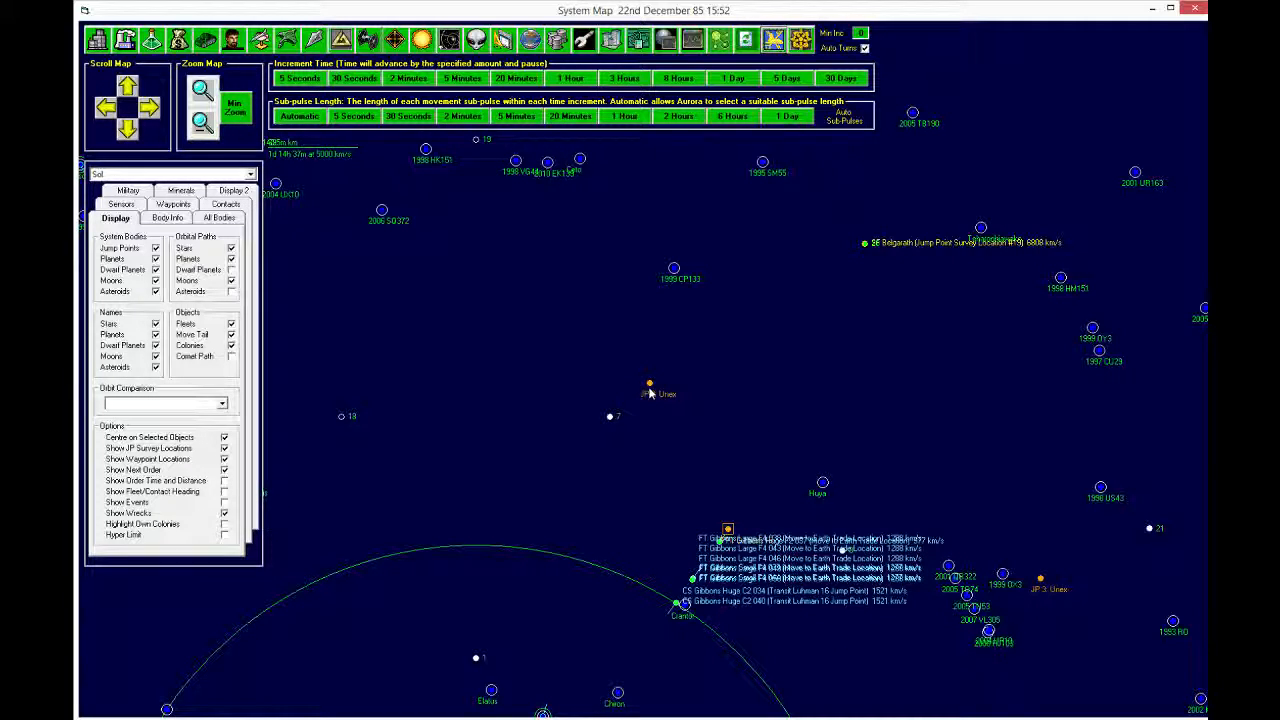
mouse_move(668, 407)
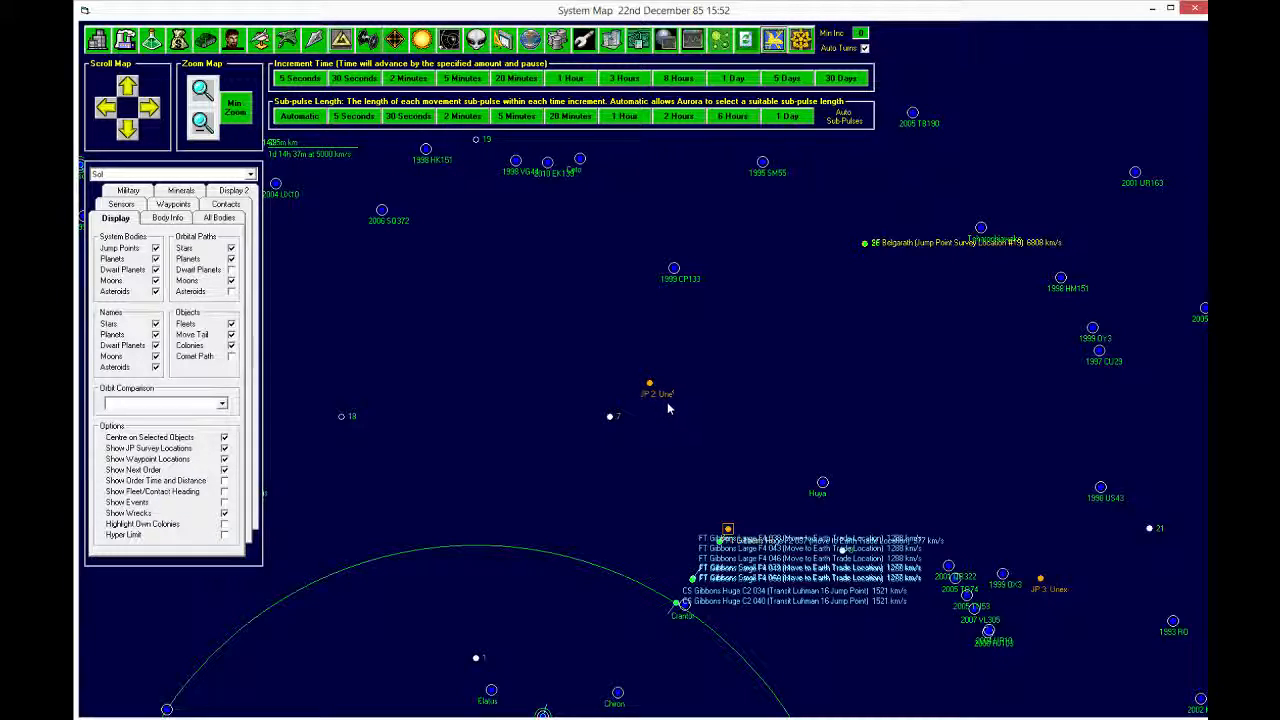
mouse_move(770, 205)
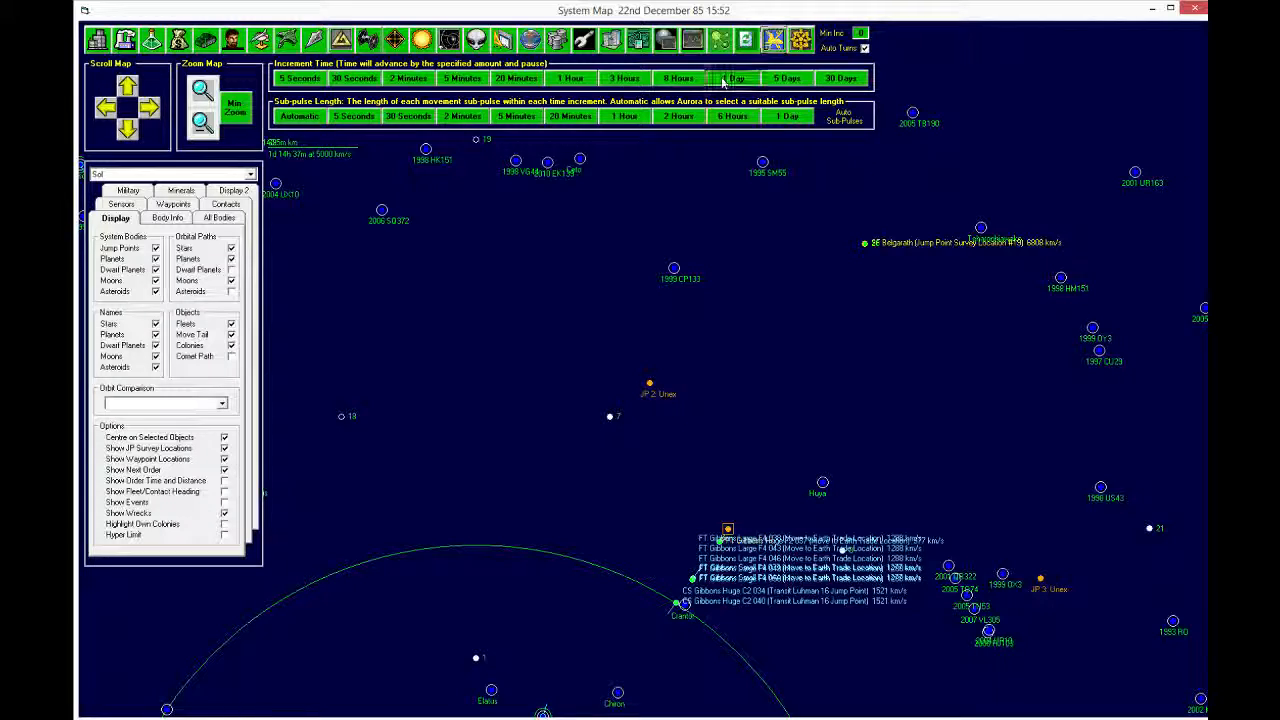
click(738, 78)
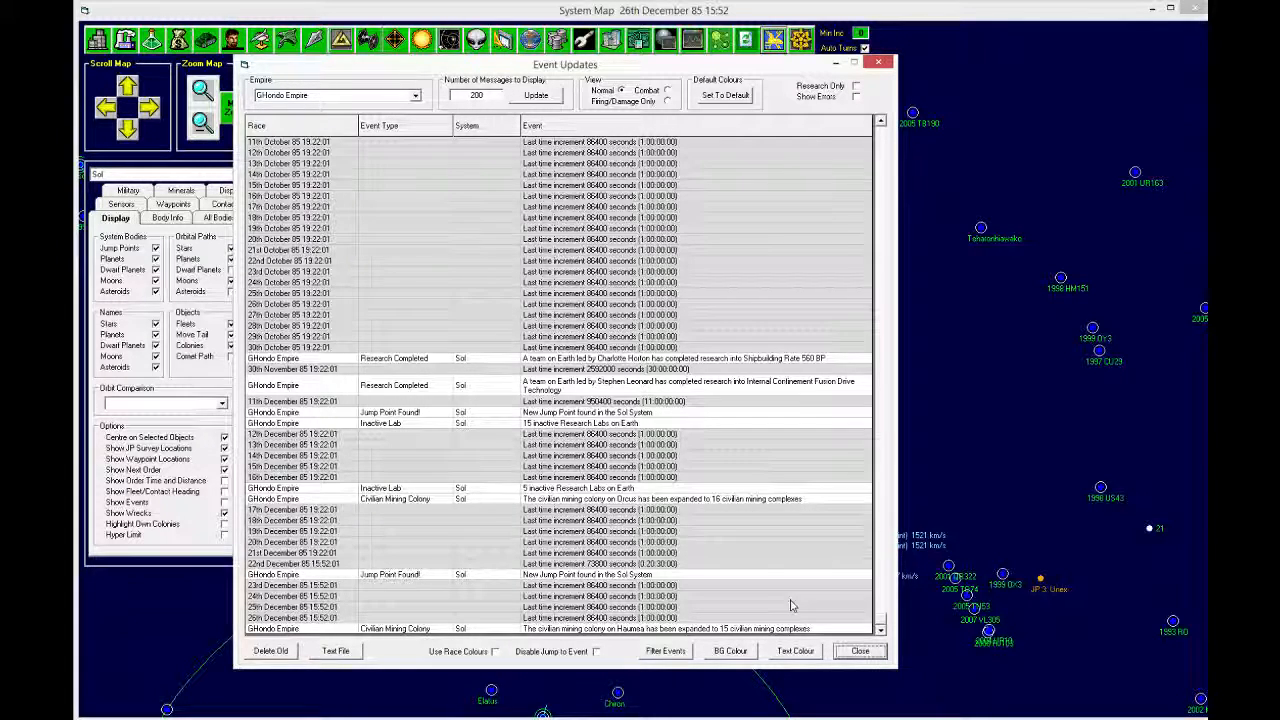
Step: Filter Civilian Mining Colony events out of the event log, then close it
click(665, 651)
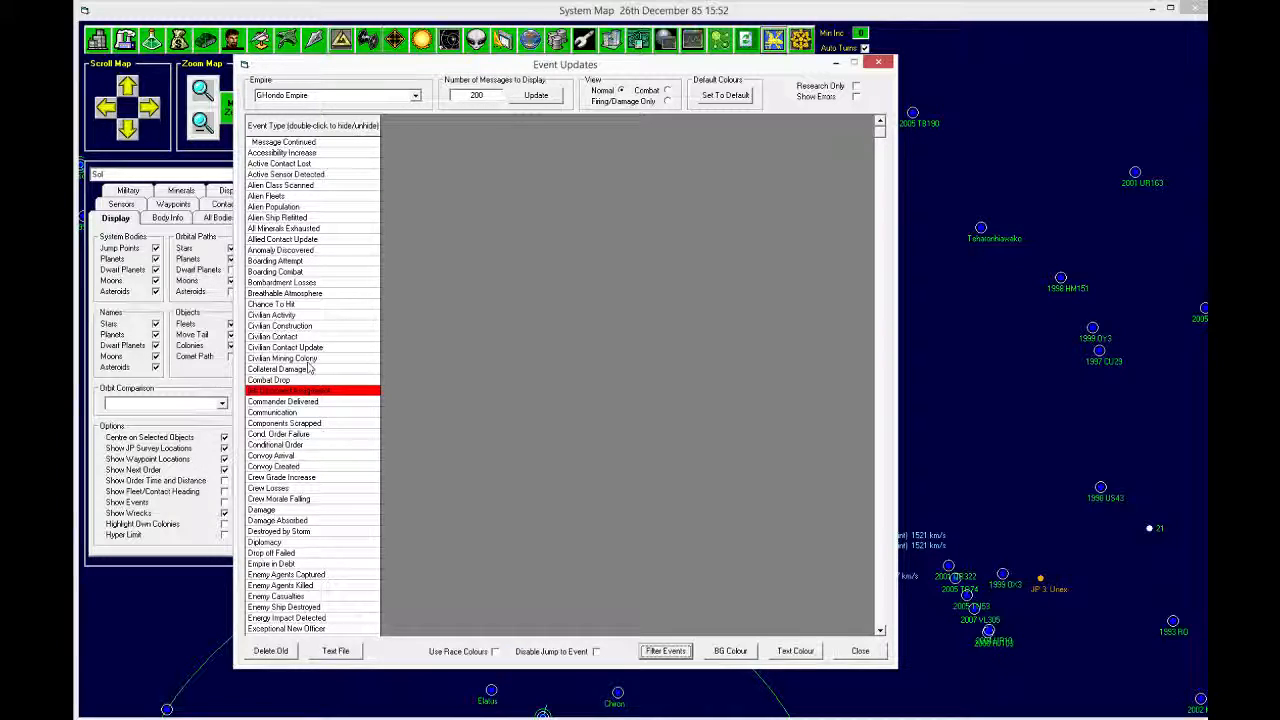
click(285, 358)
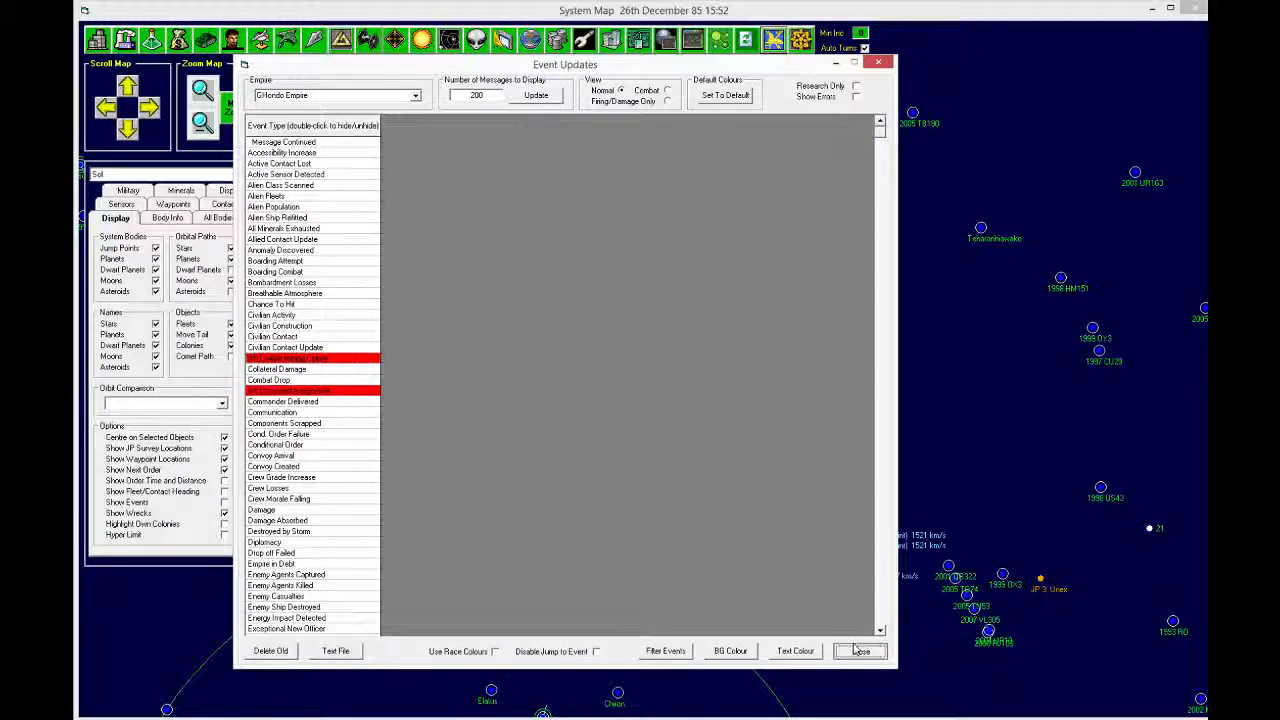
click(859, 651)
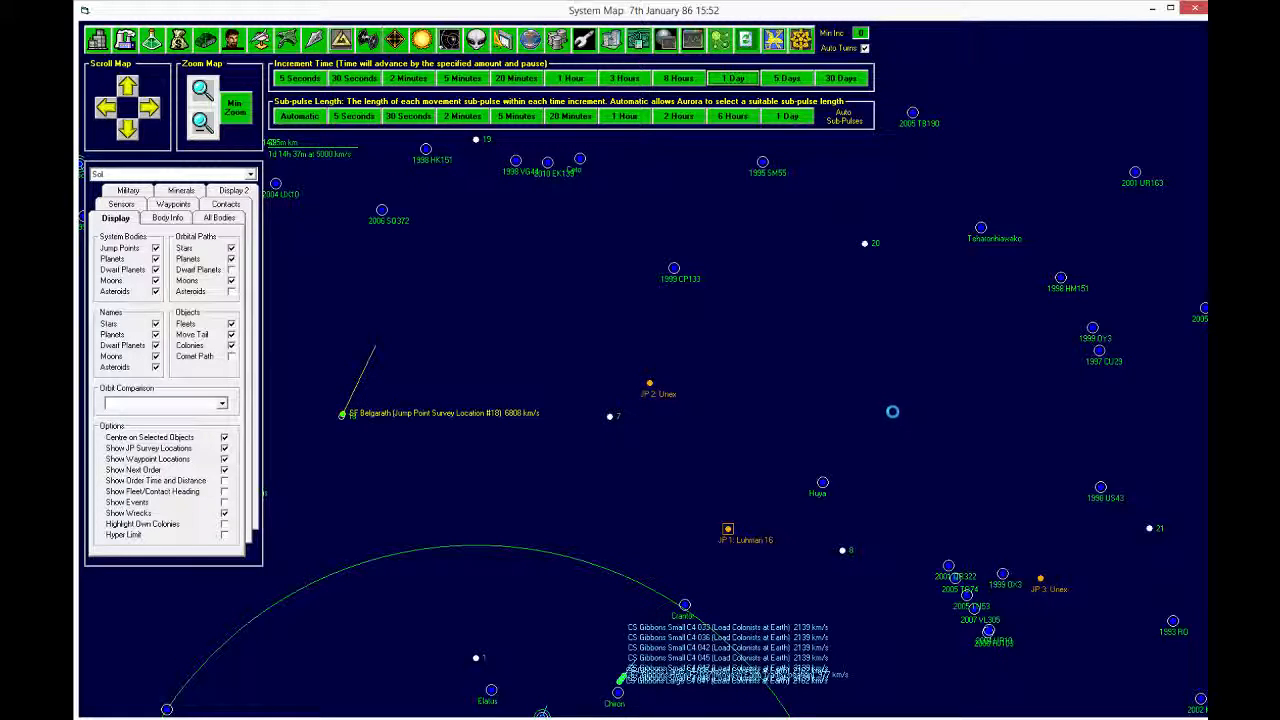
Step: Step time forward in repeated five-day increments until the event log appears on 29th March 86
click(732, 78)
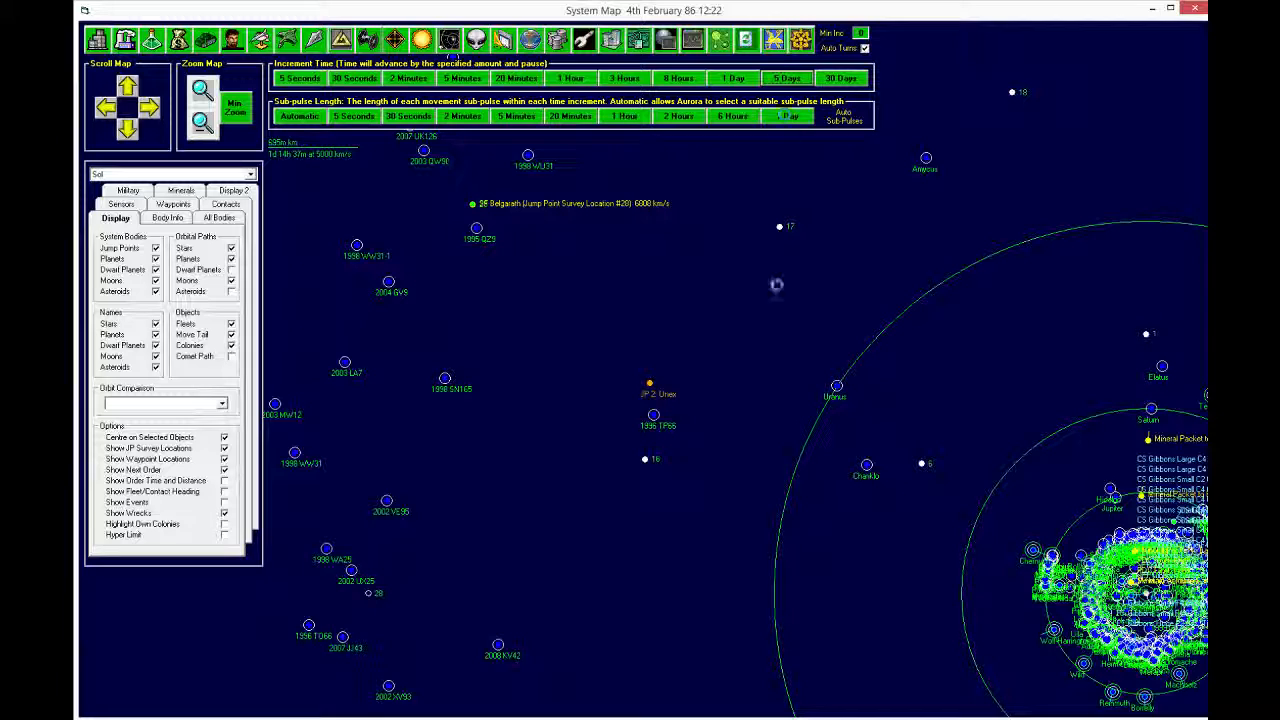
click(786, 78)
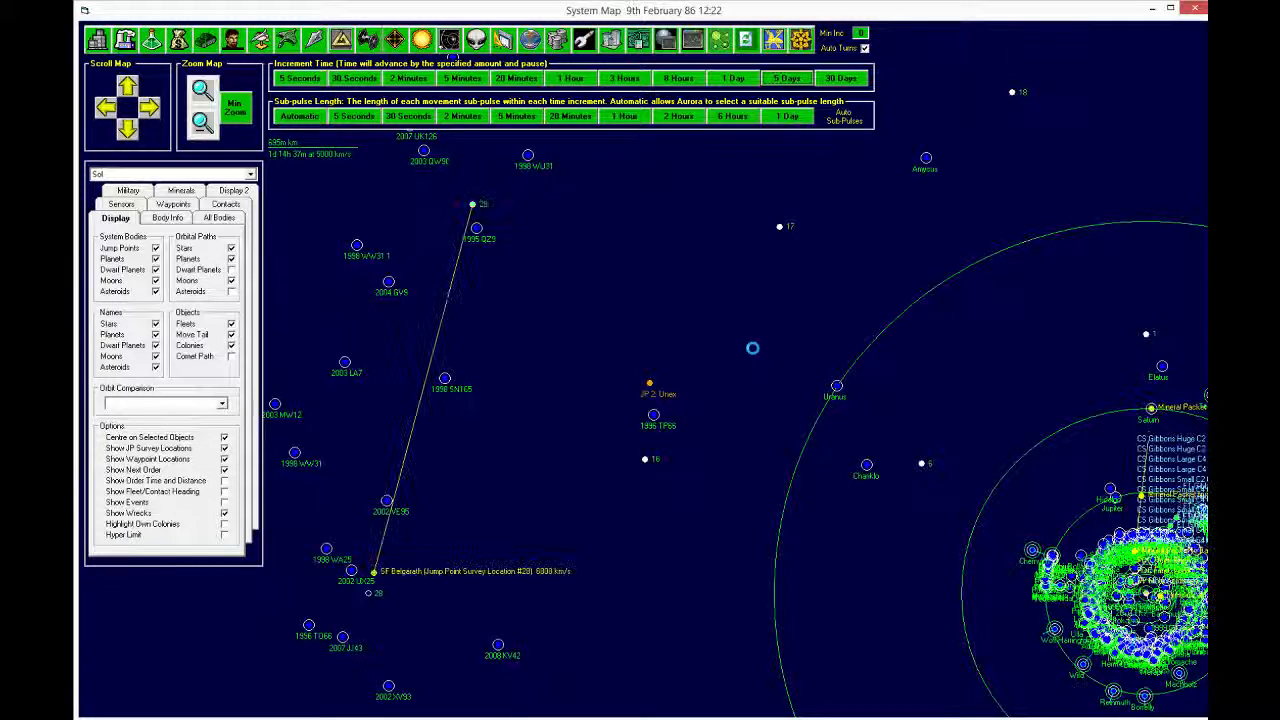
click(787, 78)
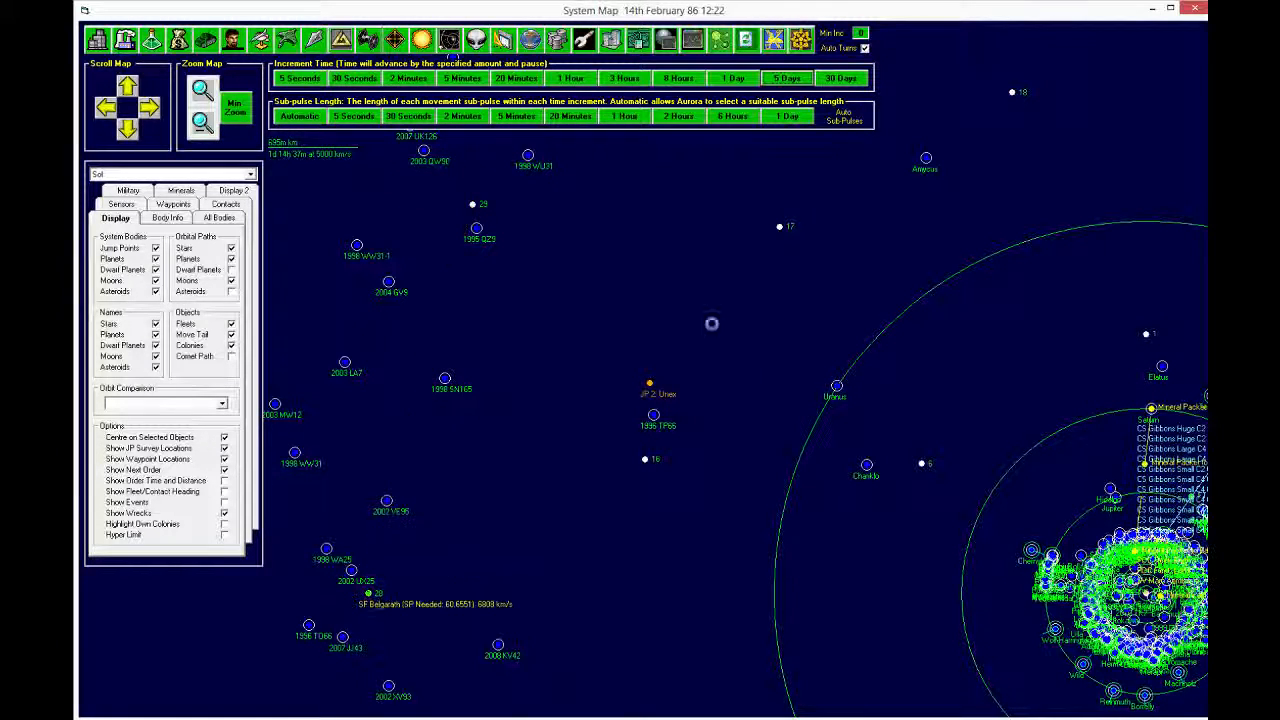
click(787, 78)
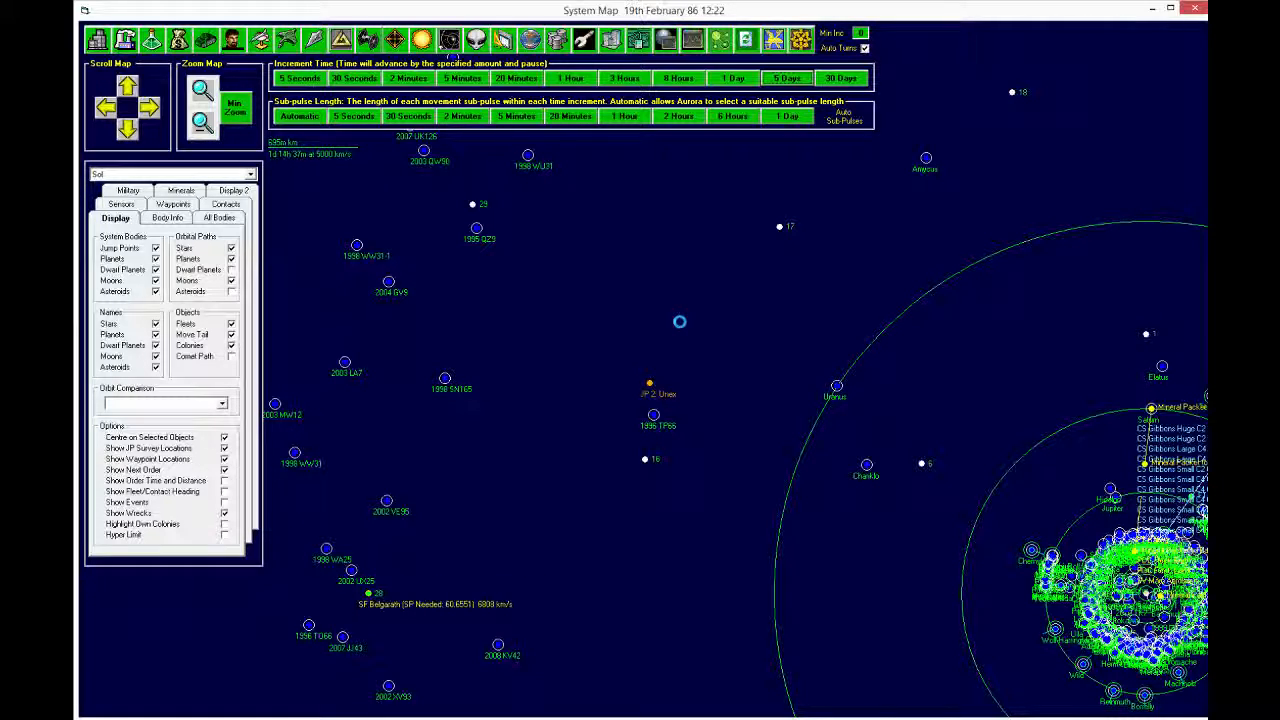
click(787, 78)
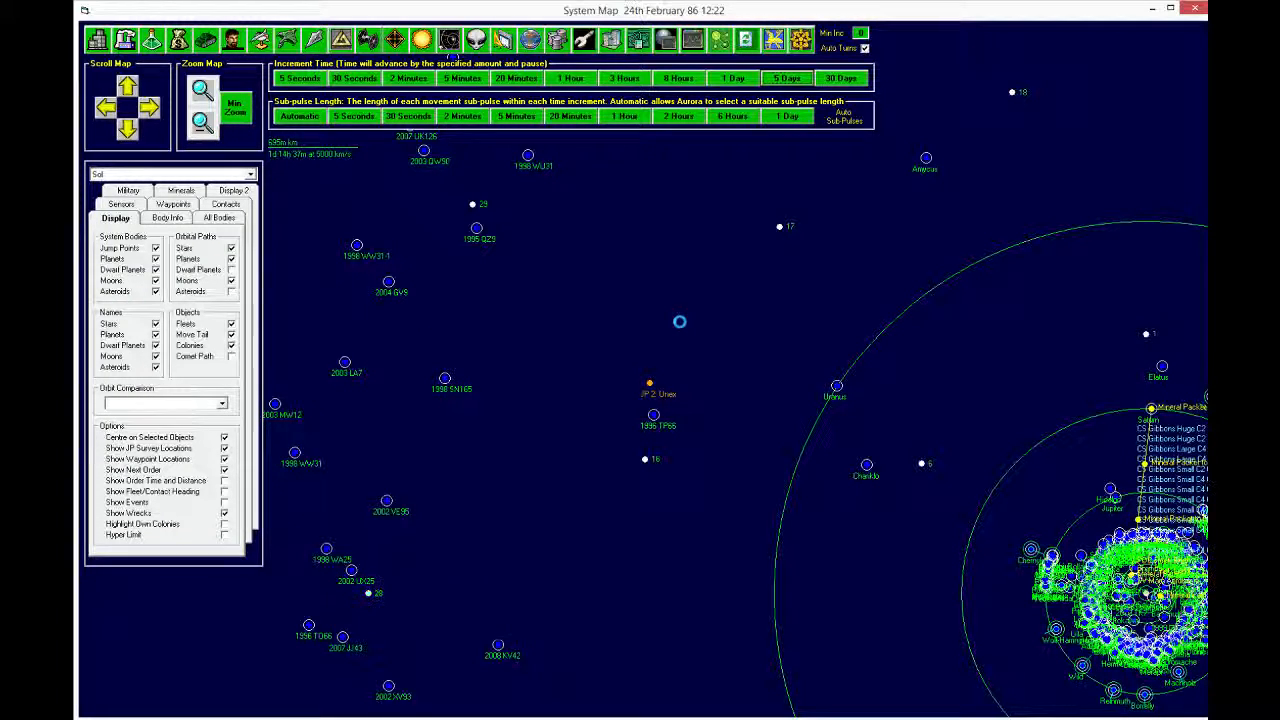
click(786, 78)
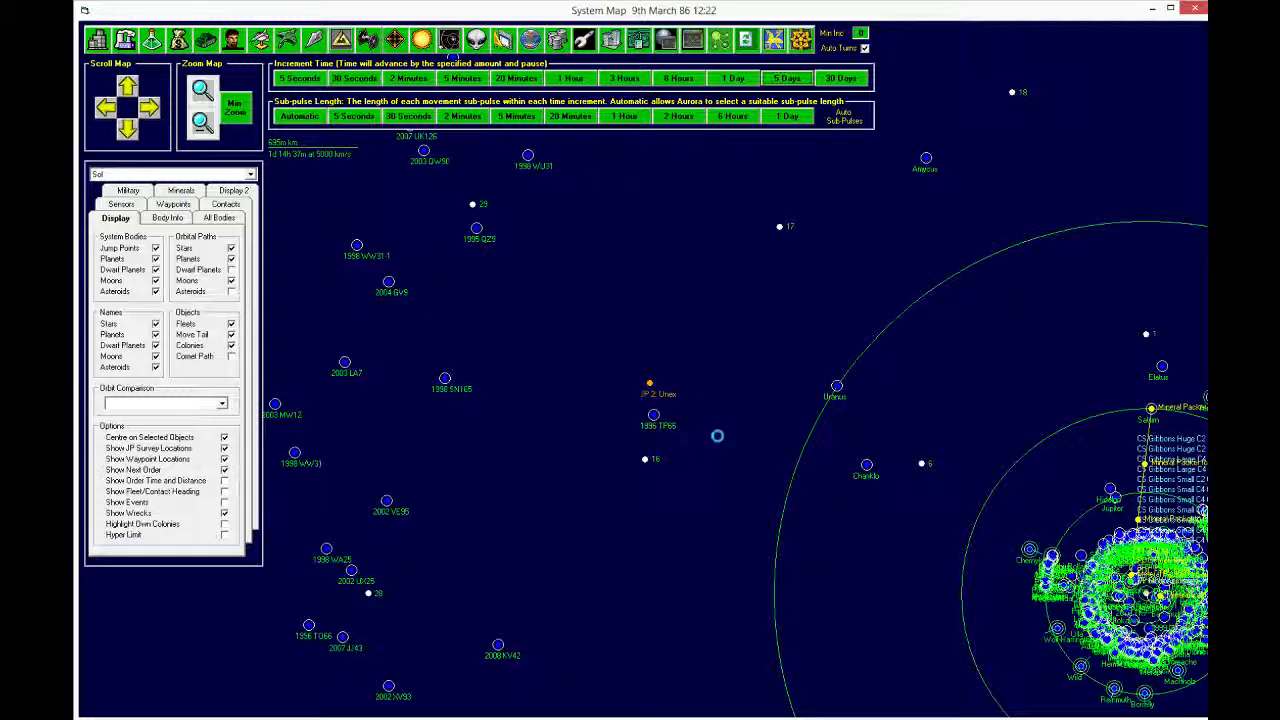
click(786, 78)
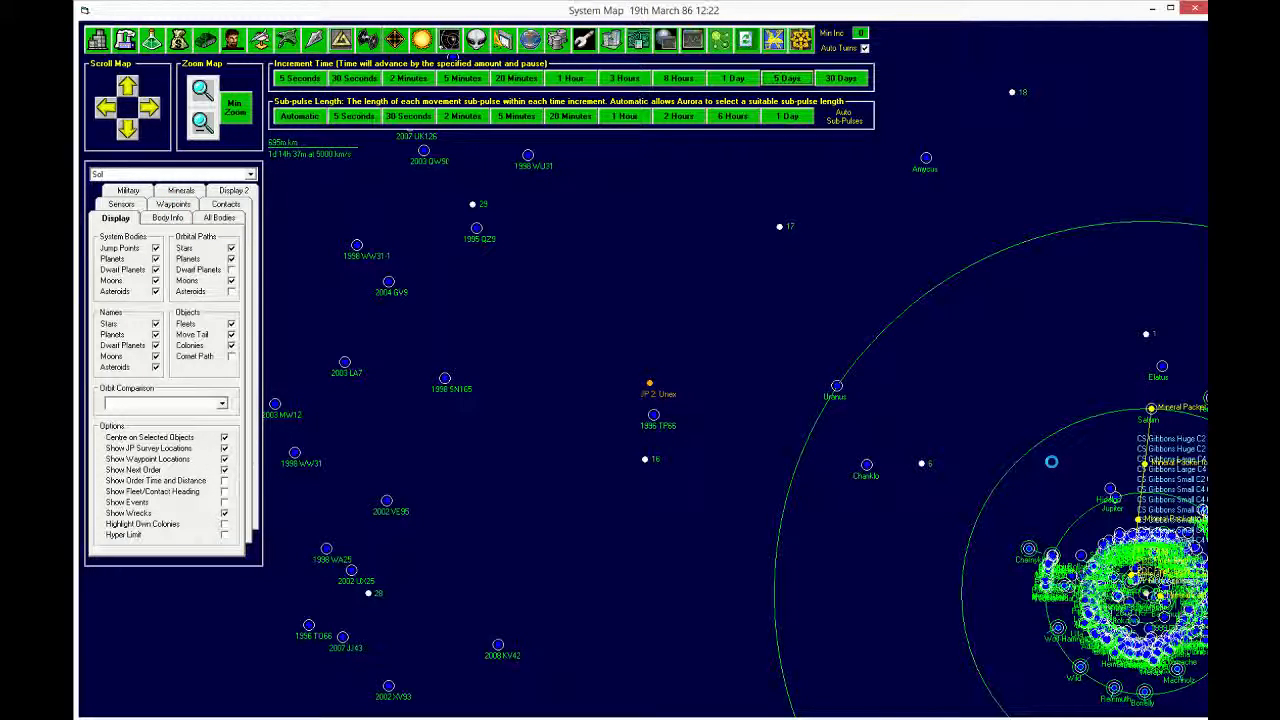
click(787, 78)
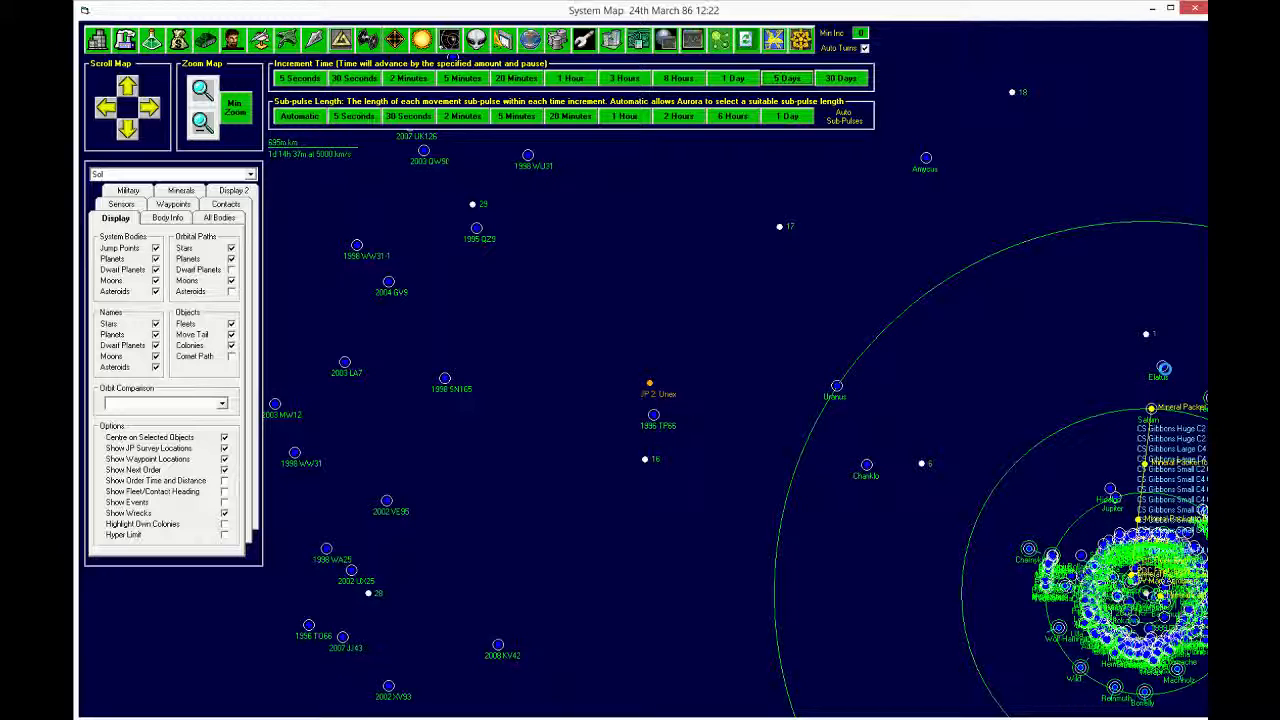
click(787, 78)
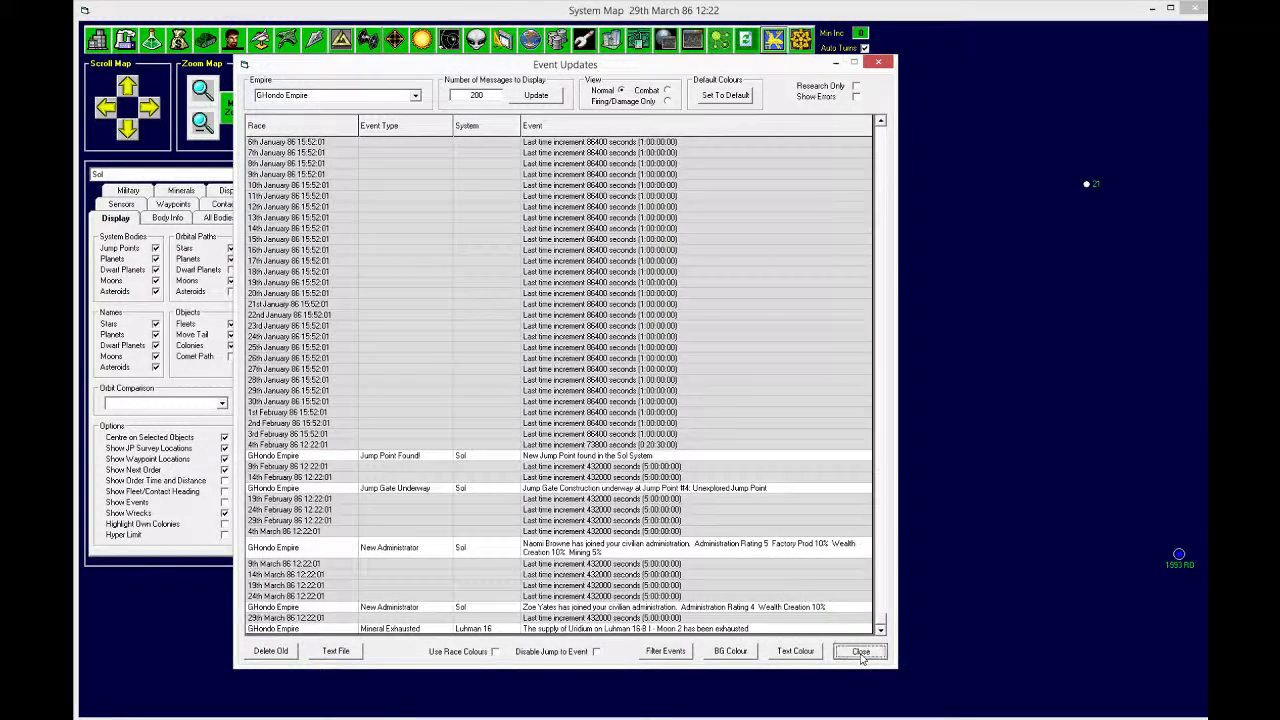
Step: Close the event log to reveal Luhman 16-B I - Moon 2's production summary
click(860, 651)
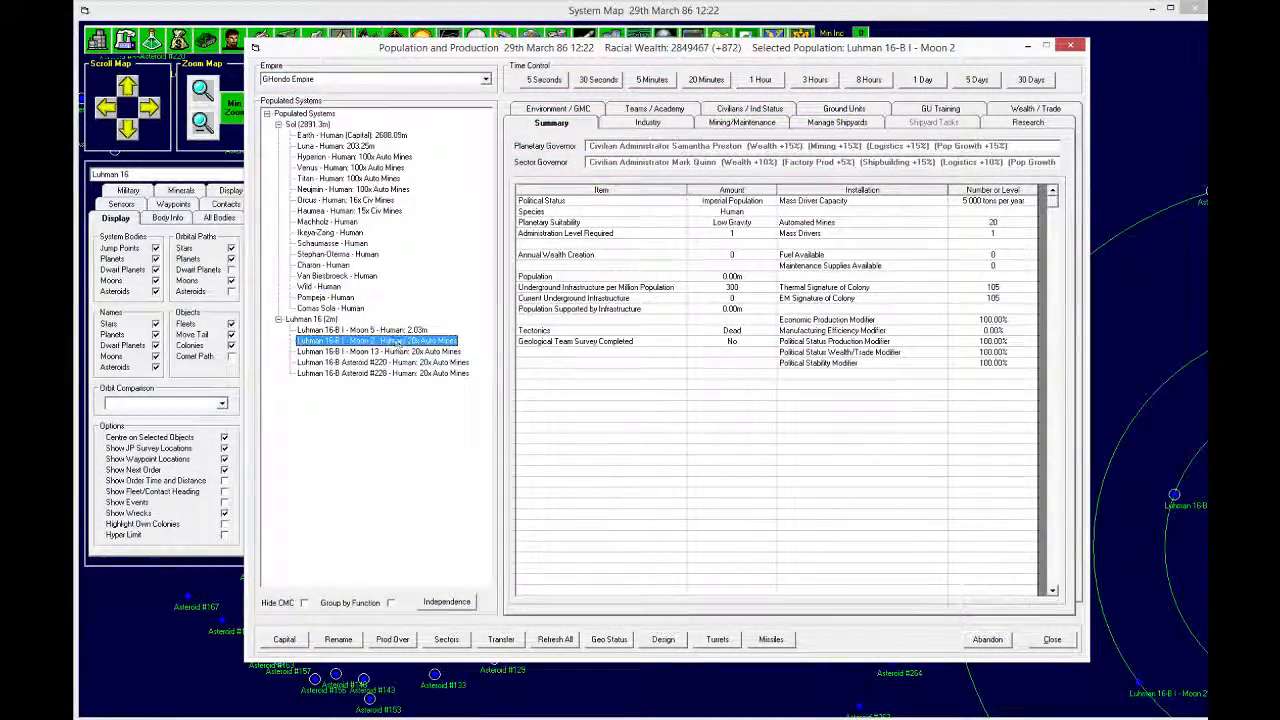
Step: Add a mass driver supply contract for Luhman 16-B I - Moon 2
click(741, 122)
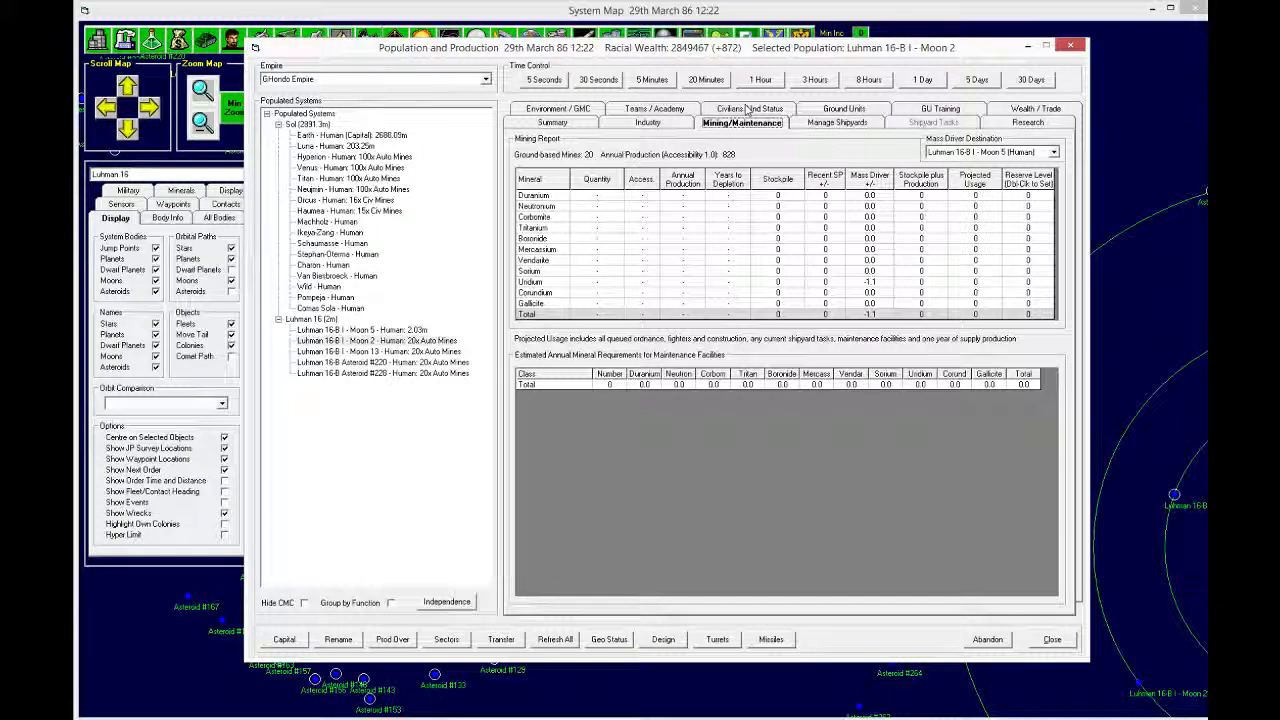
click(742, 122)
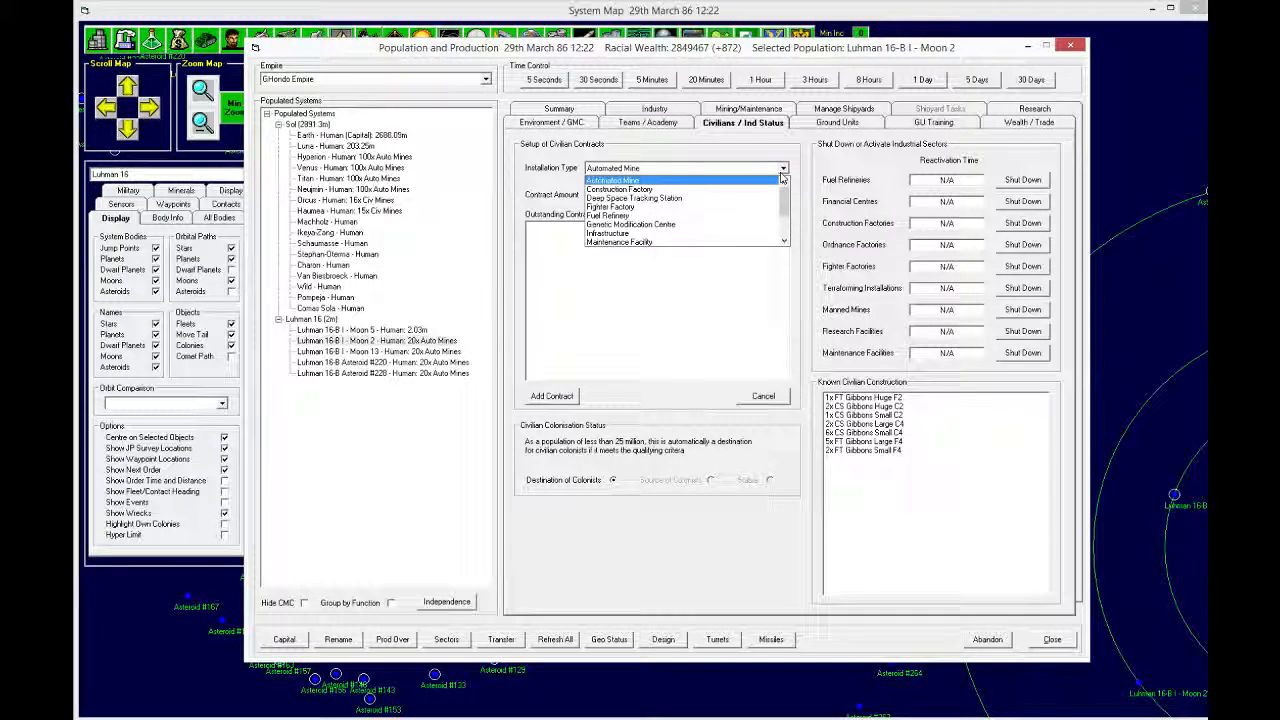
click(610, 167)
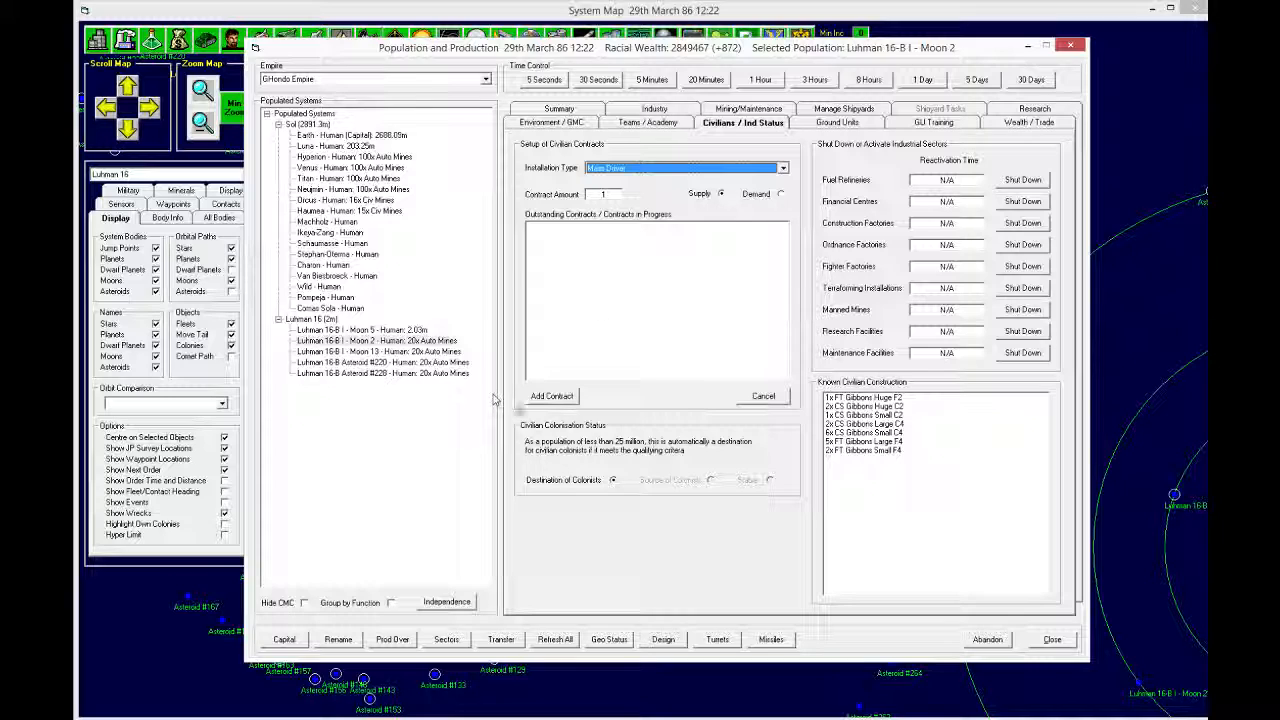
click(551, 395)
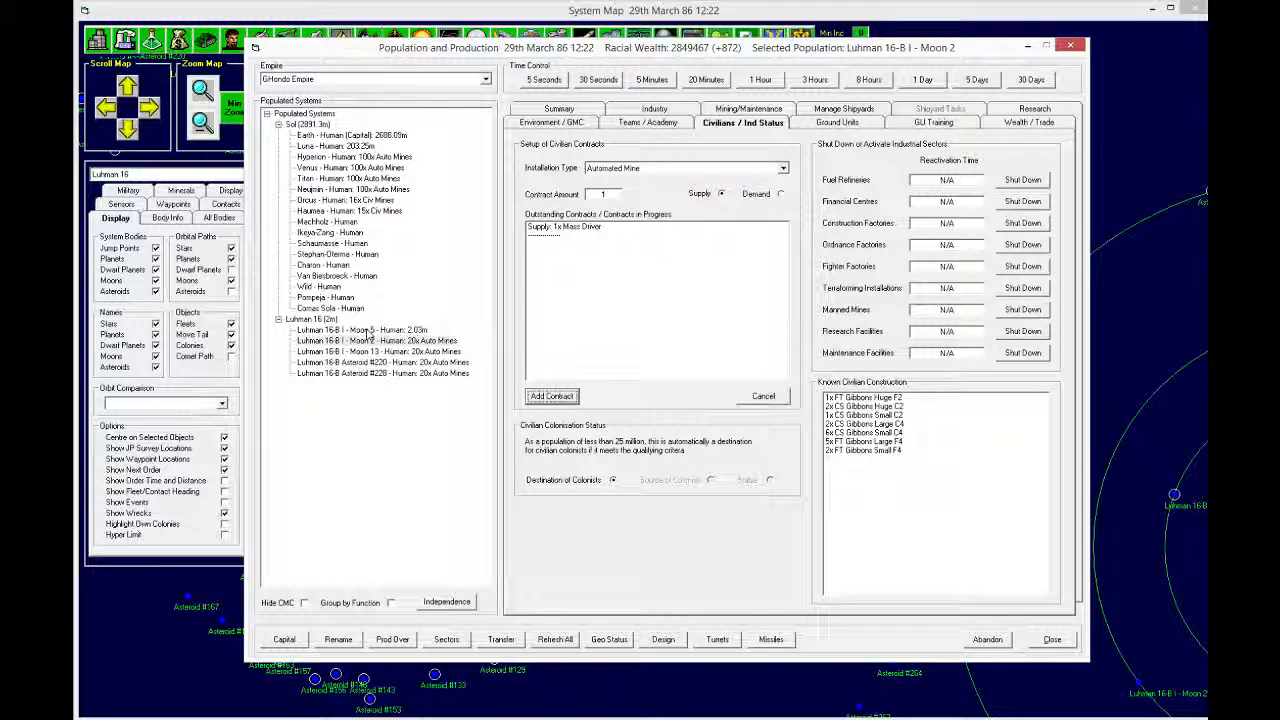
Step: Add a demand contract for 20 automated mines on Luhman 16-B I - Moon 5
click(783, 167)
text(6)
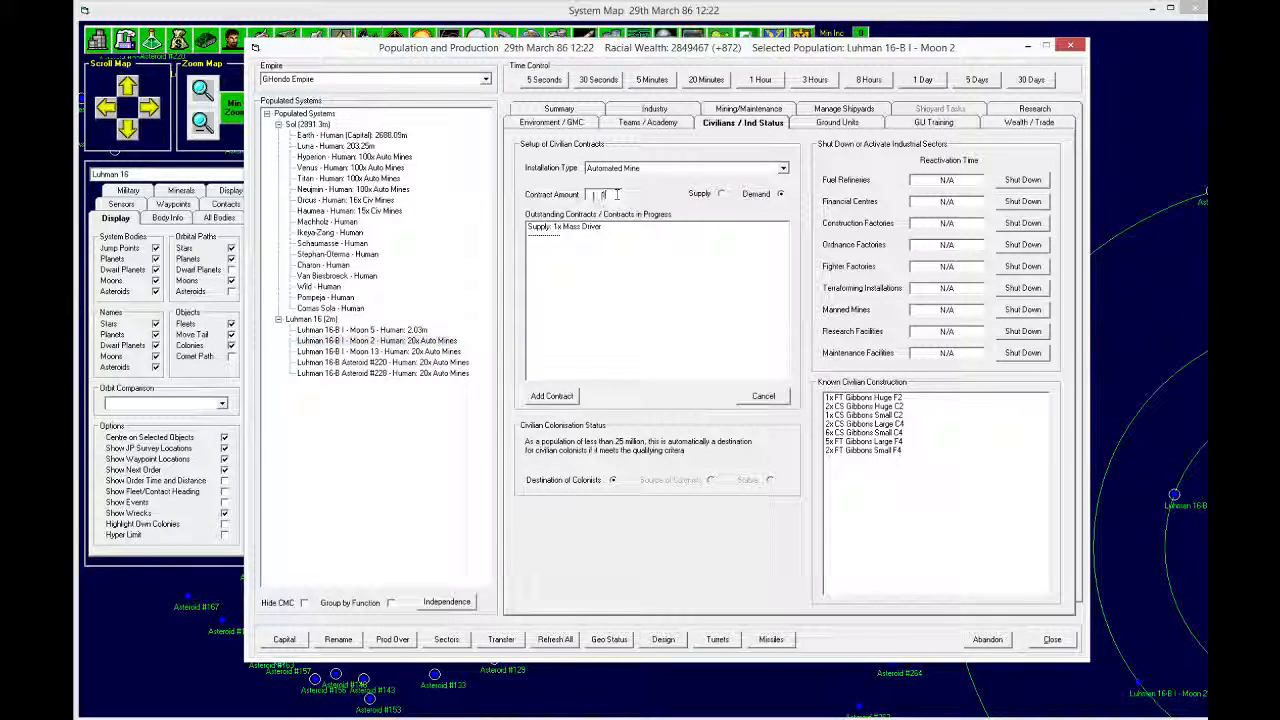
text(20)
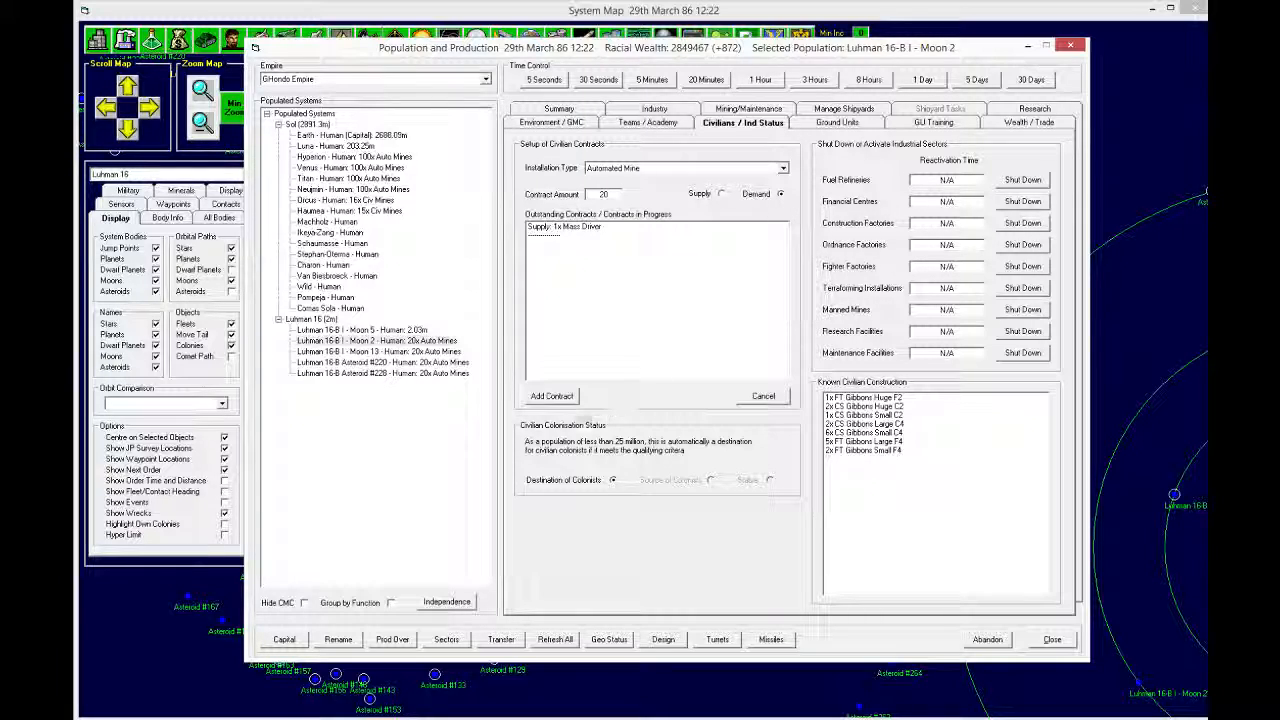
click(551, 395)
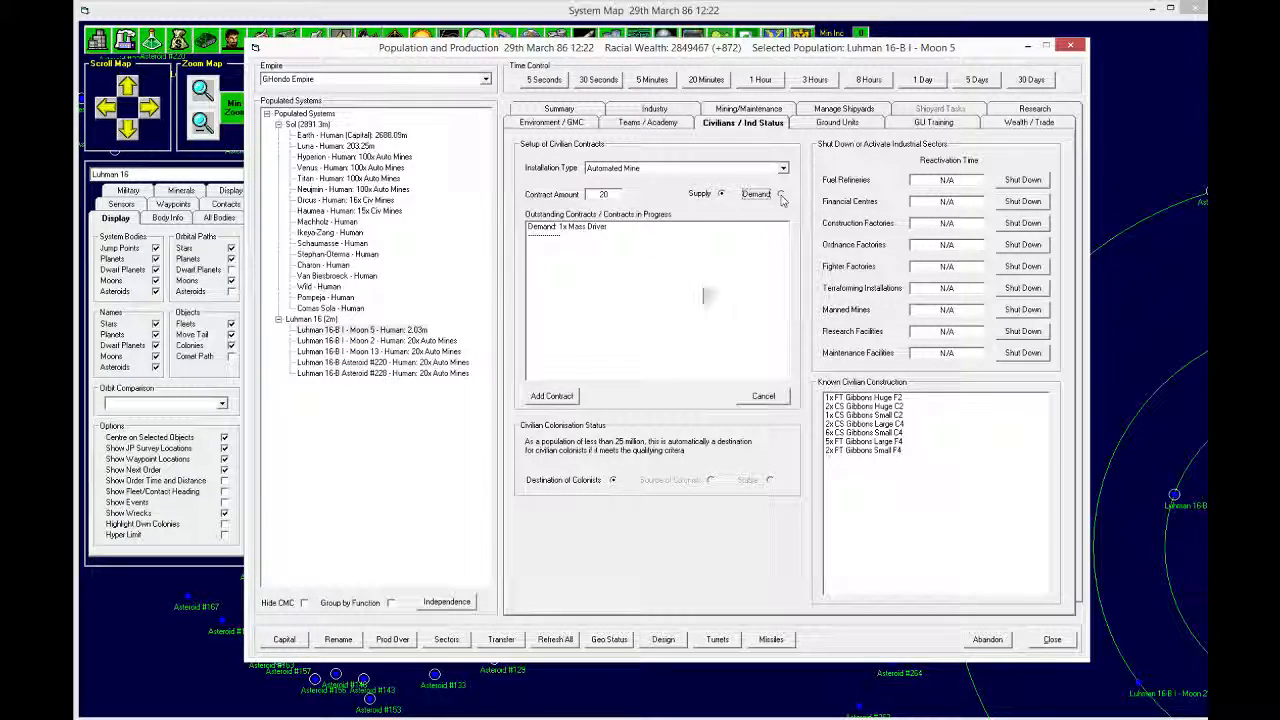
click(551, 396)
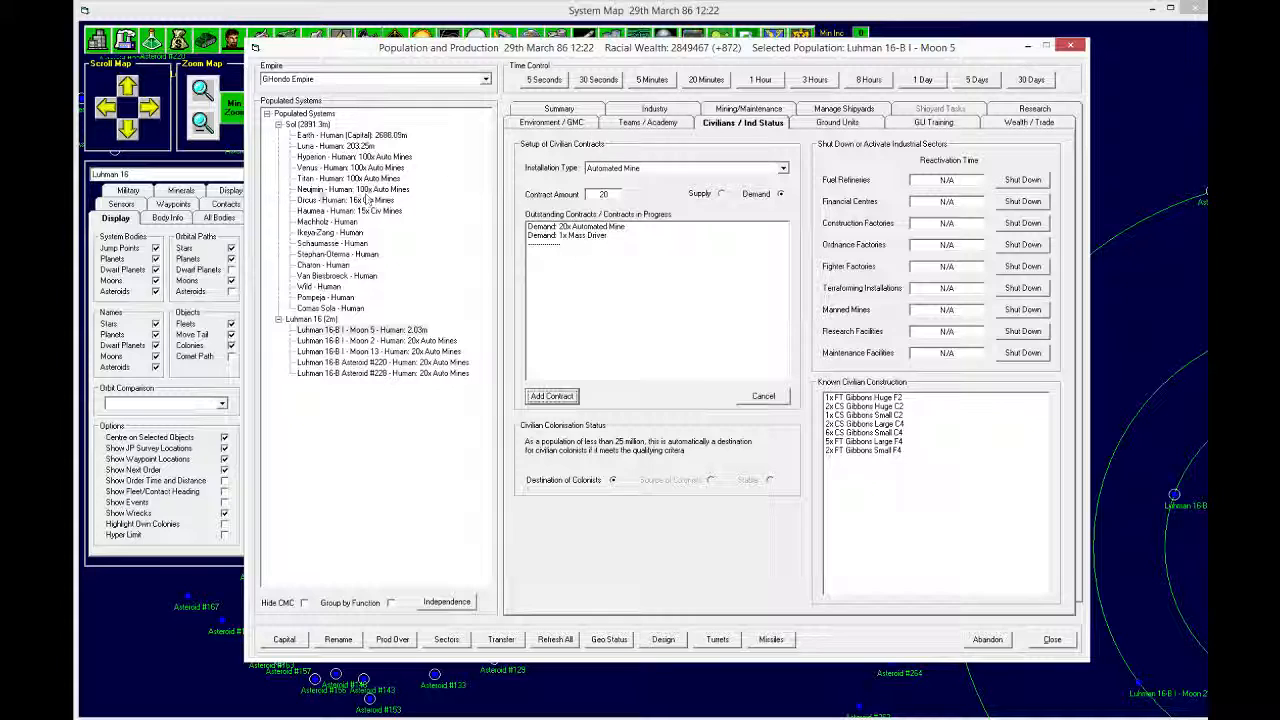
click(335, 146)
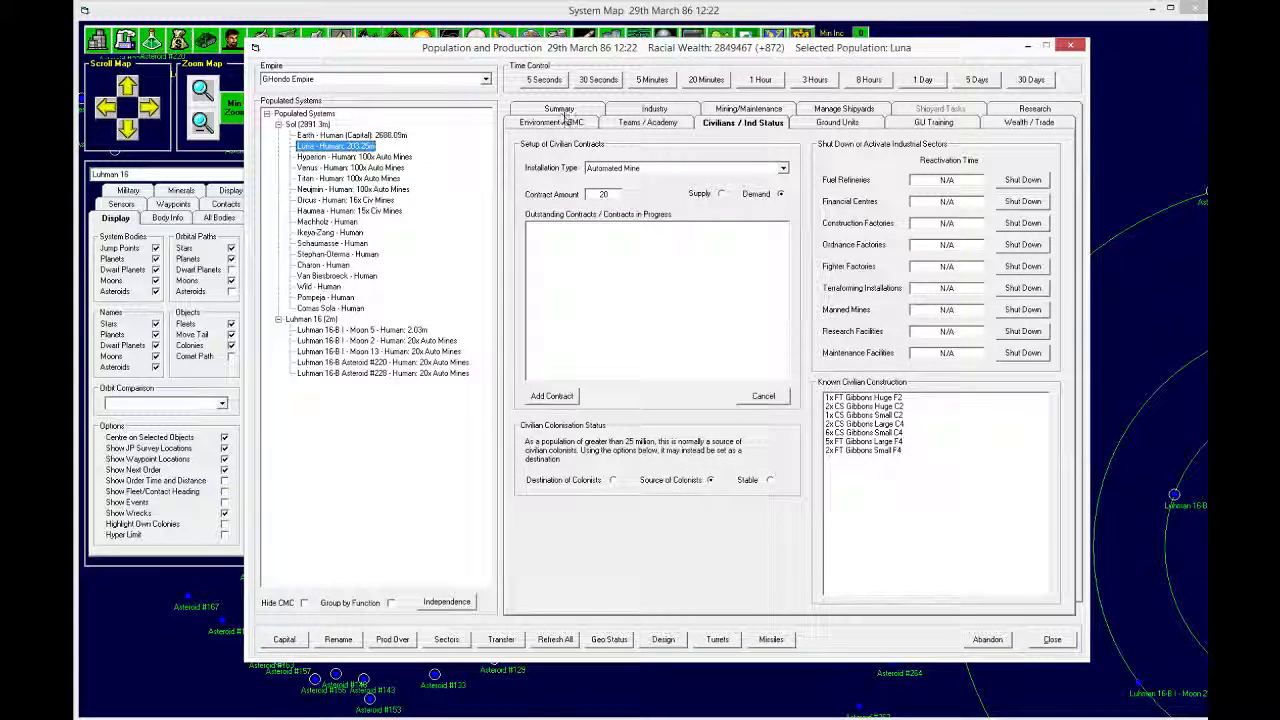
Step: Review Luna's environment, population summary and details, then bring up the task groups
click(551, 122)
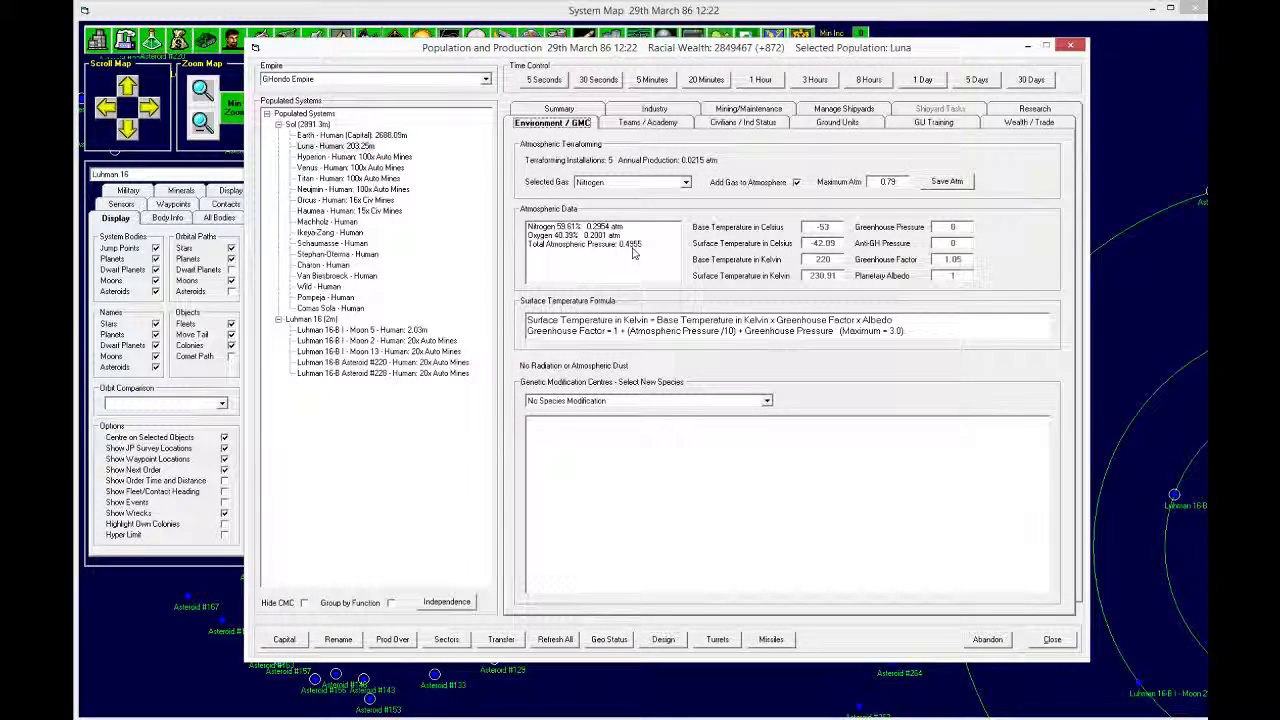
click(551, 122)
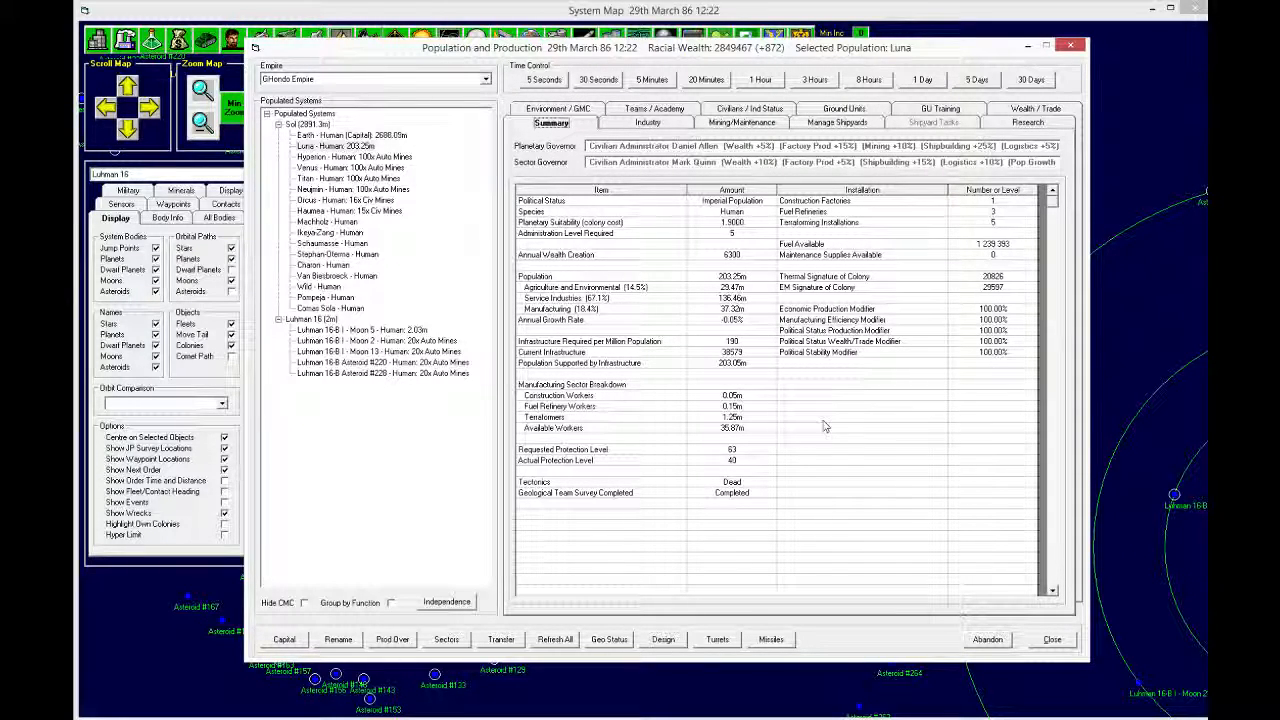
click(1027, 122)
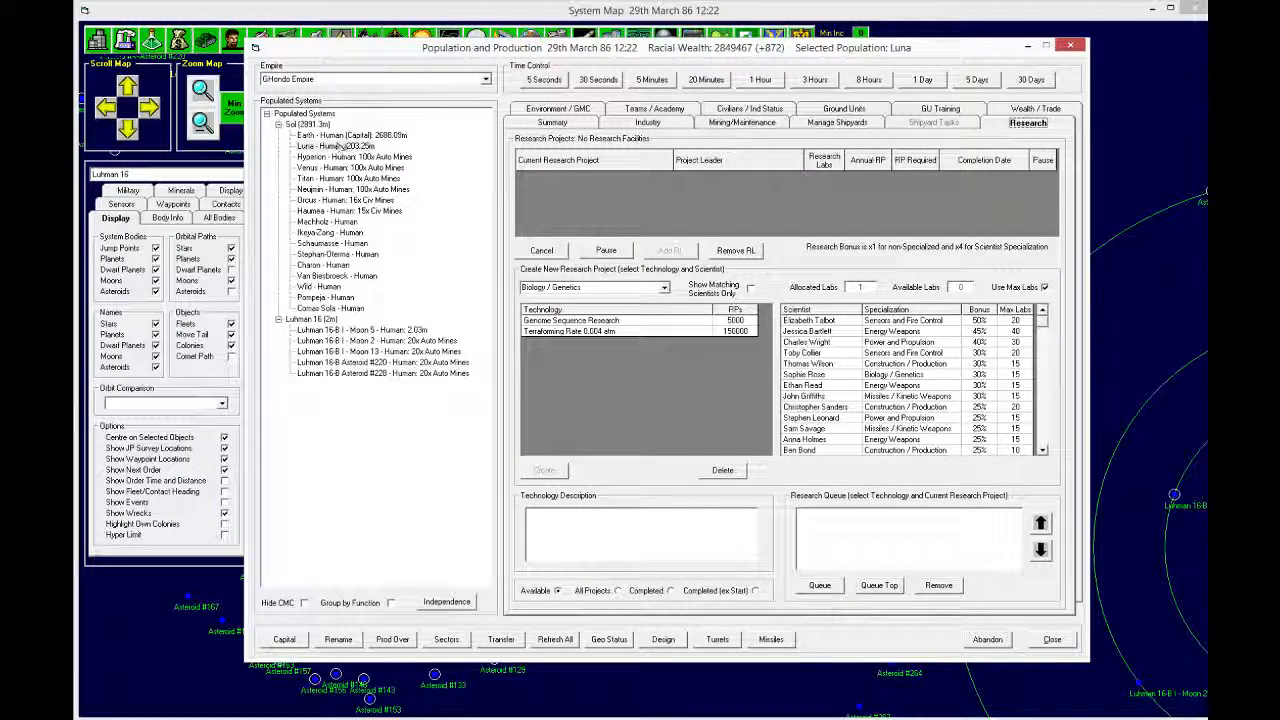
click(351, 135)
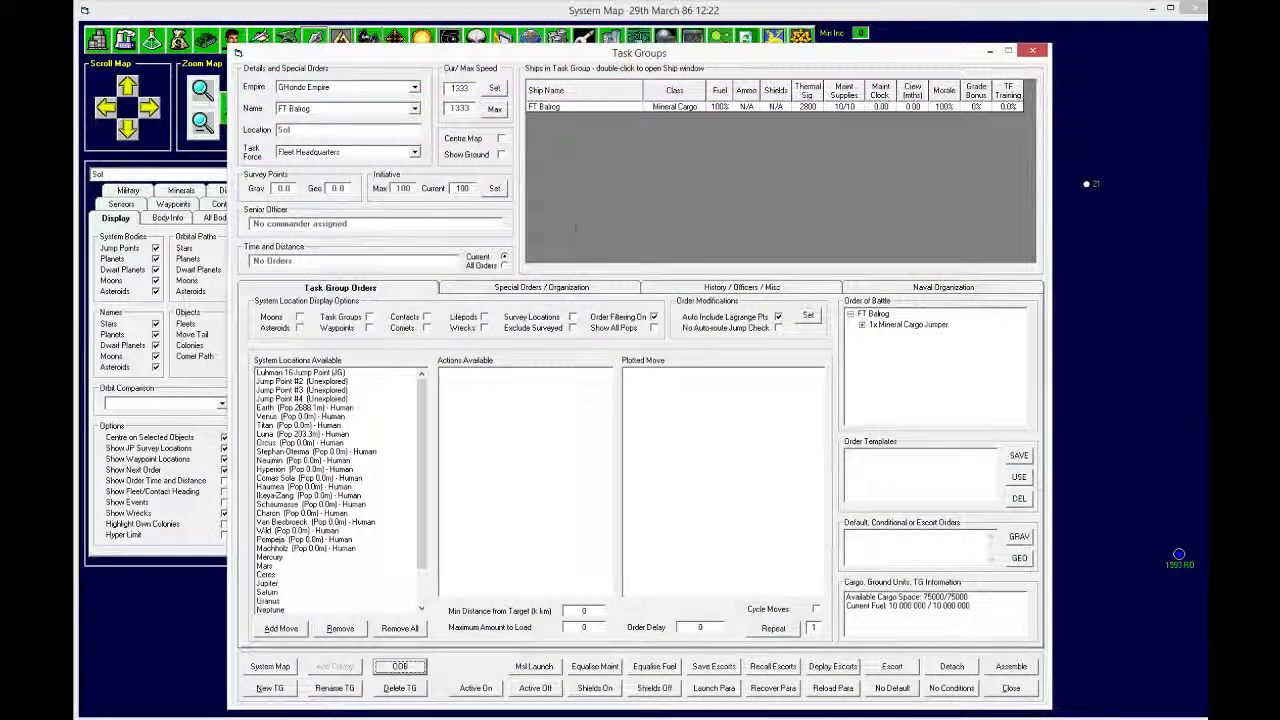
Step: Select the SF Belgarath scout group, then open Earth's population and production overview on 4th April 86
click(414, 108)
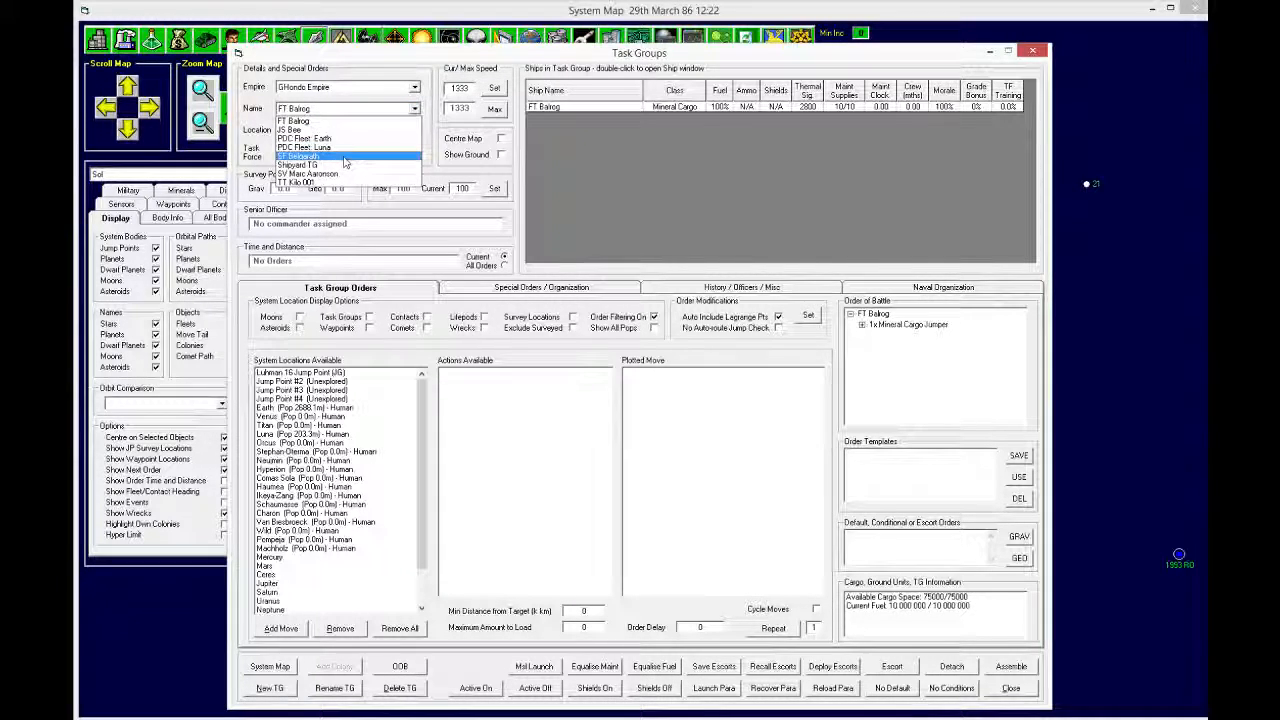
click(298, 156)
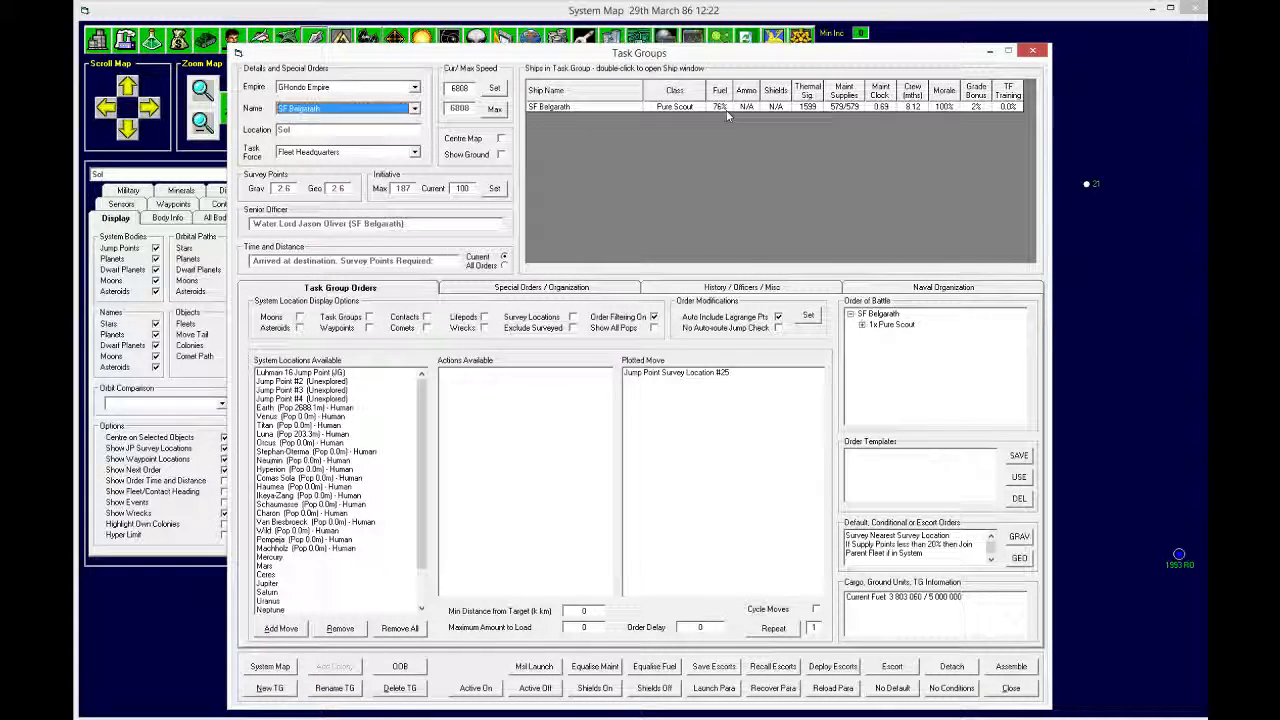
mouse_move(915, 113)
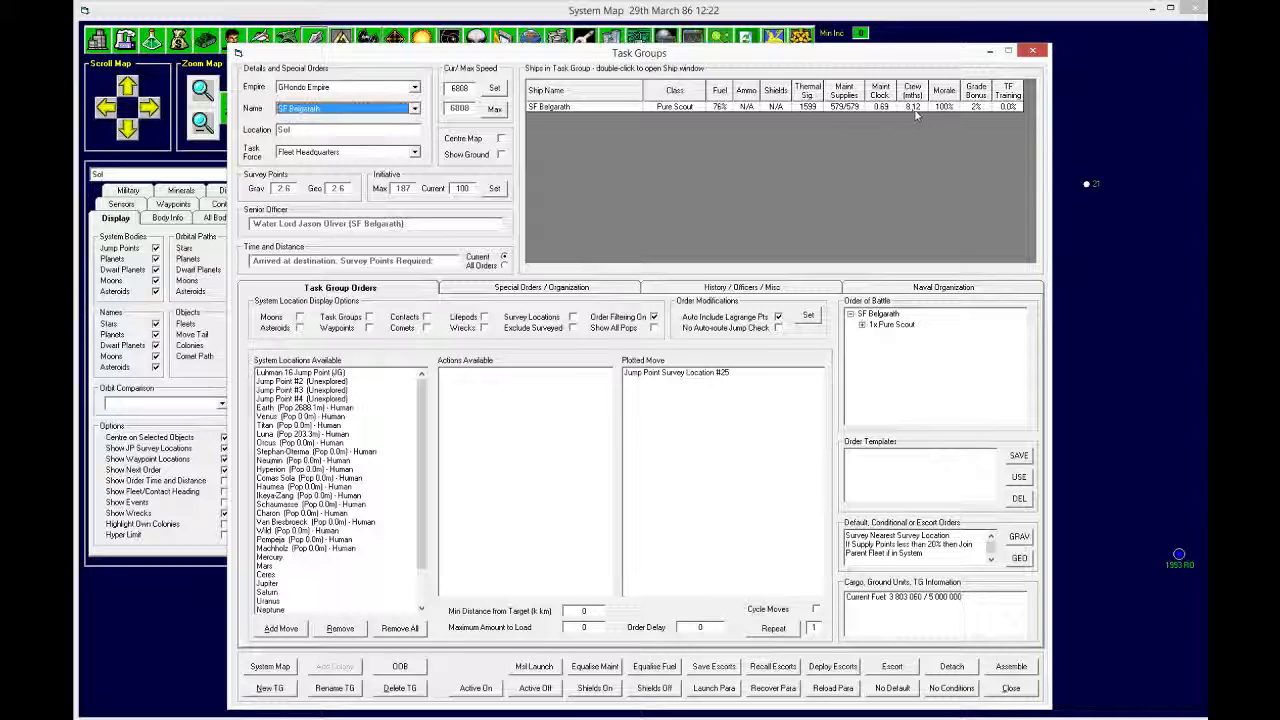
mouse_move(1020, 640)
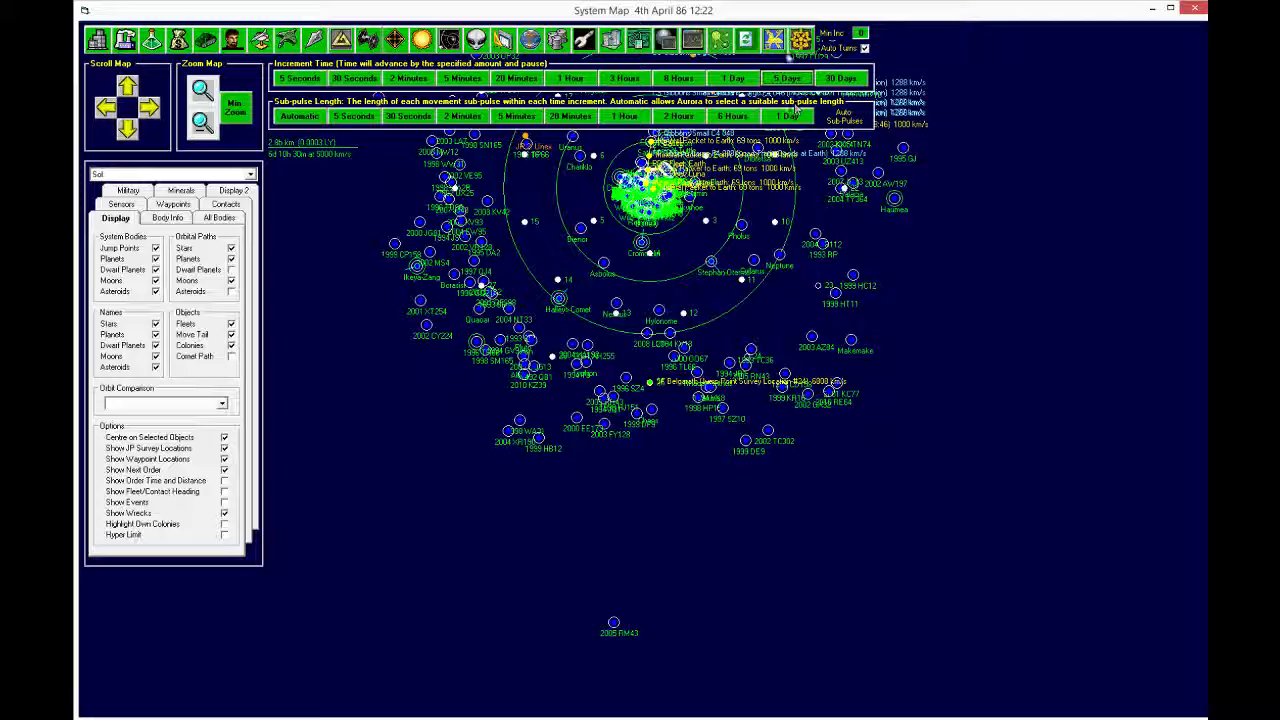
click(772, 40)
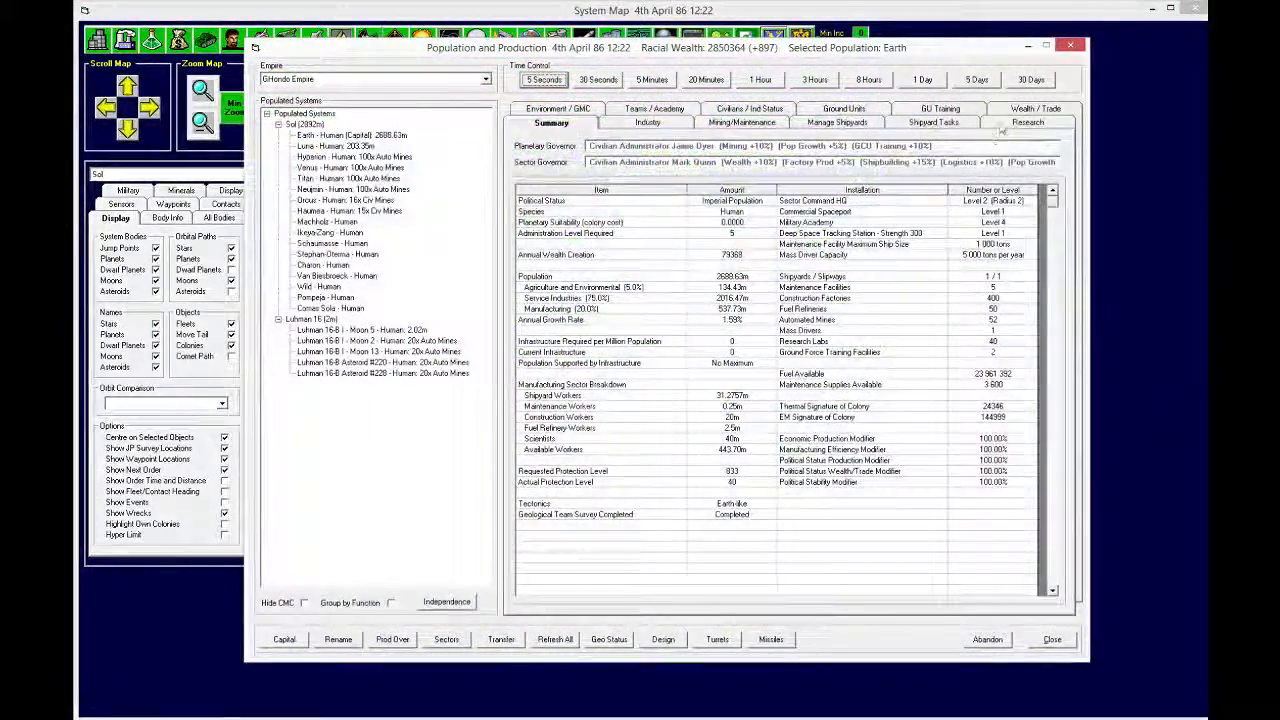
Step: Create a Quad Point Defense research project under Energy Weapons, showing only matching scientists
click(1028, 122)
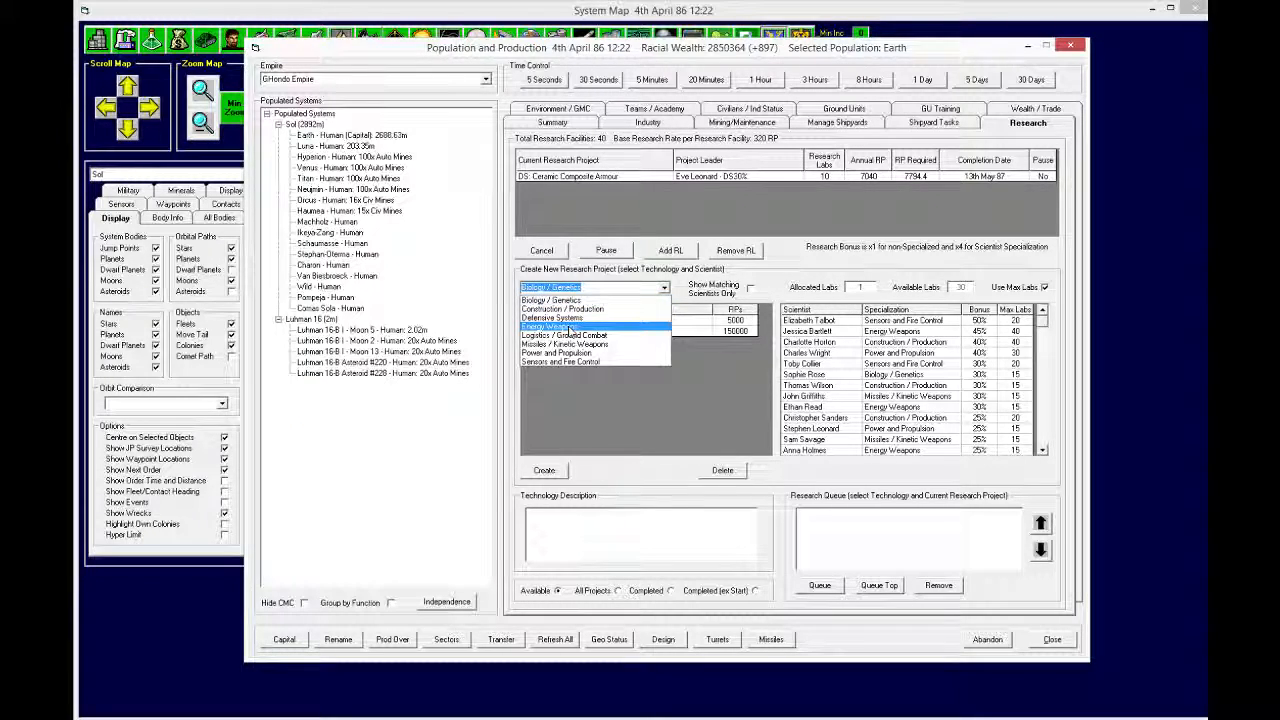
click(550, 326)
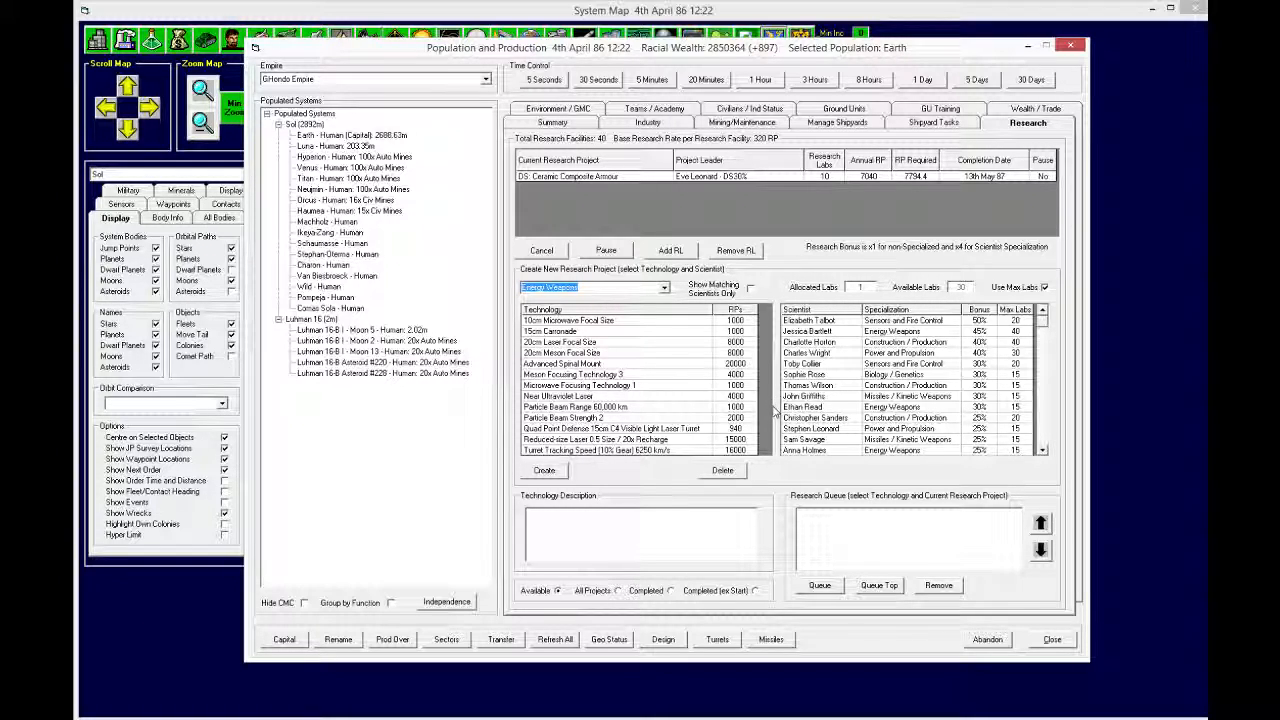
click(611, 428)
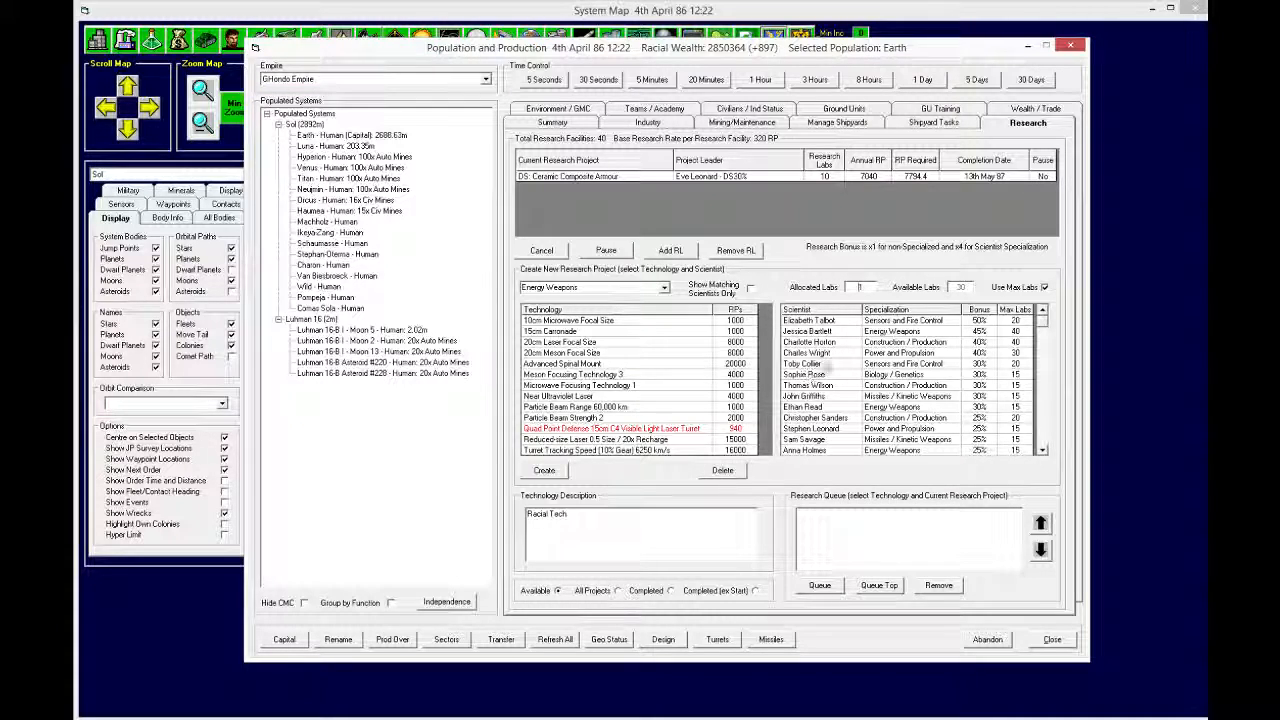
click(750, 289)
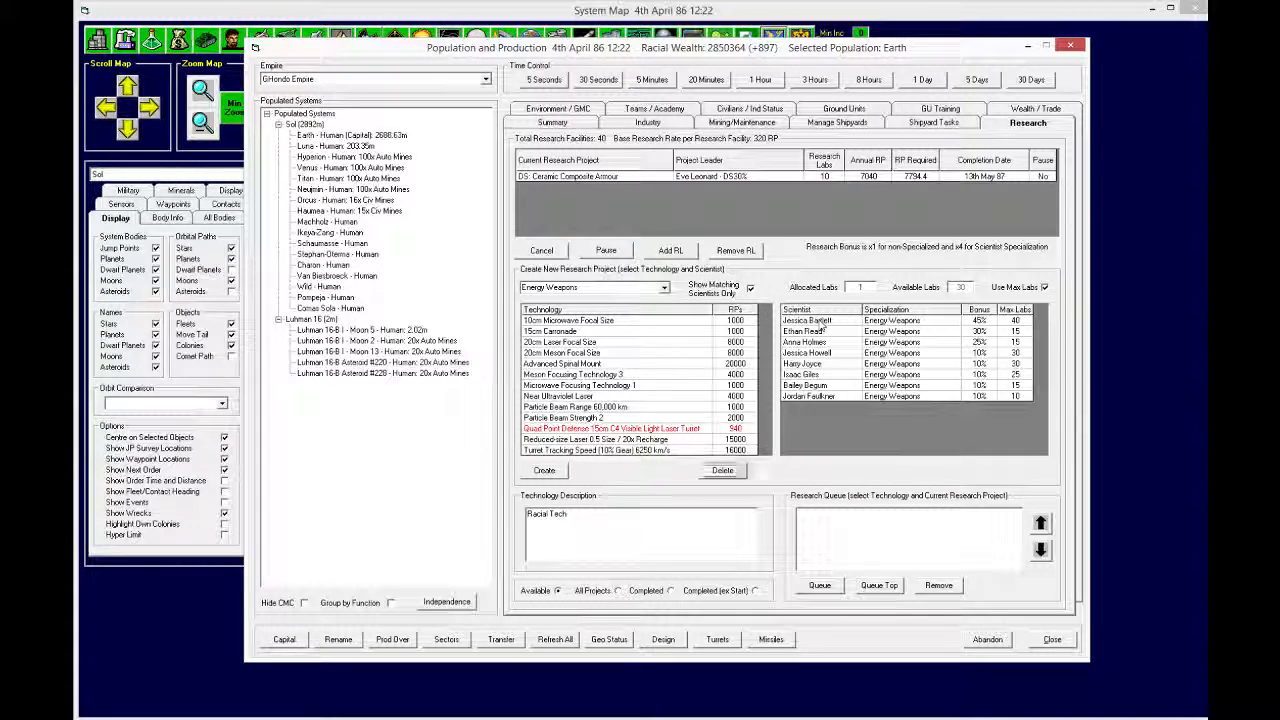
click(545, 470)
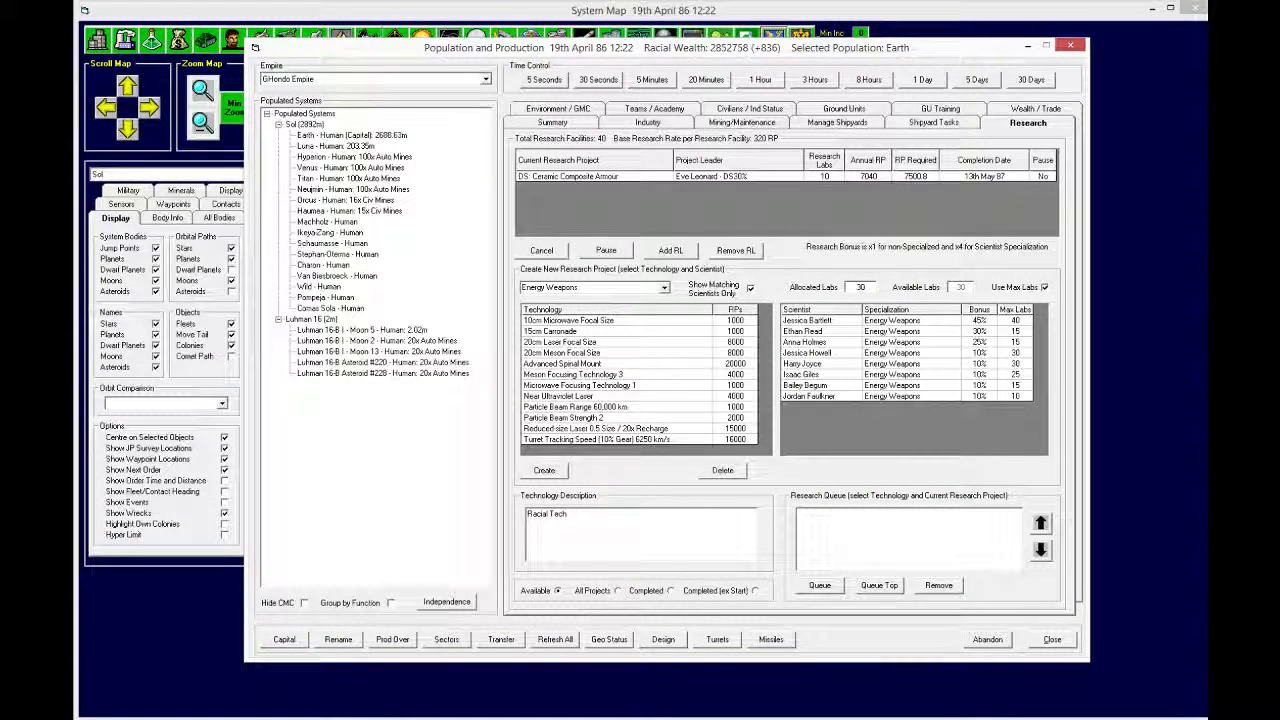
Step: Start Near Ultraviolet Laser research under Jessica Bartlett, due 13th June 86, then close the overview
click(595, 428)
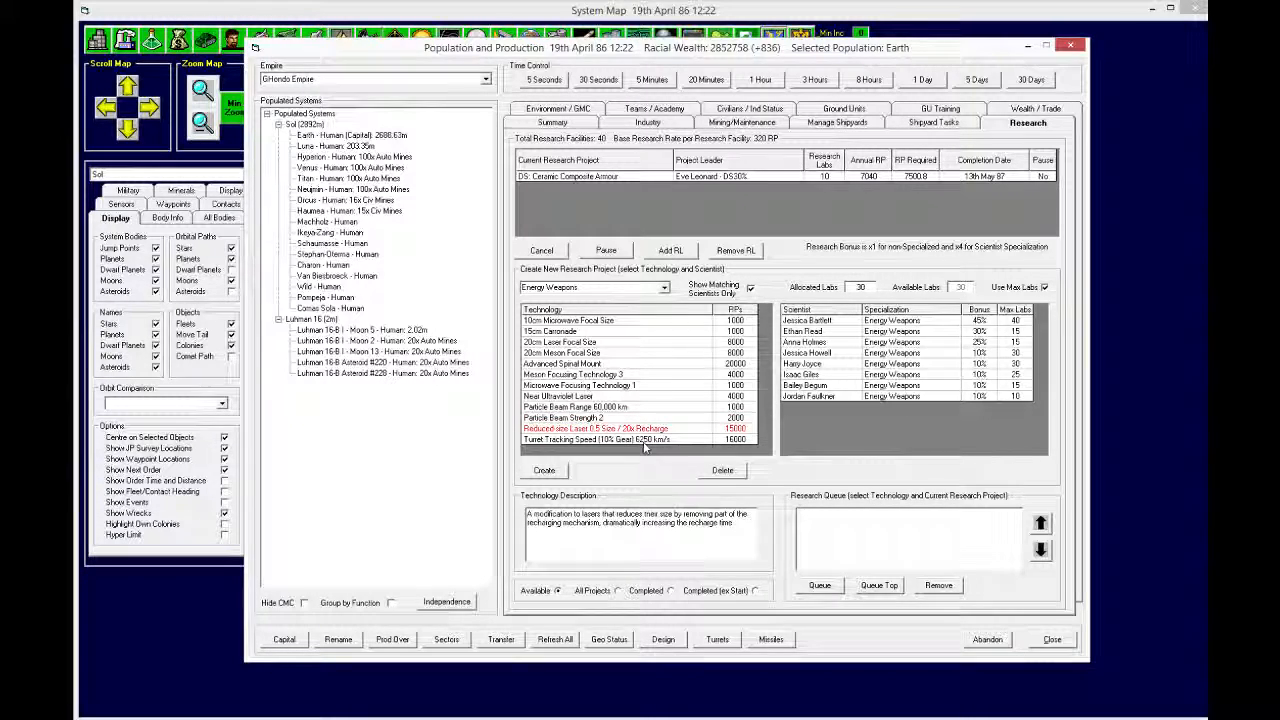
click(595, 439)
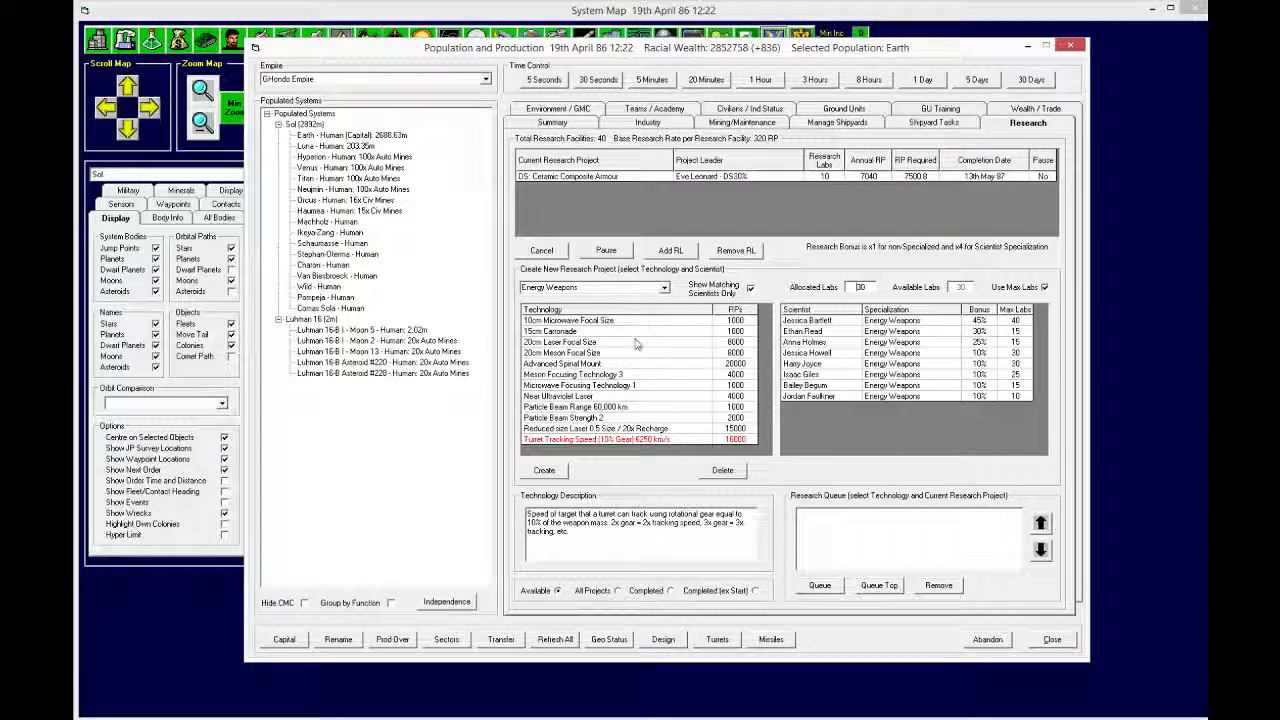
mouse_move(657, 385)
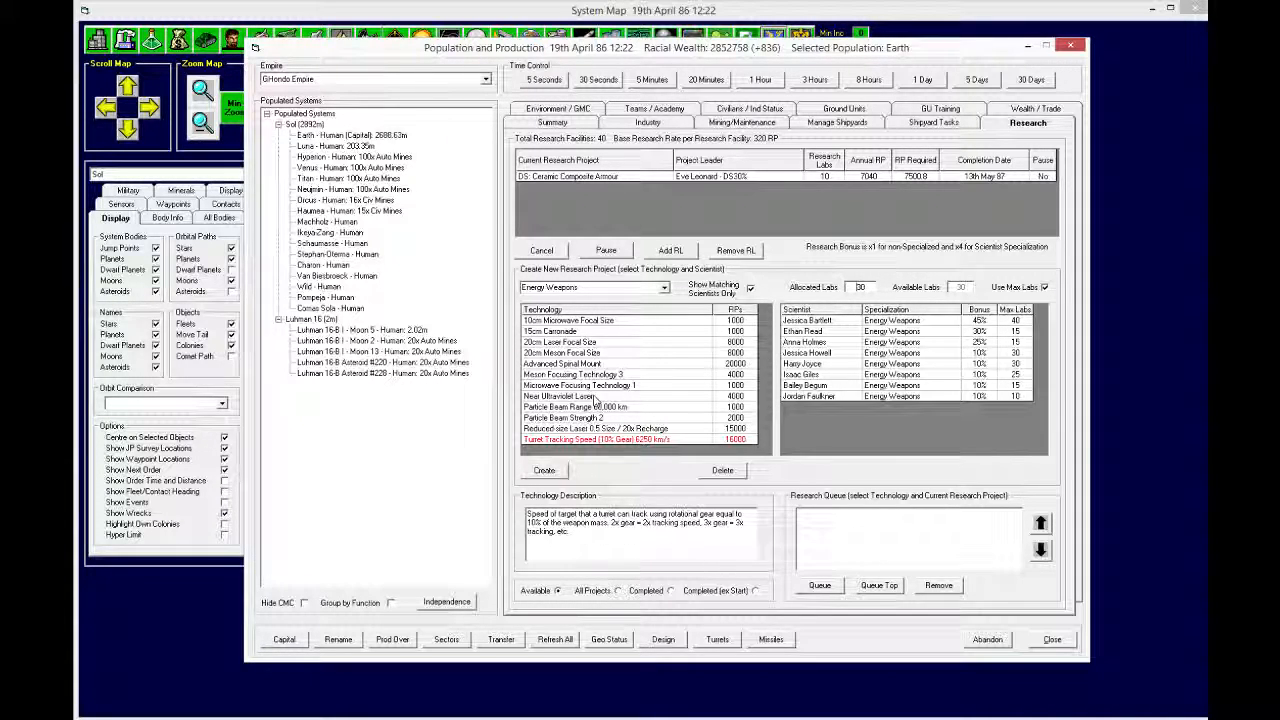
click(558, 396)
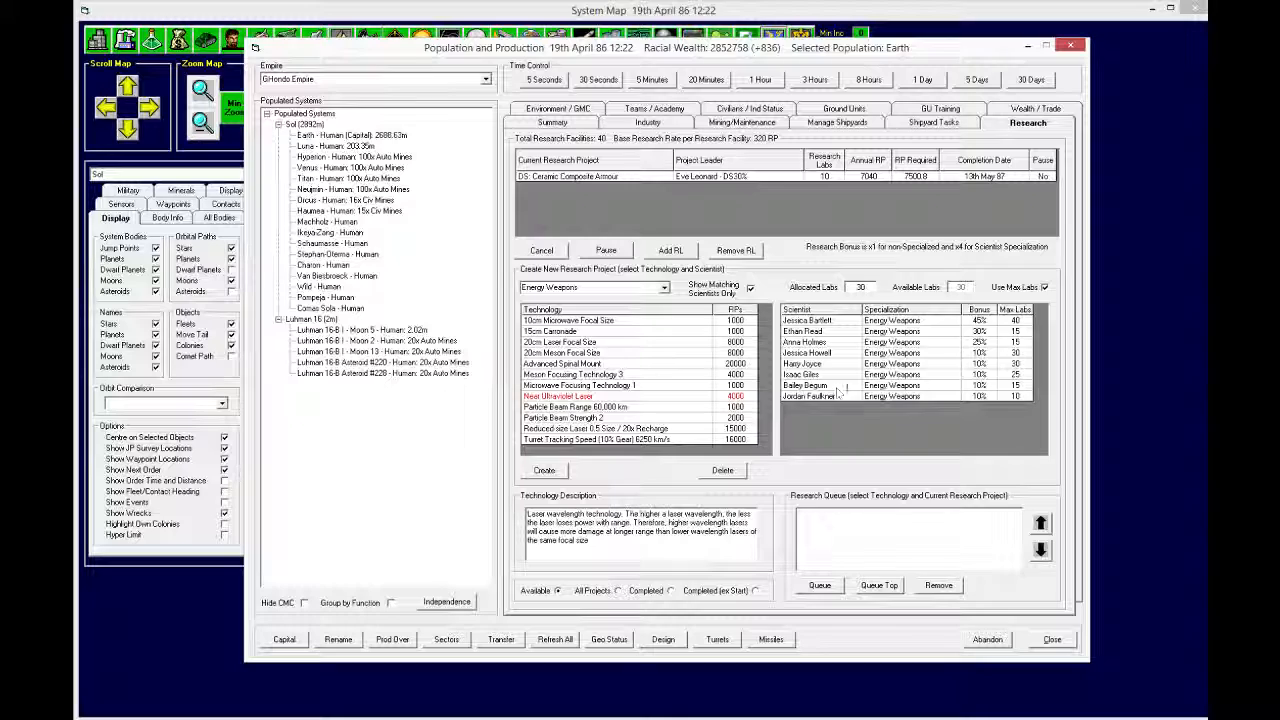
click(544, 470)
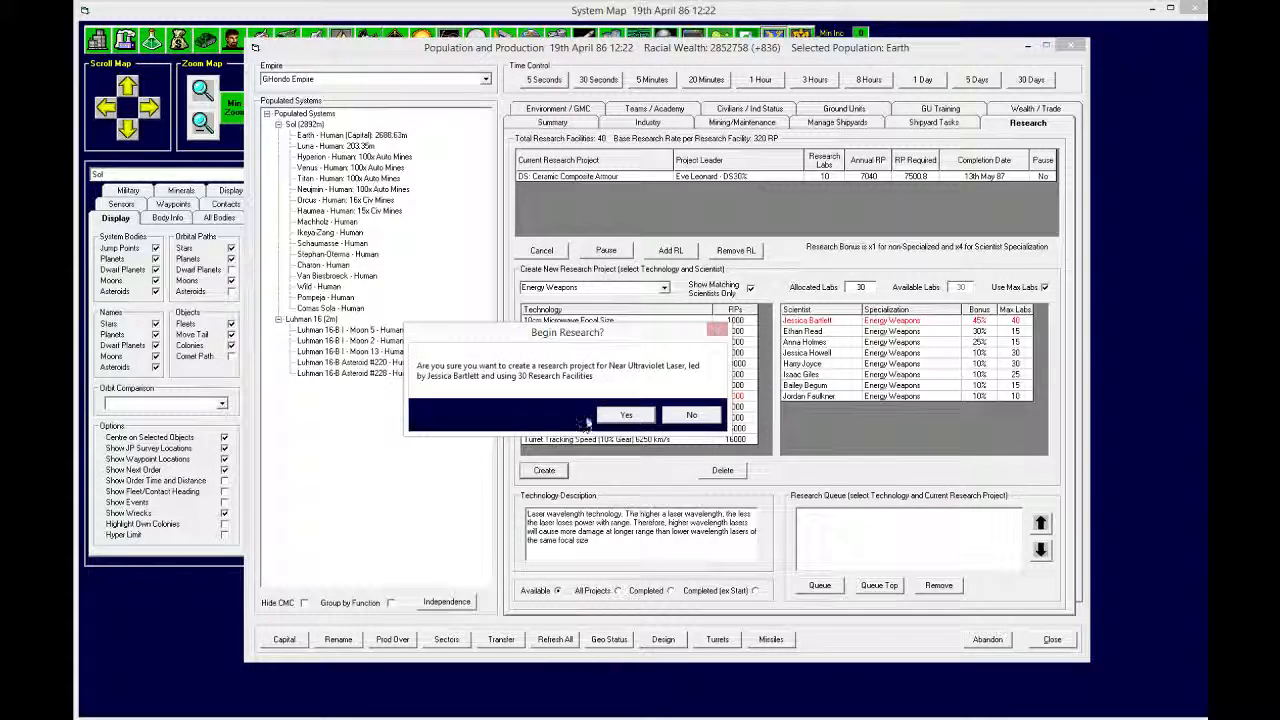
click(625, 414)
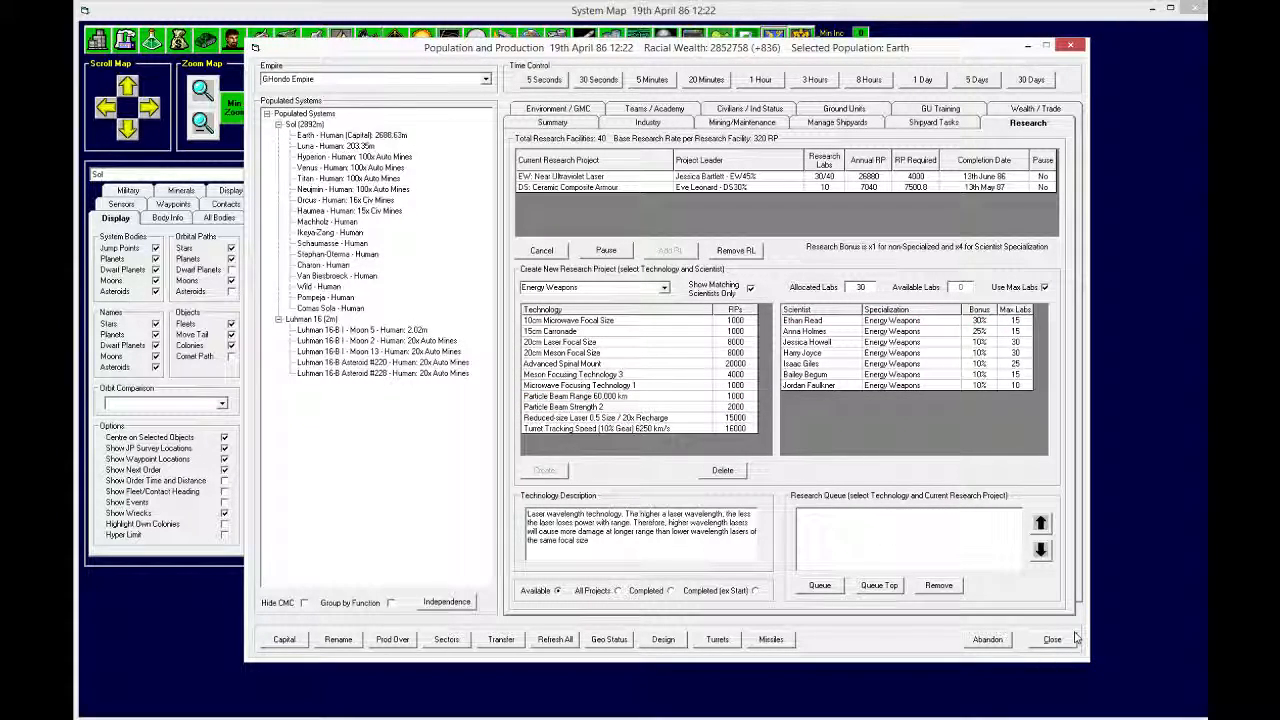
click(1052, 639)
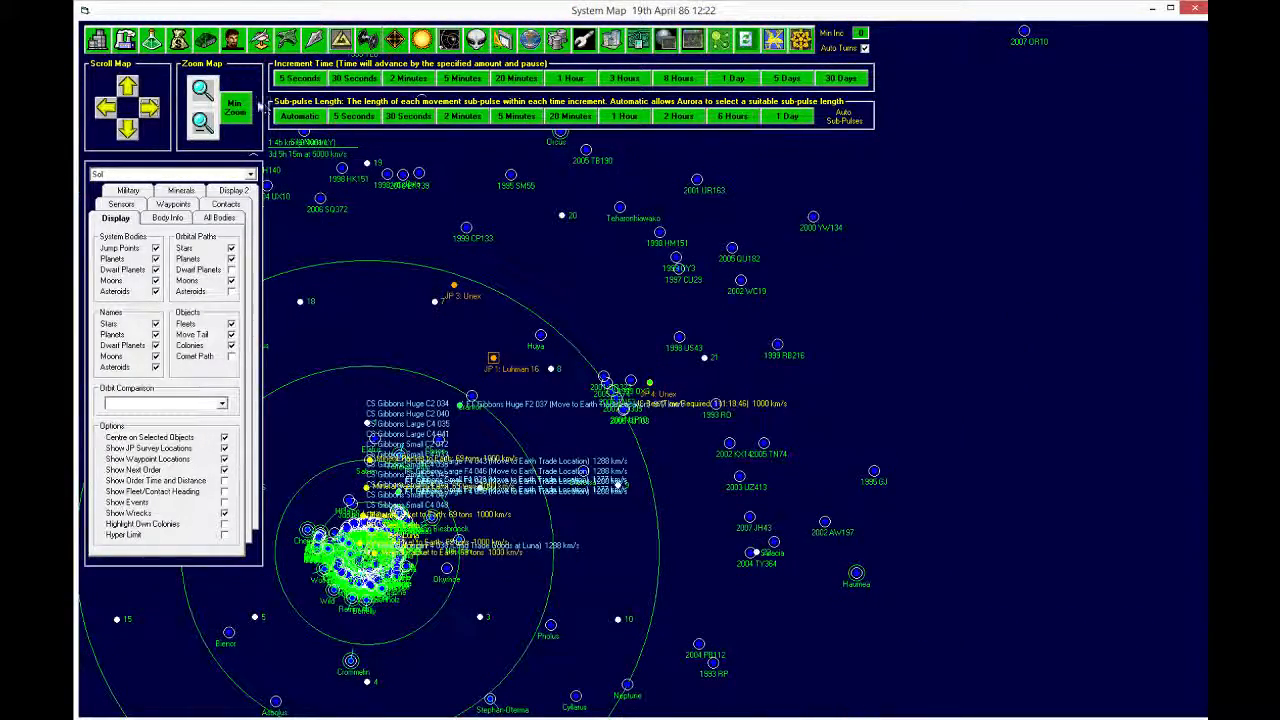
Step: Zoom the system map in and out, then advance one day to 24th April
click(201, 89)
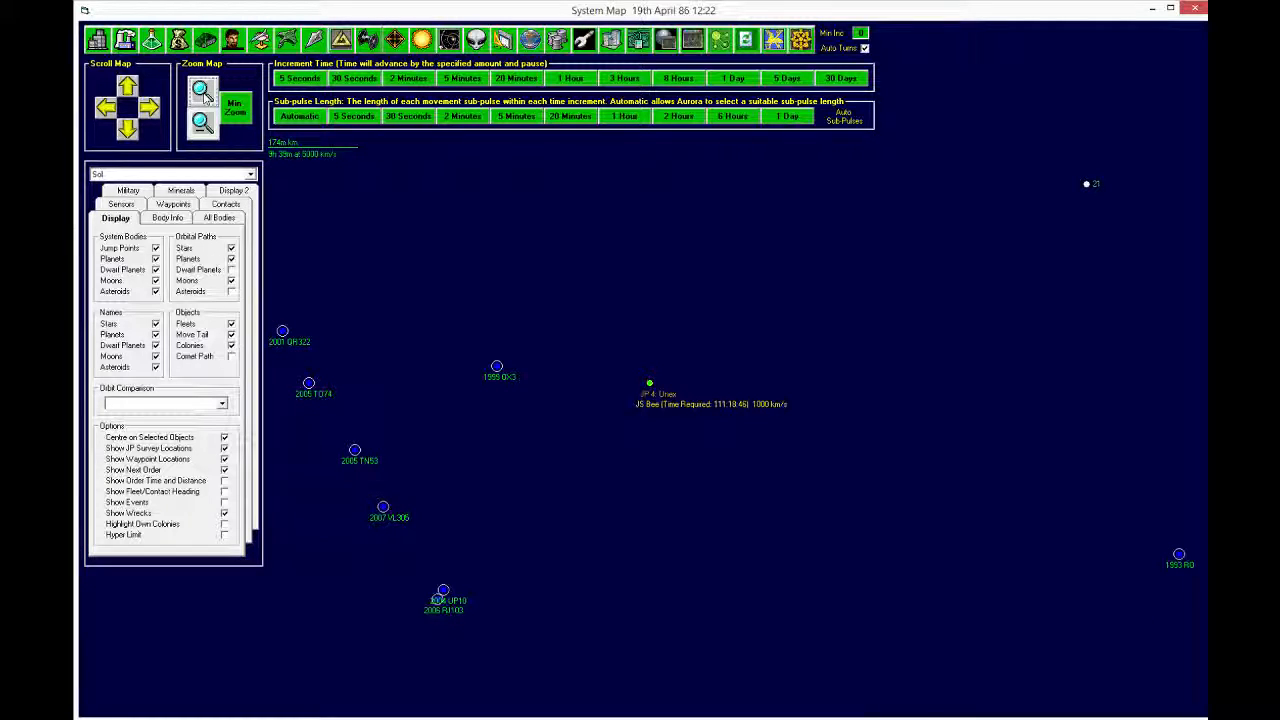
click(201, 89)
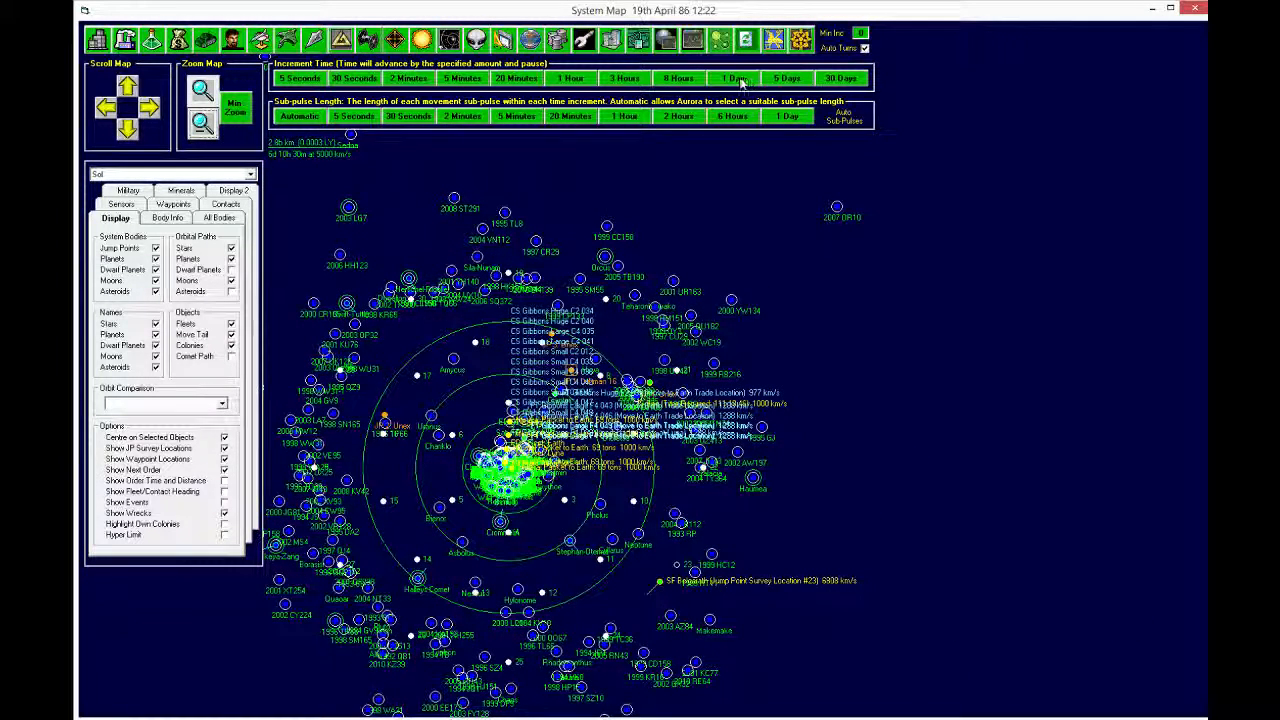
click(733, 78)
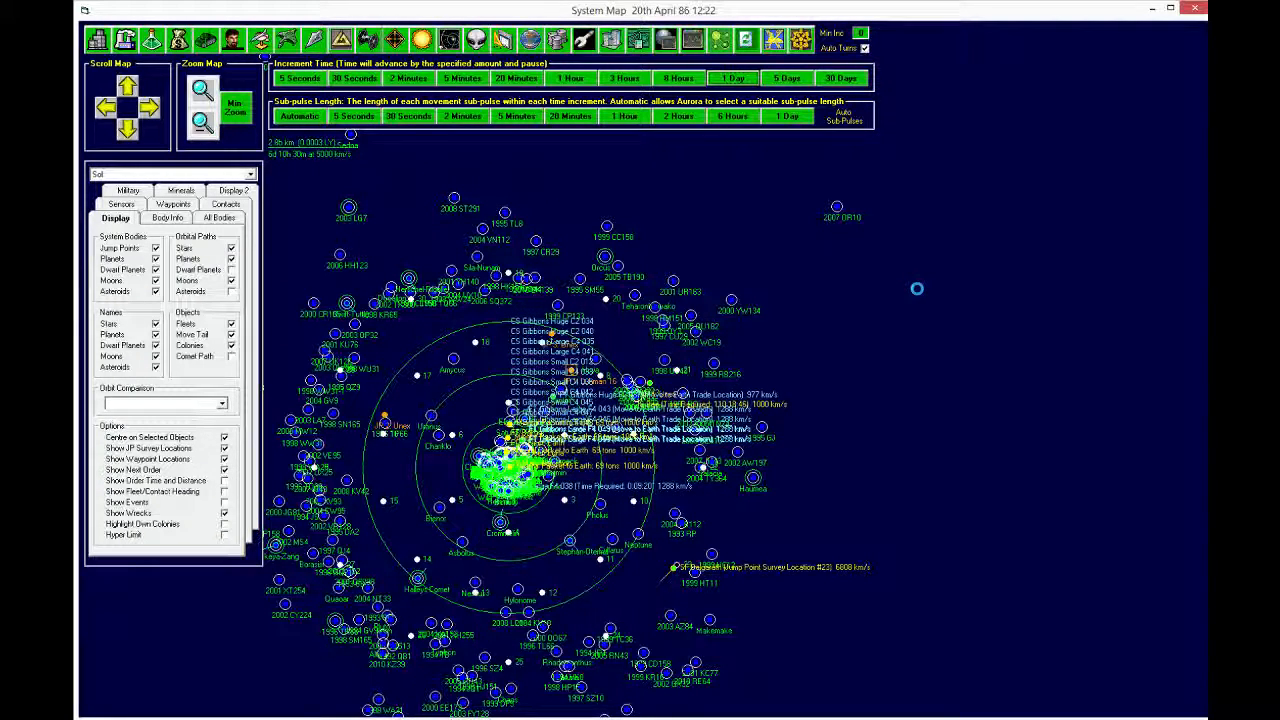
click(731, 78)
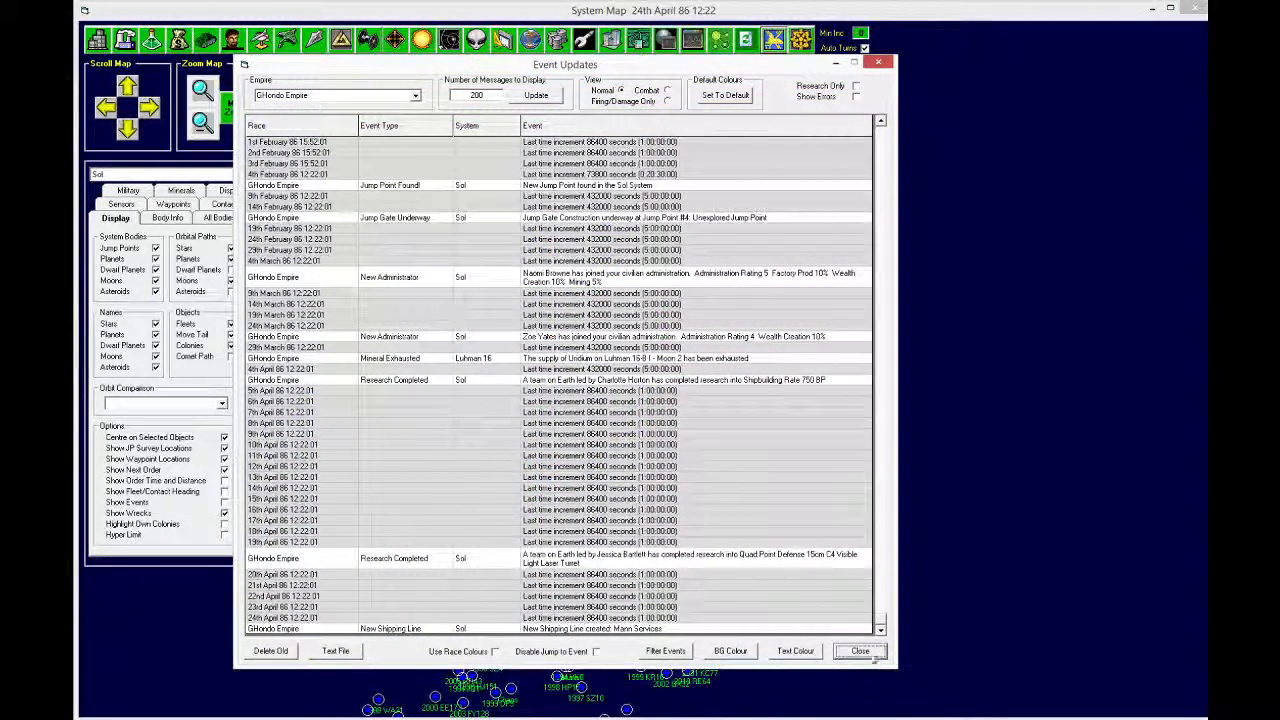
Step: Close the Event Updates log about Quad Point Defense research and the new shipping line
click(858, 651)
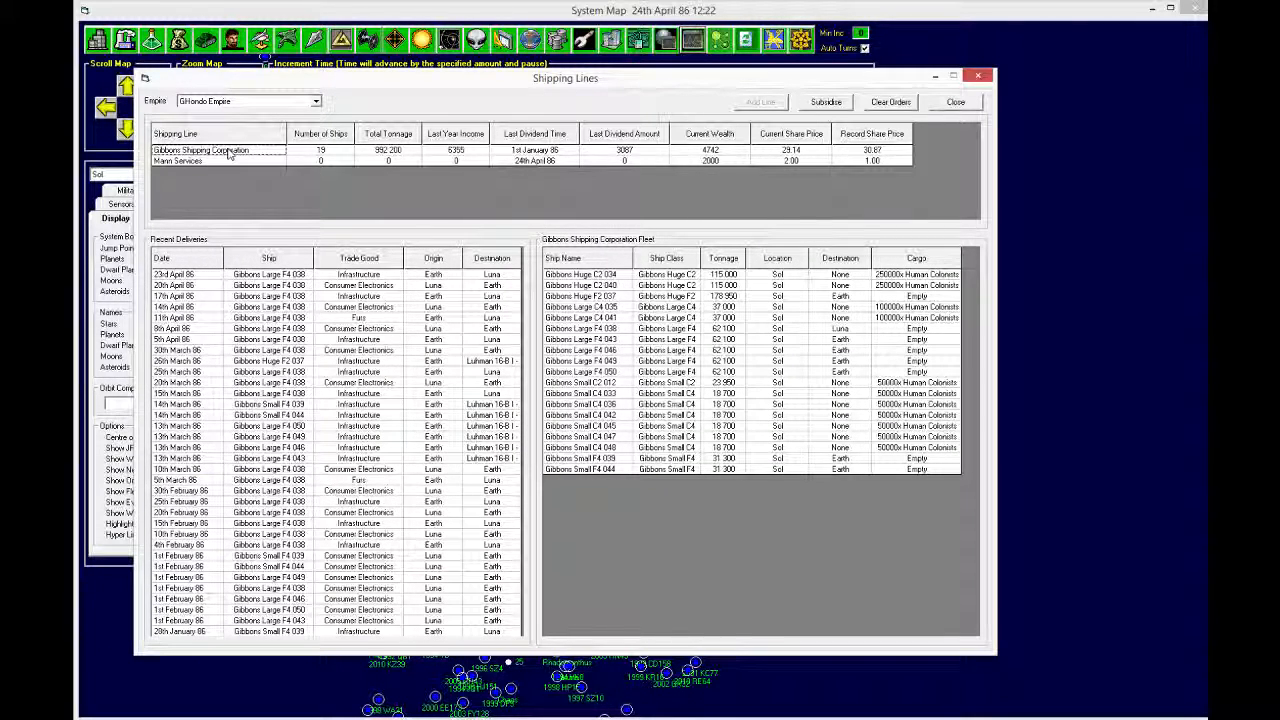
Step: Subsidise Mann Services, raising its wealth from 2000 to 5000, and close Shipping Lines
click(178, 161)
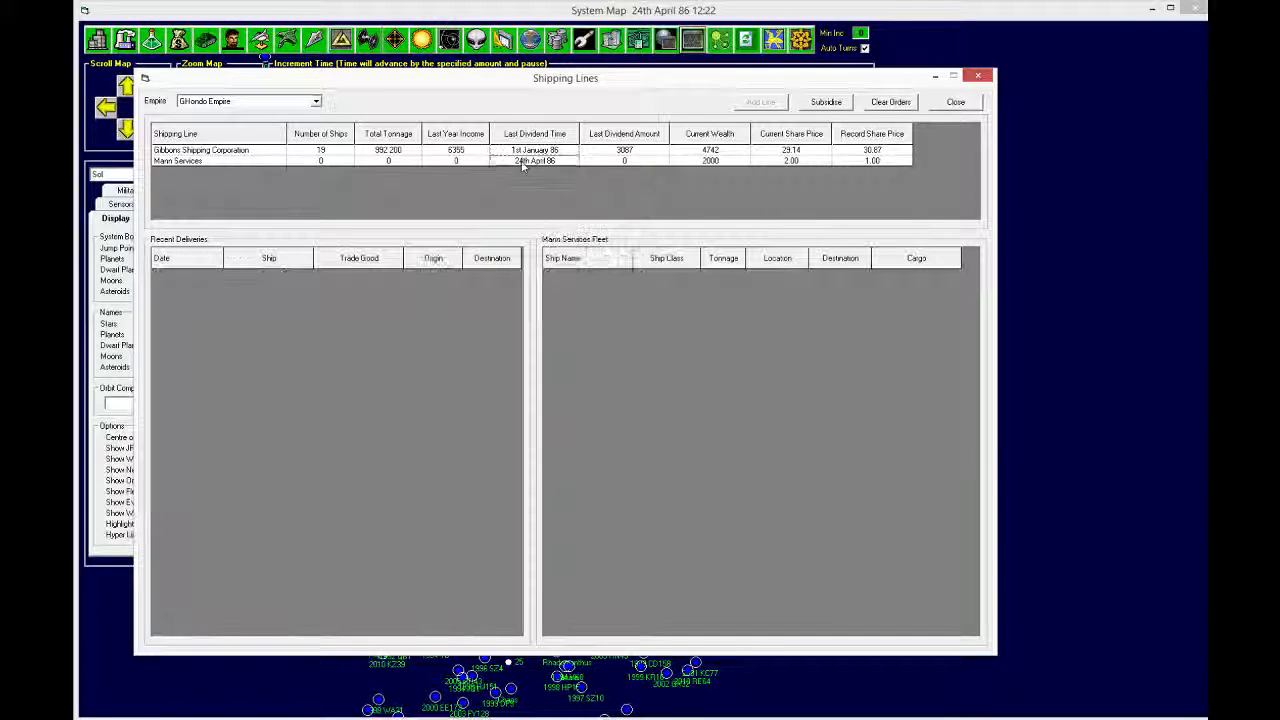
click(826, 101)
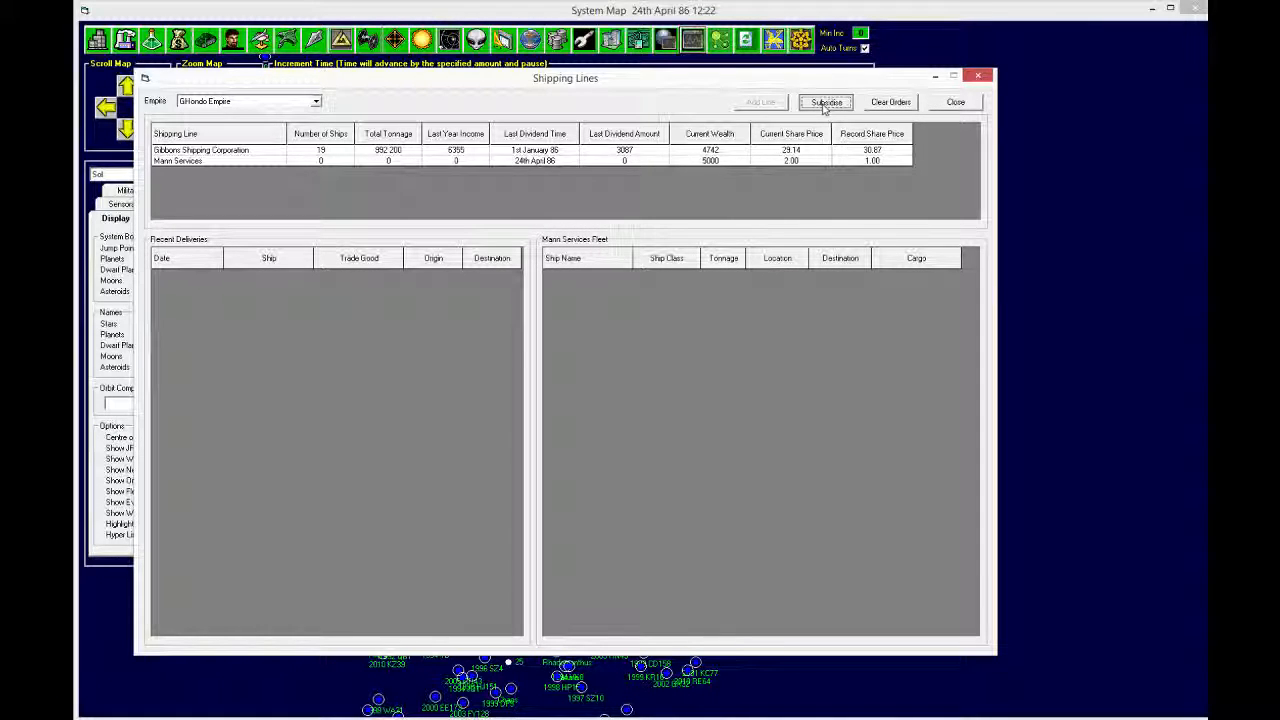
click(826, 101)
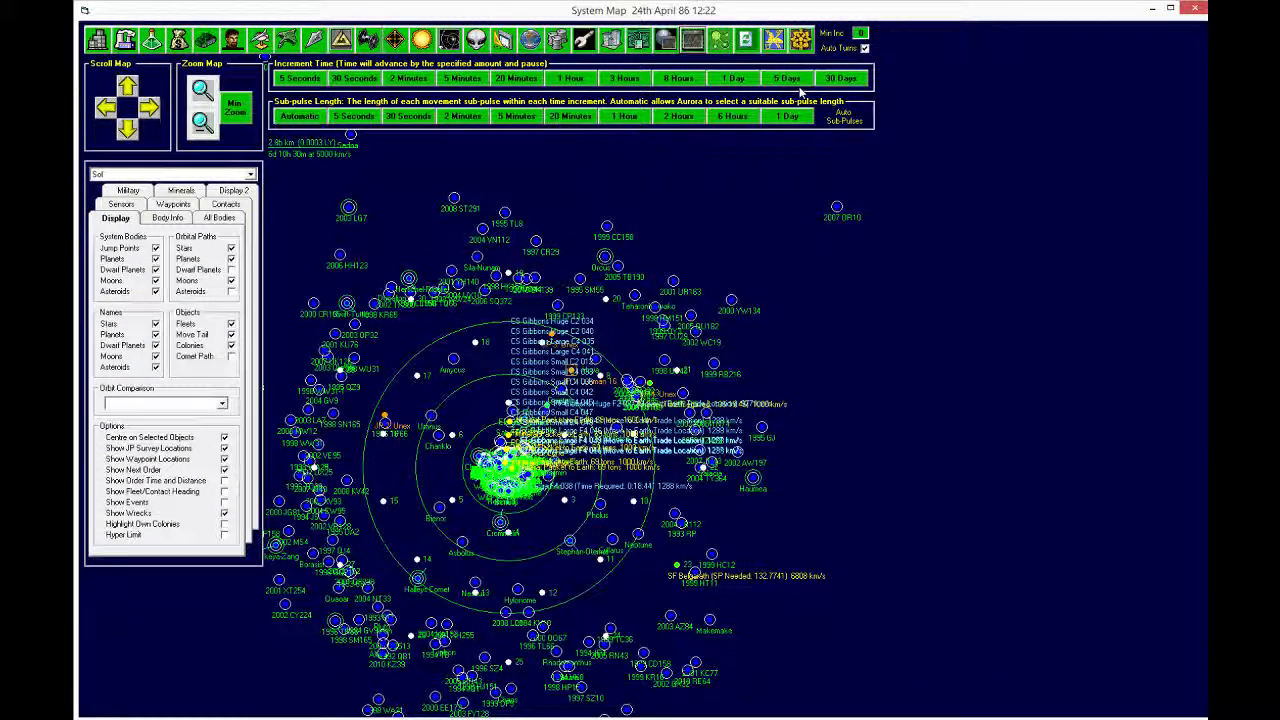
Step: Advance to 26th April and view events on SF Belgarath lacking survey targets
click(732, 78)
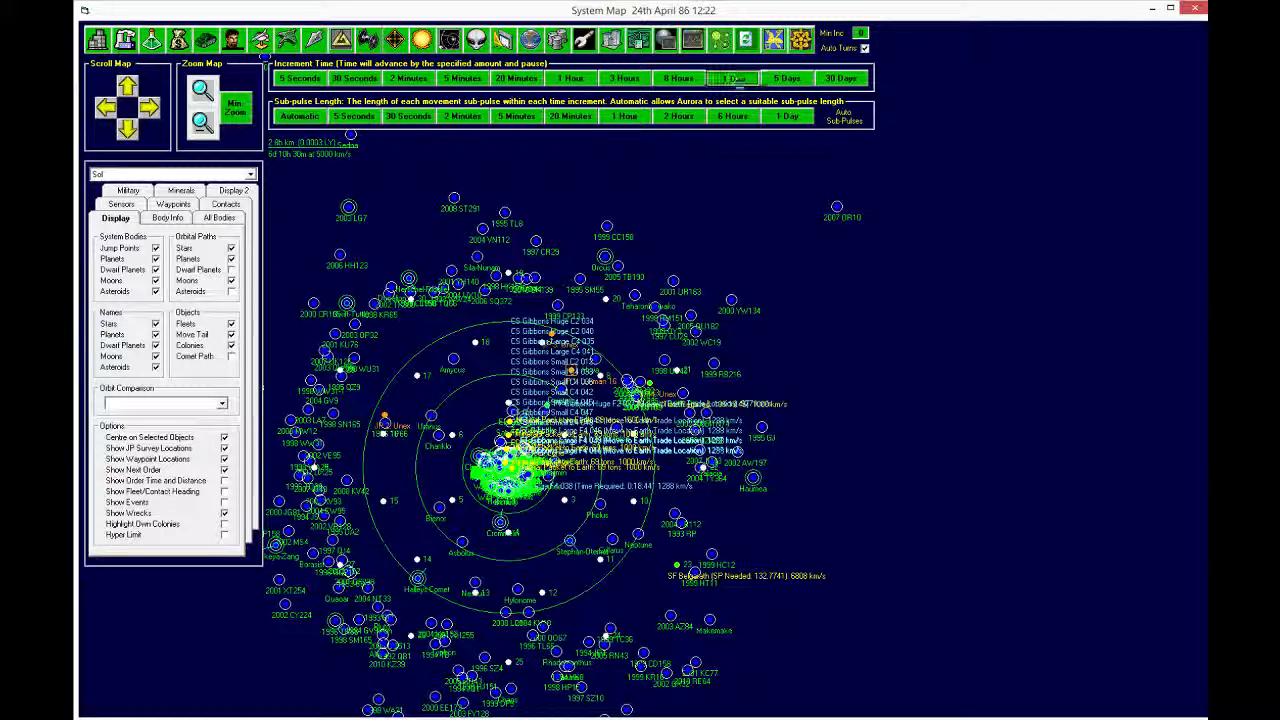
click(732, 78)
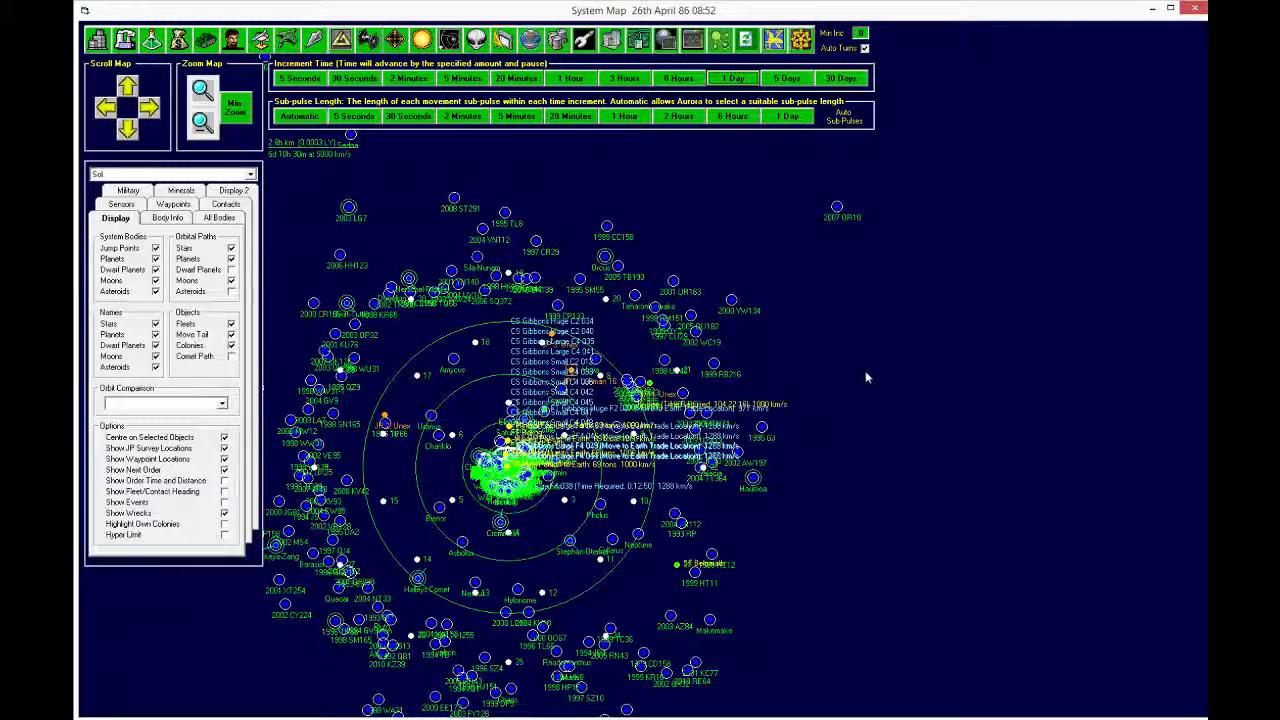
mouse_move(818, 98)
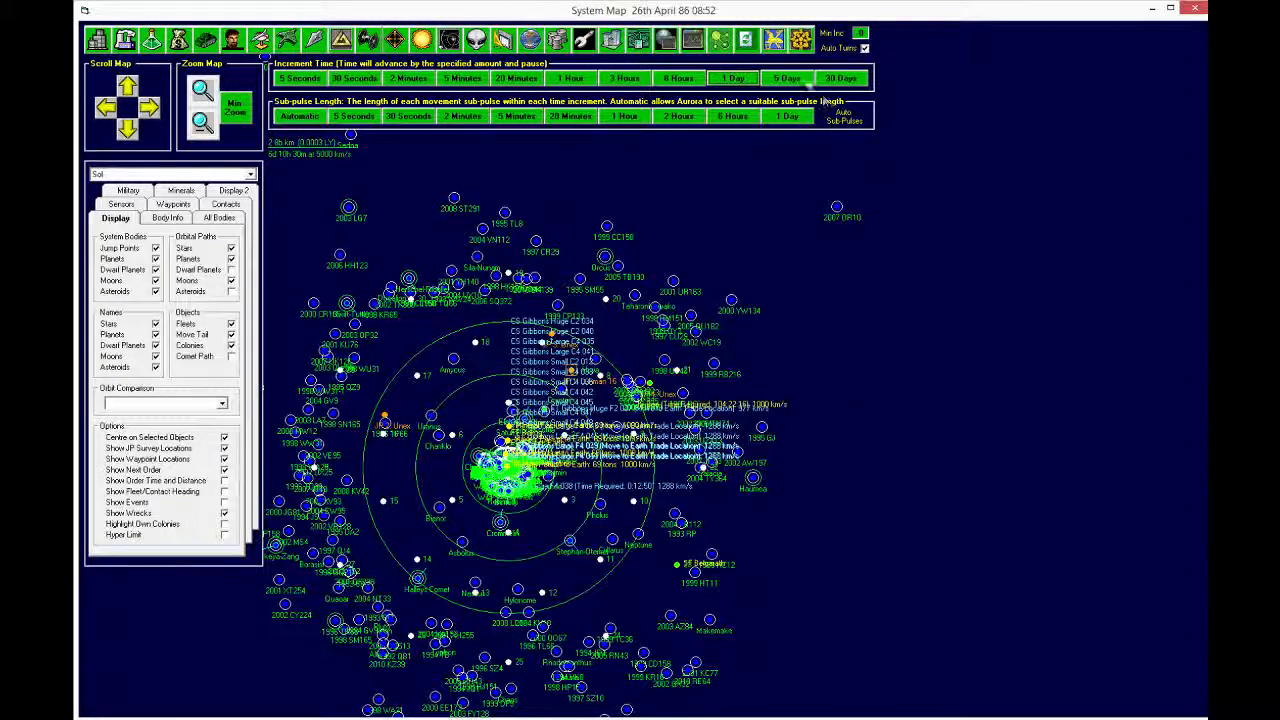
click(771, 40)
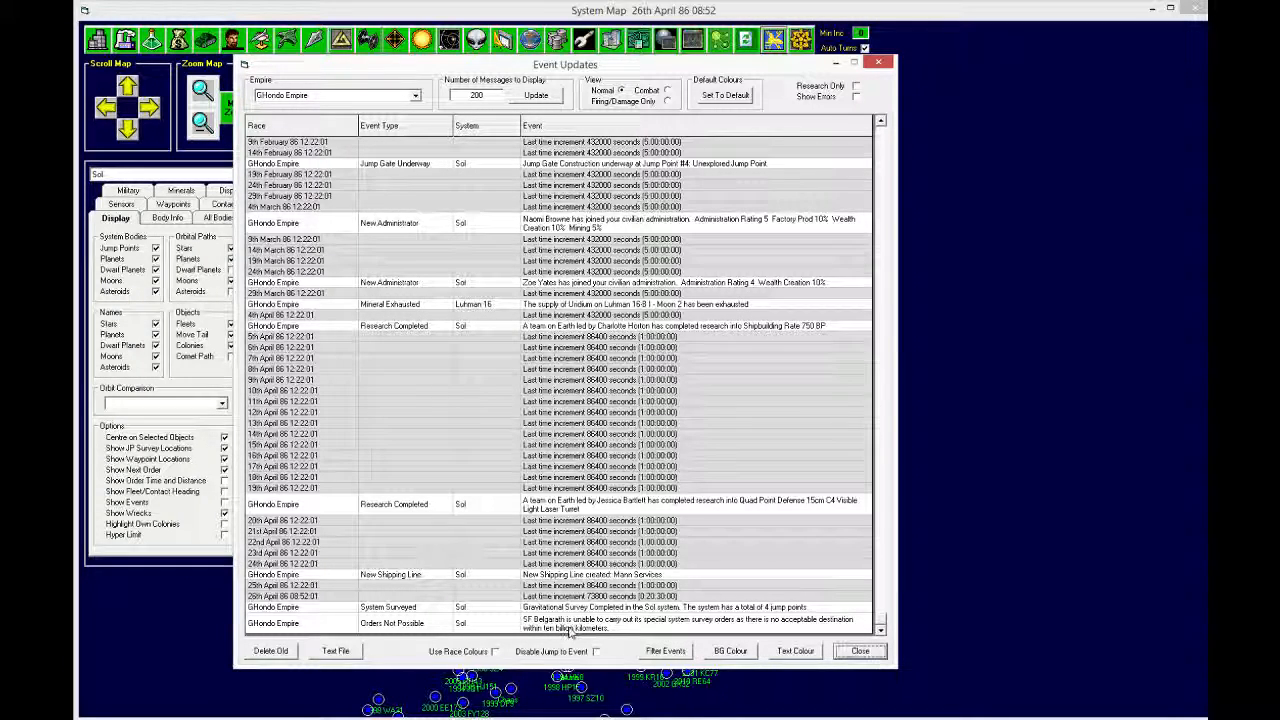
mouse_move(612, 637)
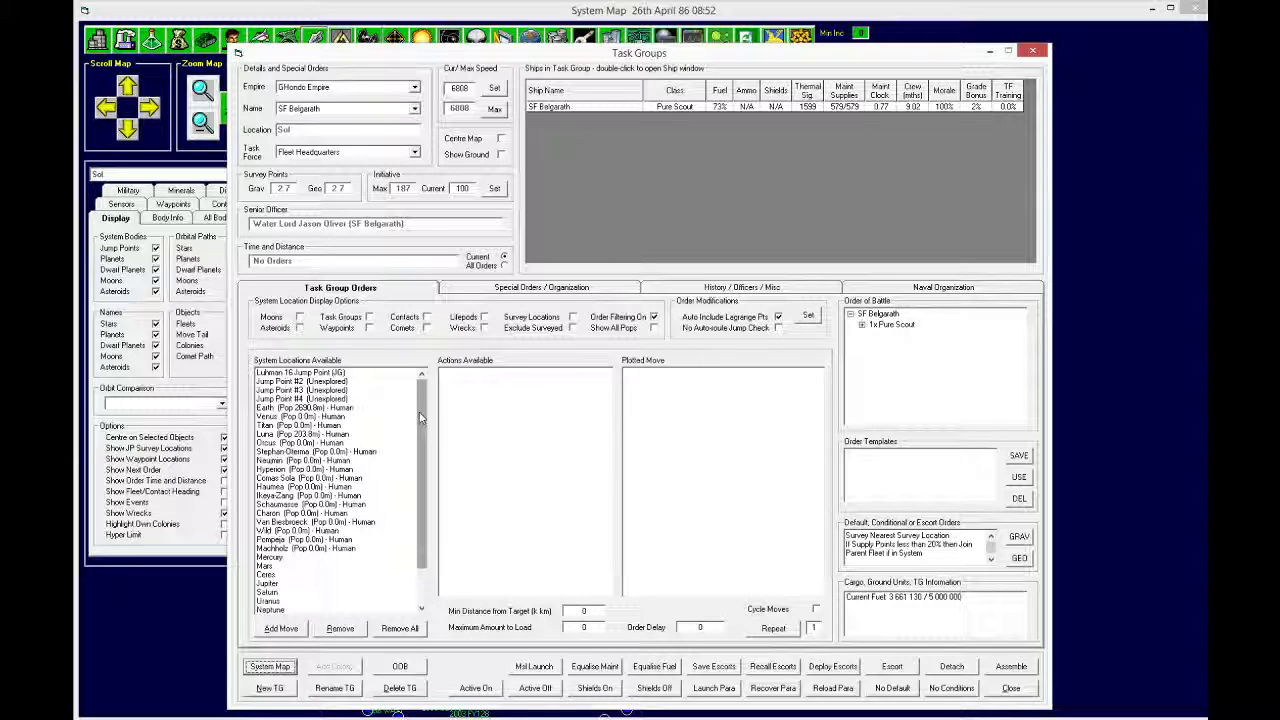
click(300, 407)
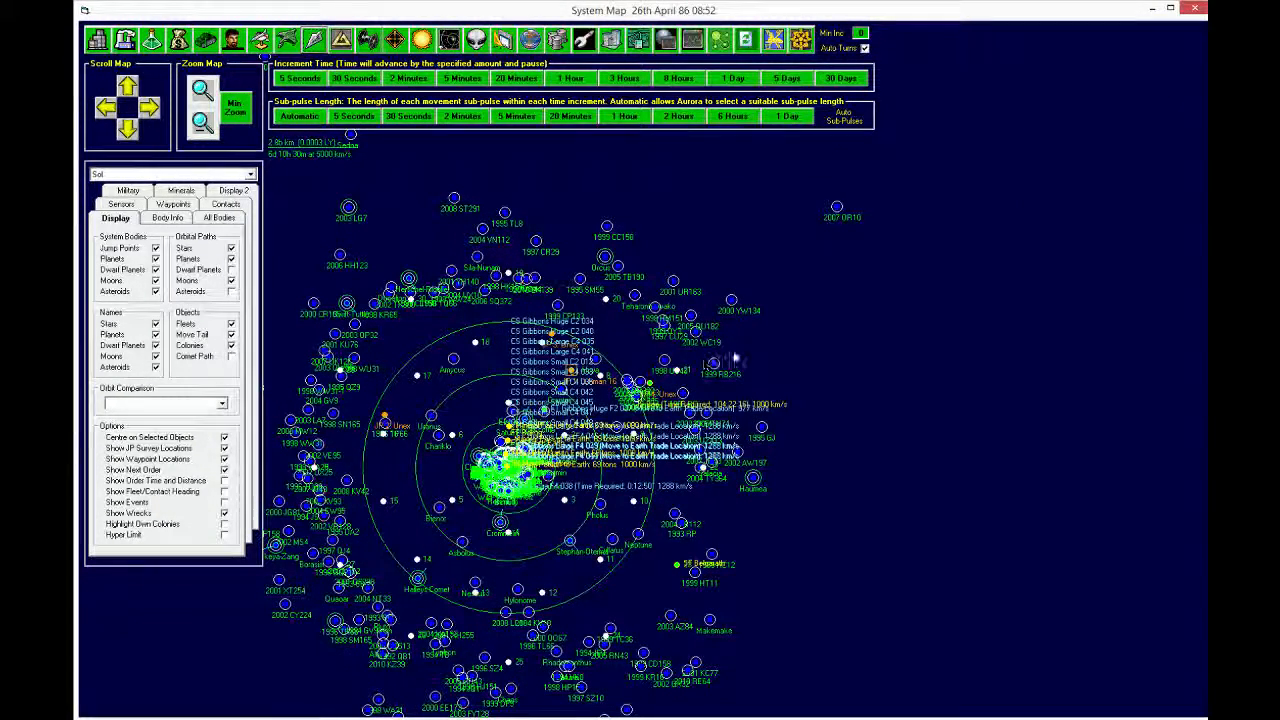
mouse_move(785, 495)
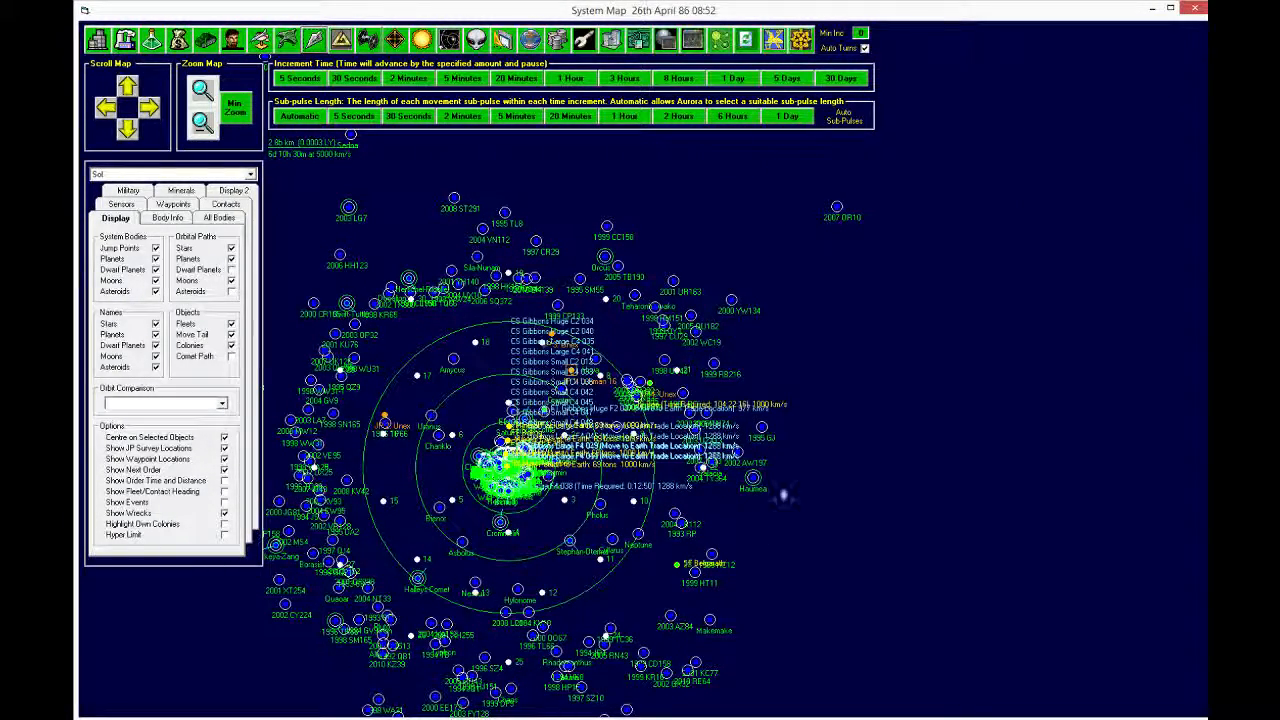
mouse_move(810, 345)
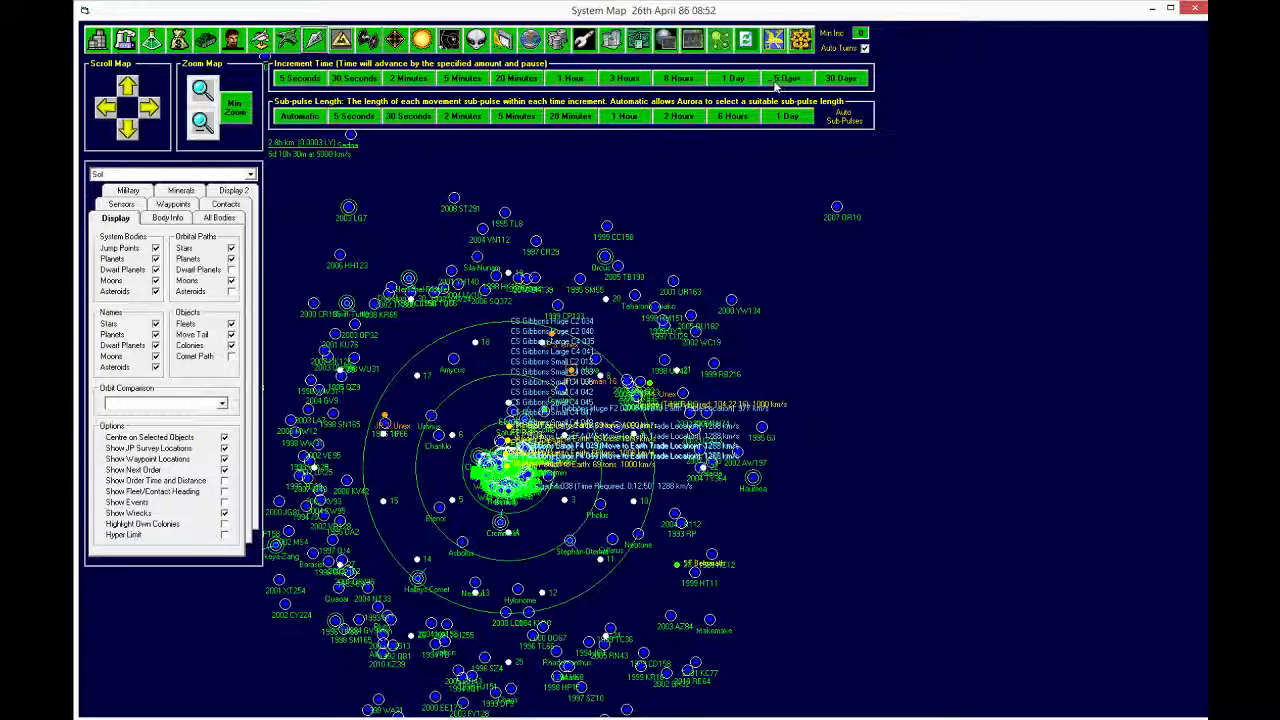
Step: Advance the game day by day through three 1-day increments to 29th April
click(732, 78)
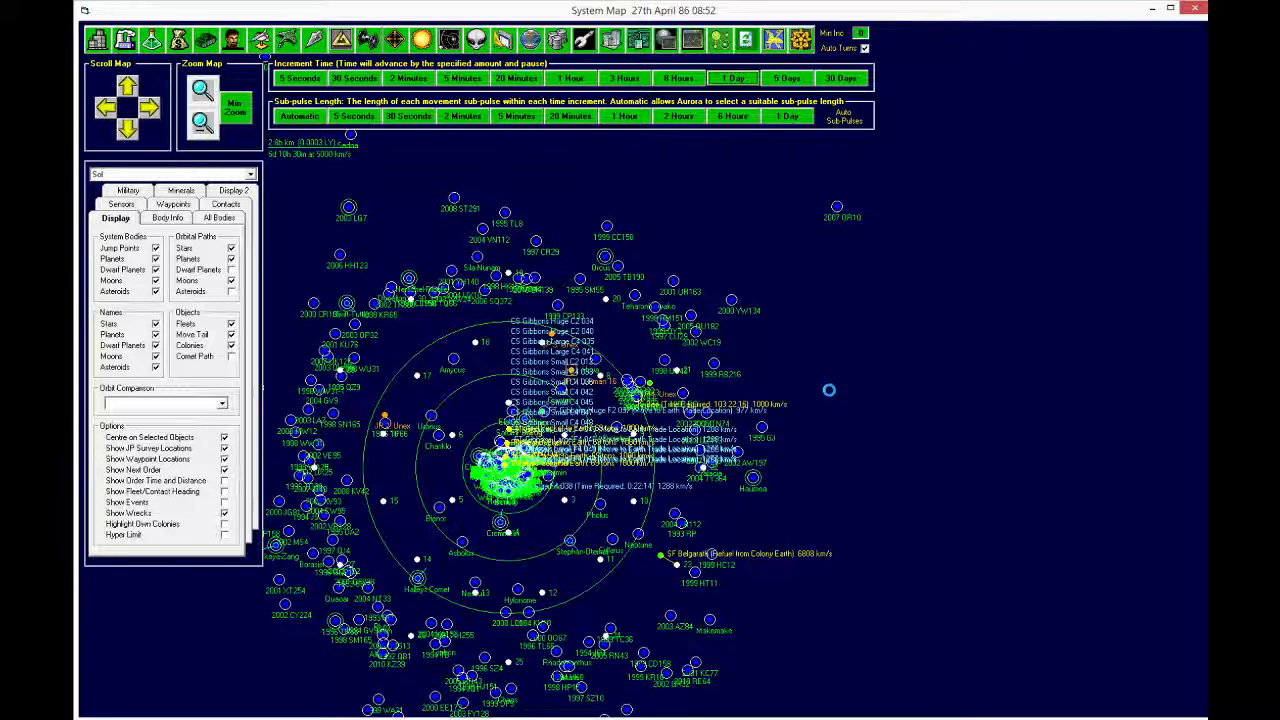
click(731, 78)
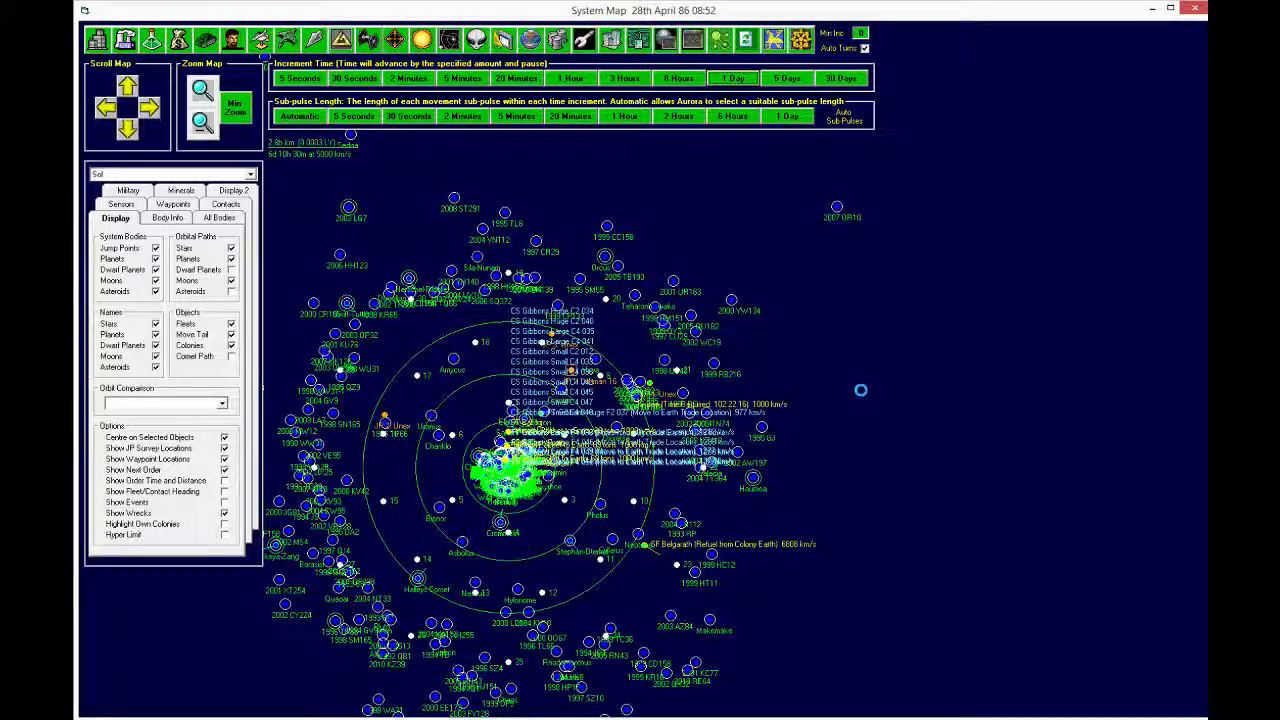
click(732, 77)
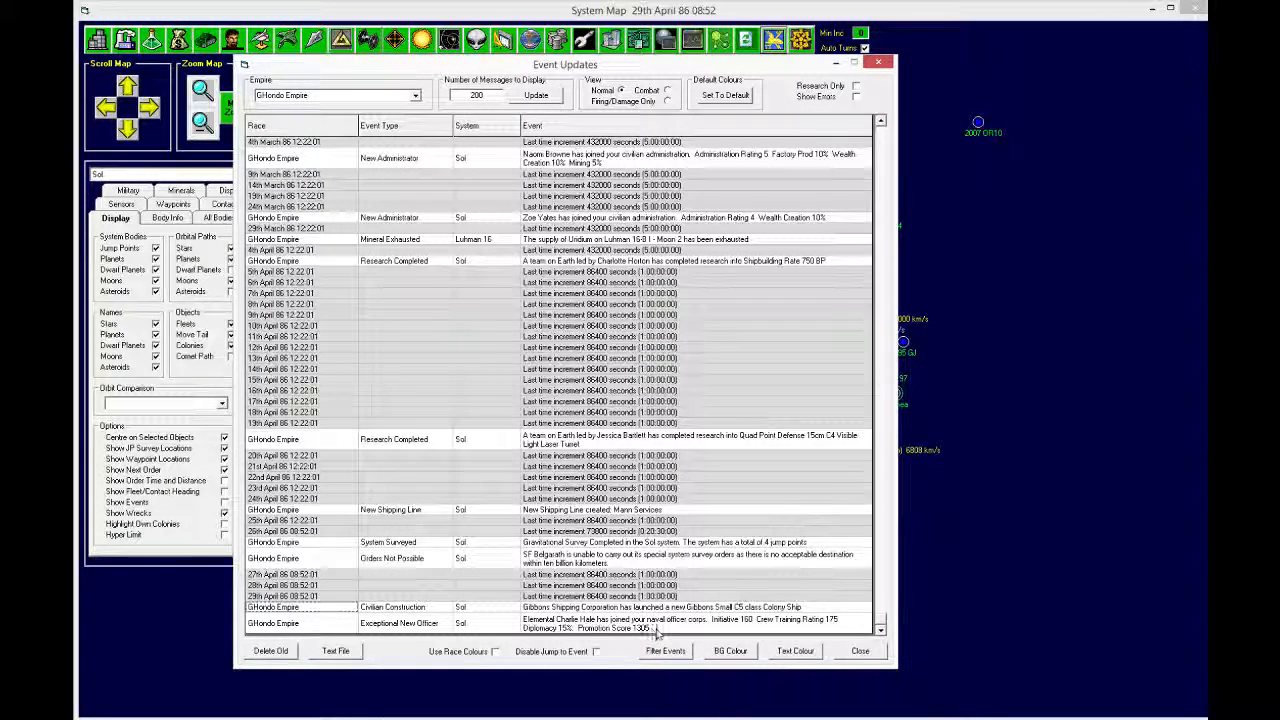
mouse_move(385, 643)
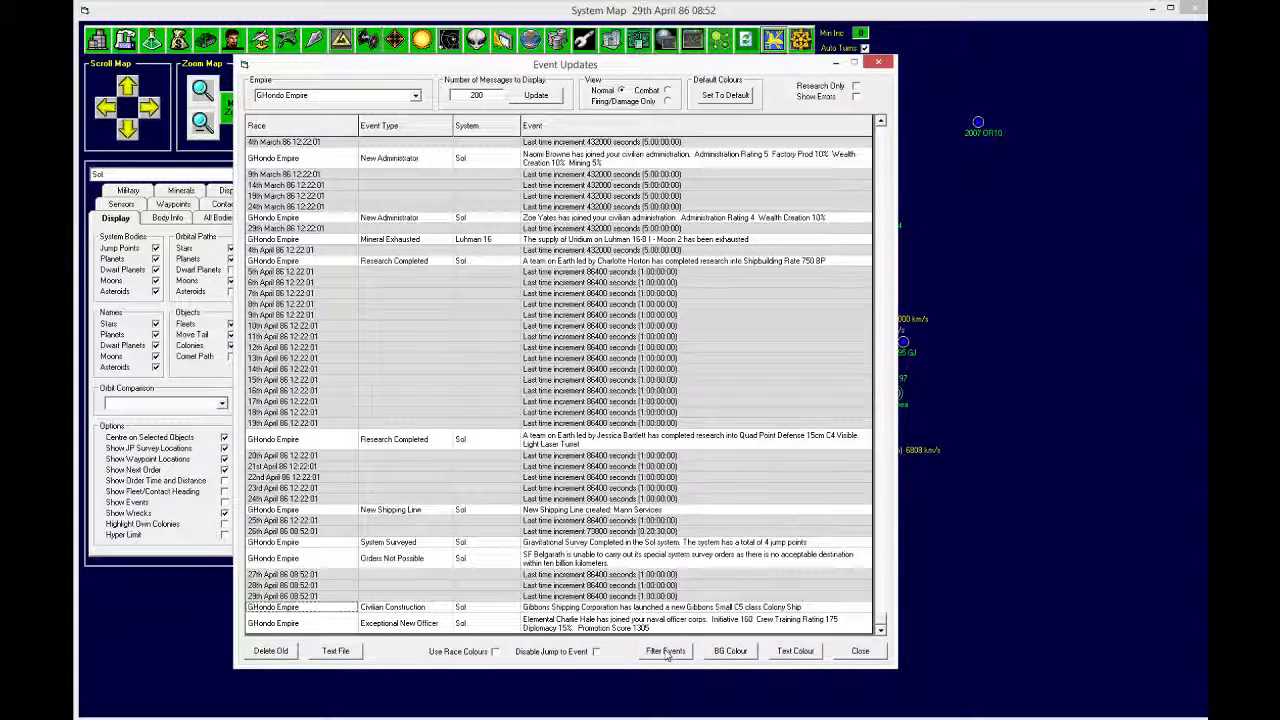
Step: Close the Event Updates log and return to Sol's system map
click(665, 651)
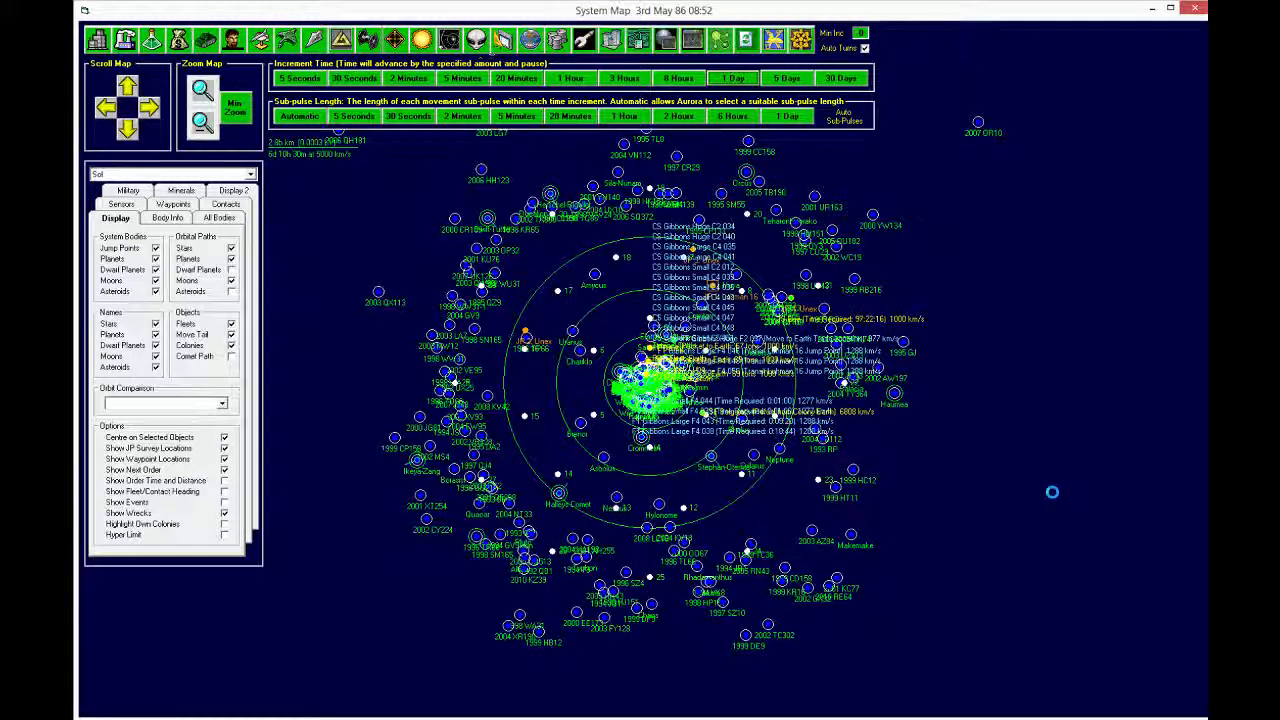
mouse_move(1021, 482)
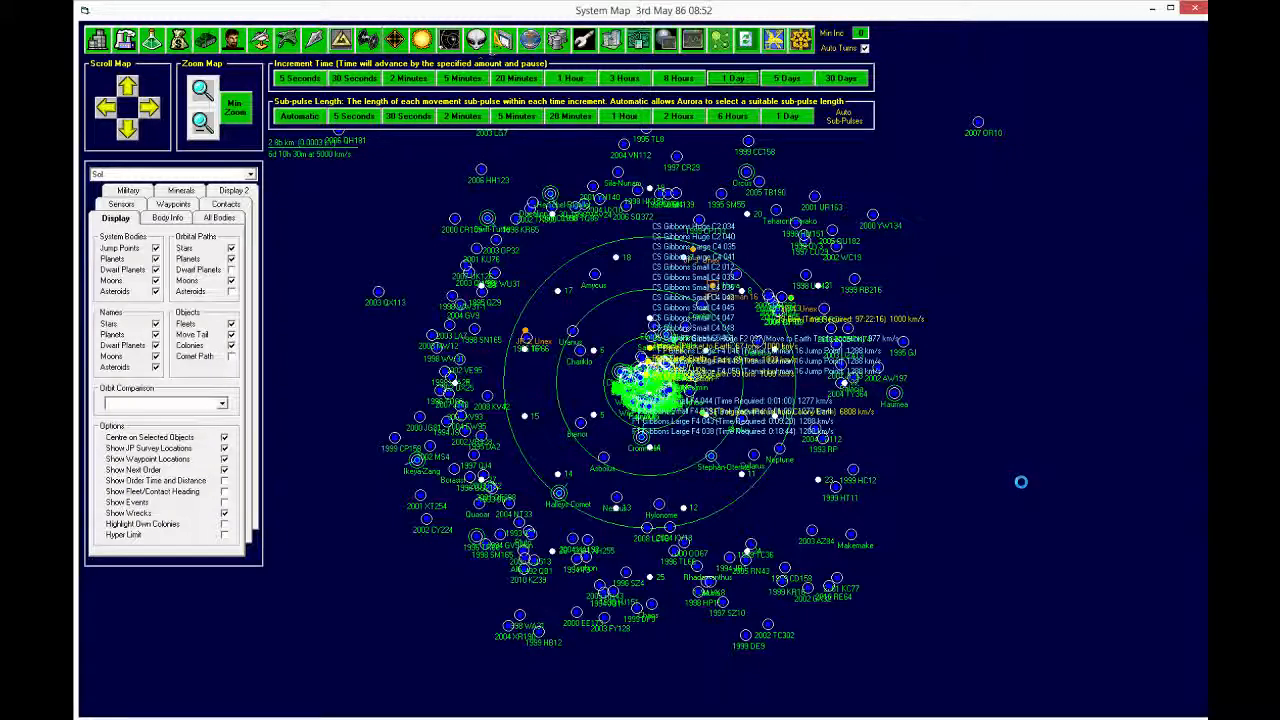
Step: Advance one day, then review and close the latest event messages
click(731, 78)
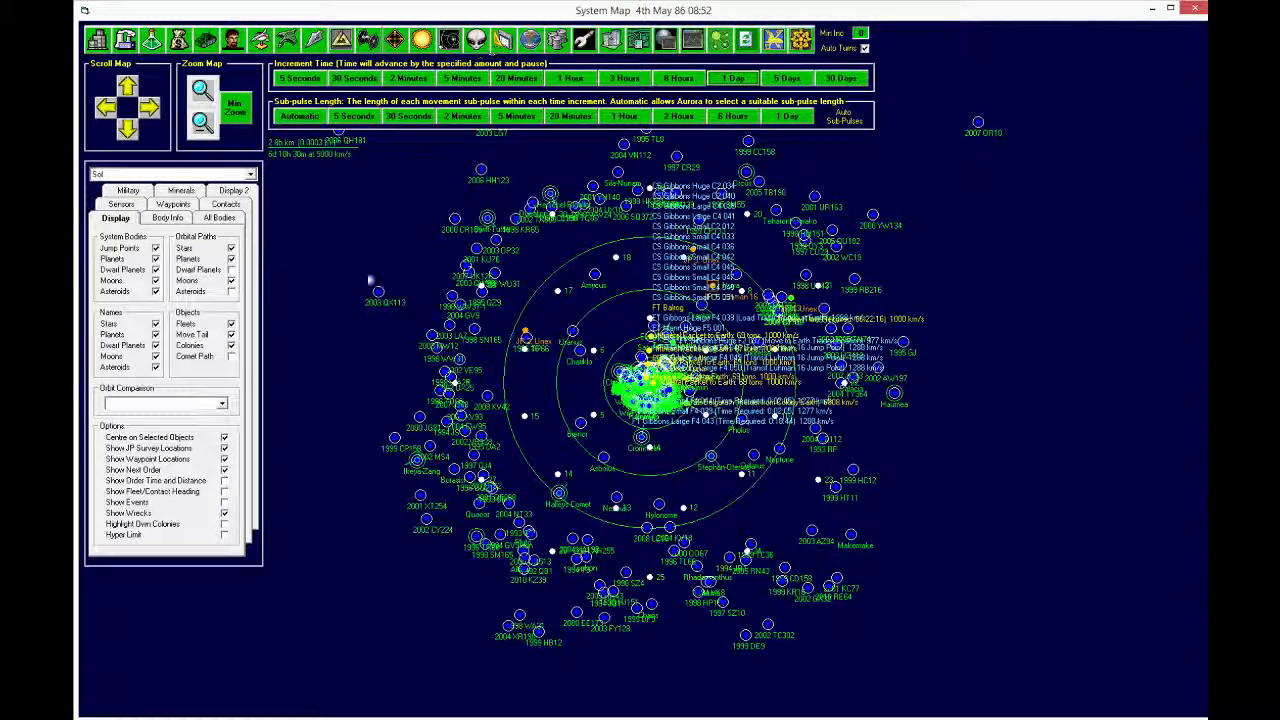
click(201, 92)
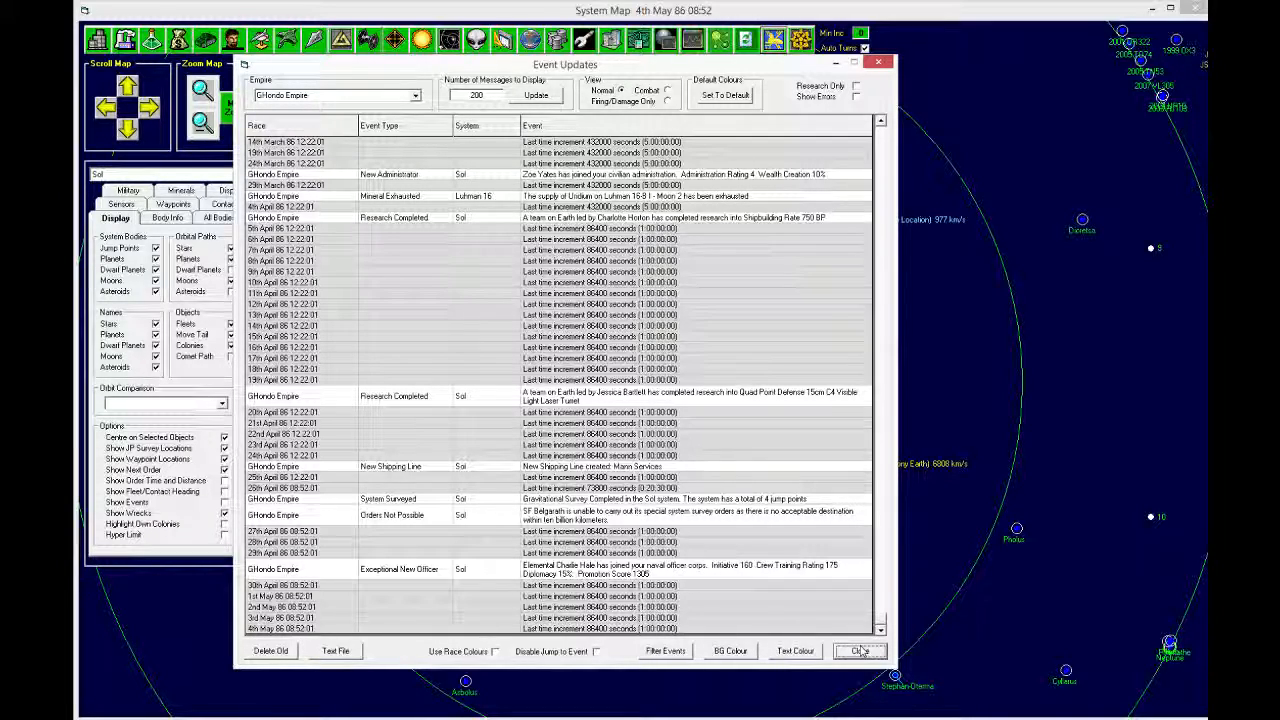
click(857, 651)
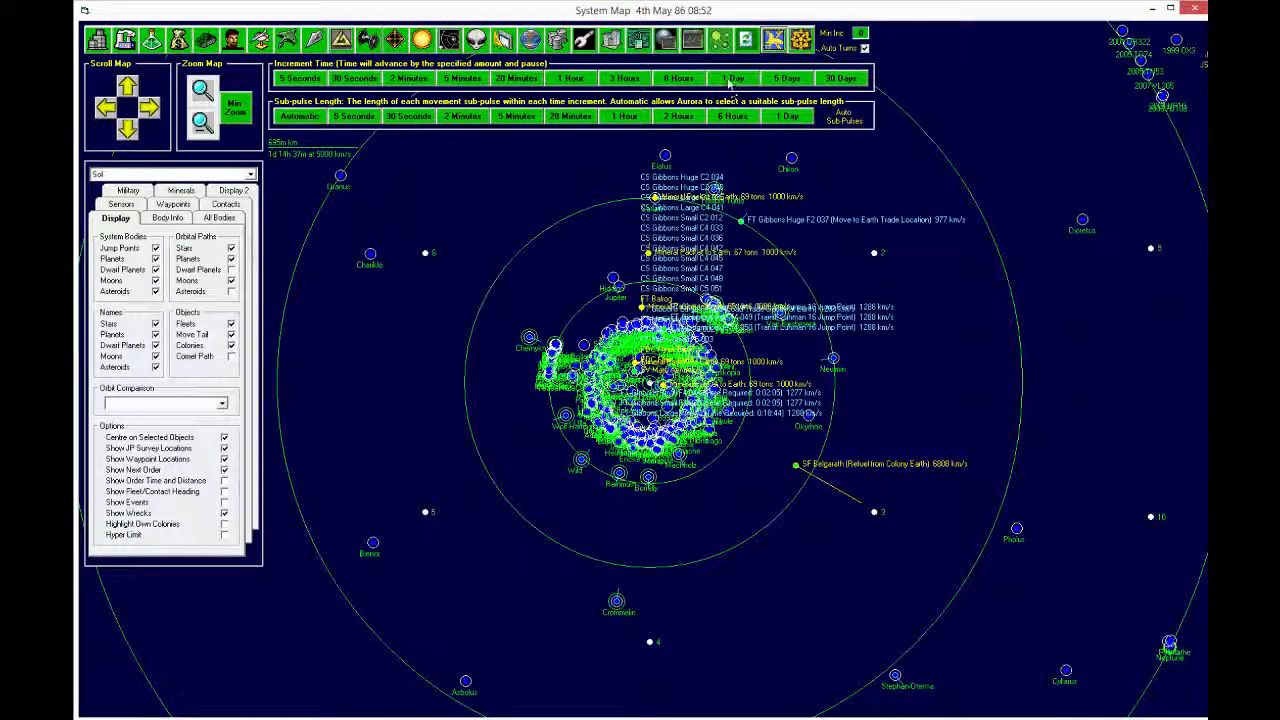
Step: Advance four more days to 9th May and bring up Earth's population summary
click(731, 78)
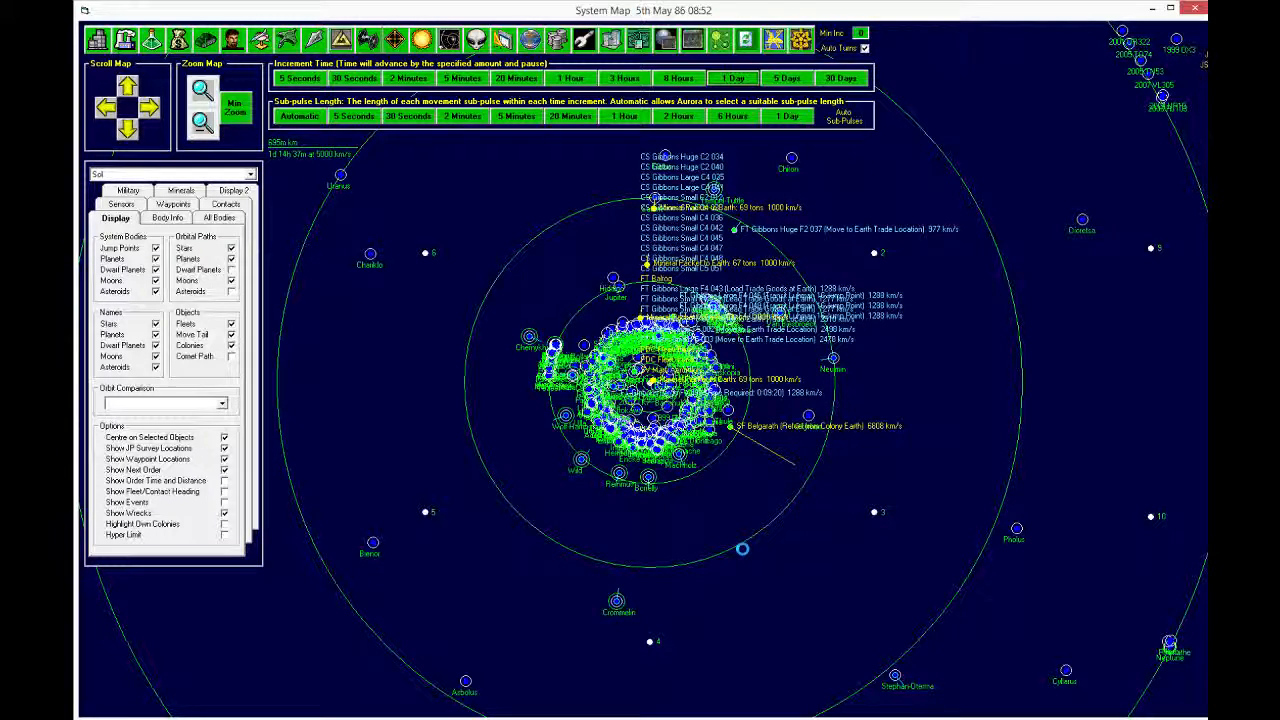
click(731, 78)
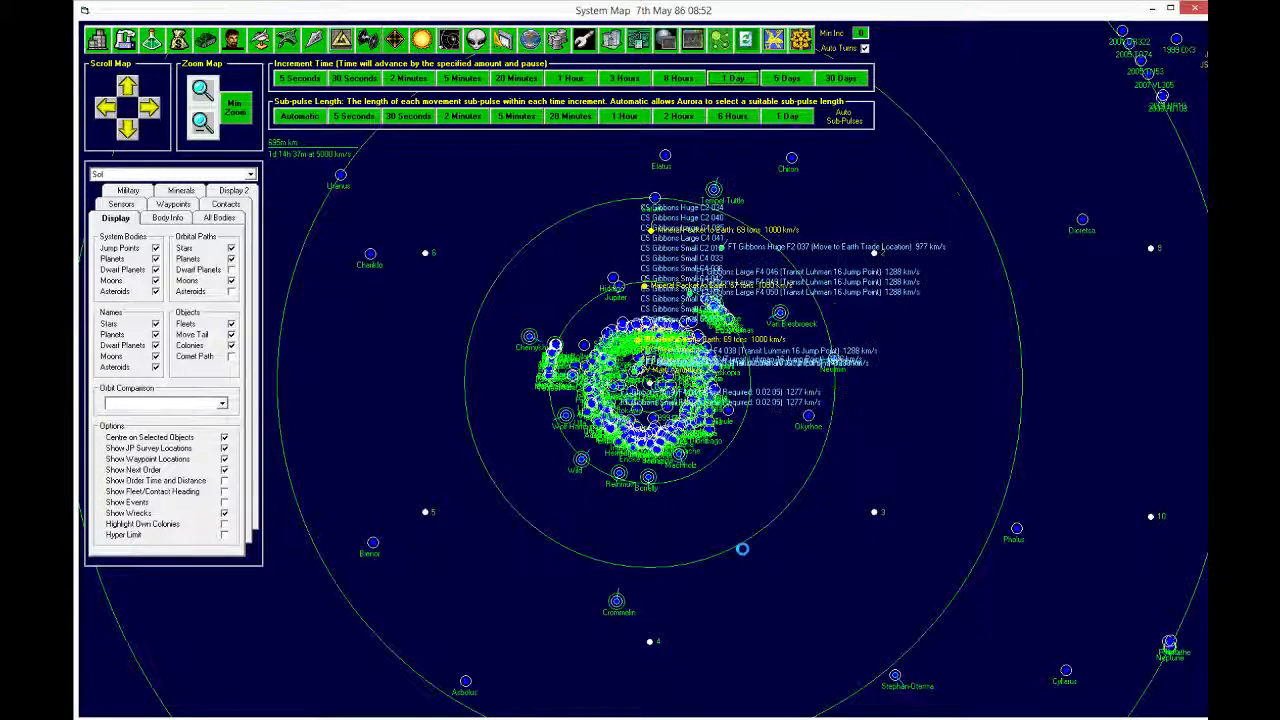
click(732, 78)
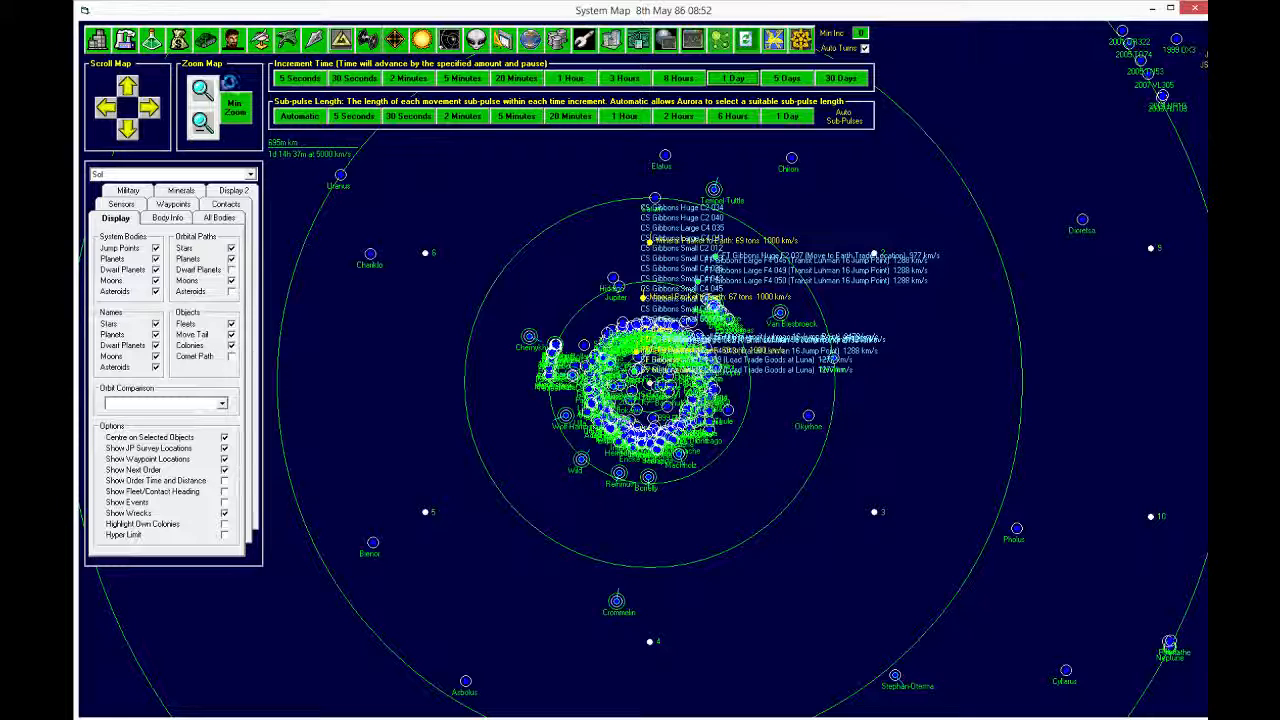
click(732, 78)
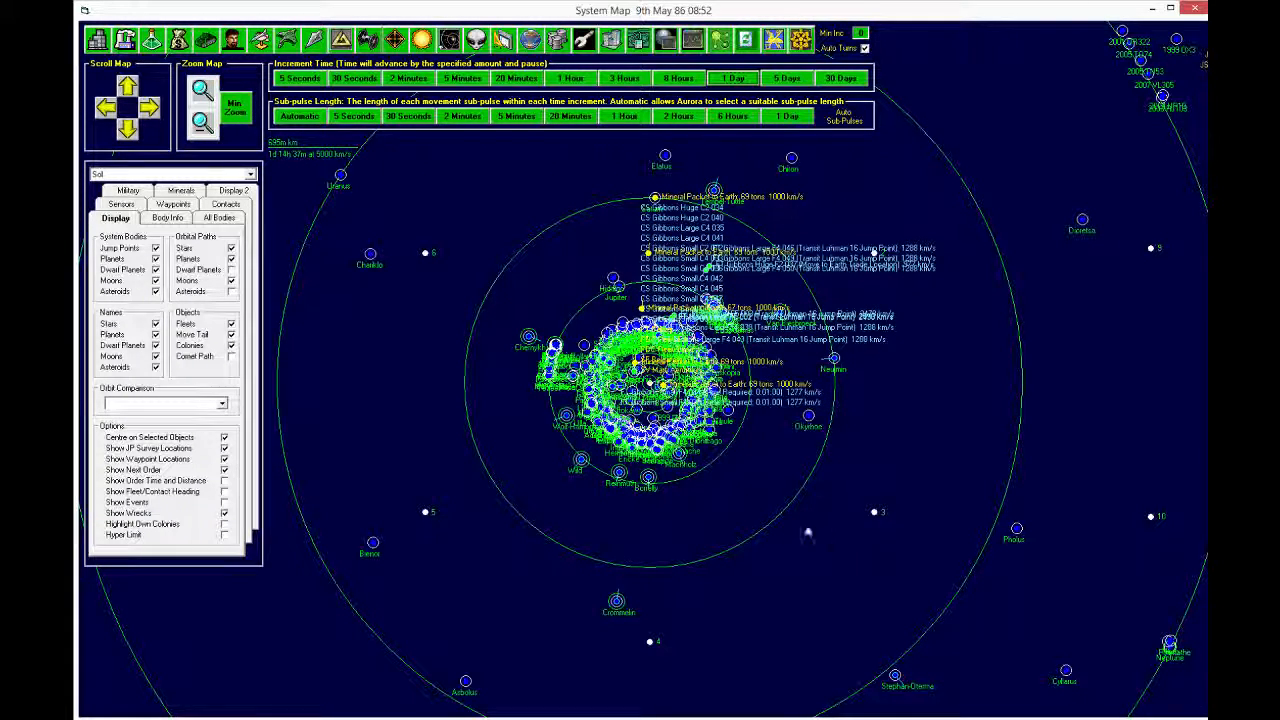
mouse_move(783, 524)
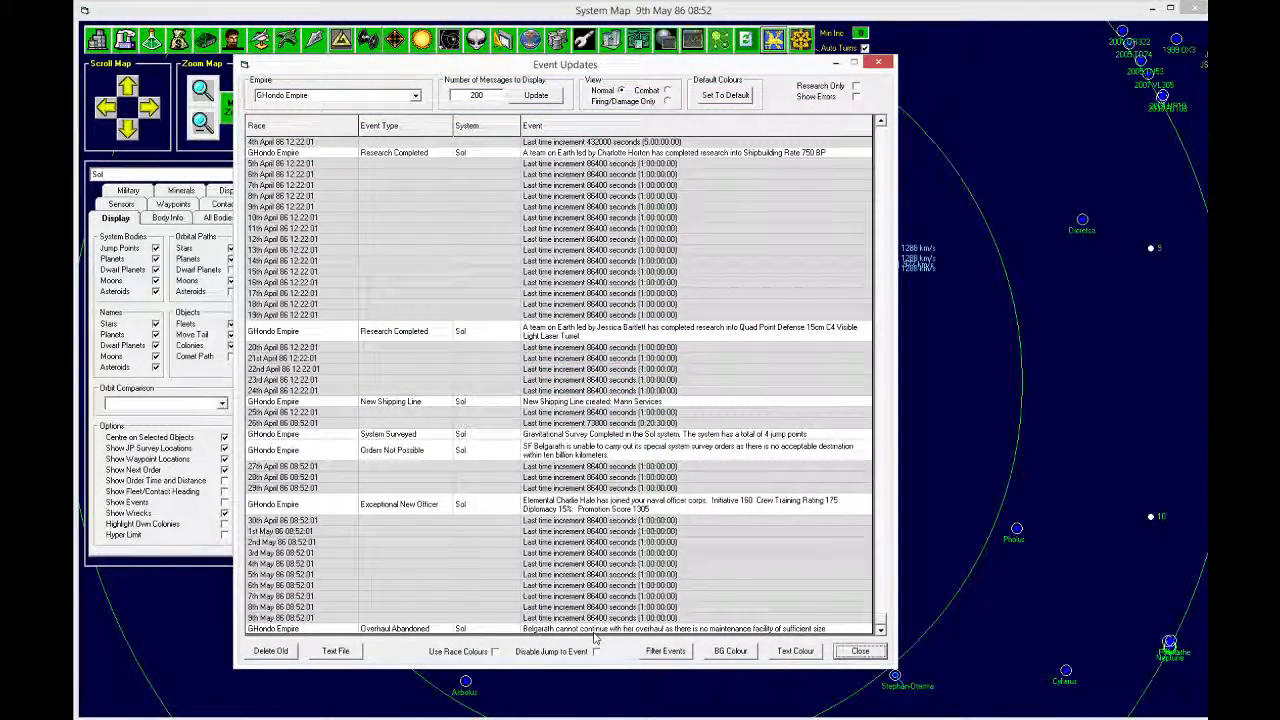
mouse_move(783, 635)
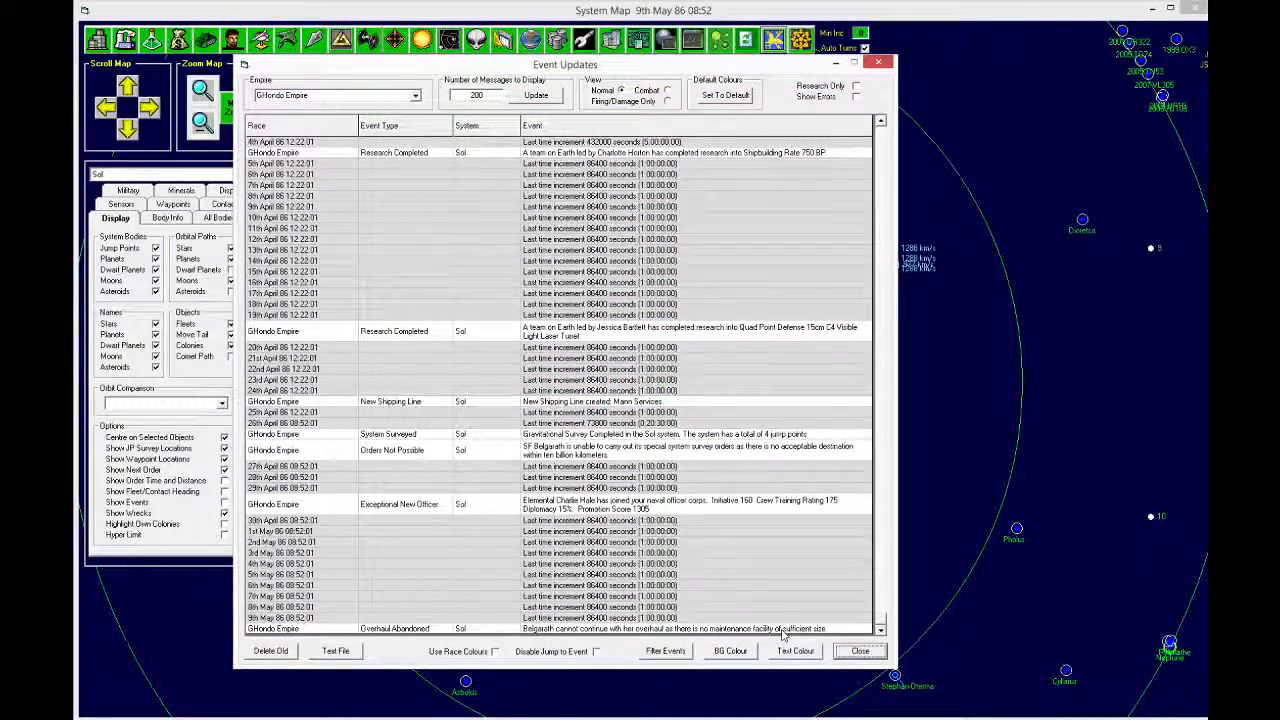
click(858, 651)
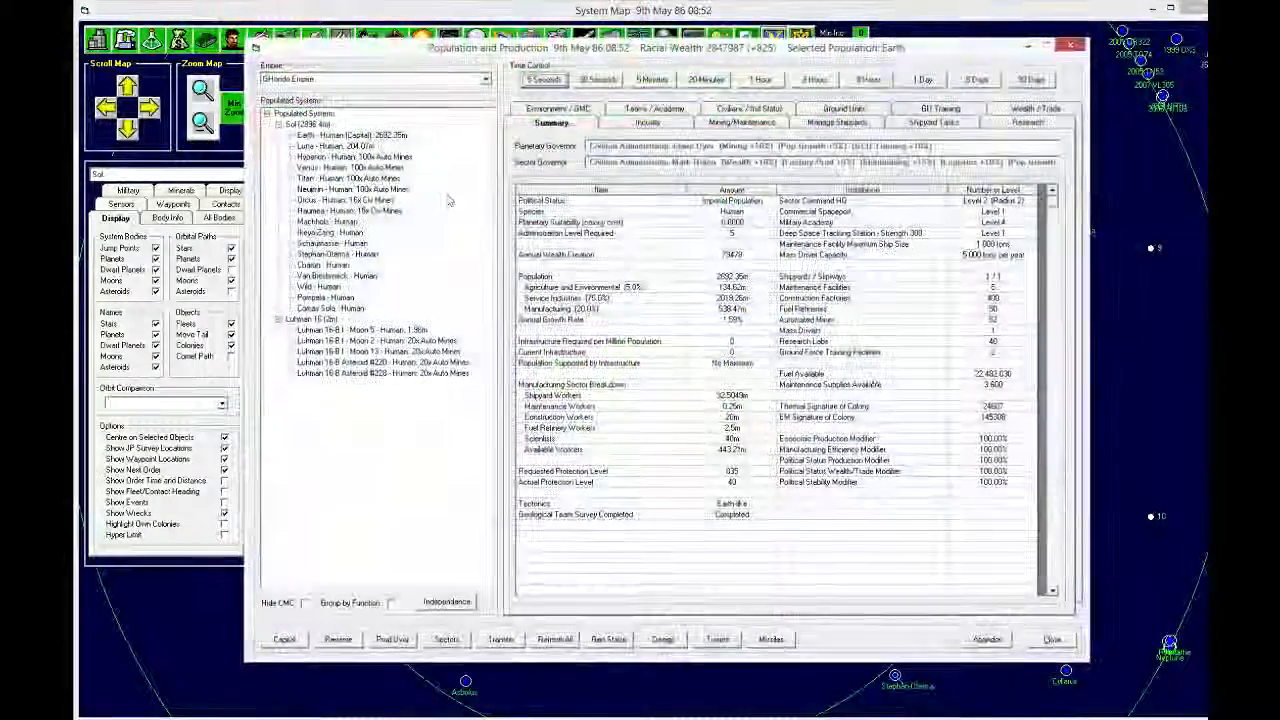
click(340, 135)
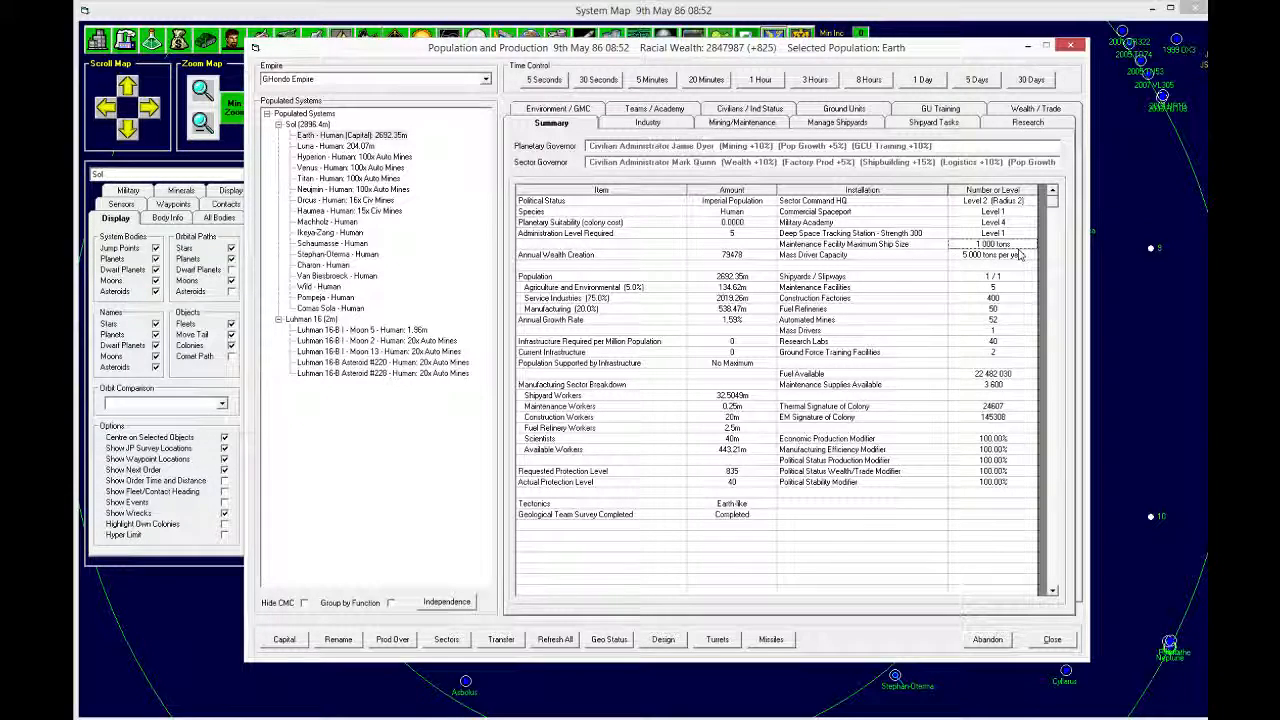
Step: On Earth's Industry page, choose Maintenance Facility at 150 cost as the project
click(647, 122)
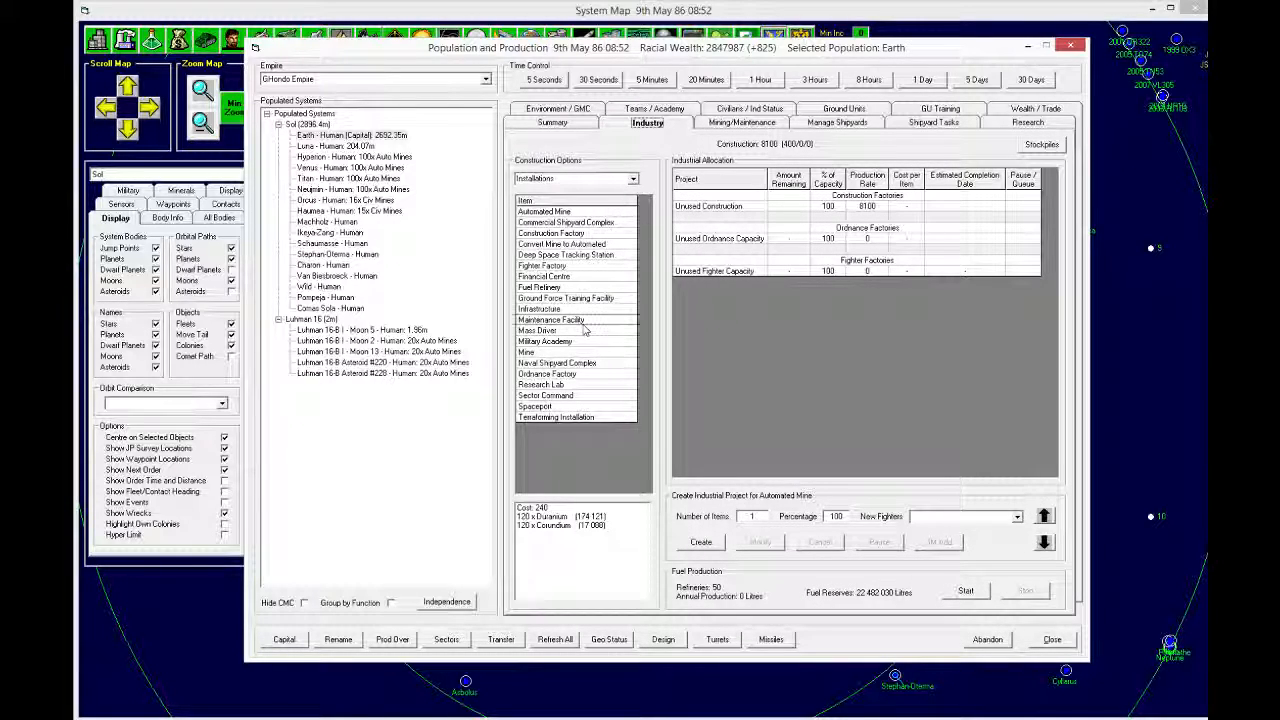
click(551, 319)
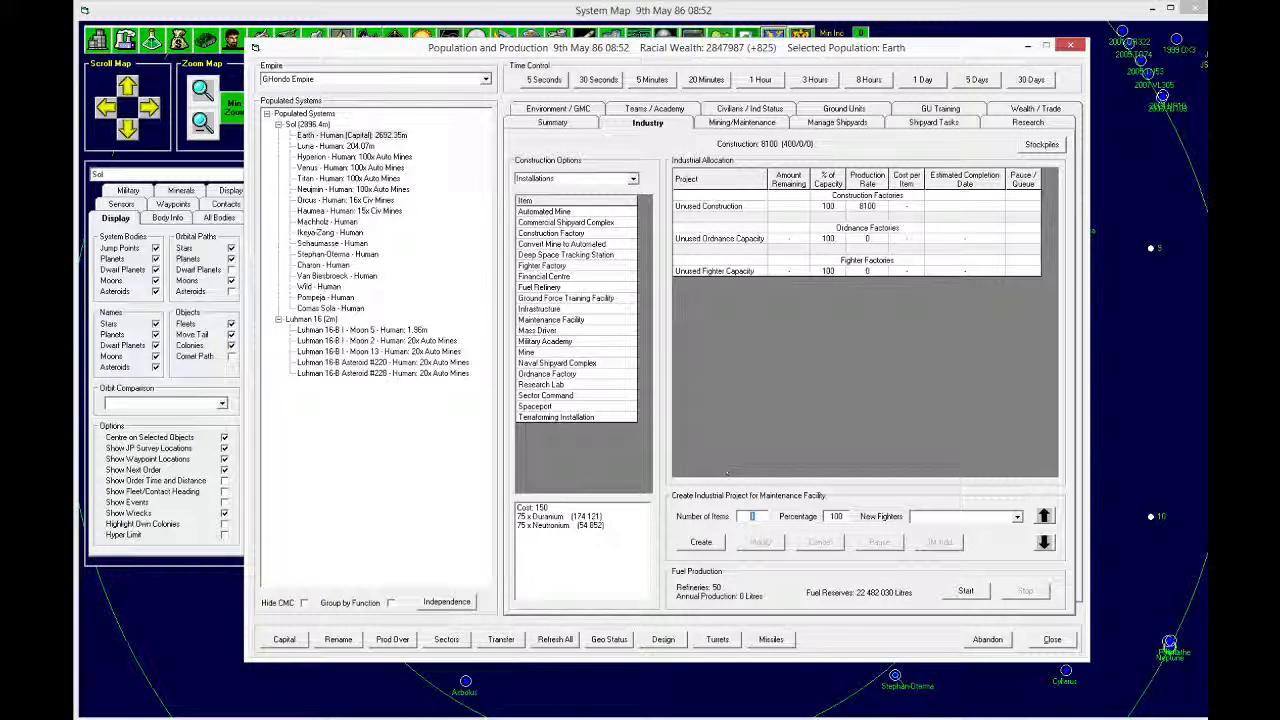
Step: Queue 20 Maintenance Facilities on Earth, then view the Summary by 9th June
click(700, 541)
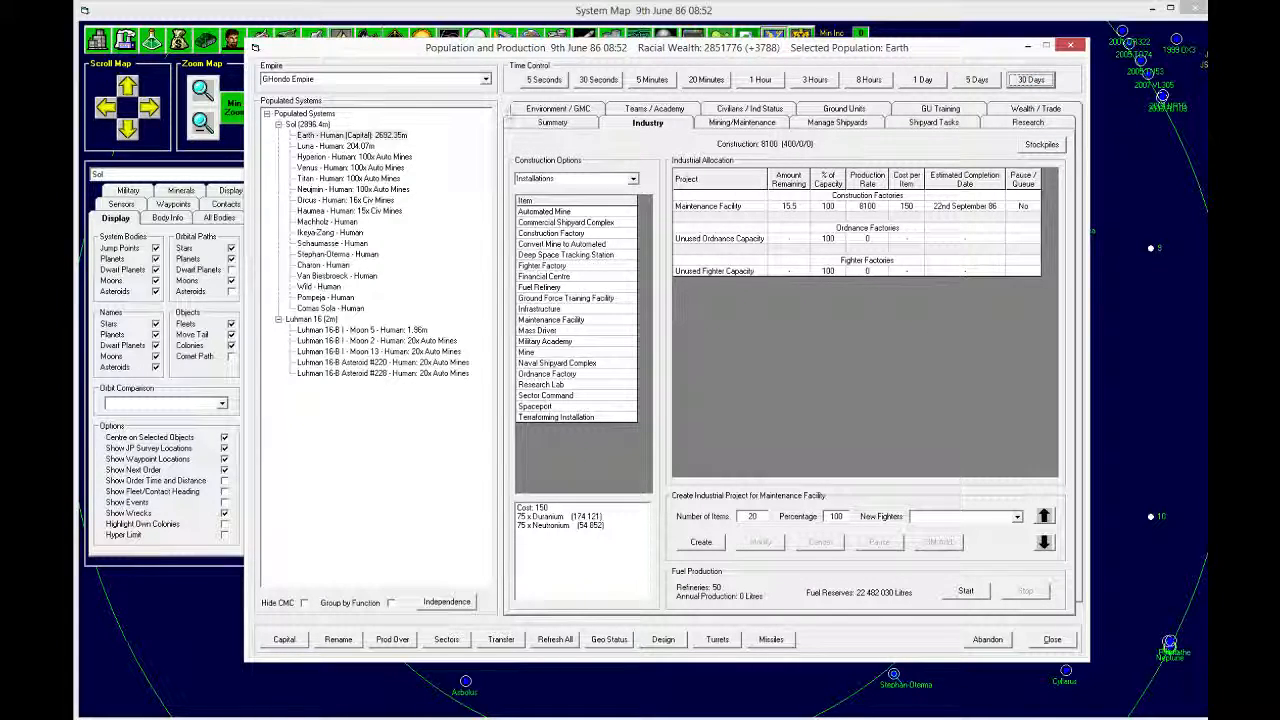
click(552, 122)
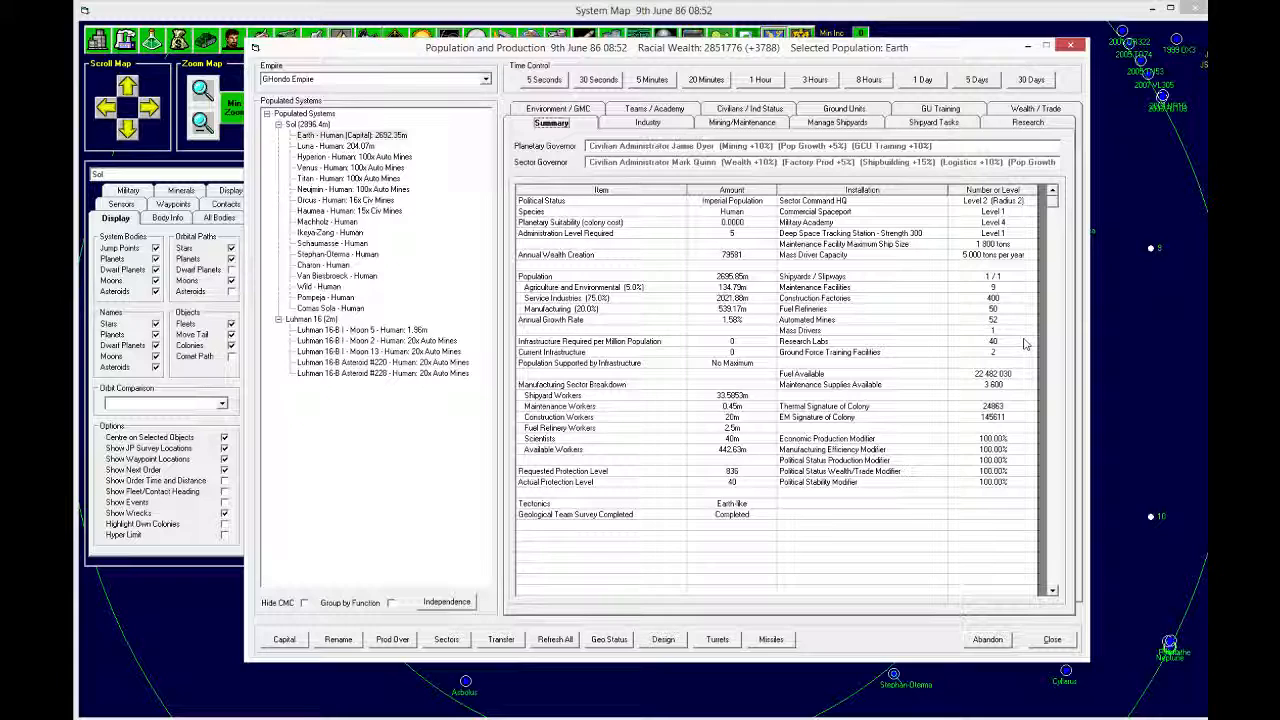
mouse_move(932, 375)
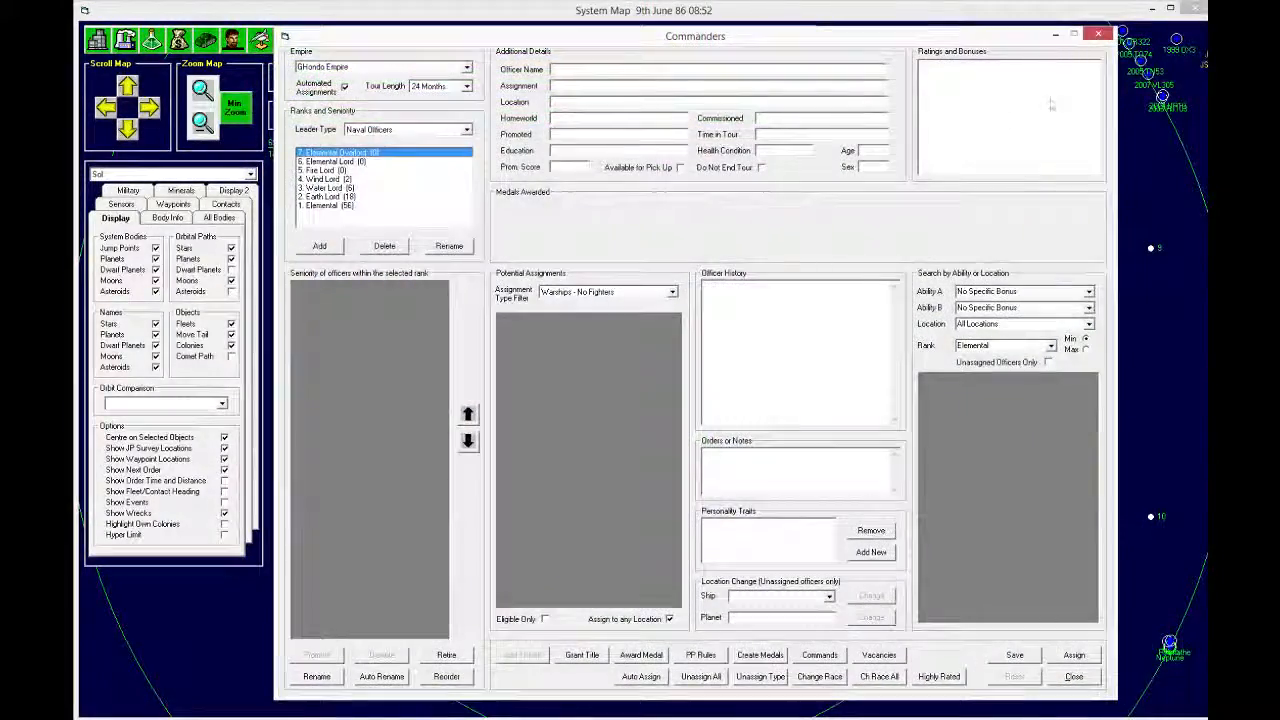
Step: Browse the Echo class design's damage, components, ordnance and full summary tabs
click(1098, 33)
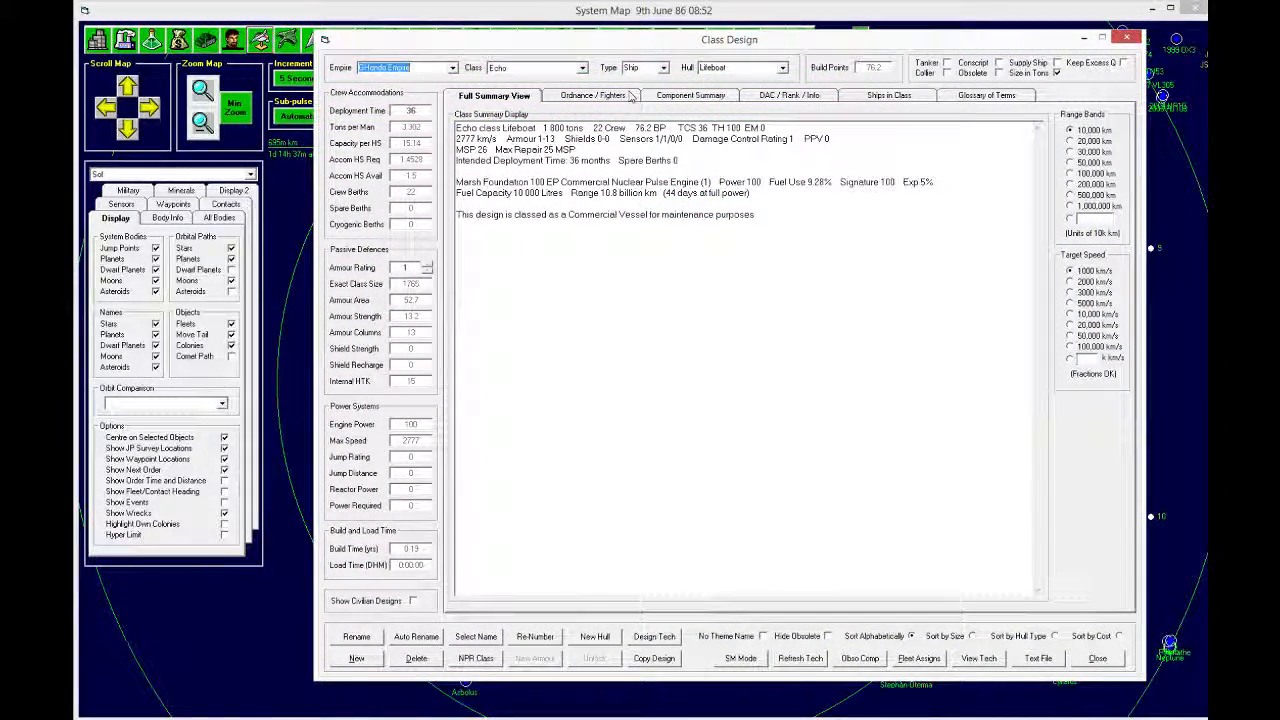
click(789, 95)
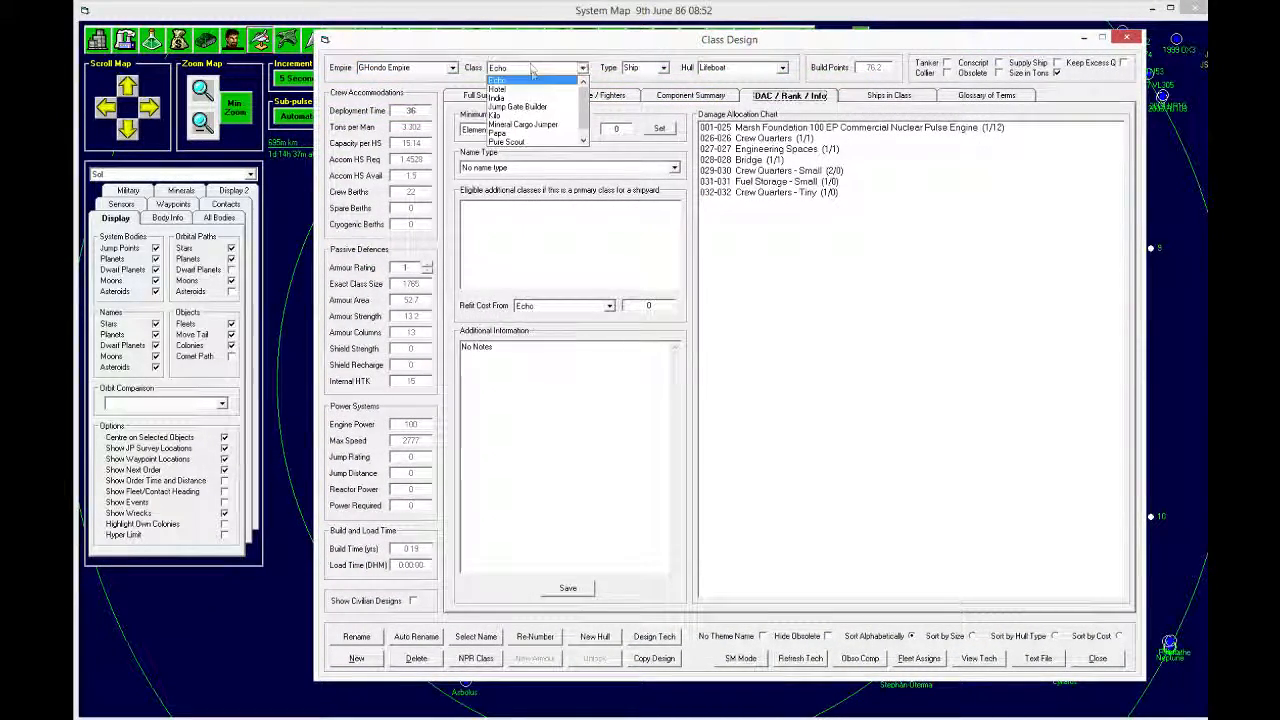
click(691, 95)
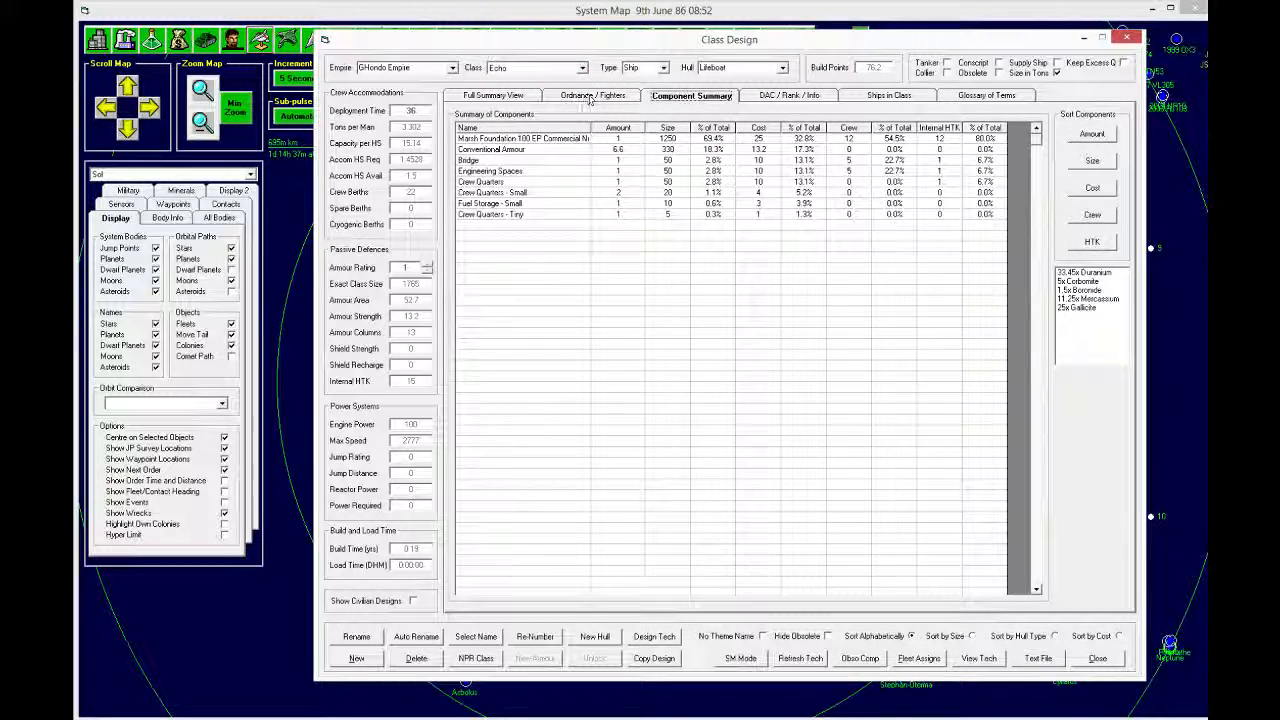
click(592, 95)
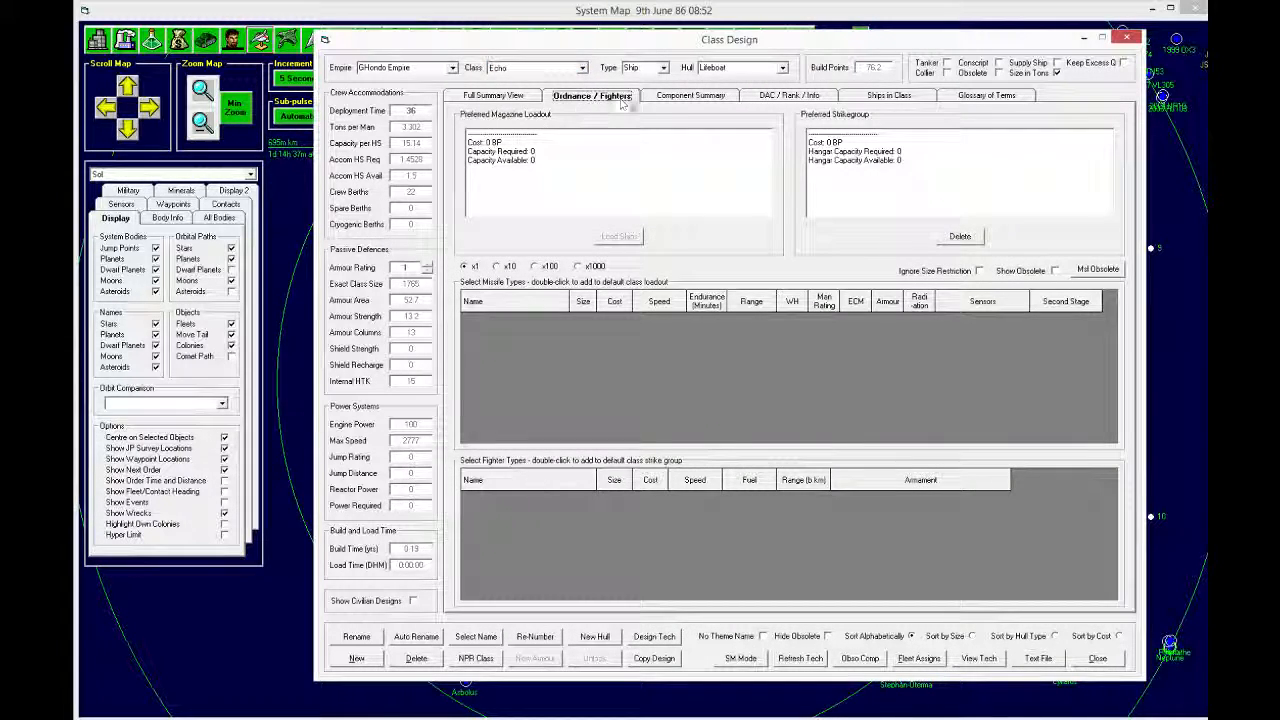
click(493, 95)
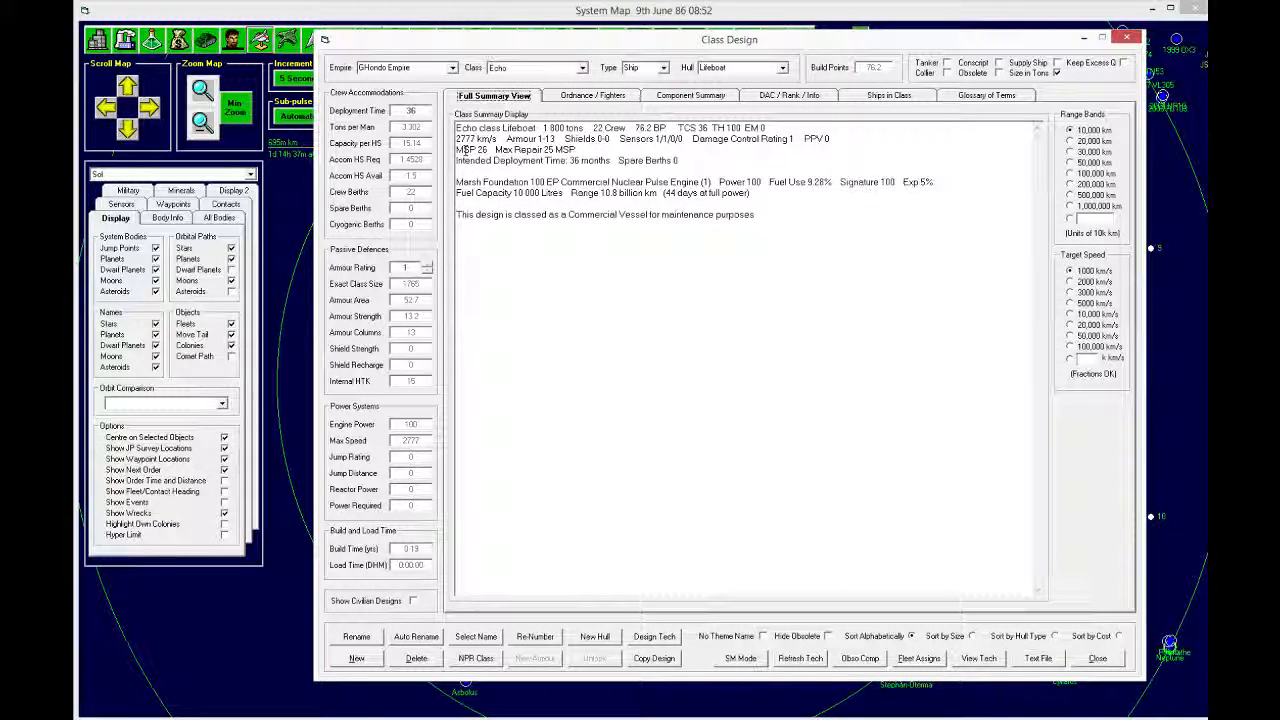
Step: Switch the Class Design view to the 11,750-ton Pure Scout class
click(582, 68)
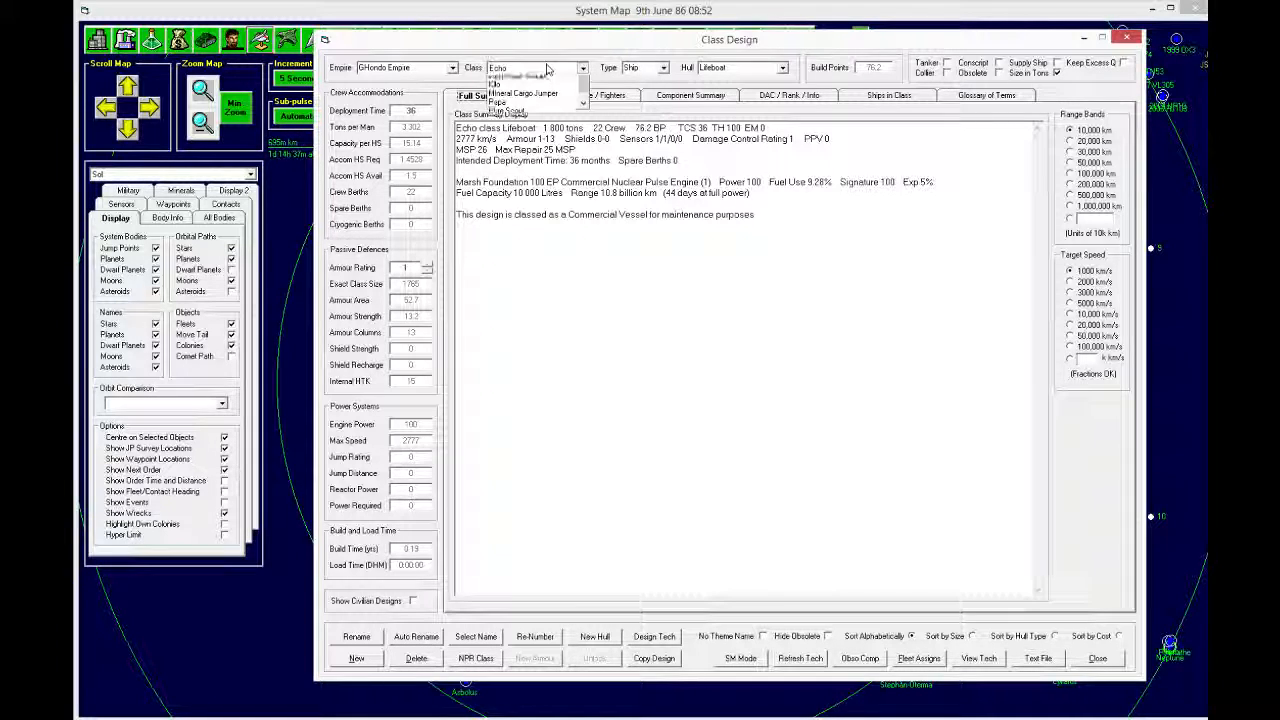
click(510, 102)
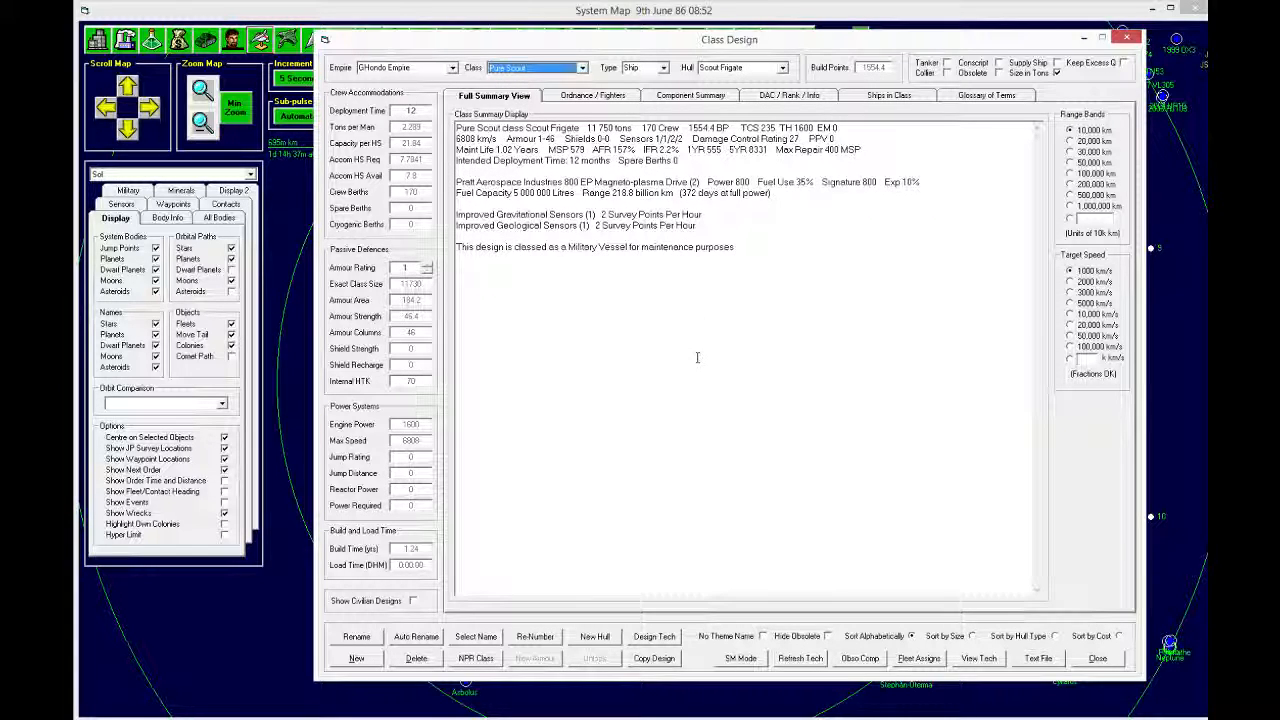
click(535, 67)
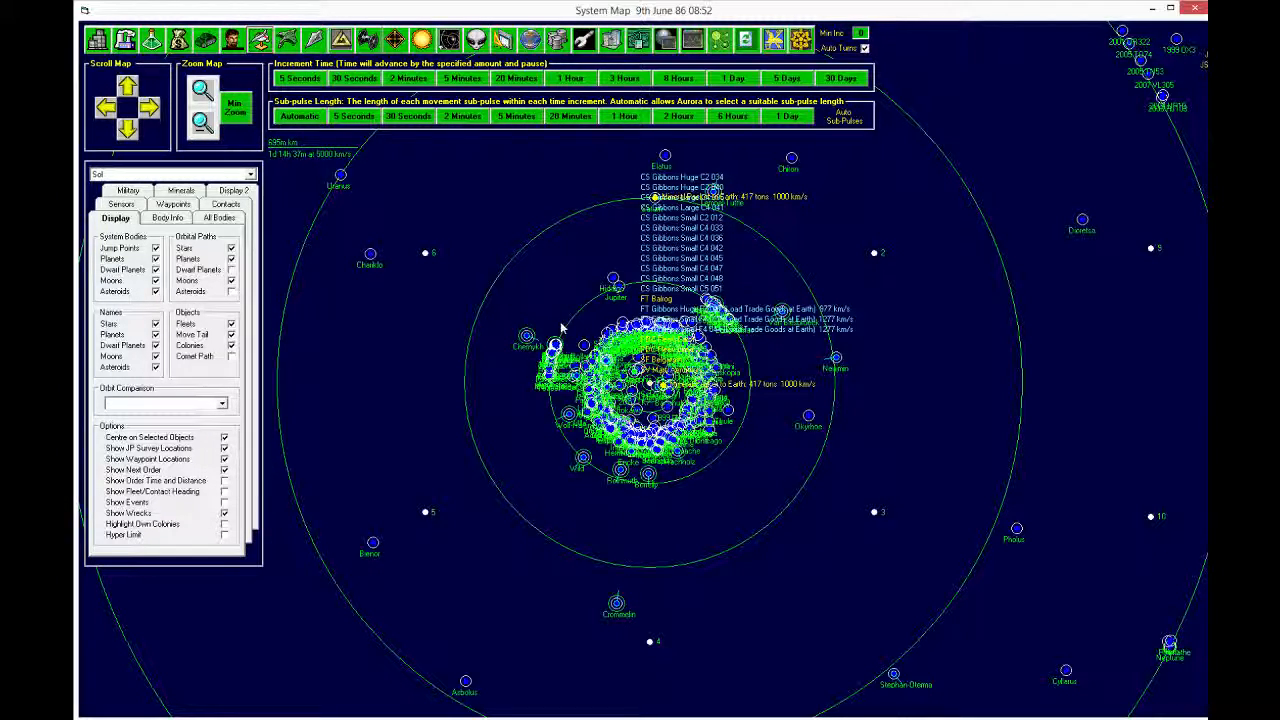
mouse_move(798, 220)
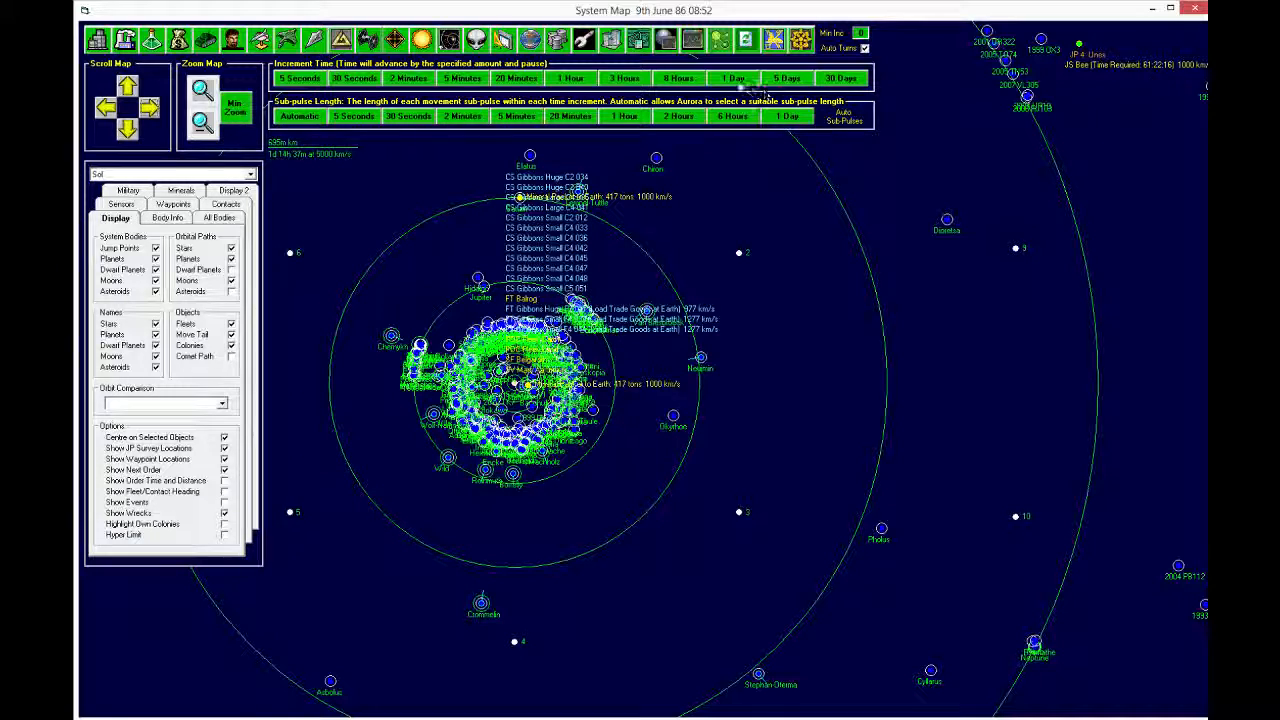
Step: Advance the game clock five days to 14th June 86
click(787, 78)
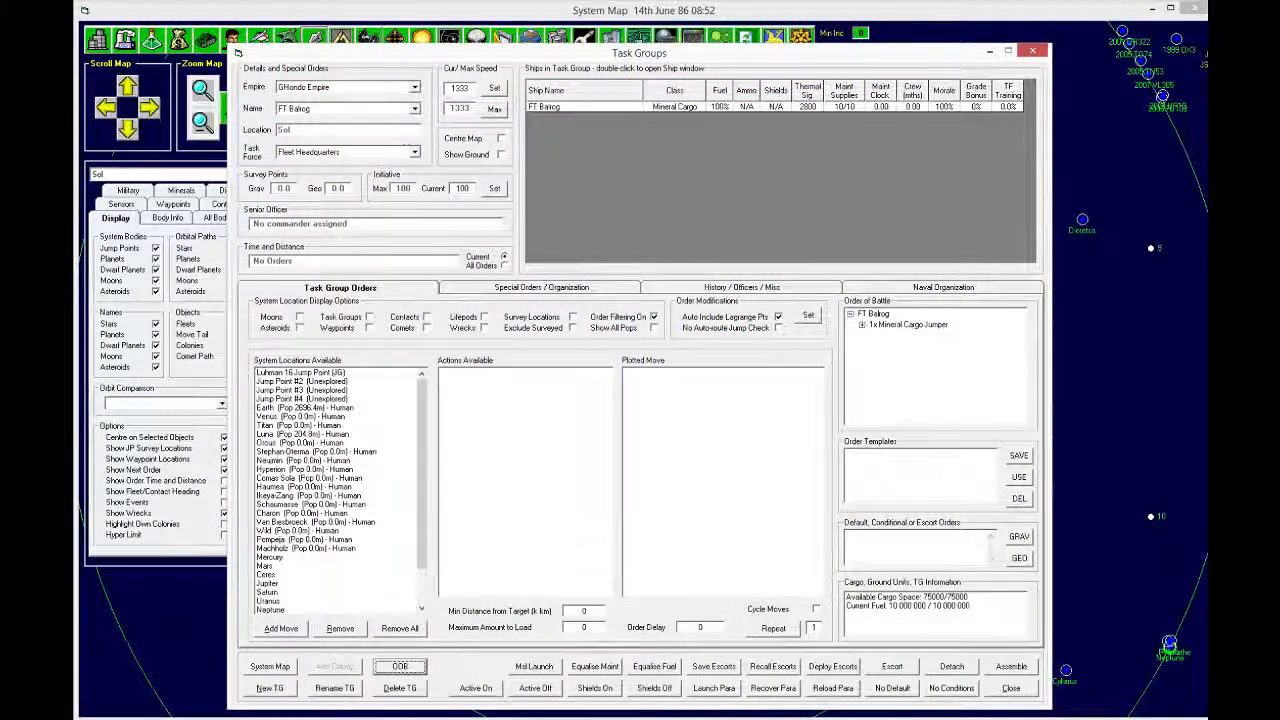
Step: Order scout SF Belgarath on a standard transit to the Luhman 16 jump point
click(414, 108)
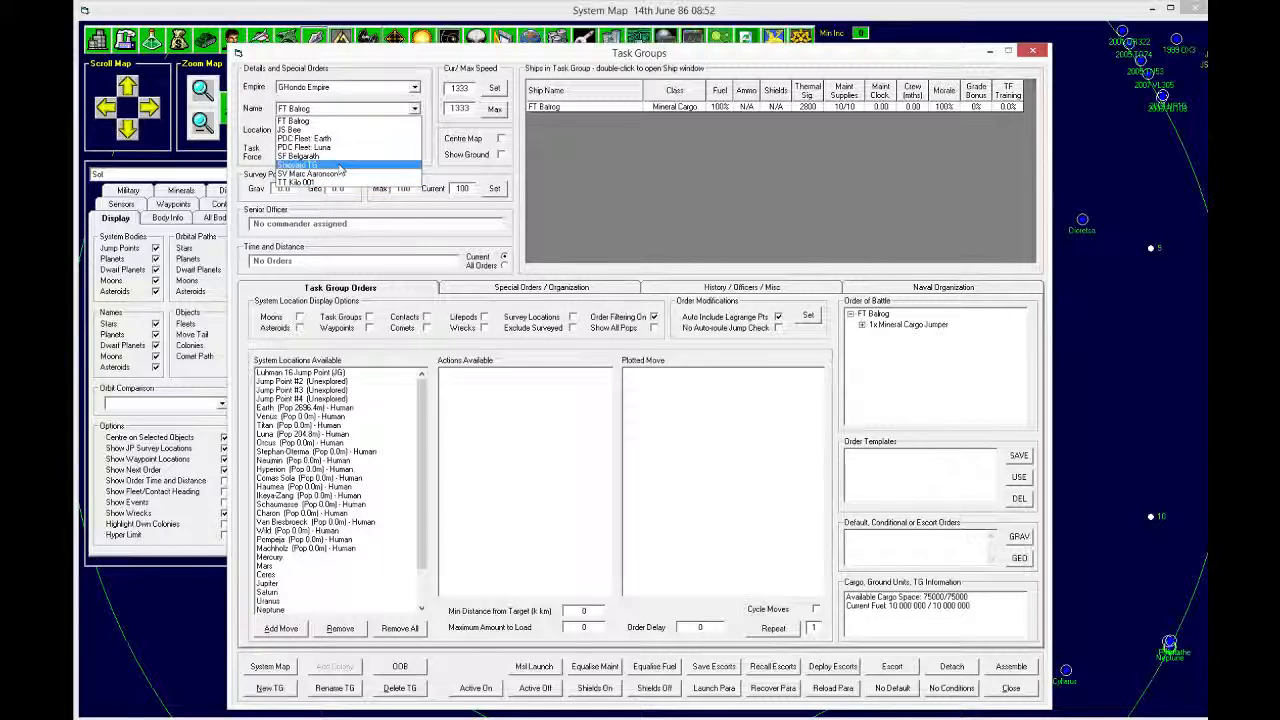
click(298, 157)
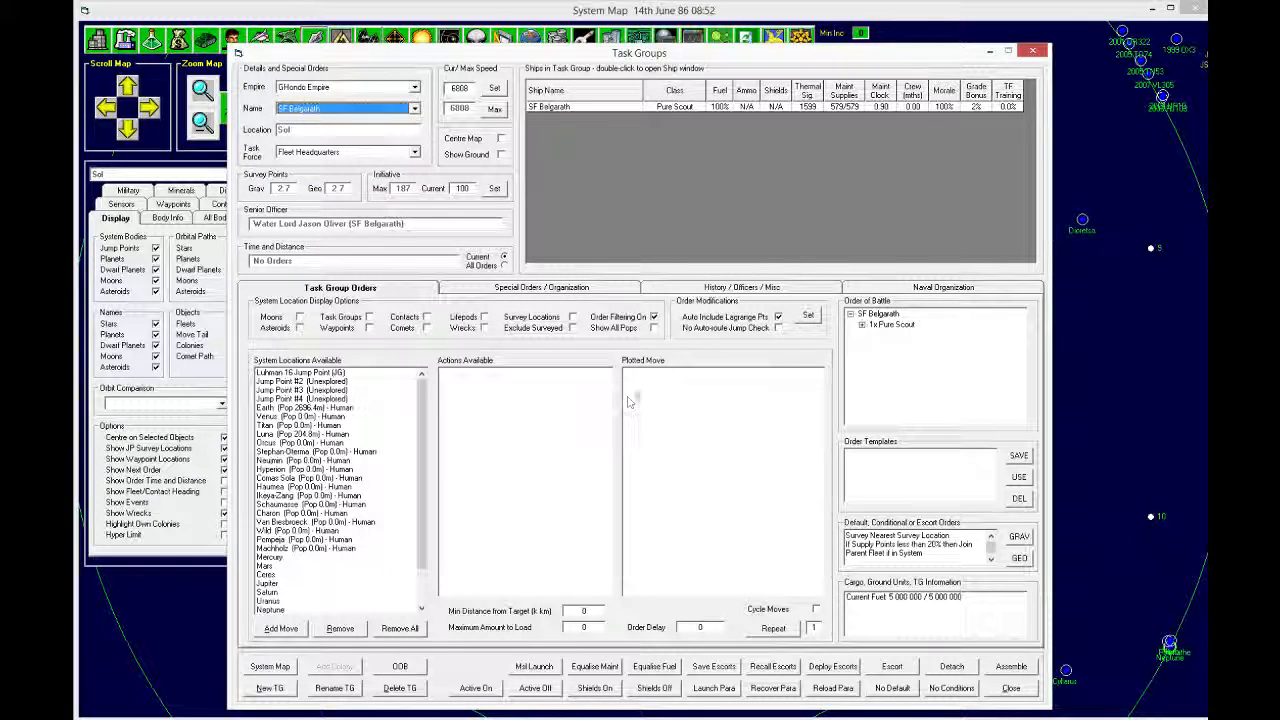
mouse_move(718, 223)
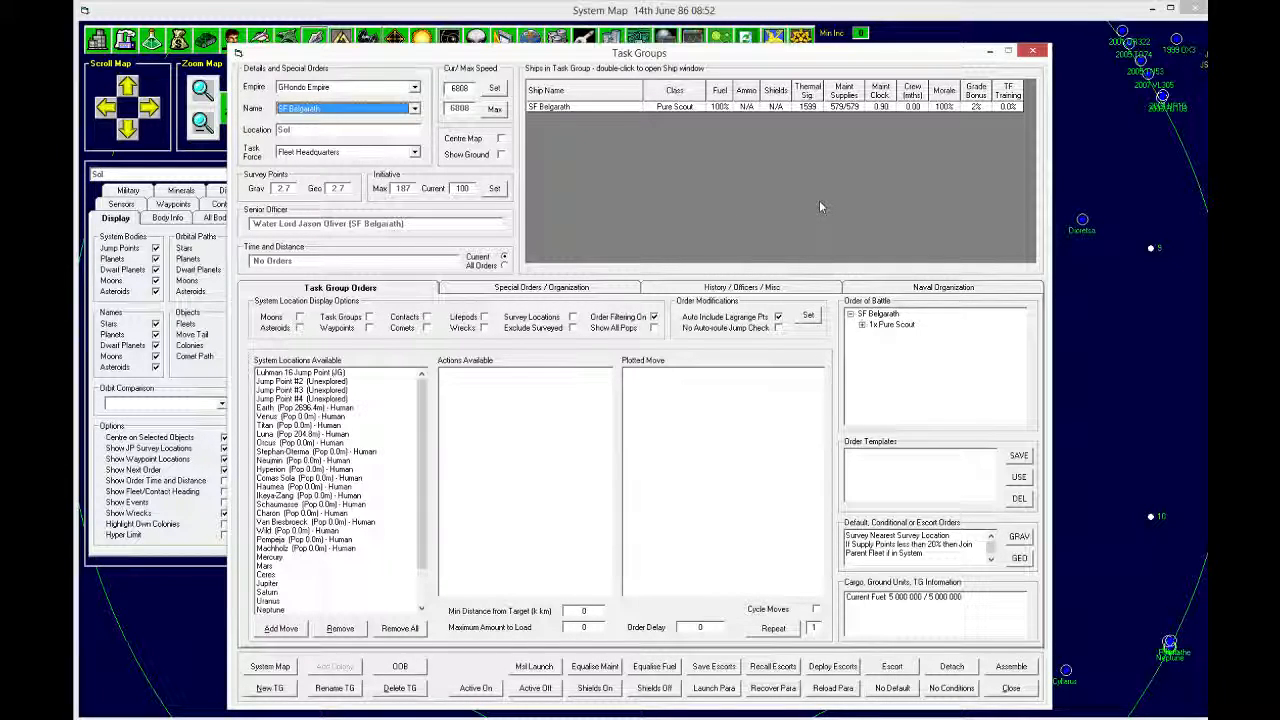
mouse_move(900, 403)
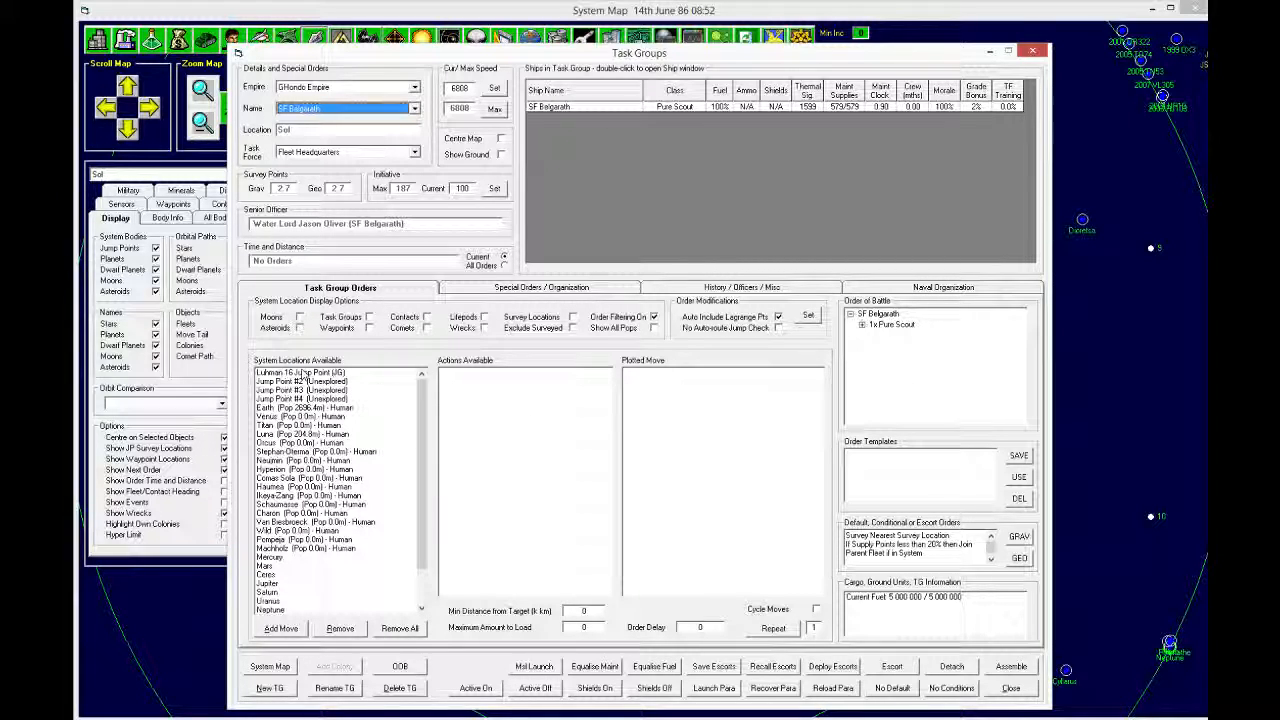
click(300, 372)
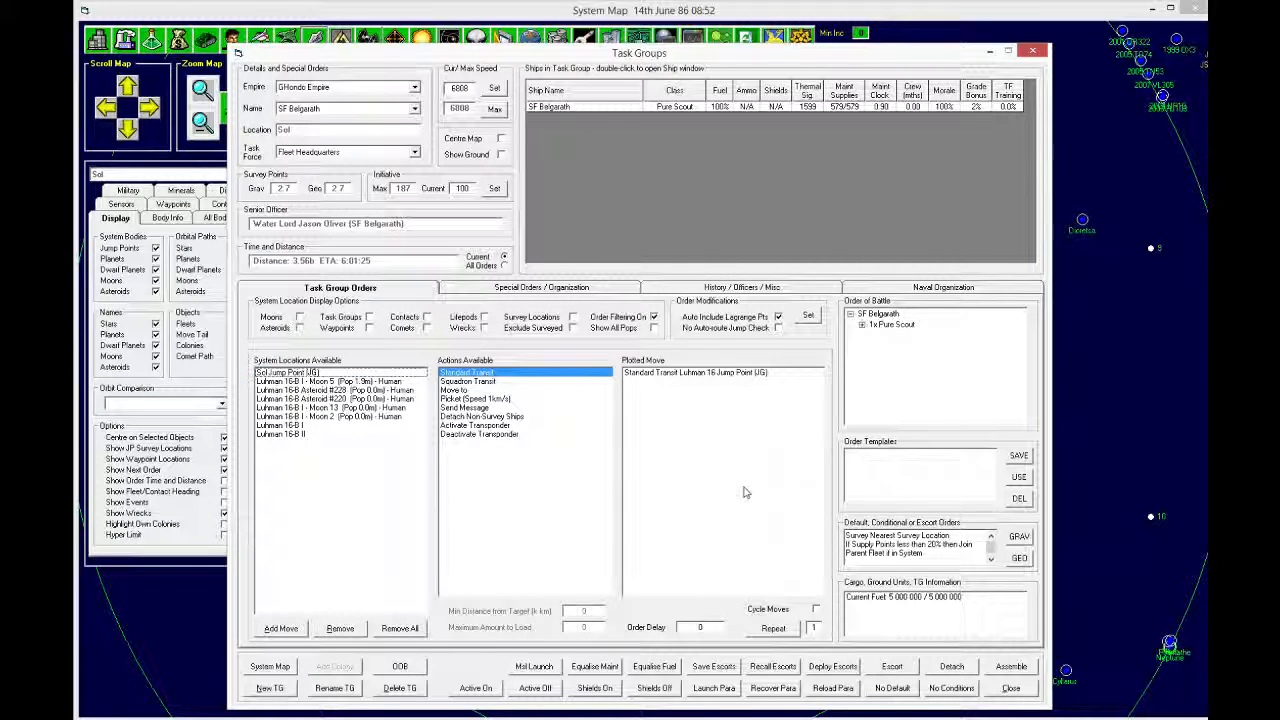
click(540, 287)
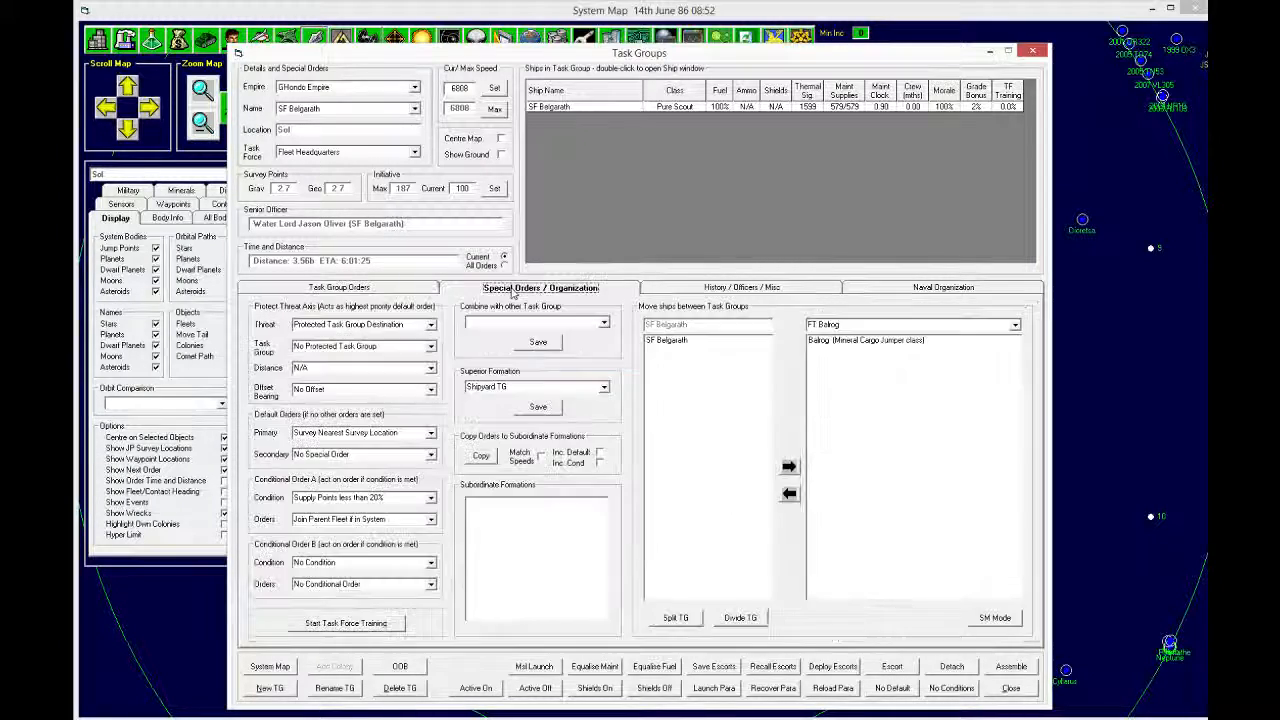
click(339, 287)
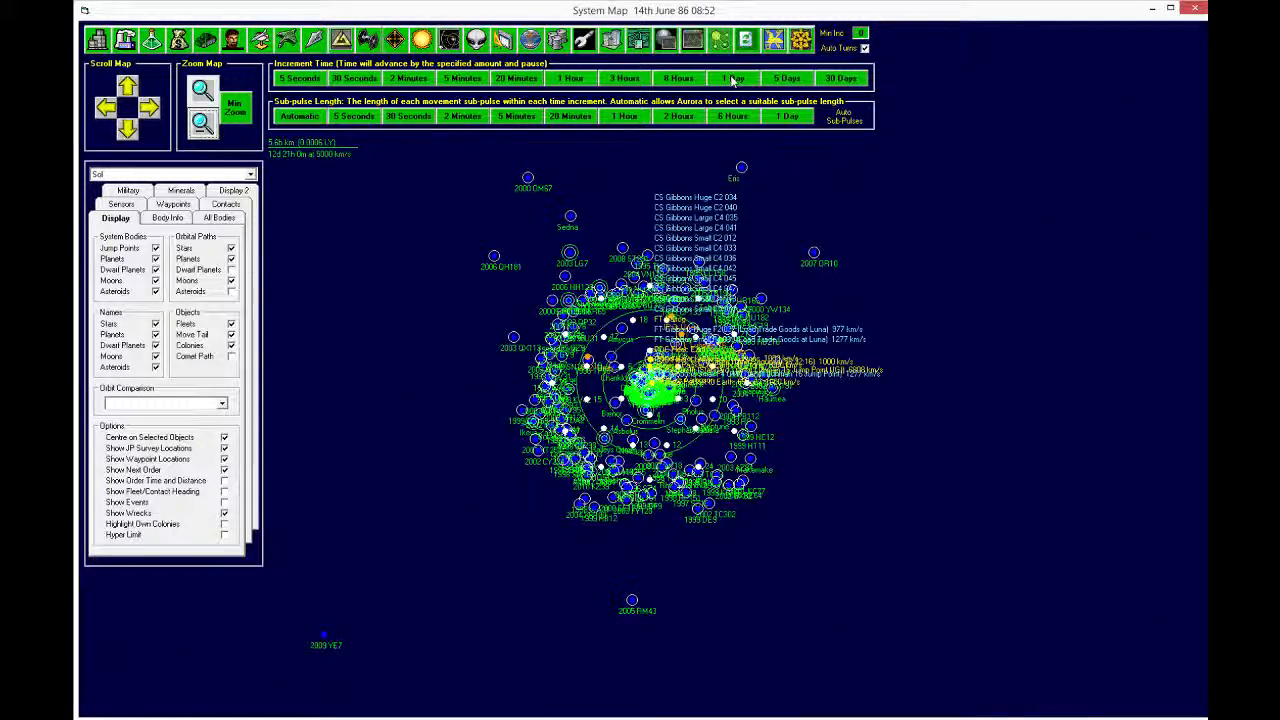
Step: Advance day by day to 19th June 86 and open Earth's Population and Production
click(733, 78)
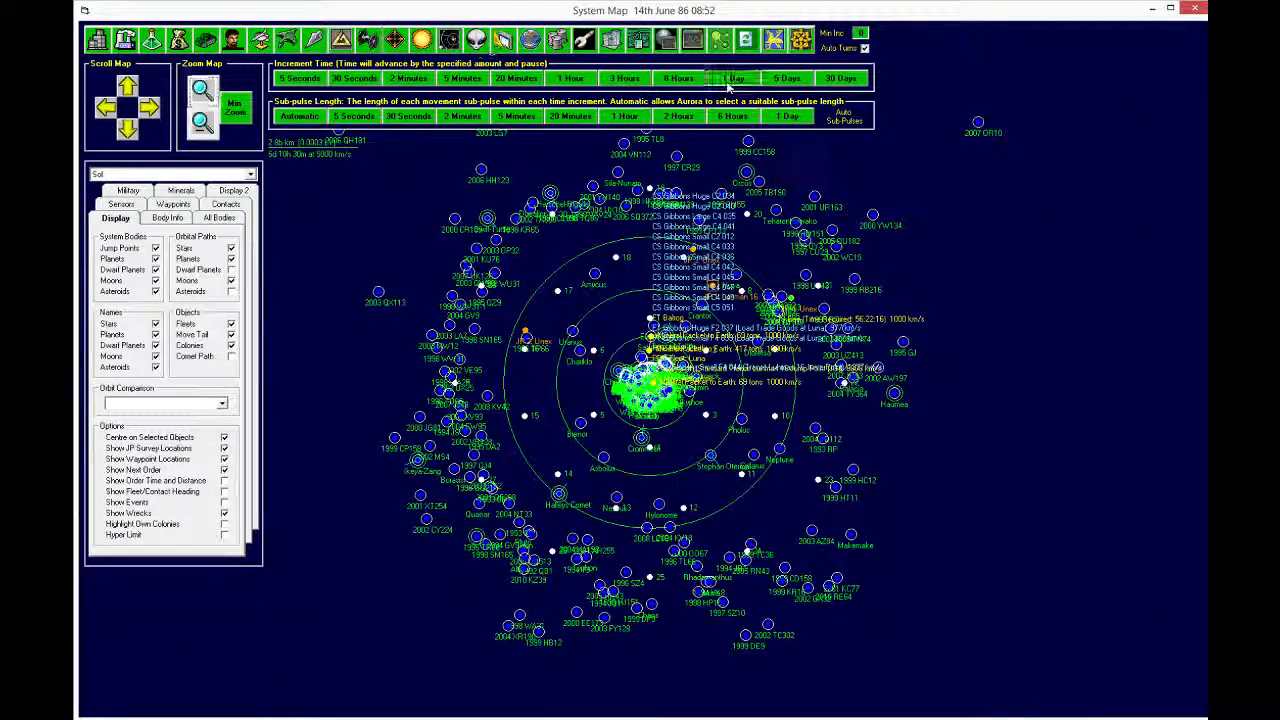
click(731, 78)
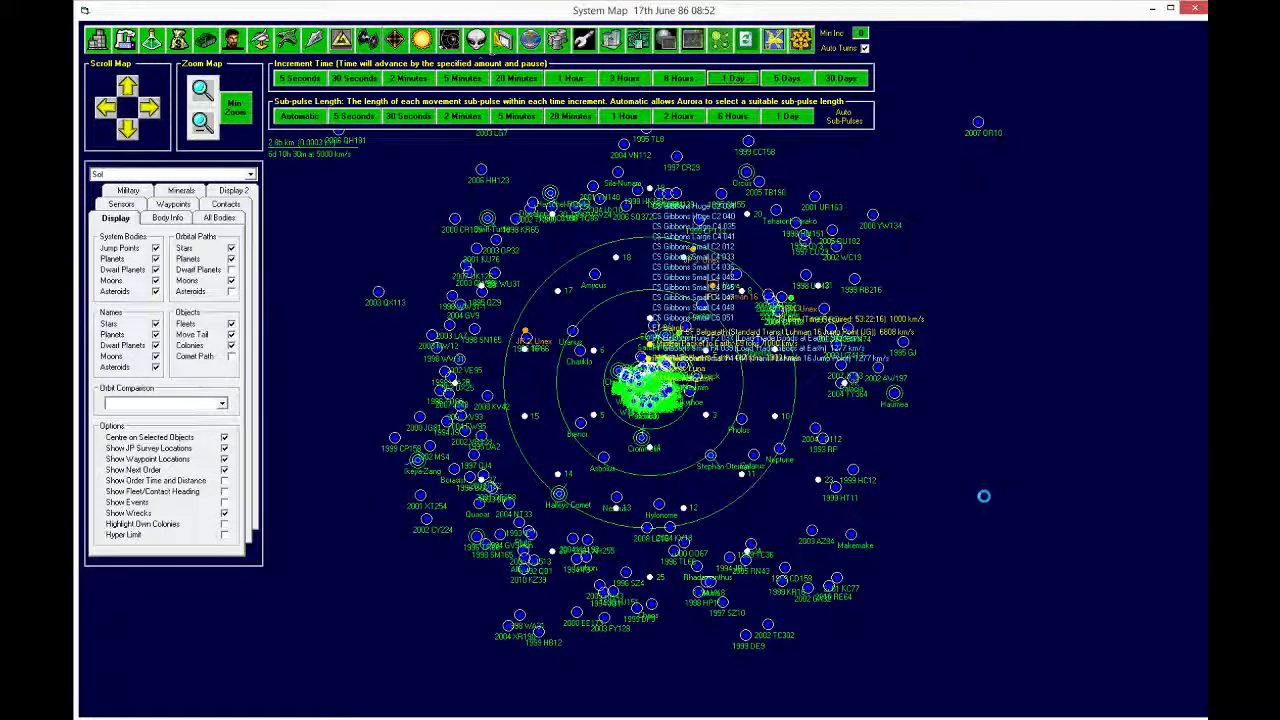
click(730, 78)
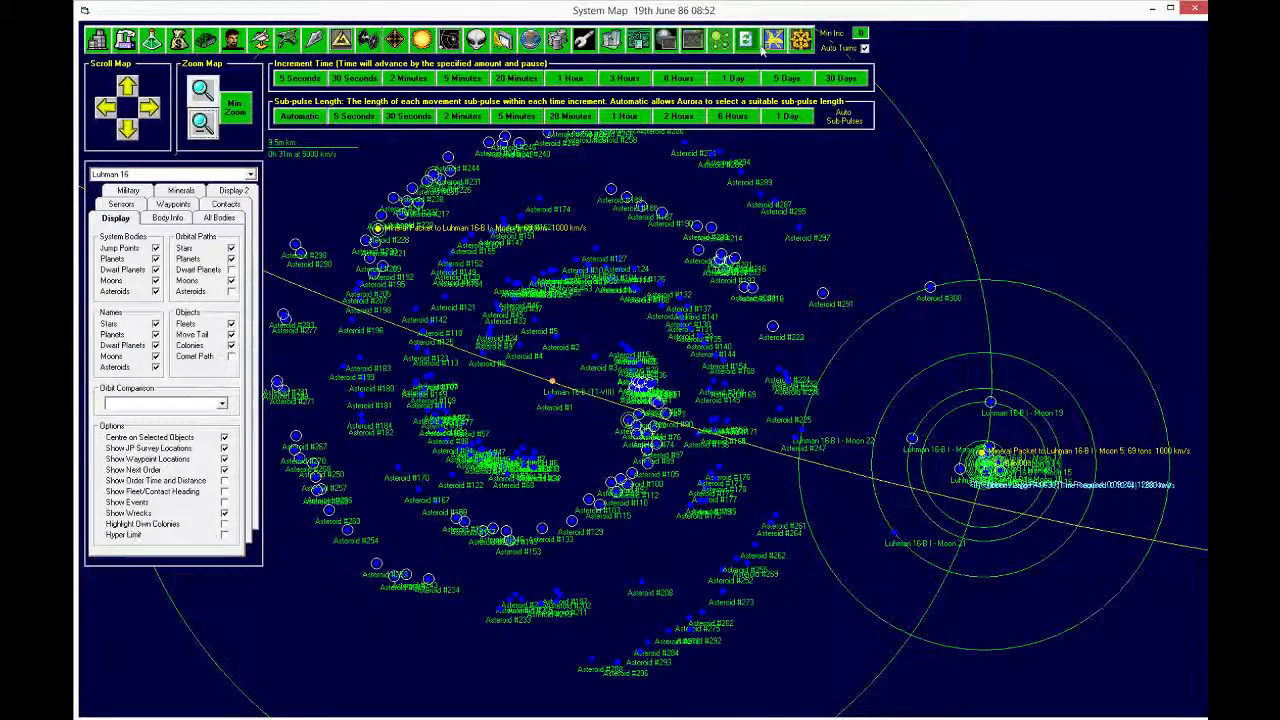
click(772, 39)
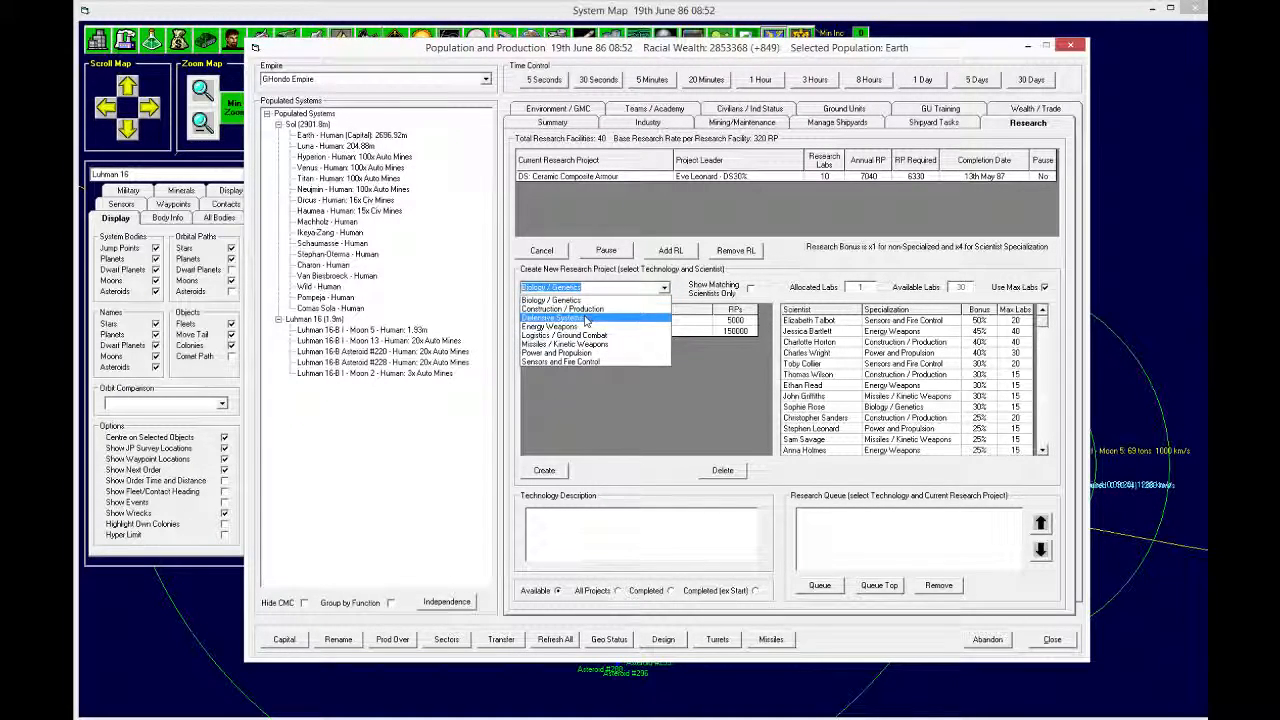
Step: Start Shield Regeneration Rate 1.5 research on Earth, led by the top defensive specialist
click(555, 318)
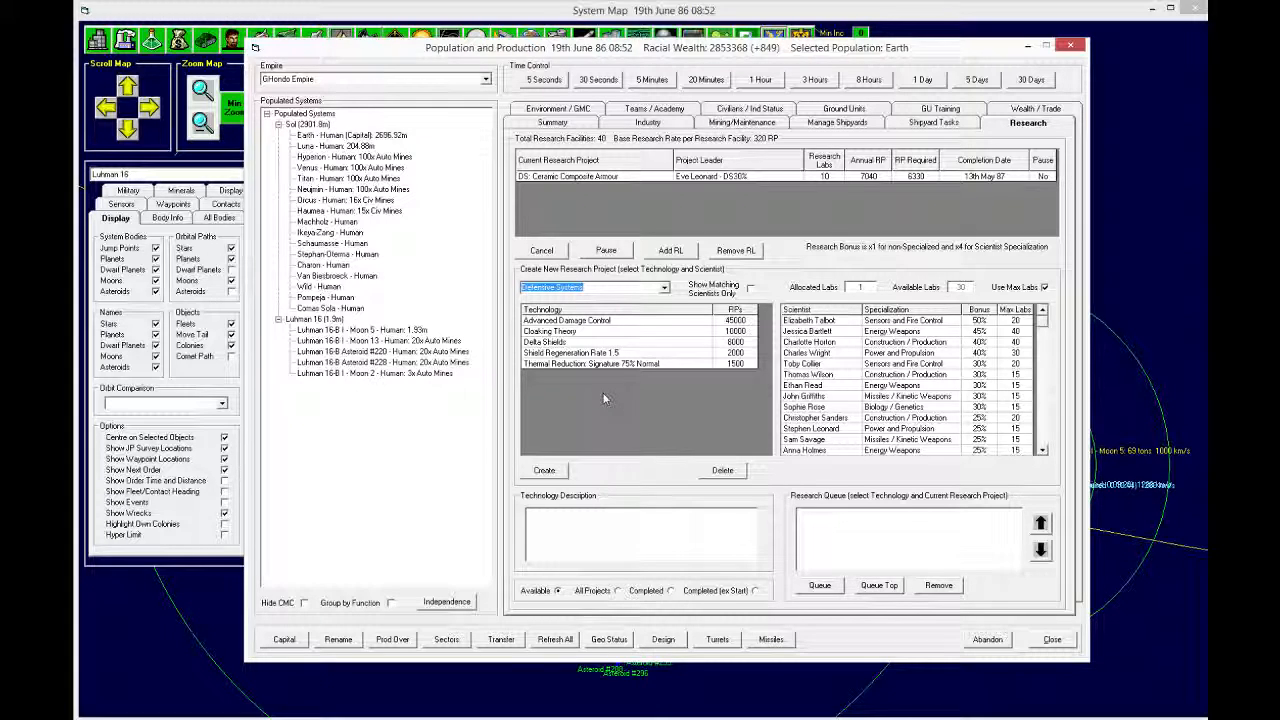
mouse_move(590, 362)
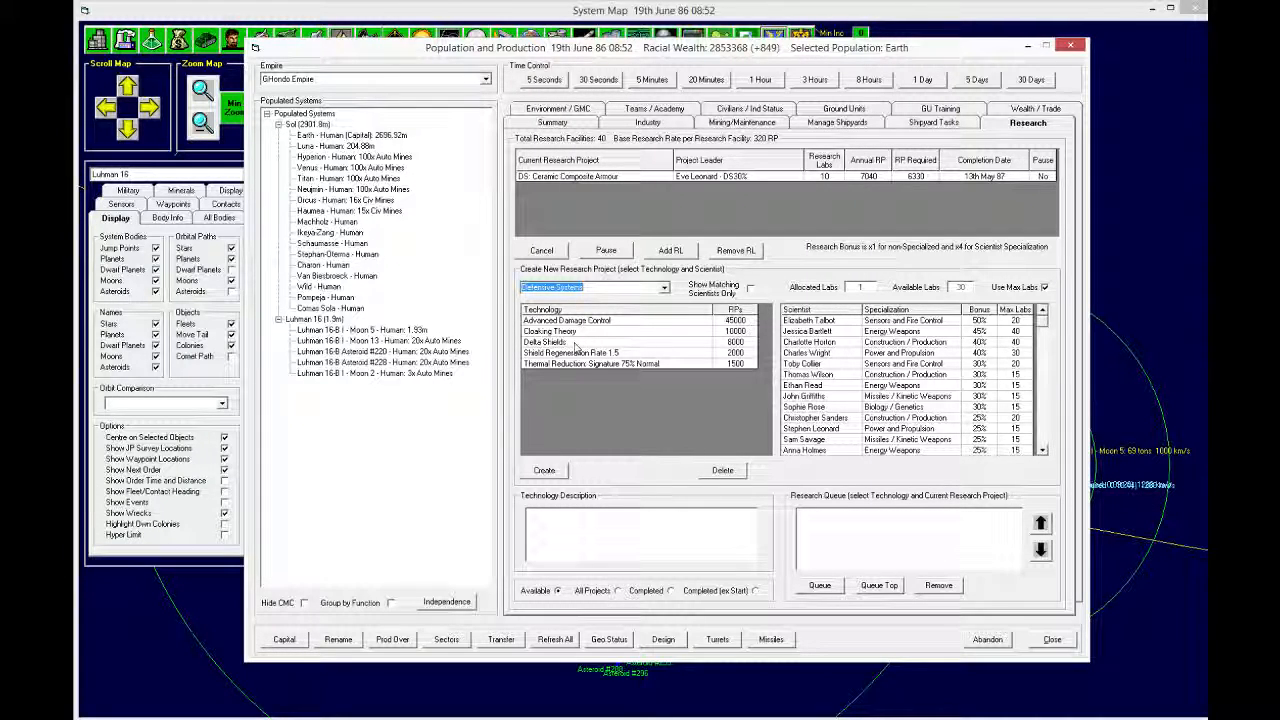
click(570, 352)
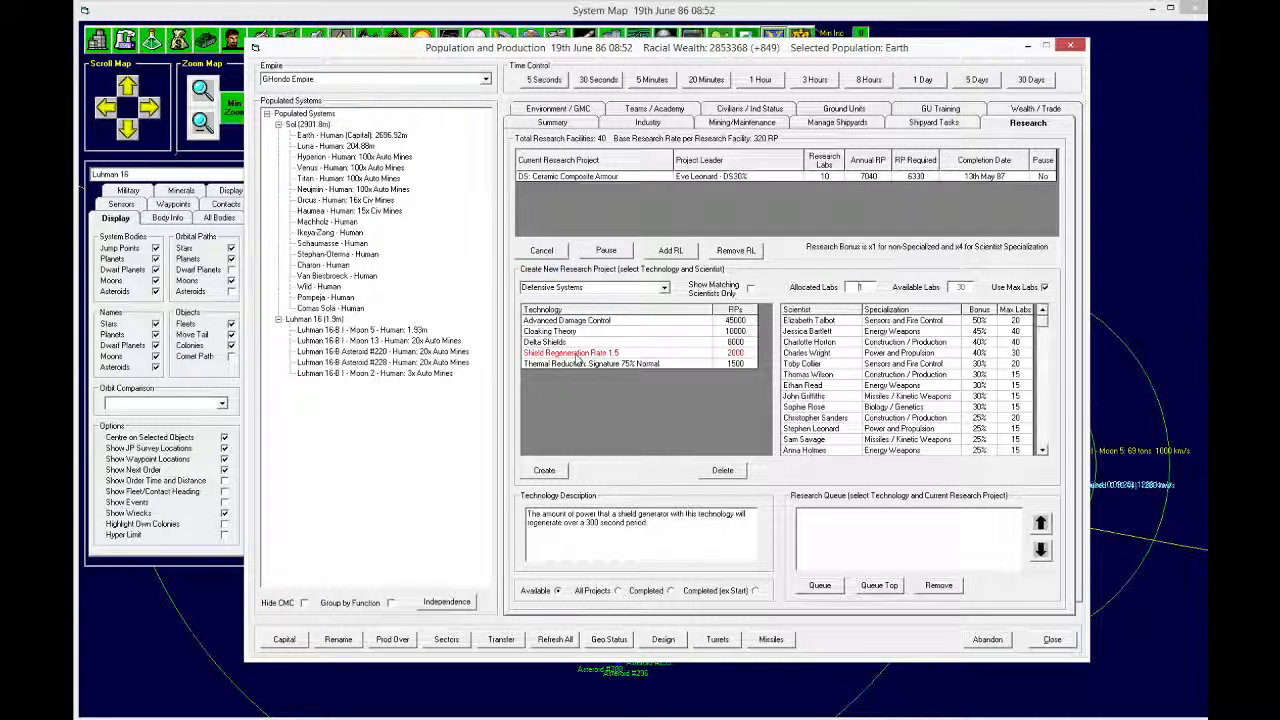
click(750, 288)
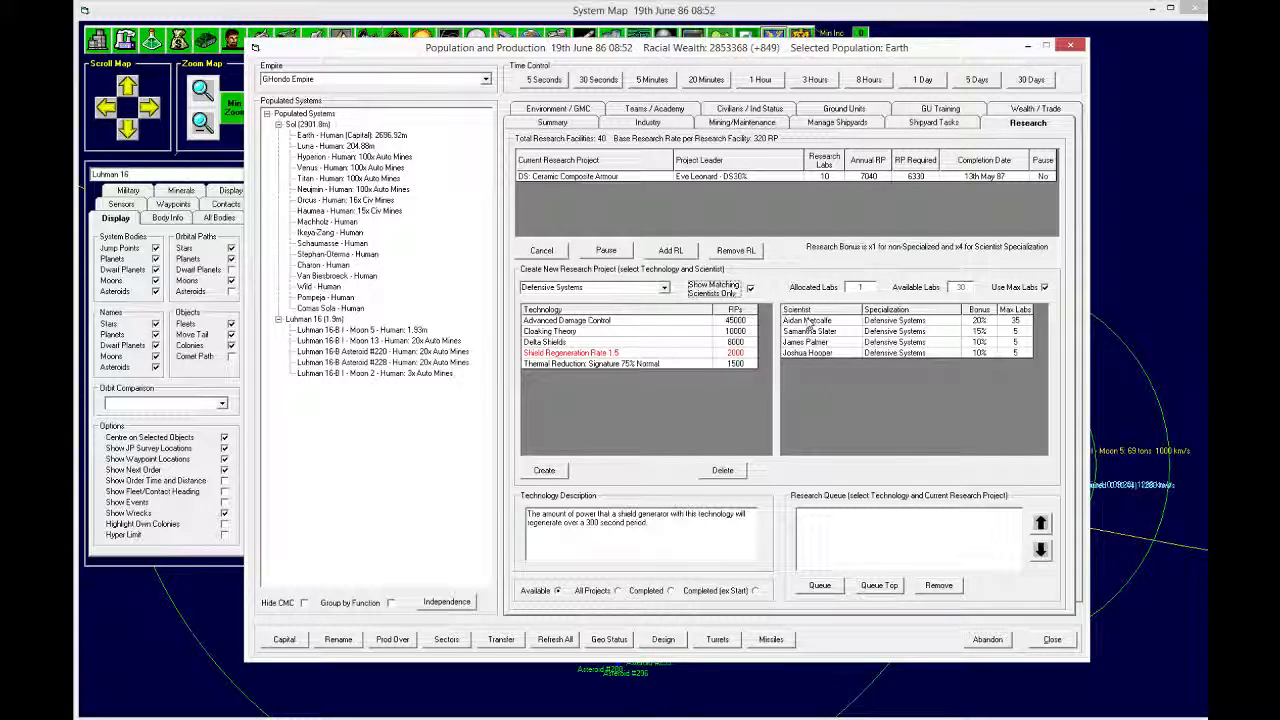
click(544, 470)
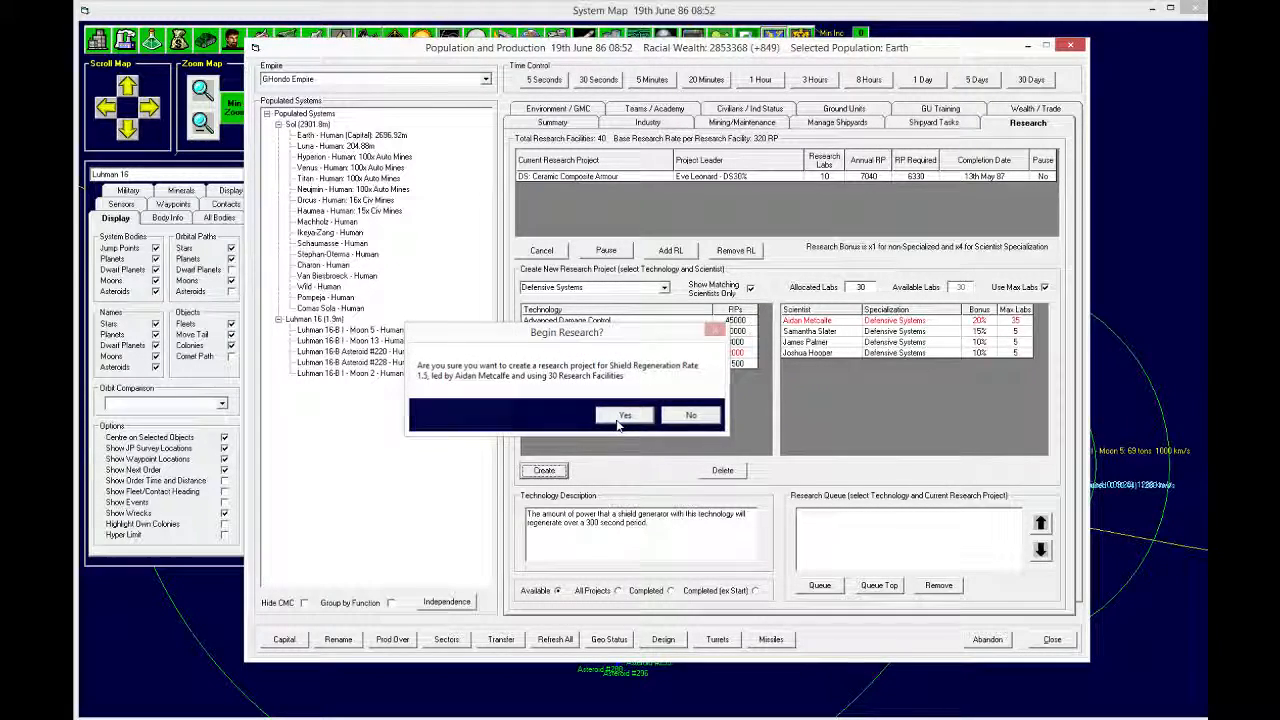
click(624, 415)
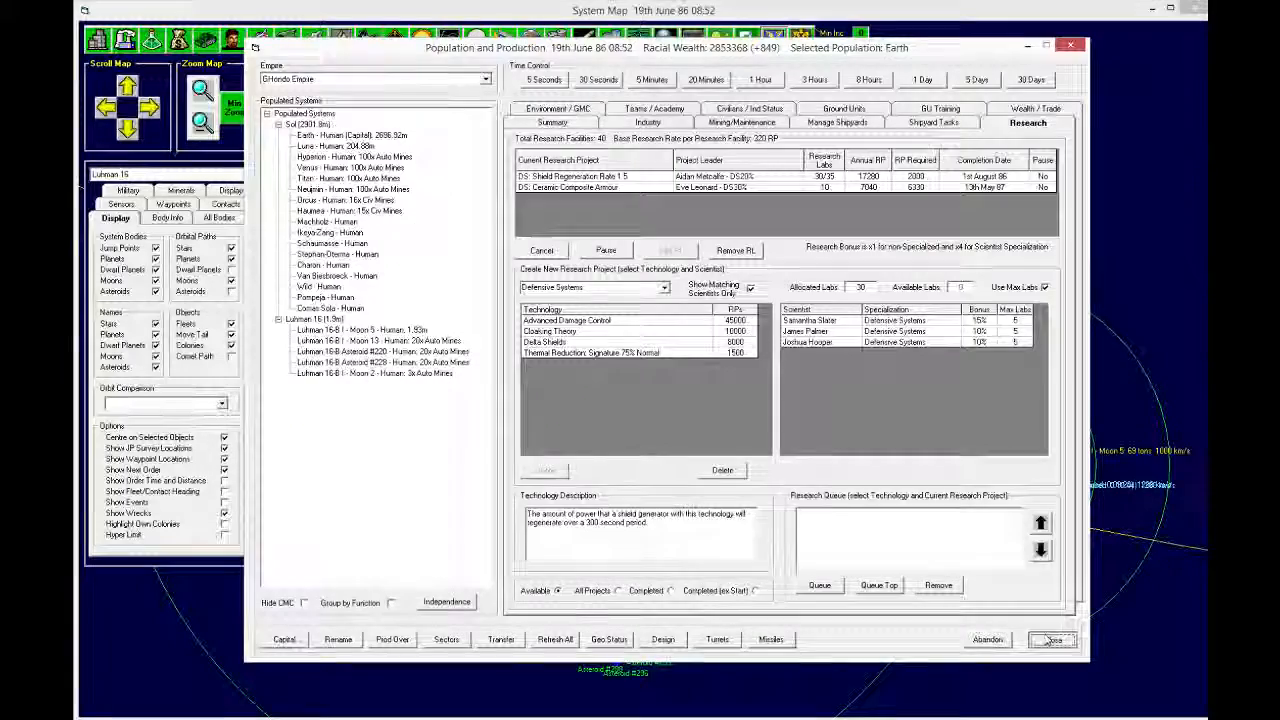
click(1051, 640)
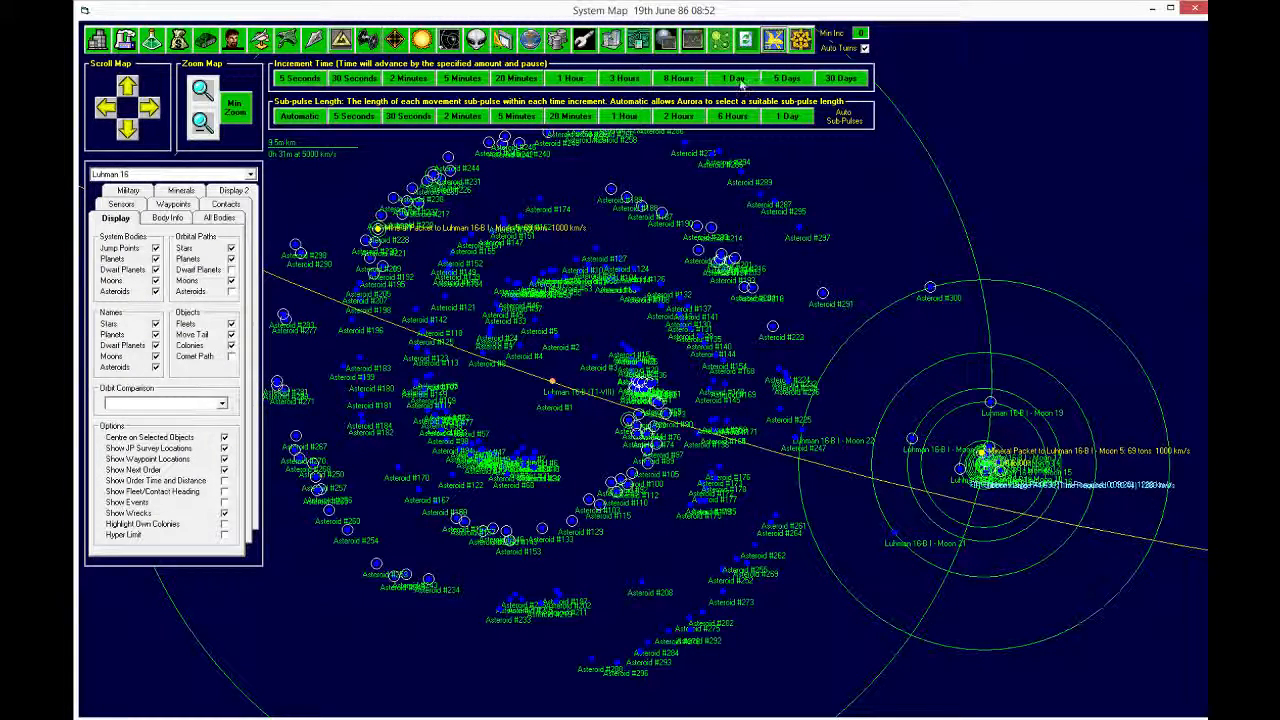
Step: Advance the game clock two days toward 24th June 86
click(732, 78)
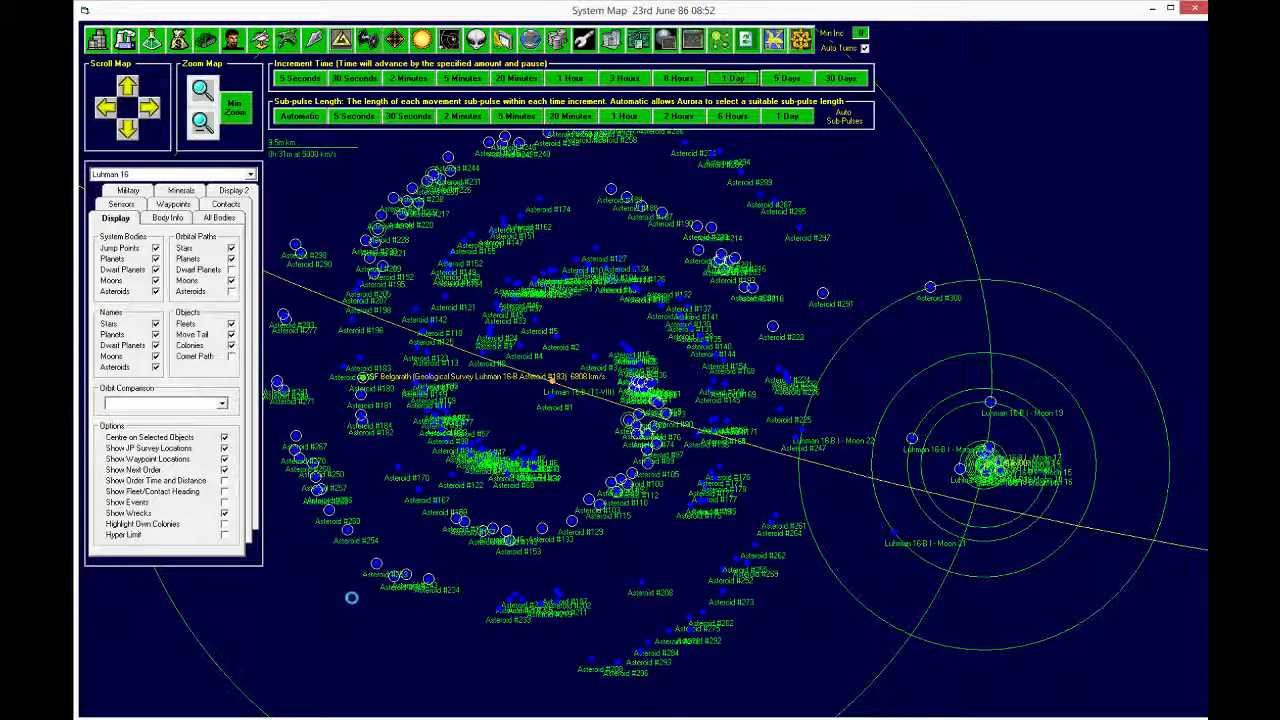
click(732, 78)
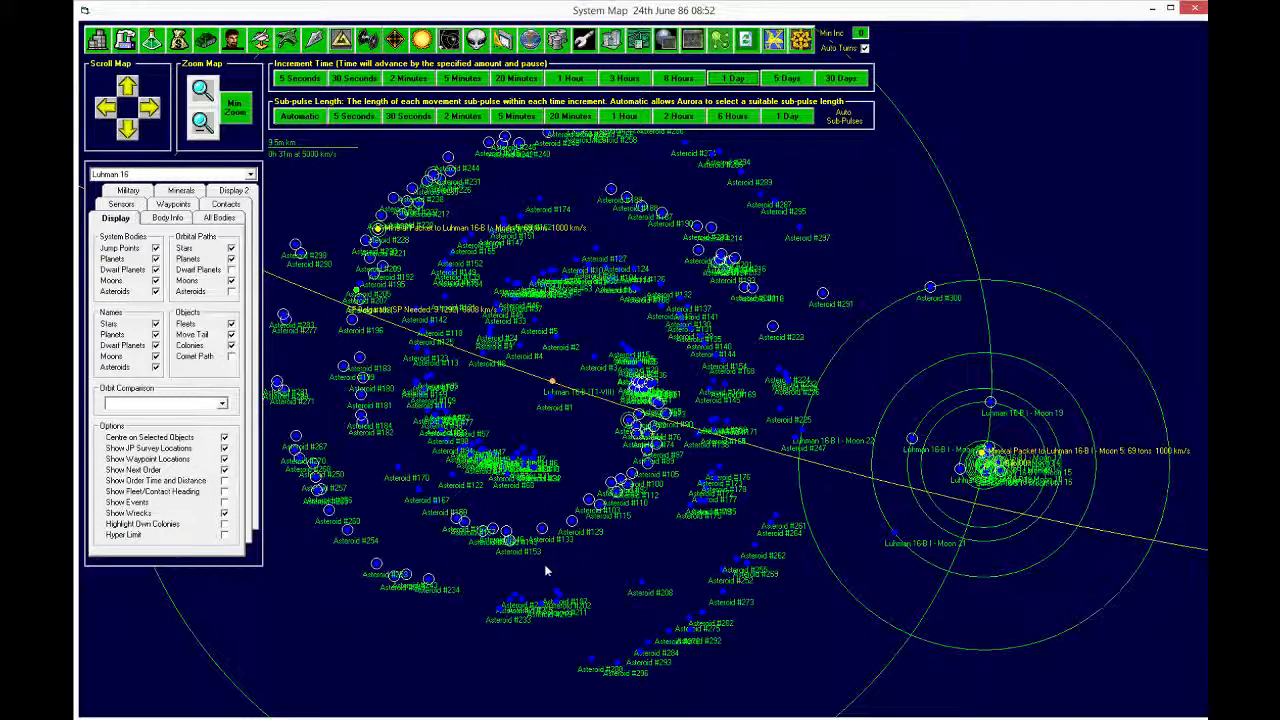
mouse_move(447, 207)
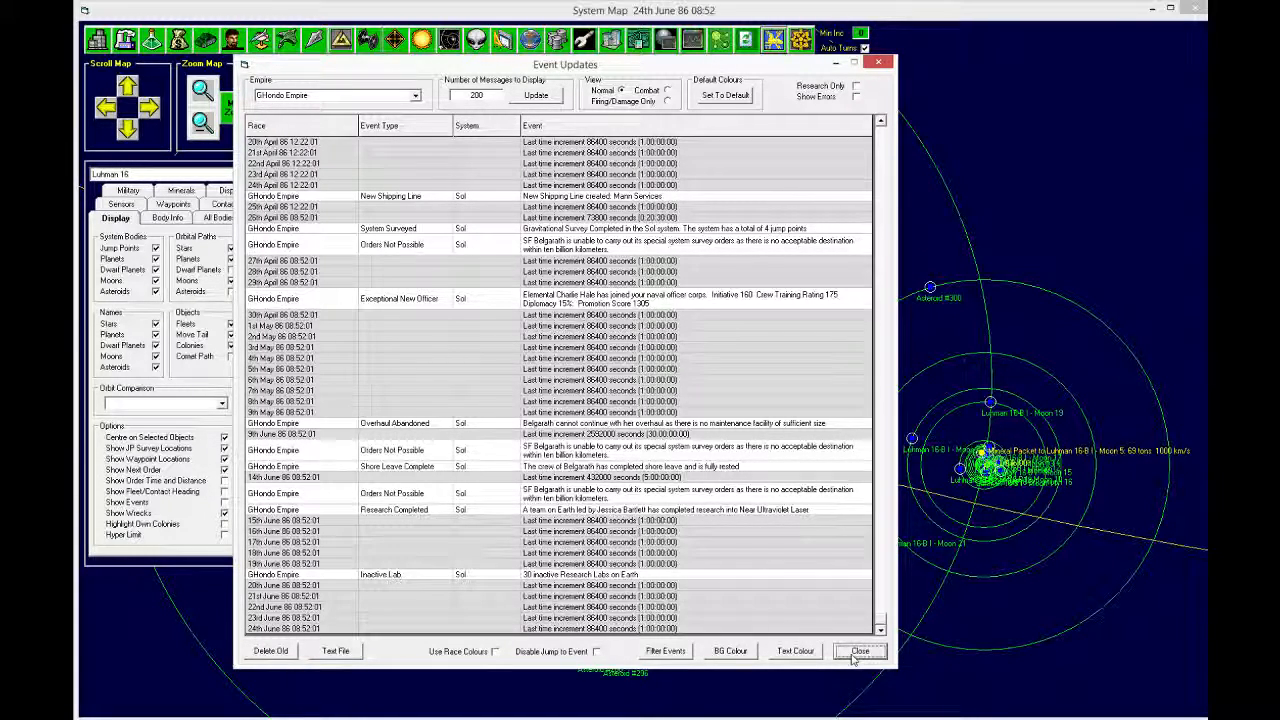
Step: Close the Event Updates log
click(859, 651)
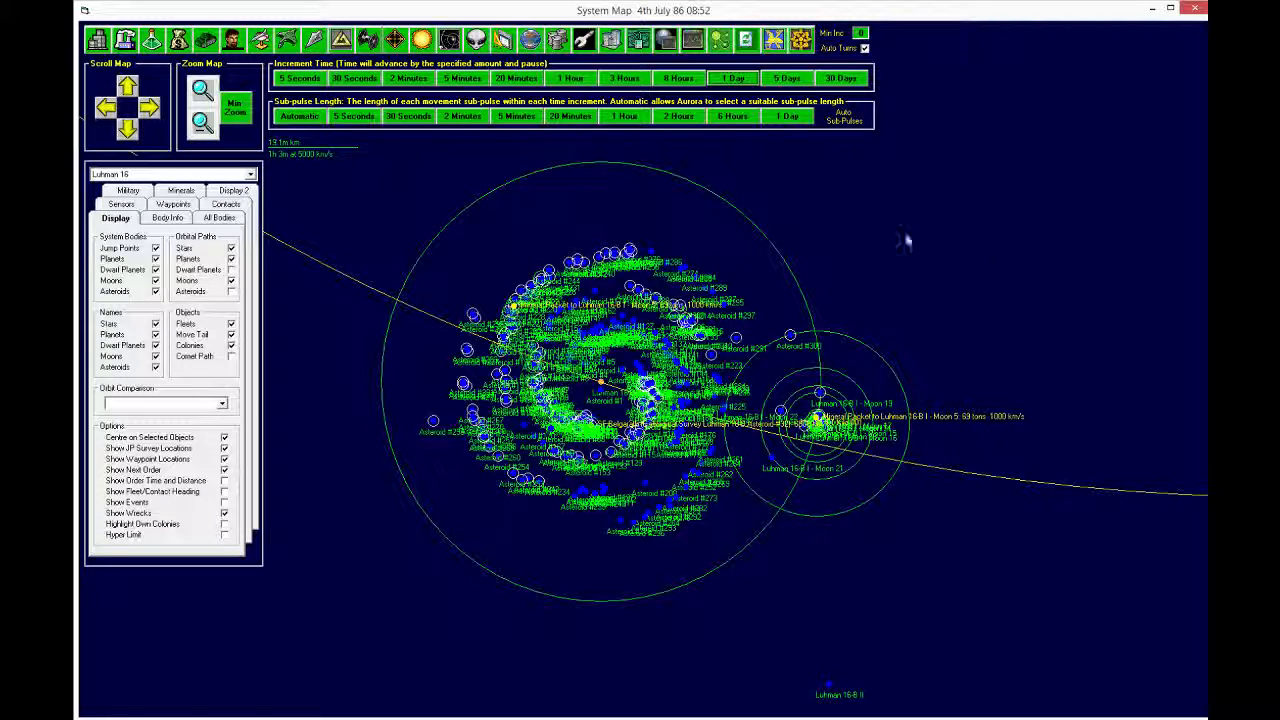
Step: Zoom in on the Luhman 16 asteroid belt, then back out over the system
click(201, 90)
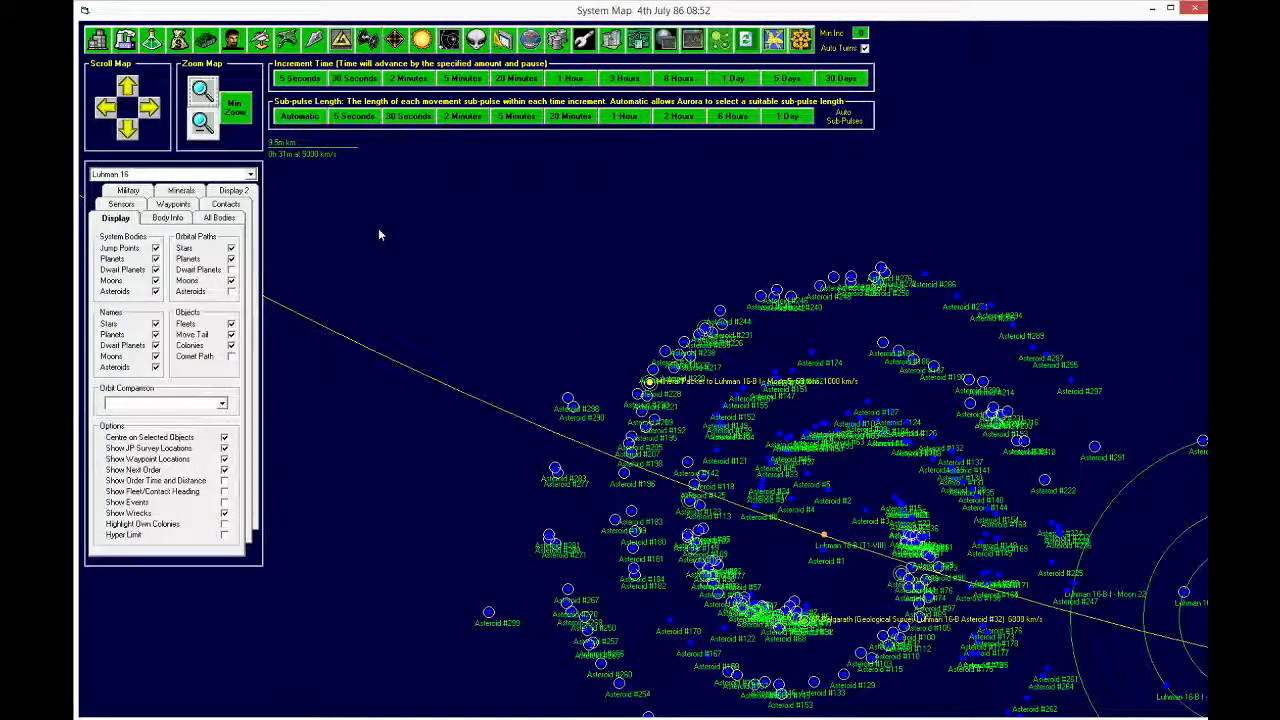
click(201, 92)
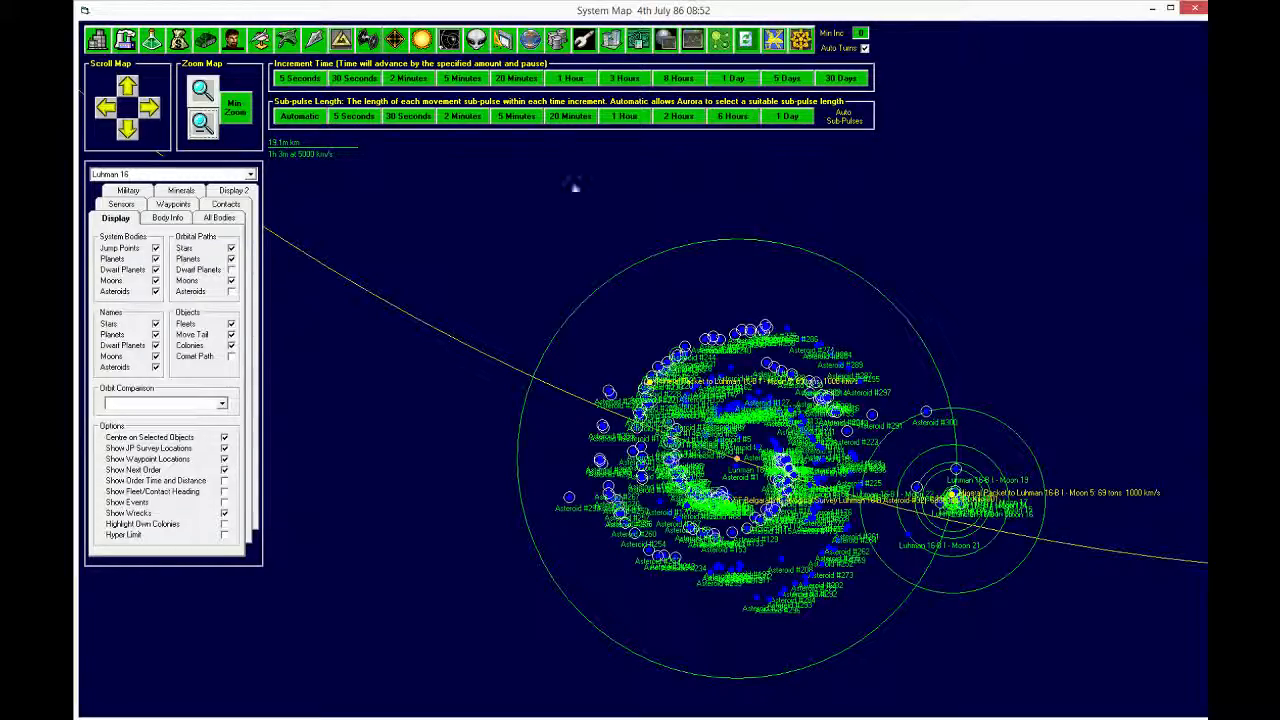
mouse_move(588, 332)
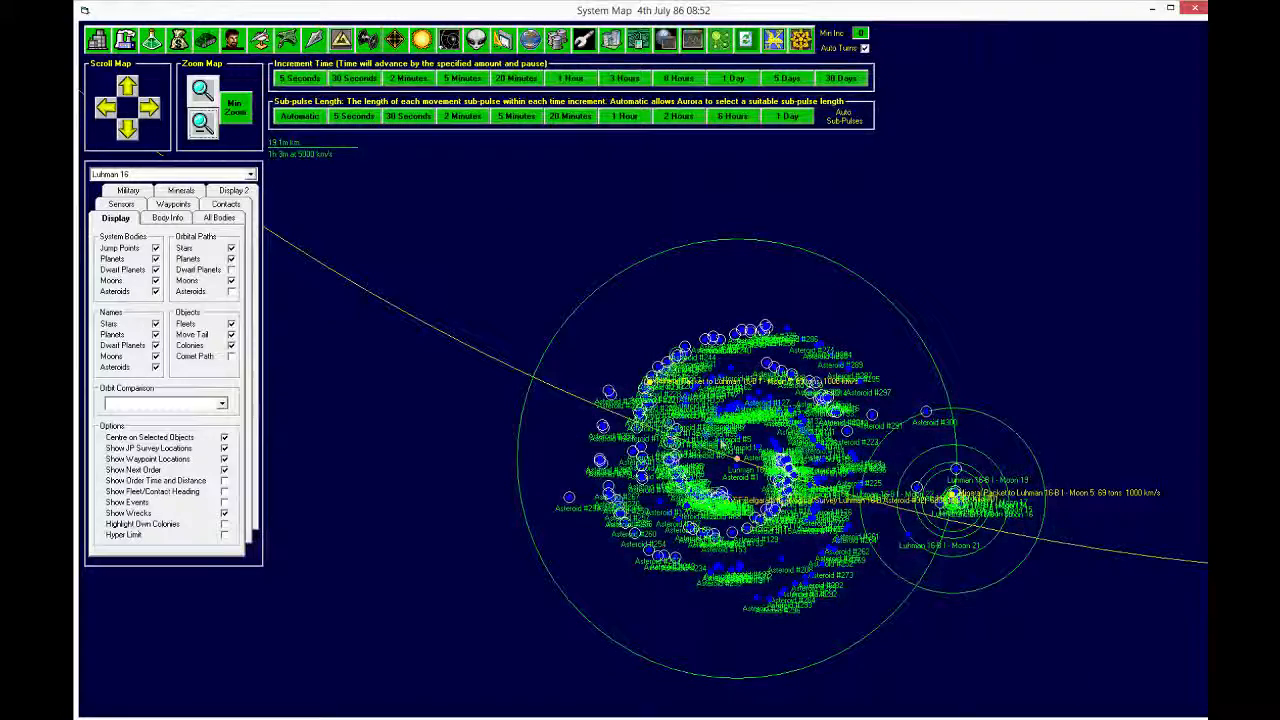
mouse_move(908, 413)
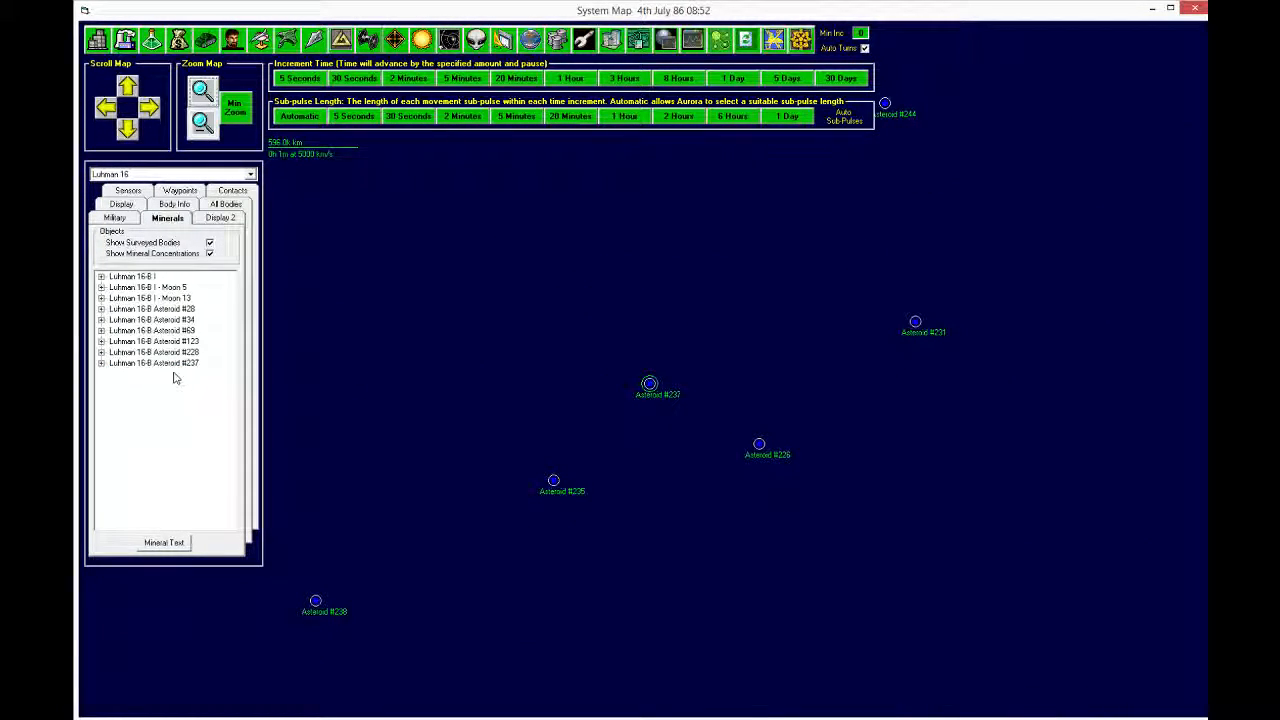
Step: Browse surveyed Asteroids #237, #123 and #69, then centre the map on Luhman 16-B I
click(154, 363)
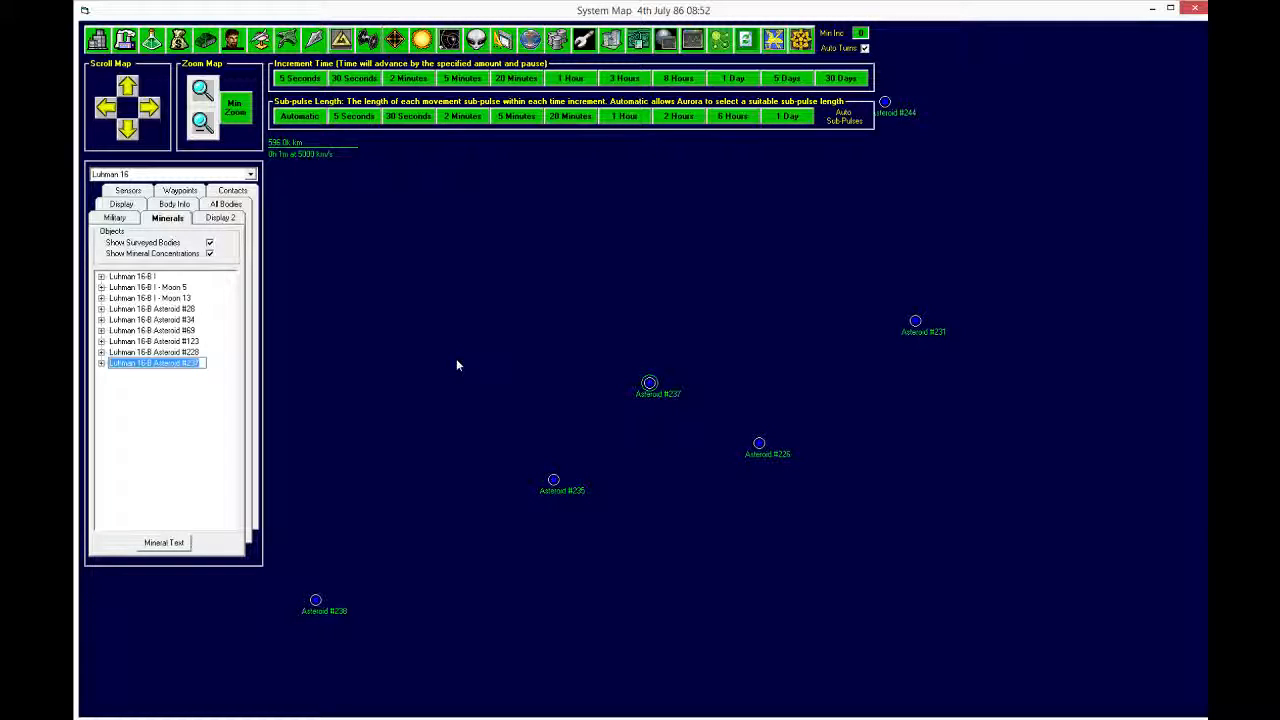
right_click(650, 384)
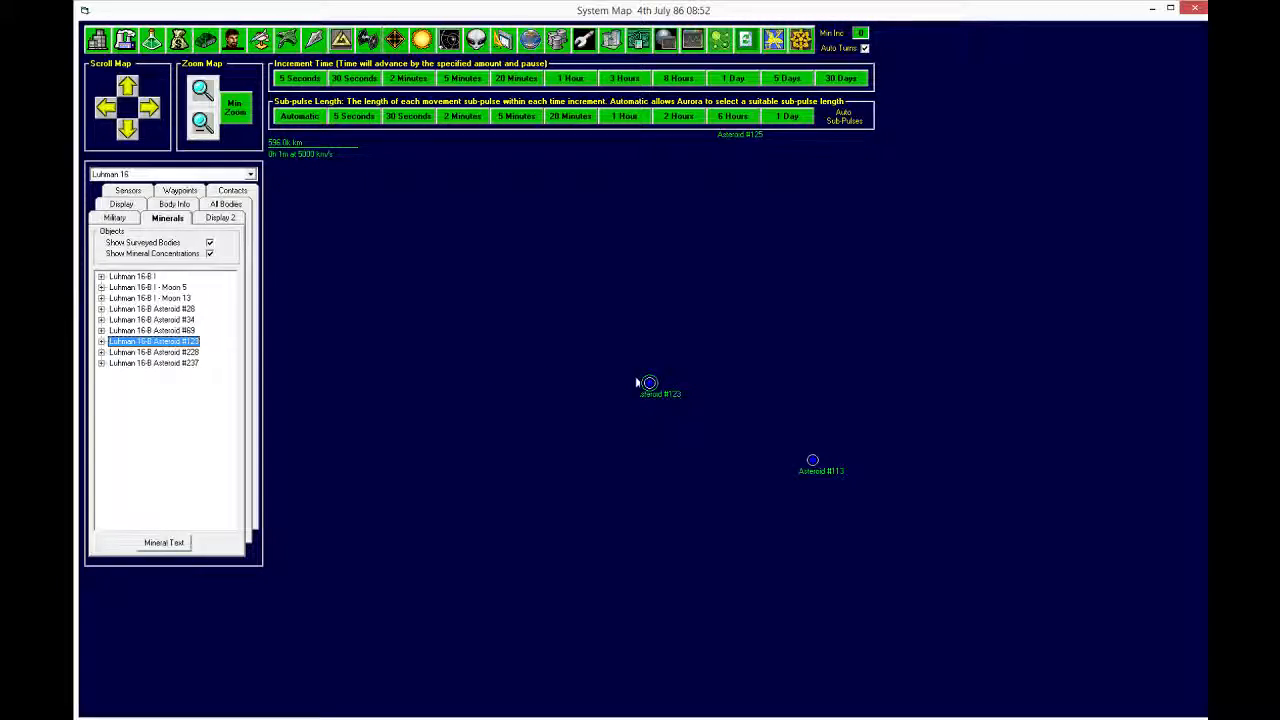
right_click(648, 384)
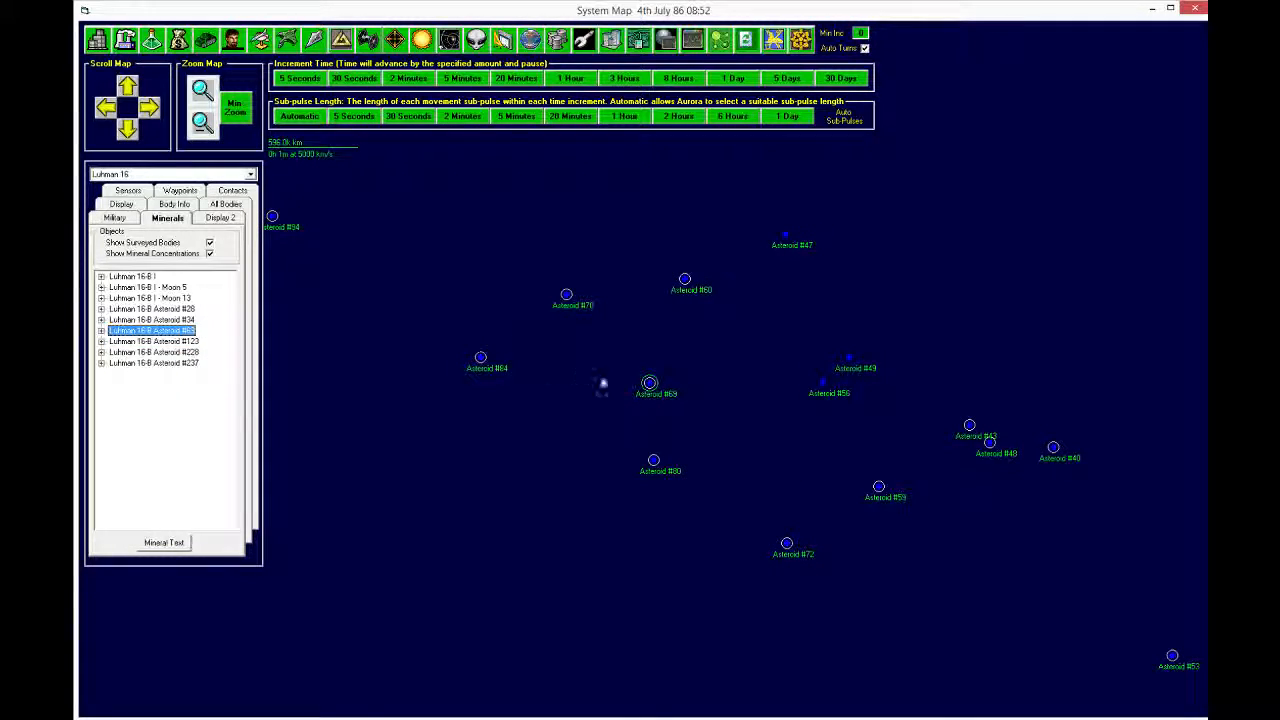
right_click(650, 383)
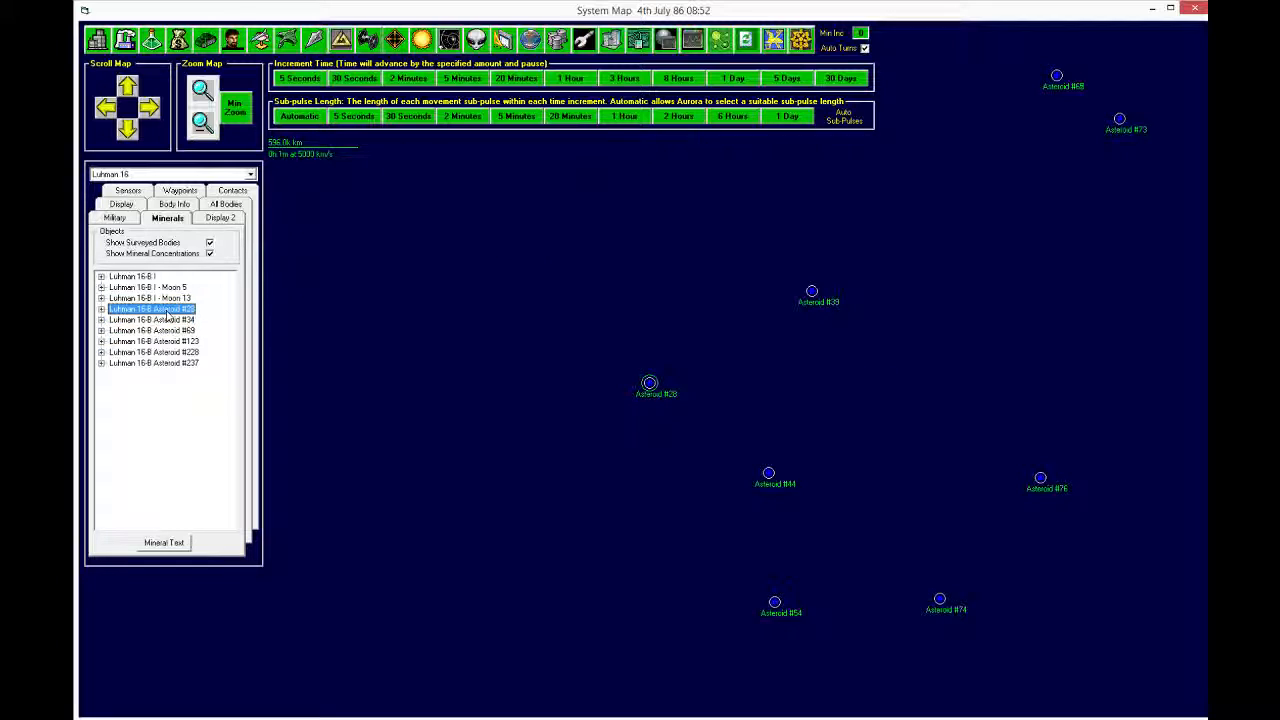
right_click(649, 388)
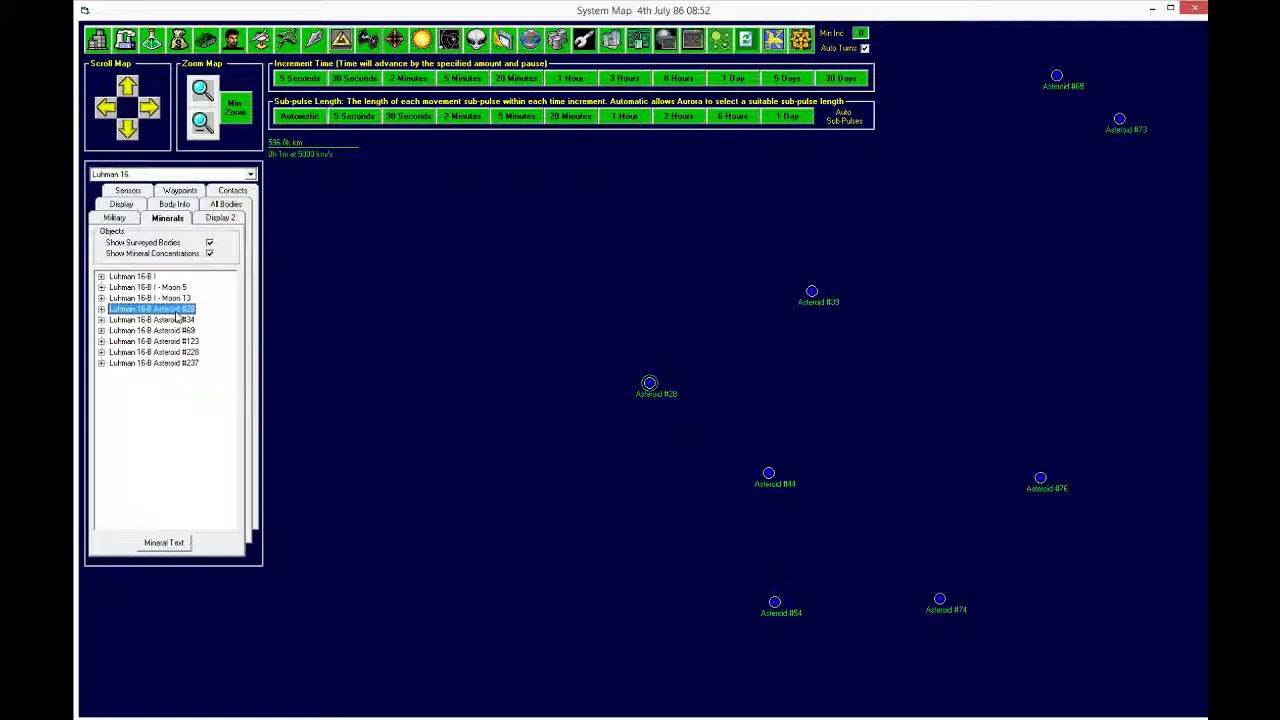
click(150, 298)
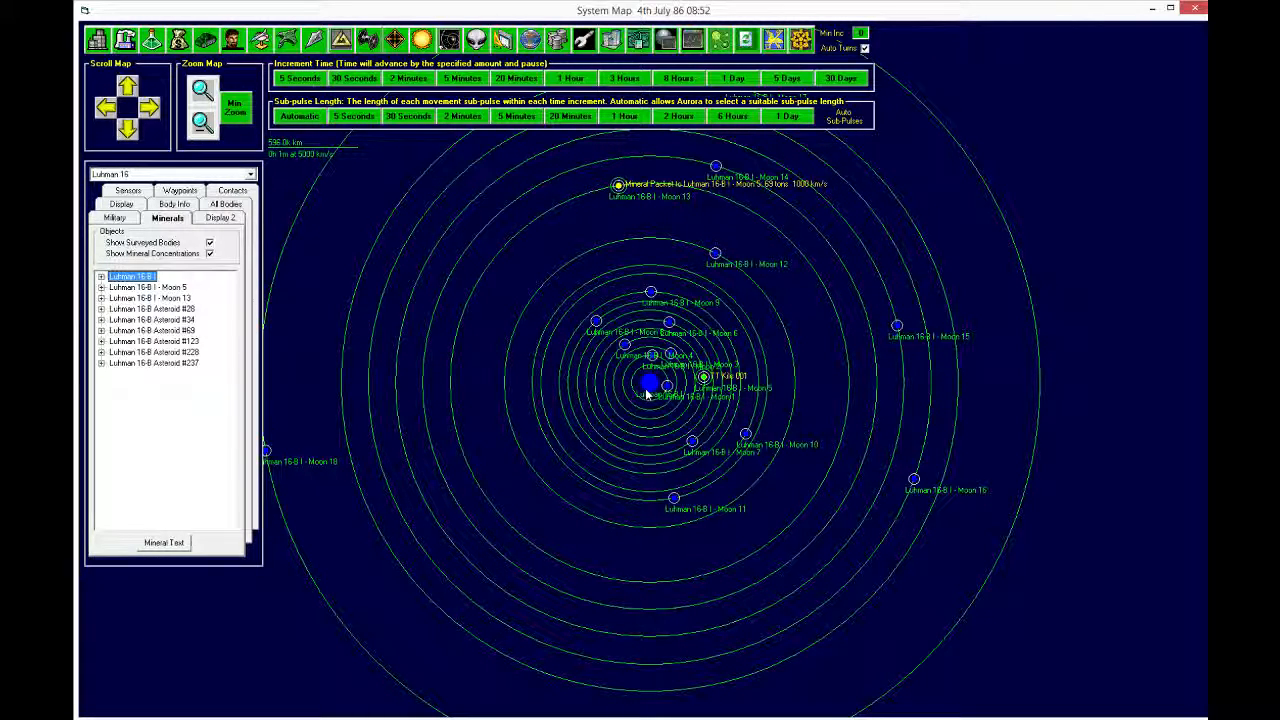
mouse_move(635, 395)
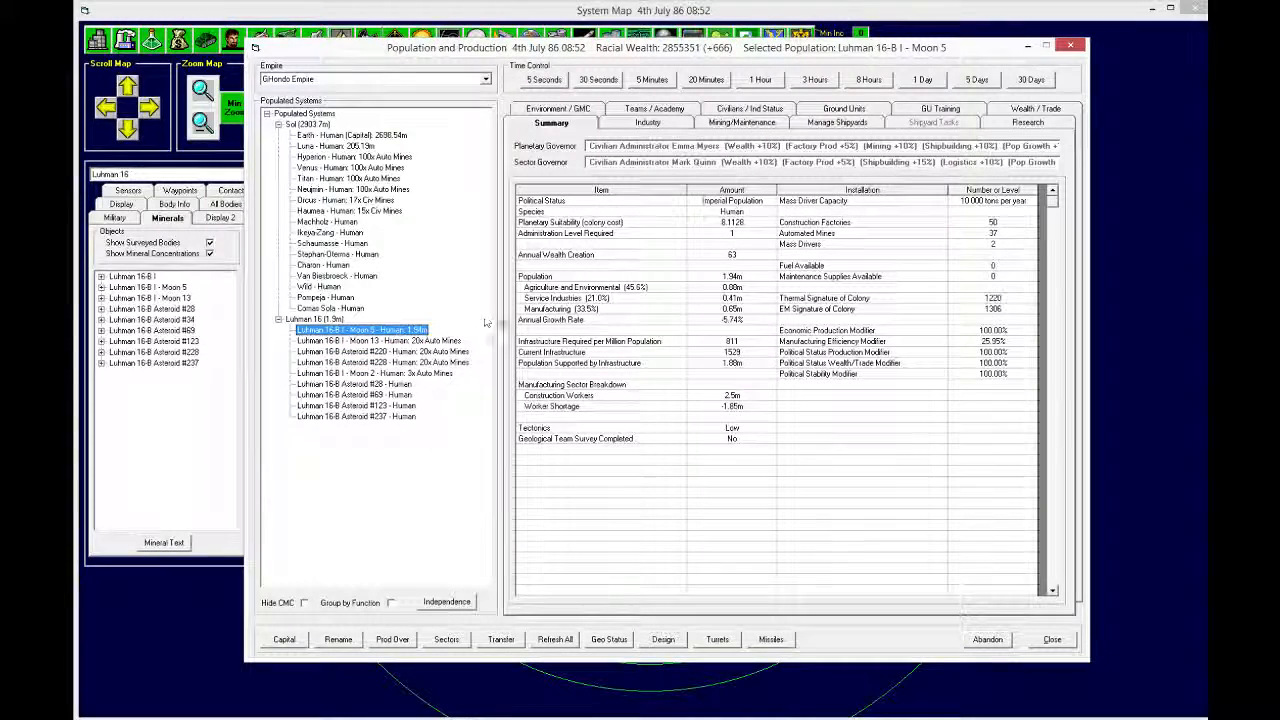
Step: Check mining reports for Moon 5 and Asteroid #220, then select the Moon 2 colony
click(741, 122)
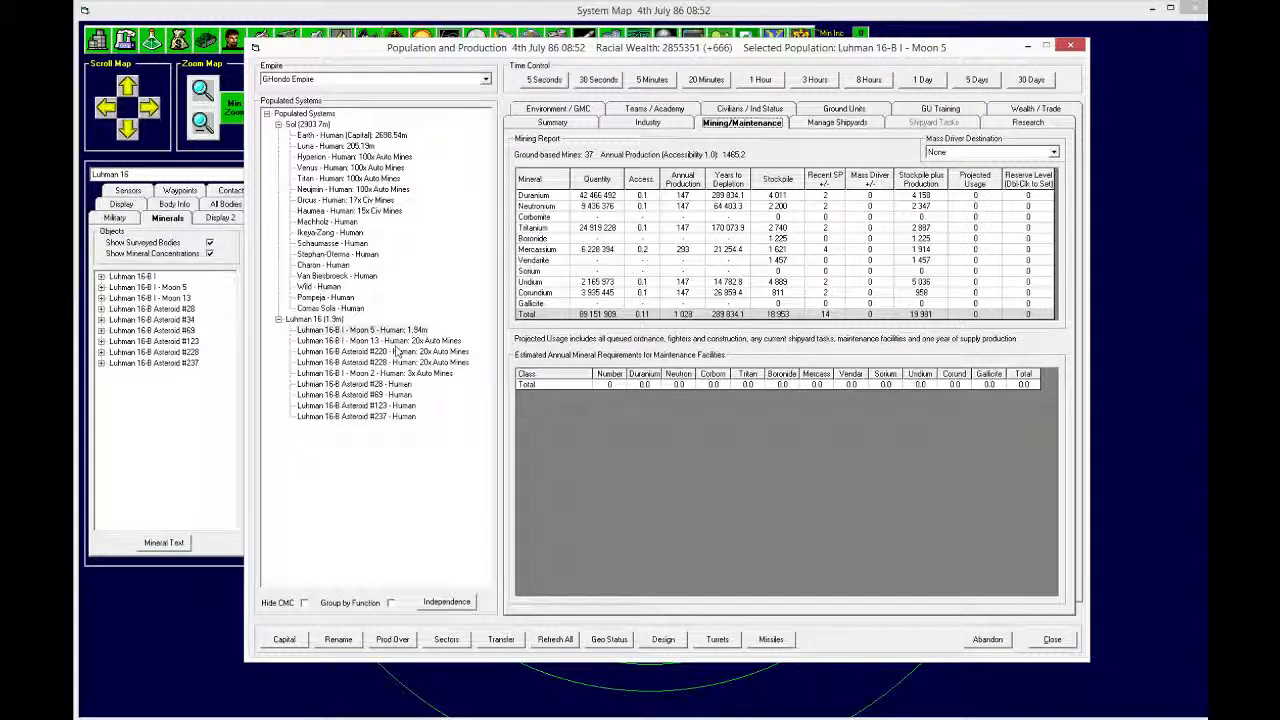
click(381, 351)
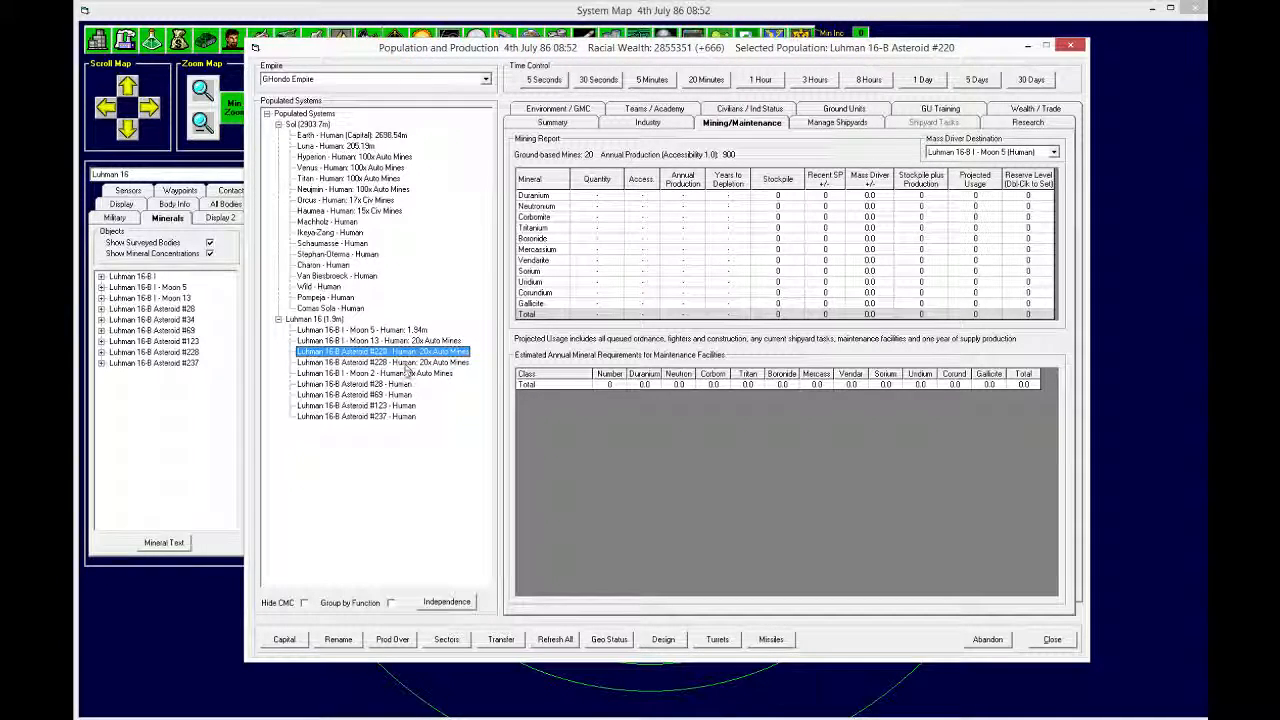
click(375, 373)
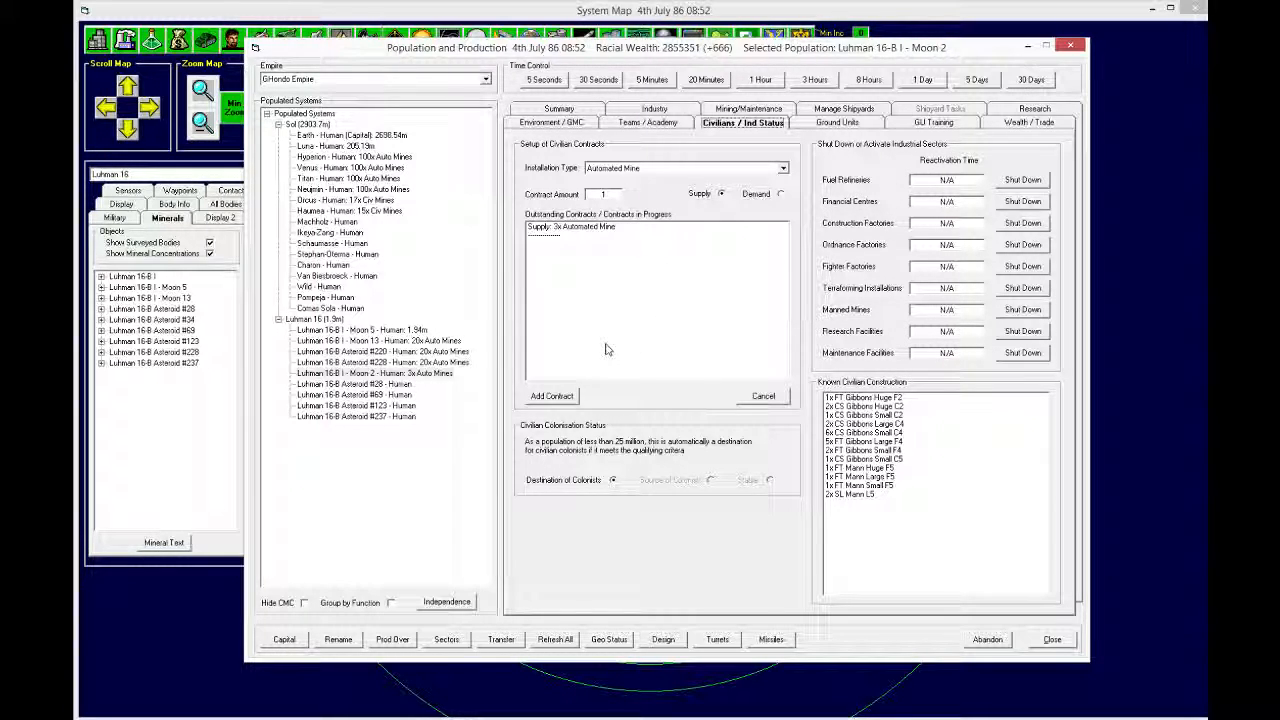
Step: Replace Moon 5's 3-mine demand with supply contracts for 17 automated mines and 1 mass driver
click(362, 330)
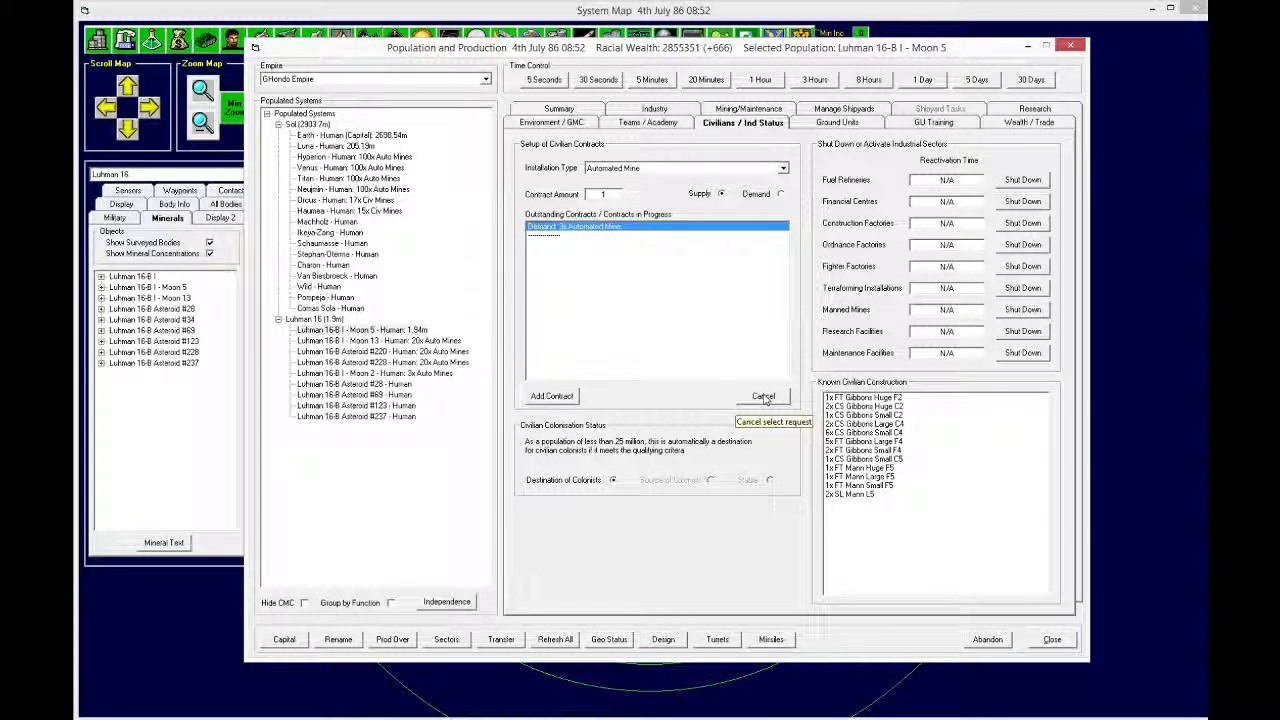
click(763, 396)
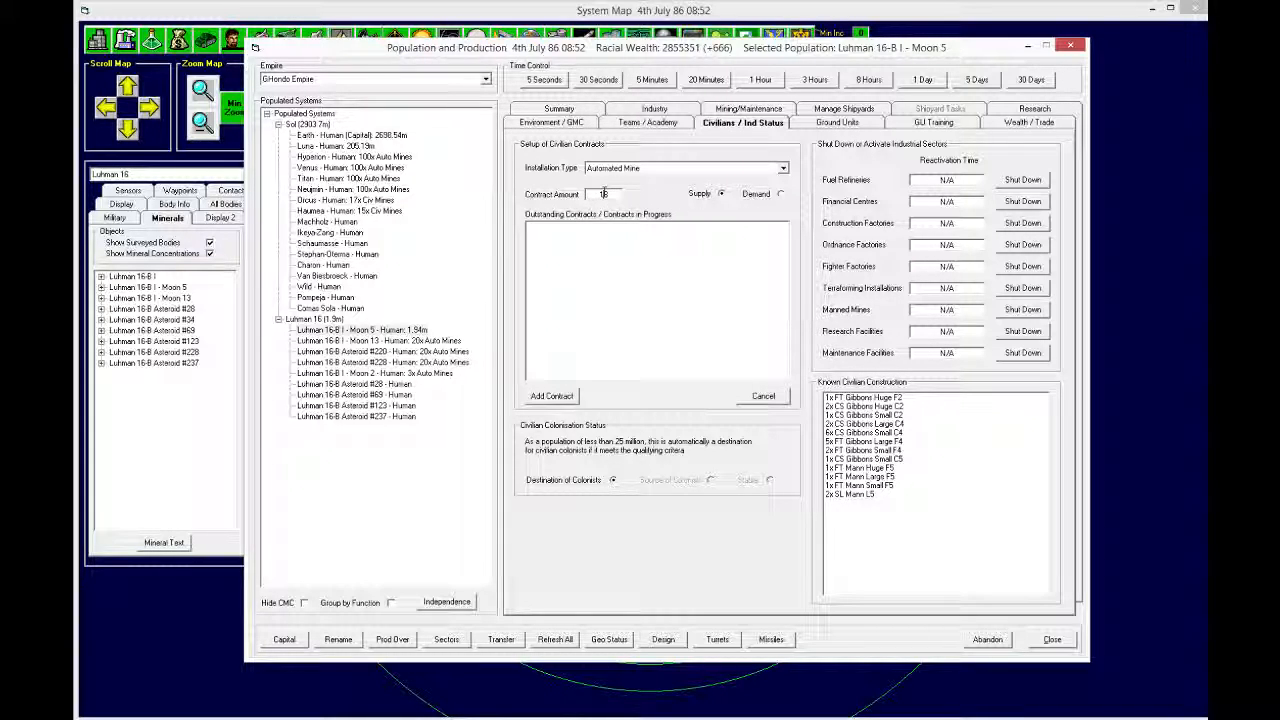
click(551, 396)
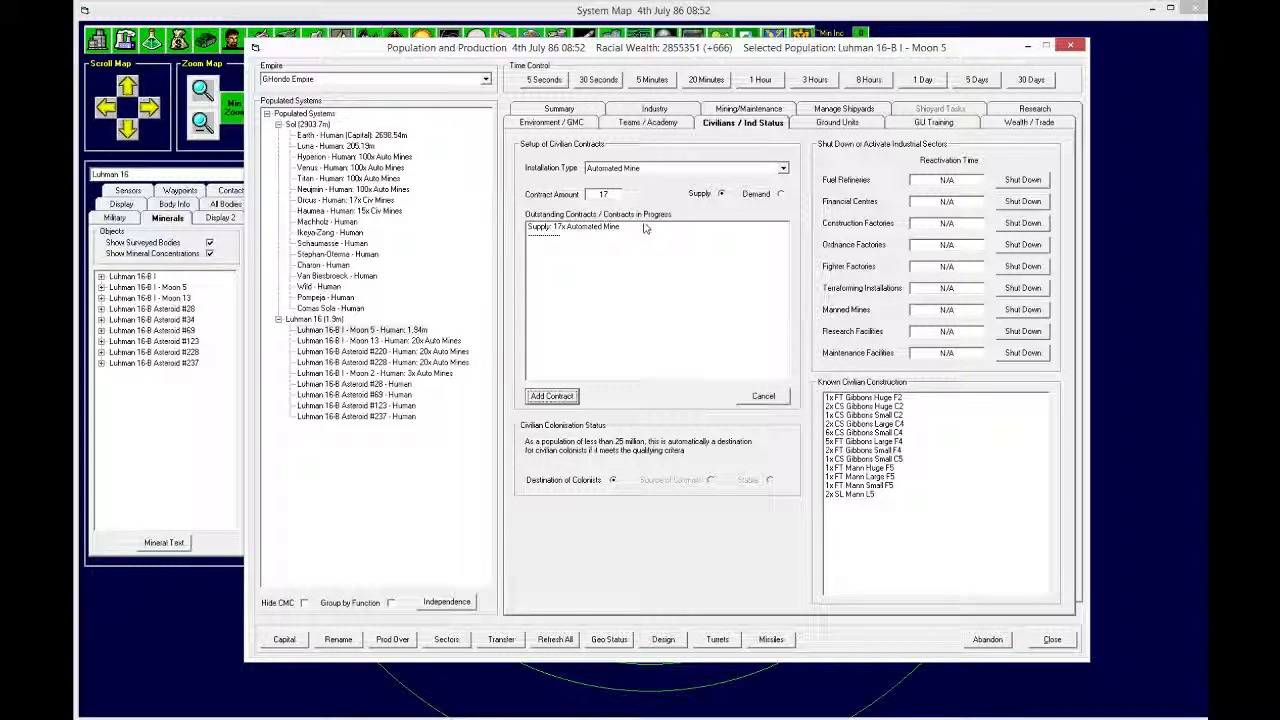
click(683, 167)
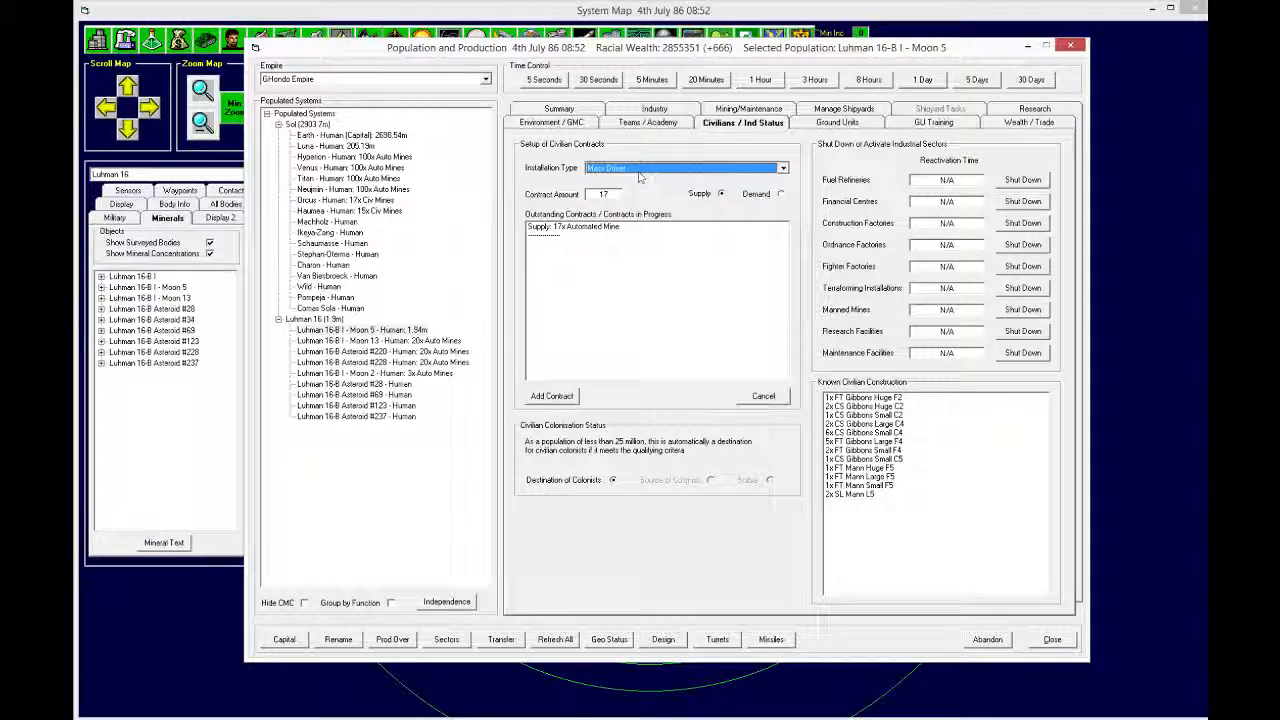
click(551, 396)
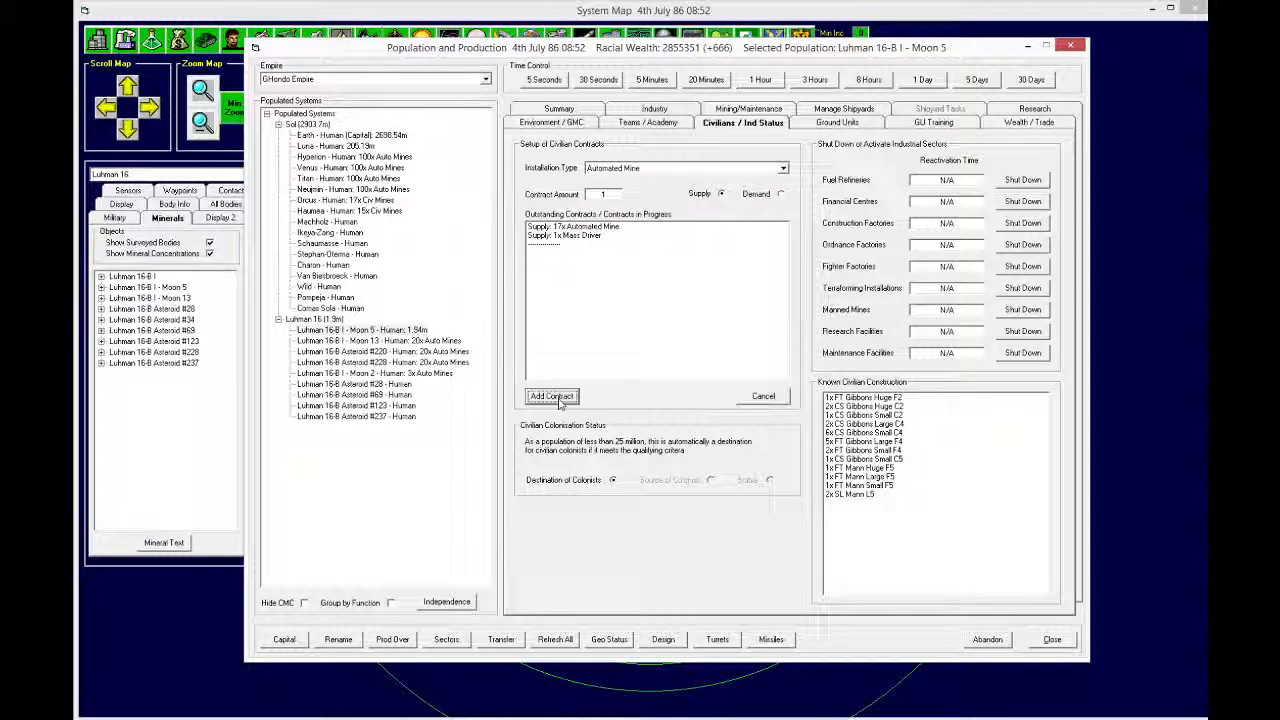
Step: Check the civilian contracts for Asteroids #220 and #28
click(382, 351)
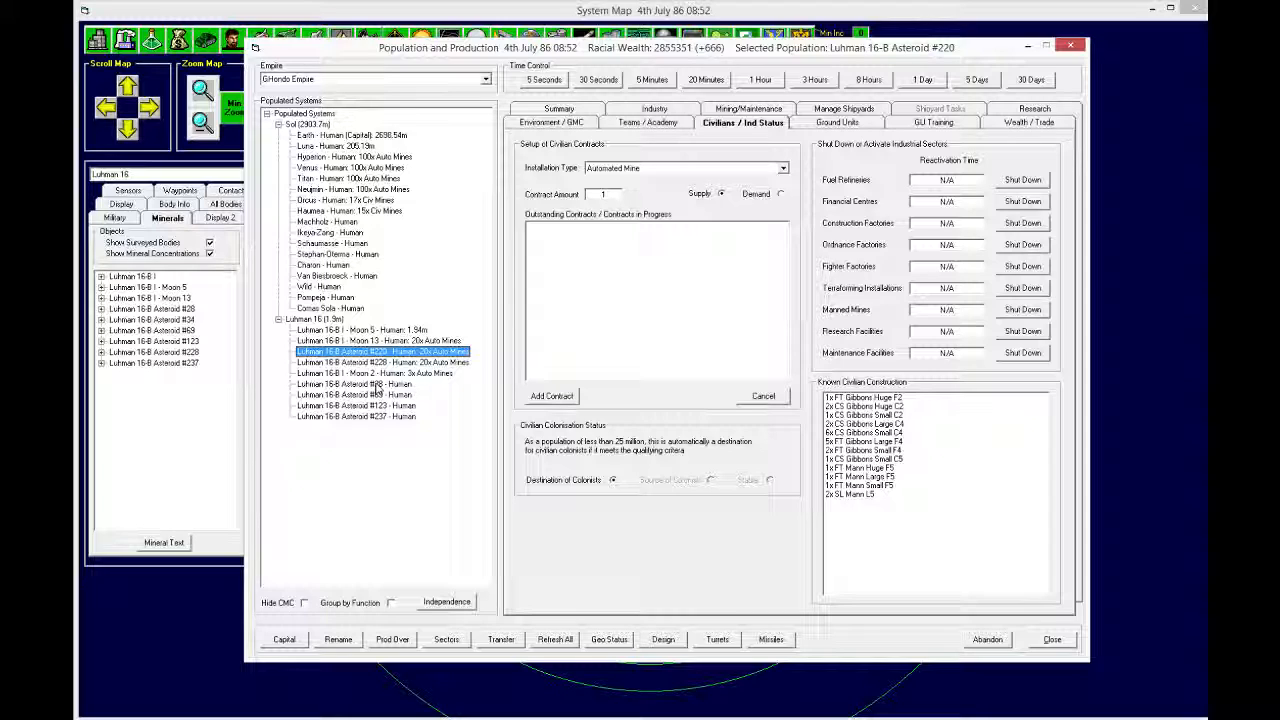
click(353, 384)
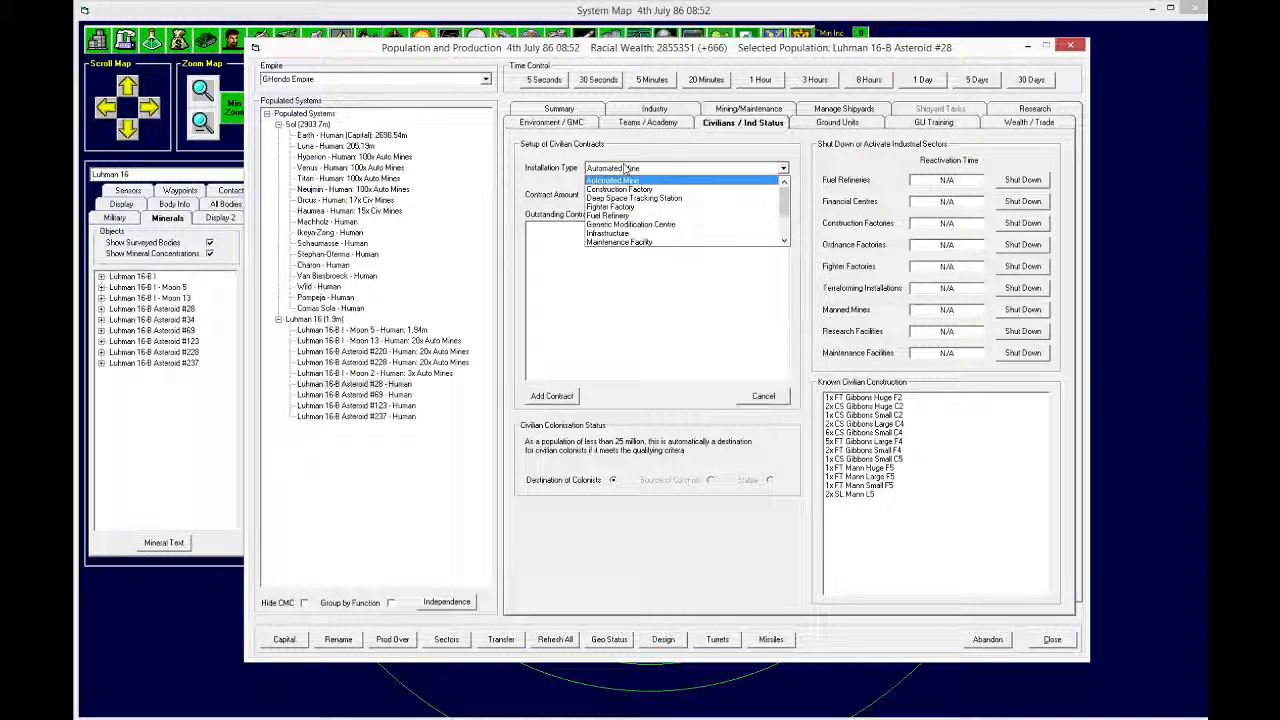
click(612, 179)
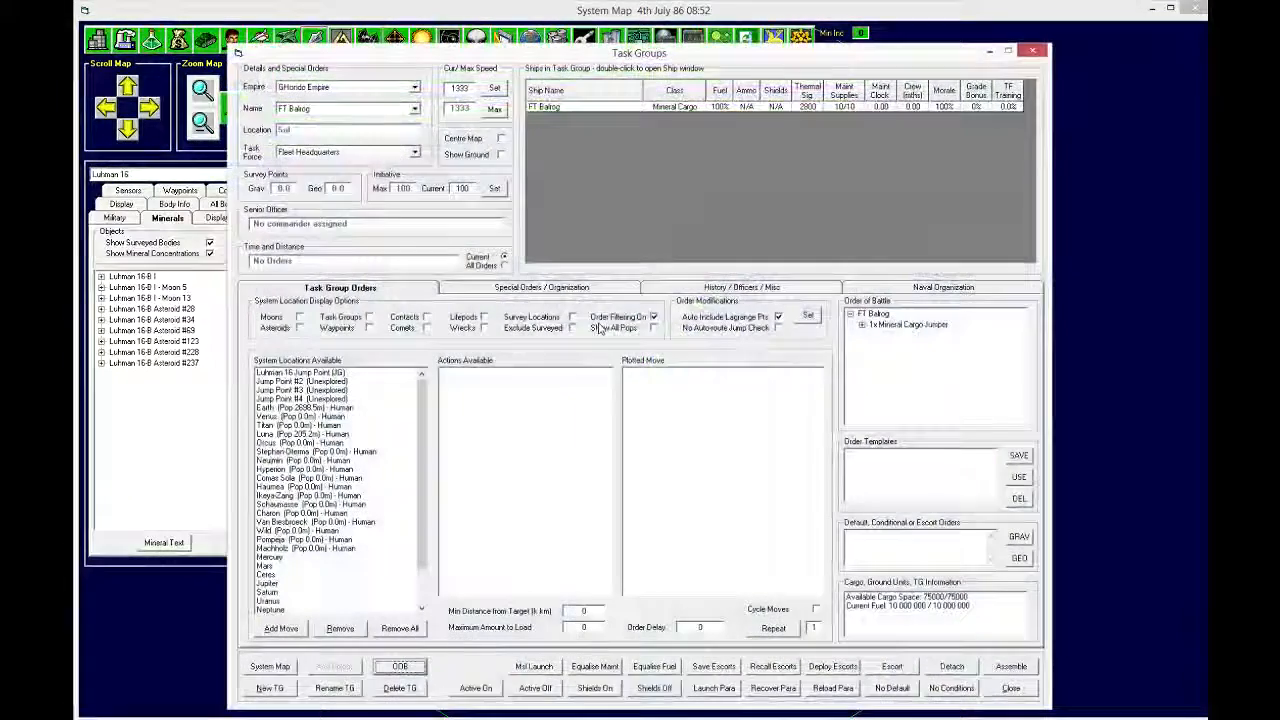
Step: Review SF Belgarath's five queued asteroid geological surveys, then close task groups for the Luhman 16 map
click(414, 108)
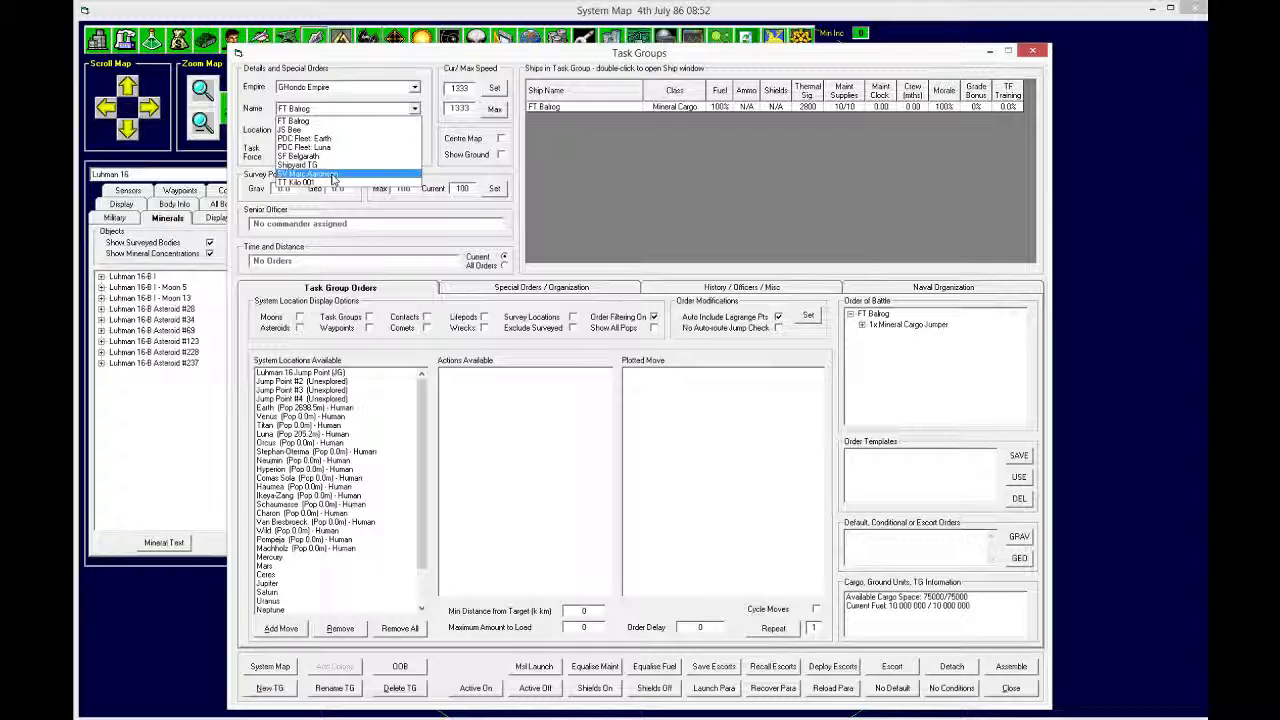
click(300, 156)
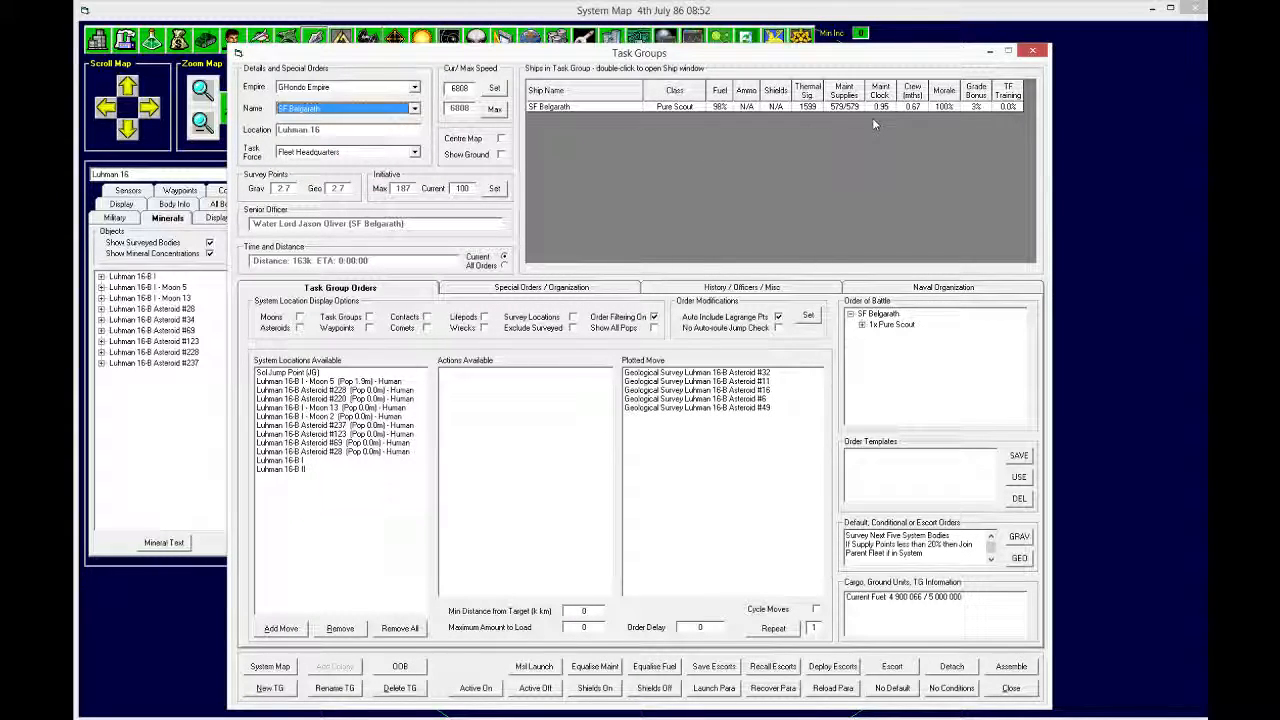
mouse_move(948, 129)
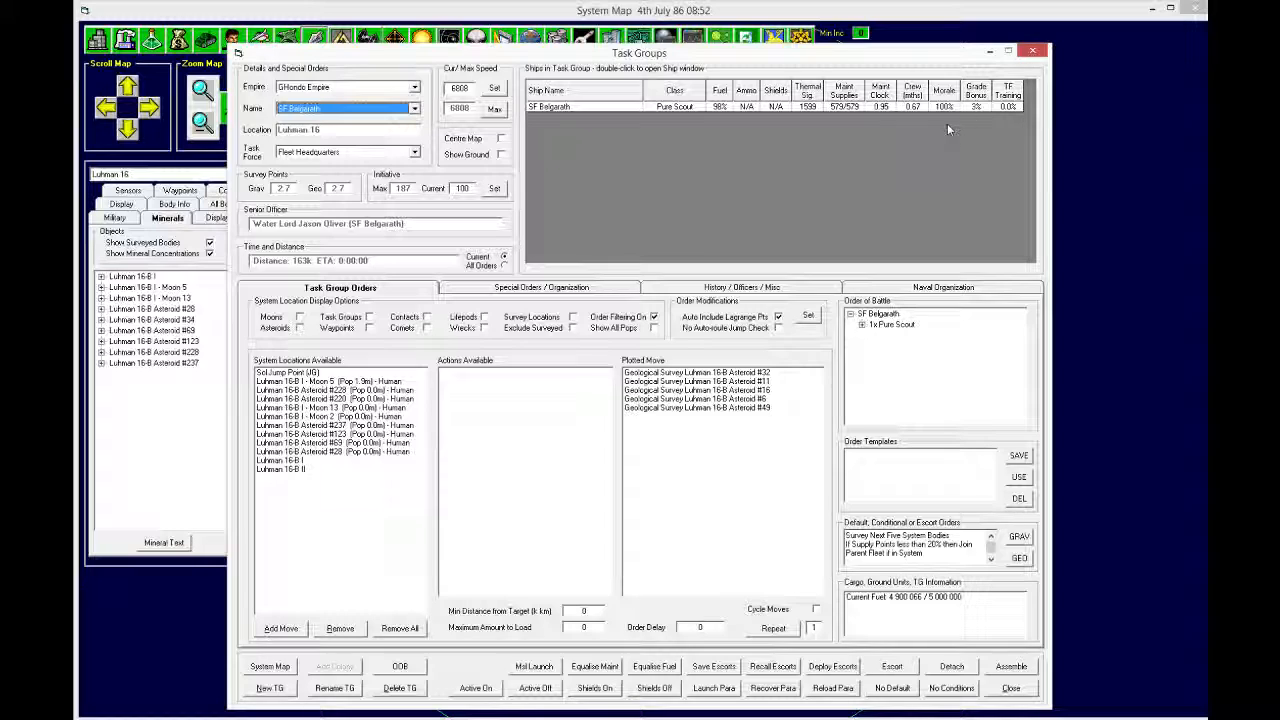
mouse_move(888, 268)
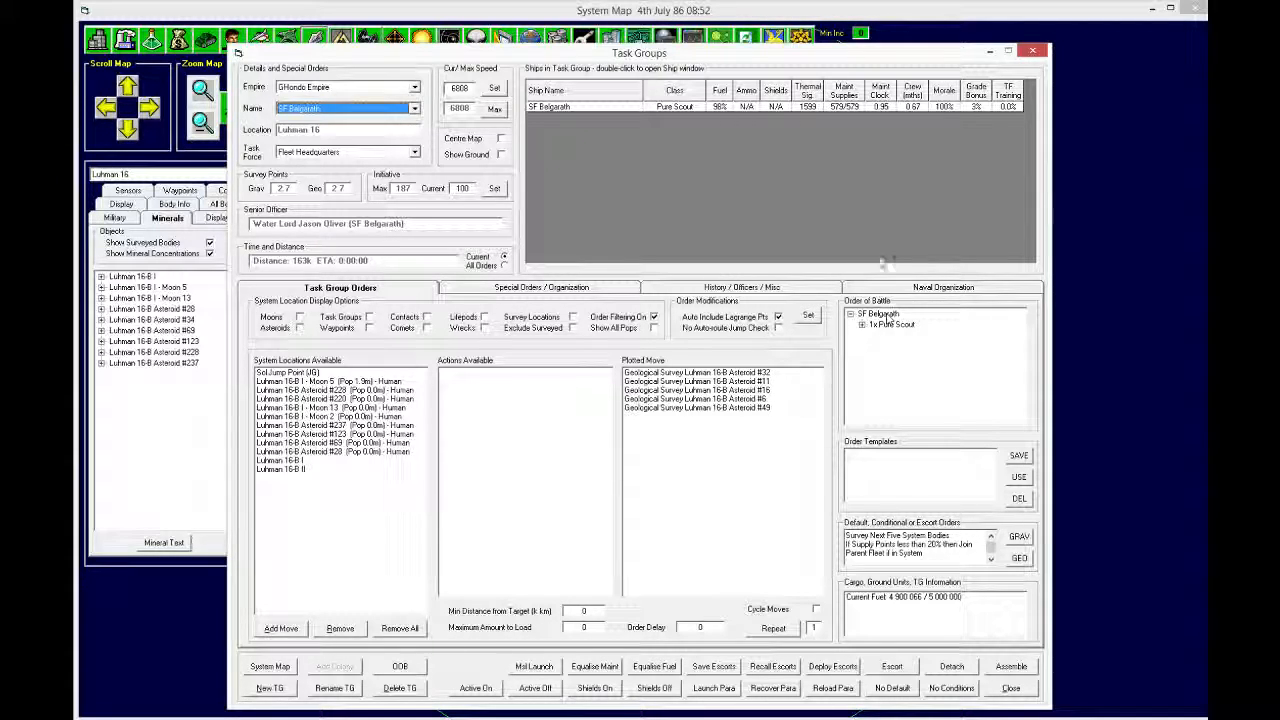
click(1032, 50)
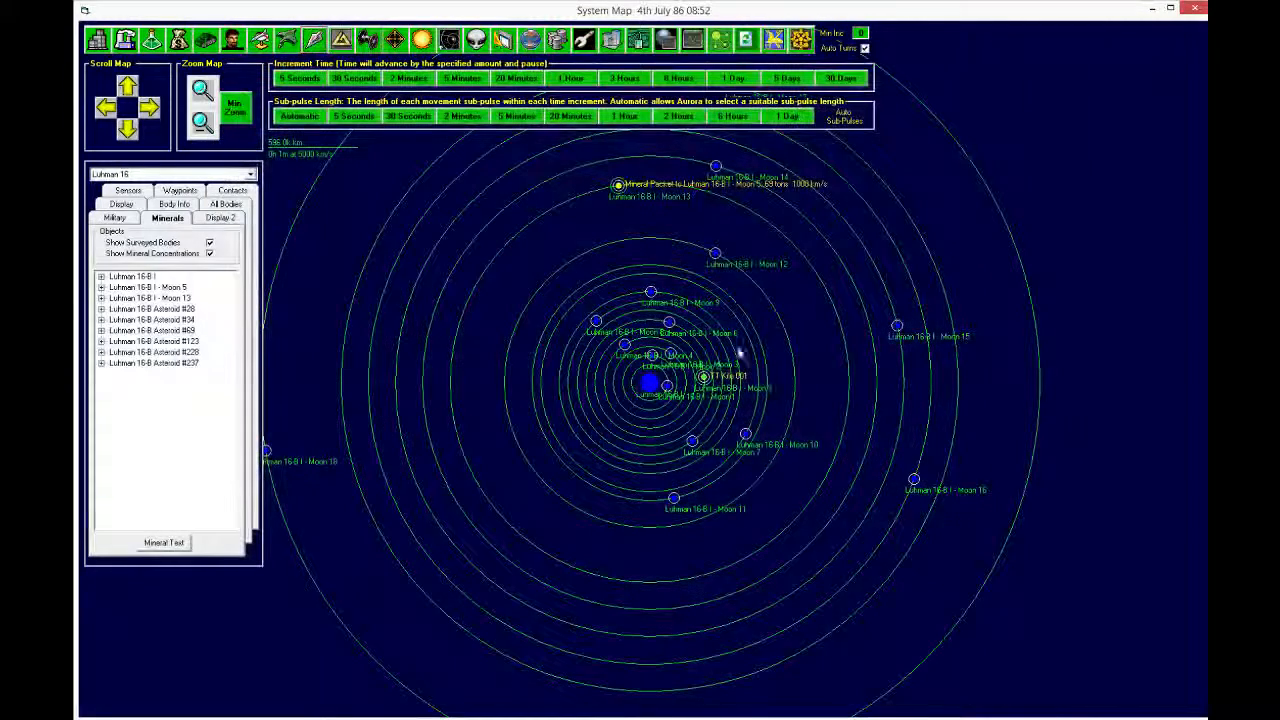